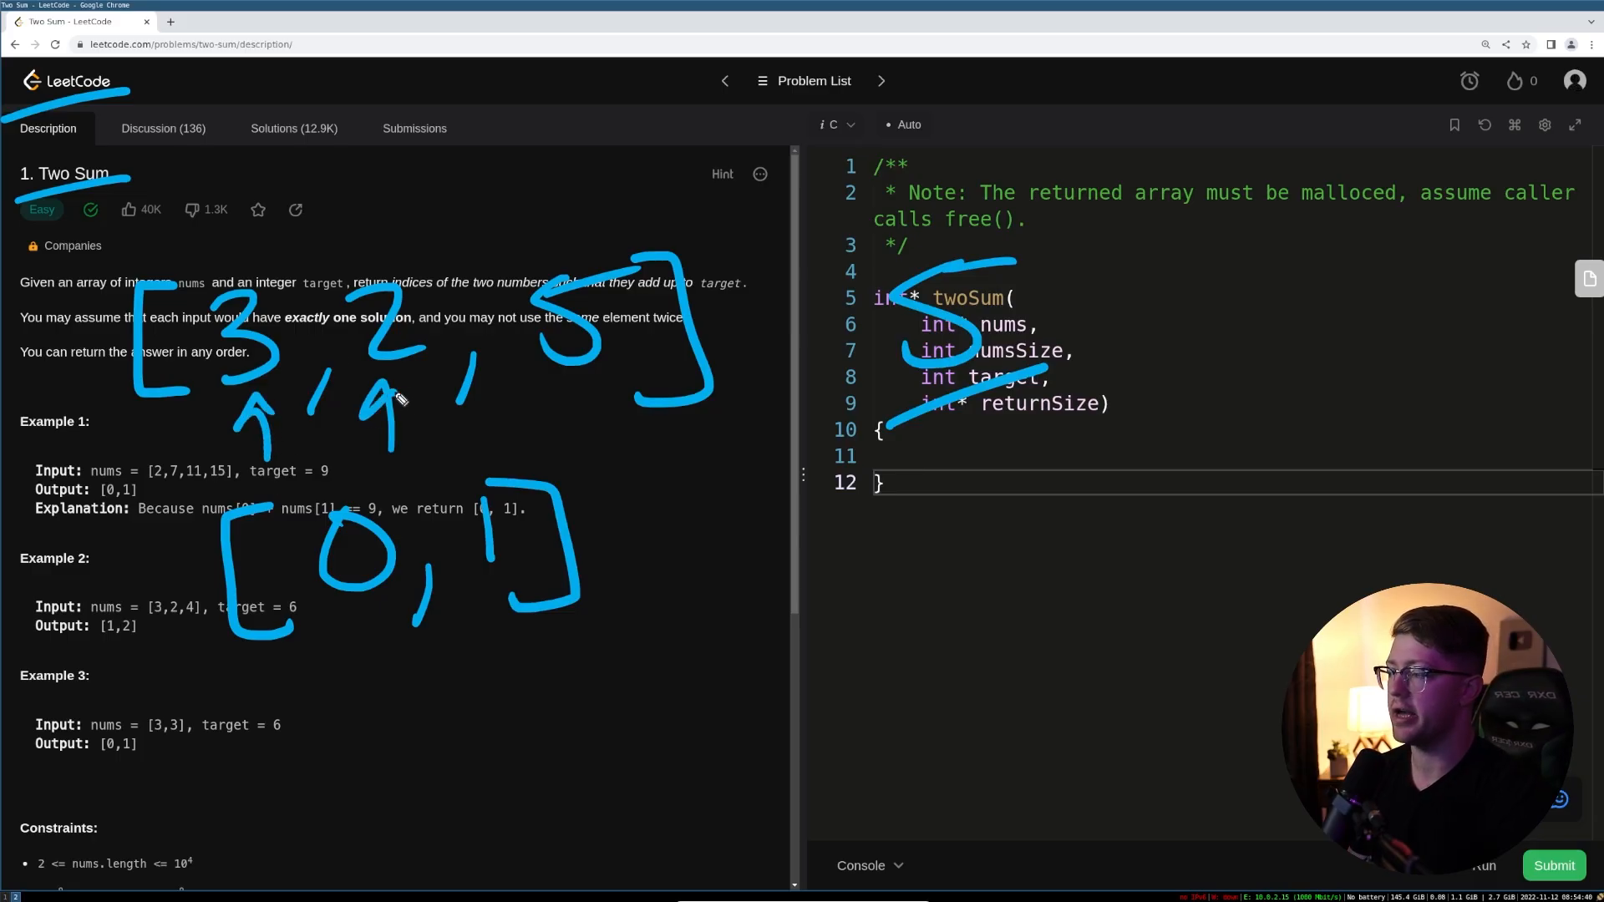
pyautogui.moveTo(887, 365)
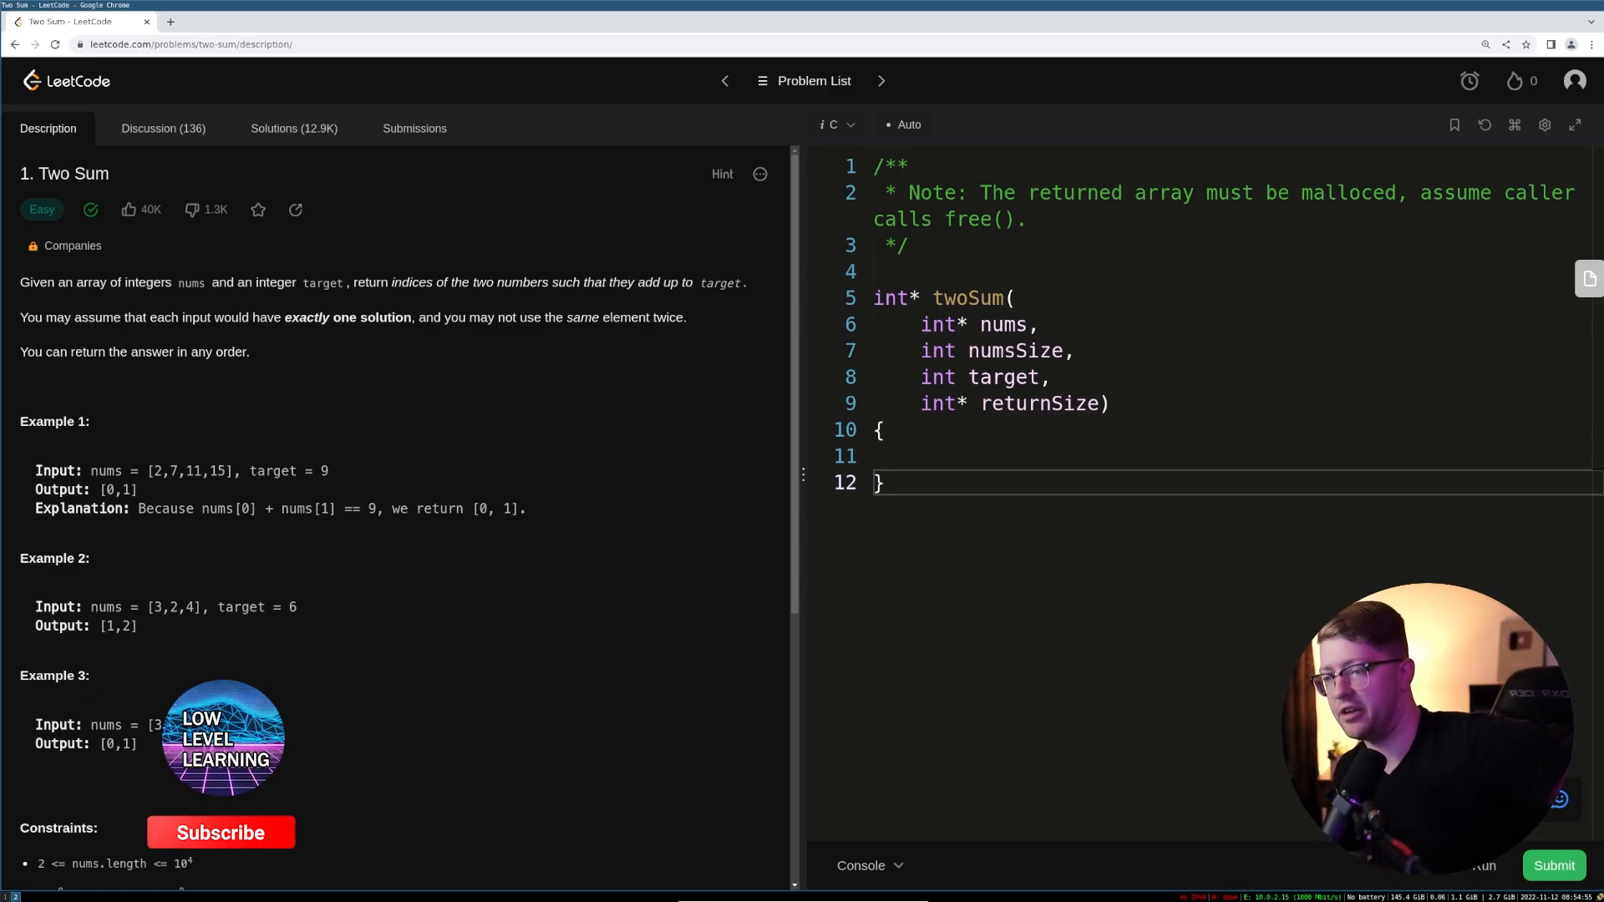
# - Write the __asm__ block with '.intel_syntax noprefix;', 'ret;' and '.att_syntax;' on separate lines
pyautogui.click(835, 123)
pyautogui.write('__asm__("')
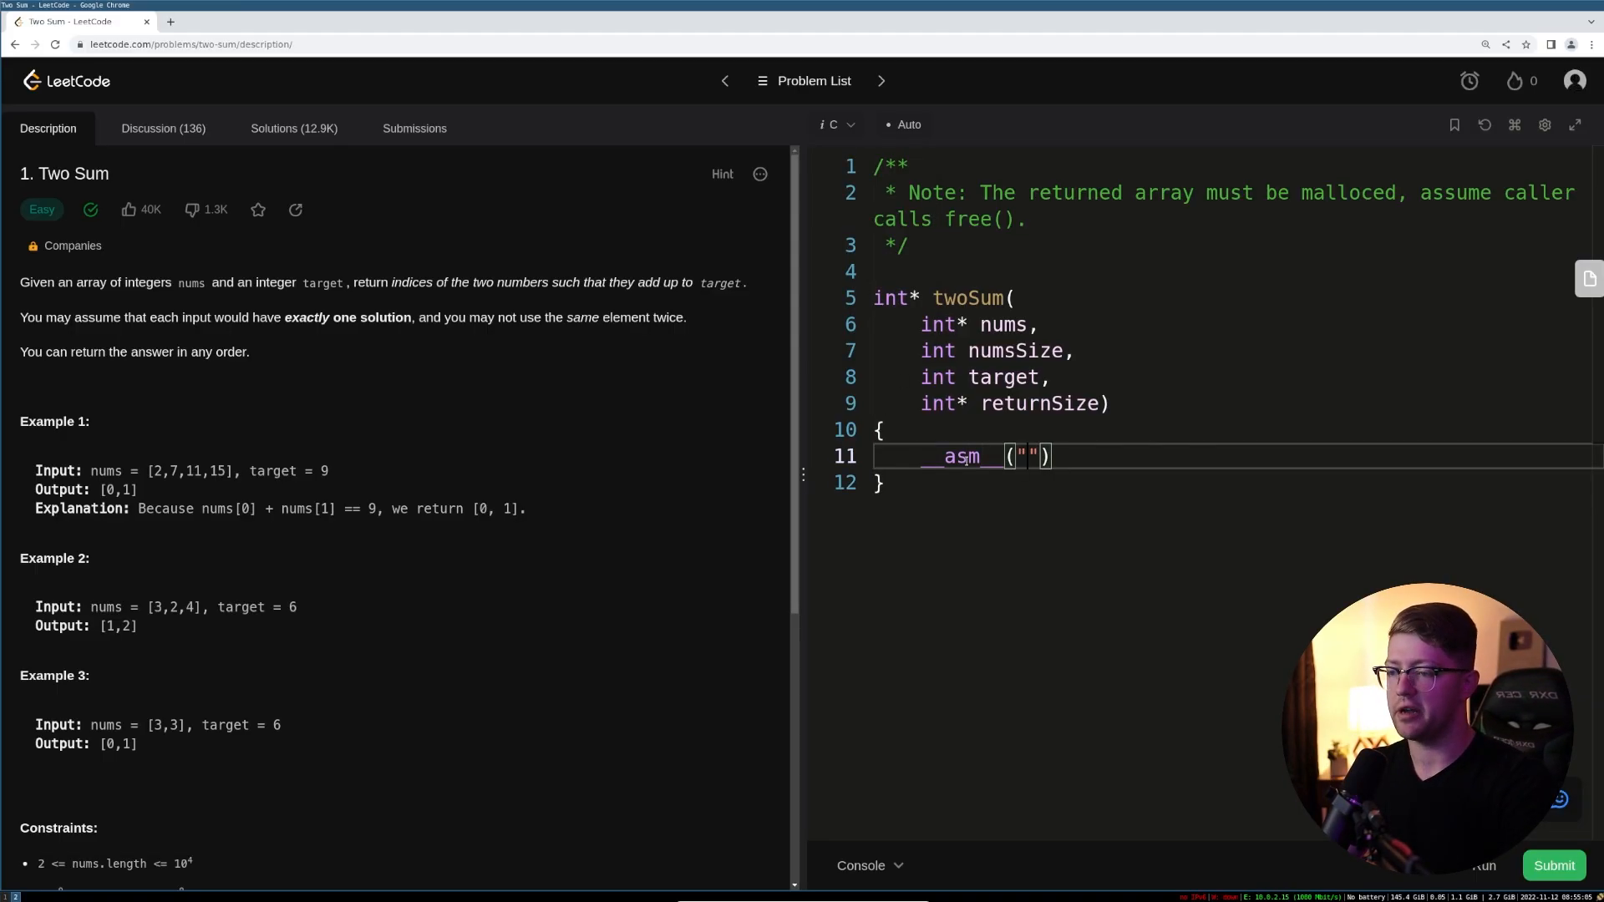
pyautogui.write('.intel_sy')
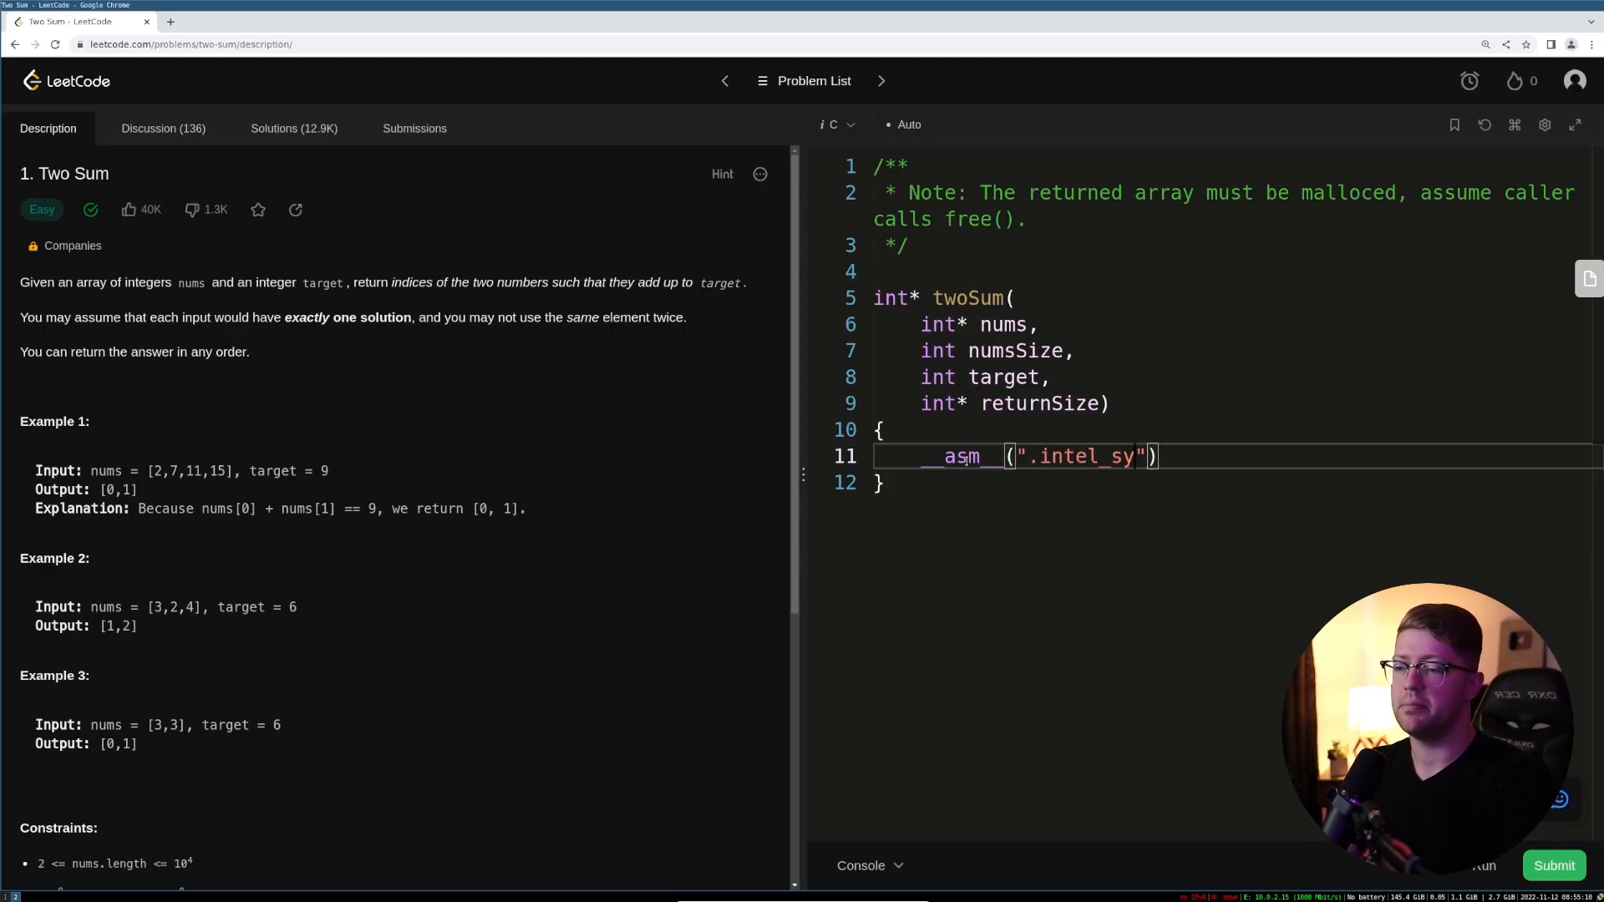
pyautogui.write('ntax noprefix;\\')
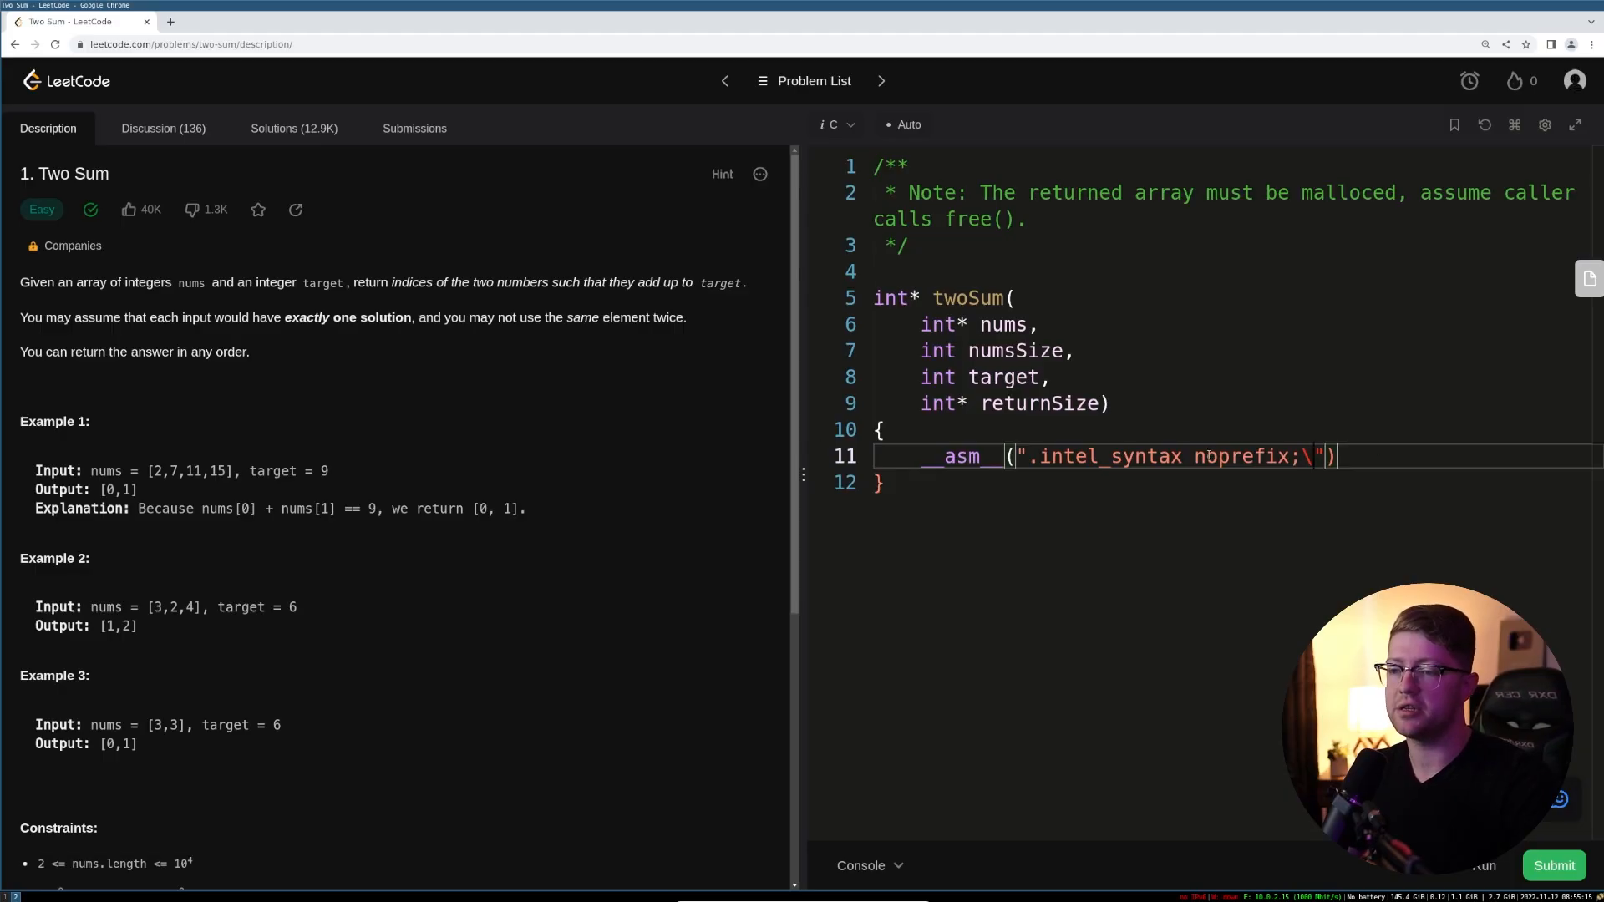
pyautogui.doubleClick(1241, 456)
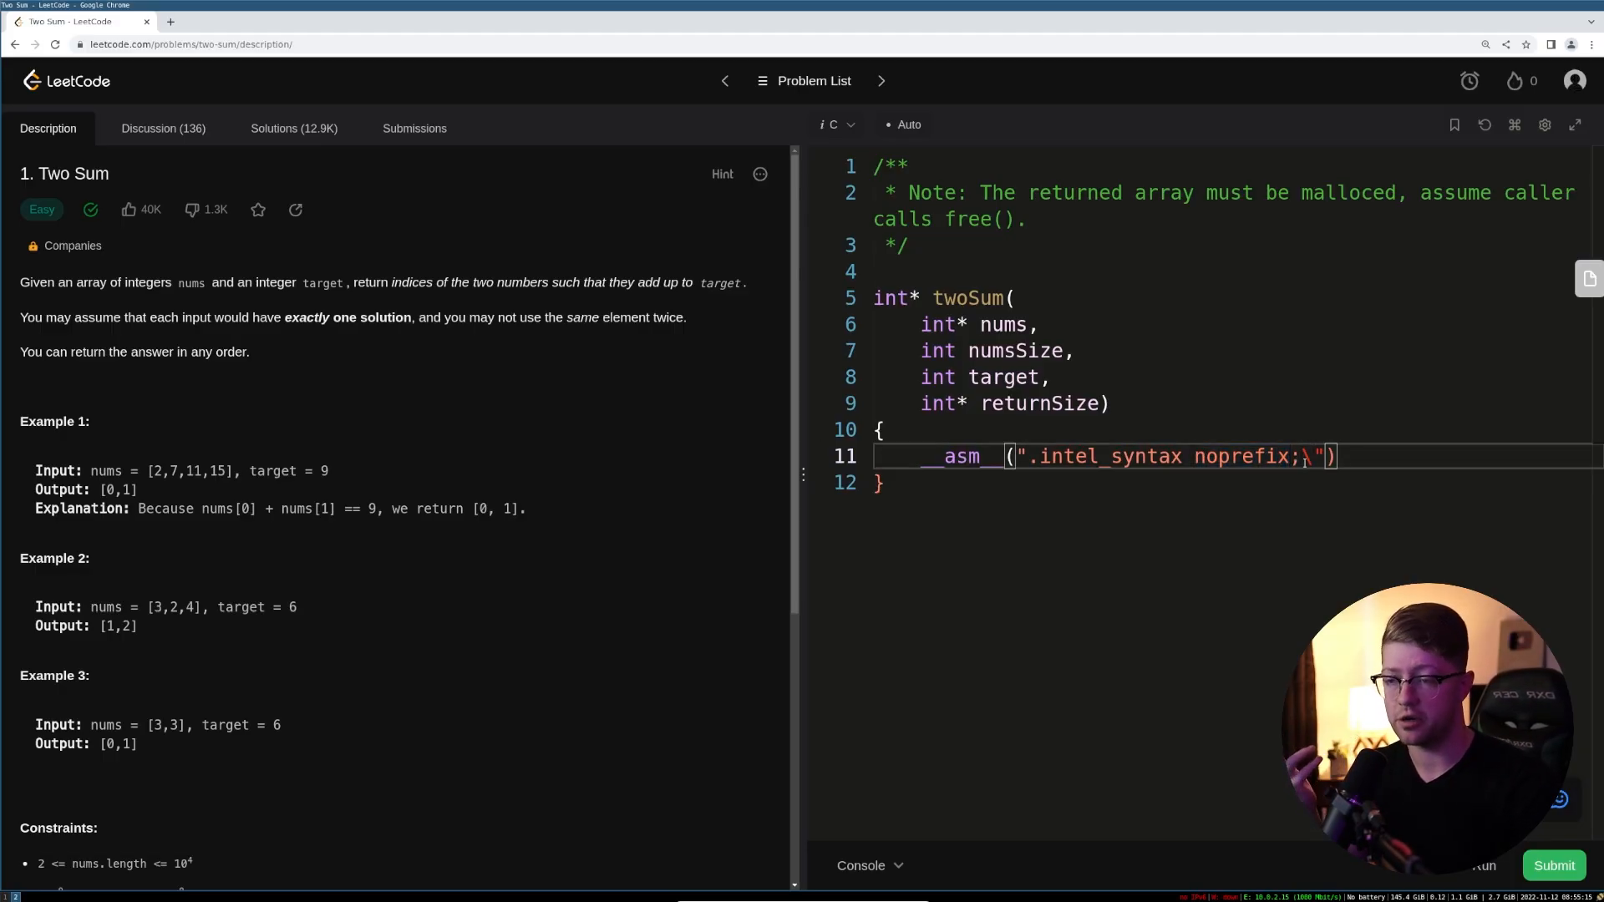
pyautogui.press('Enter')
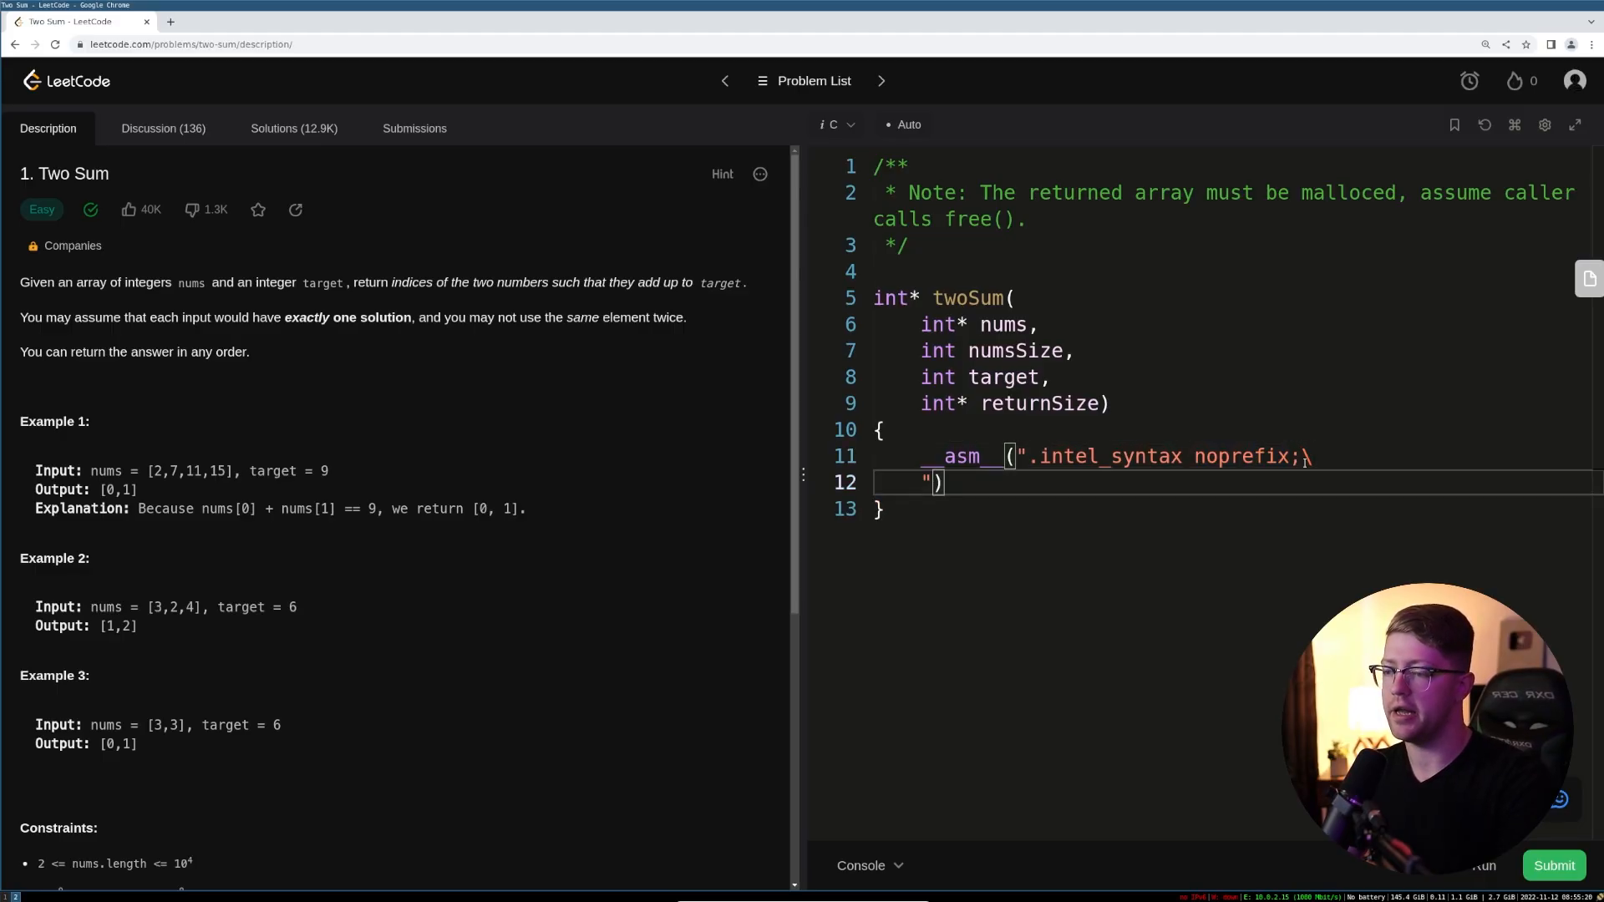
pyautogui.write('ret;\\')
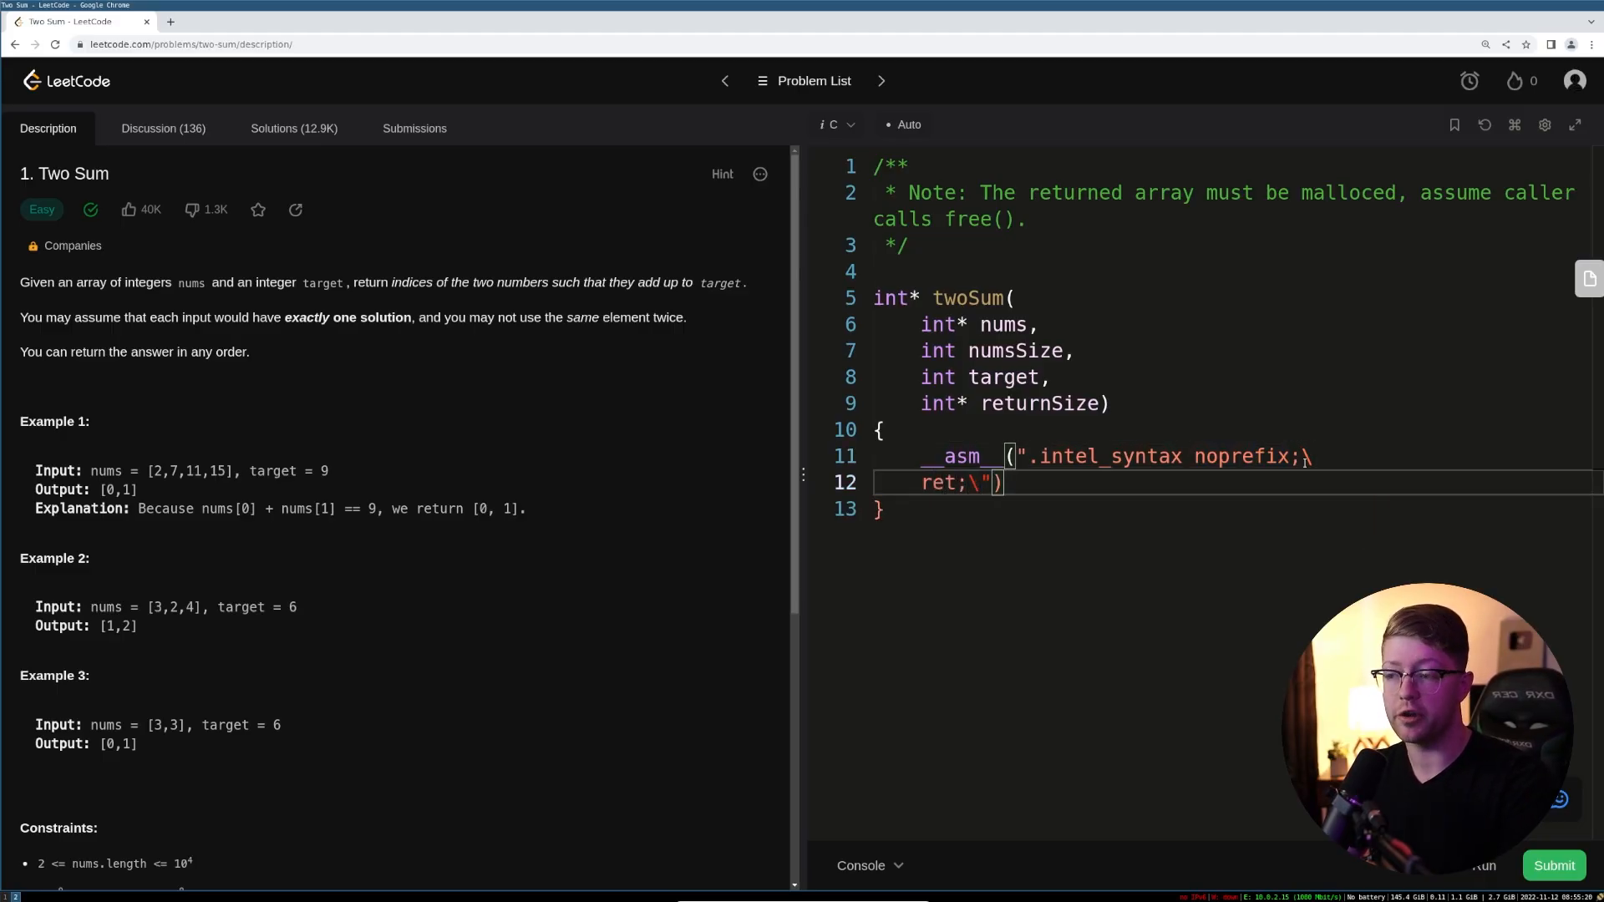
pyautogui.press('Enter')
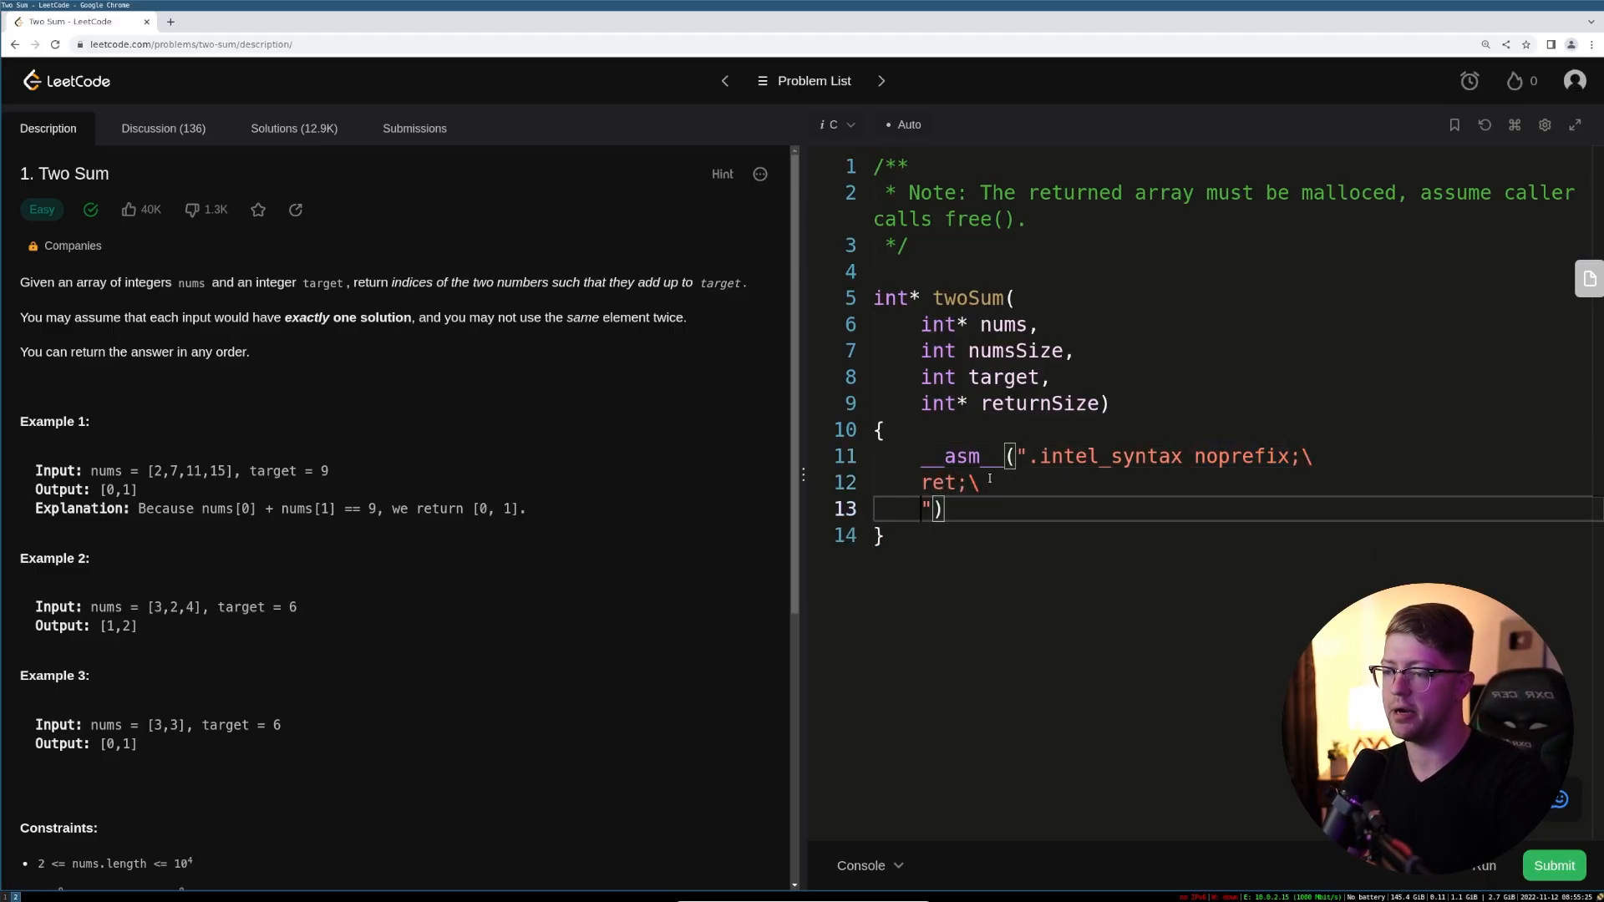
pyautogui.write('.att_syntax')
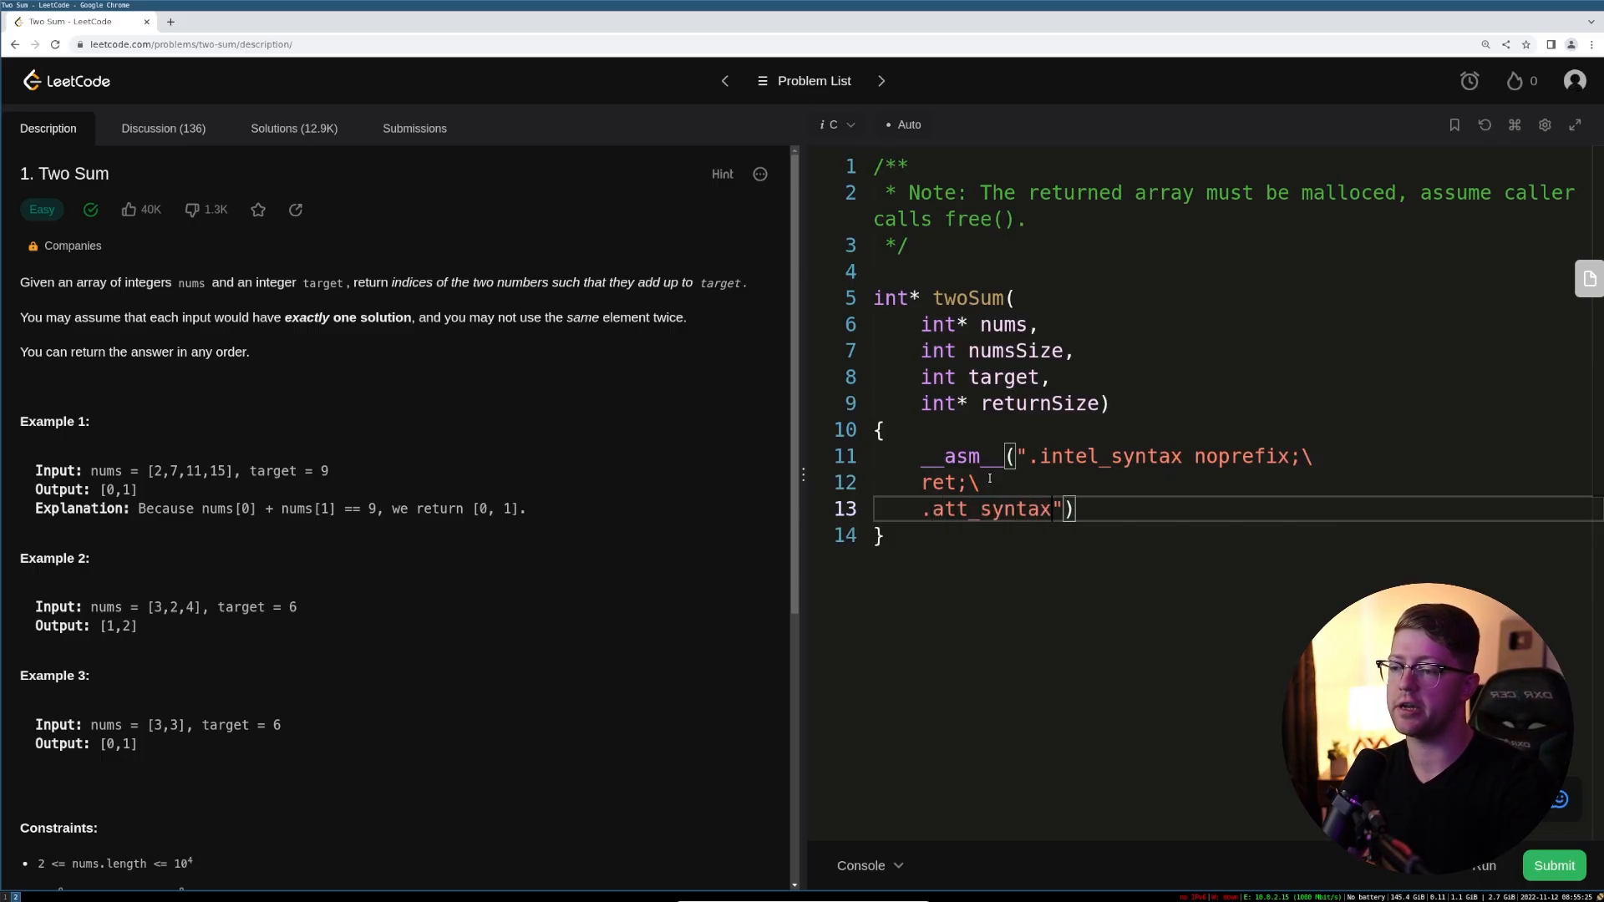
pyautogui.write(';')
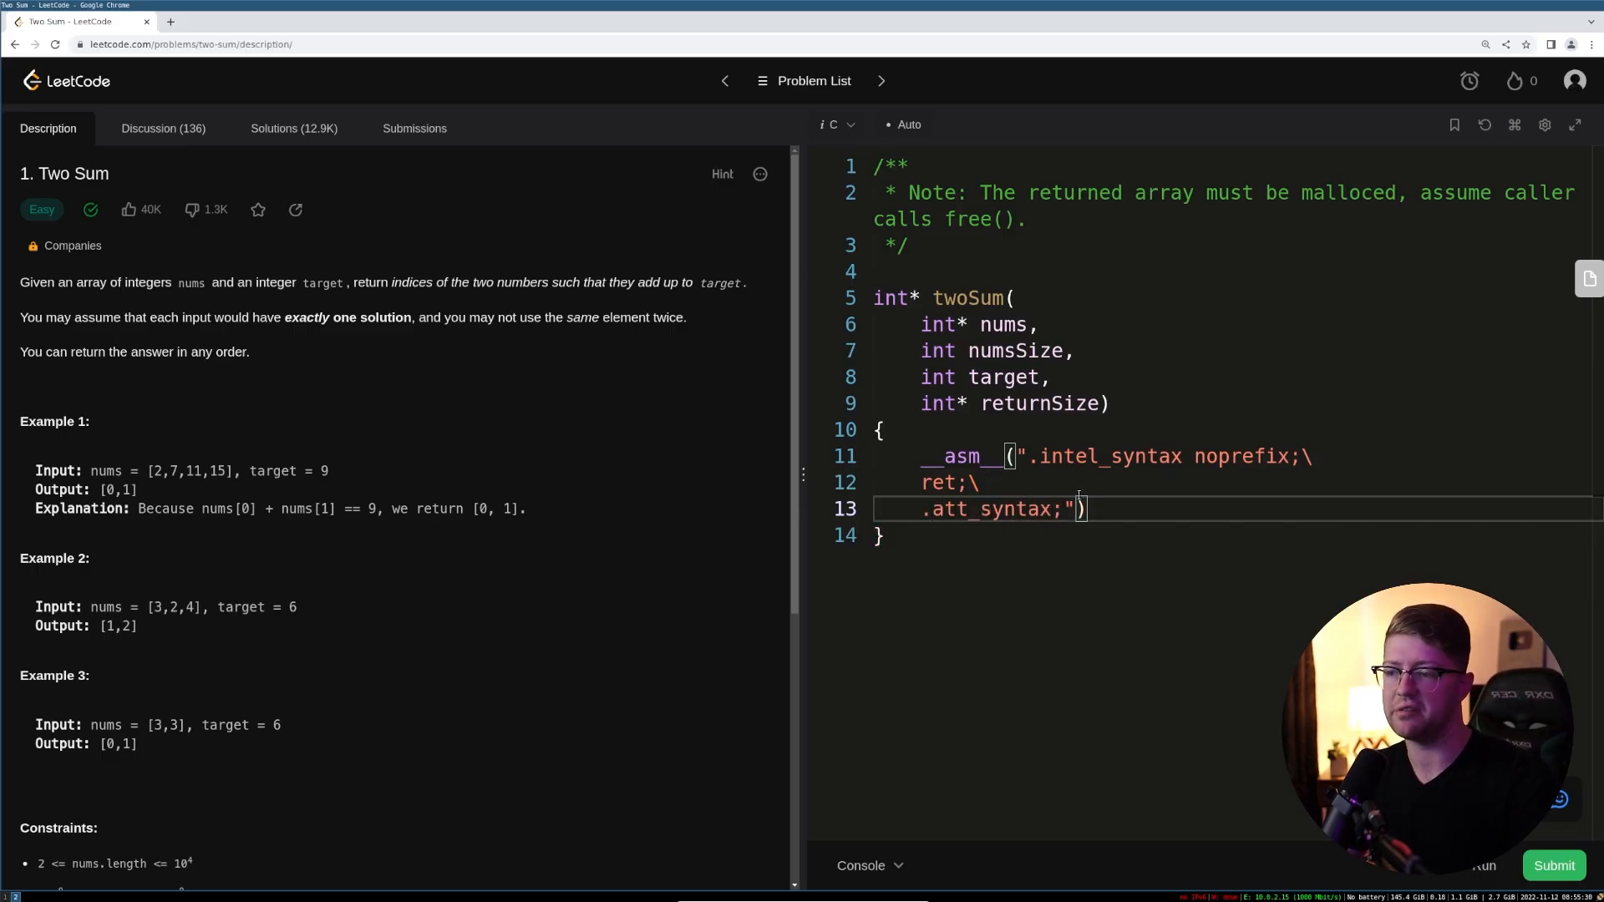
pyautogui.write(';')
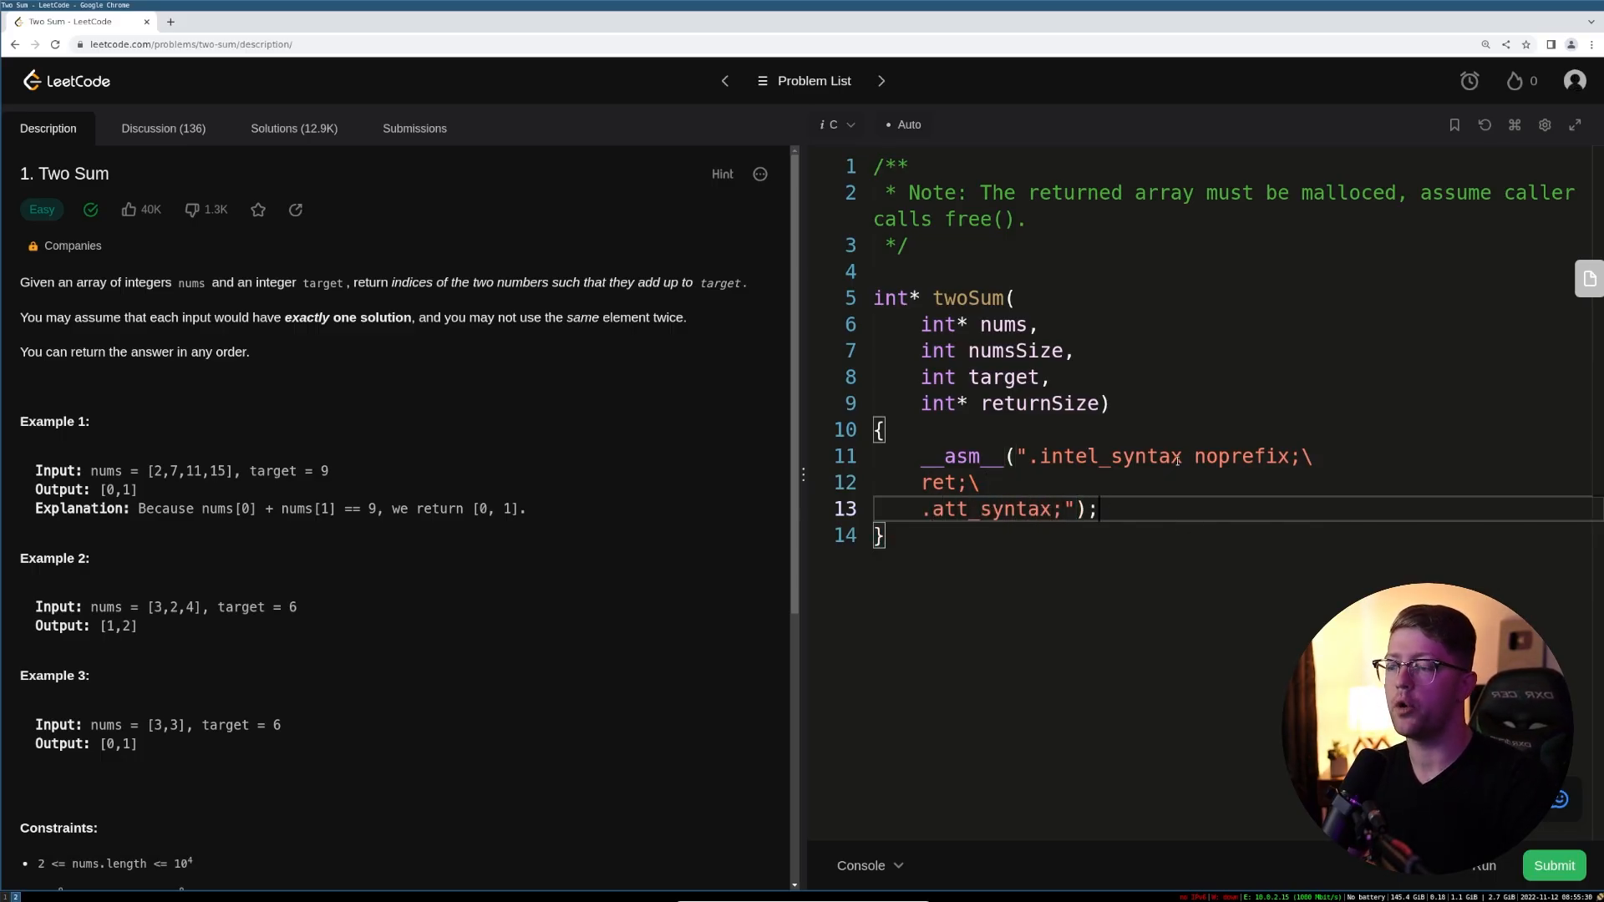
pyautogui.click(876, 298)
pyautogui.write('__attribute__((')
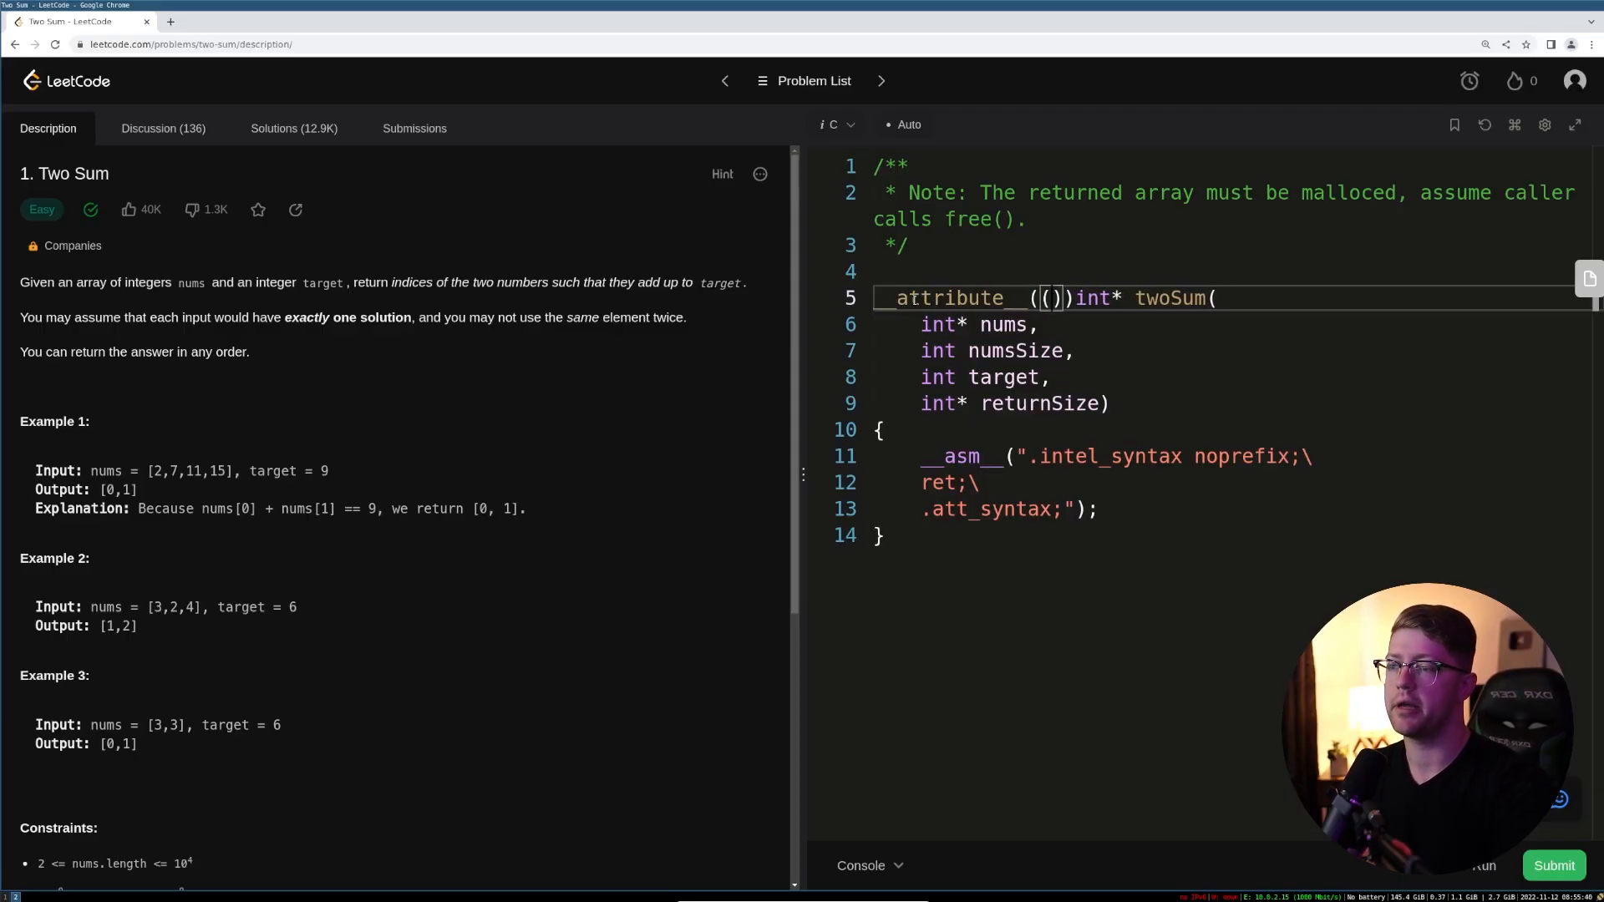
# - Add 'naked' inside __attribute__(()) on twoSum and run the example test cases
pyautogui.write('naked')
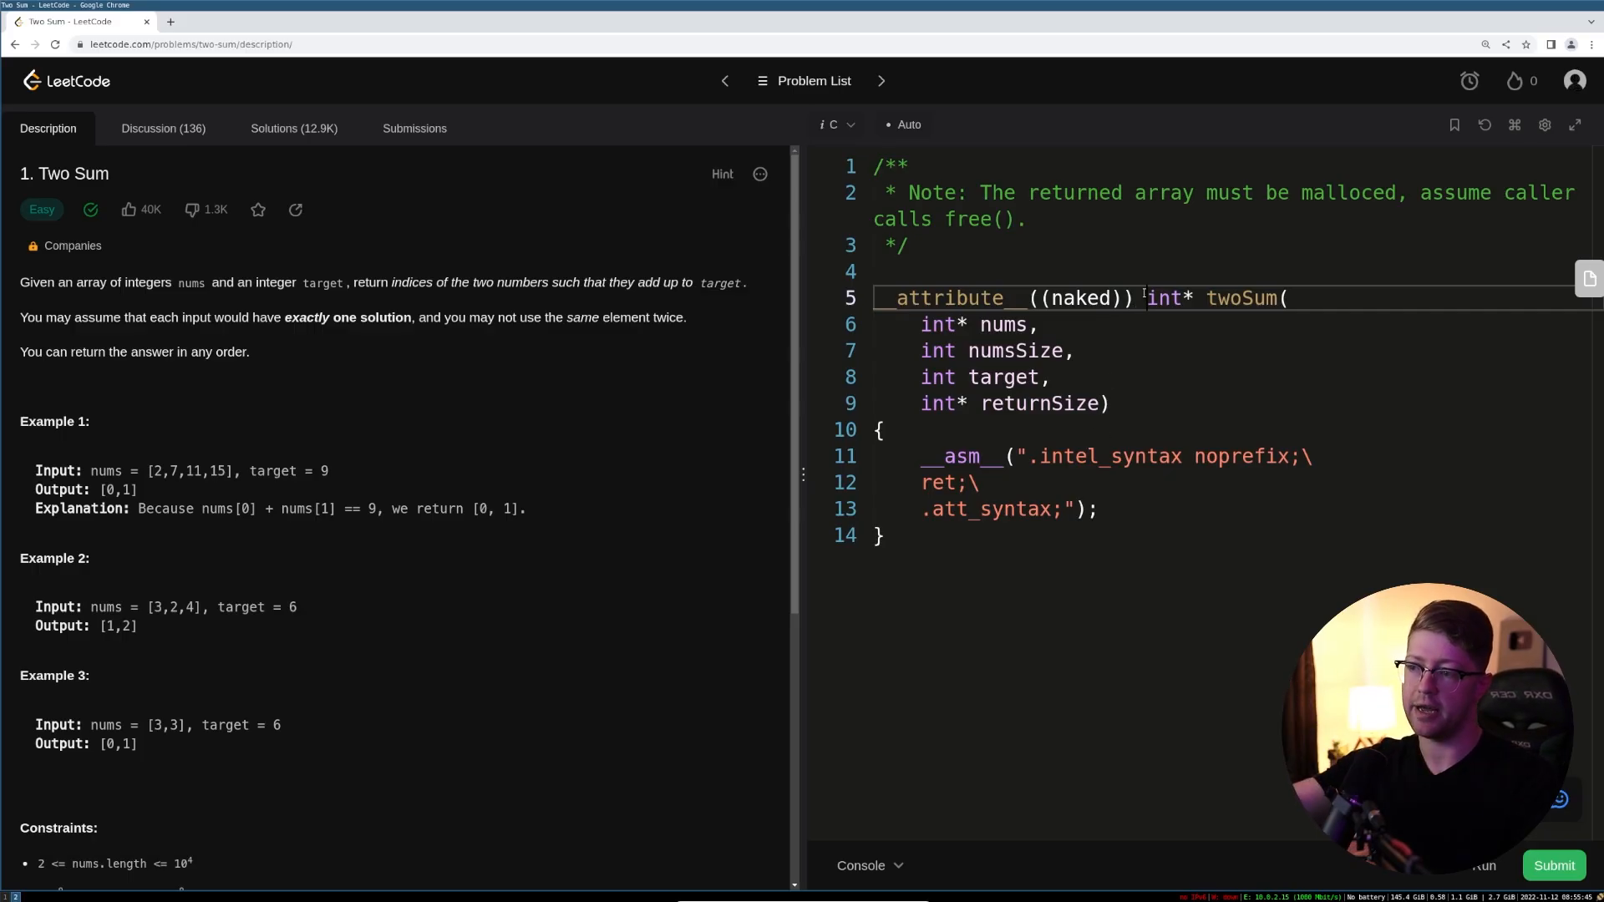
pyautogui.click(1482, 865)
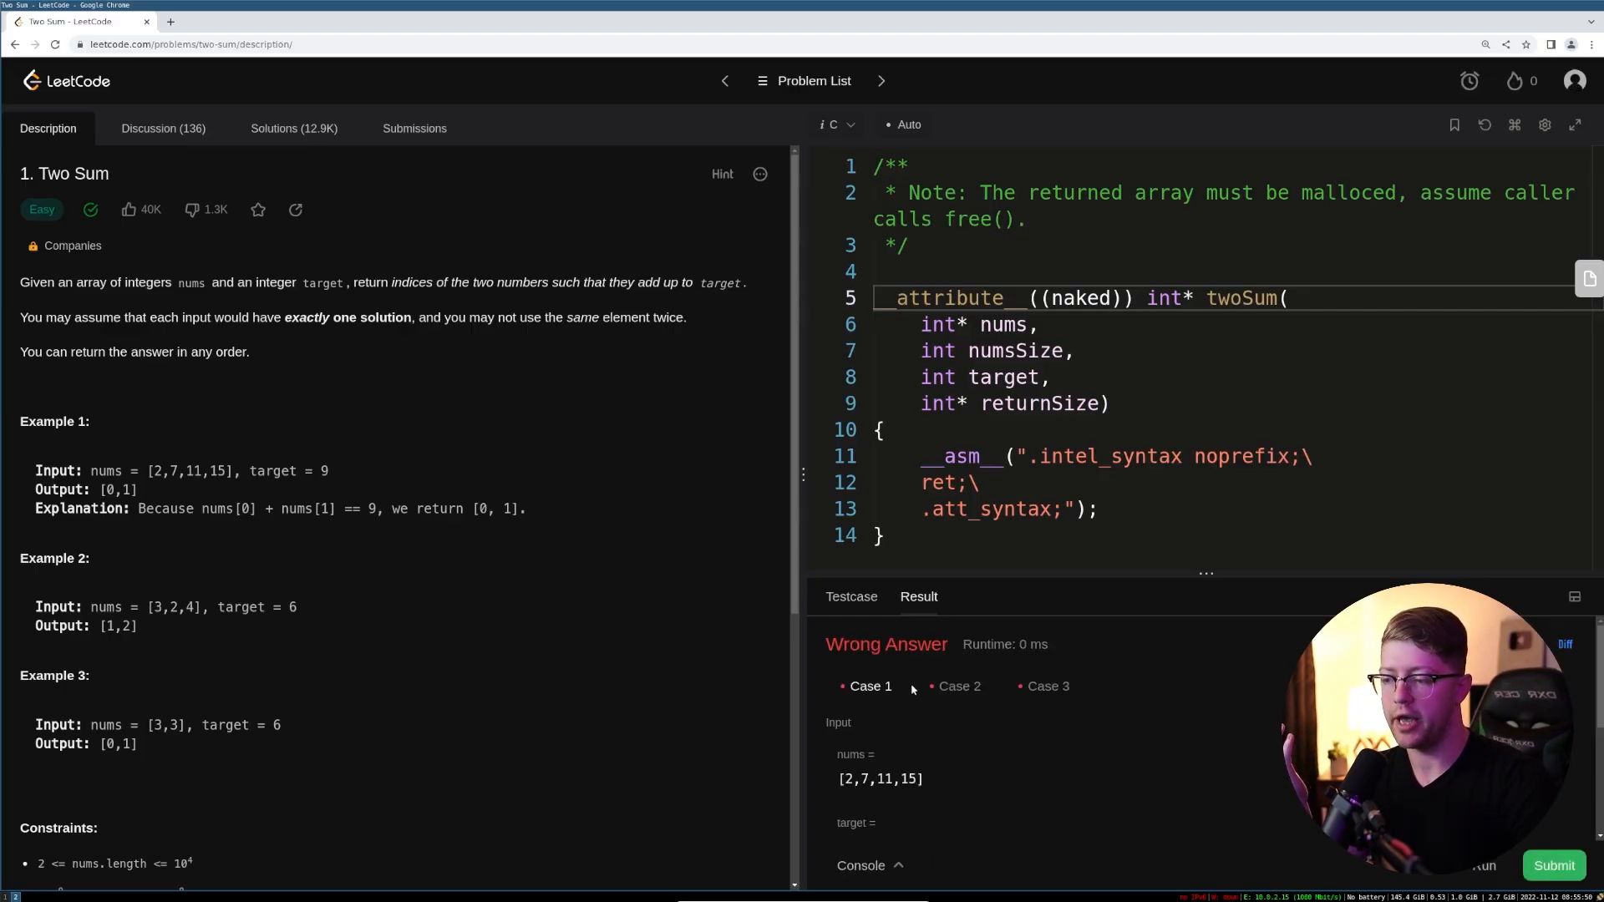
# - Compare output ']' with expected [0,1] and insert a blank line before ret
pyautogui.scroll(-3)
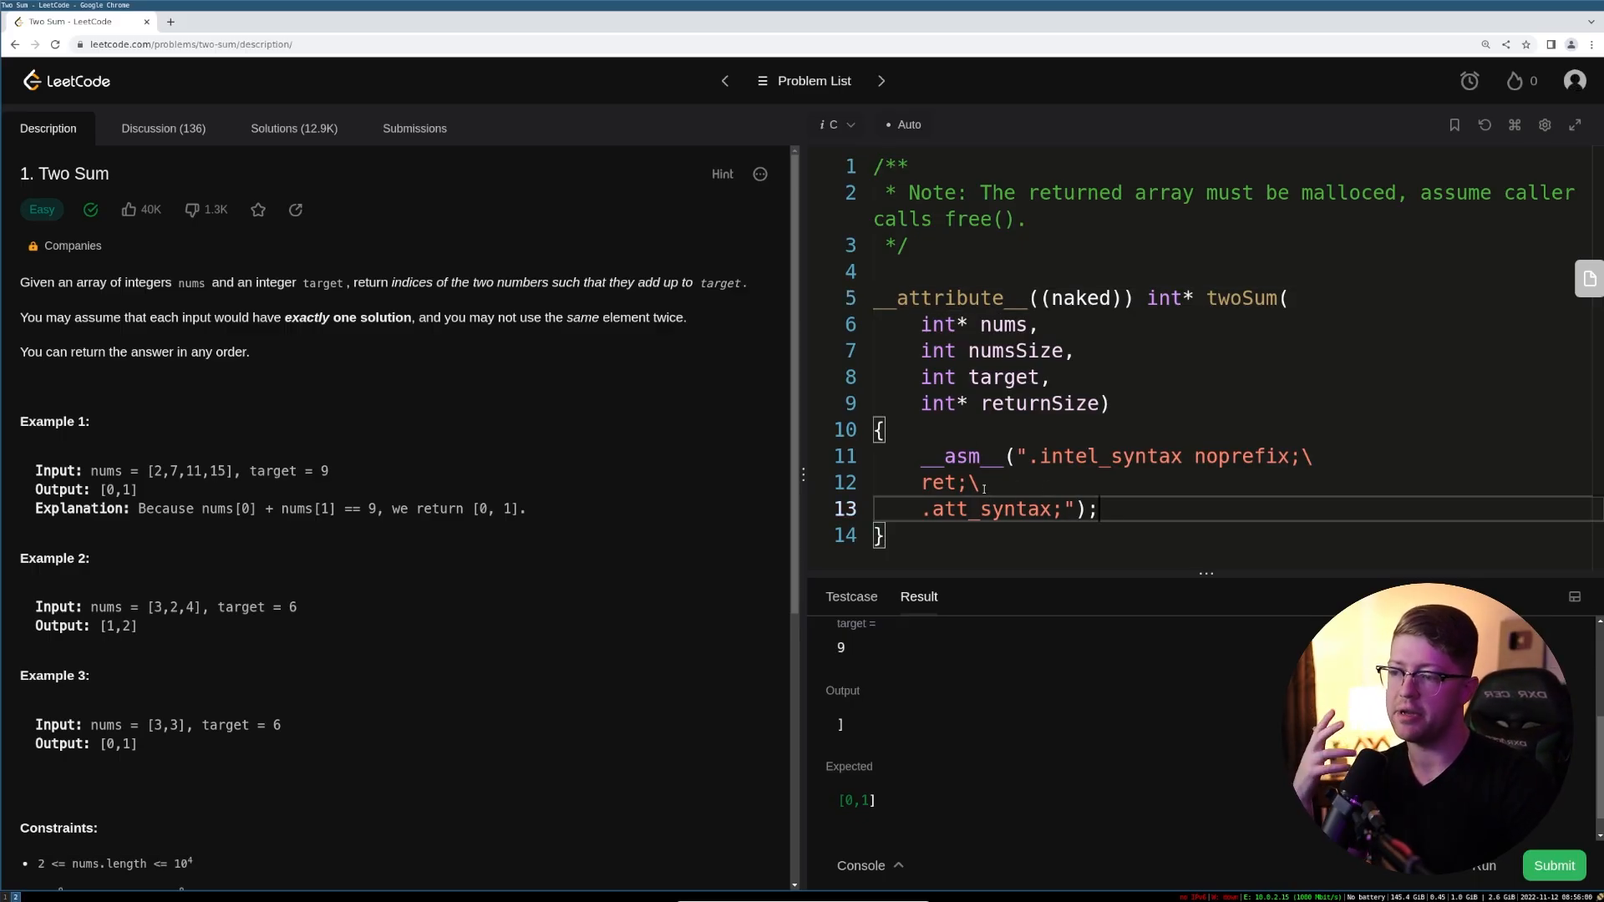
pyautogui.press('Enter')
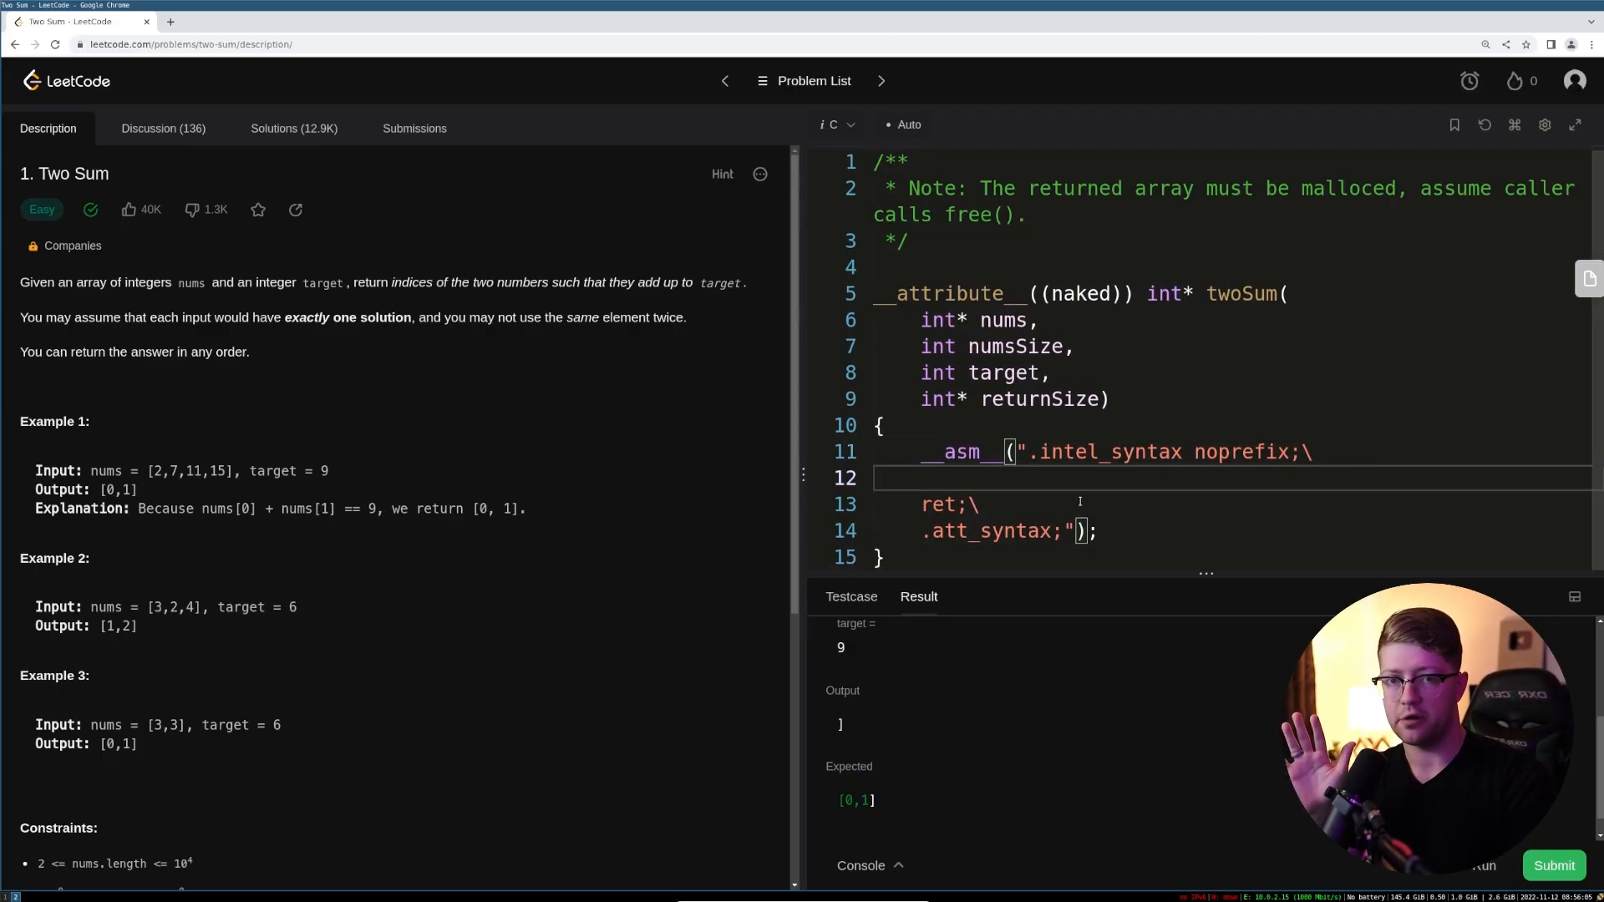
pyautogui.doubleClick(72, 173)
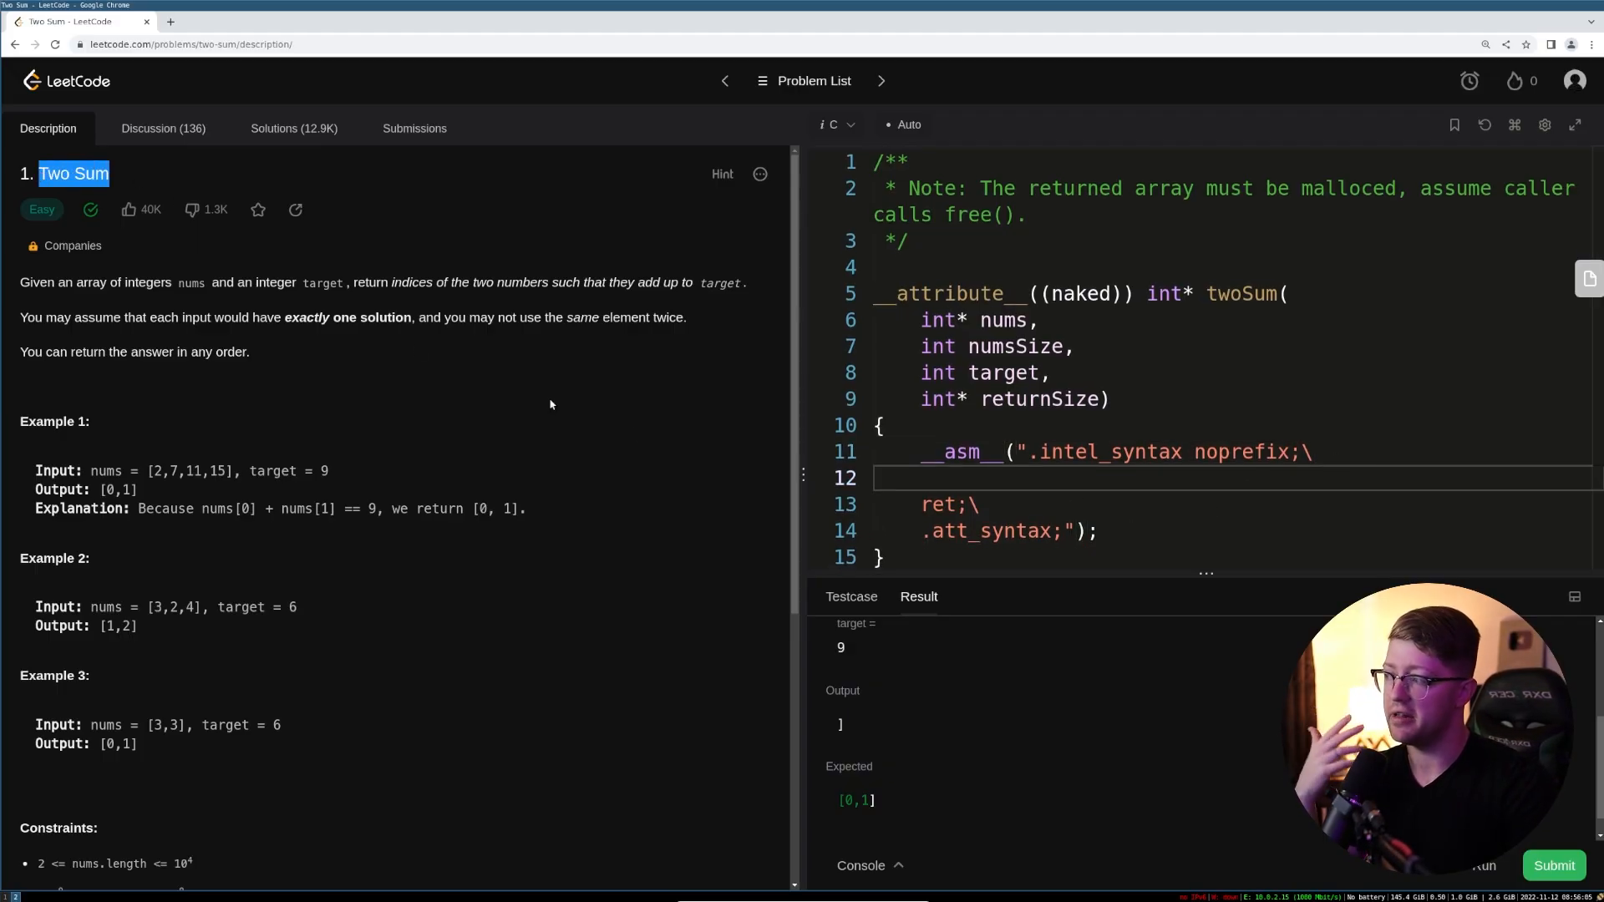
pyautogui.moveTo(634, 424)
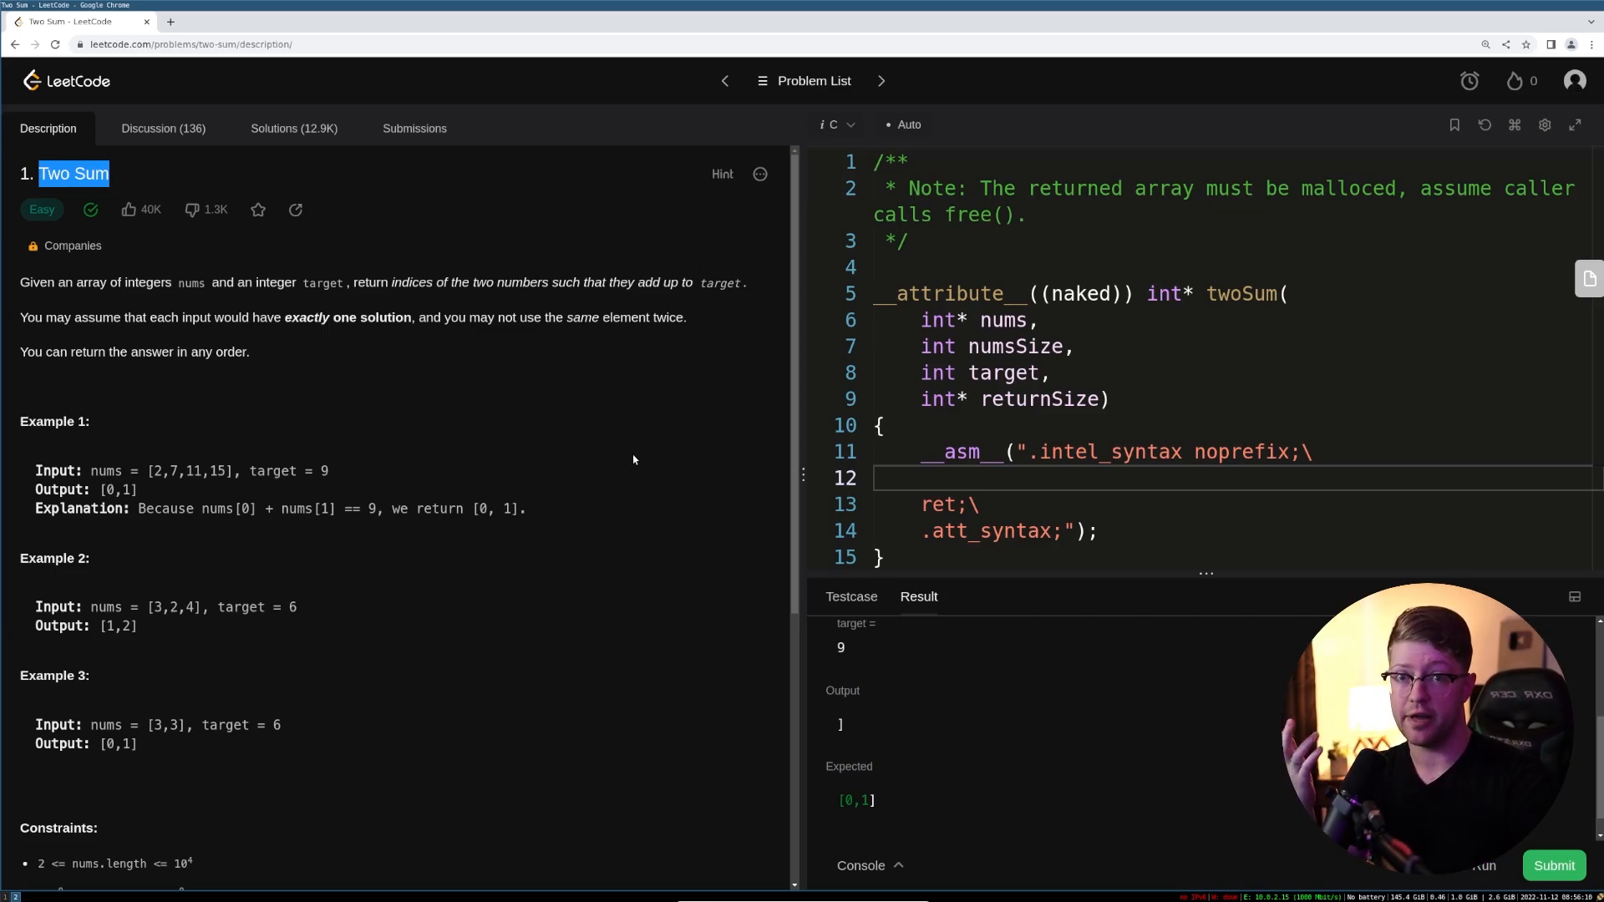
pyautogui.click(957, 478)
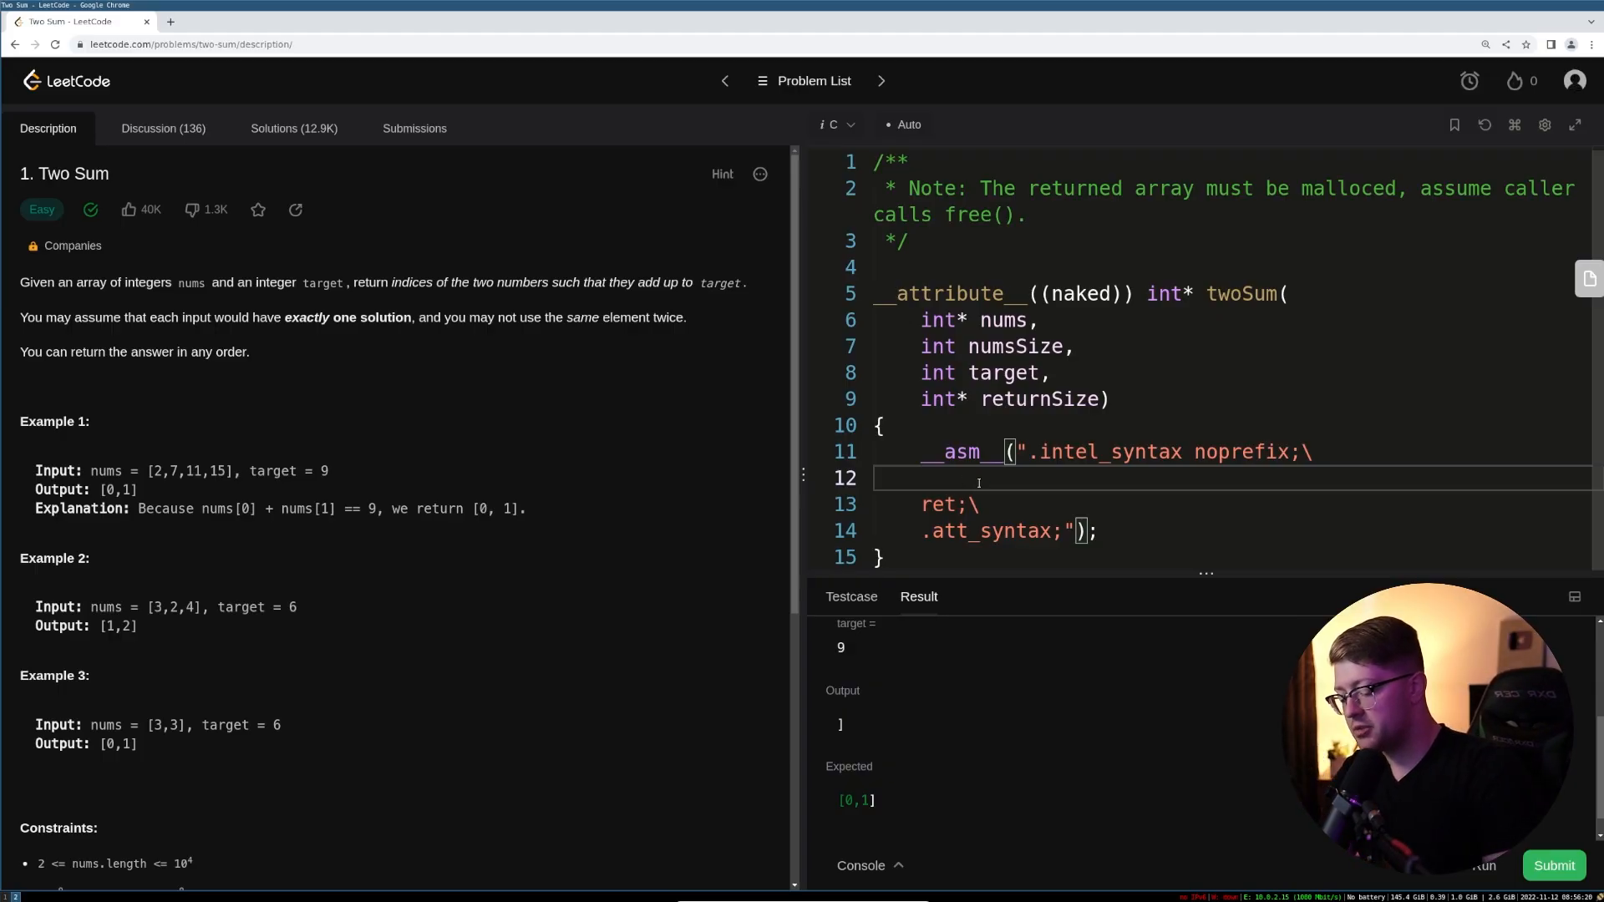
# - Add comments for creating a stack, mallocing the output, and the outer loop over all numbers
pyautogui.write('/*')
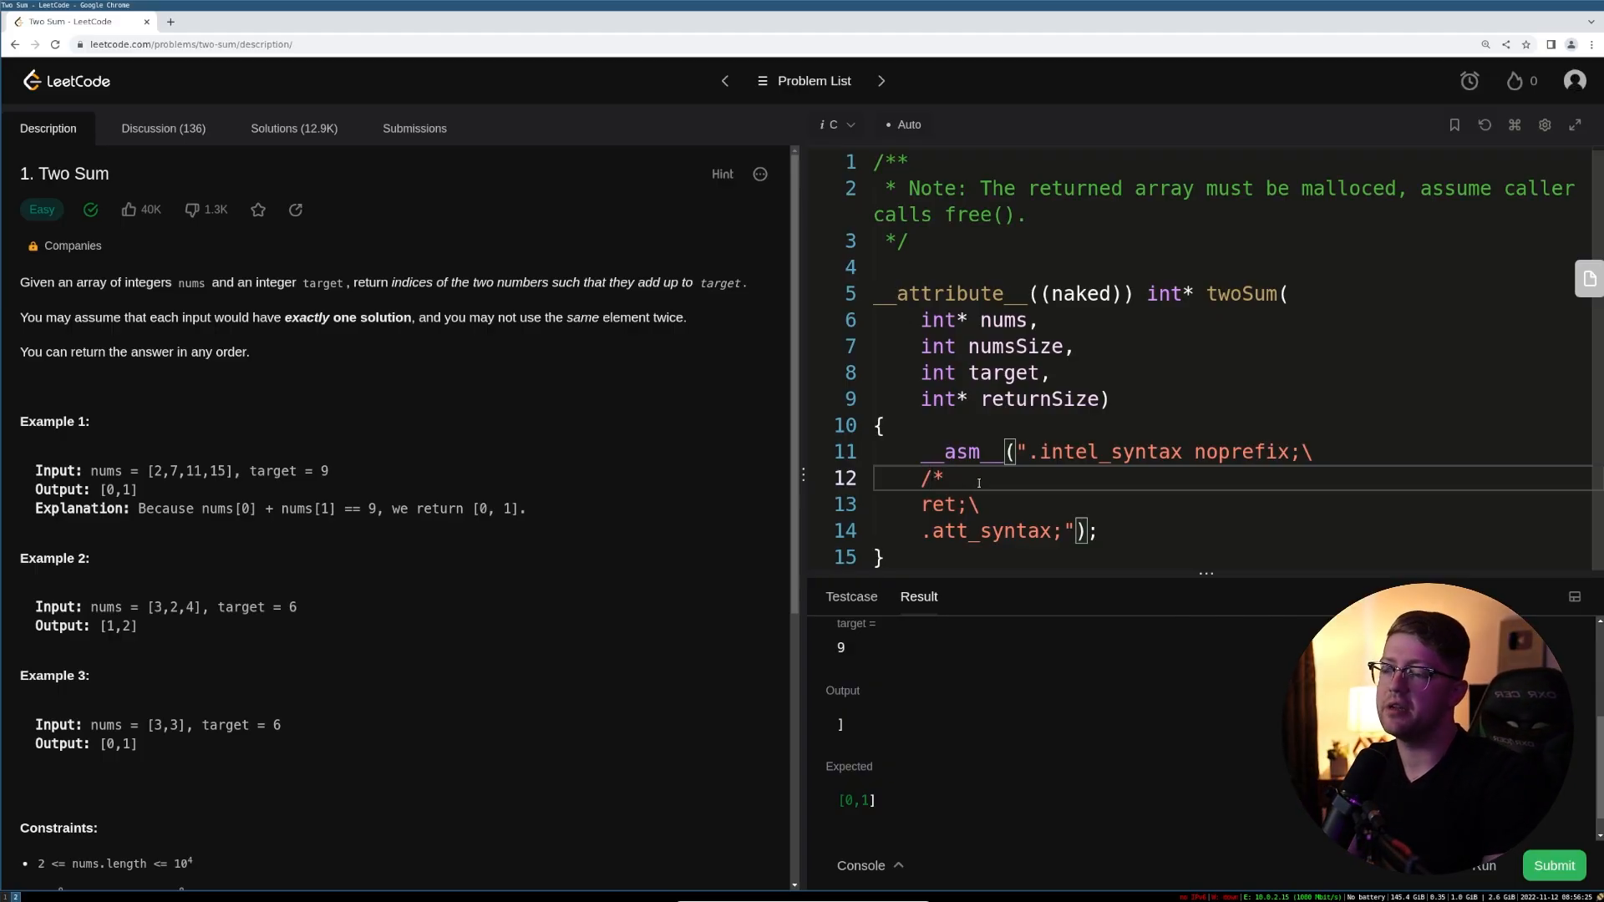
pyautogui.write('create a stack*')
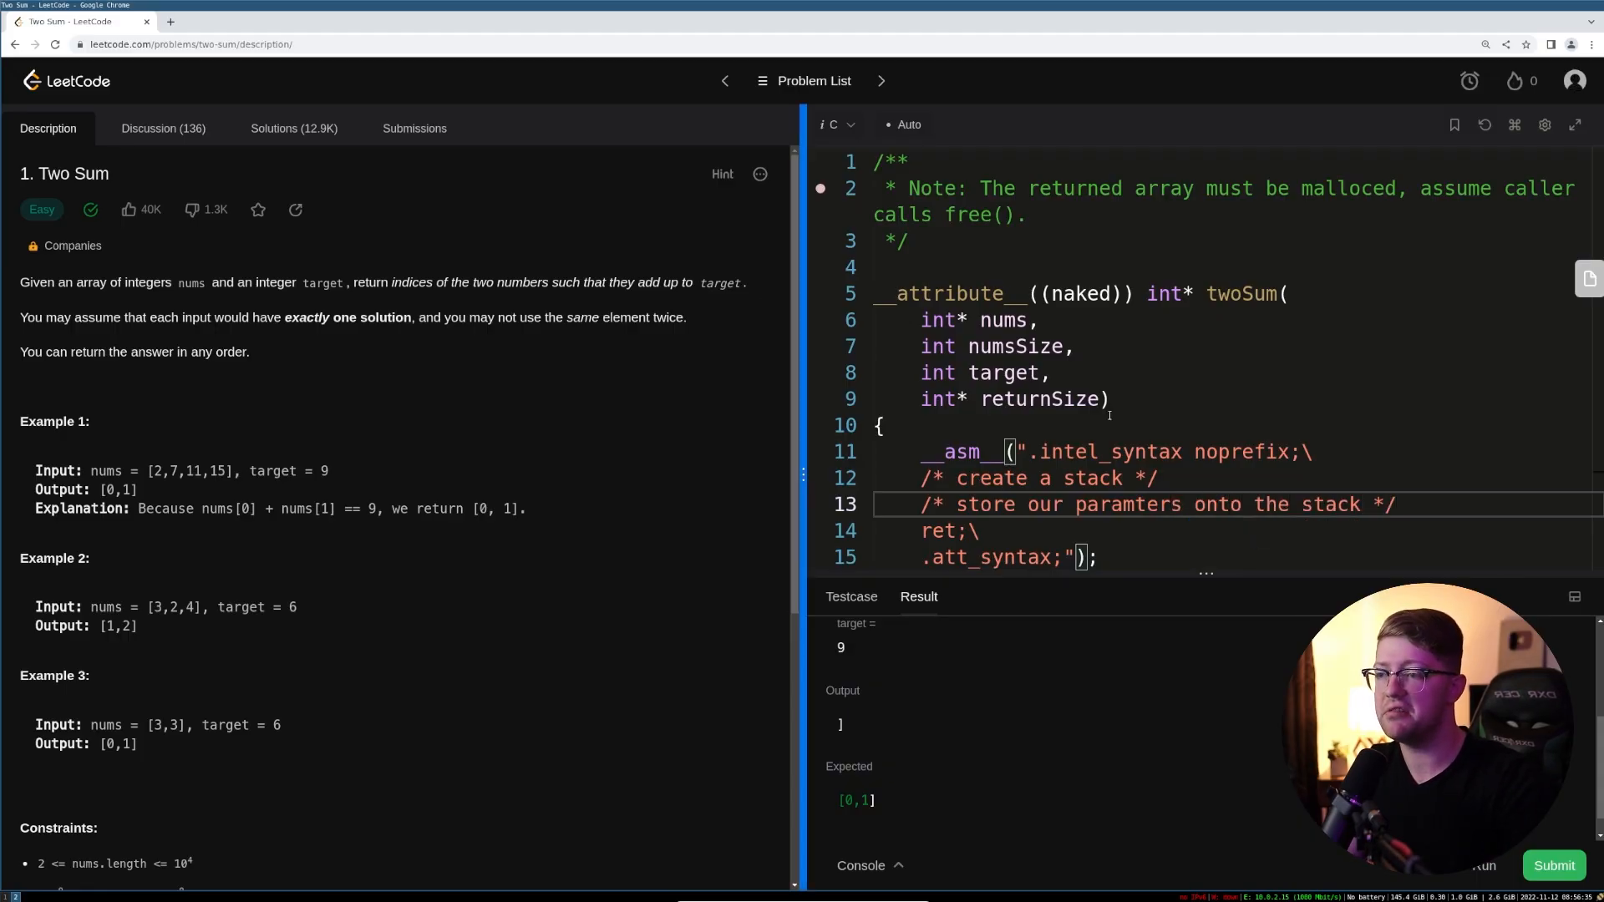
pyautogui.doubleClick(1167, 293)
pyautogui.write('/*')
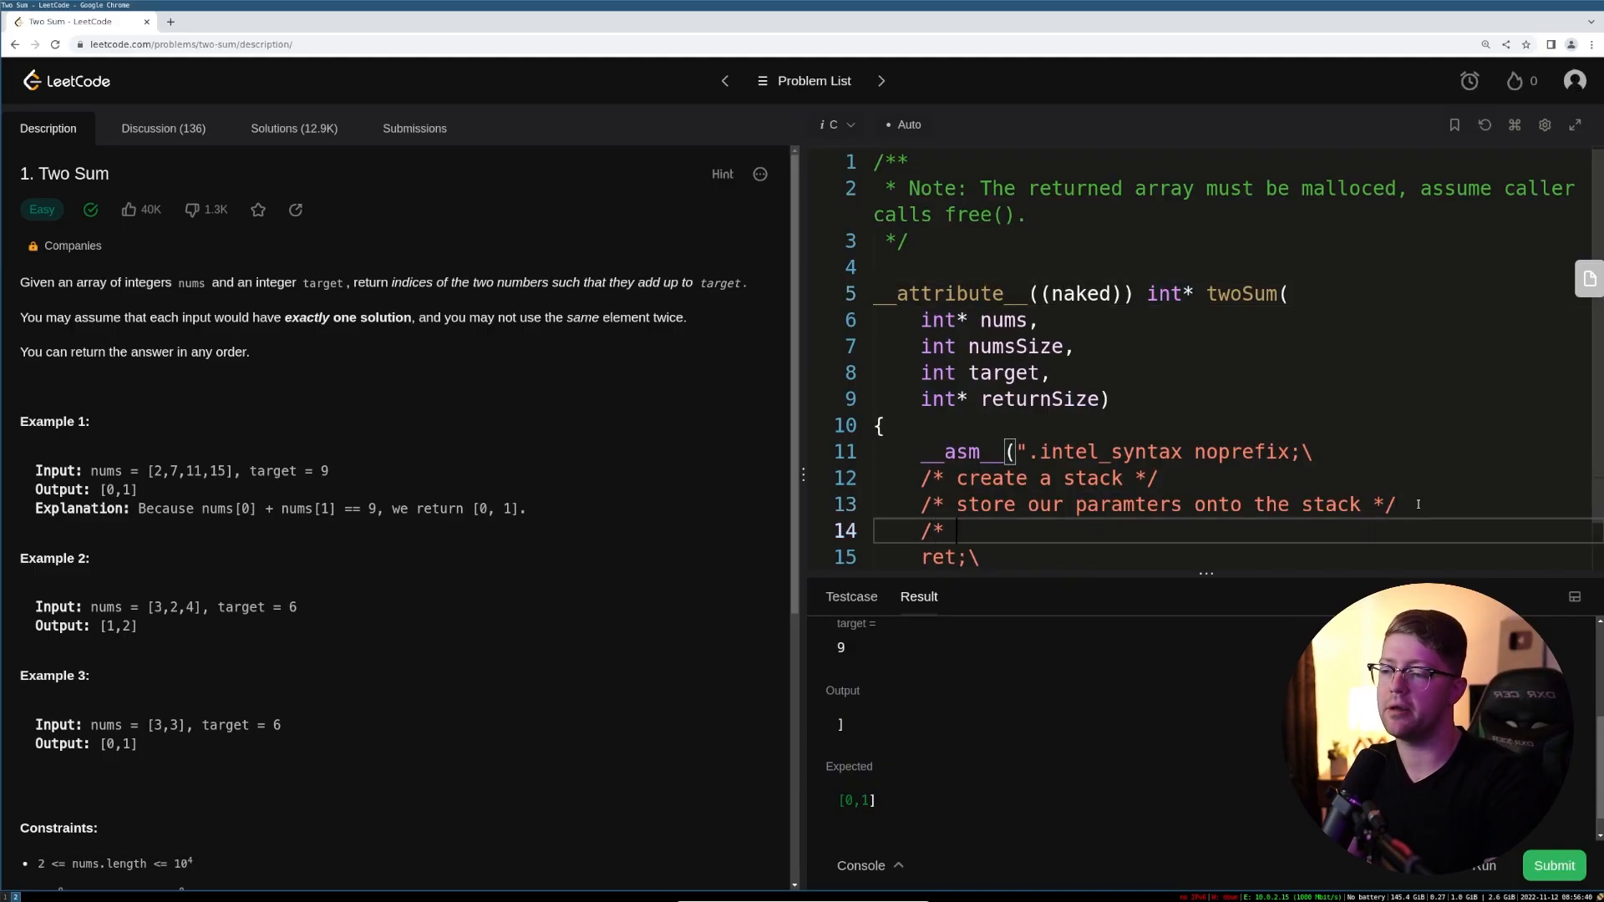
pyautogui.write('malloc memory for our answer *')
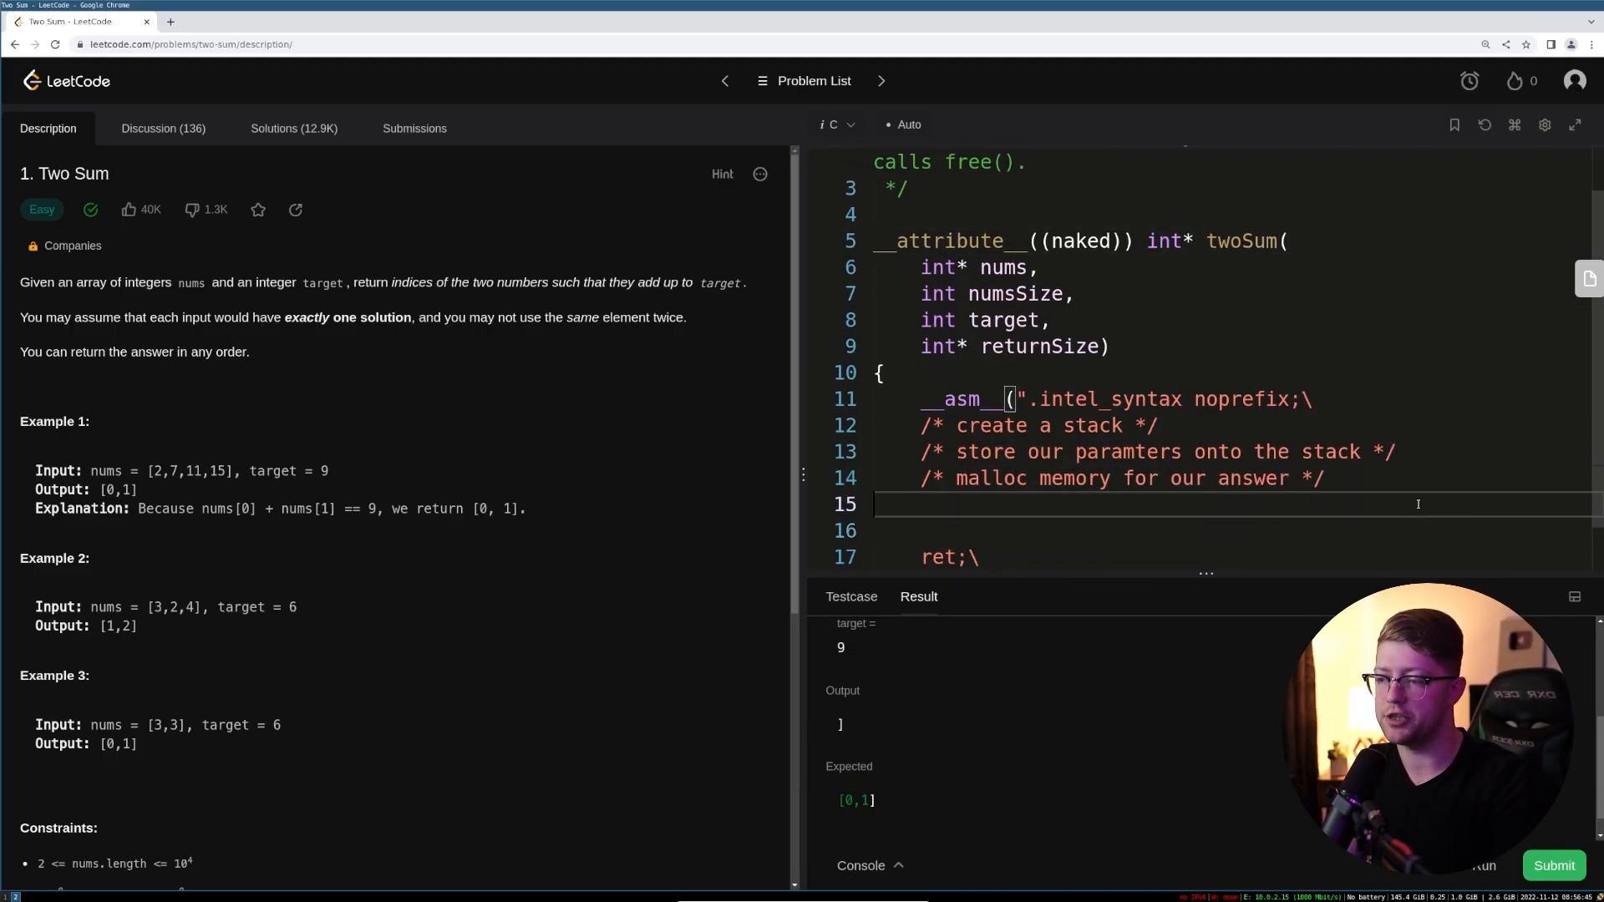
pyautogui.write('/*')
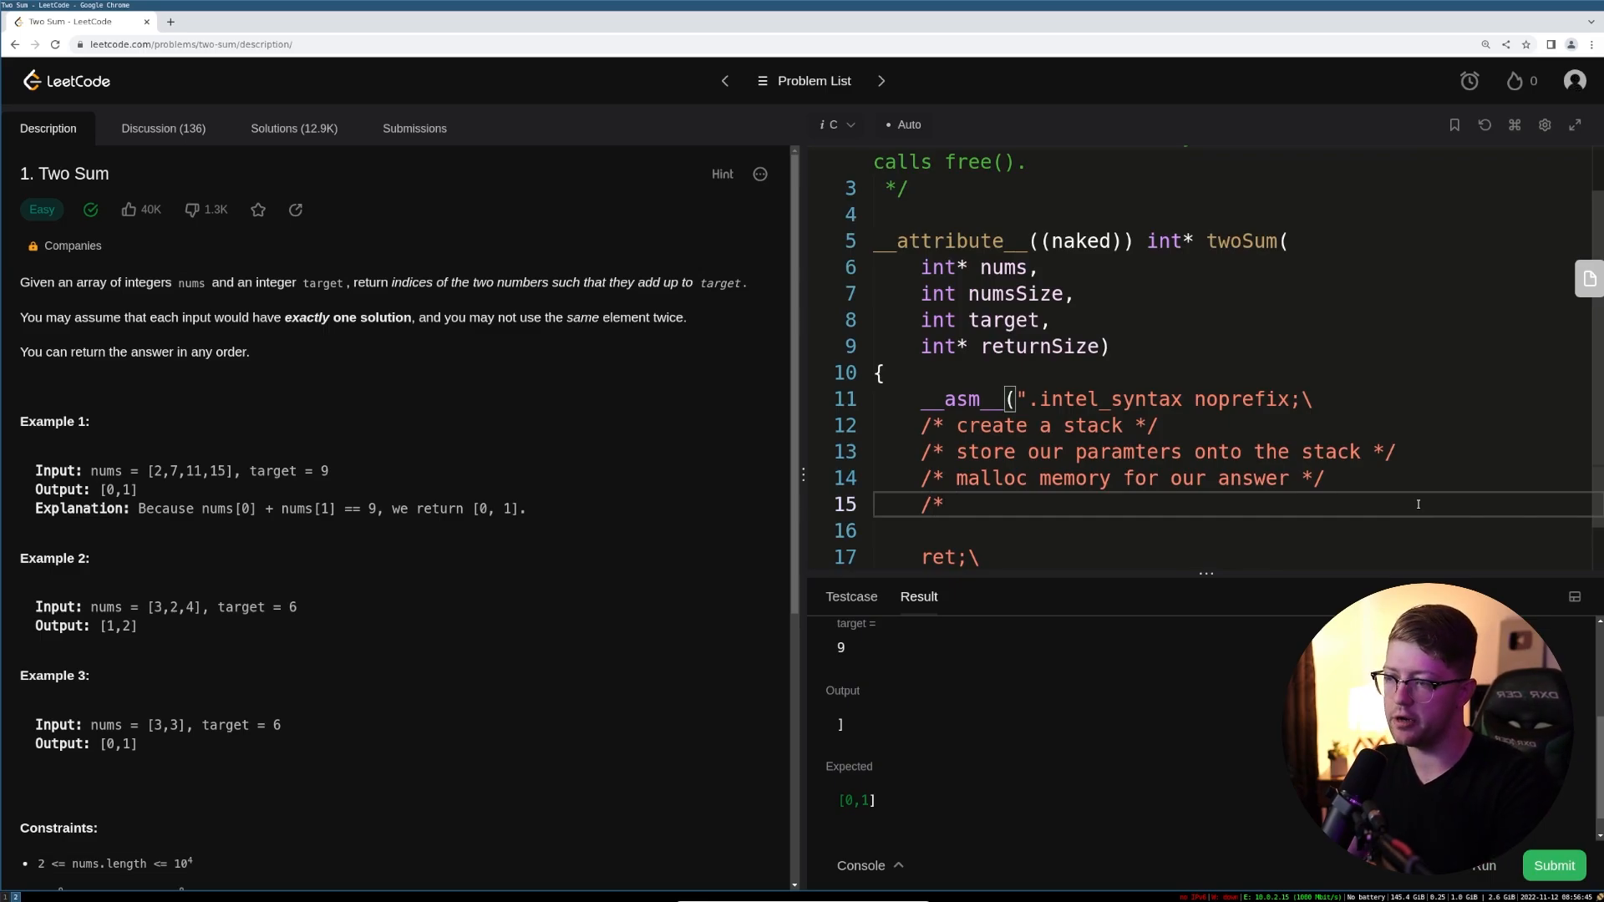
pyautogui.write('outer')
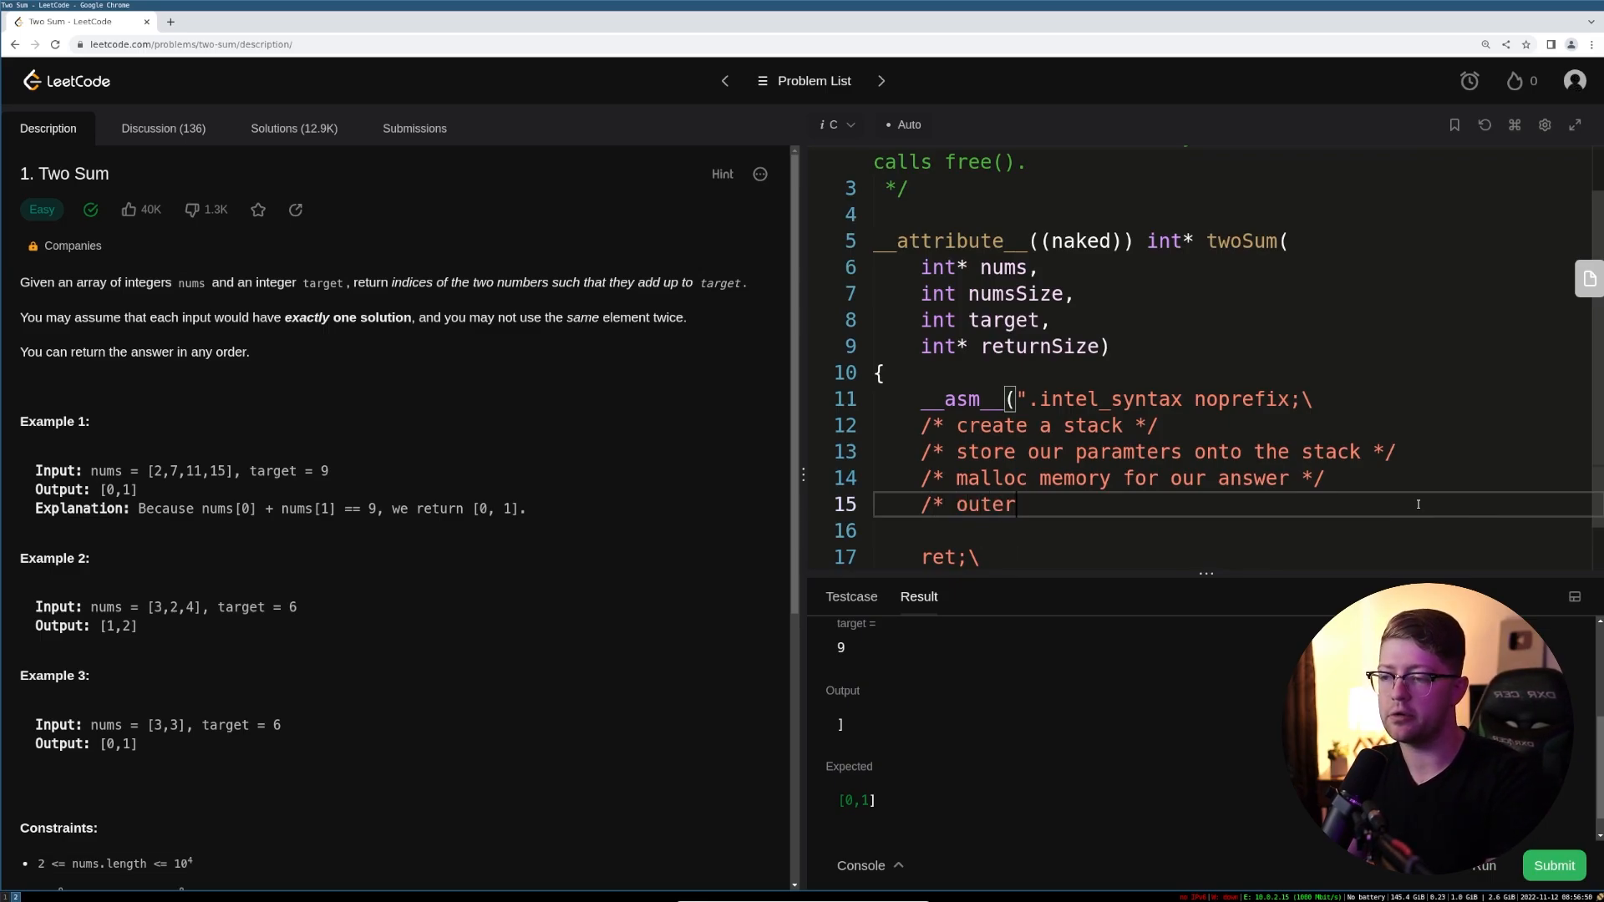
pyautogui.write('loop int')
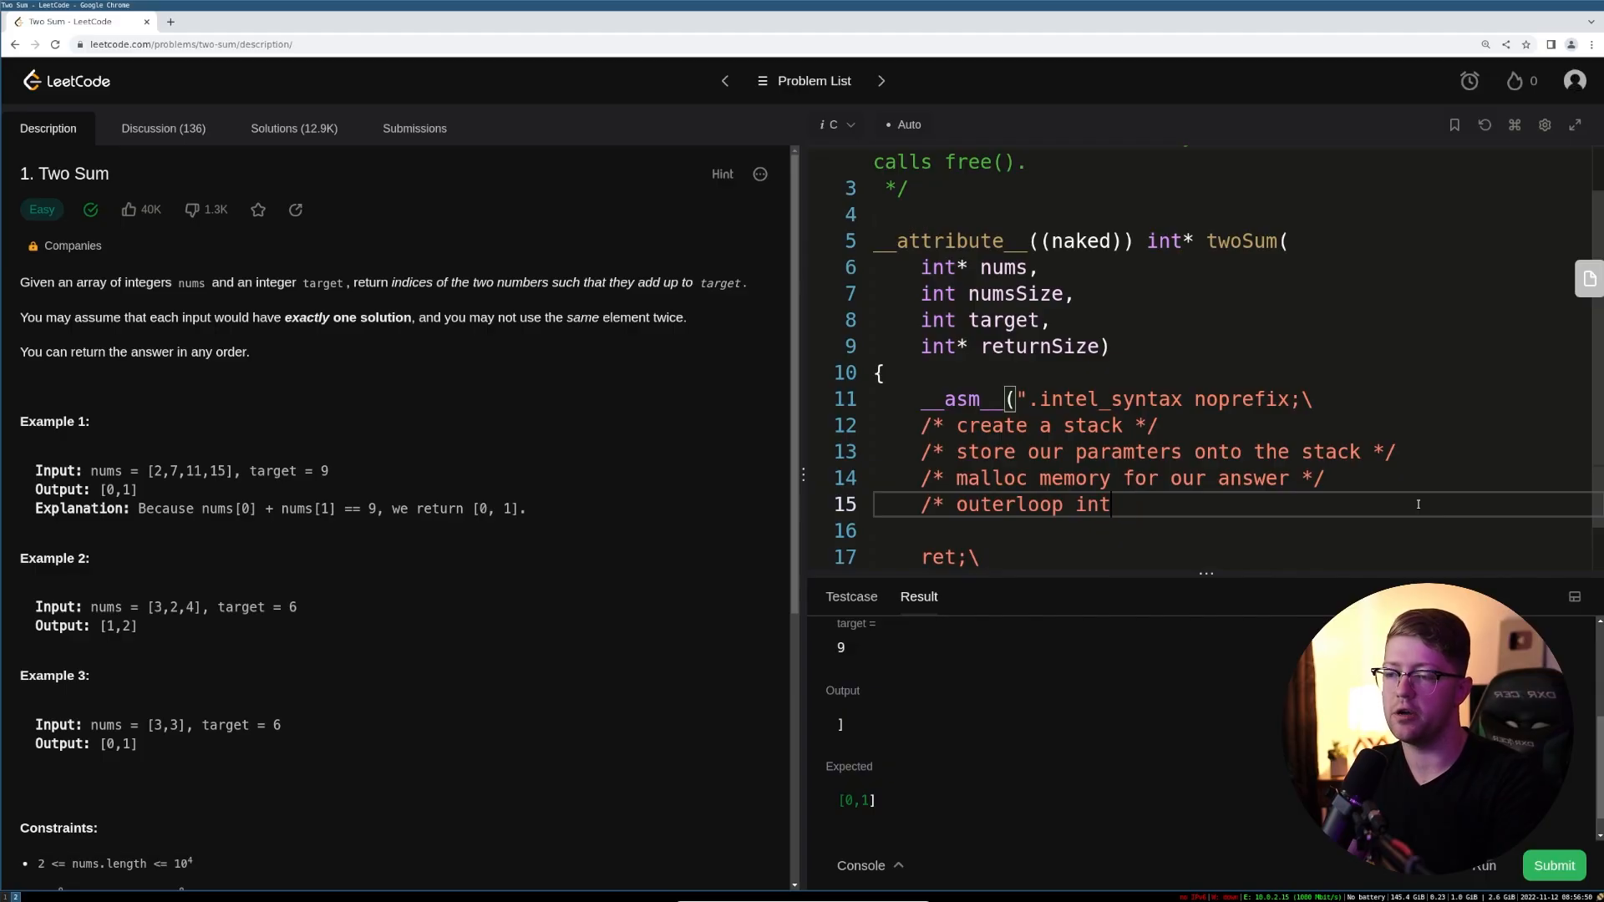
pyautogui.write('iterate over all numbers */')
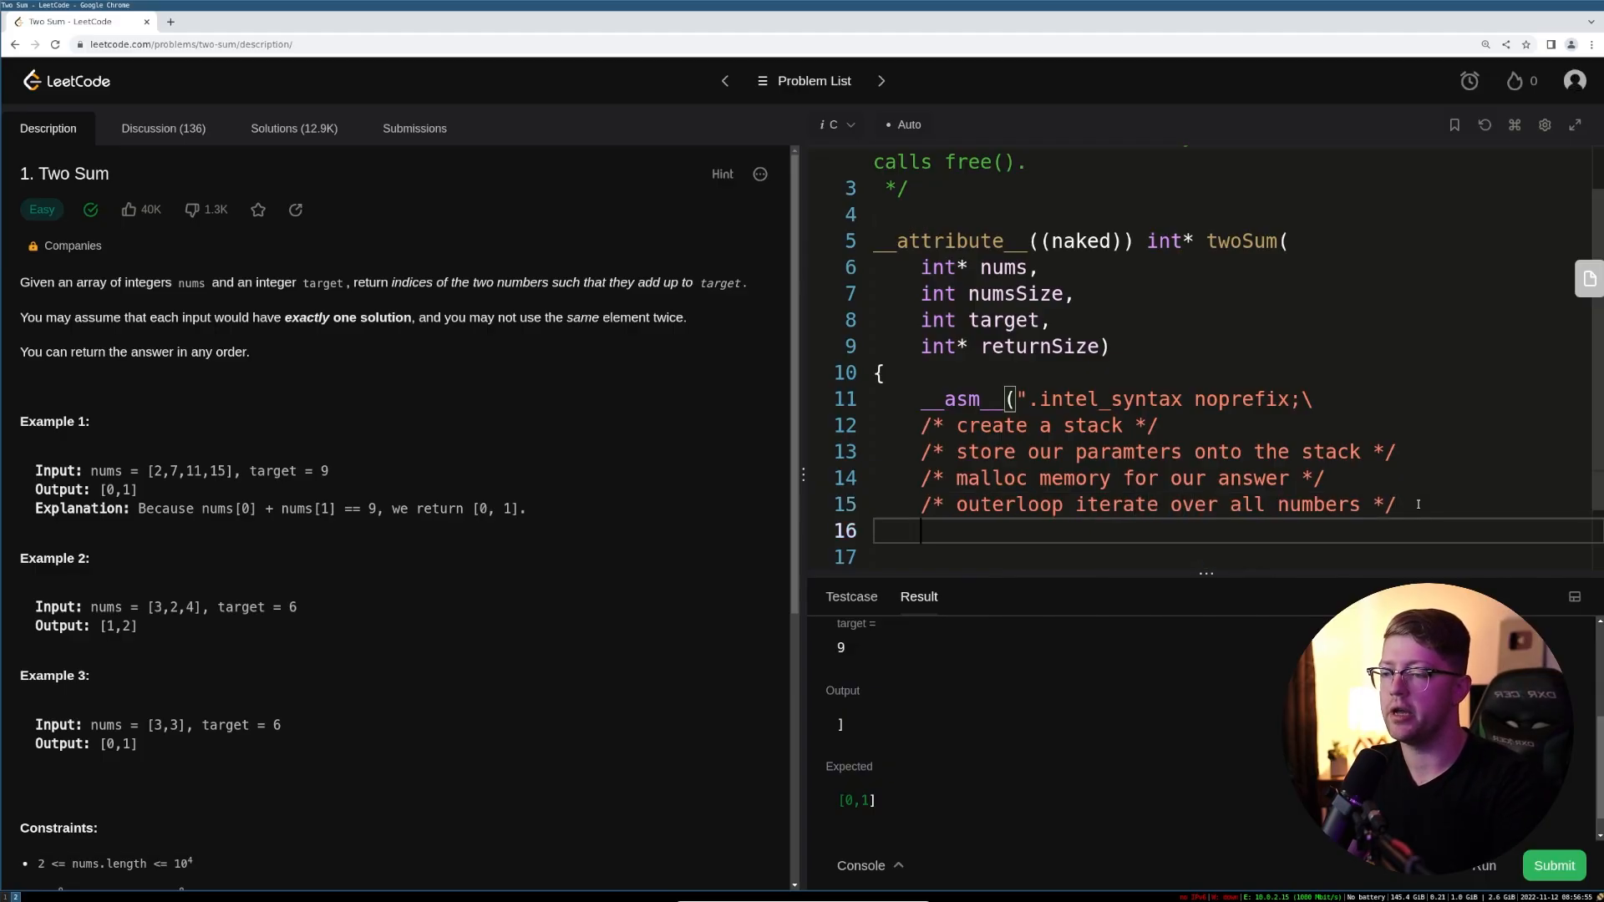
# - Add comments for the inner loop, storing when the sum equals the target, and cleaning the stack
pyautogui.write('/*')
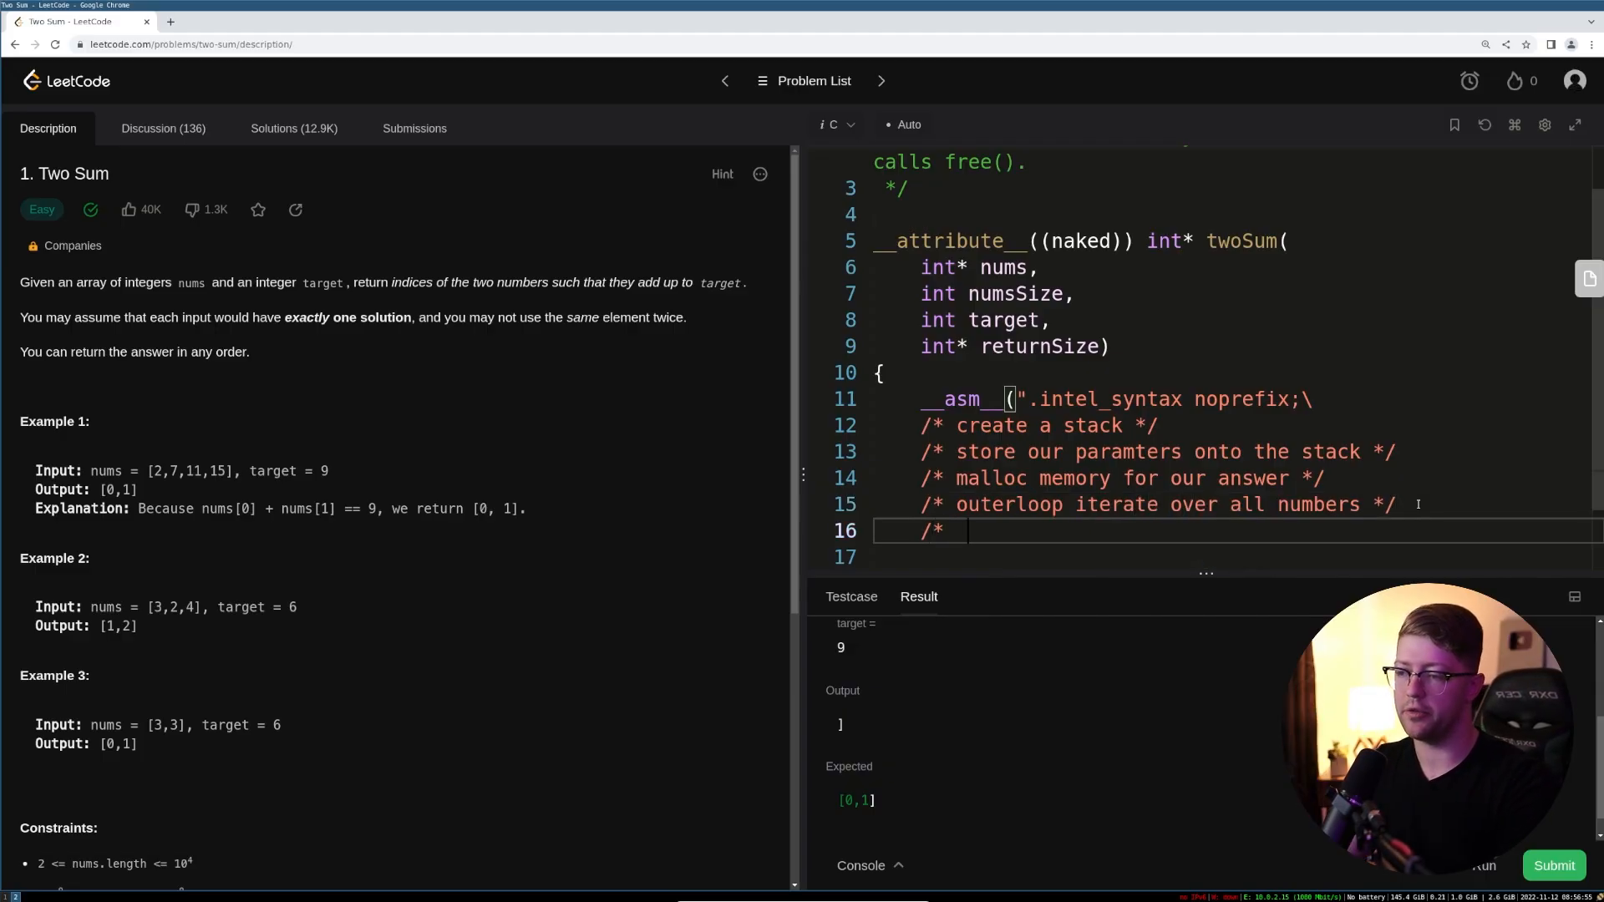
pyautogui.write('innerloop iterate over the other nu')
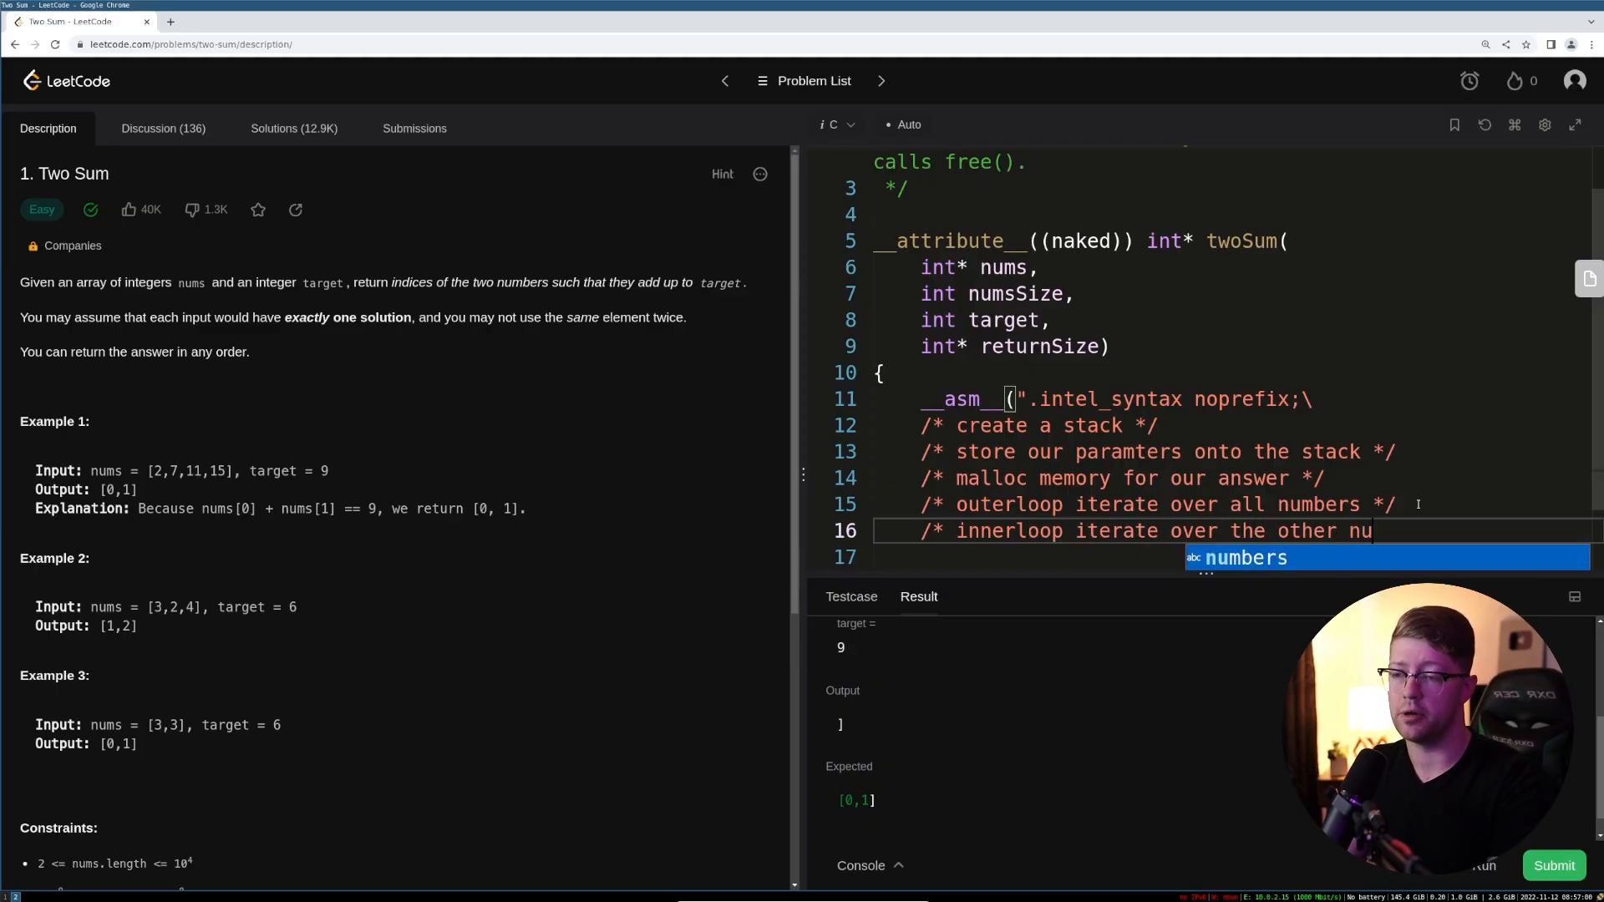
pyautogui.press('Enter')
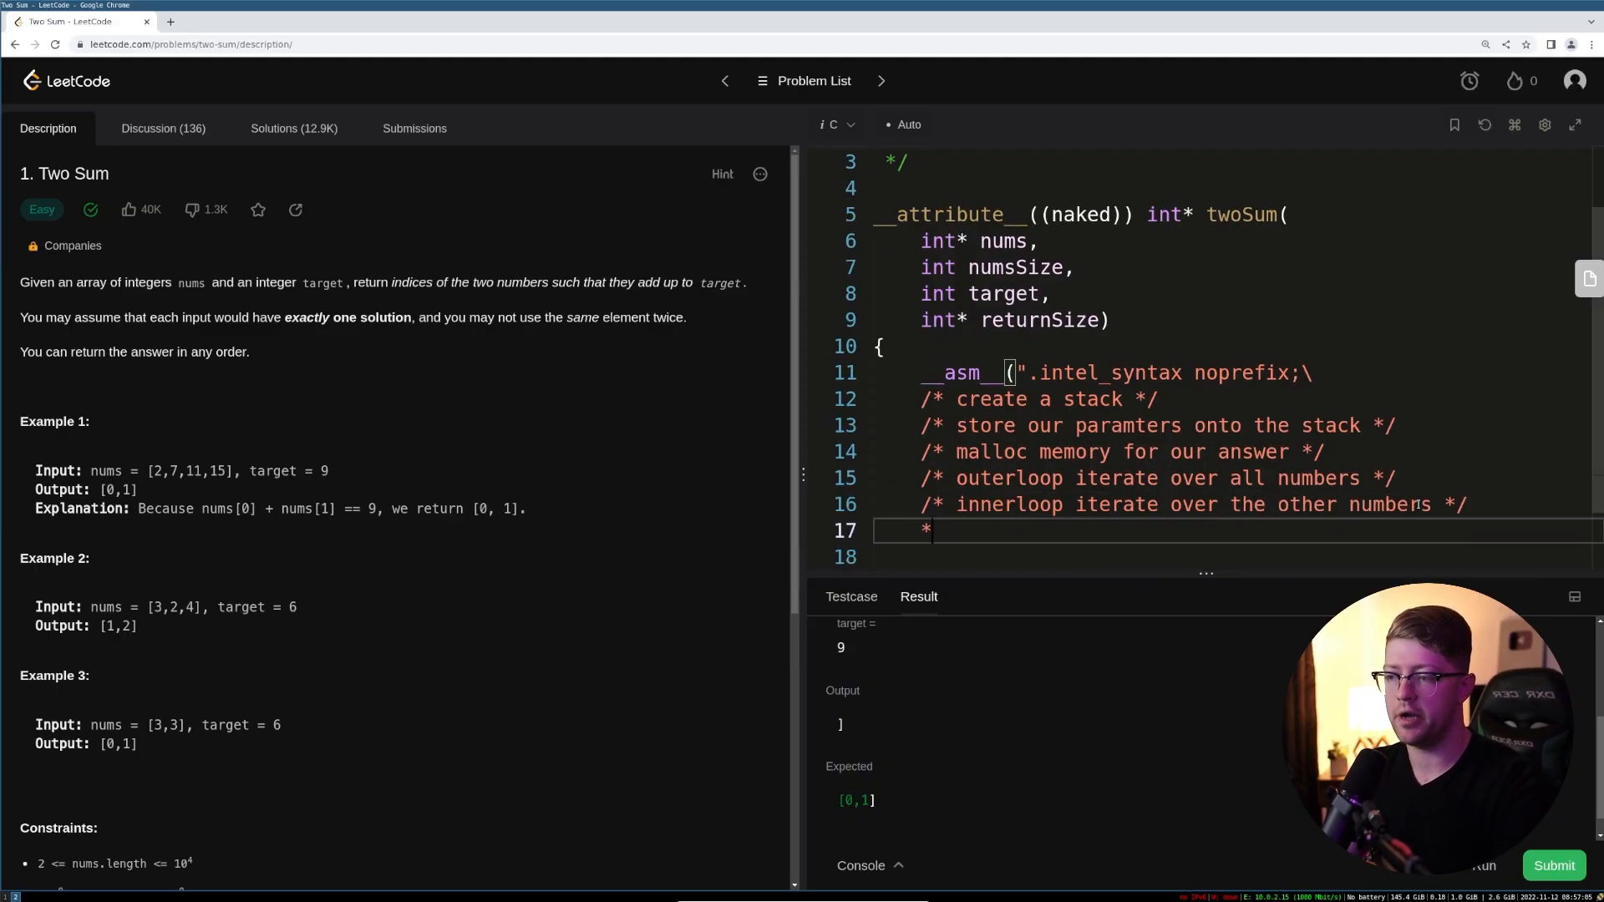
pyautogui.write('/* if the sum ew')
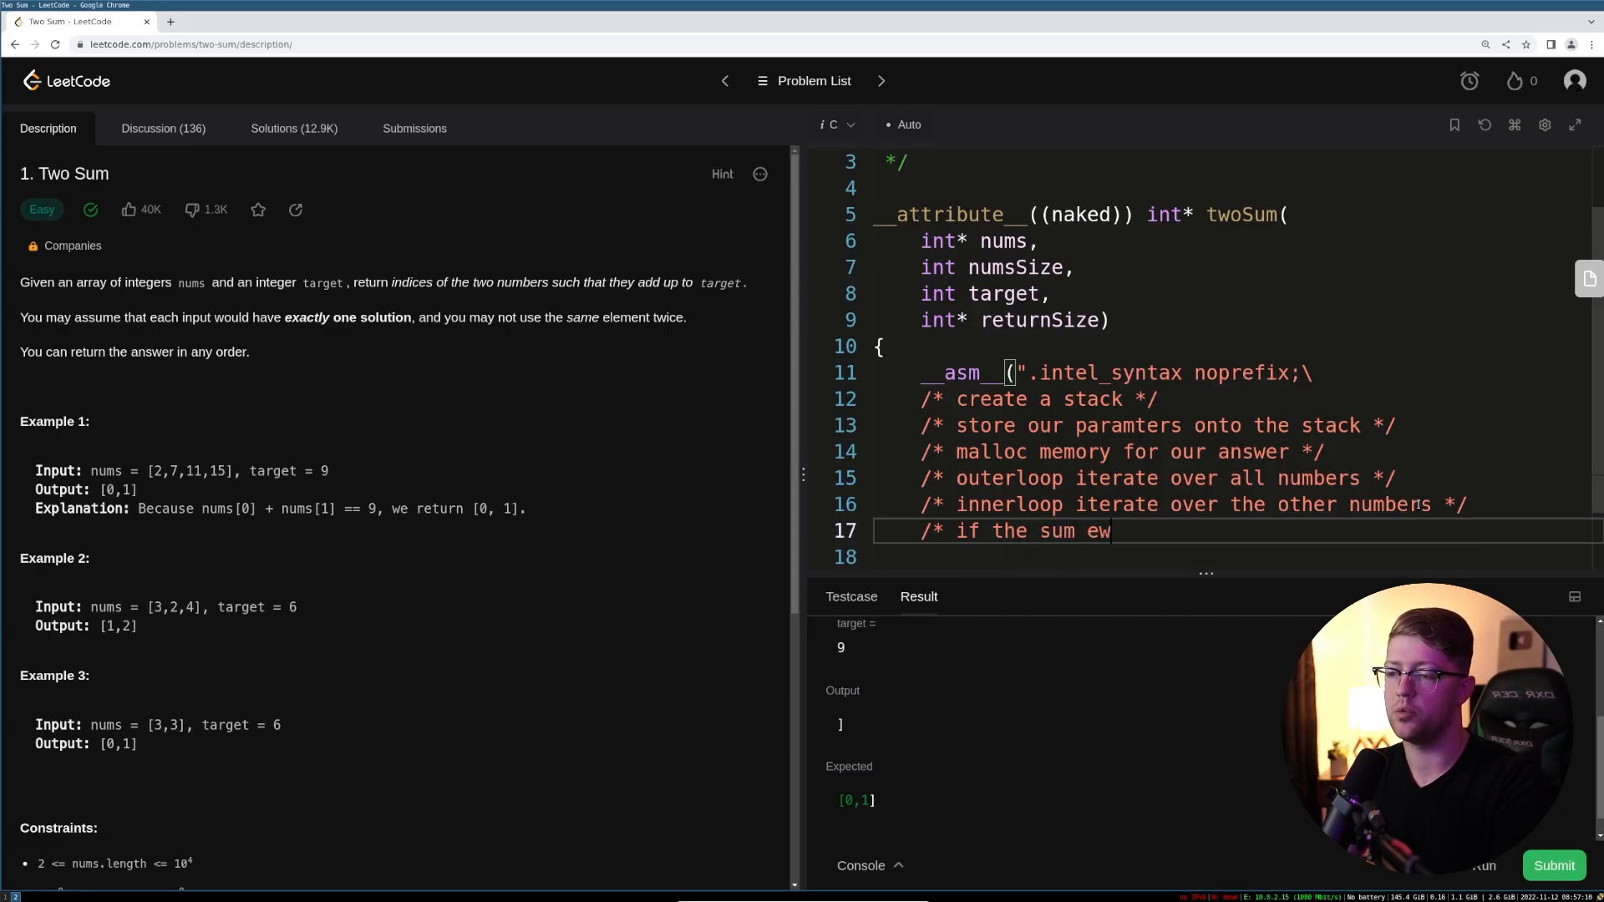
pyautogui.write('quals the targe')
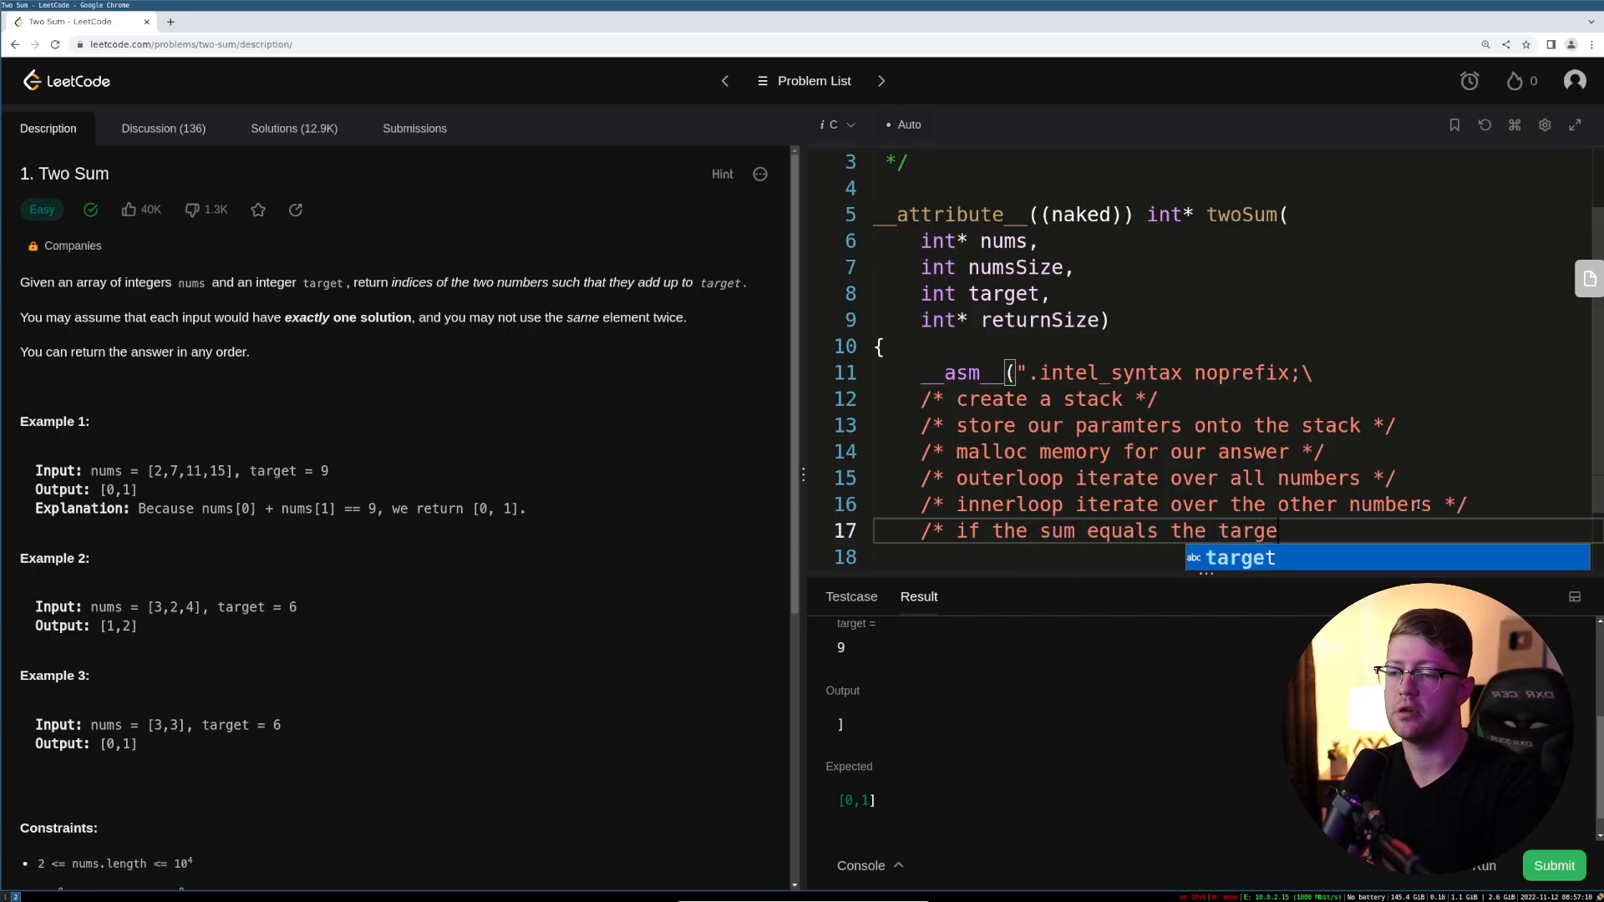
pyautogui.write(', store and leave */')
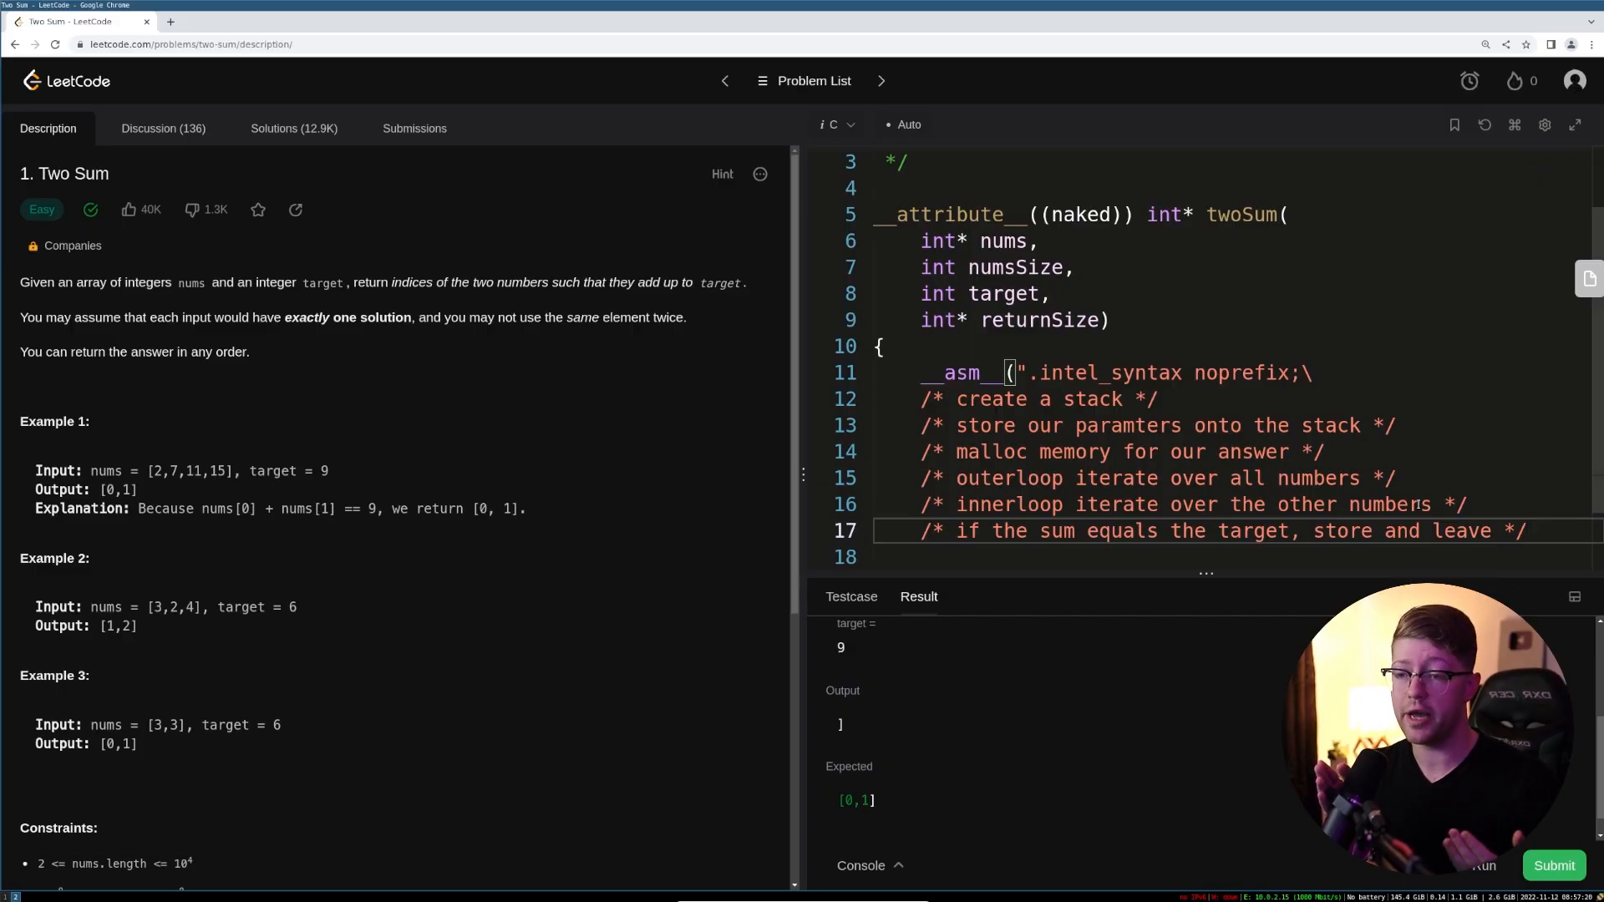
pyautogui.scroll(-3)
pyautogui.write('/*')
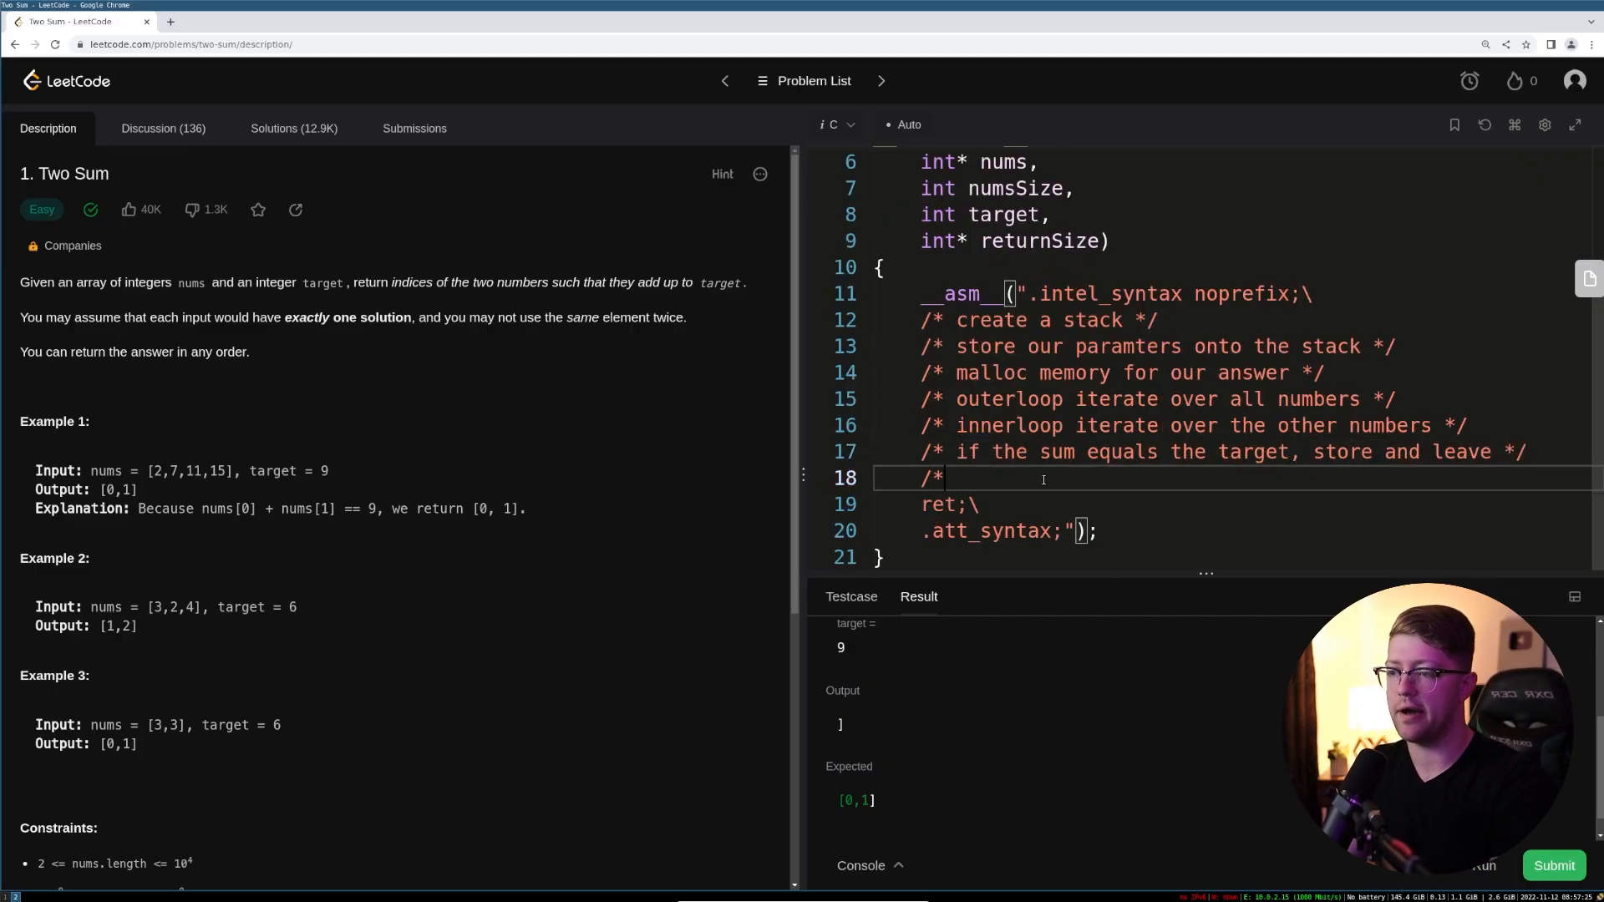
pyautogui.write('clean our stack')
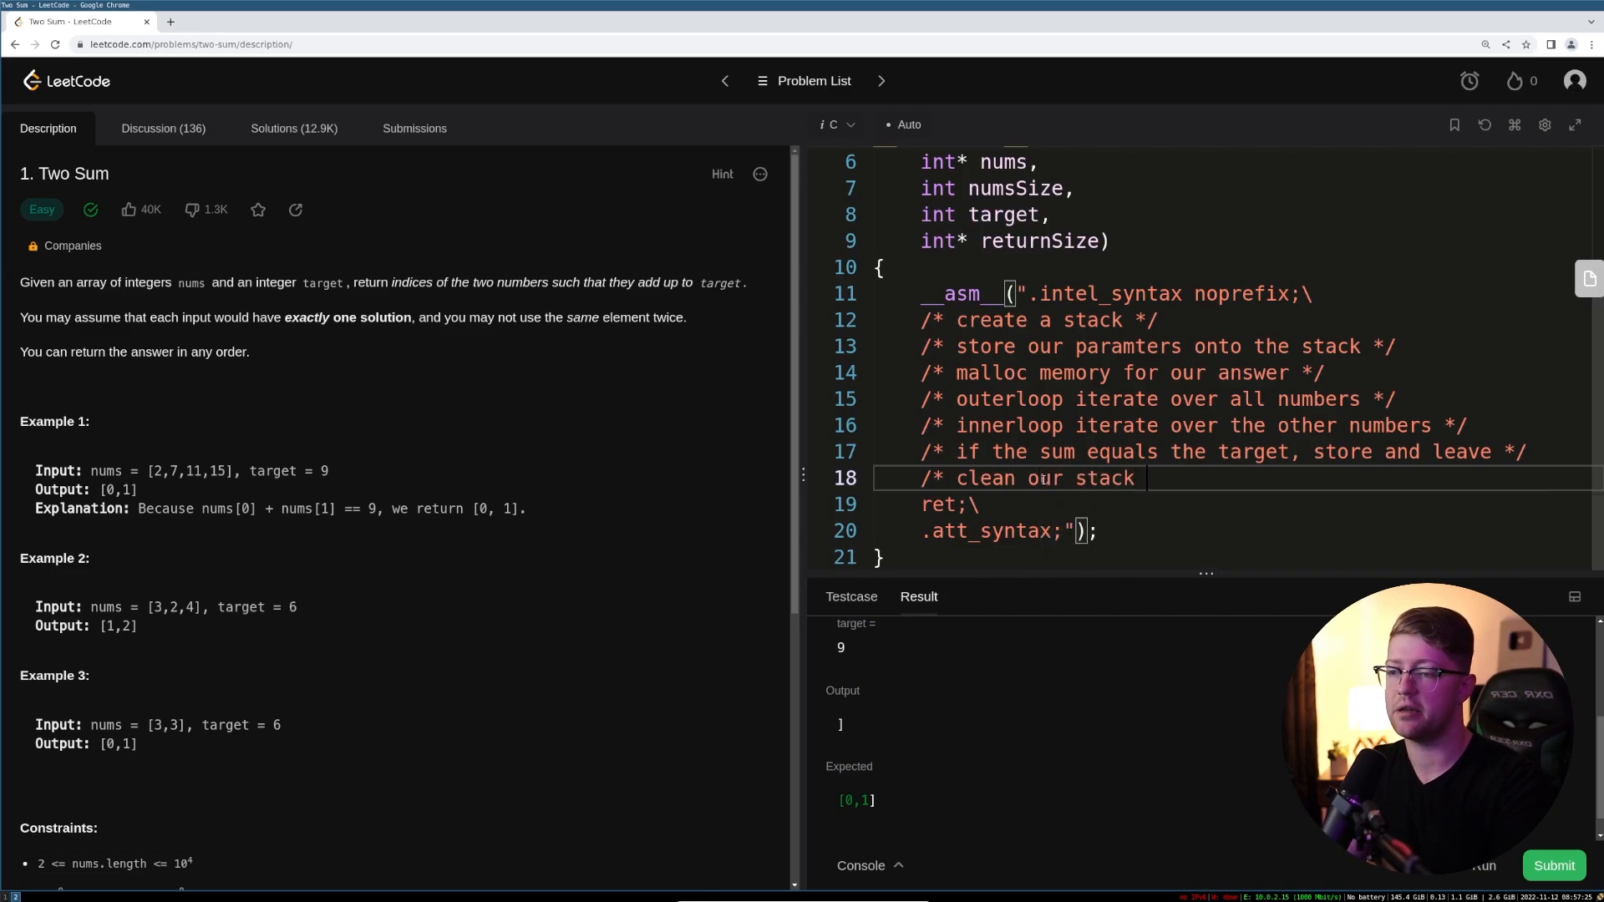
pyautogui.write('and leave */;\\')
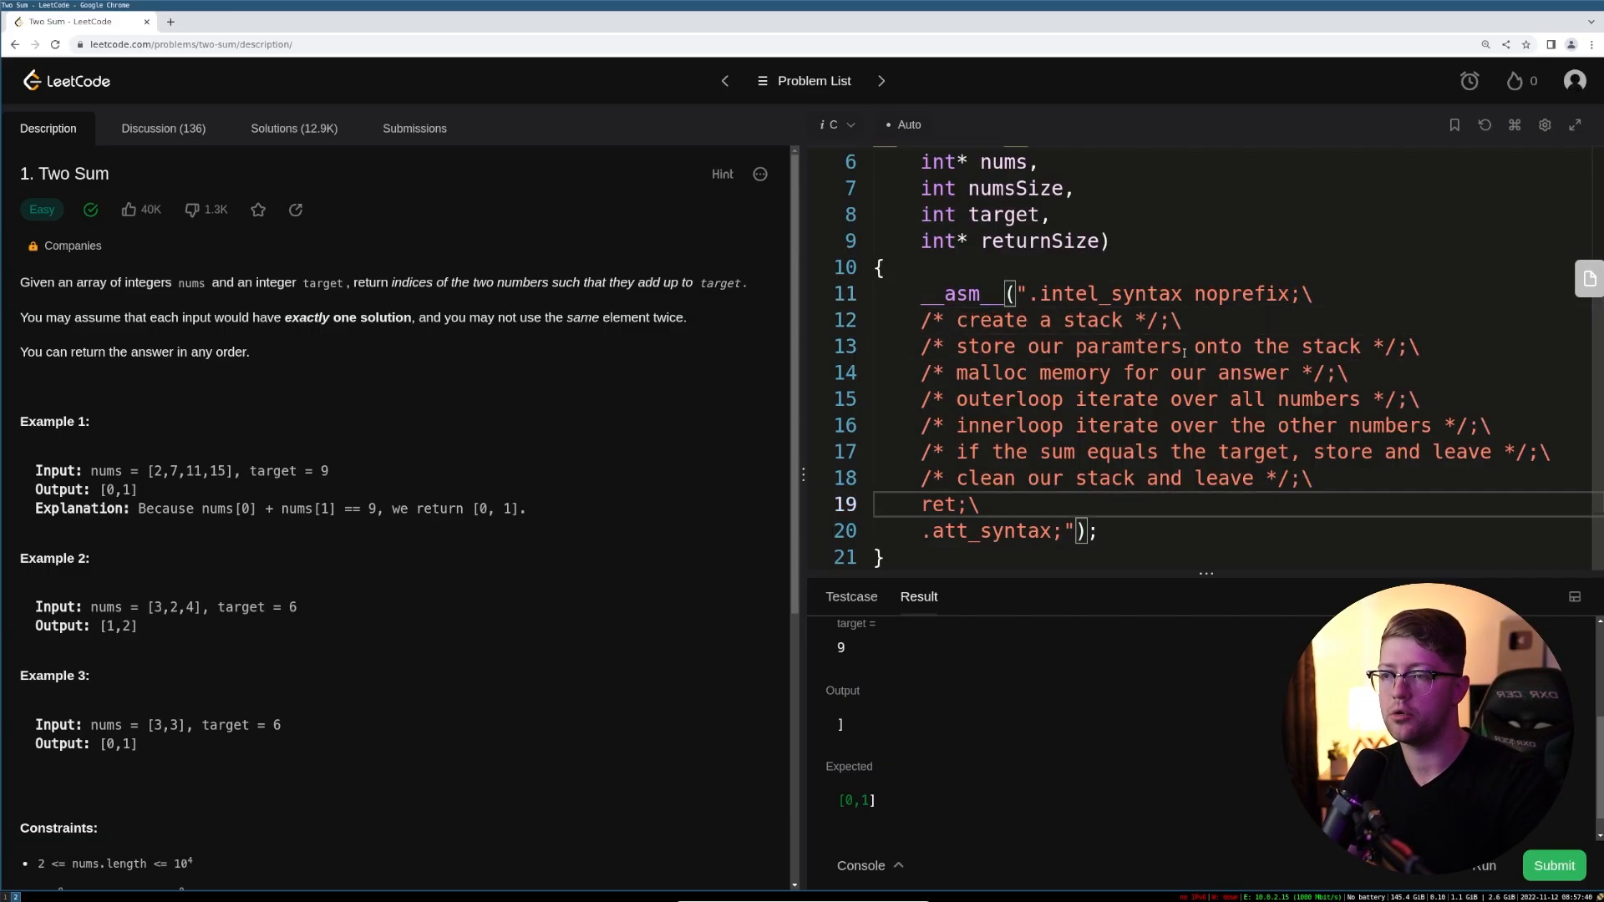
# - Add 'push rbx;\' and 'sub rsp, 0x40;\' under the create-a-stack comment
pyautogui.press('enter')
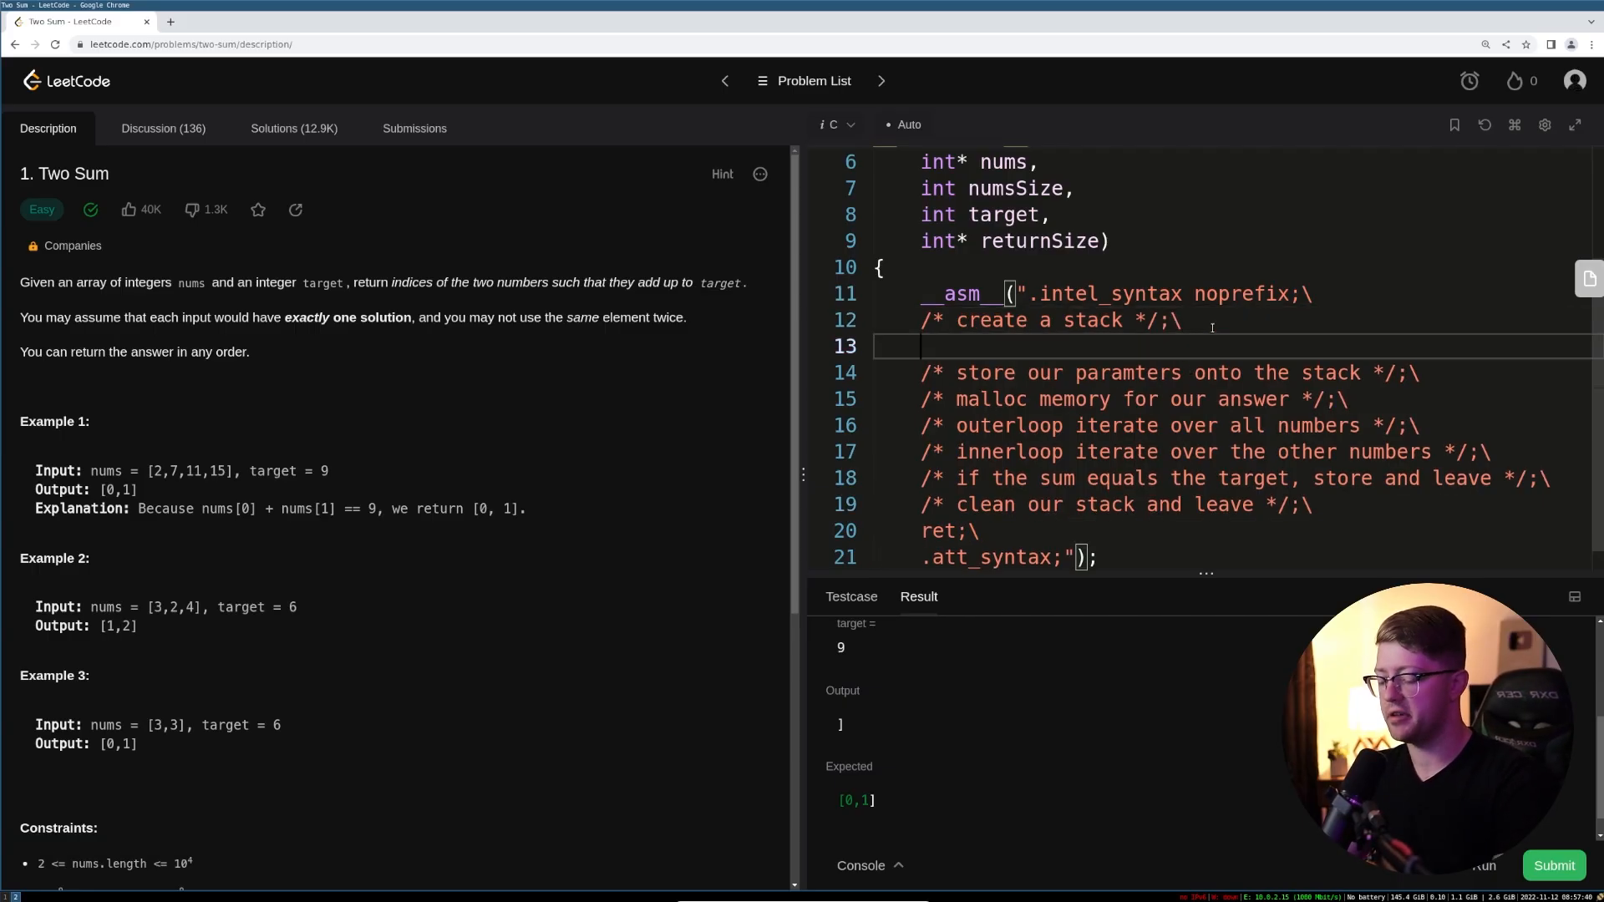
pyautogui.write('push')
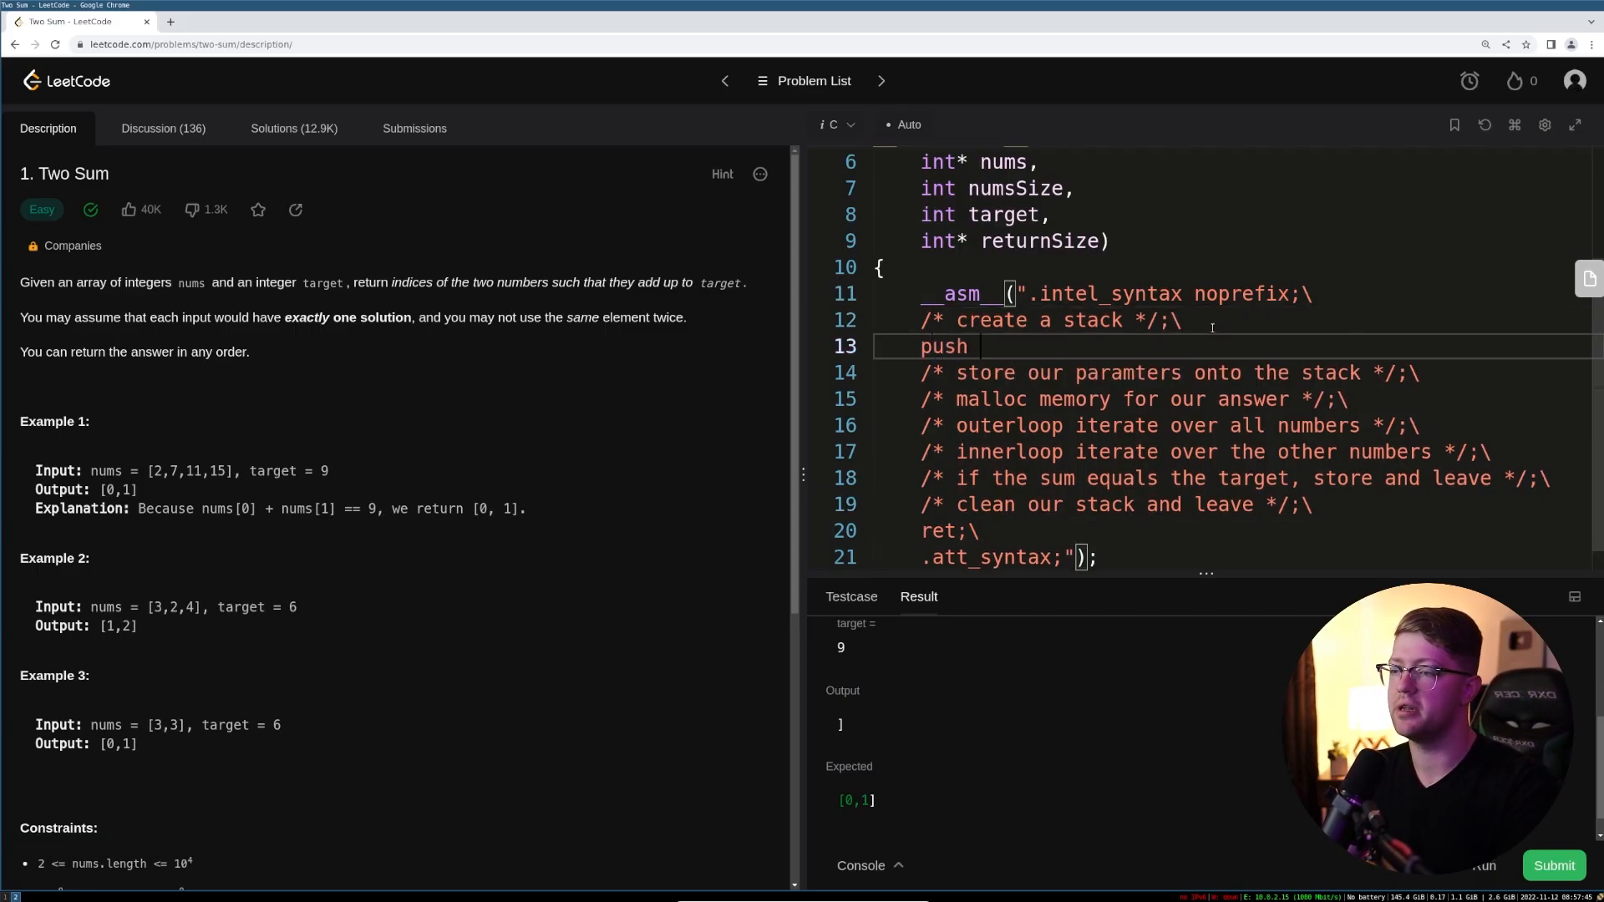
pyautogui.write('rbx;\\')
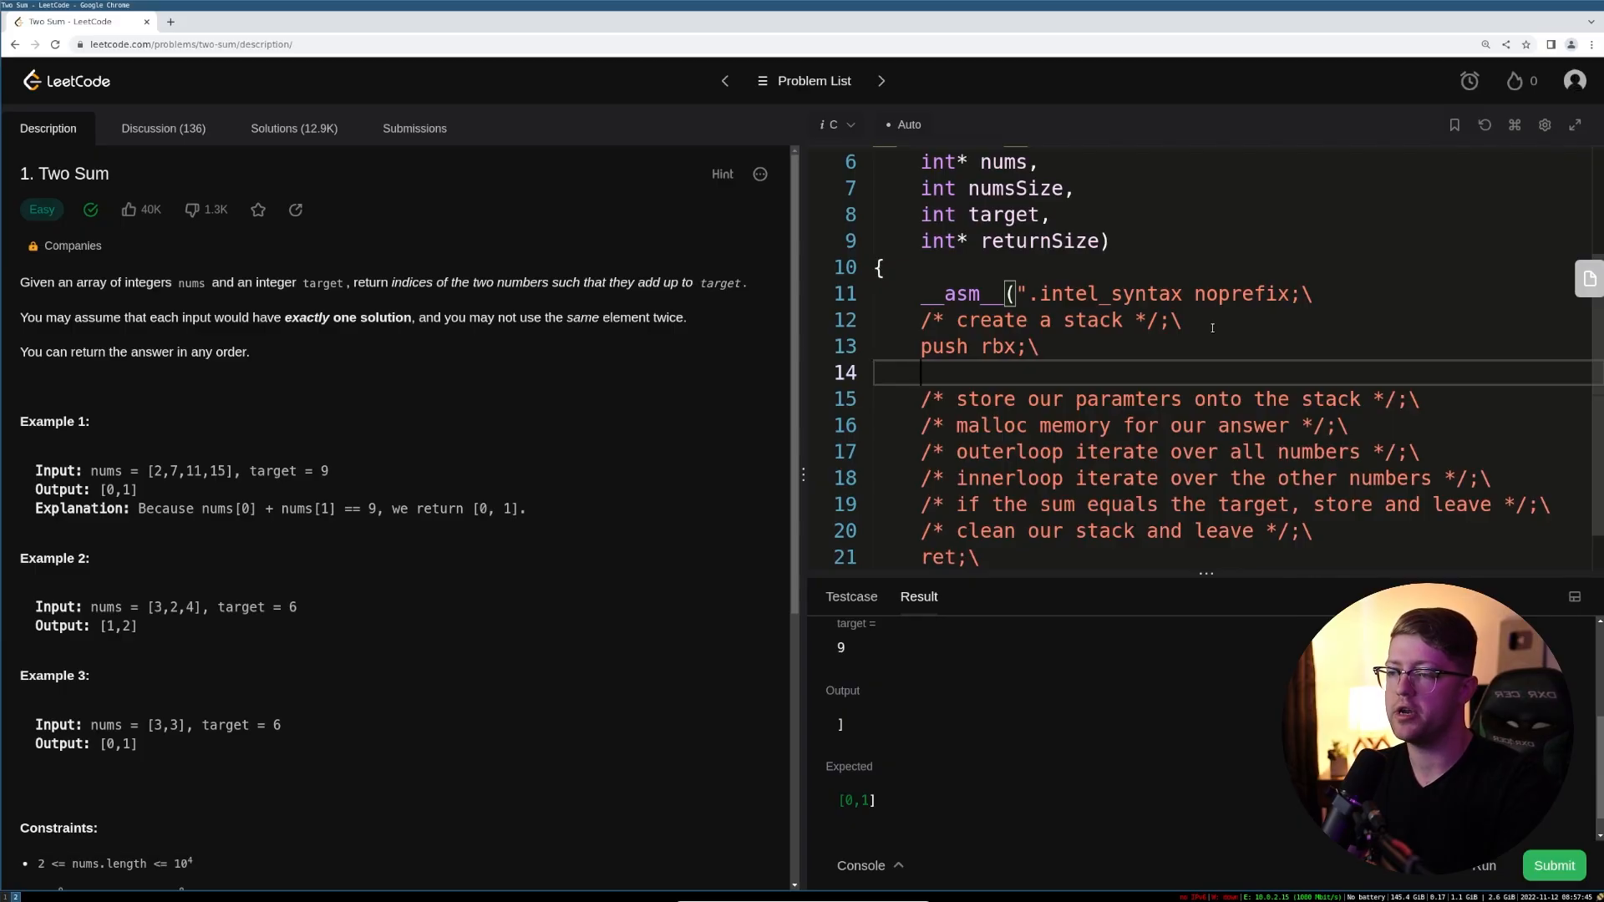
pyautogui.write('sub rsp, 0x4')
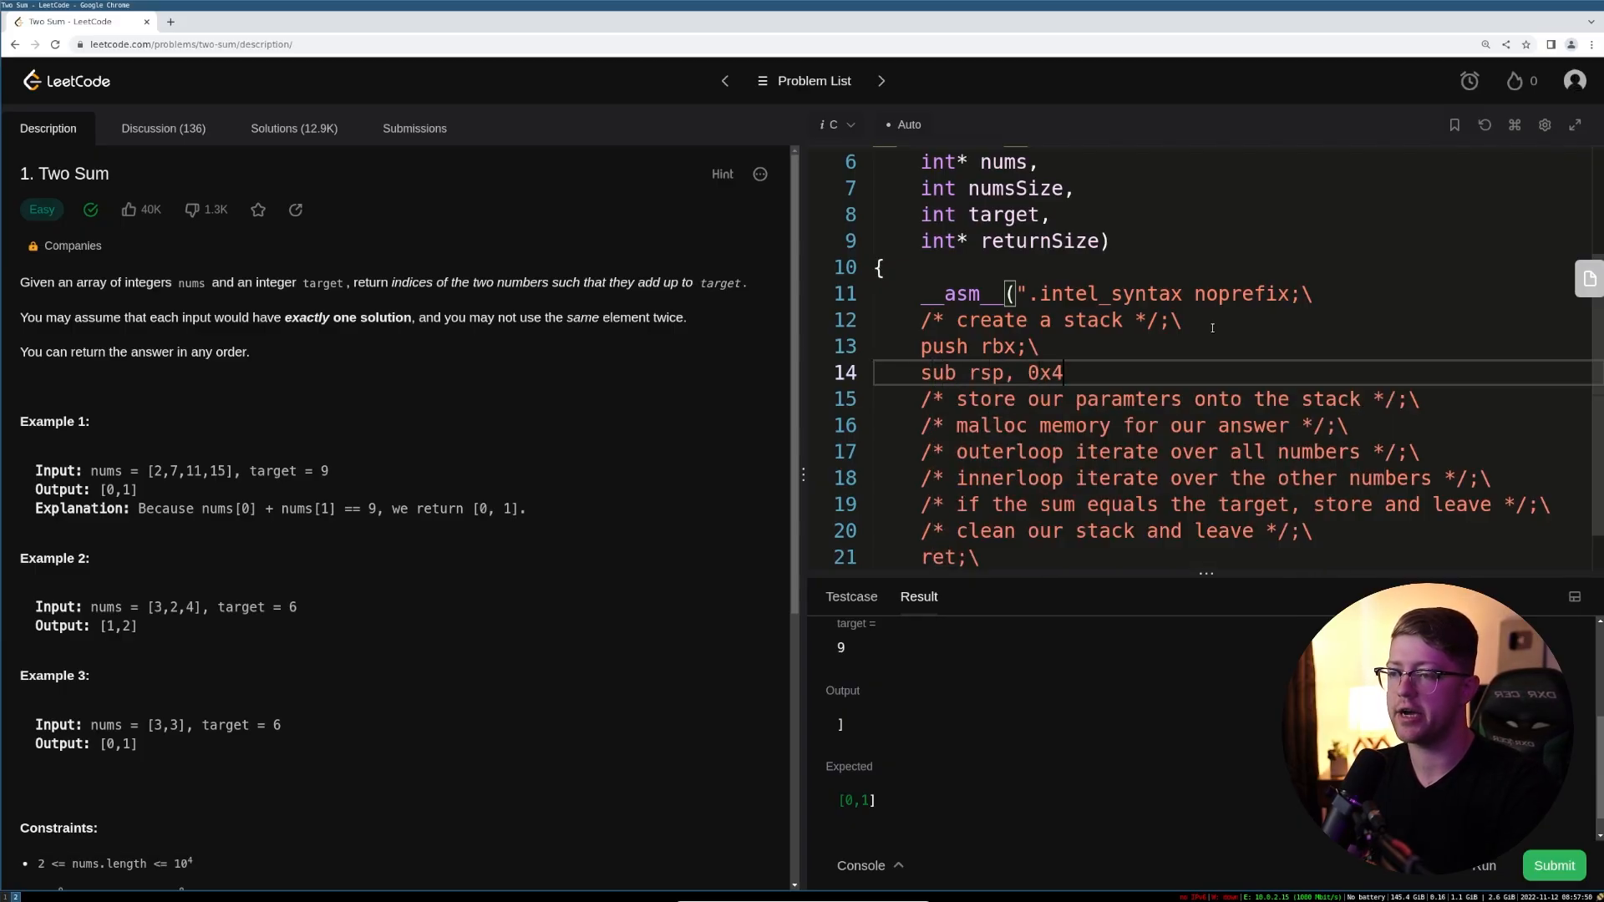
pyautogui.write('0;\\')
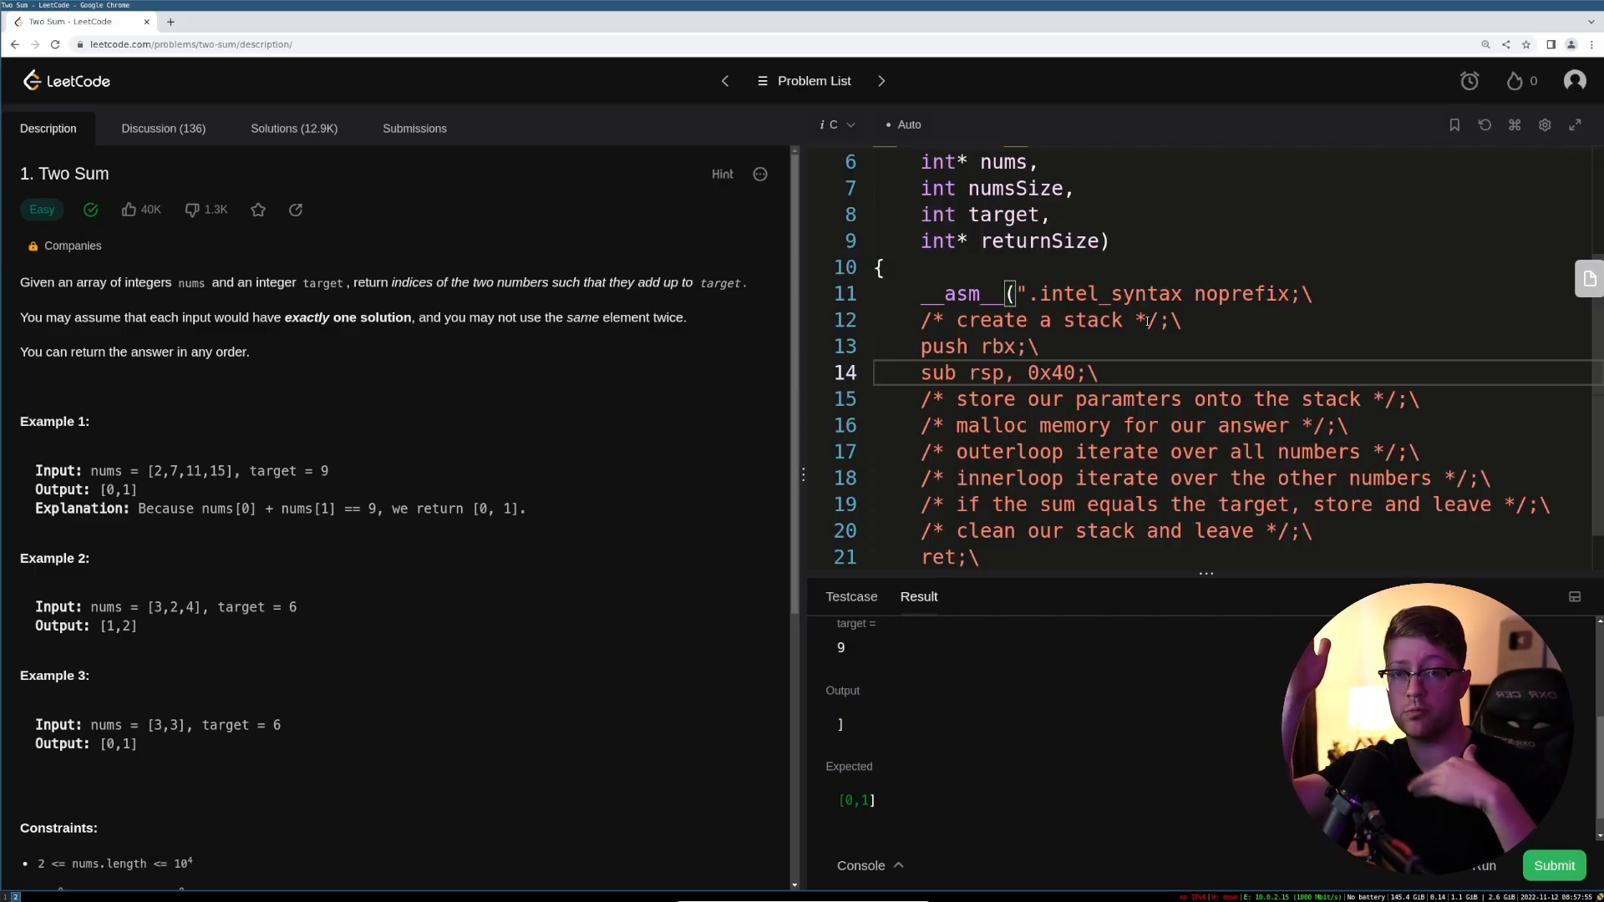
# - Add a comment above twoSum listing the argument registers RDI, RSI, RDX, RCX
pyautogui.scroll(3)
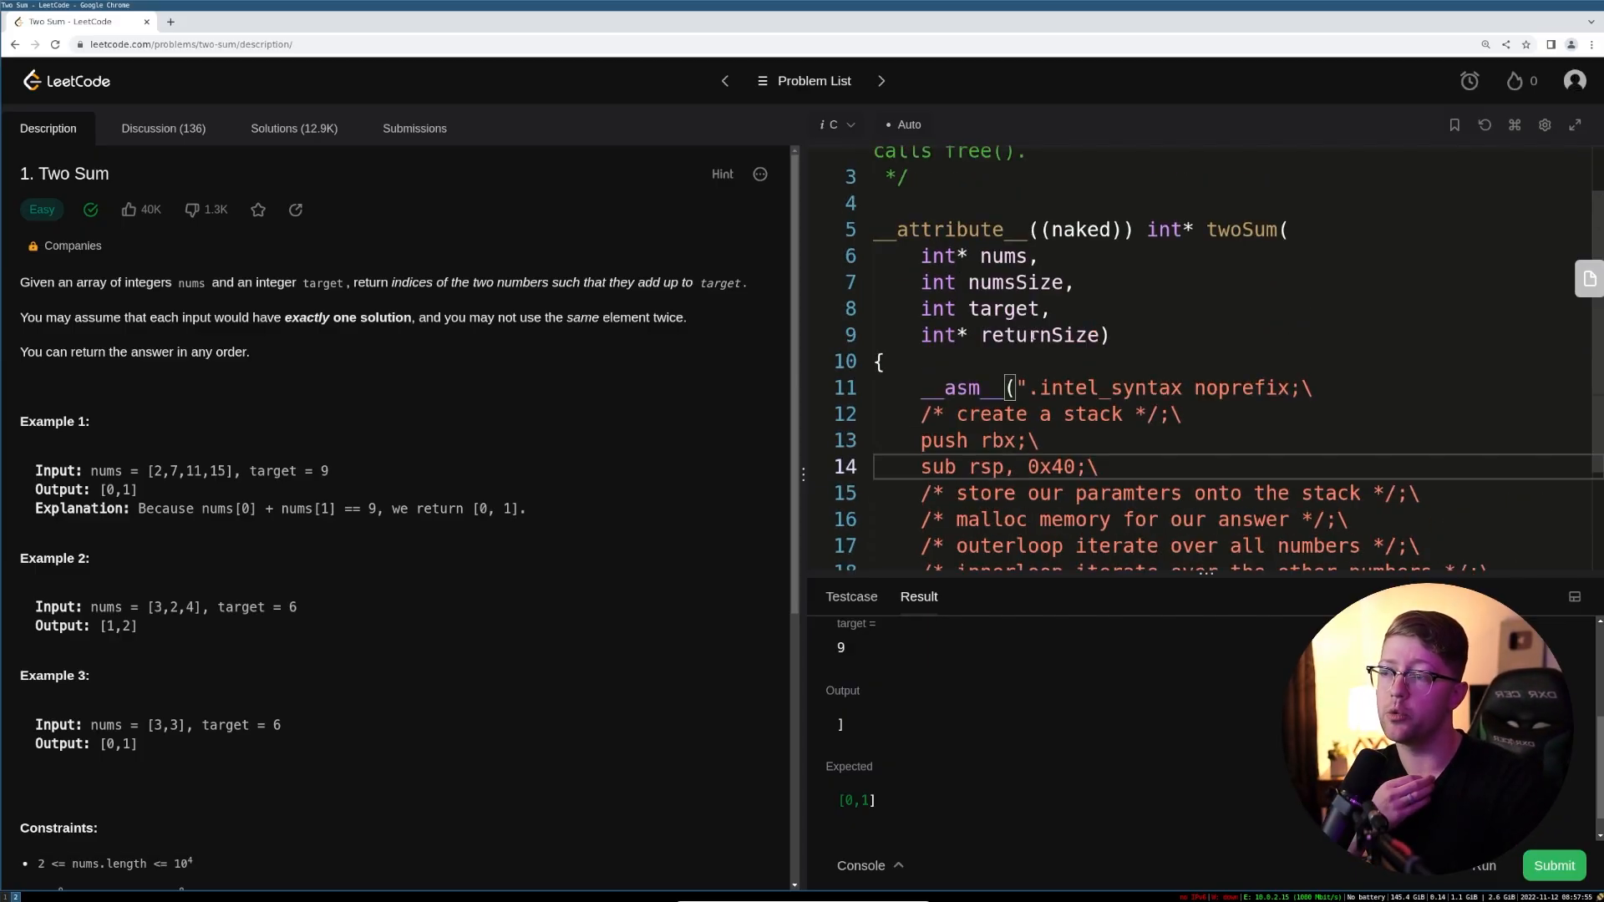
pyautogui.scroll(3)
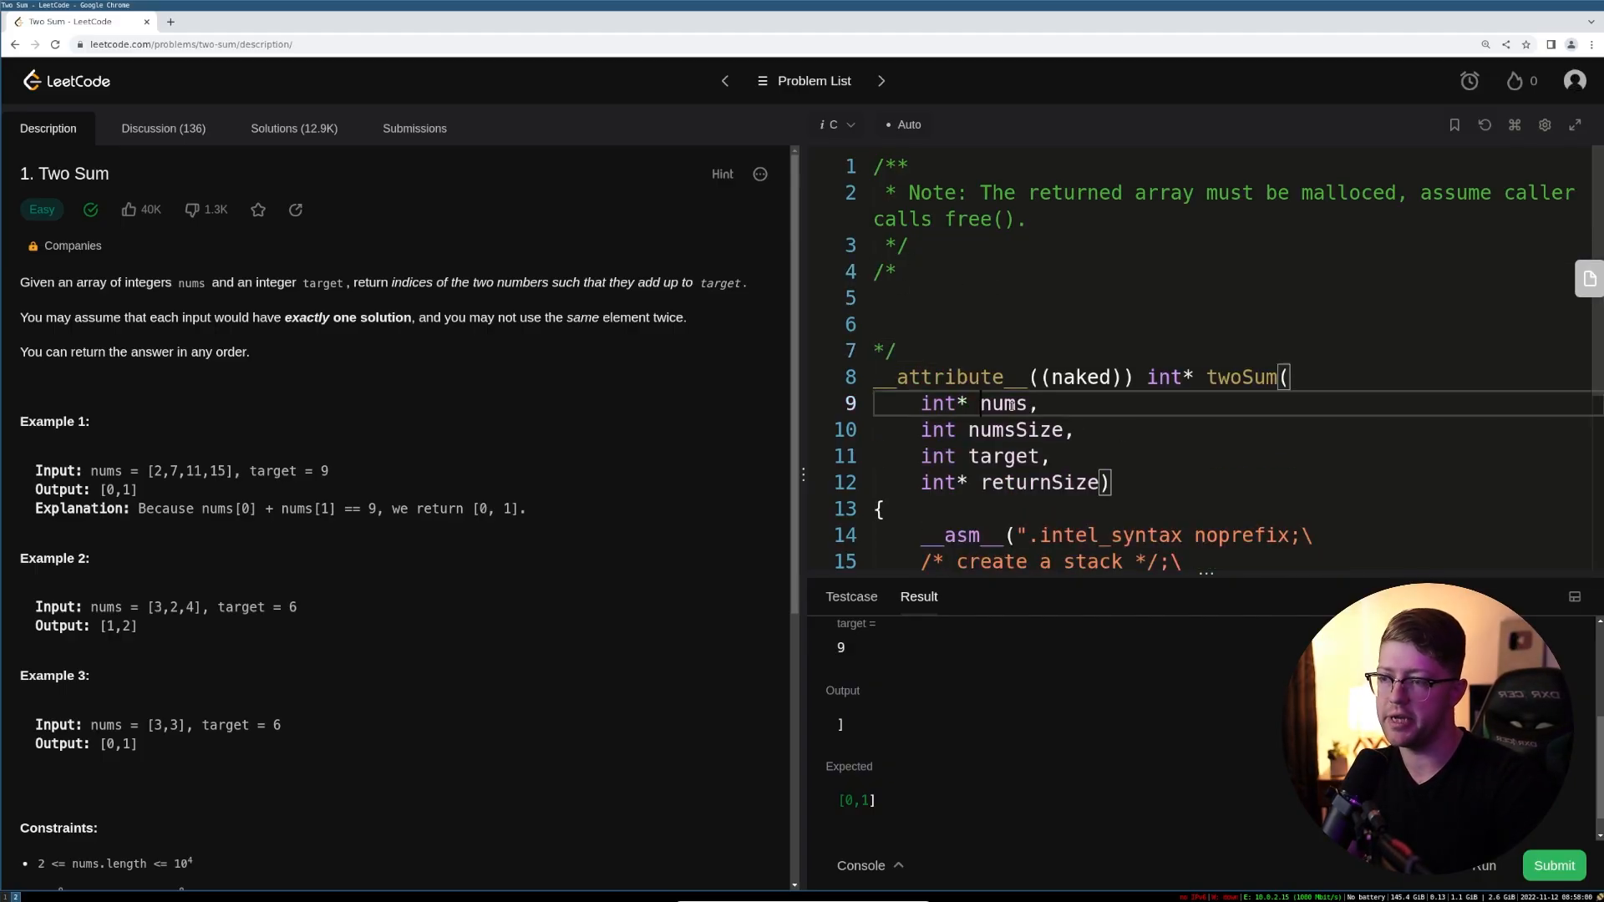
pyautogui.write('RDI')
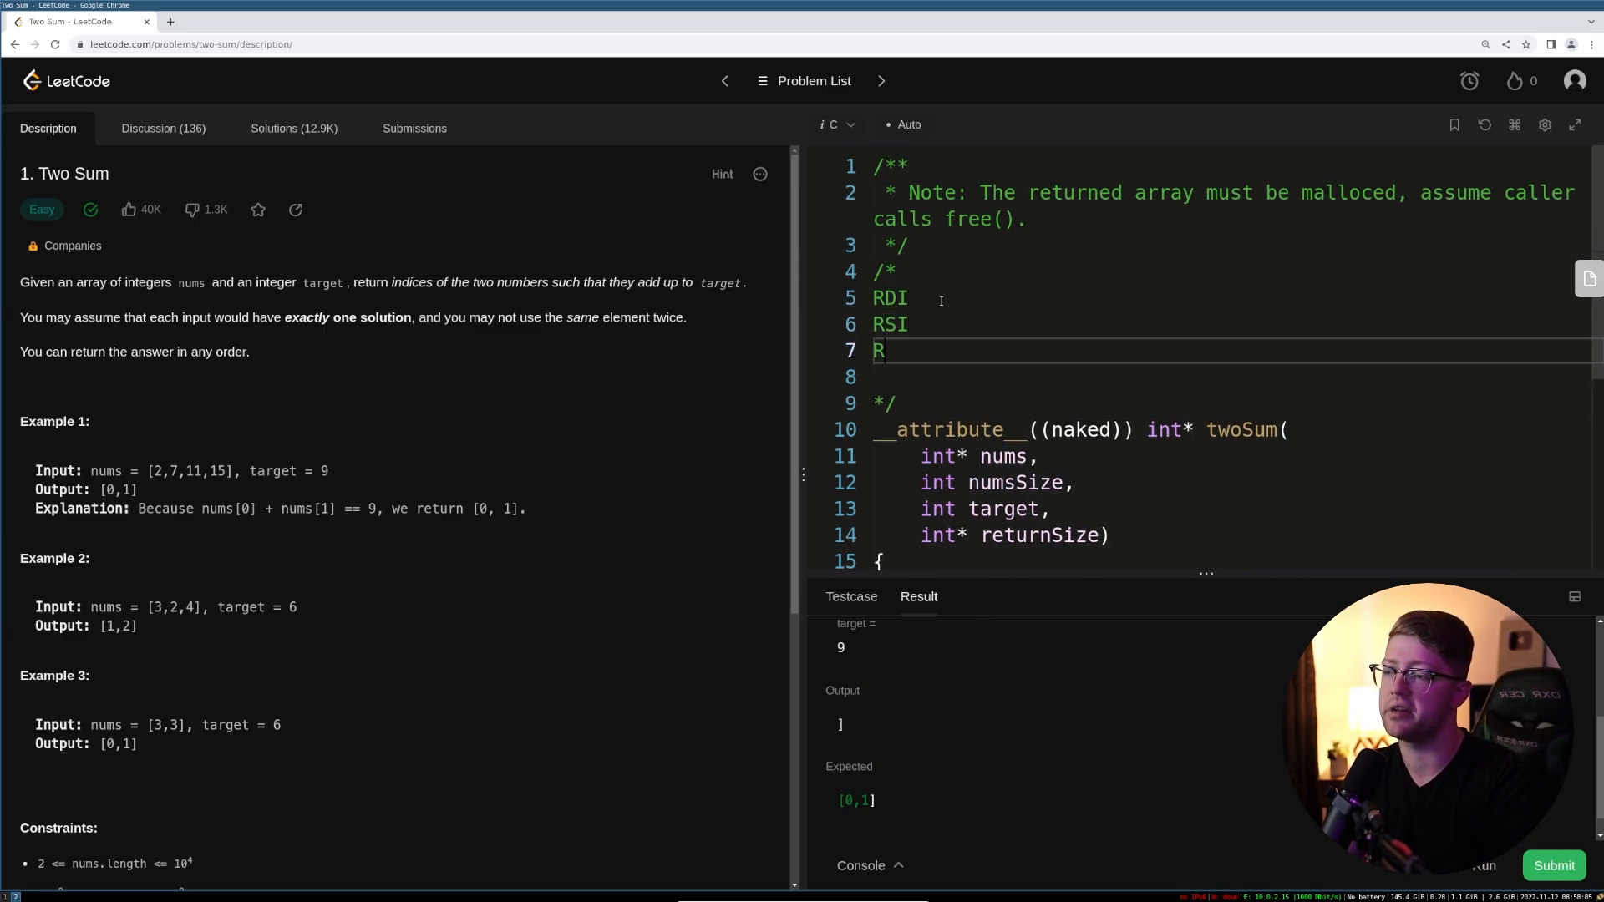
pyautogui.write('DX')
pyautogui.click(1216, 376)
pyautogui.write('RCX')
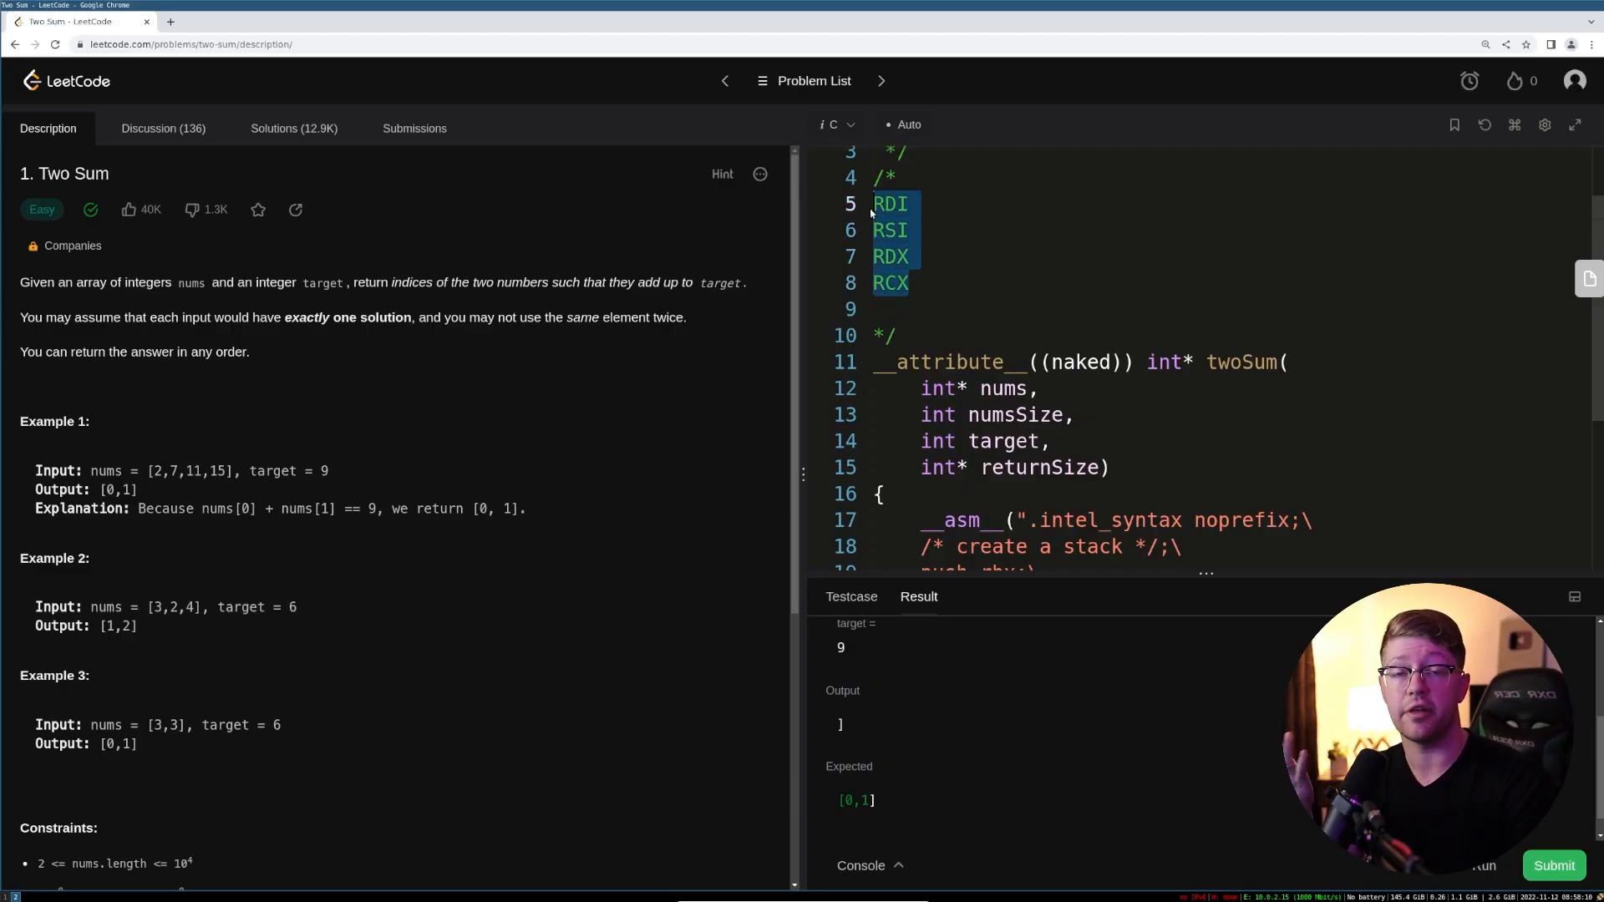
pyautogui.scroll(3)
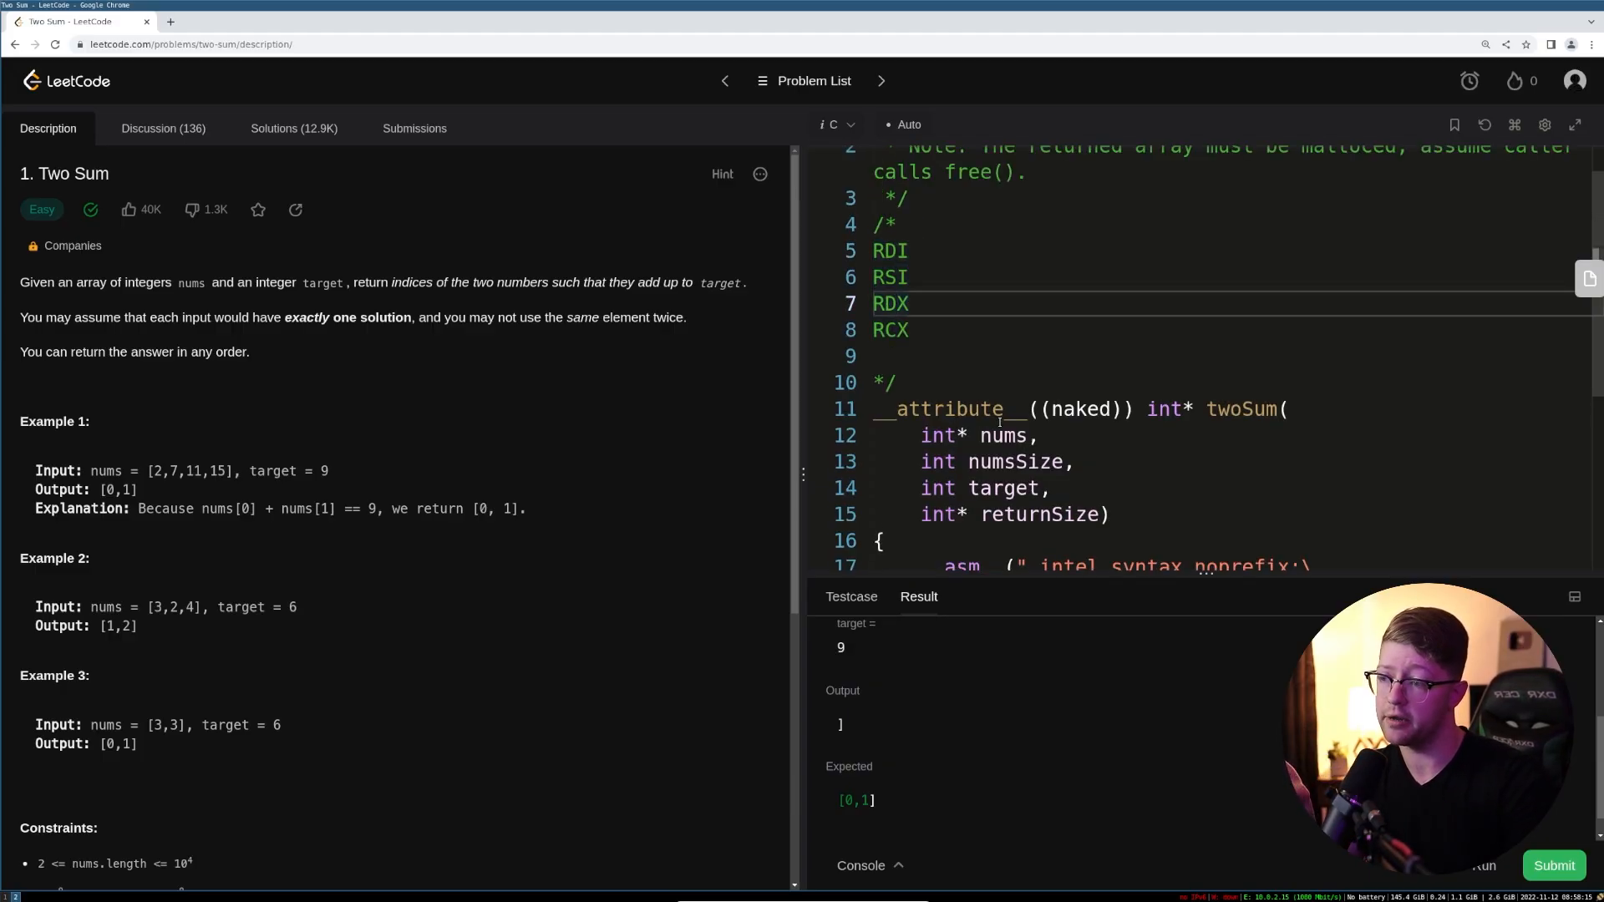
pyautogui.scroll(-3)
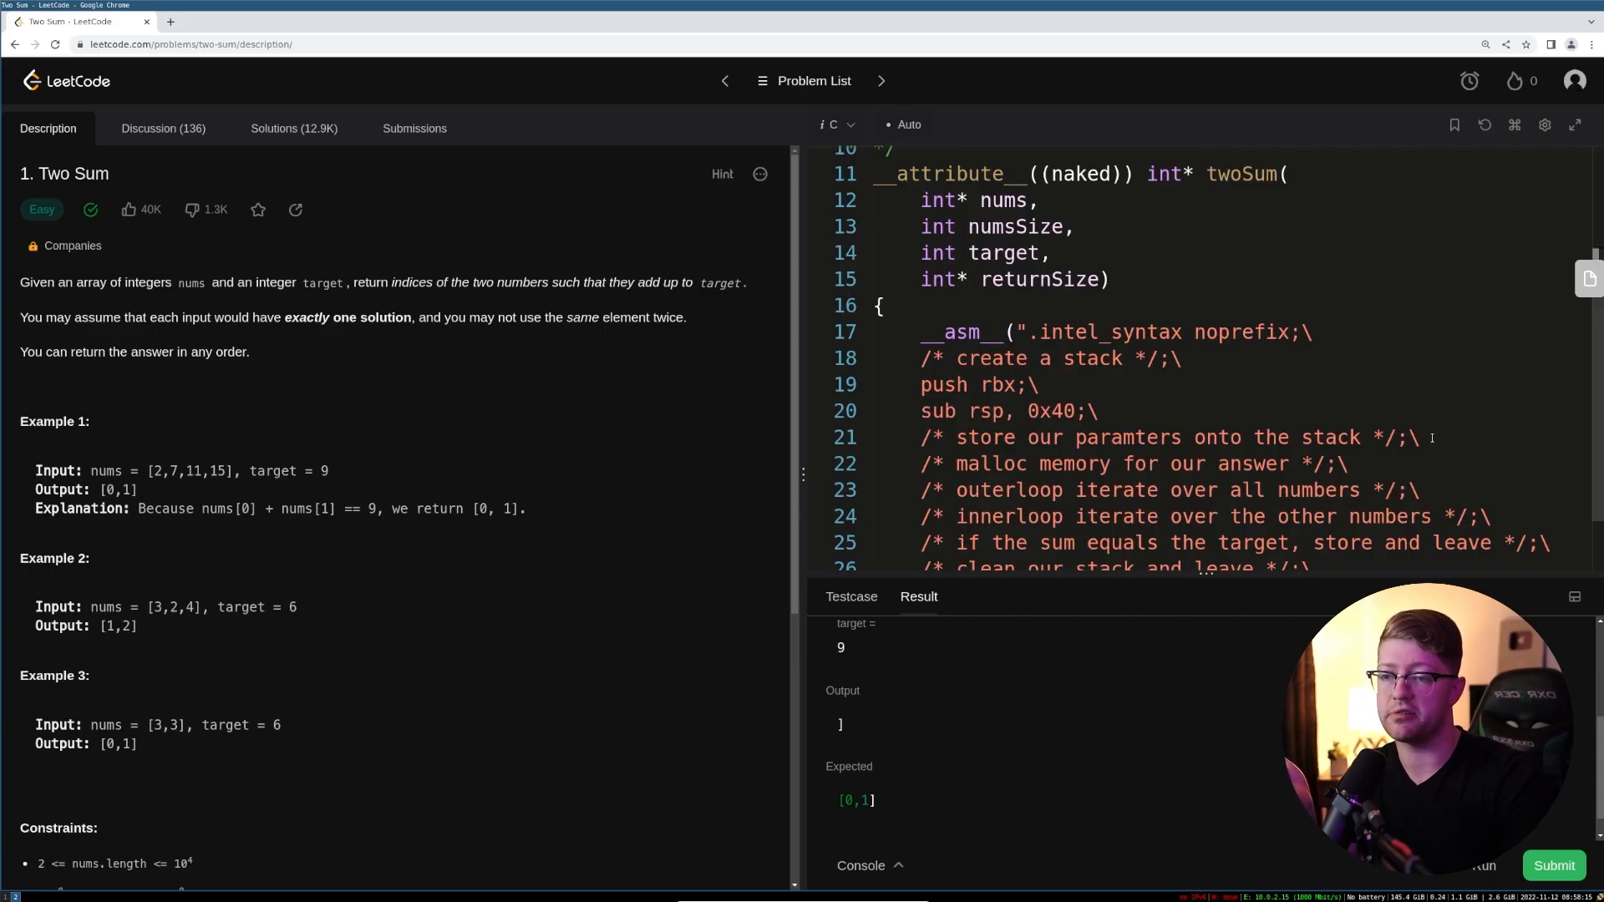
# - Save rdi, rsi, rdx, rcx with 'mov qword ptr' into [rsp+0x10] through [rsp+0x28]
pyautogui.write('mov')
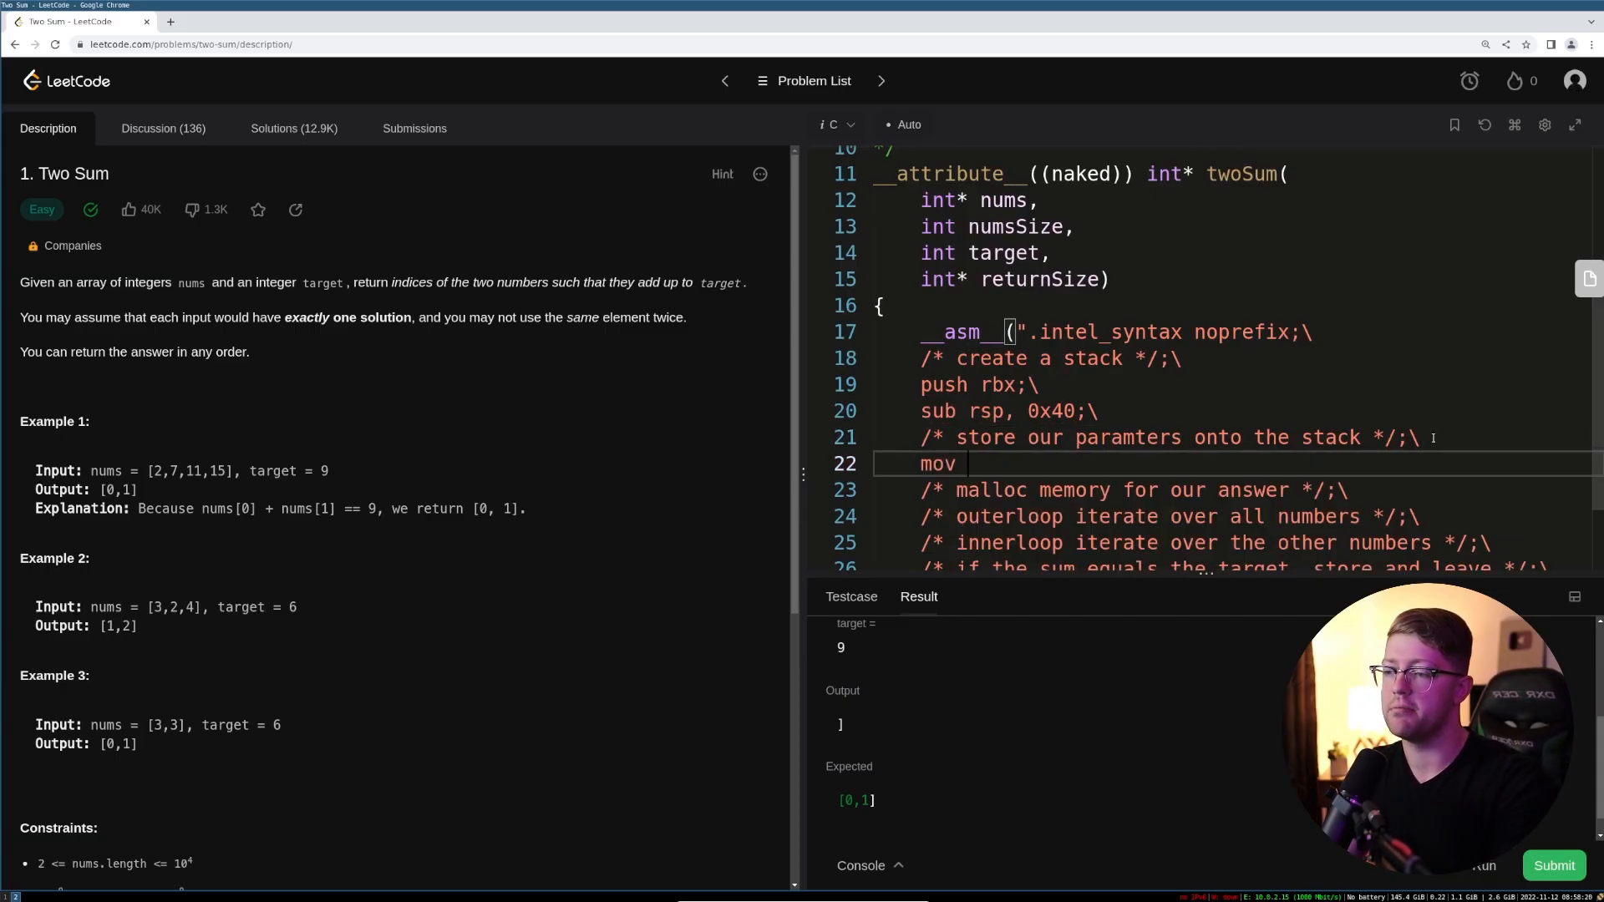
pyautogui.write('q')
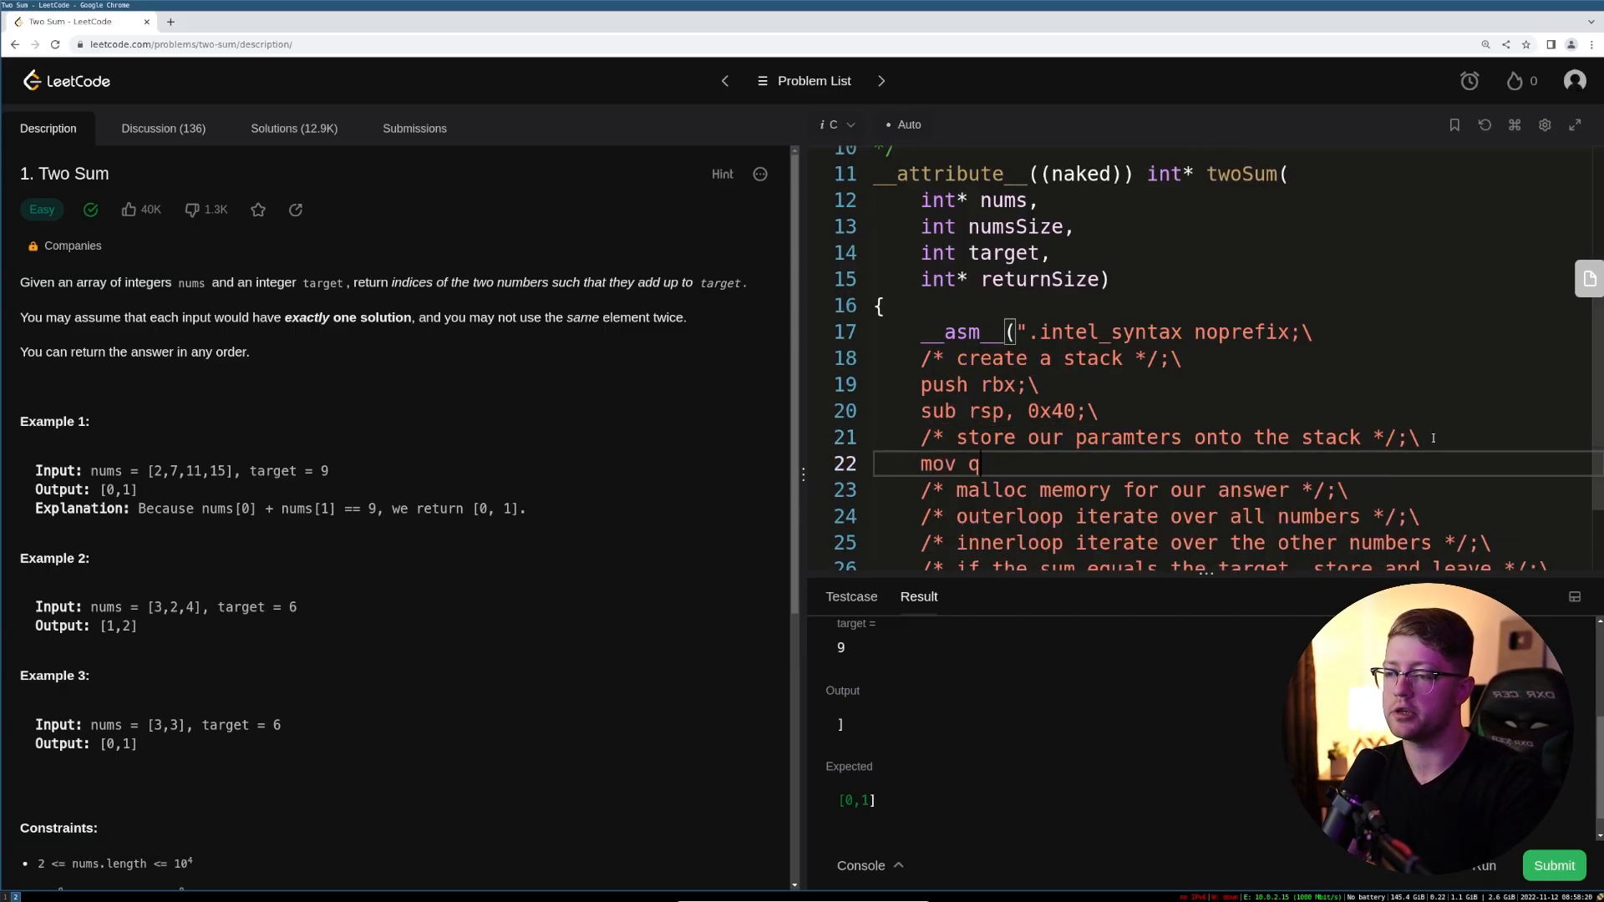
pyautogui.write('word ptr []')
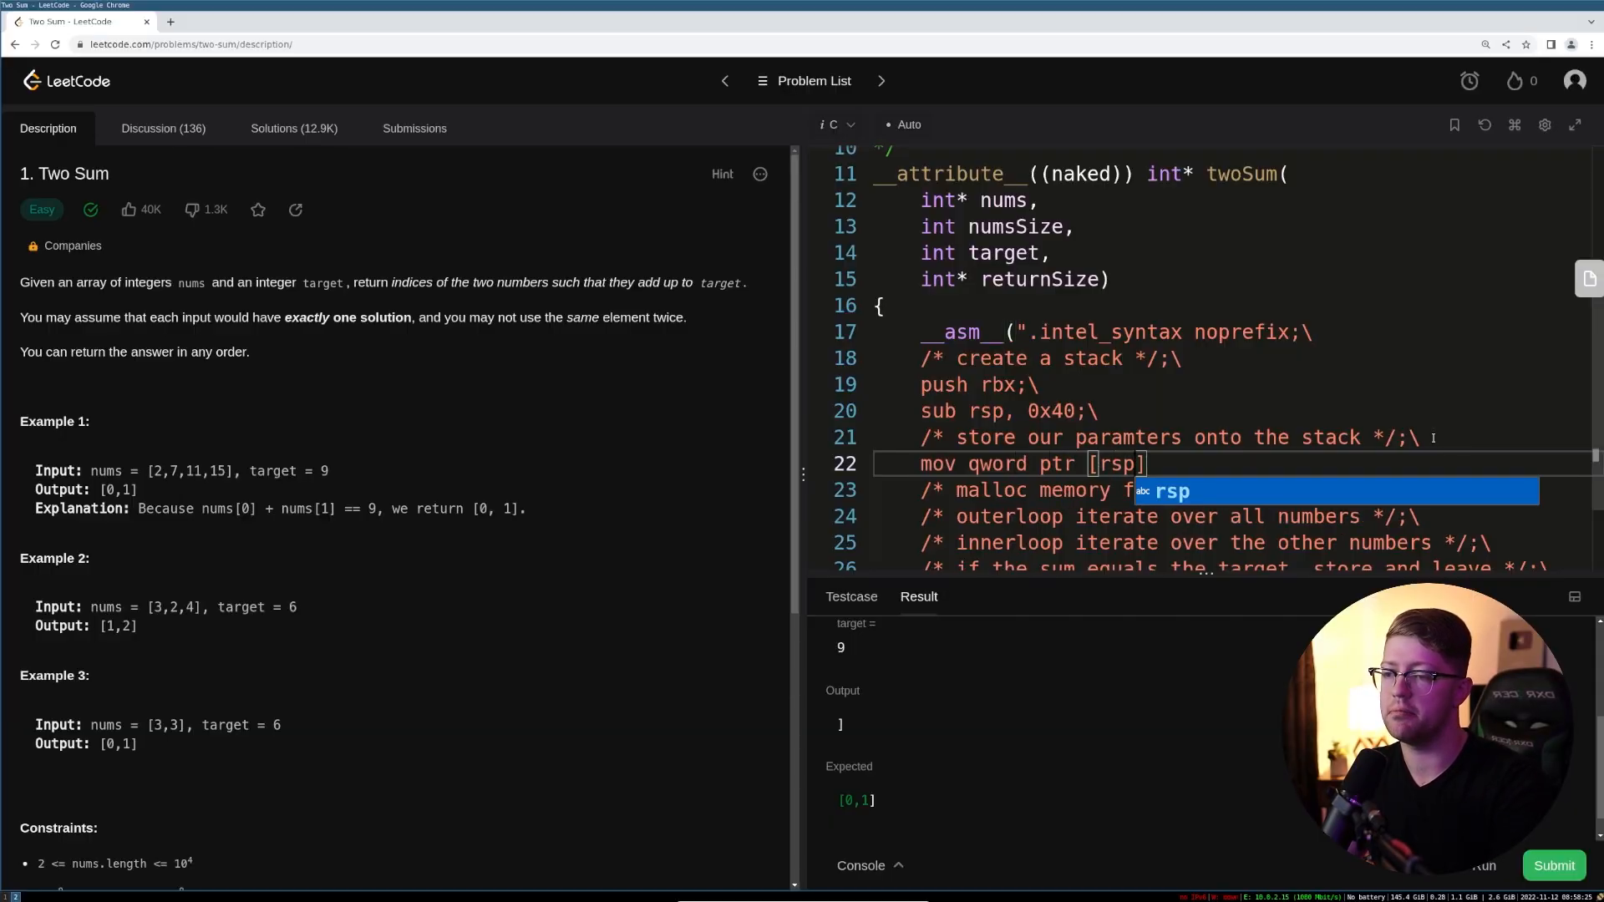
pyautogui.write('+0x10')
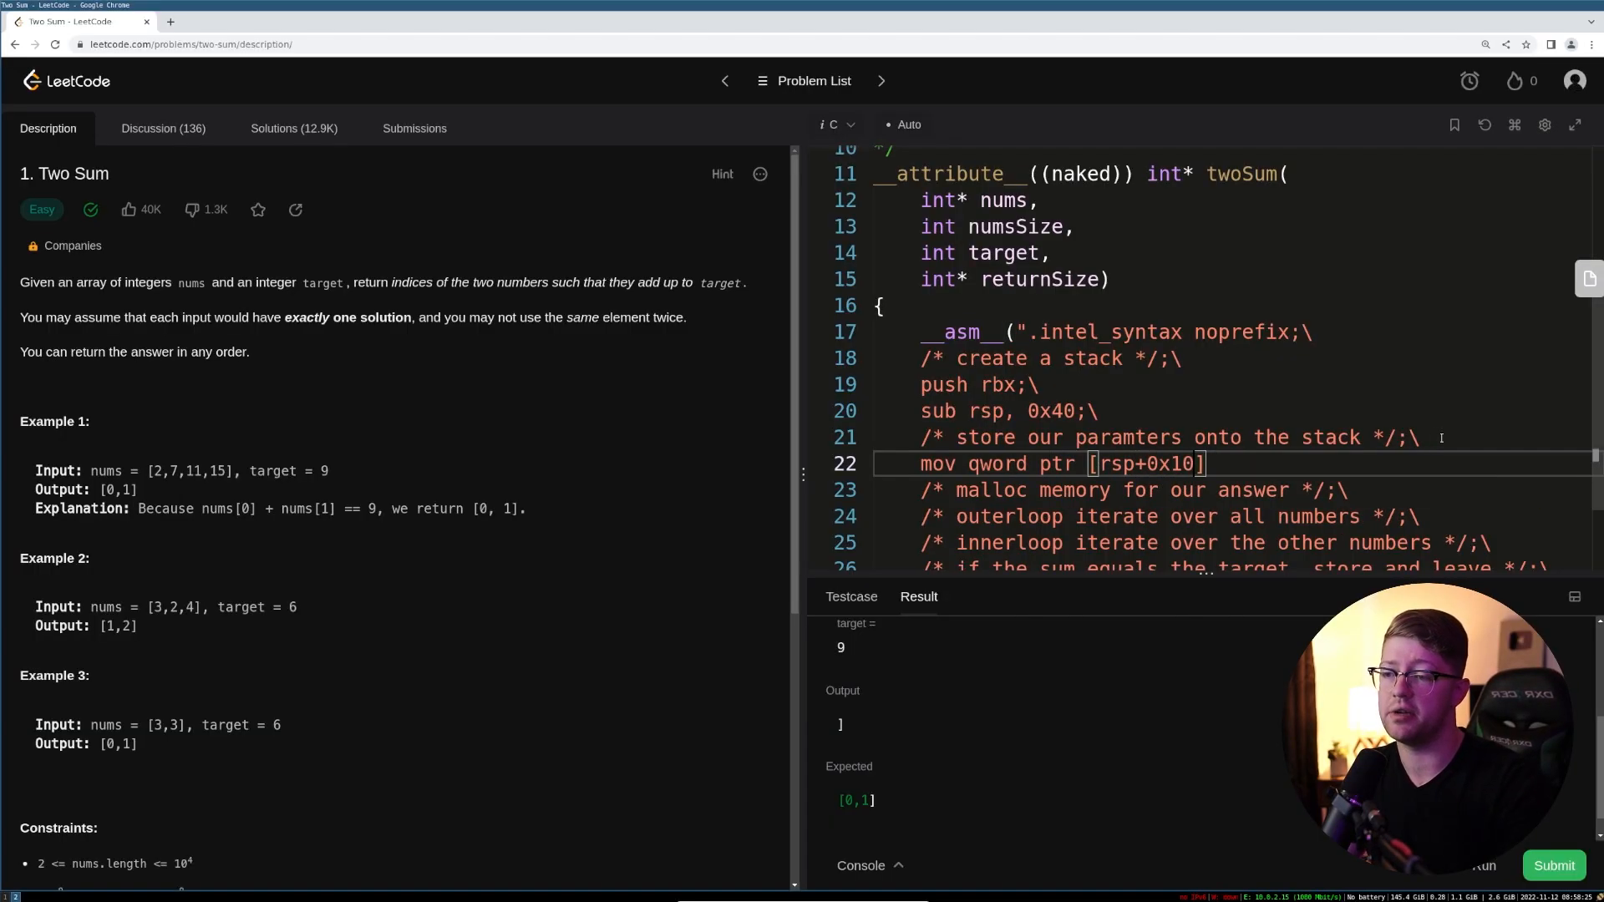
pyautogui.doubleClick(1159, 464)
pyautogui.write(',')
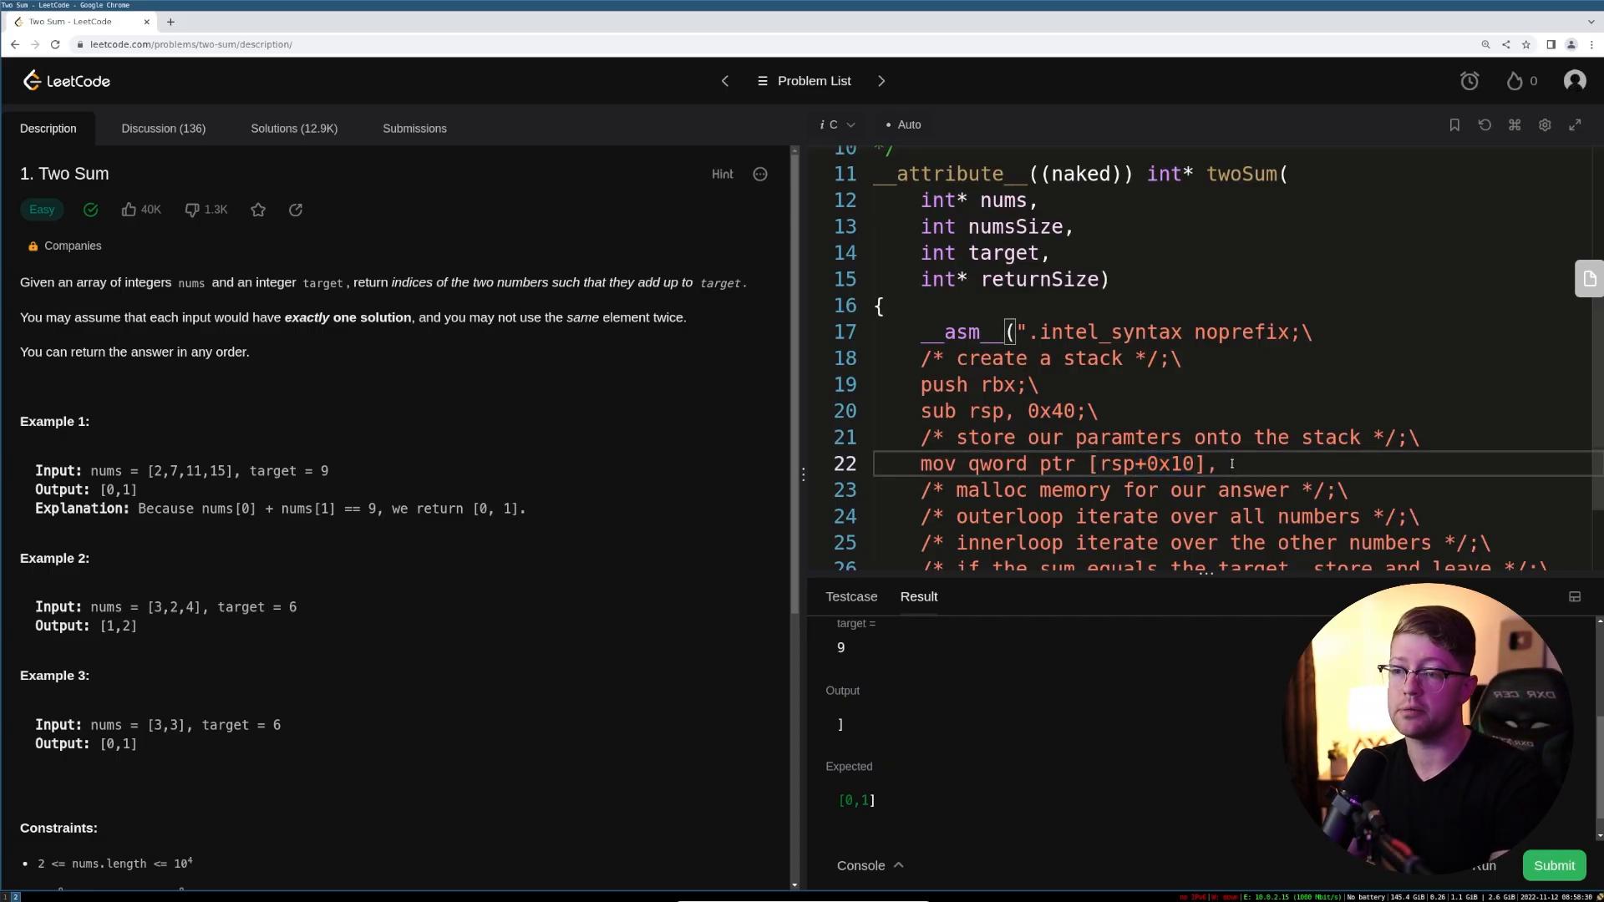
pyautogui.scroll(3)
pyautogui.write(' rdi;\\')
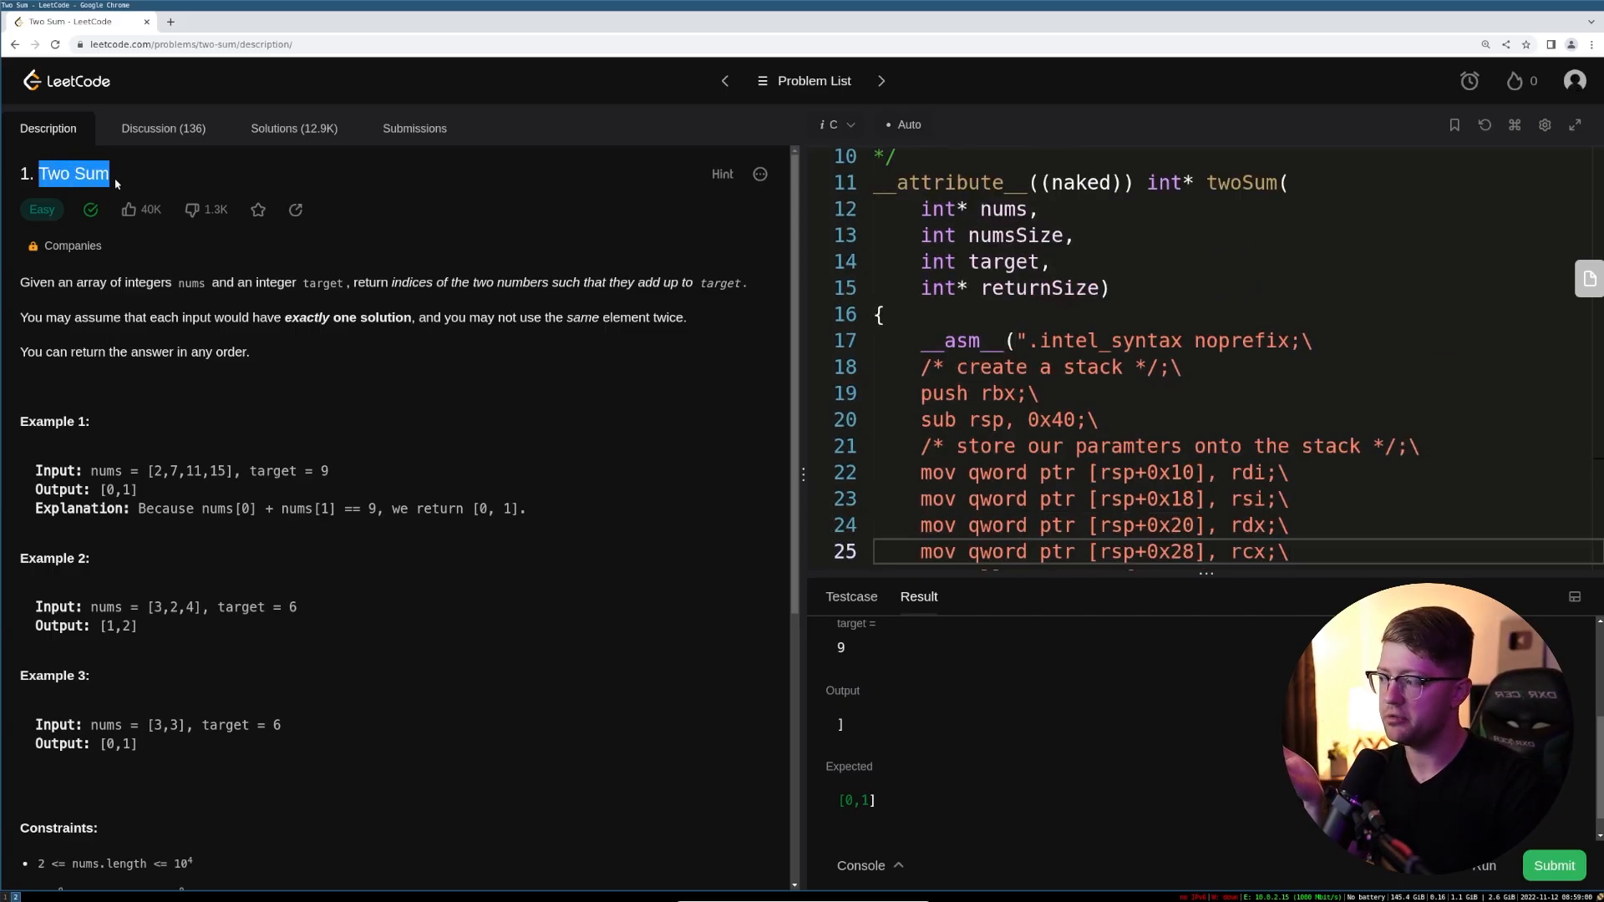
pyautogui.doubleClick(119, 489)
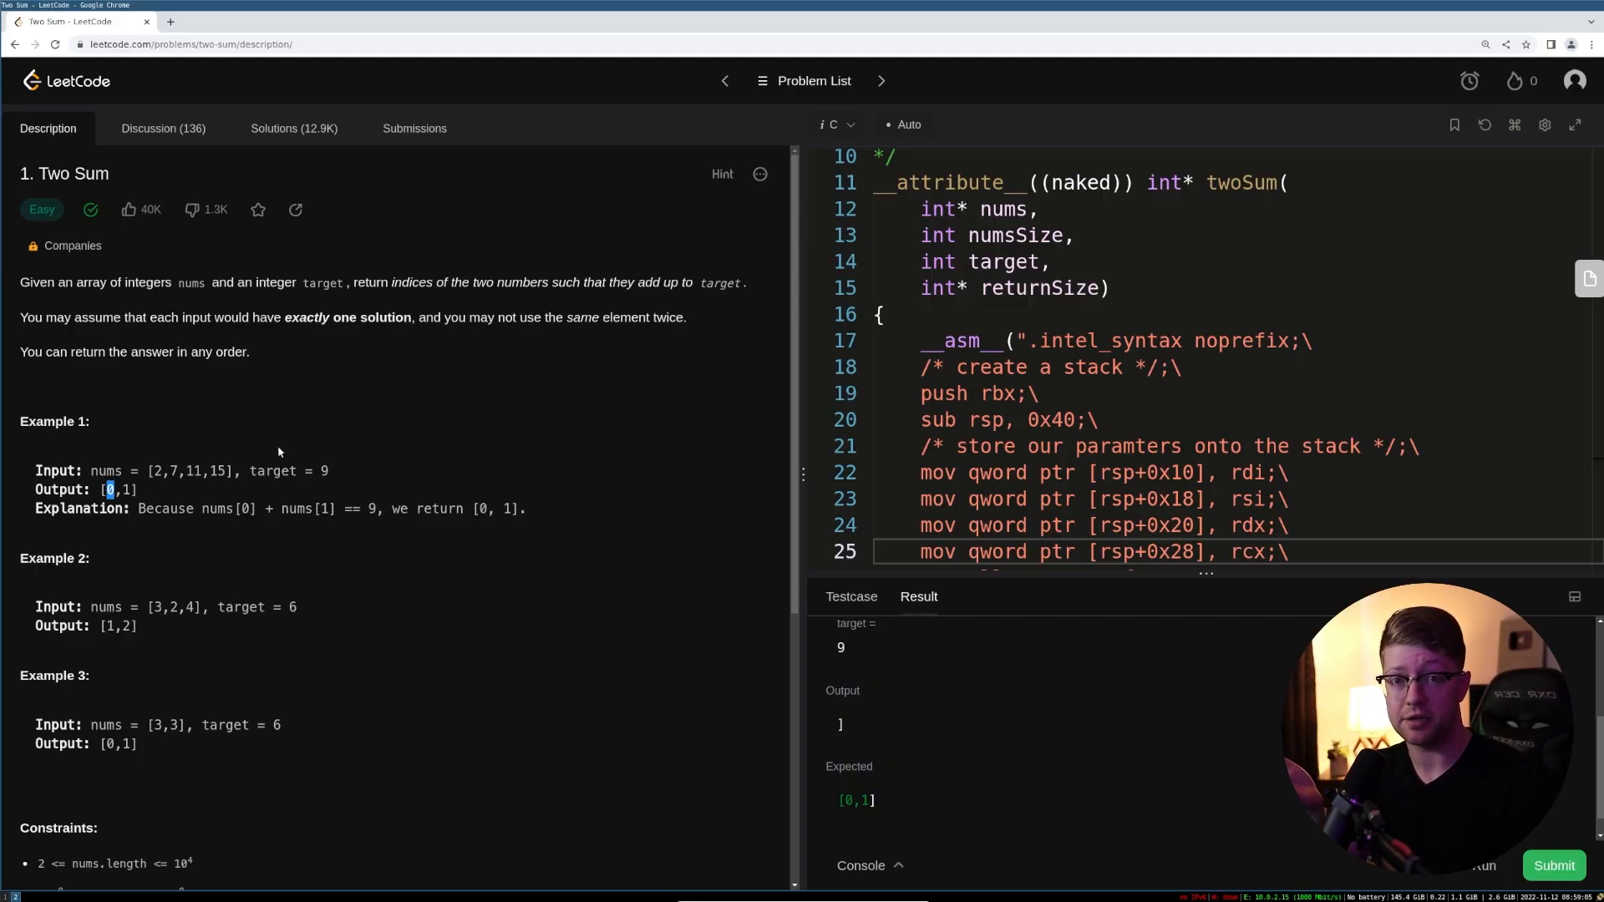
pyautogui.scroll(-3)
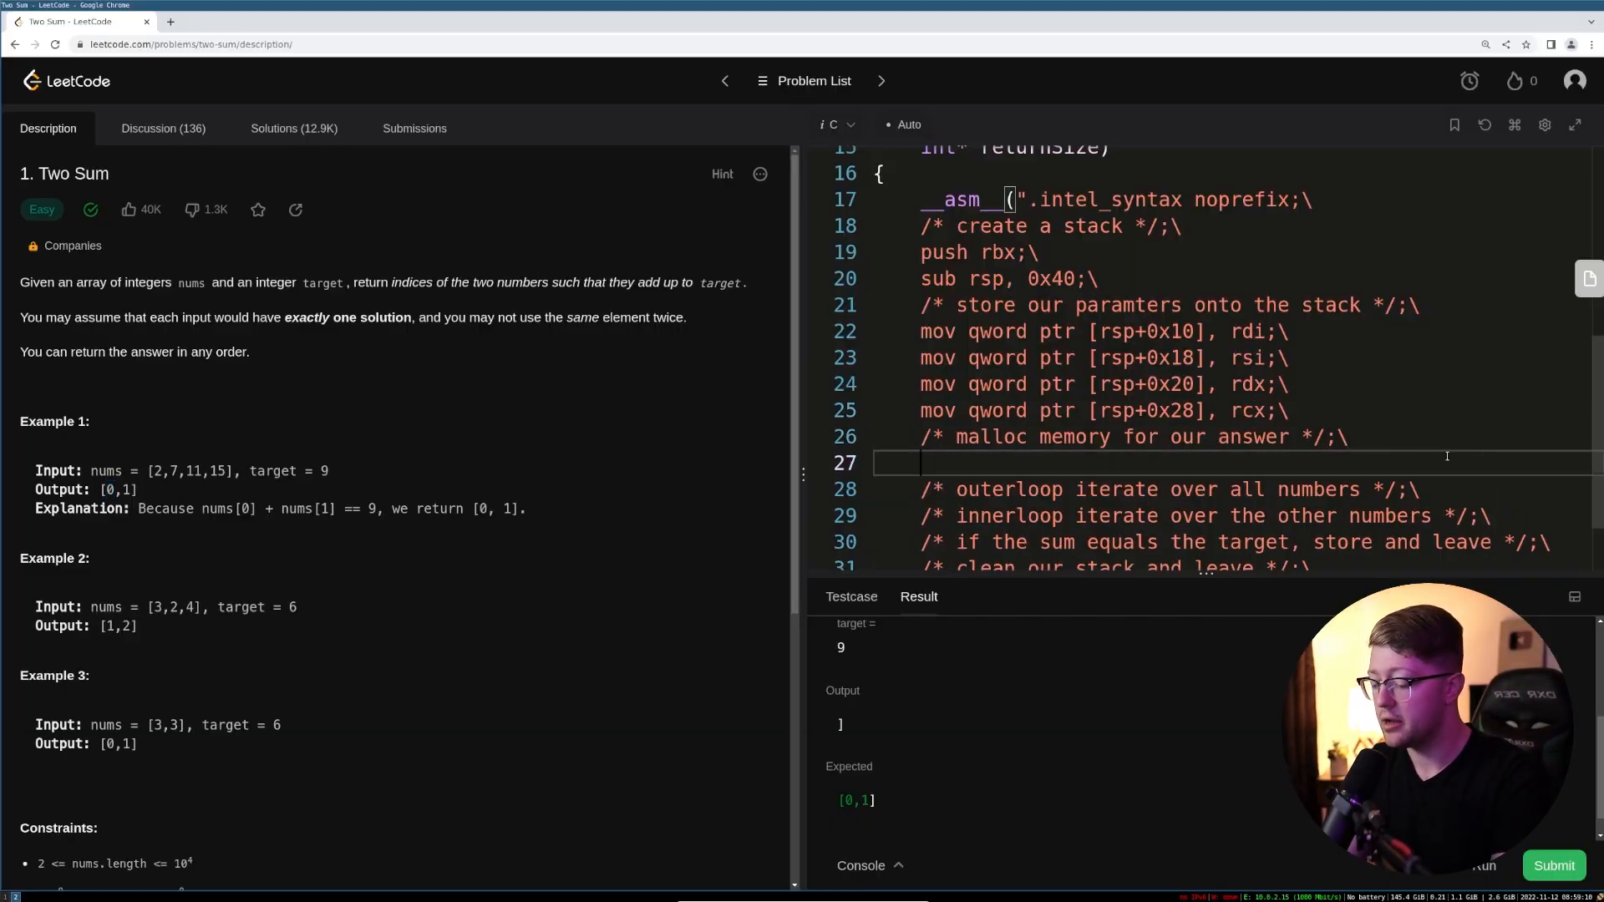
# - Finish the 'call malloc;\' line and start a new line after it
pyautogui.scroll(3)
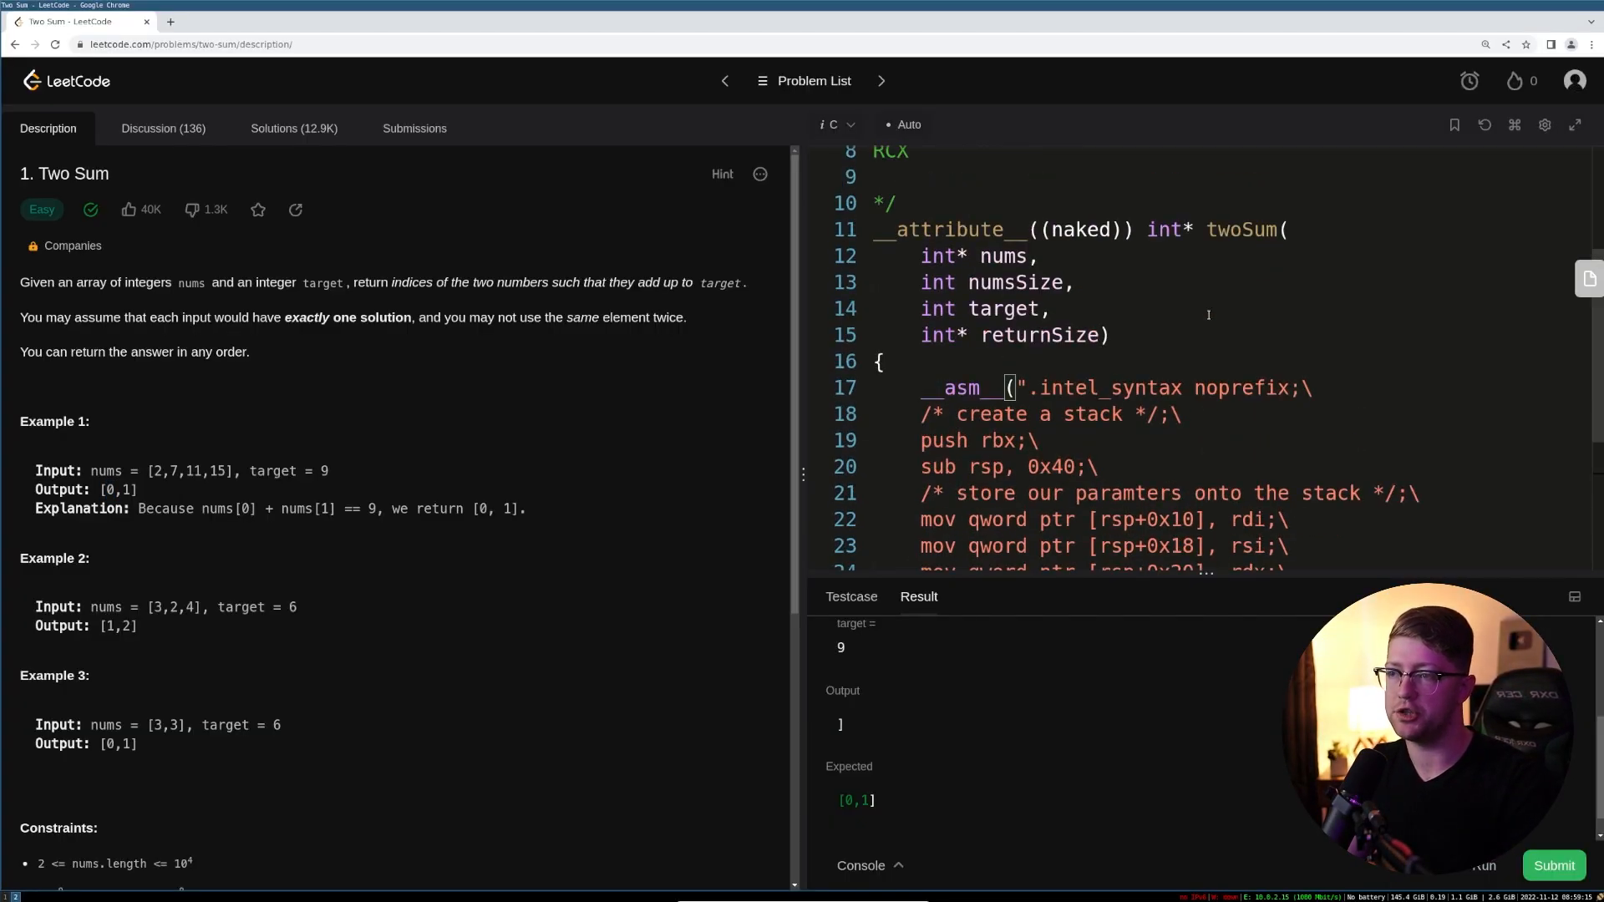
pyautogui.scroll(-3)
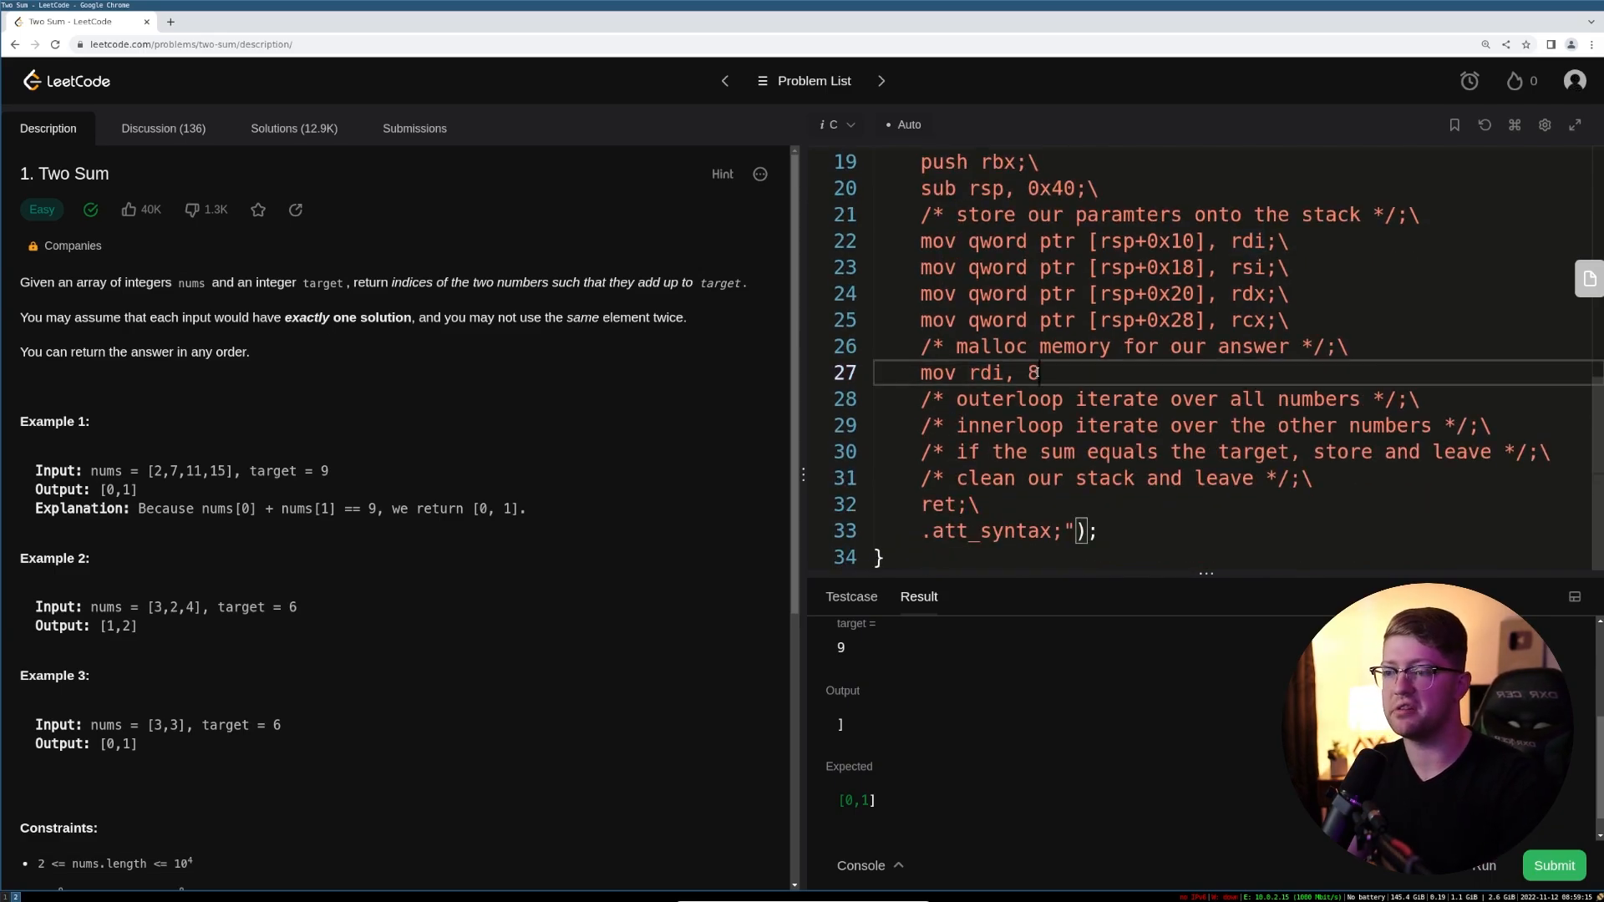
pyautogui.write(';\\')
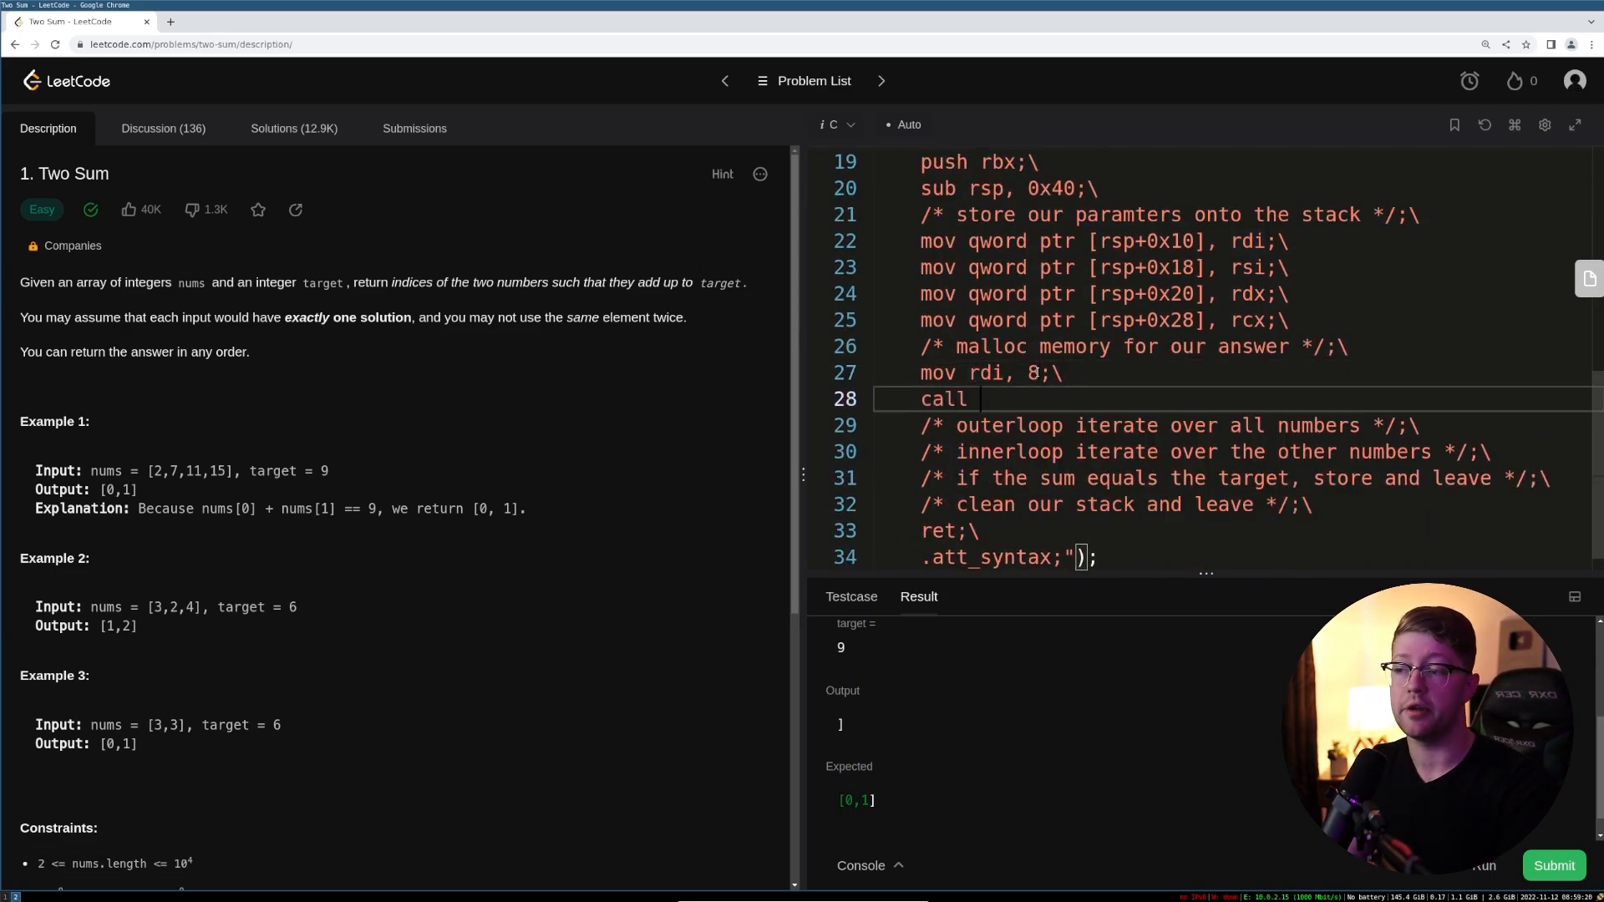
pyautogui.write('malloc;\\')
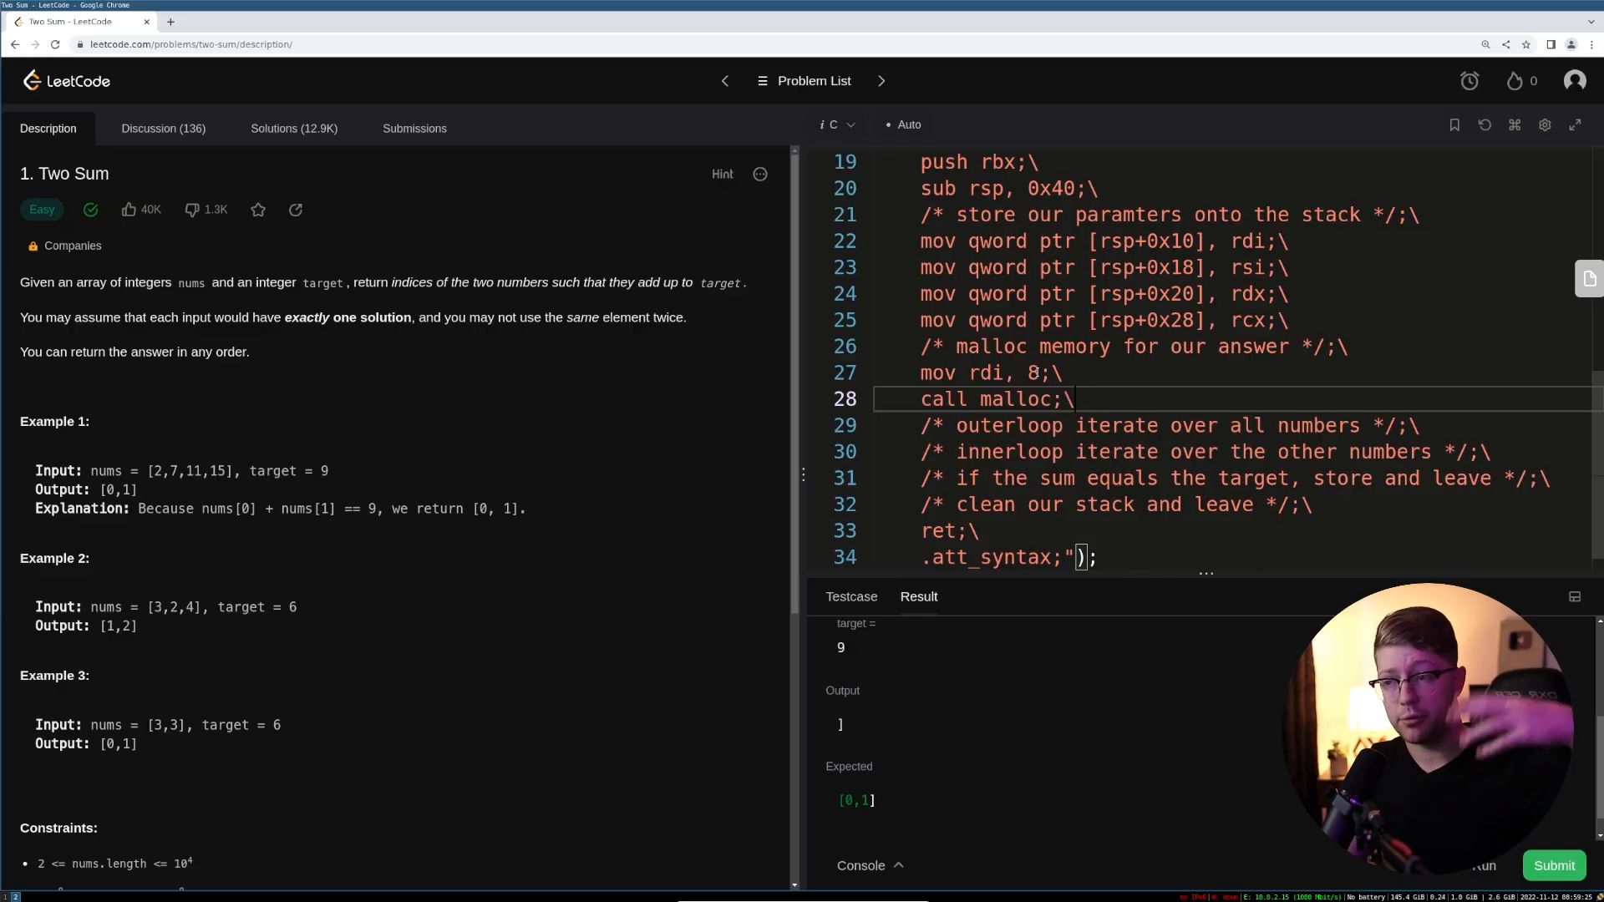
pyautogui.press('Enter')
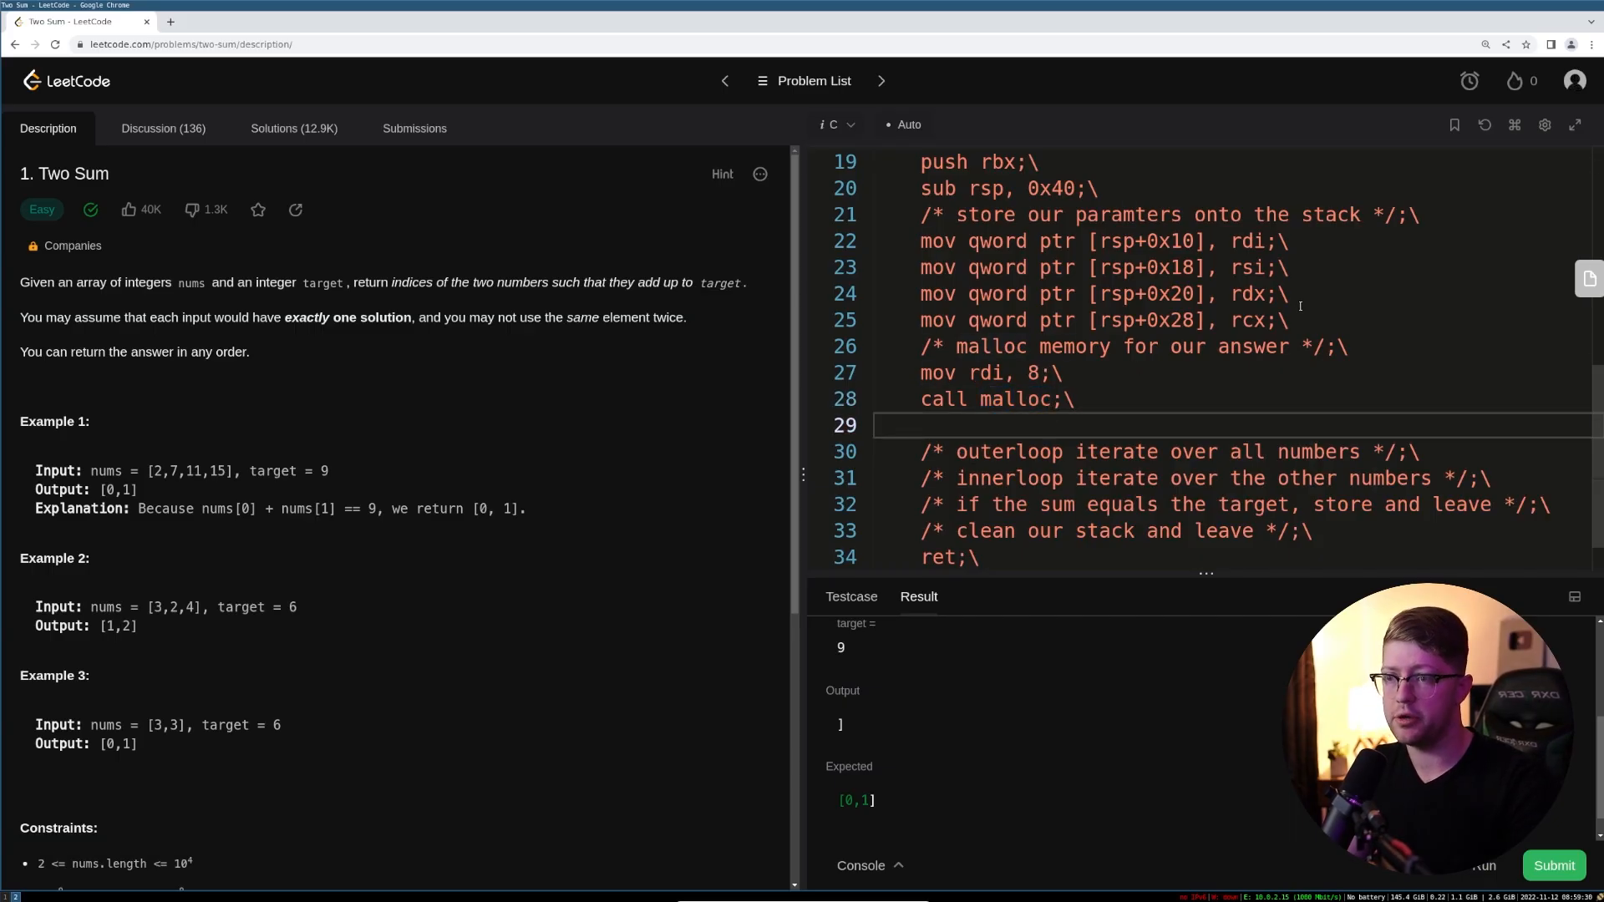
# - Store the returned pointer with 'mov qword ptr [rsp+0x30], rax;\'
pyautogui.scroll(3)
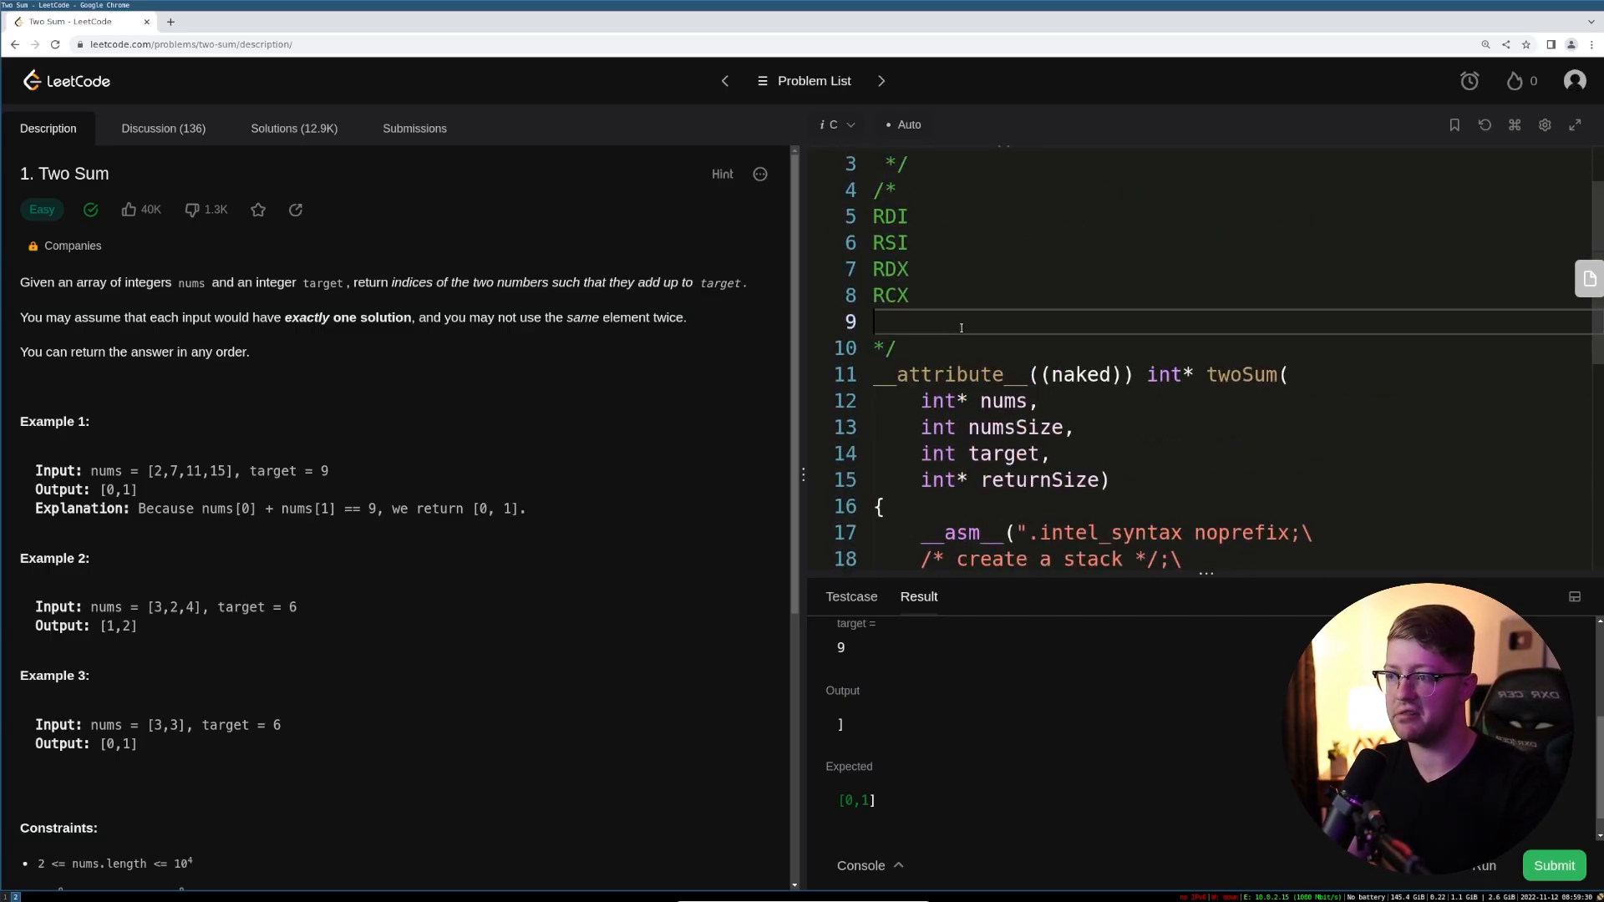
pyautogui.scroll(-3)
pyautogui.write('mov qword ptr [rsp+0x20')
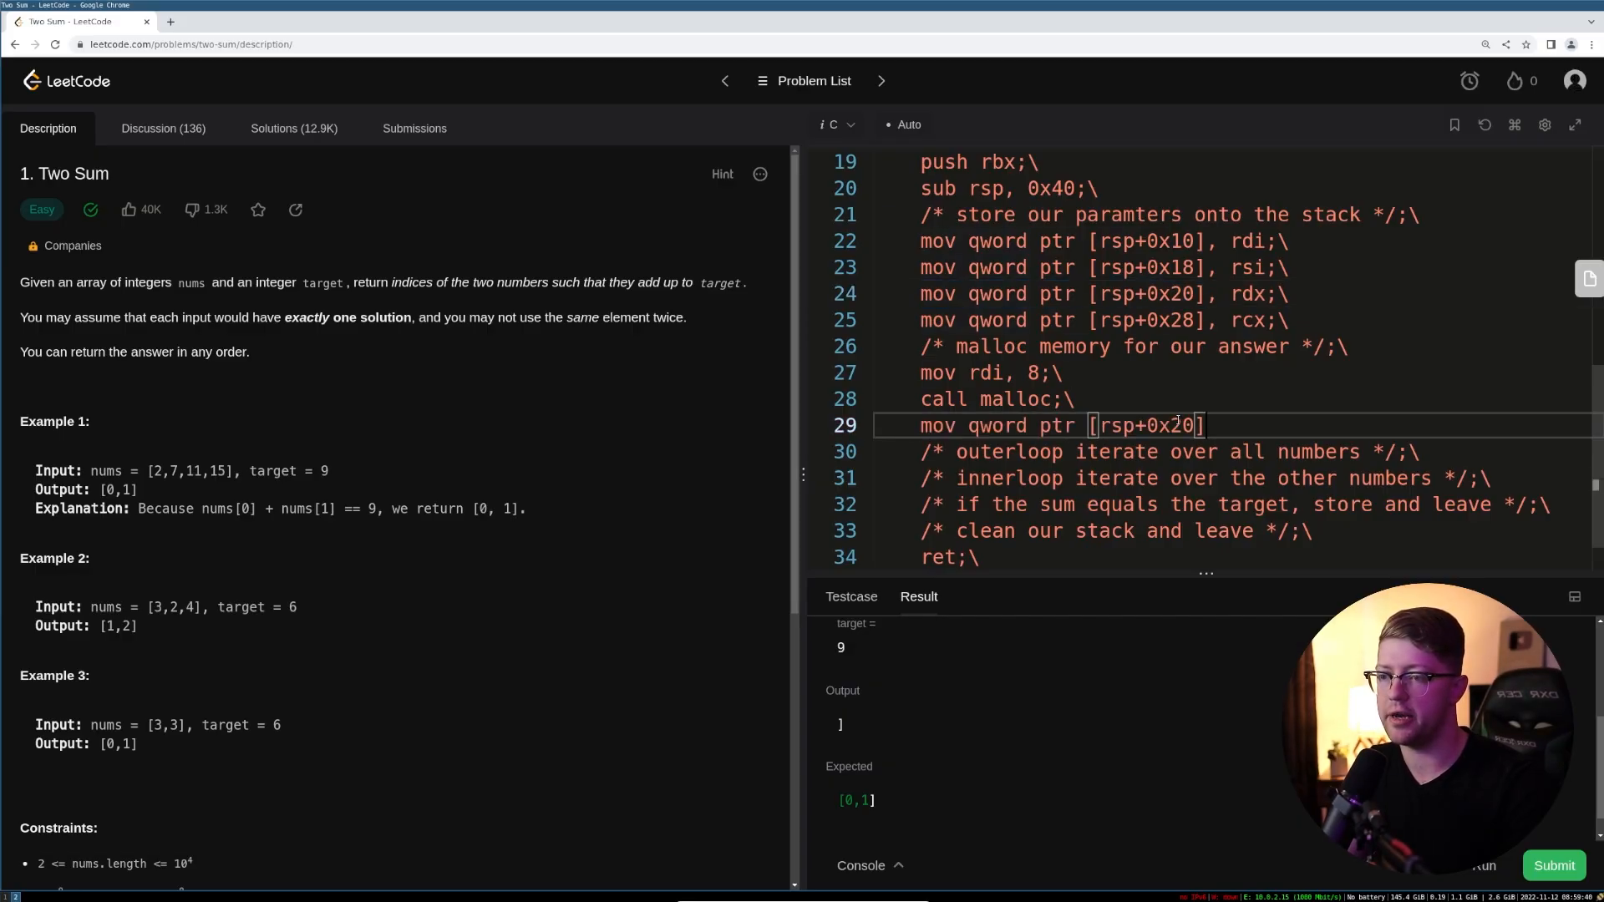
pyautogui.write('0x30')
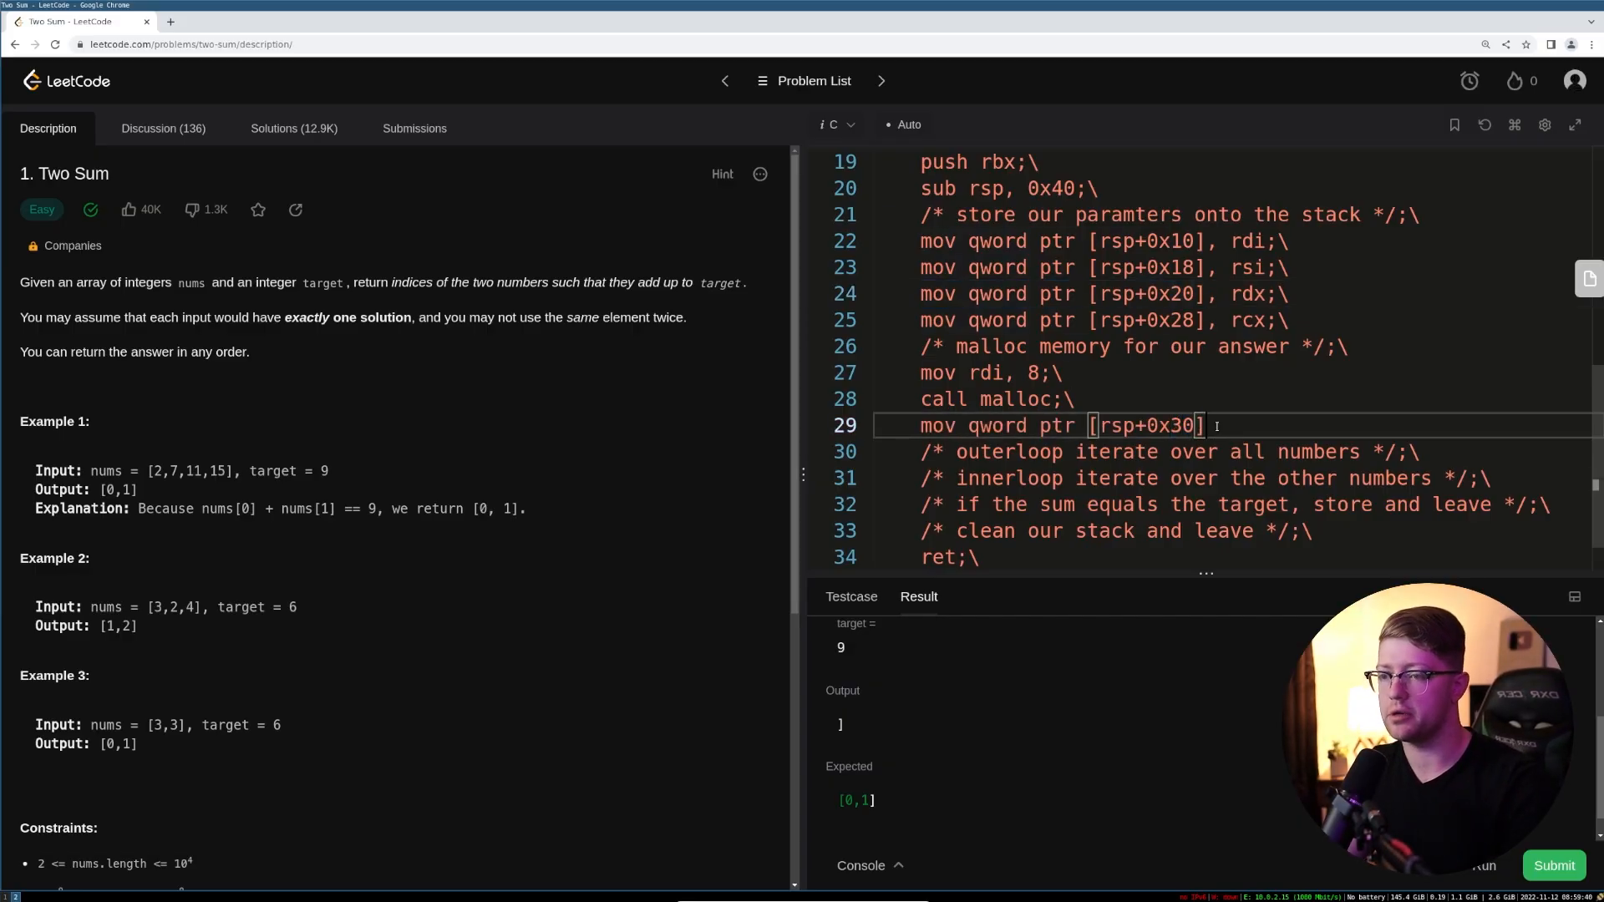
pyautogui.write(", rax'")
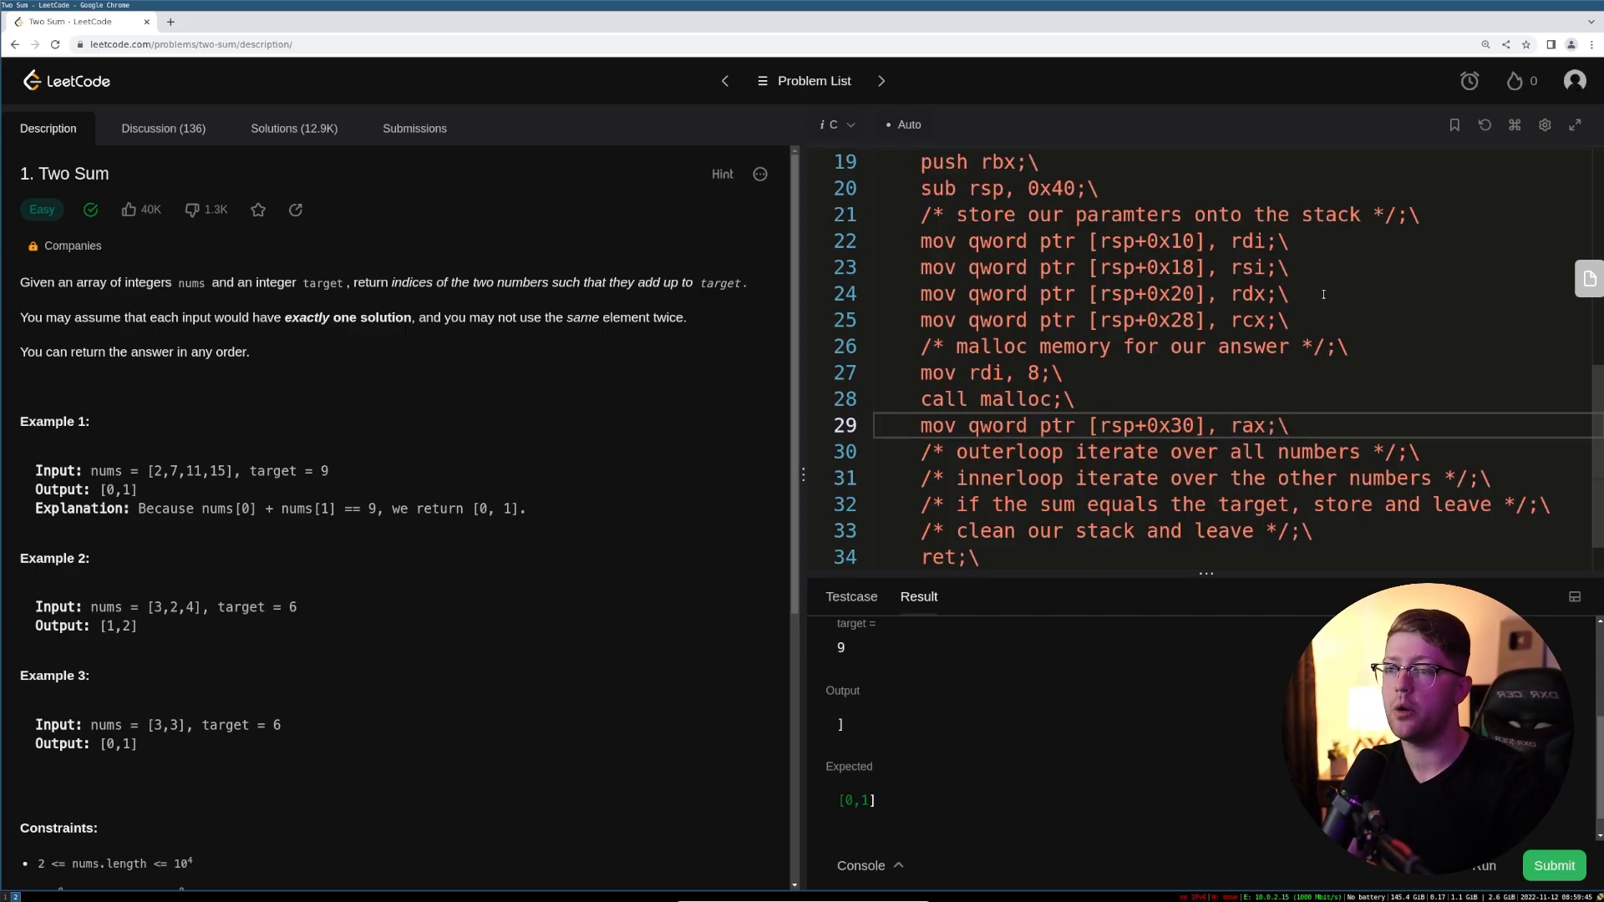
pyautogui.click(1100, 241)
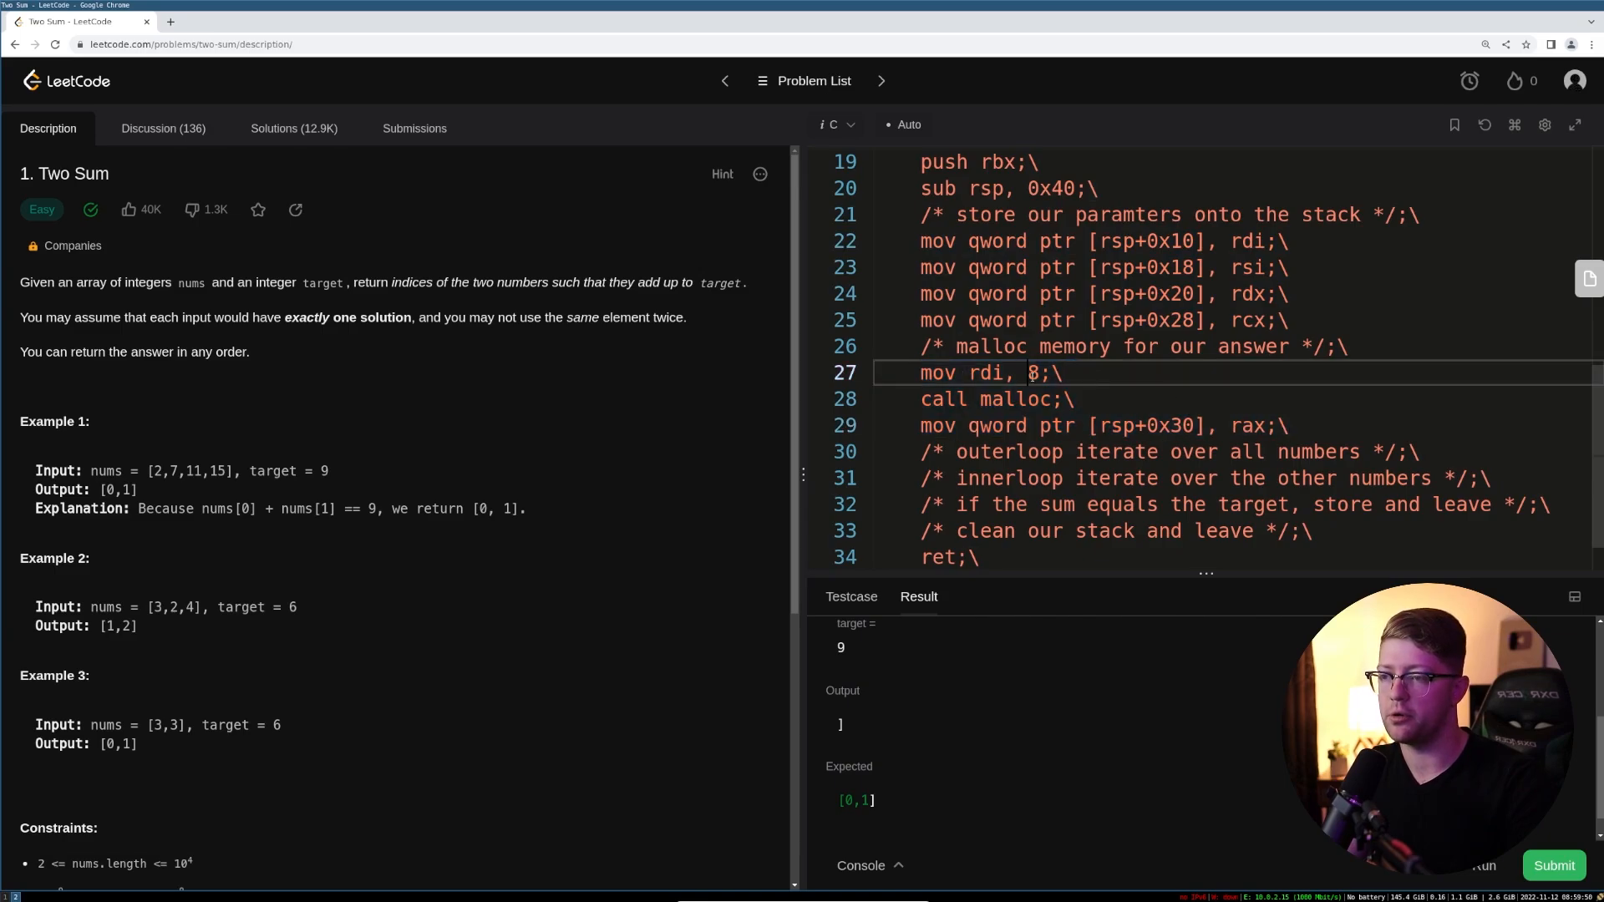
pyautogui.click(1300, 425)
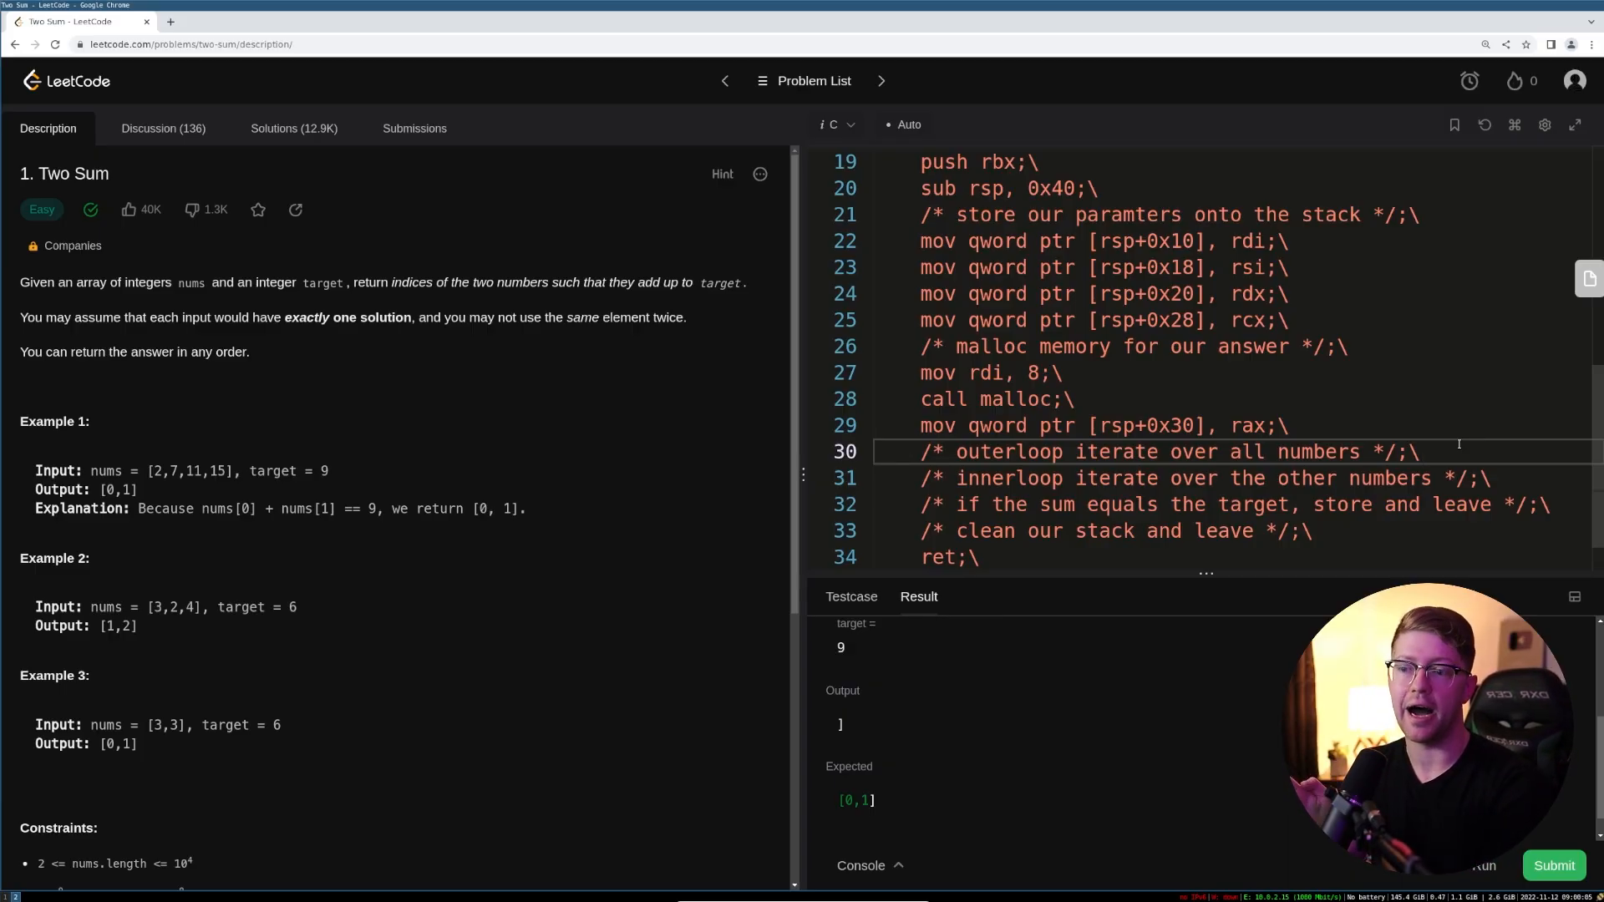
# - Zero r8 with 'xor r8, r8;\' and add an 'outerloop' label line below it
pyautogui.write('xor r')
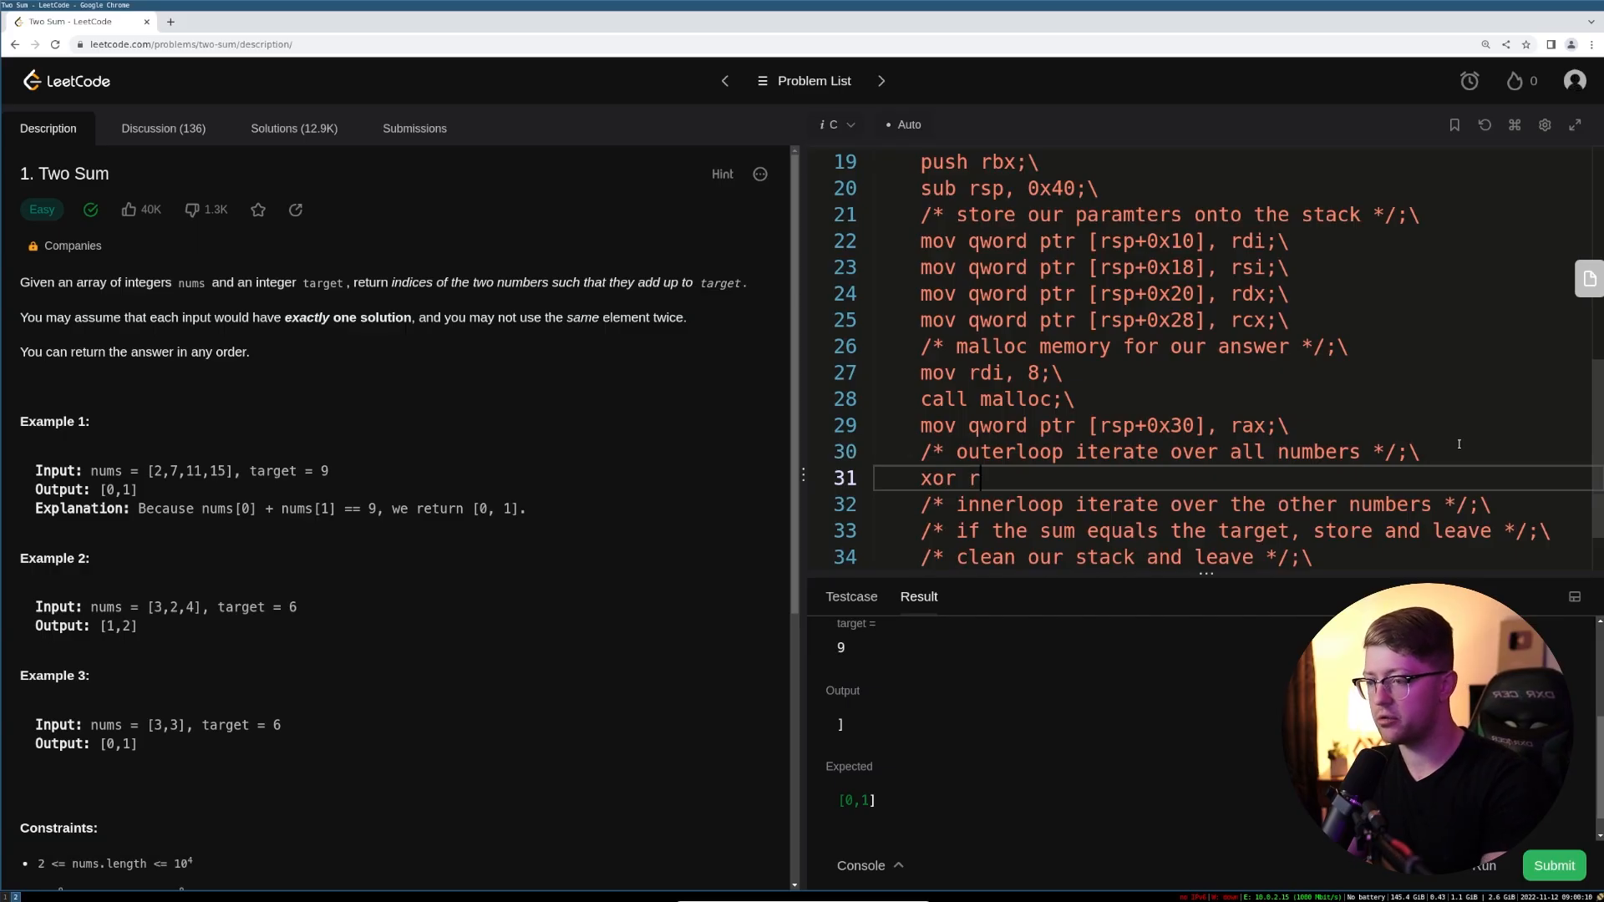
pyautogui.write('8, r8;\\')
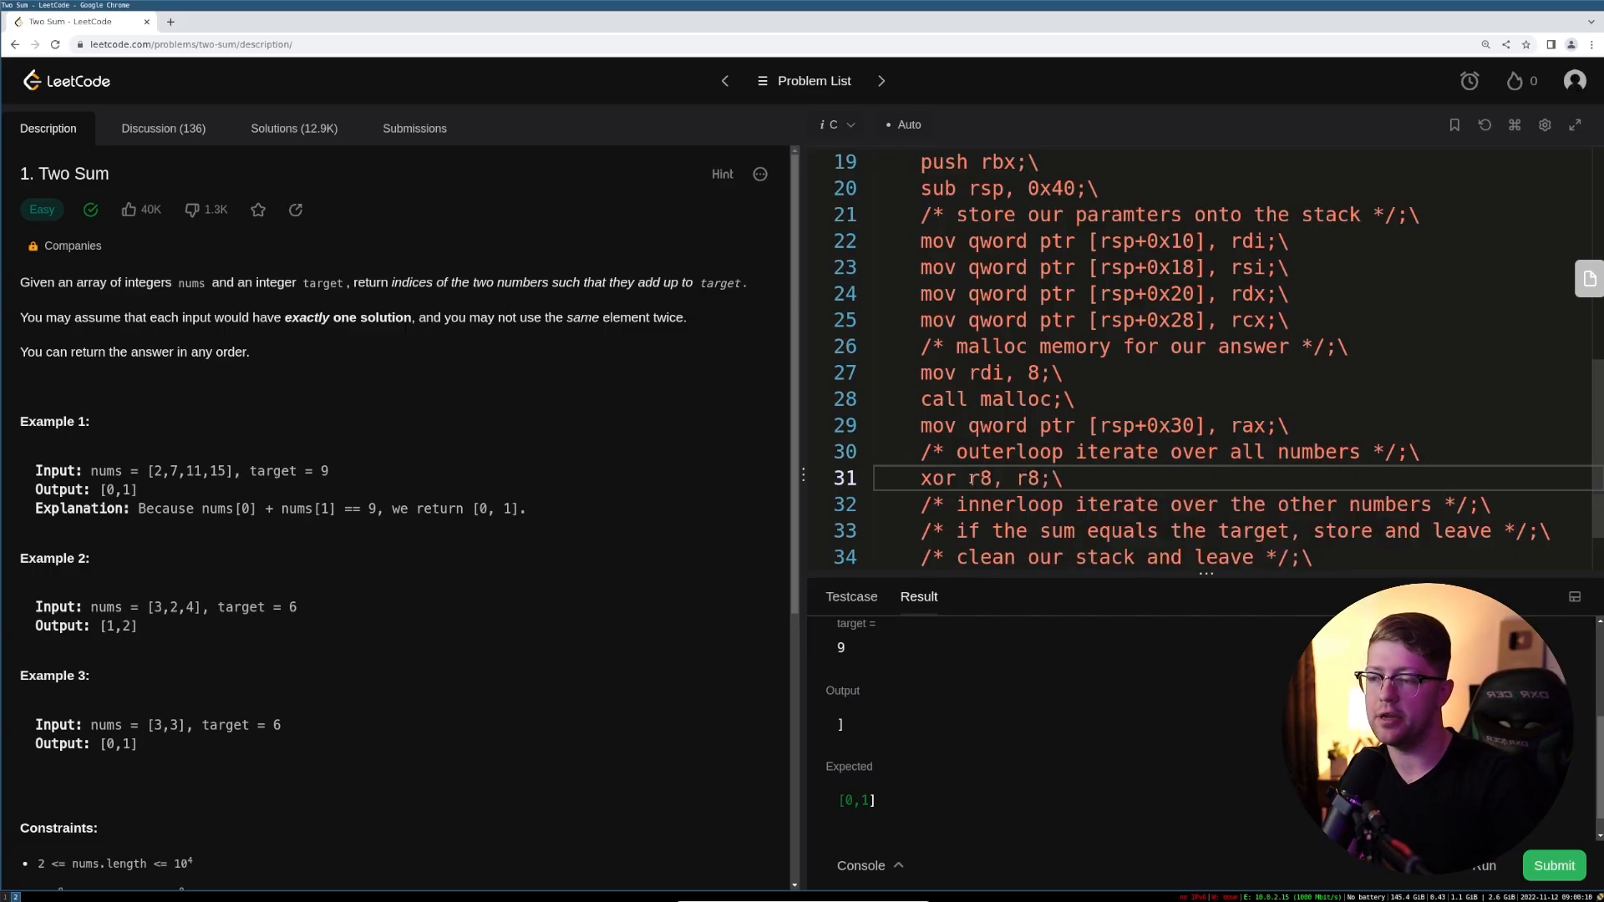
pyautogui.scroll(-3)
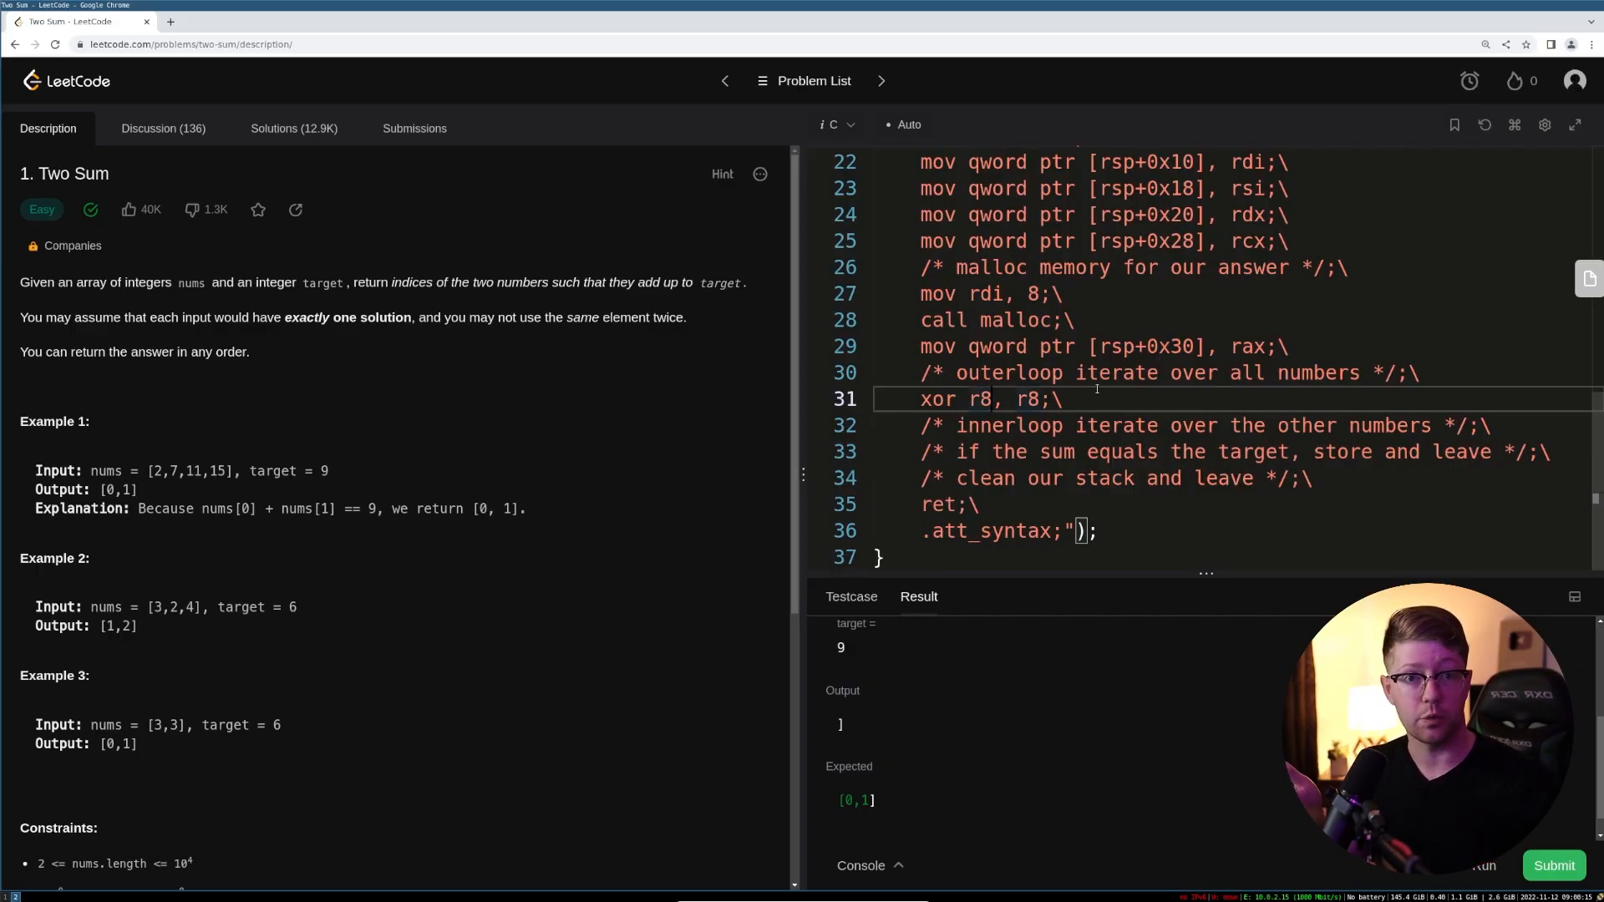
pyautogui.doubleClick(983, 399)
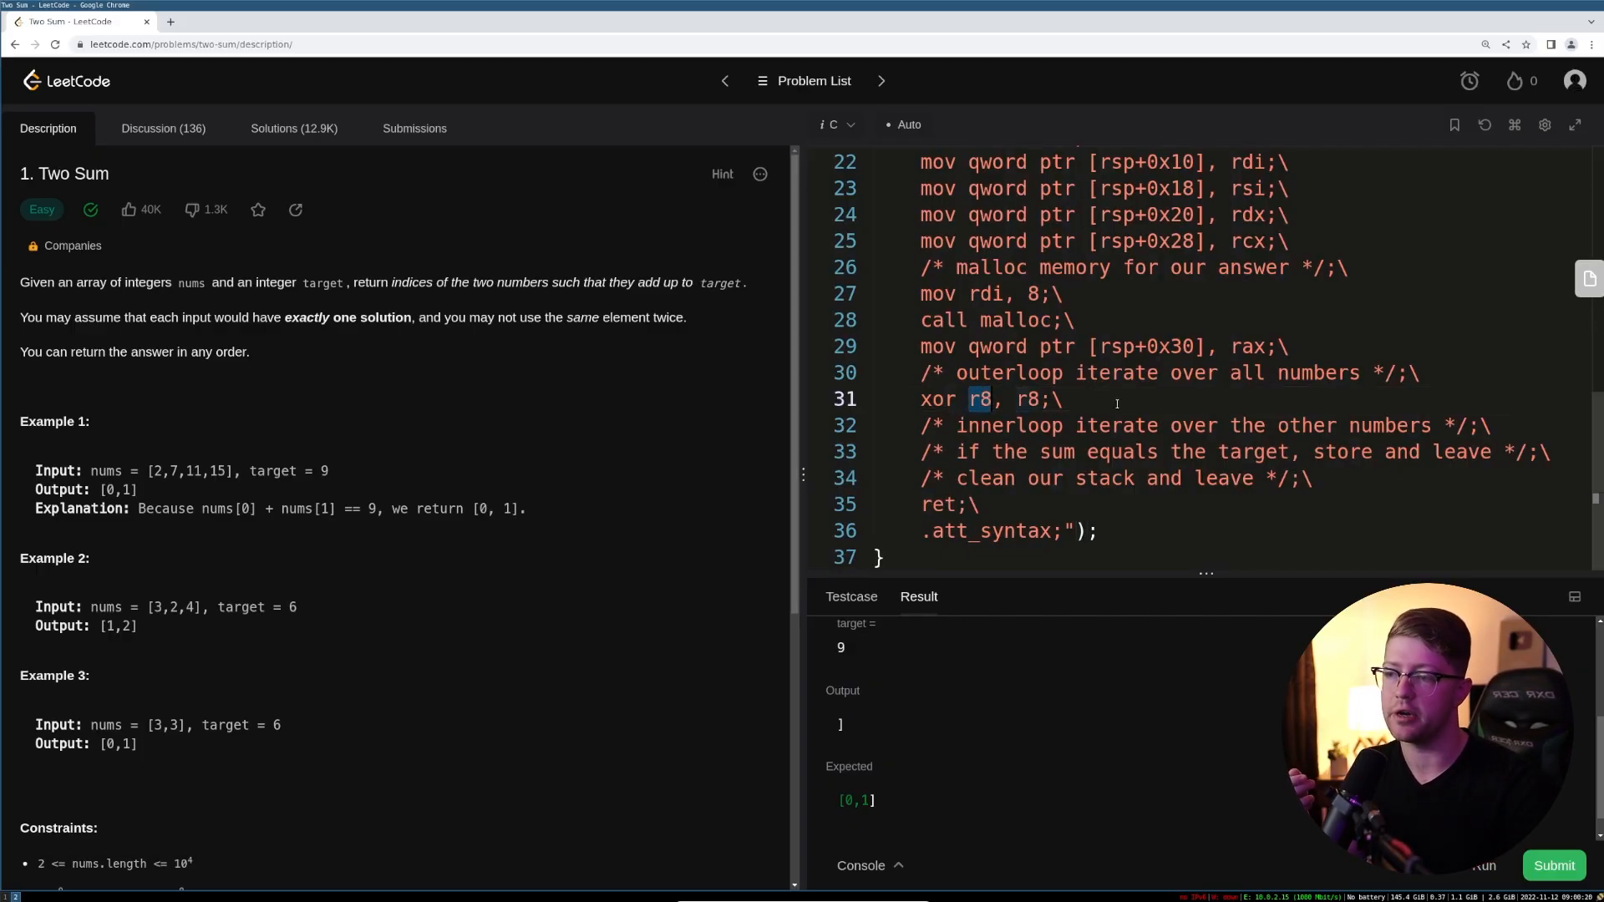
pyautogui.write('out')
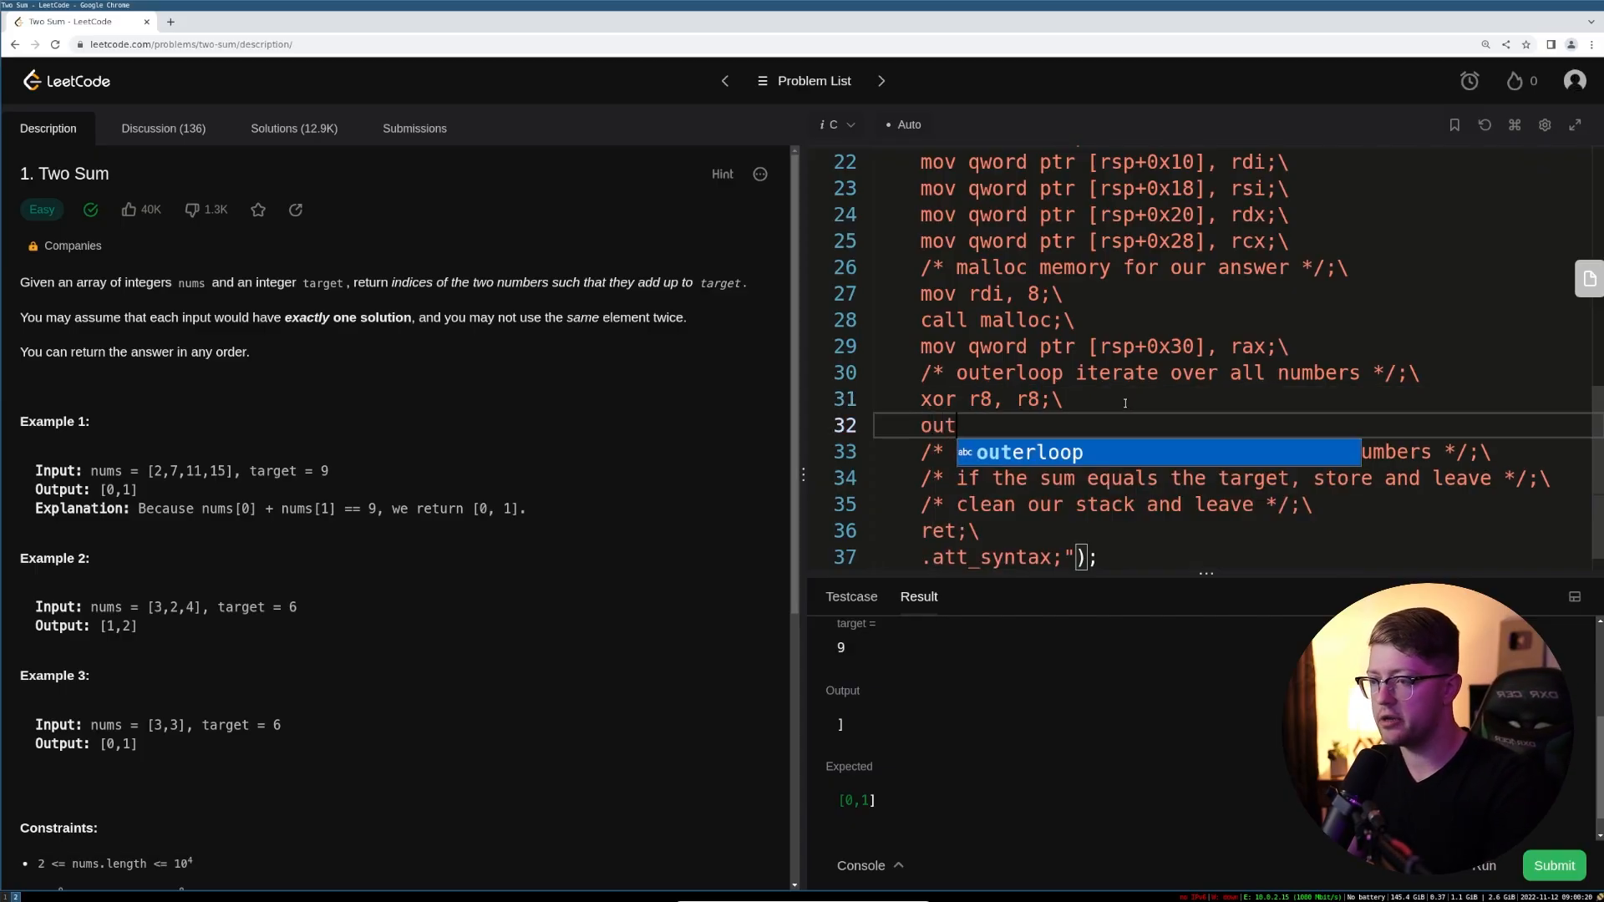
pyautogui.write('erloop%=;\\')
pyautogui.click(1011, 557)
pyautogui.write(' : :')
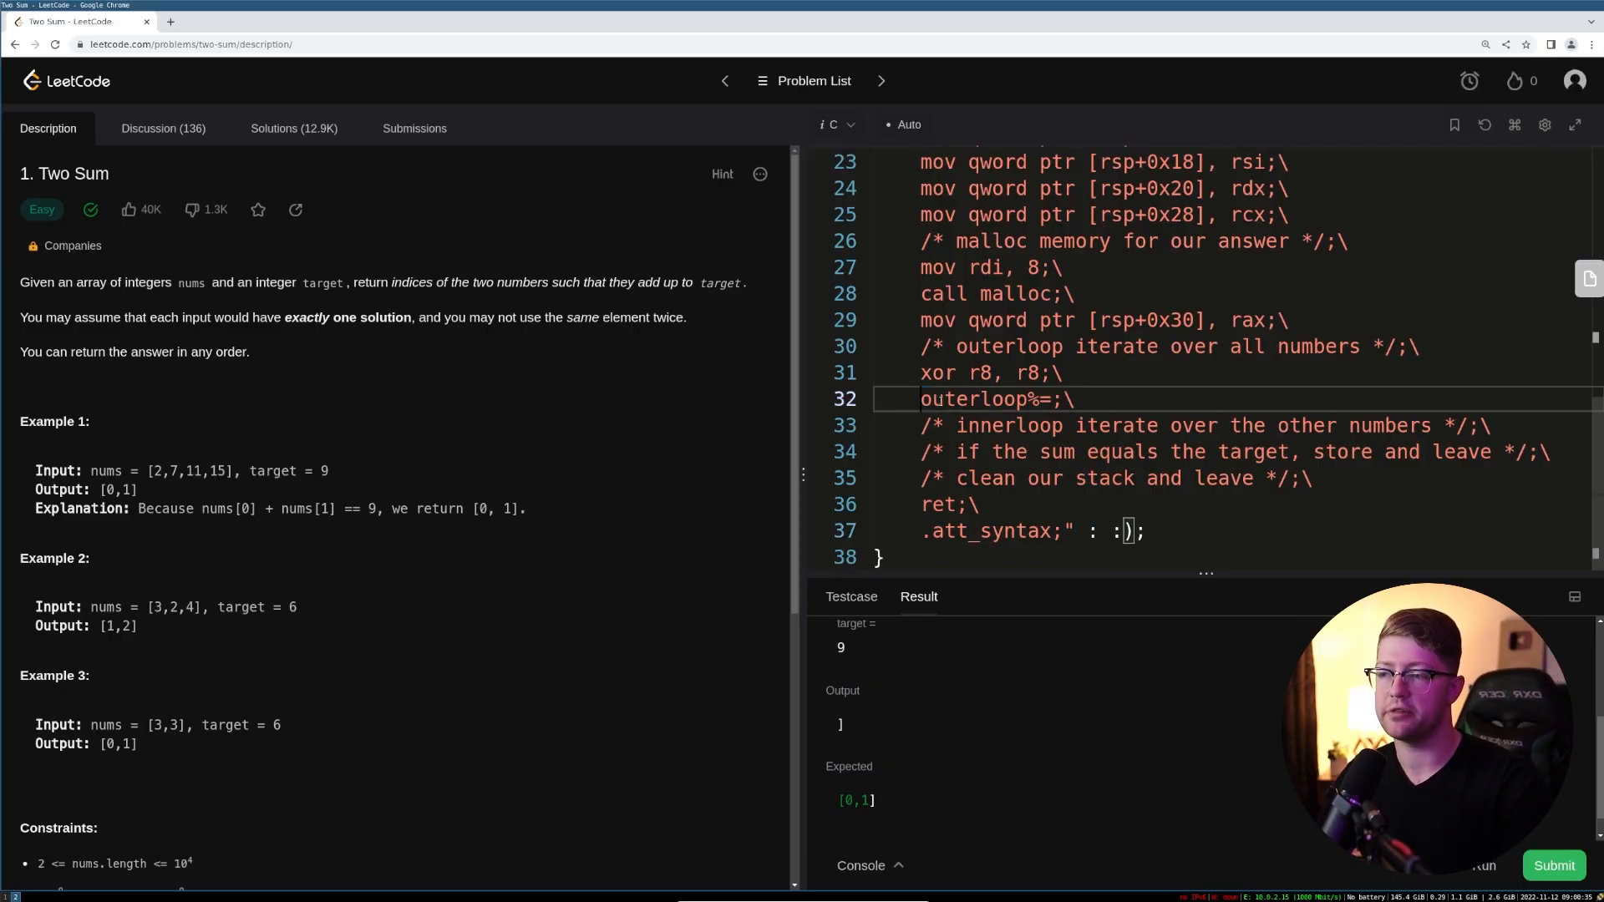
pyautogui.click(1033, 426)
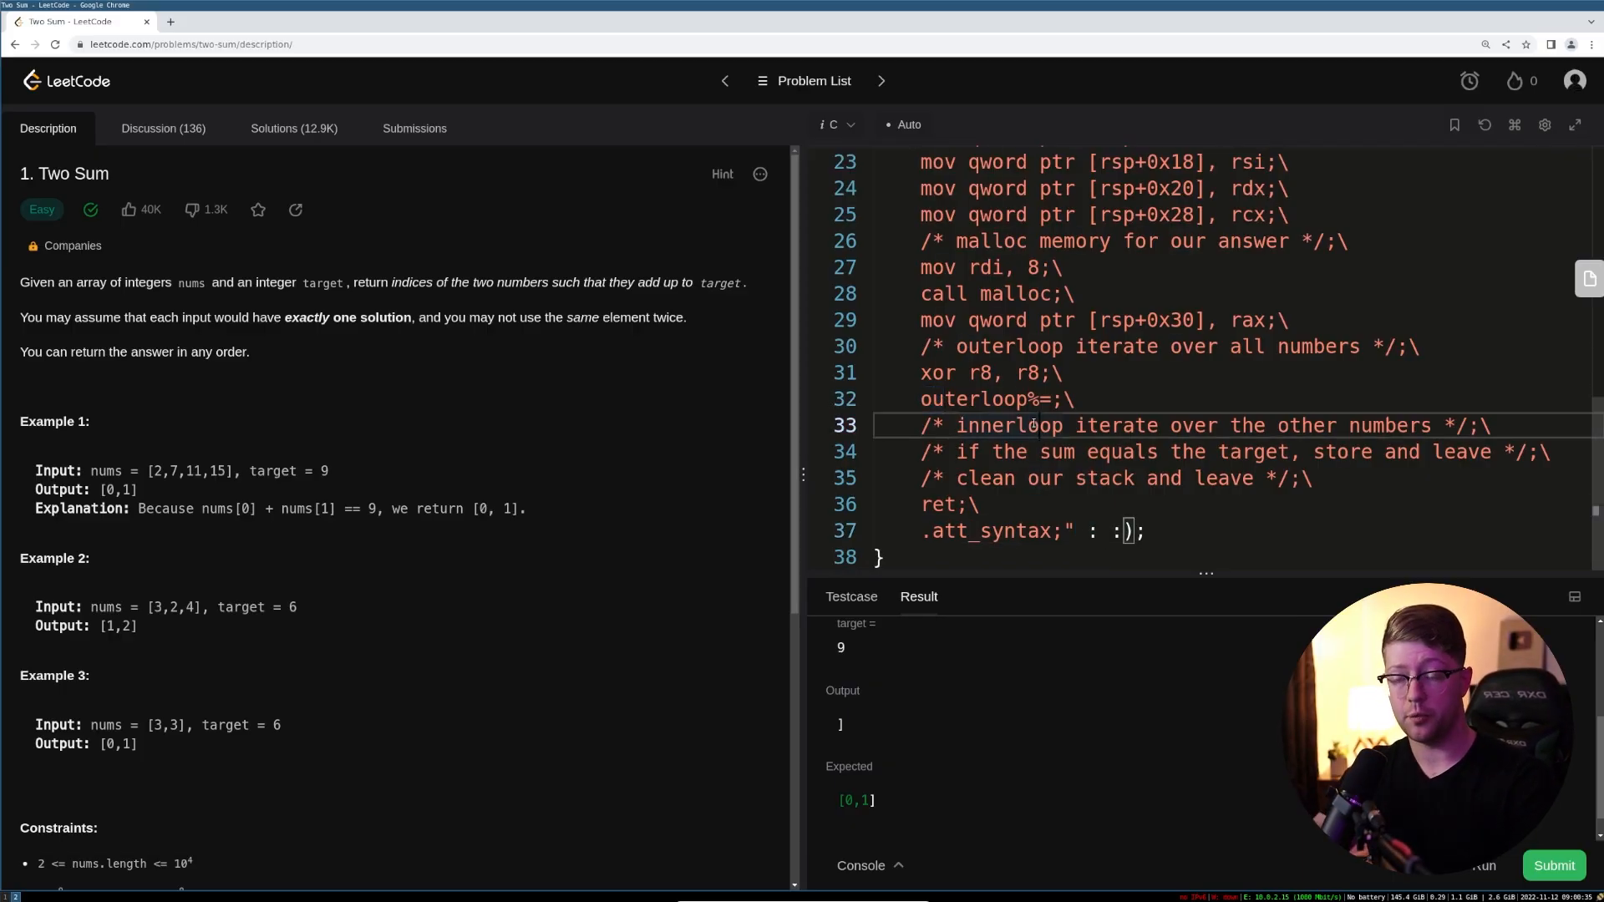
pyautogui.click(1085, 399)
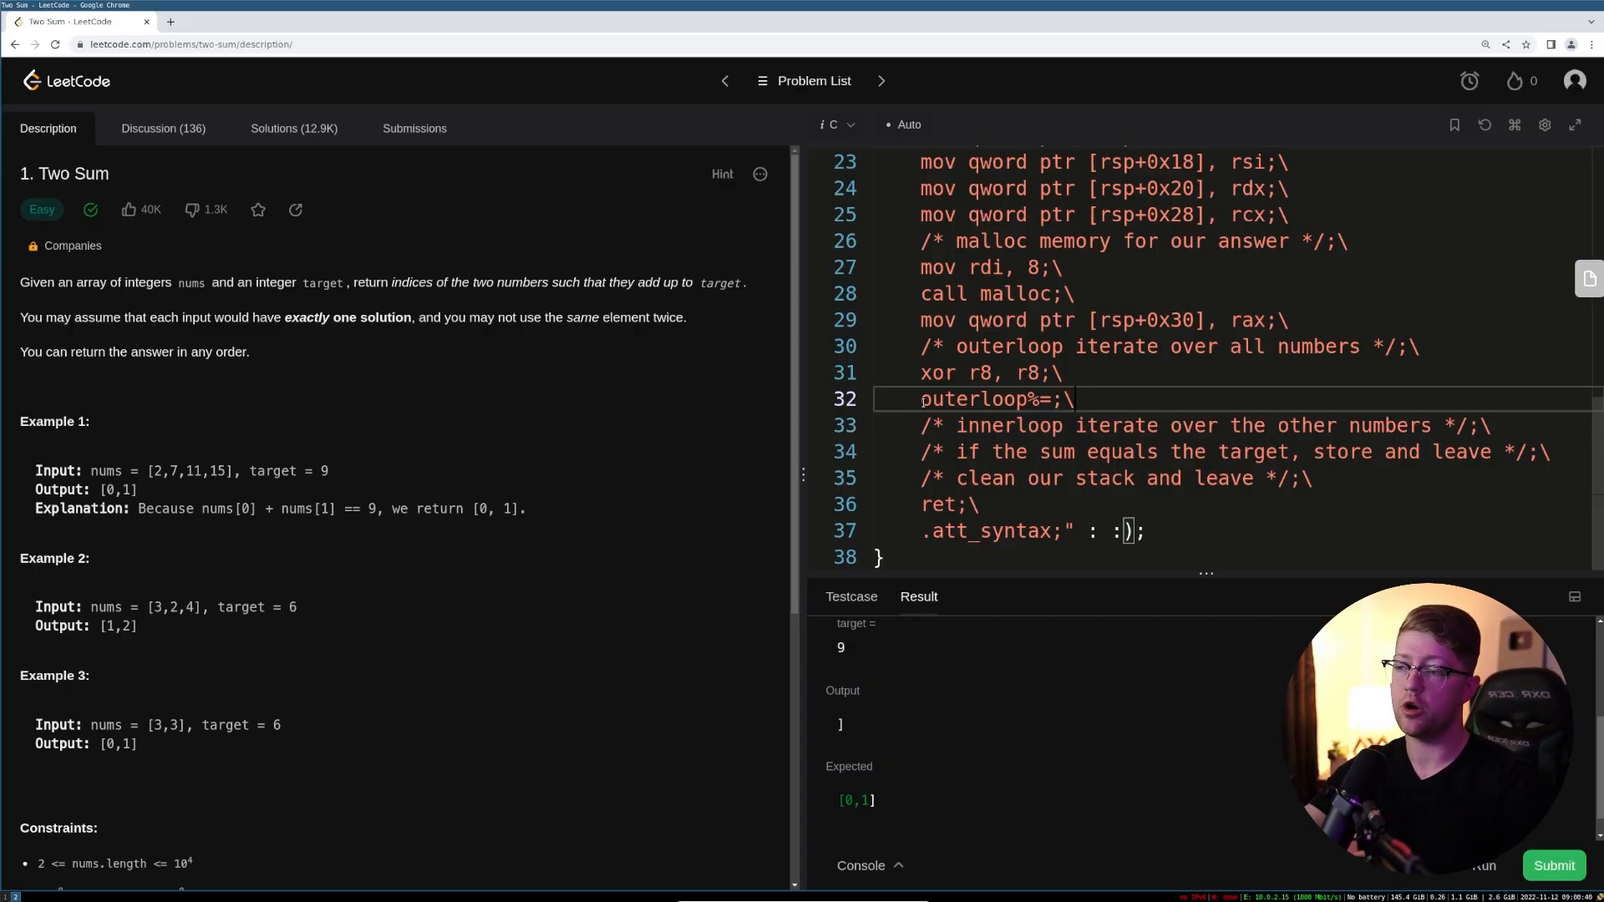
pyautogui.doubleClick(975, 399)
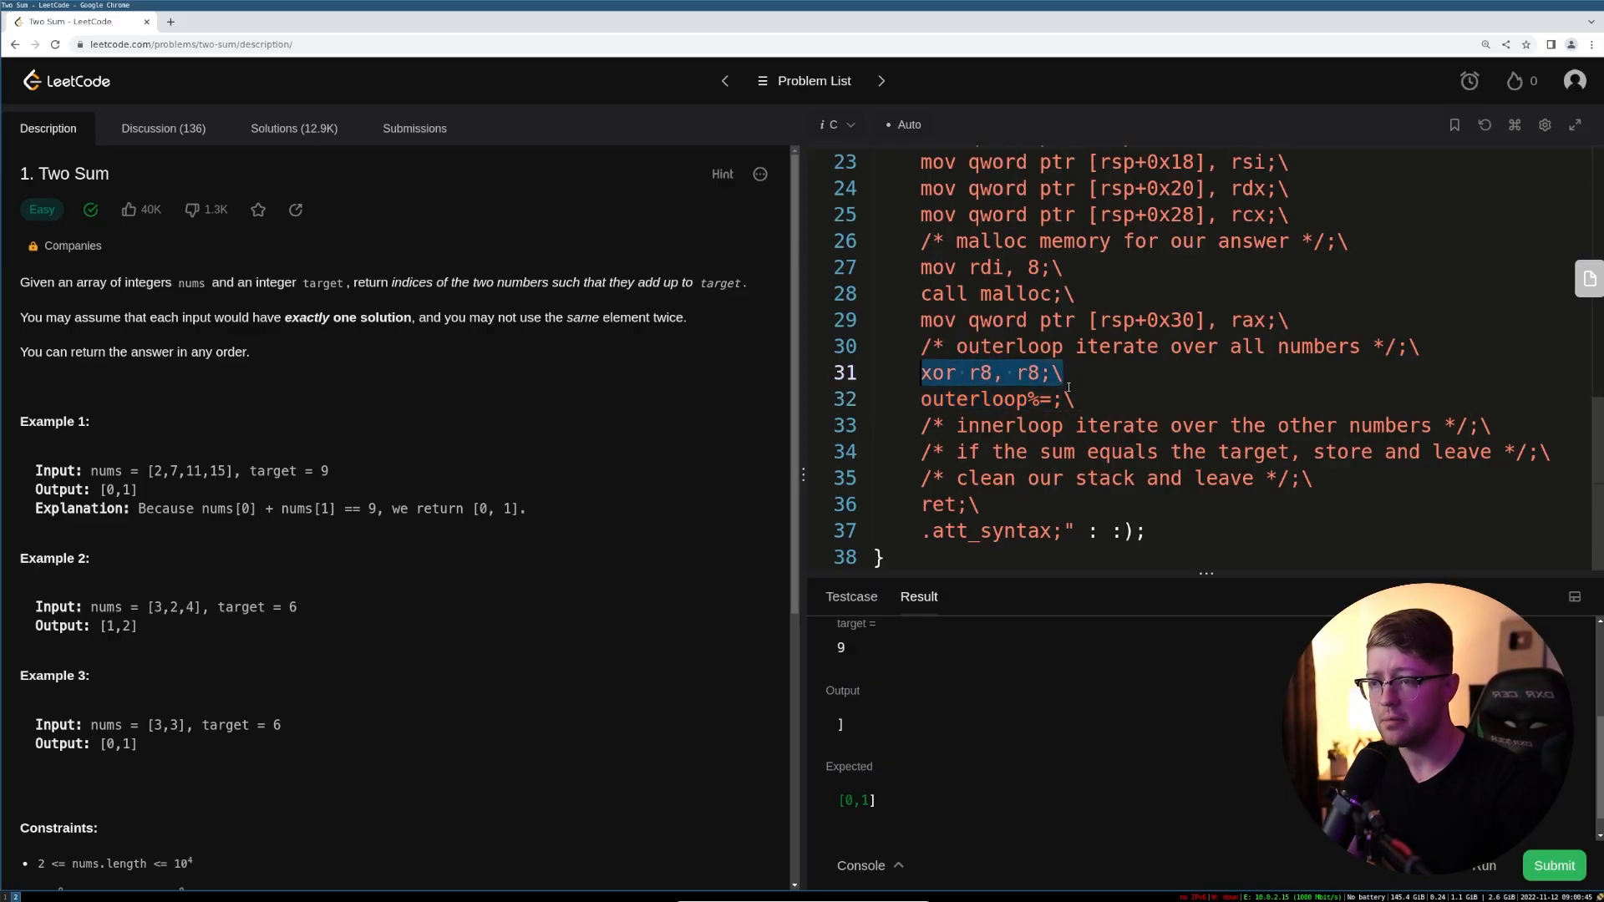
# - Add 'xor r9, r9;\' and the innerloop label, then begin a mov loading rbx from rsp+0x10
pyautogui.write('xor r8, r8;\\')
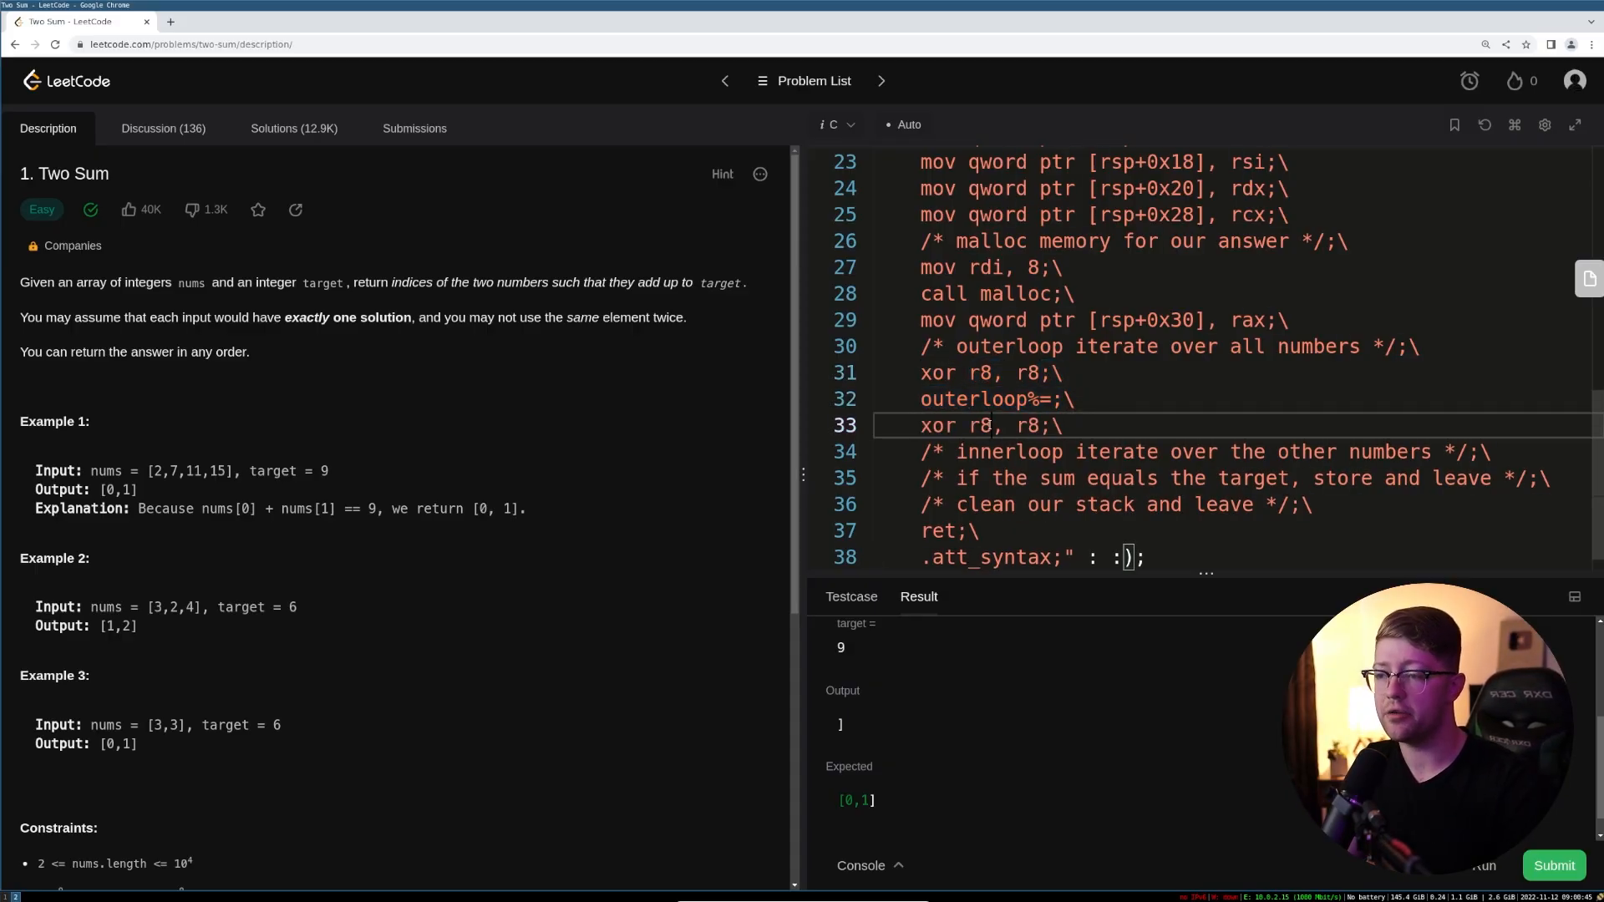
pyautogui.write('9')
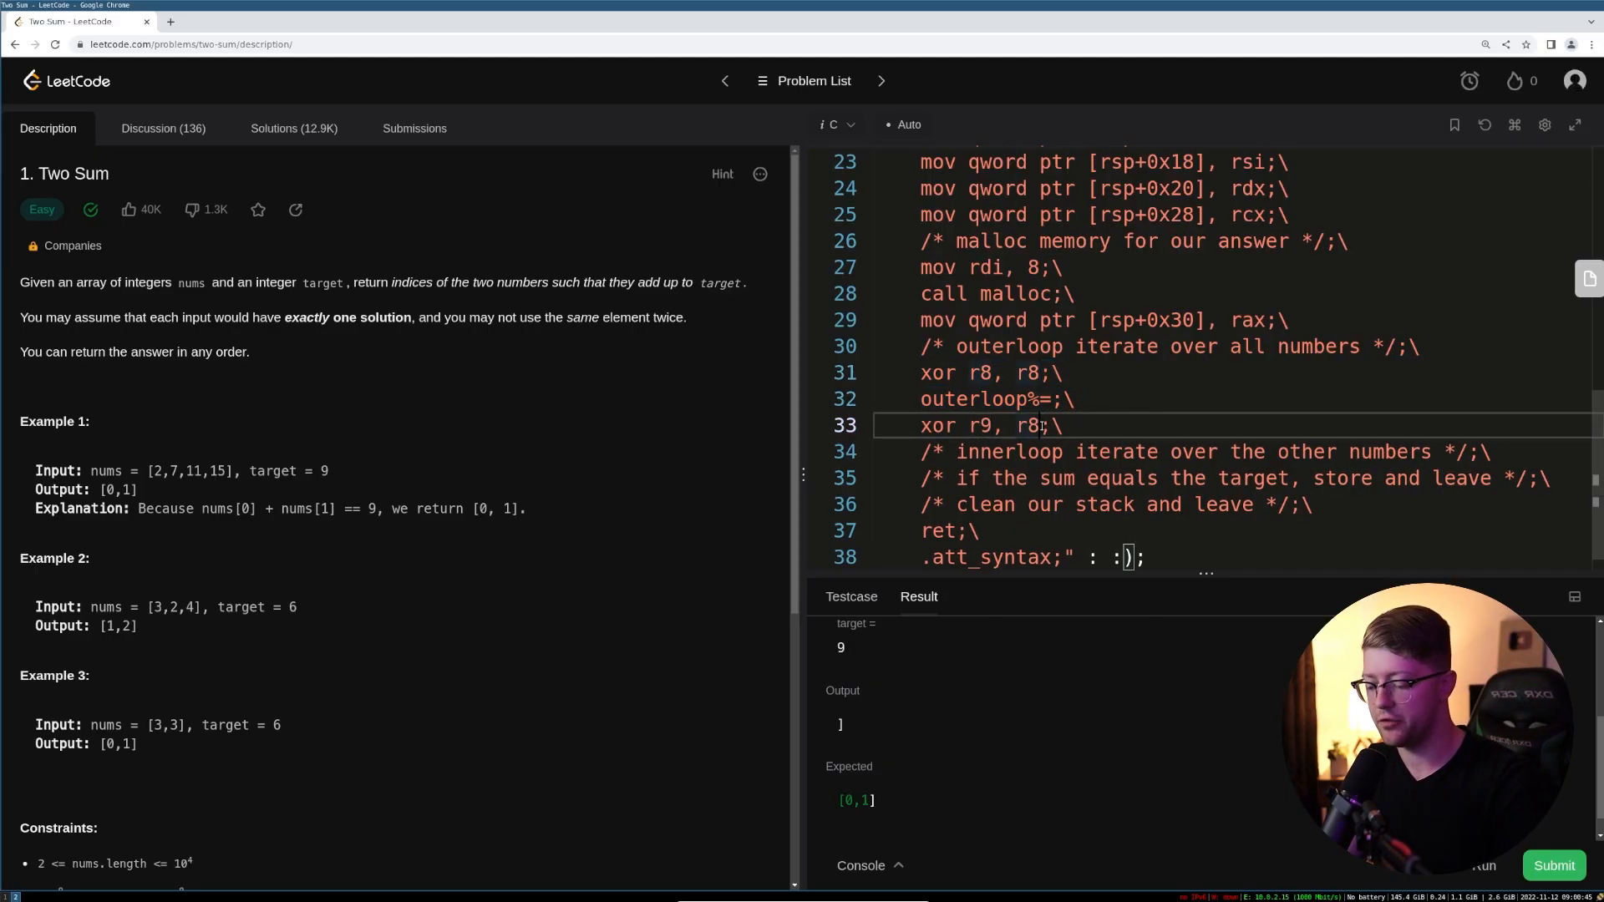
pyautogui.write('9')
pyautogui.write('innerloop%=;\\')
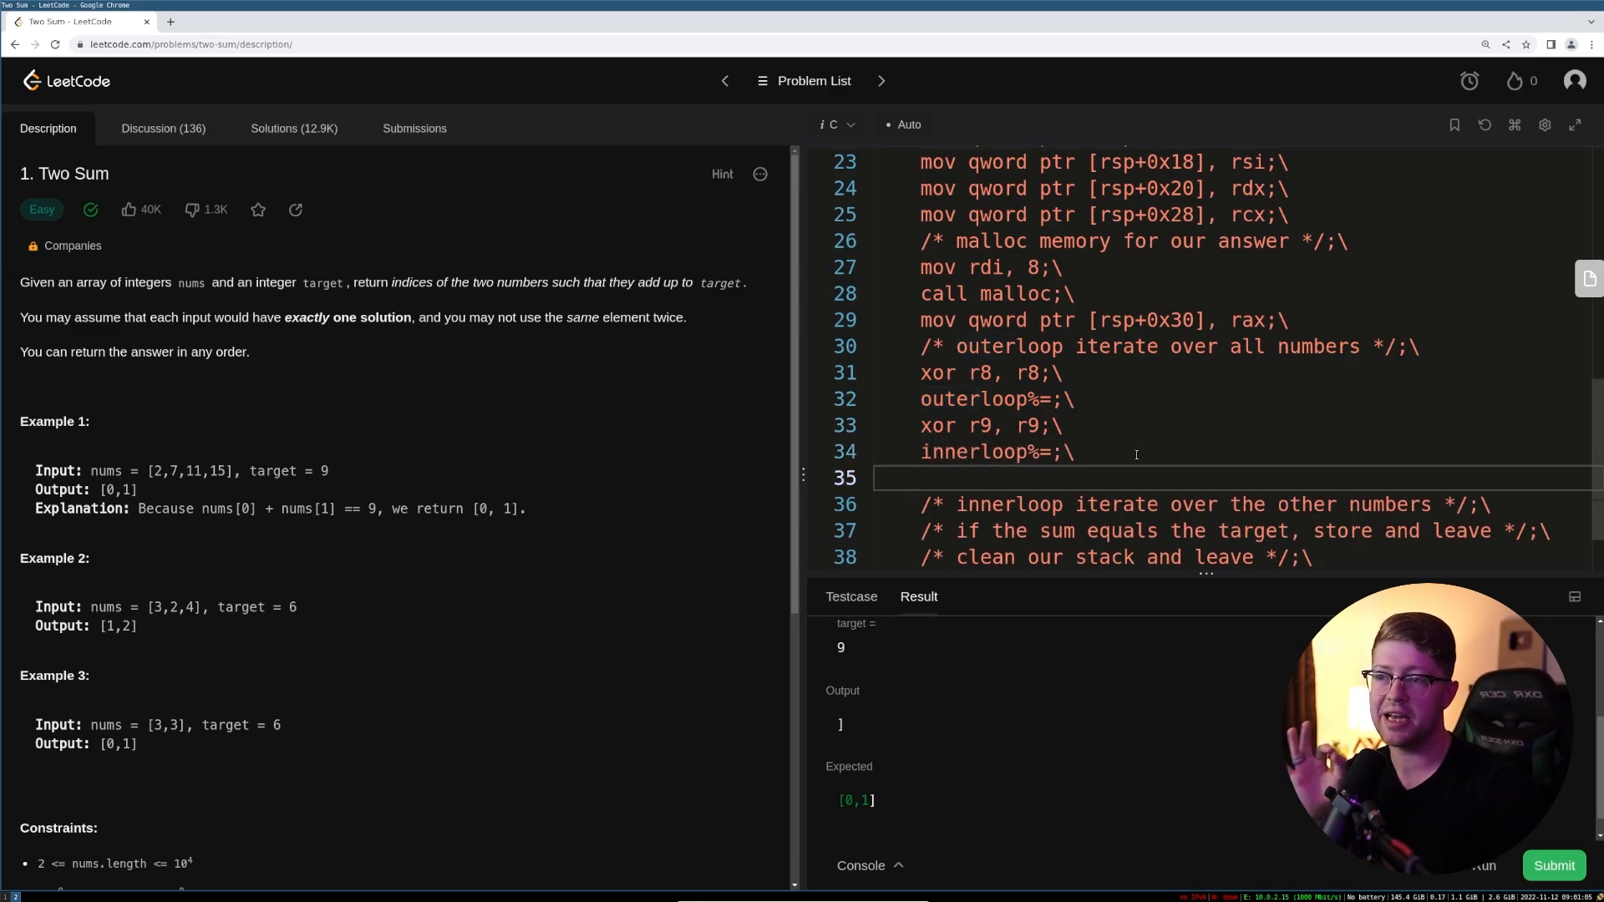
pyautogui.scroll(3)
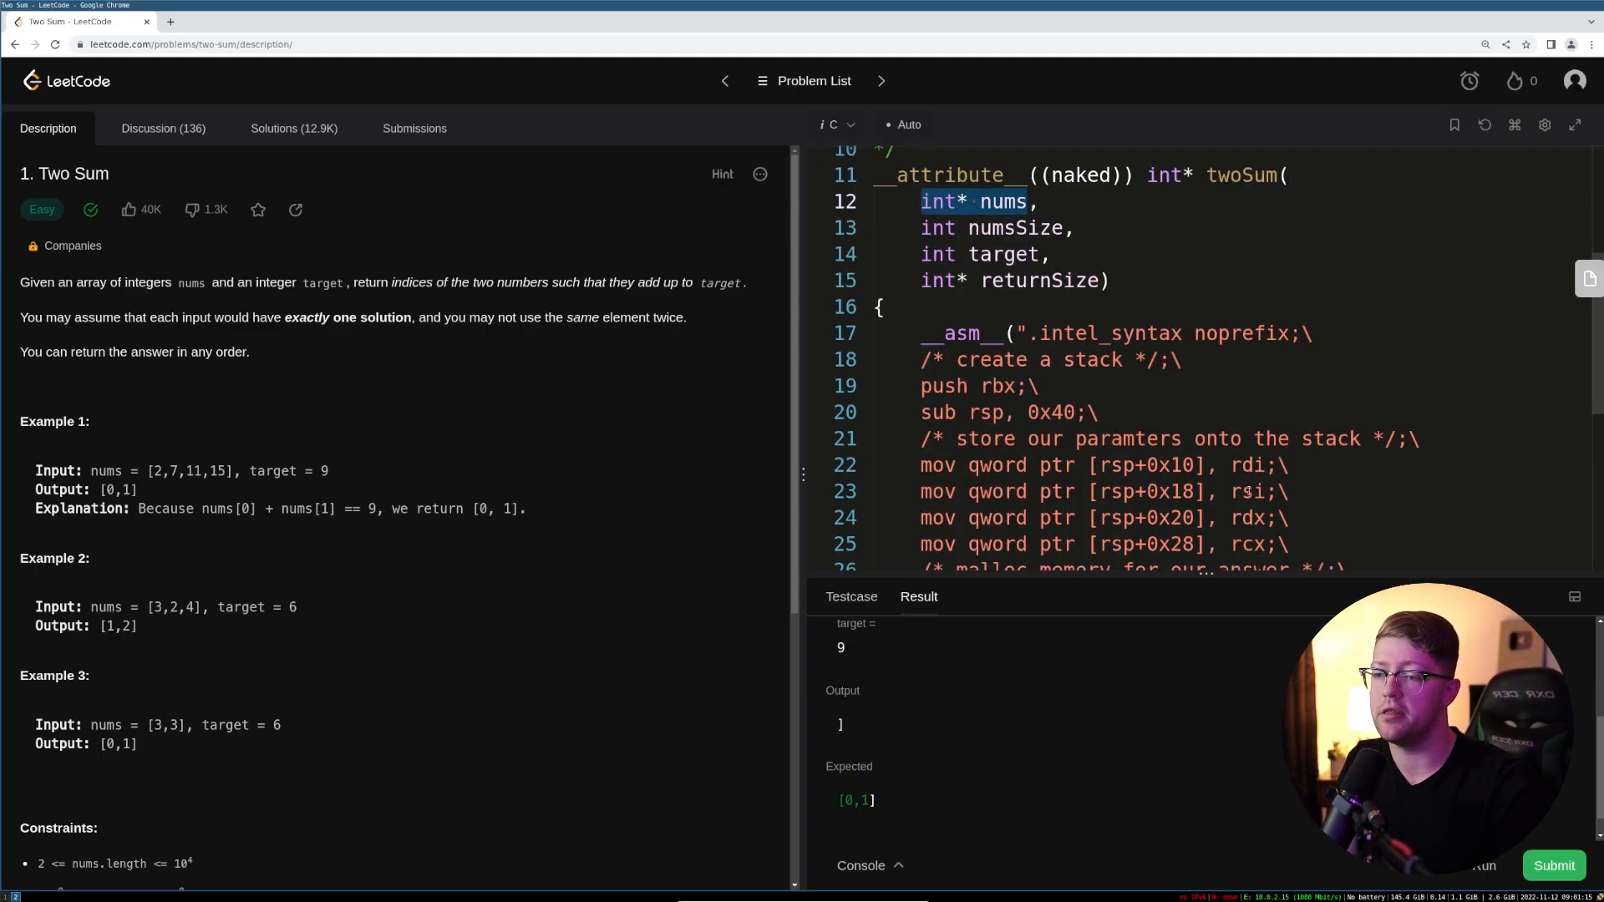
pyautogui.click(1245, 463)
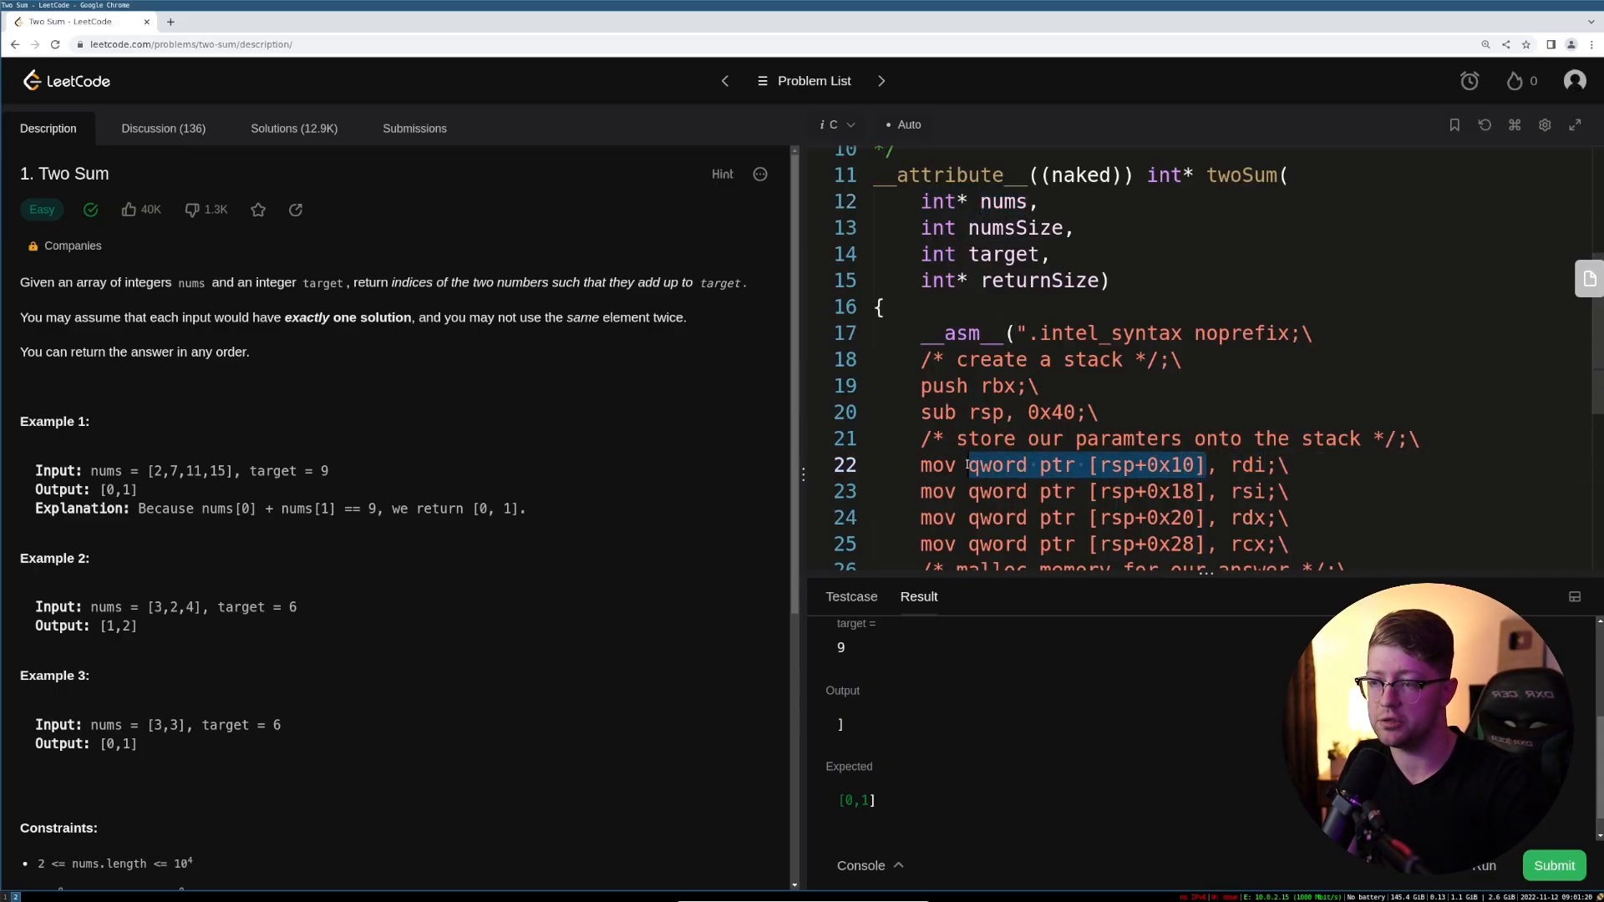
pyautogui.scroll(-3)
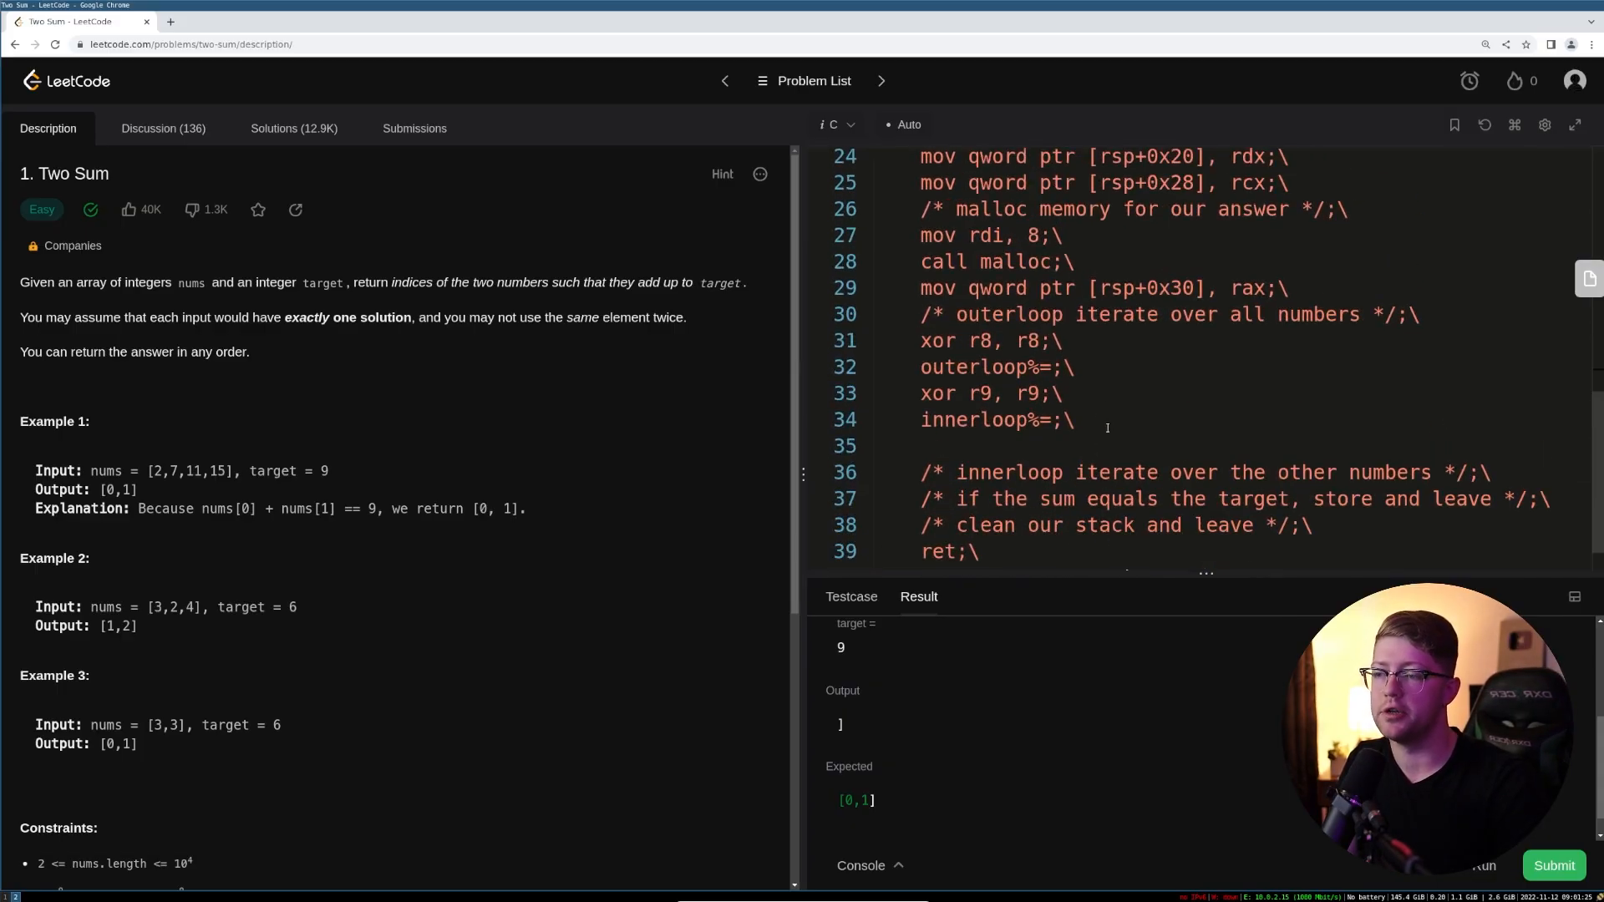
pyautogui.write('mov rbx, qword ptr [rsp+0x10];\\')
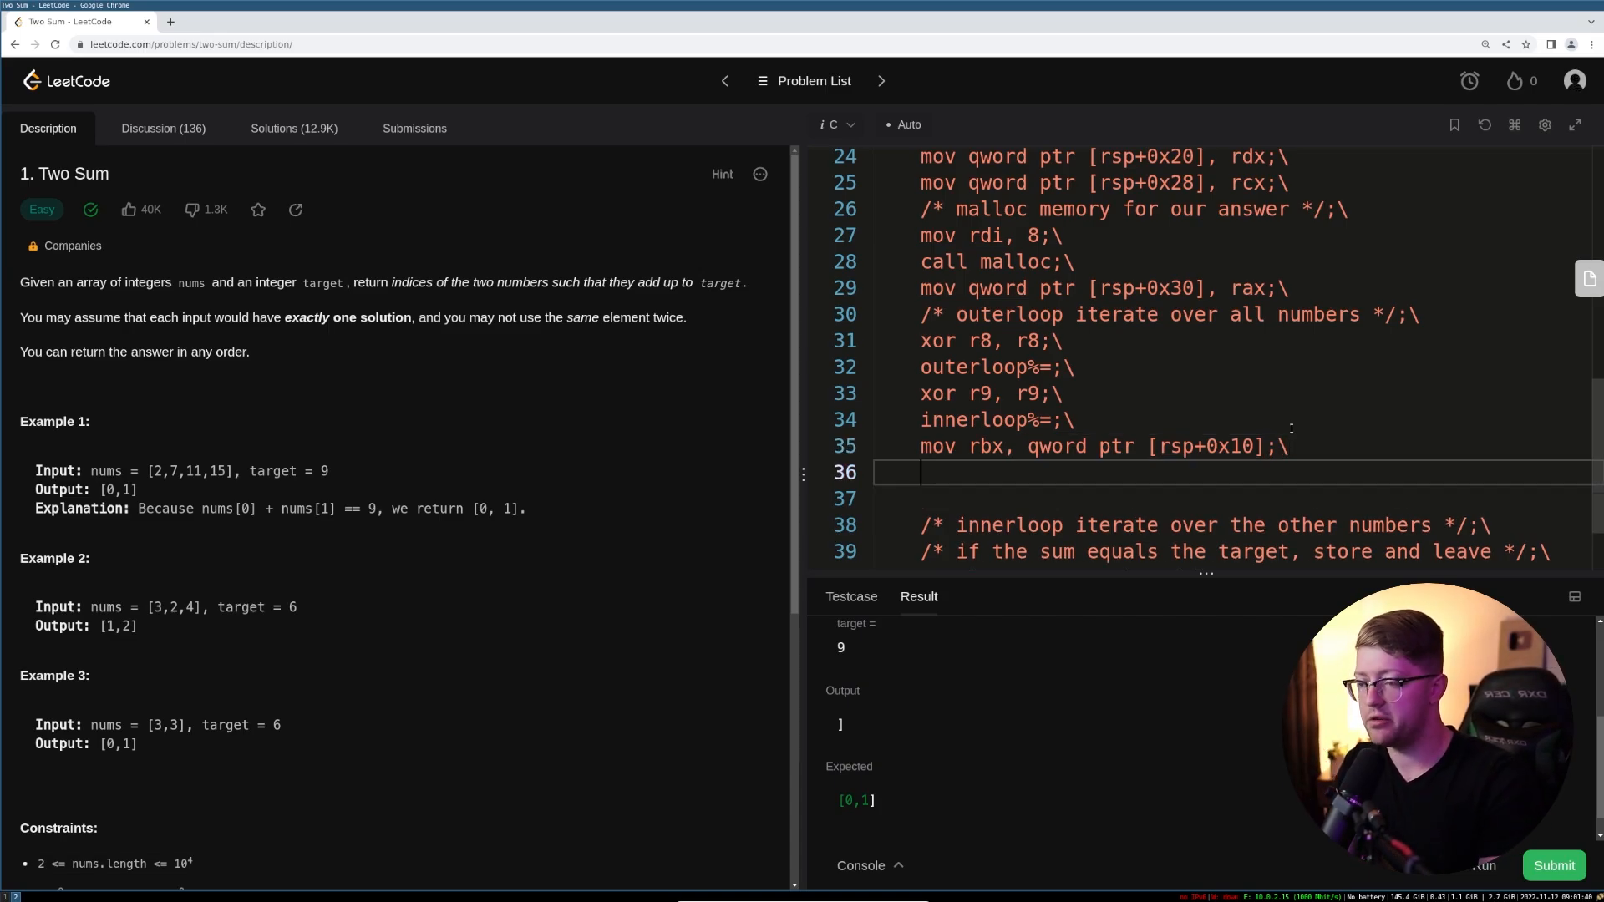
# - Add 'lea rbx, [rbx+r8*4]' and 'xor rax, rax' lines in the inner loop
pyautogui.write('lea rbx, [')
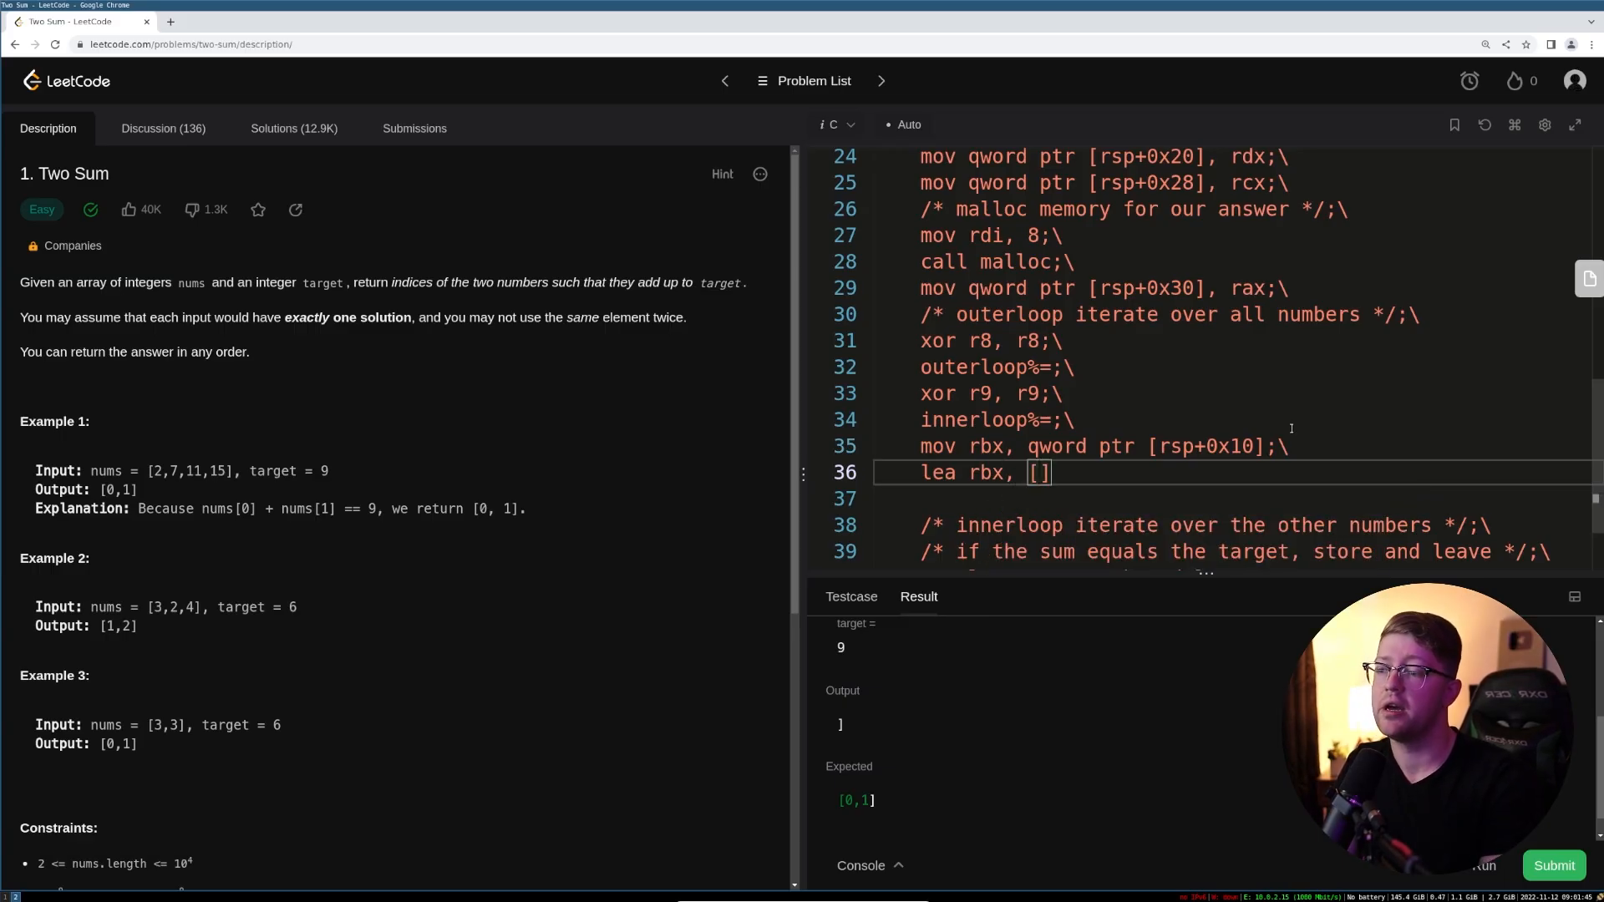
pyautogui.write('rbx')
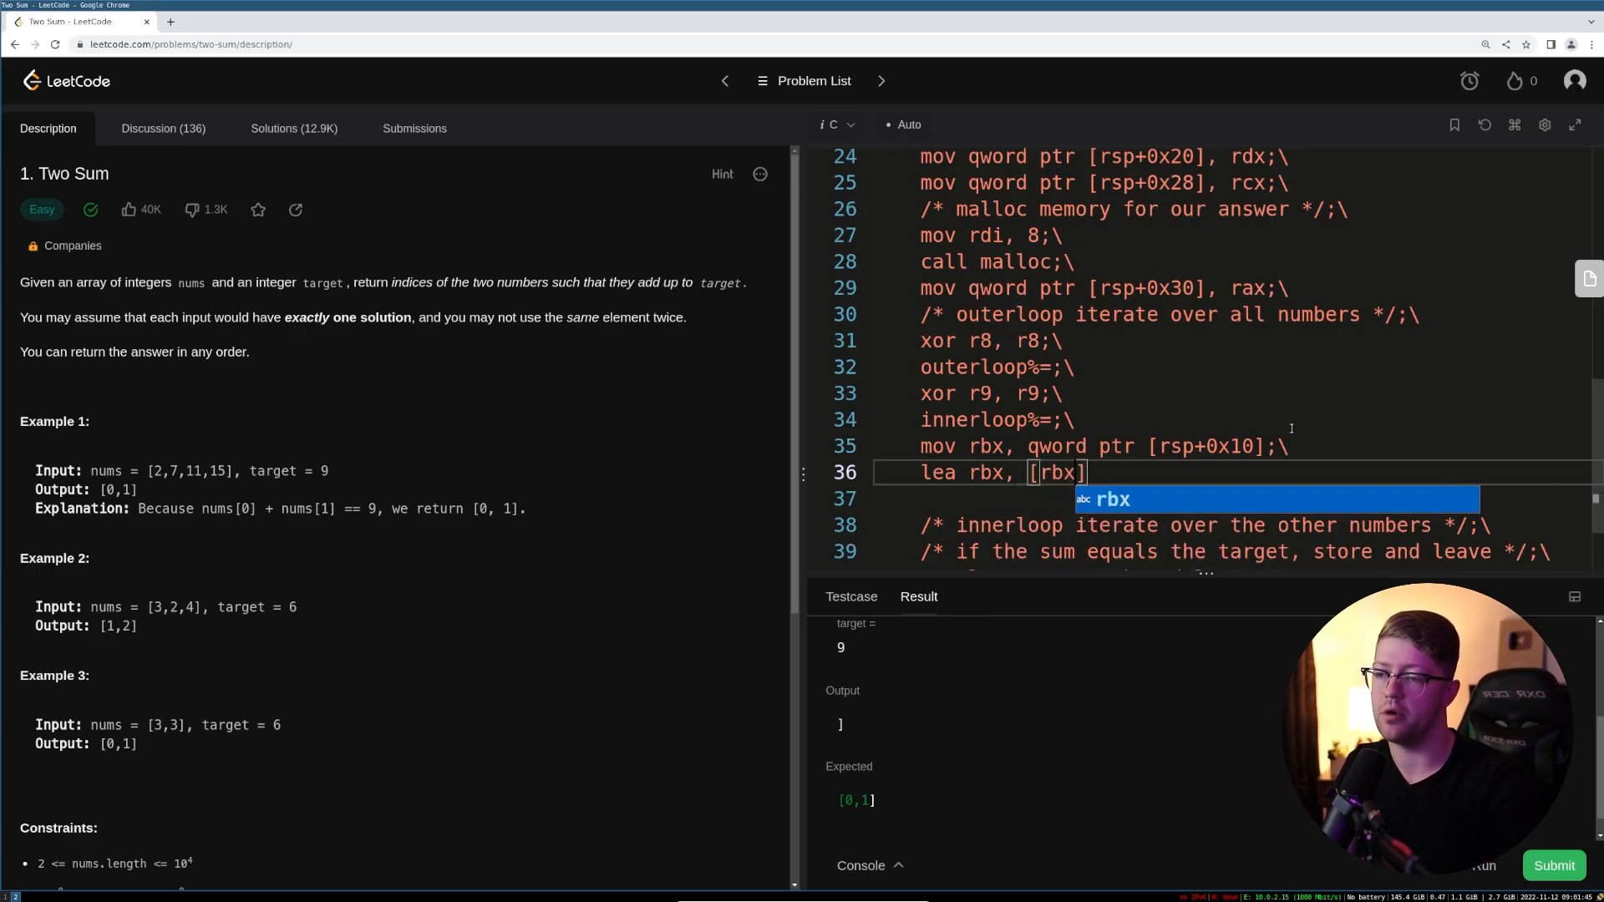
pyautogui.write('+r8')
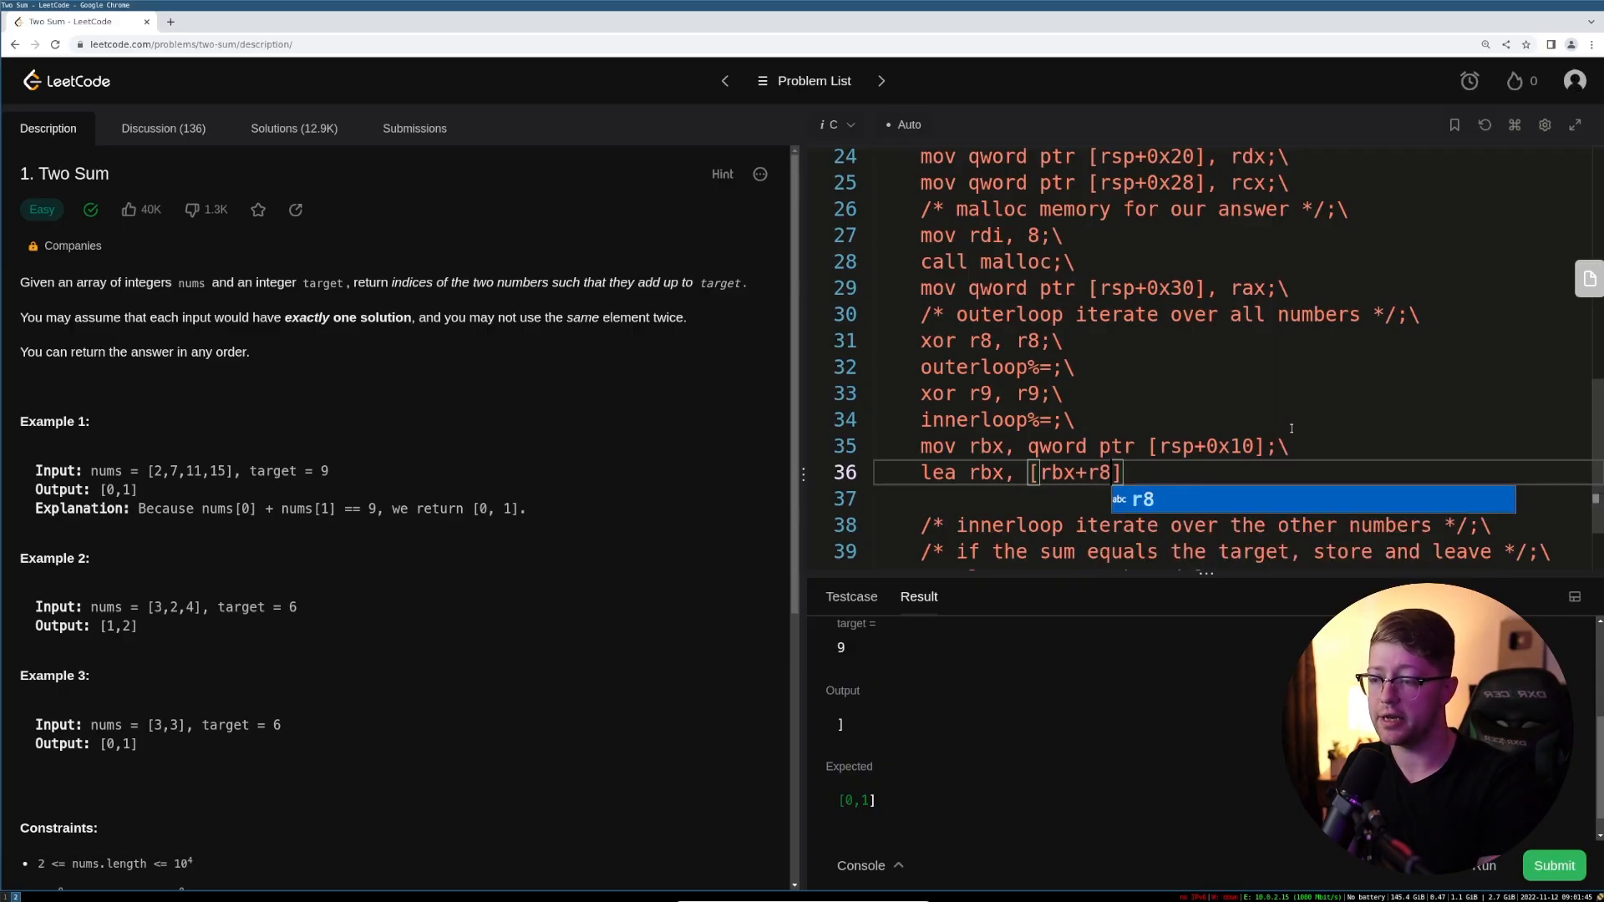
pyautogui.write('*4];\\')
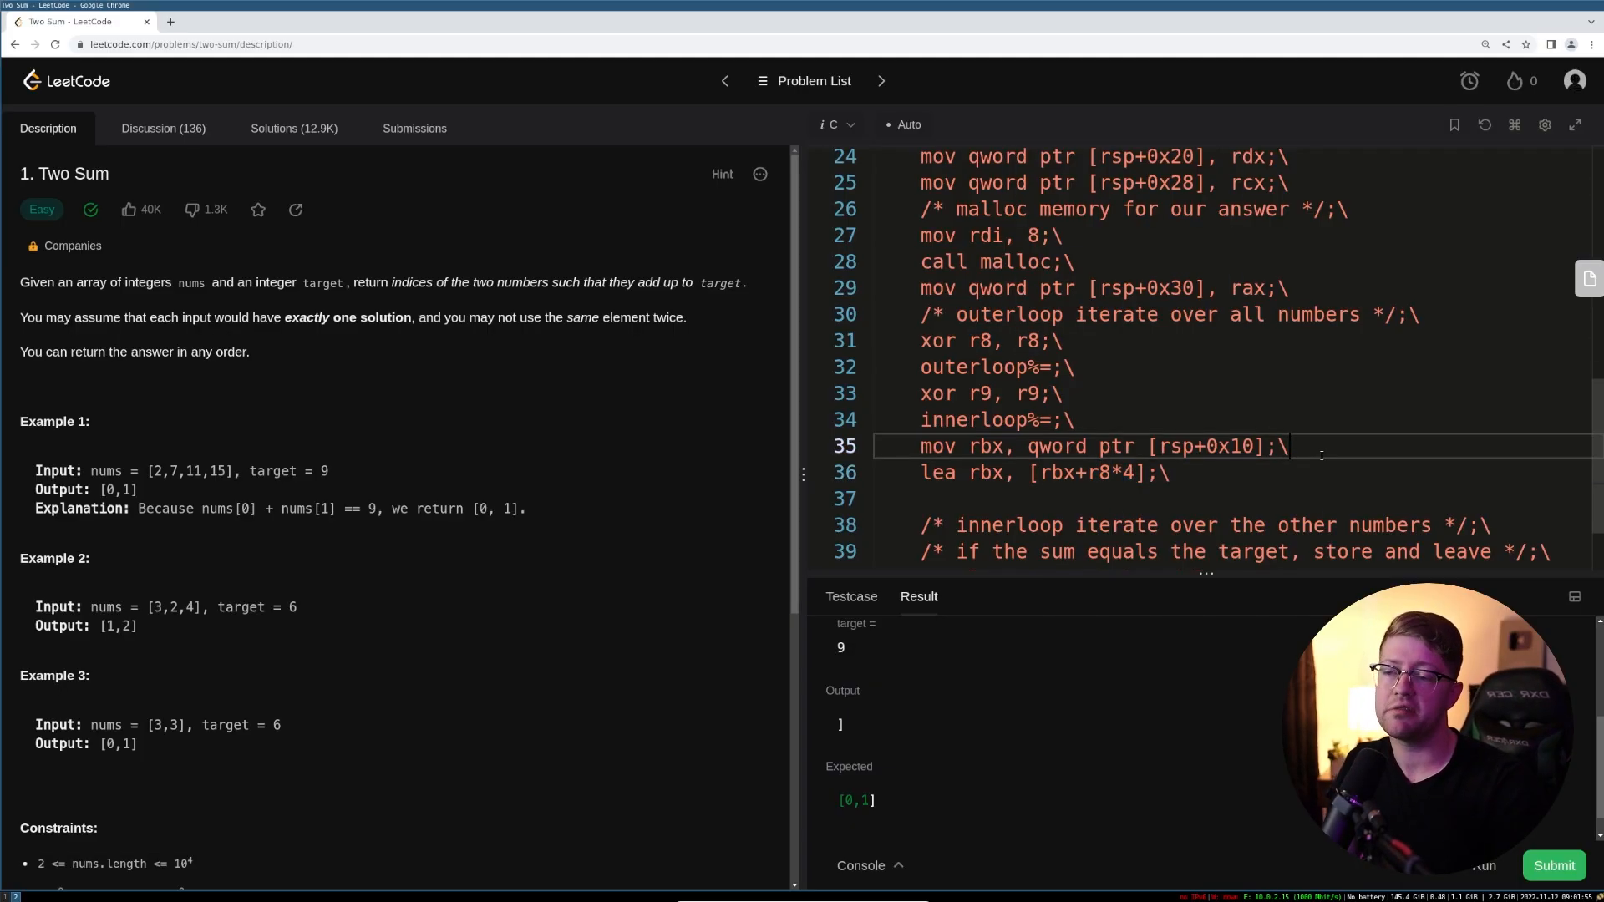
pyautogui.write('xor rax;\\')
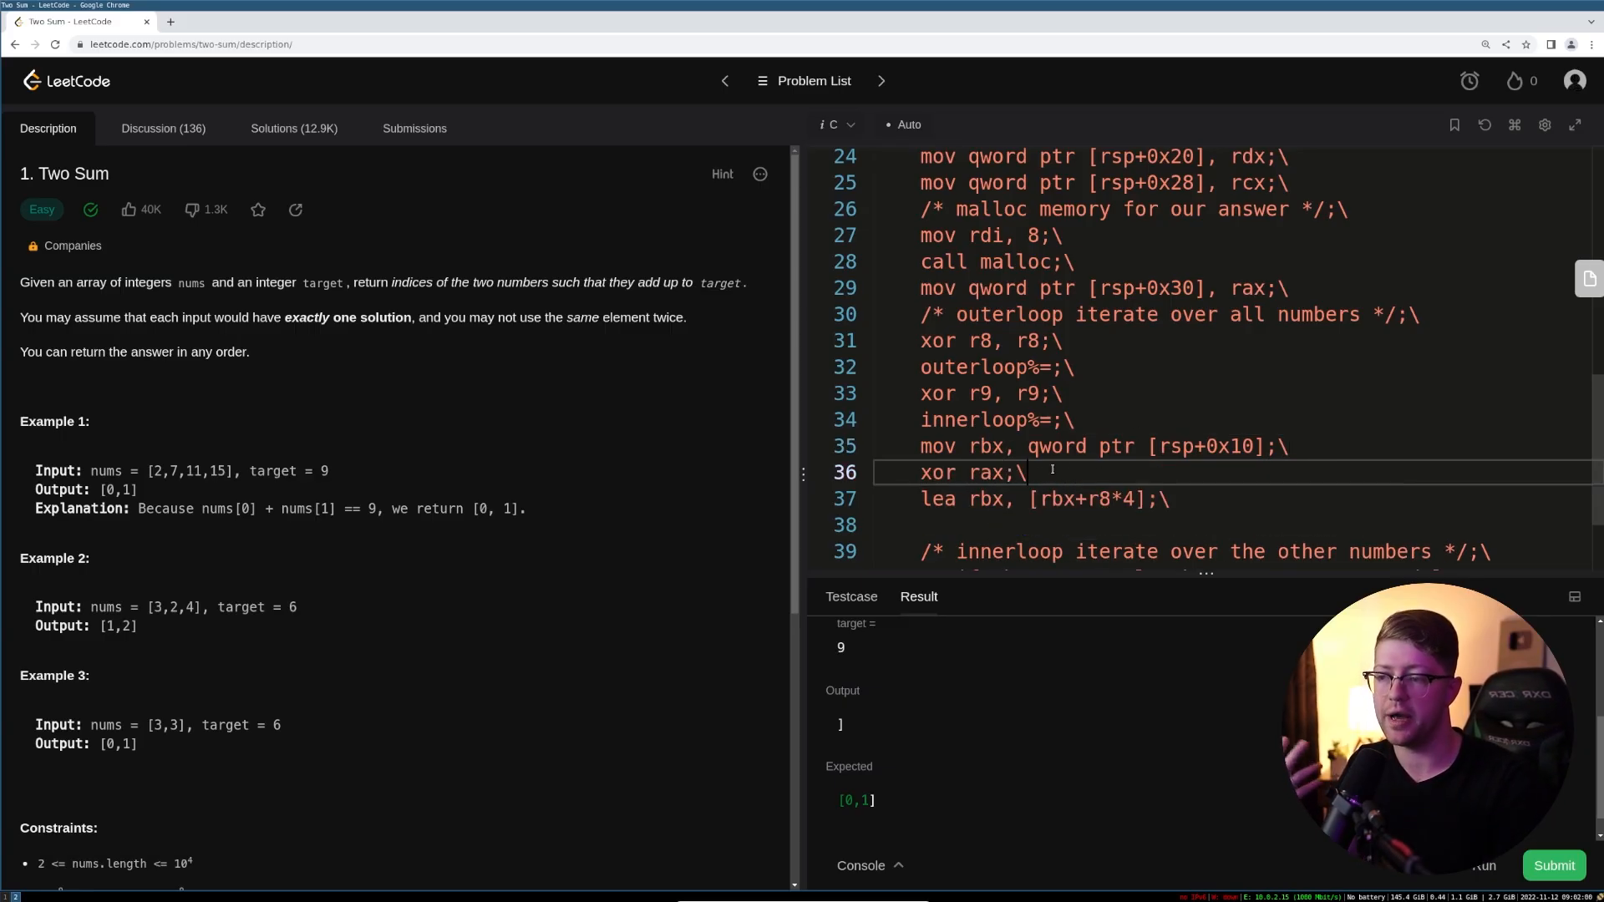
pyautogui.write(', rax')
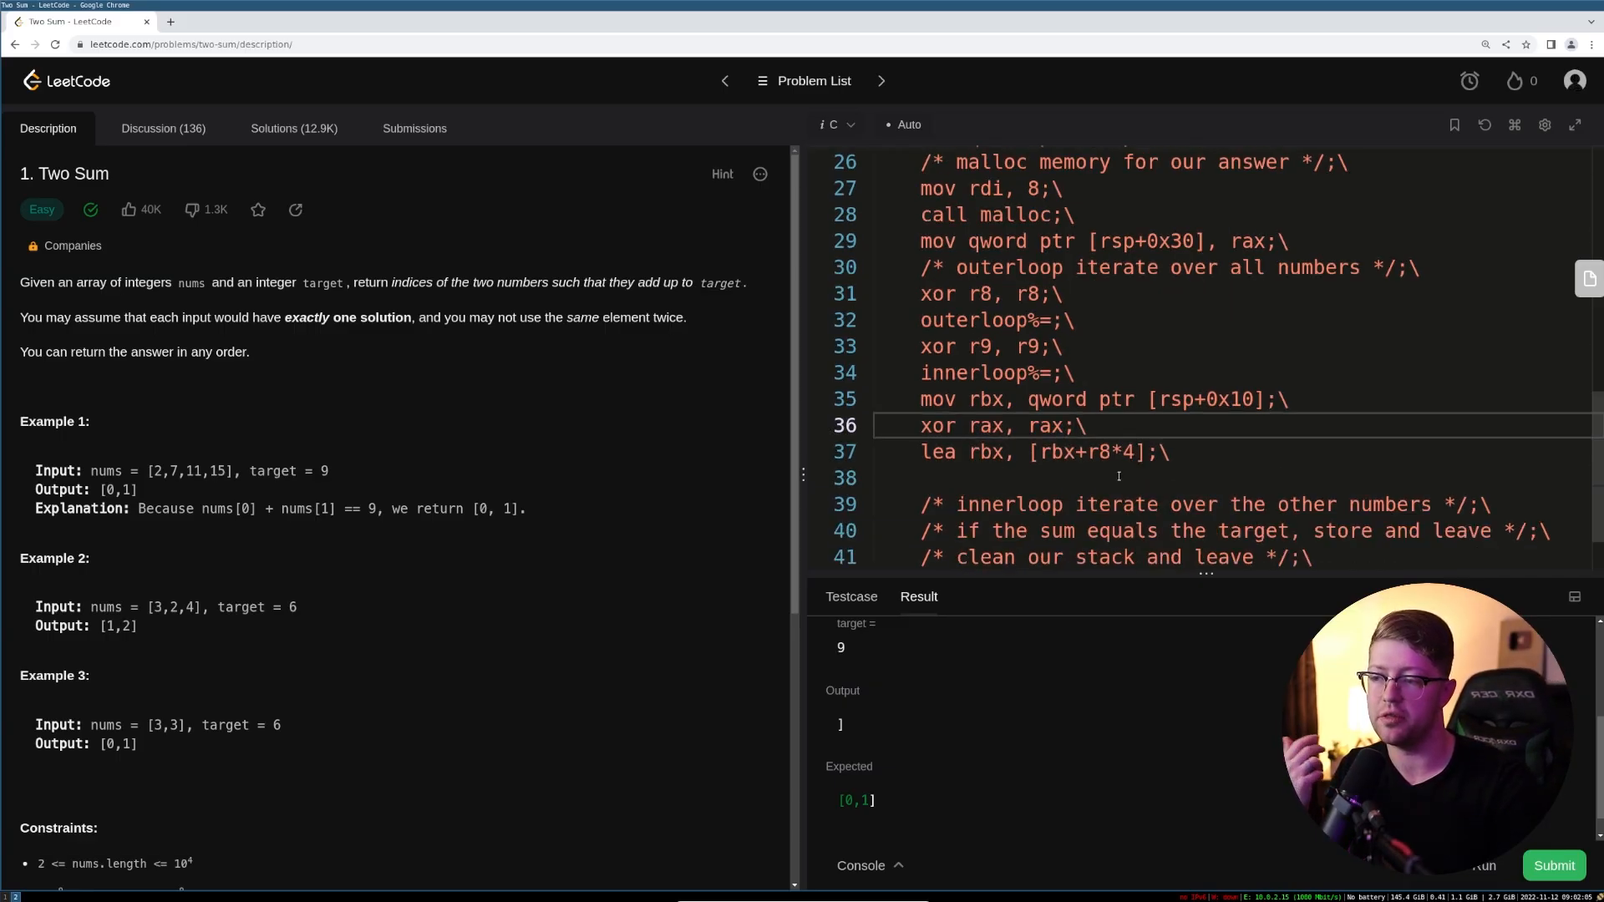
pyautogui.doubleClick(935, 452)
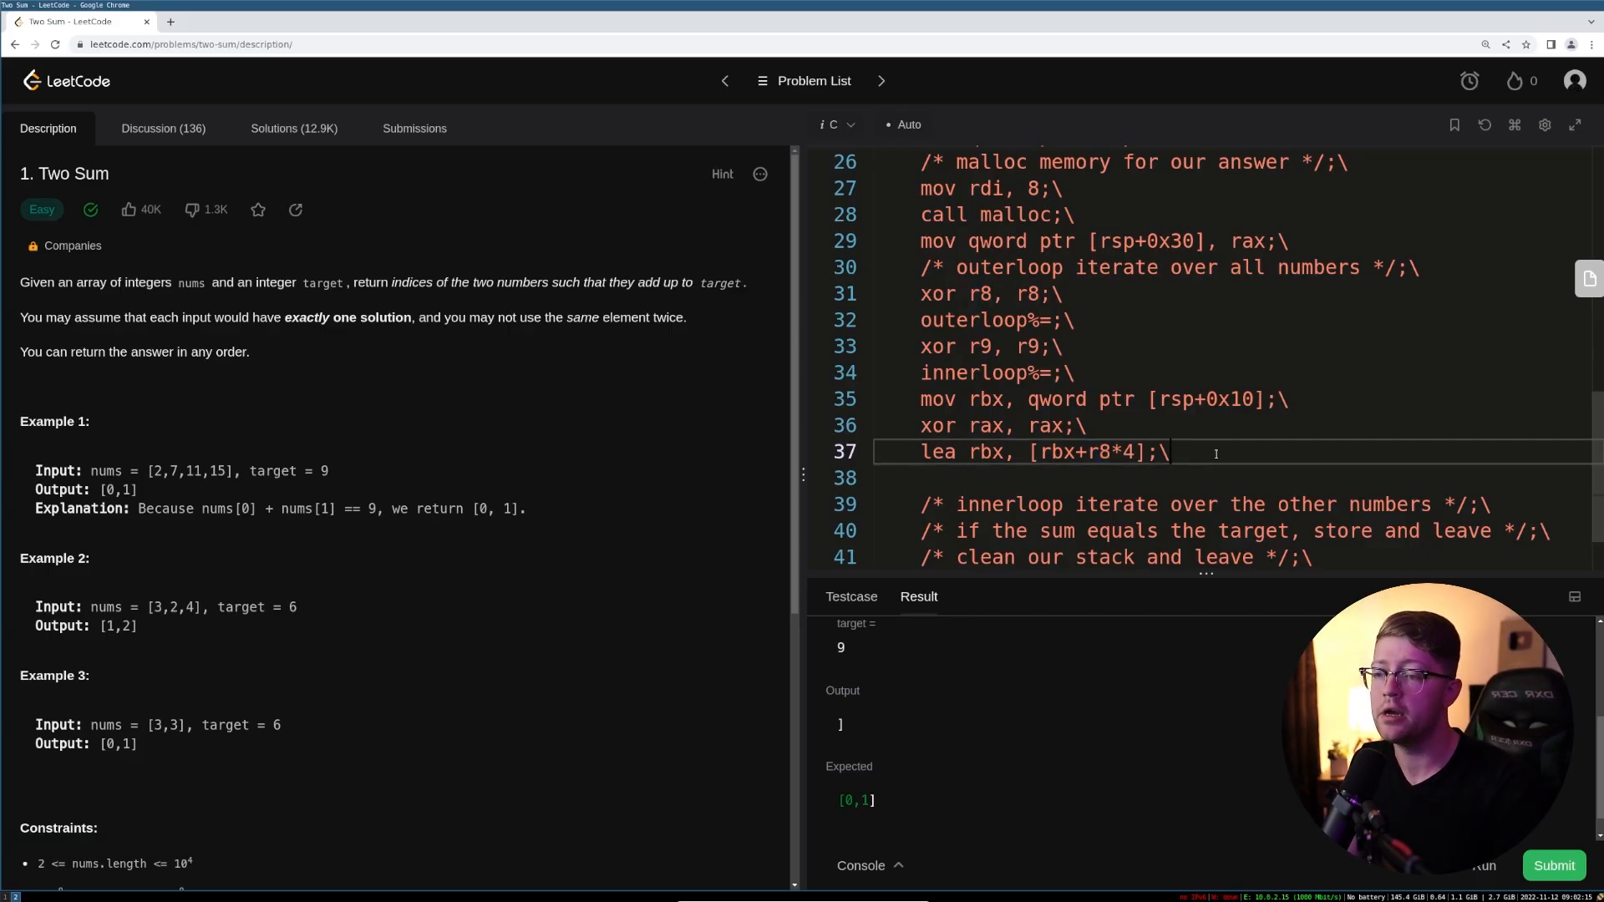
# - Type 'add rax, dword ptr [rbx]' so rax sums nums[r8] and nums[r9]
pyautogui.write('add rax,')
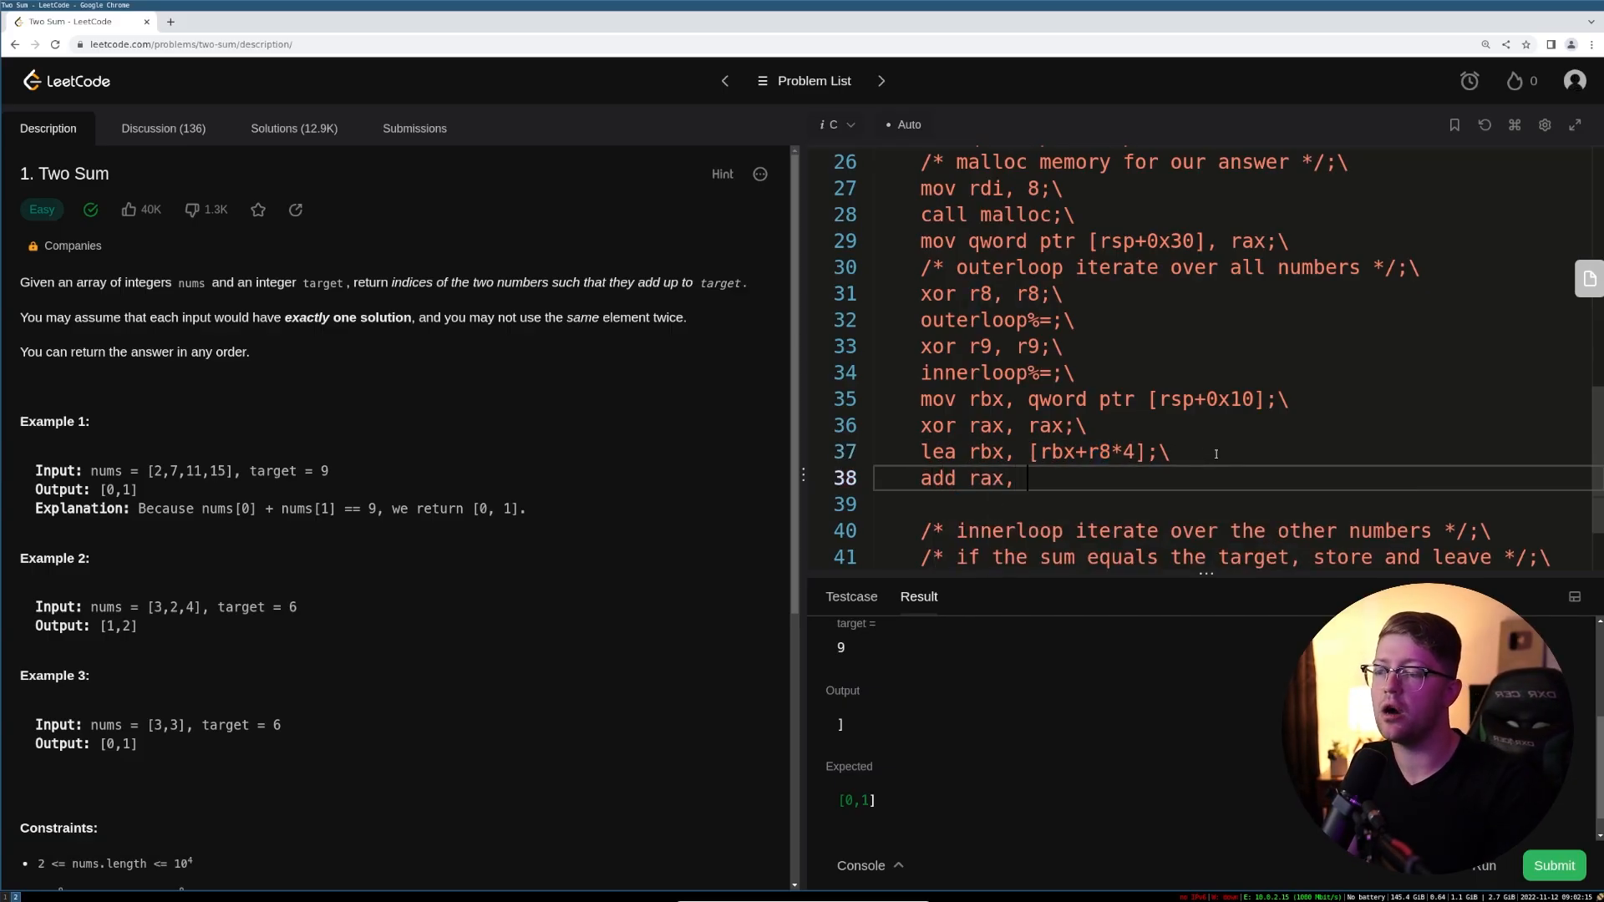
pyautogui.write('dword')
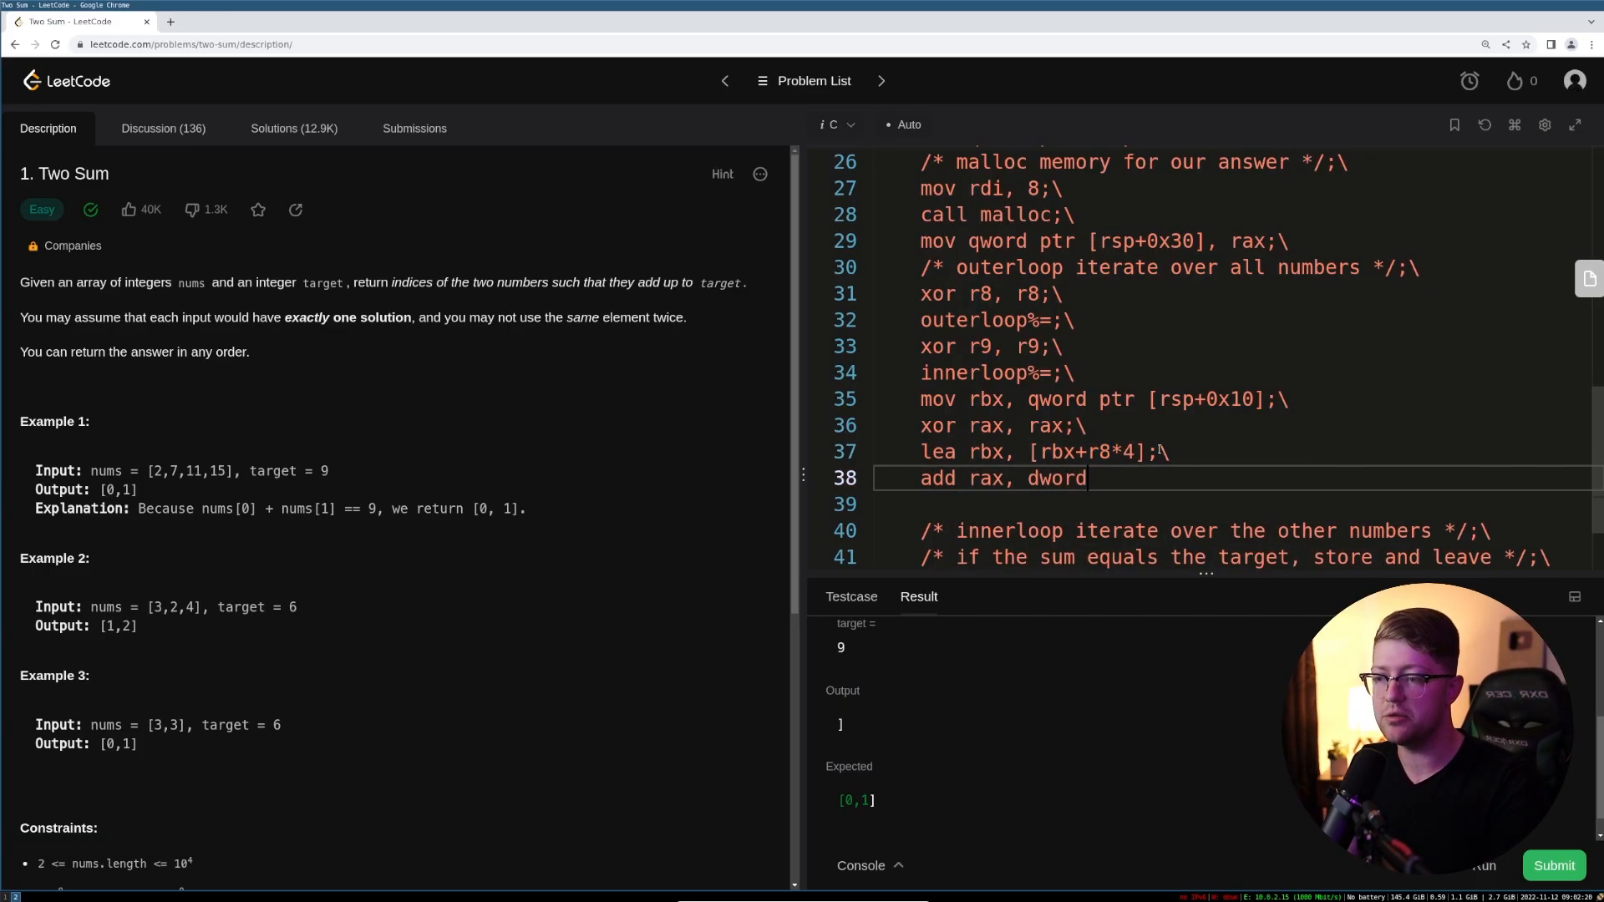
pyautogui.write('ptr [rbx];\\')
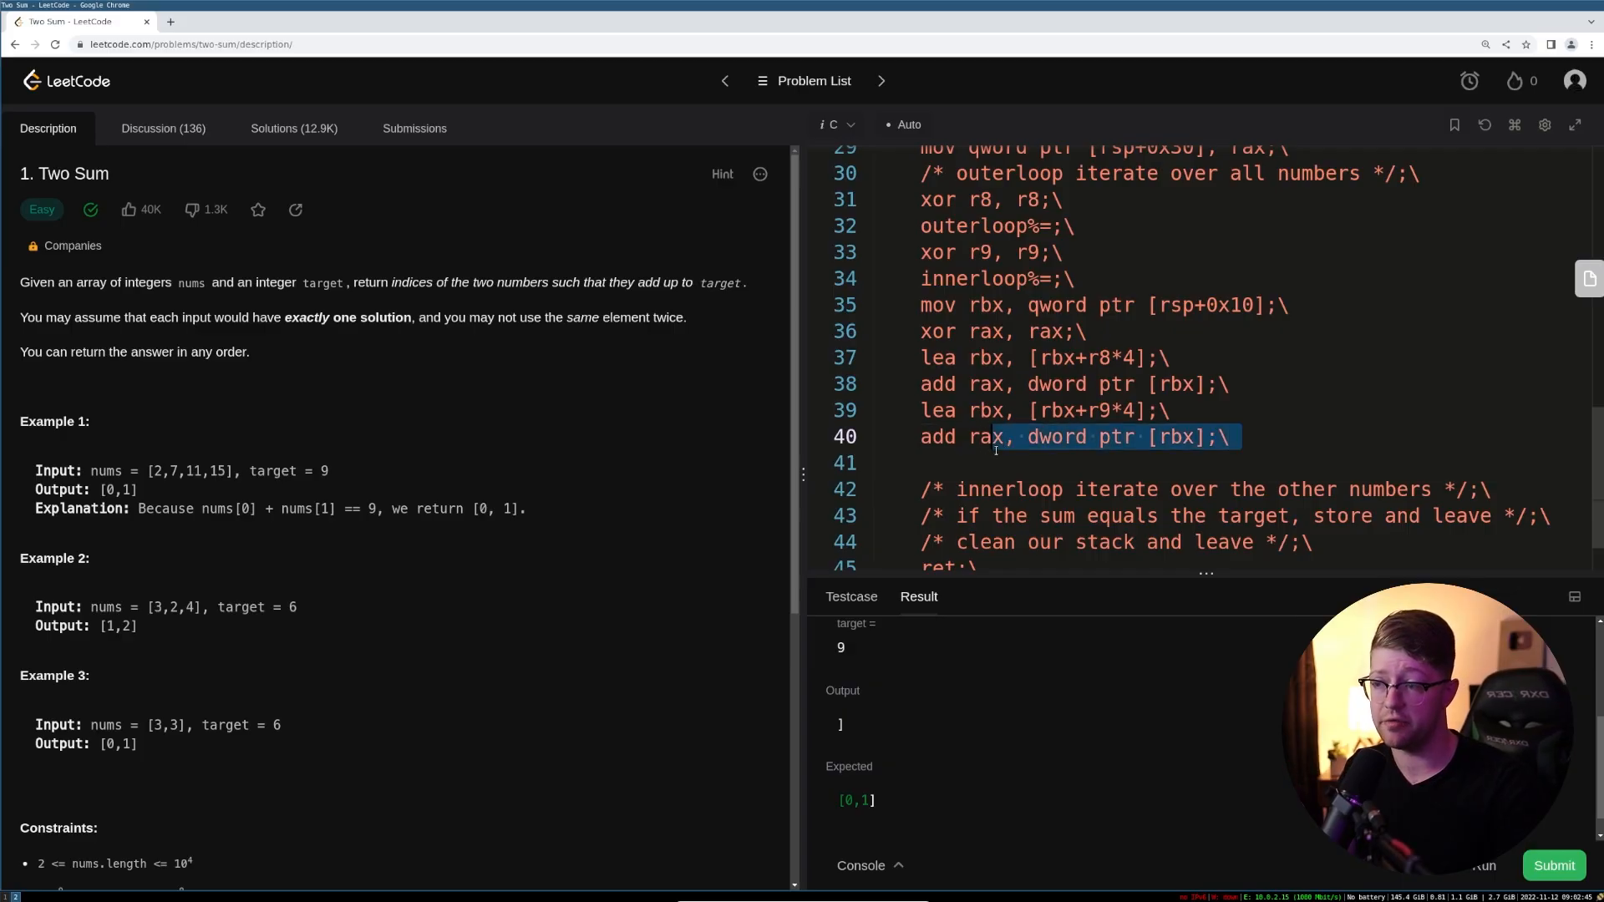
# - Add 'mov rbx, qword ptr [rsp+0x20]' on line 41 to load the target
pyautogui.click(1023, 437)
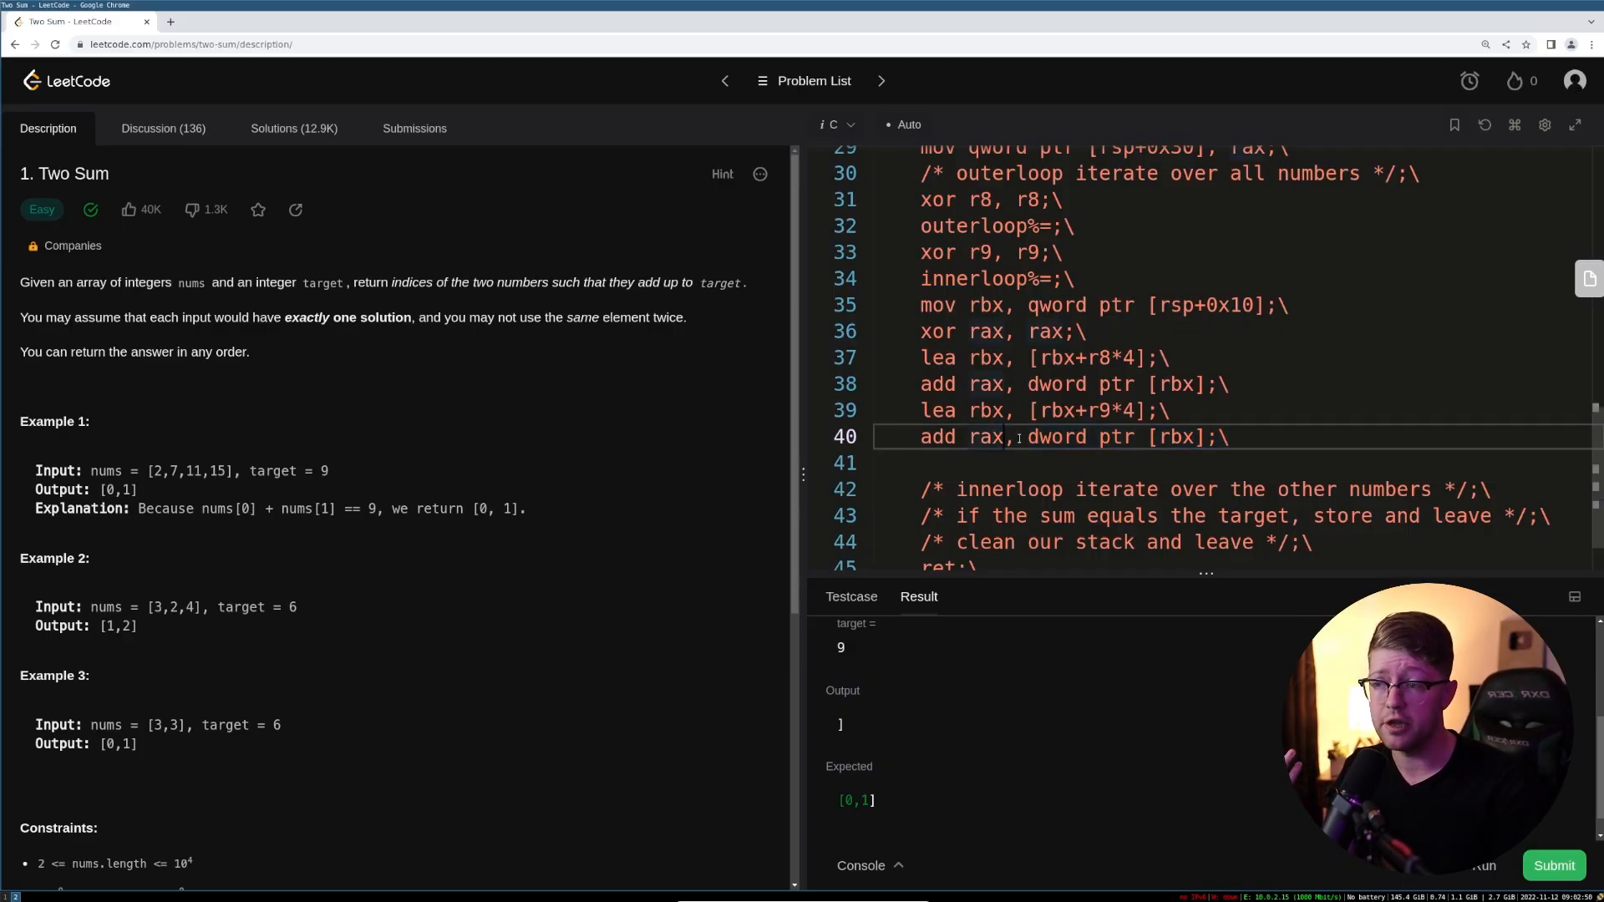
pyautogui.scroll(3)
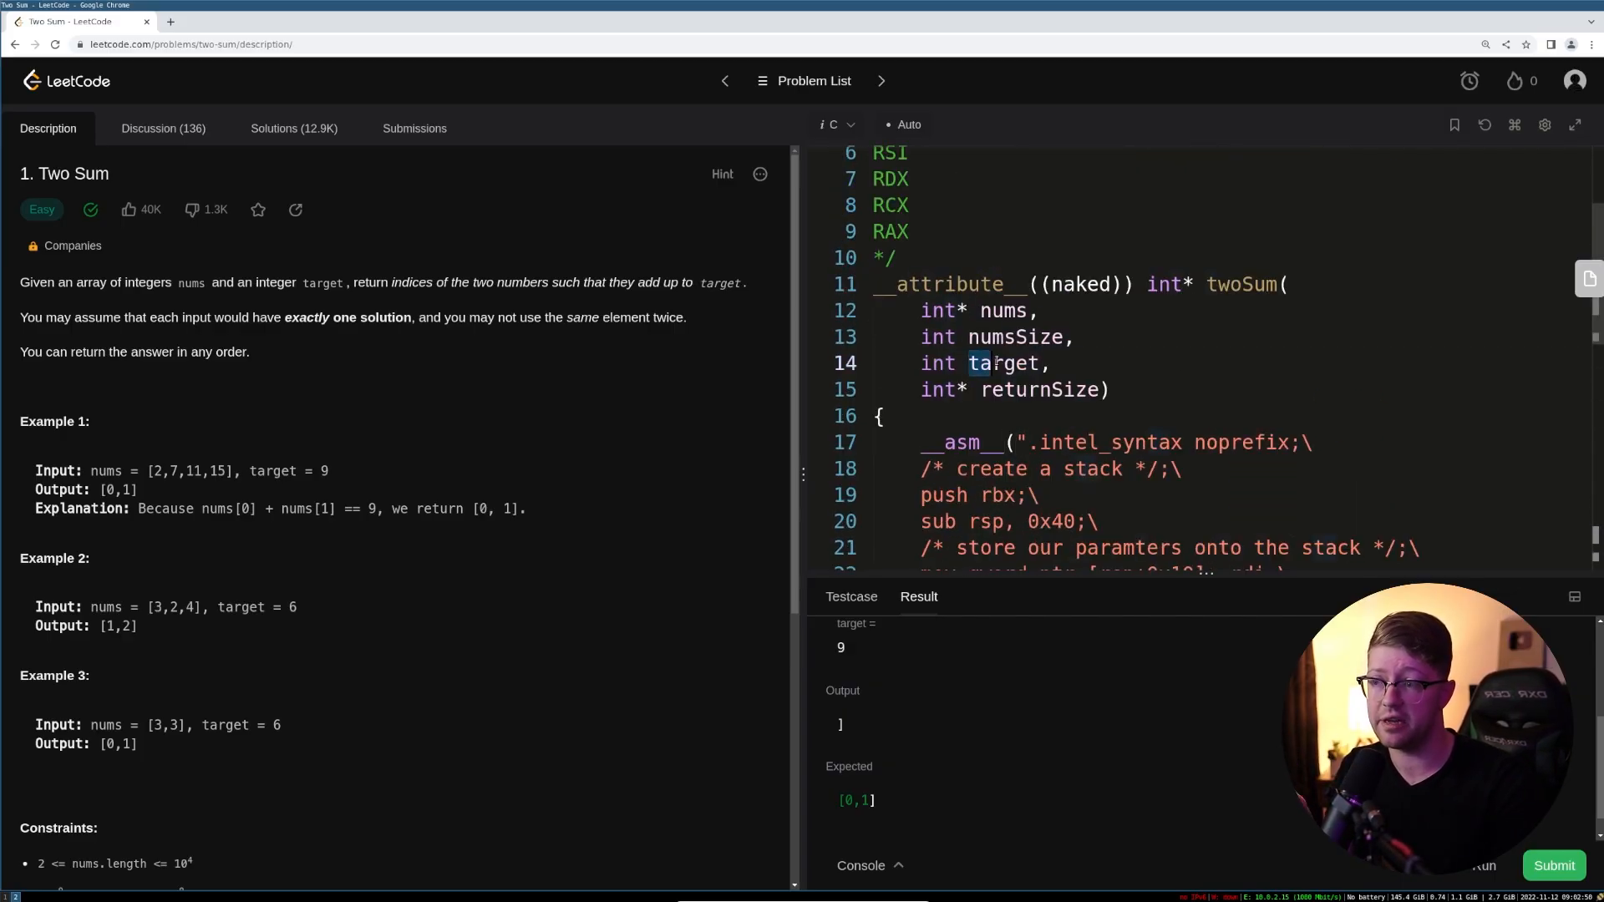
pyautogui.scroll(-3)
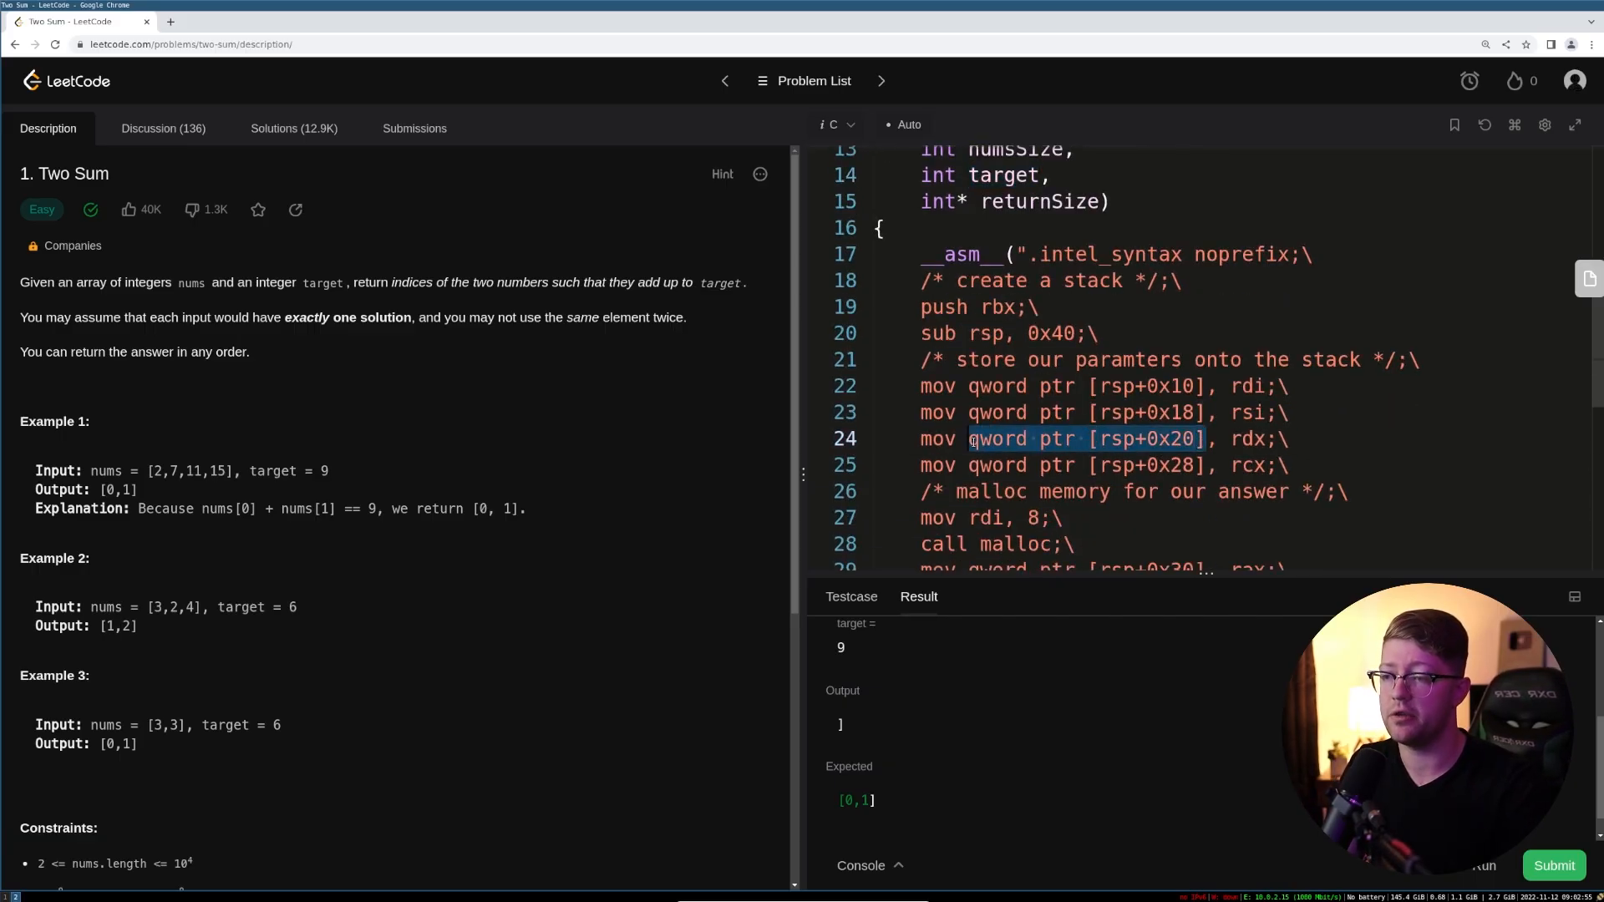
pyautogui.scroll(-3)
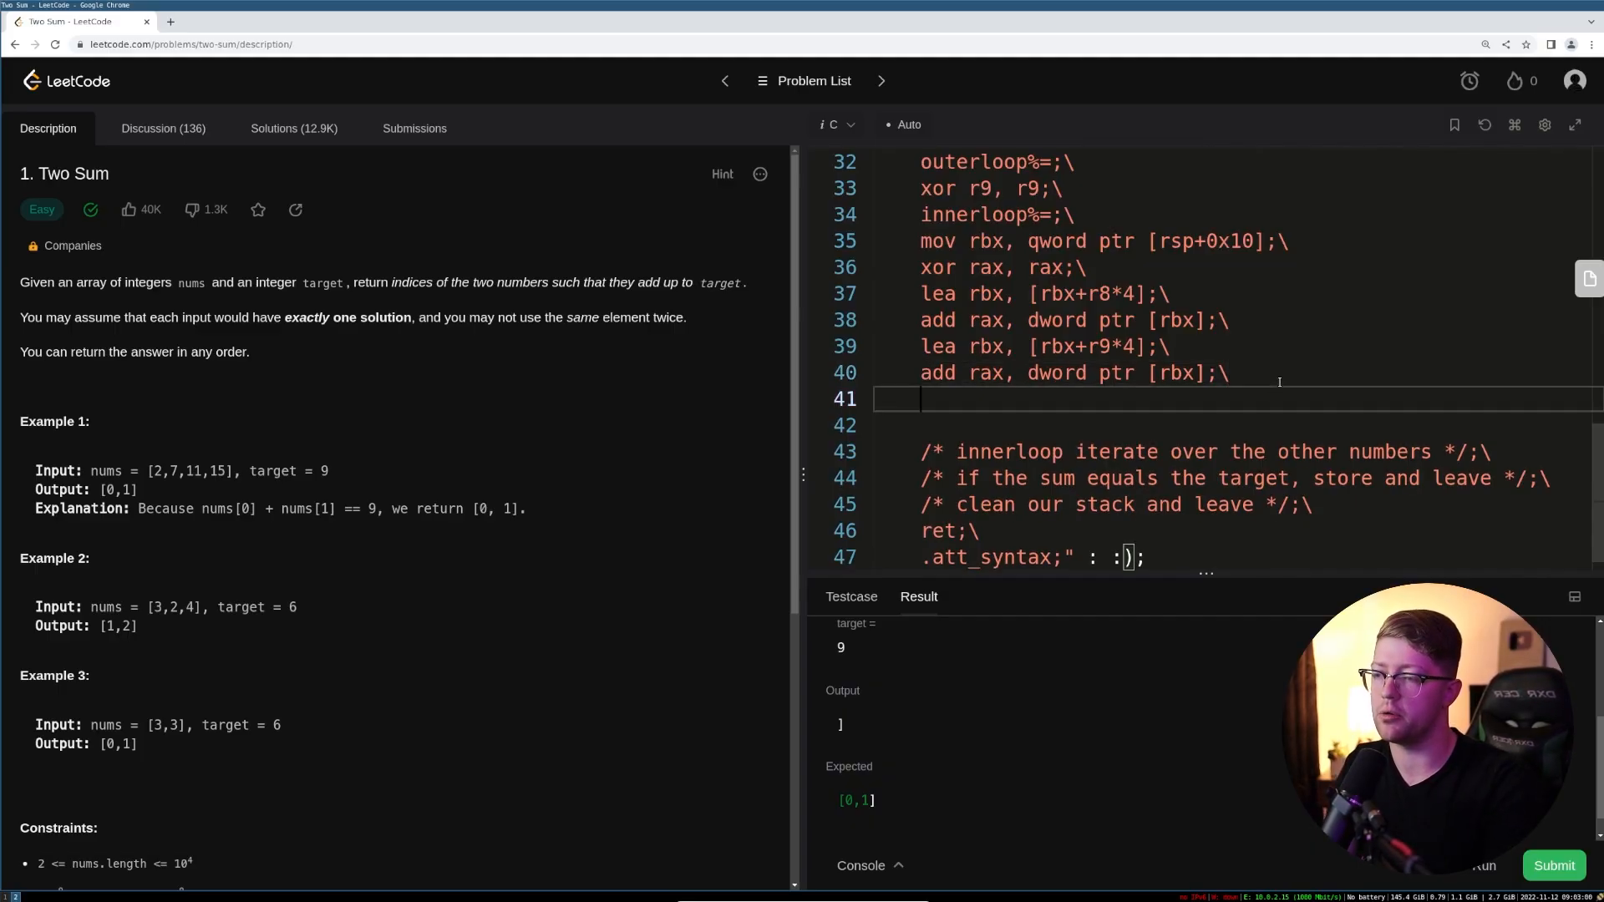
pyautogui.write('mov rbx,')
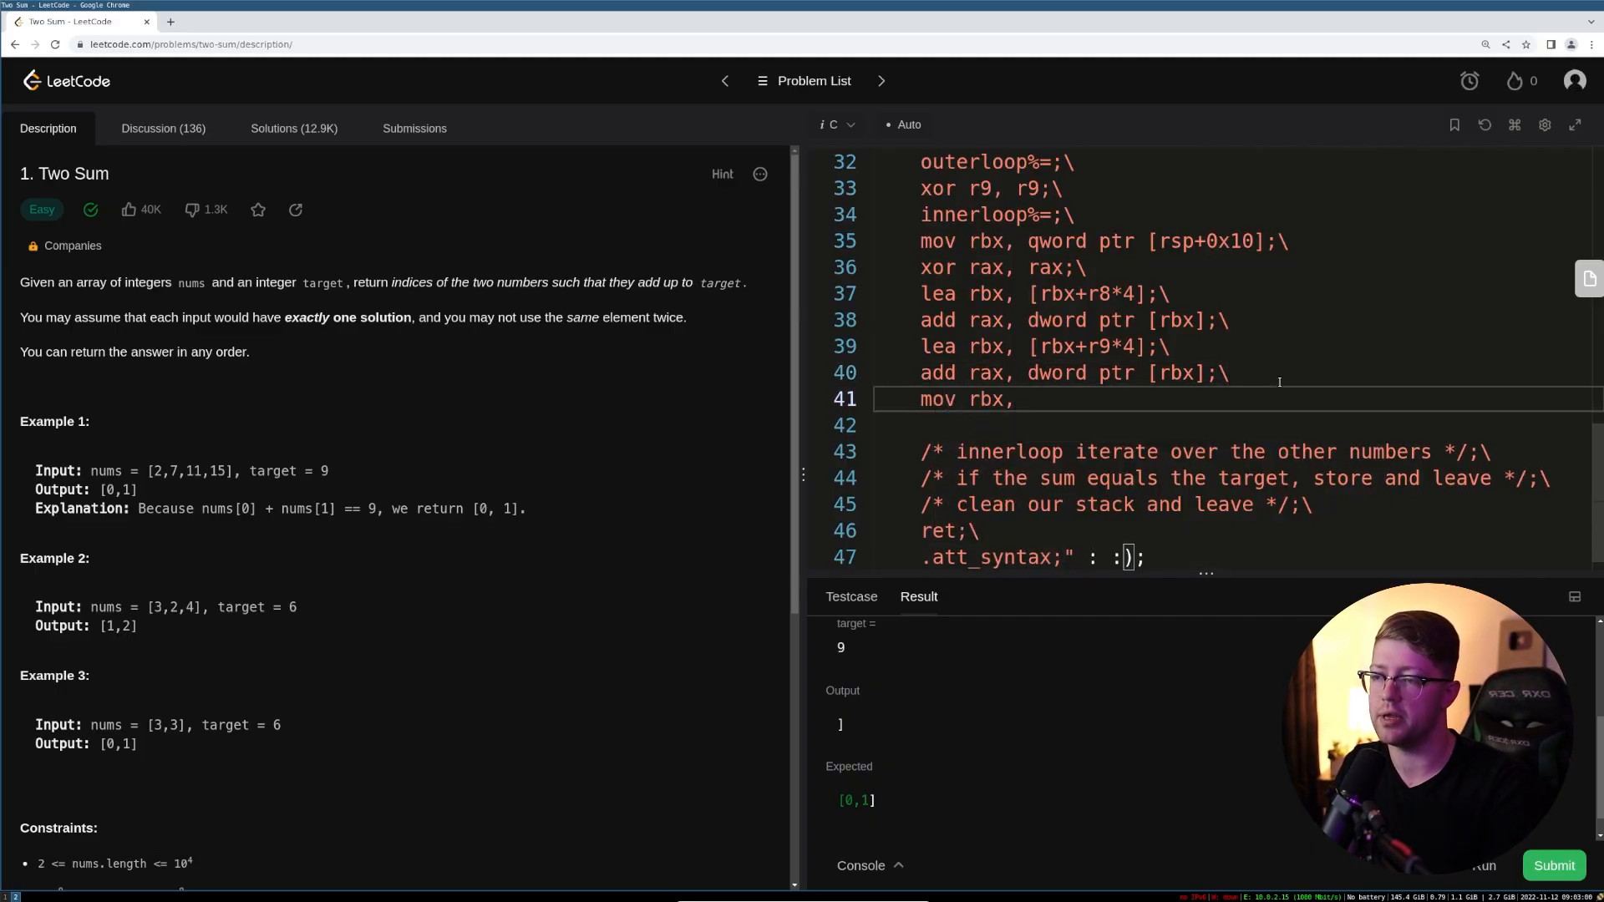
# - Change lines 23–24 to save numsSize and target as dword ptr with esi and edx
pyautogui.scroll(3)
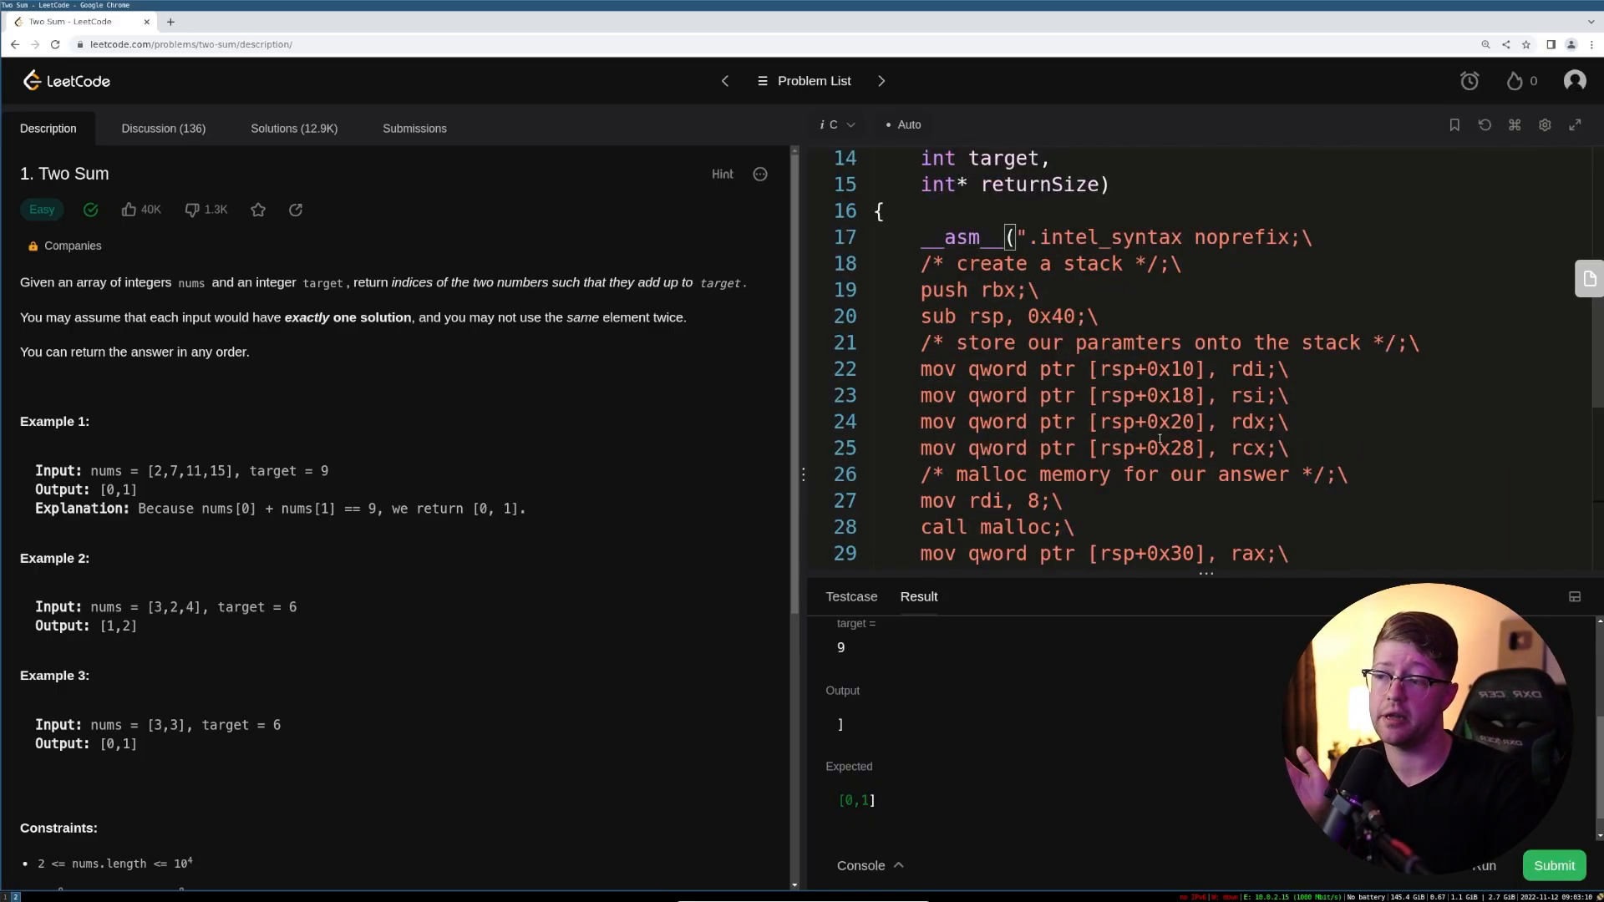
pyautogui.scroll(3)
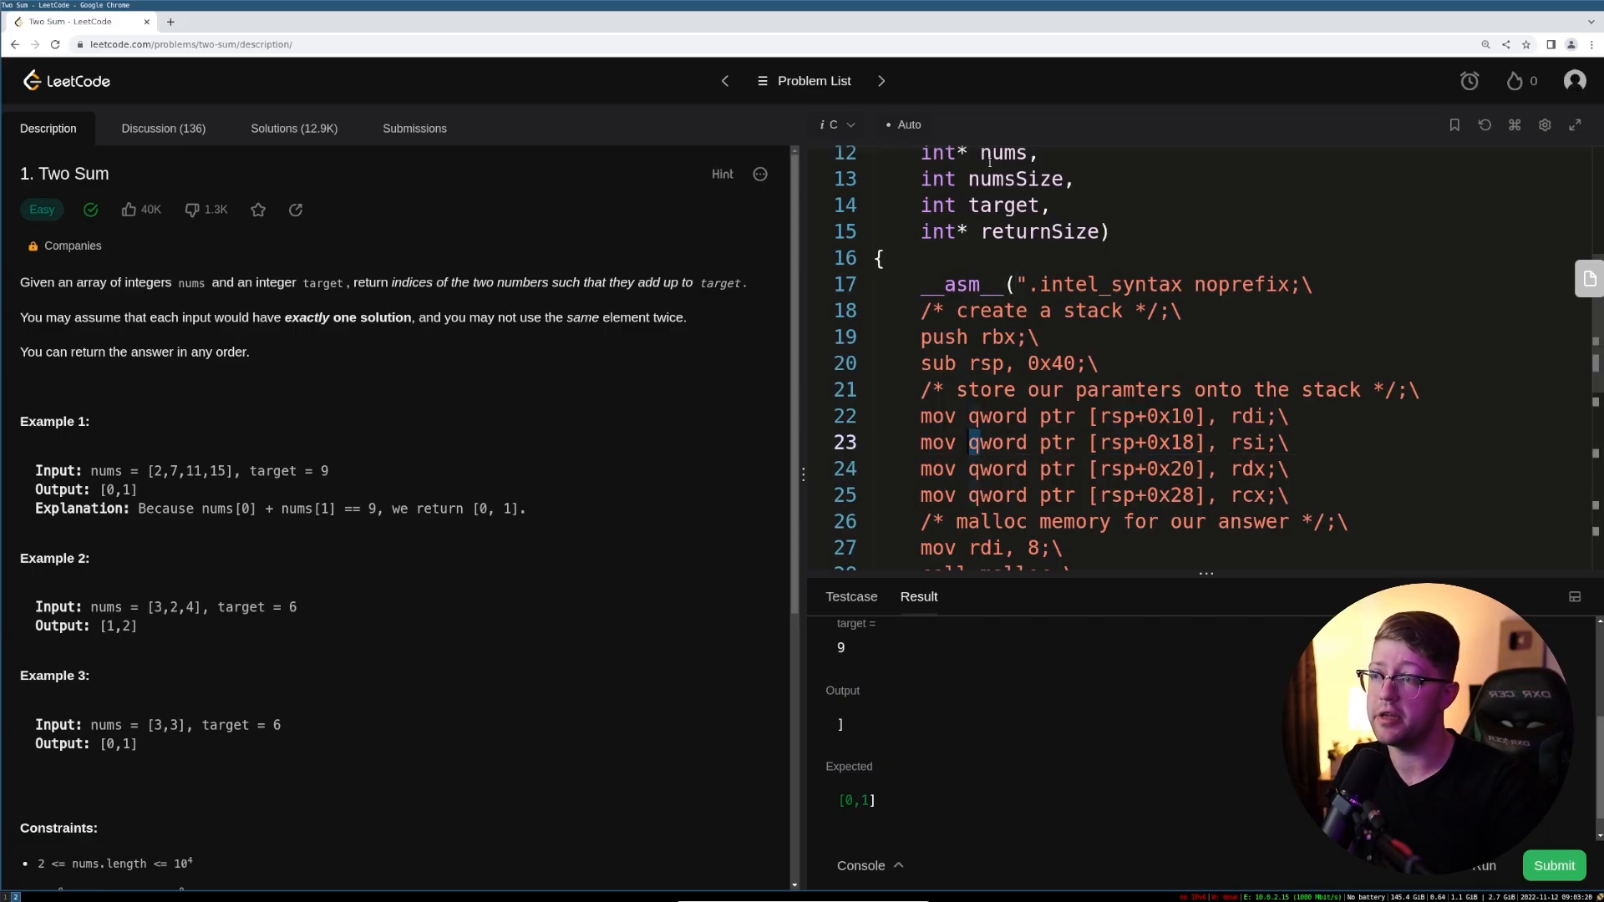
pyautogui.scroll(3)
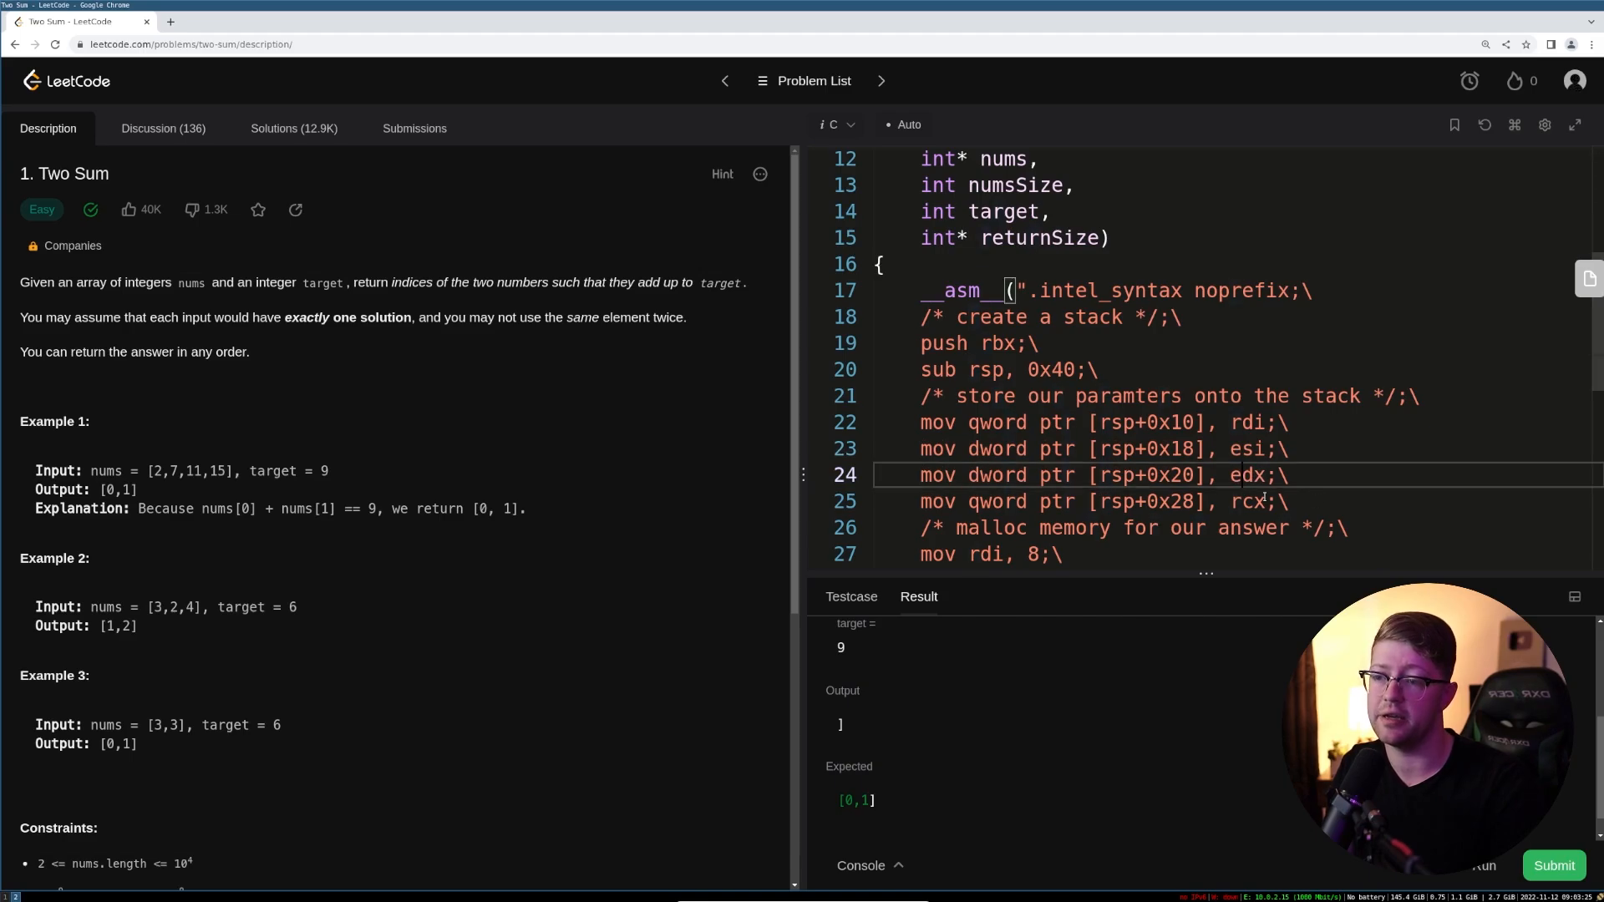
pyautogui.doubleClick(1245, 421)
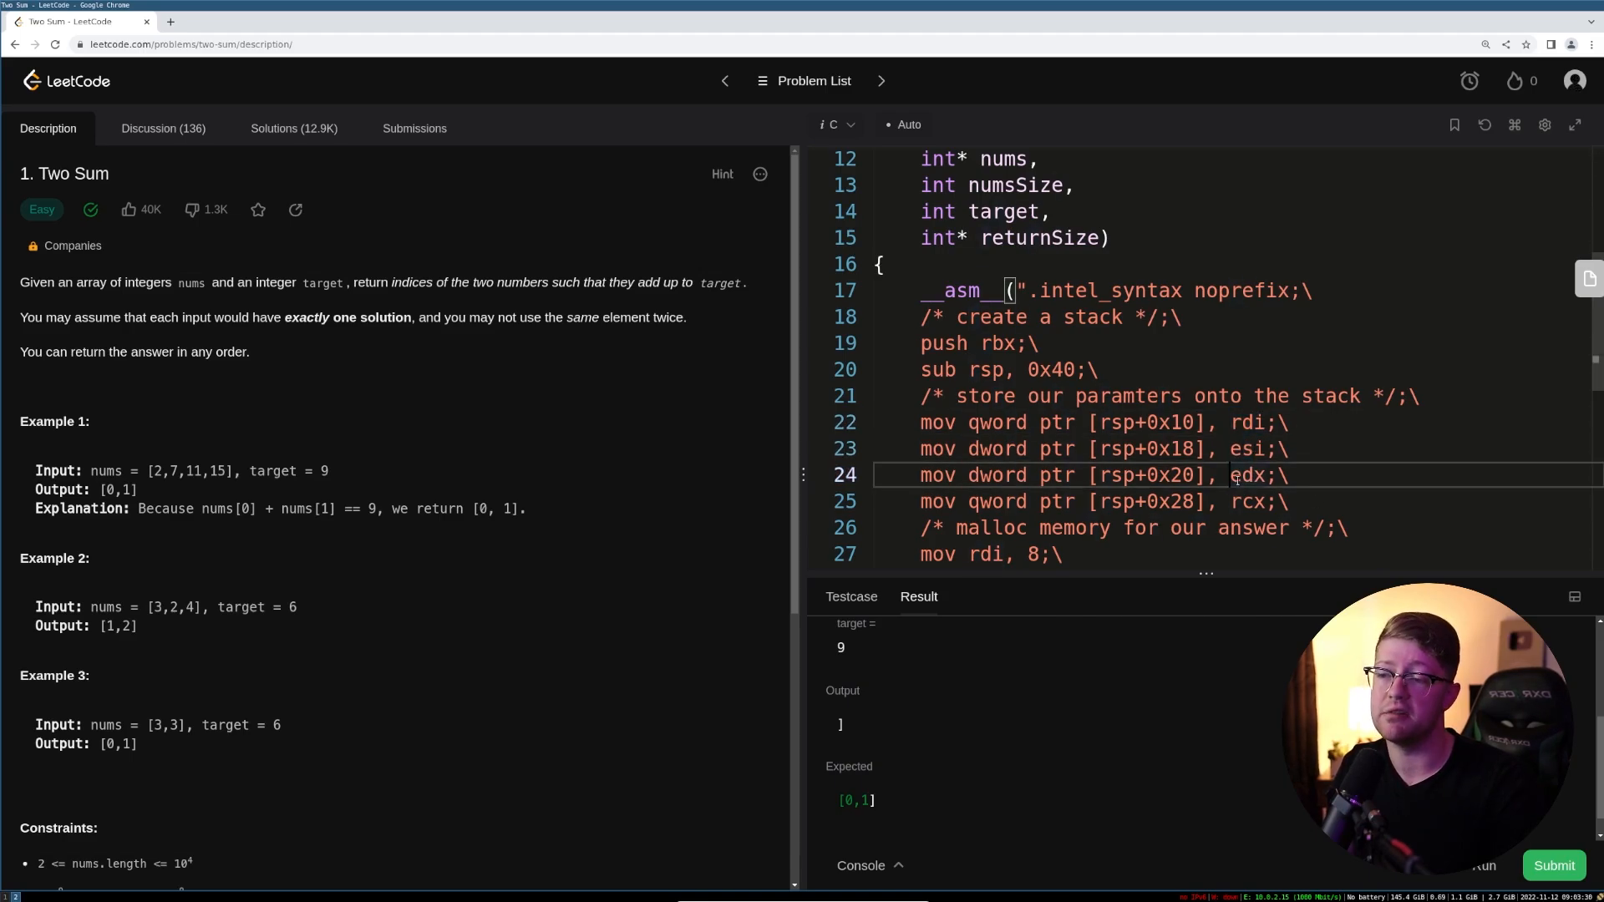
pyautogui.scroll(-3)
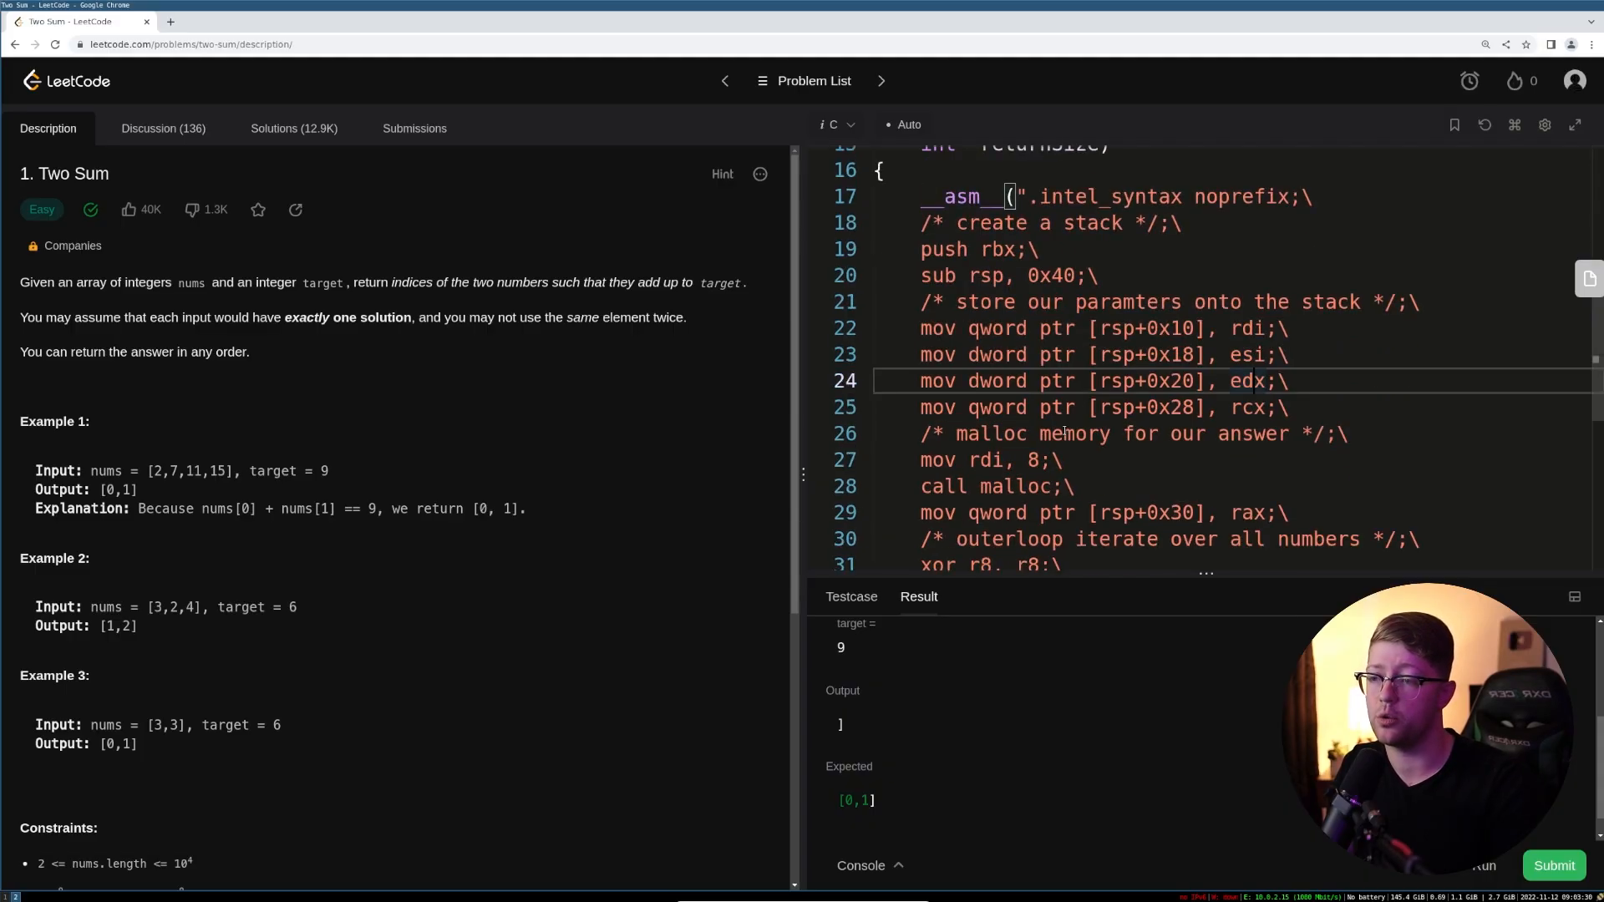
pyautogui.scroll(-3)
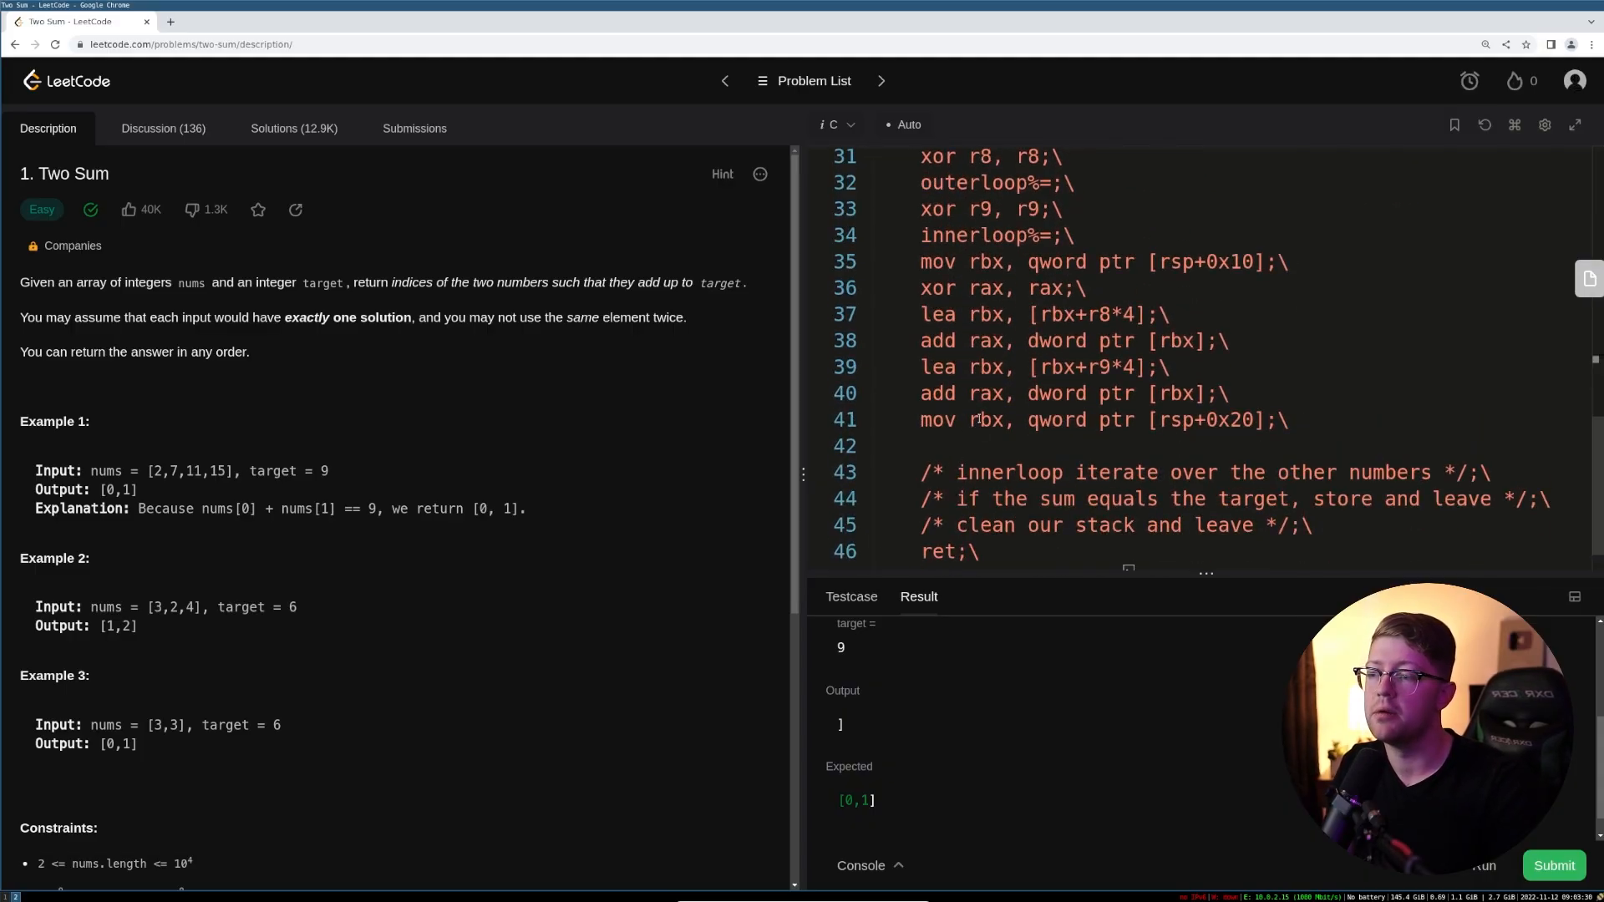
# - Load the target as dword into ebx and add 'cmp ebx, eax'
pyautogui.click(983, 419)
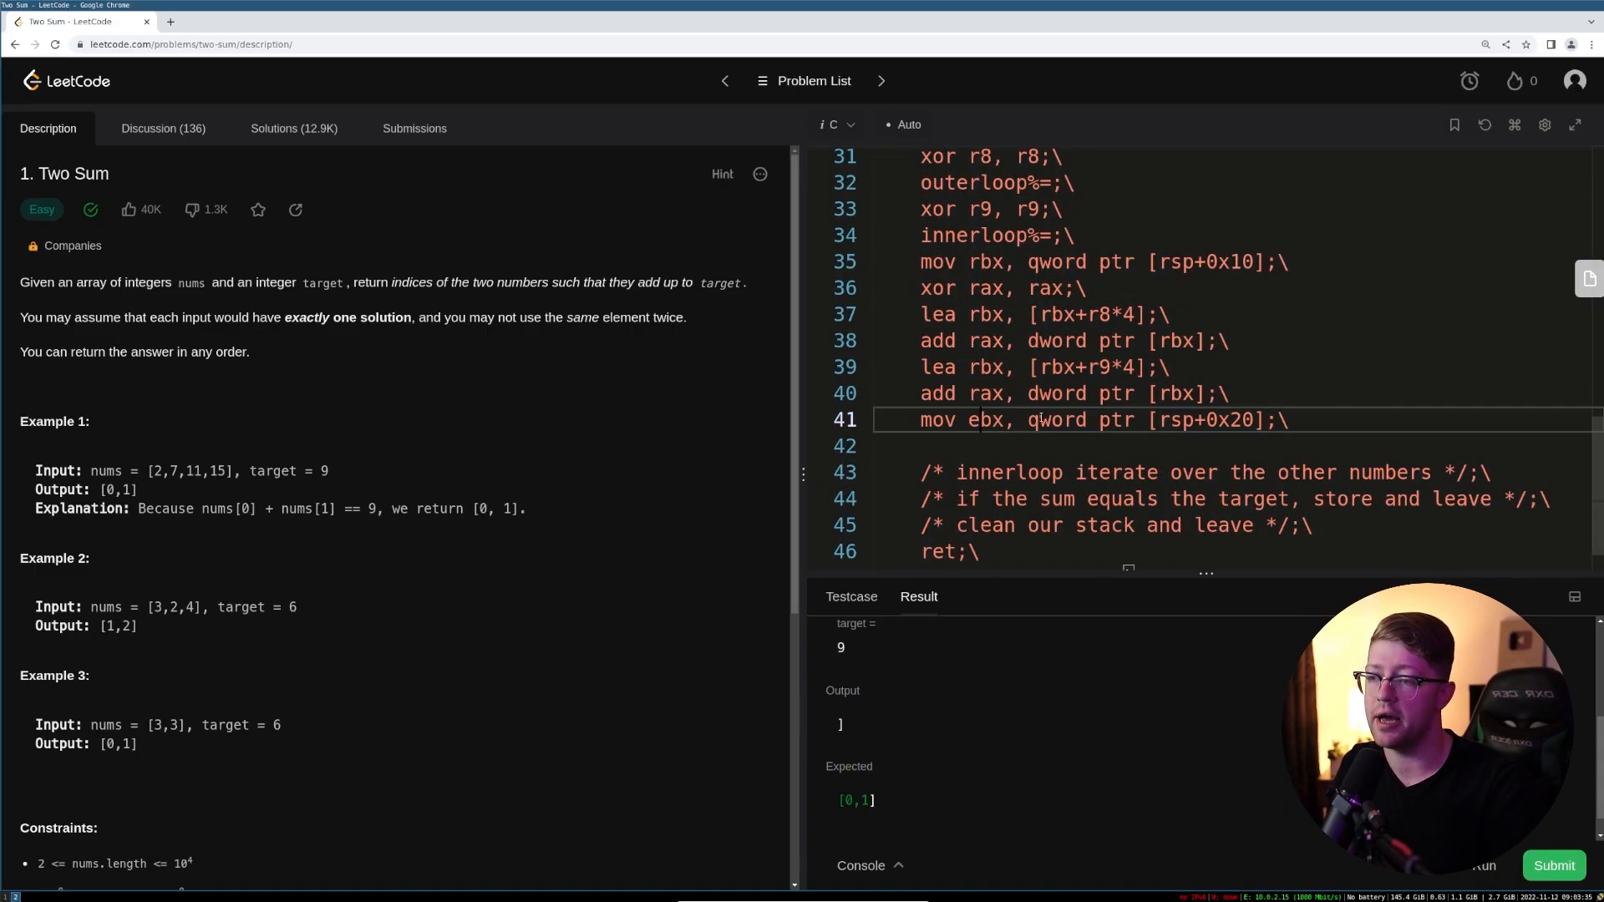
pyautogui.write('dword')
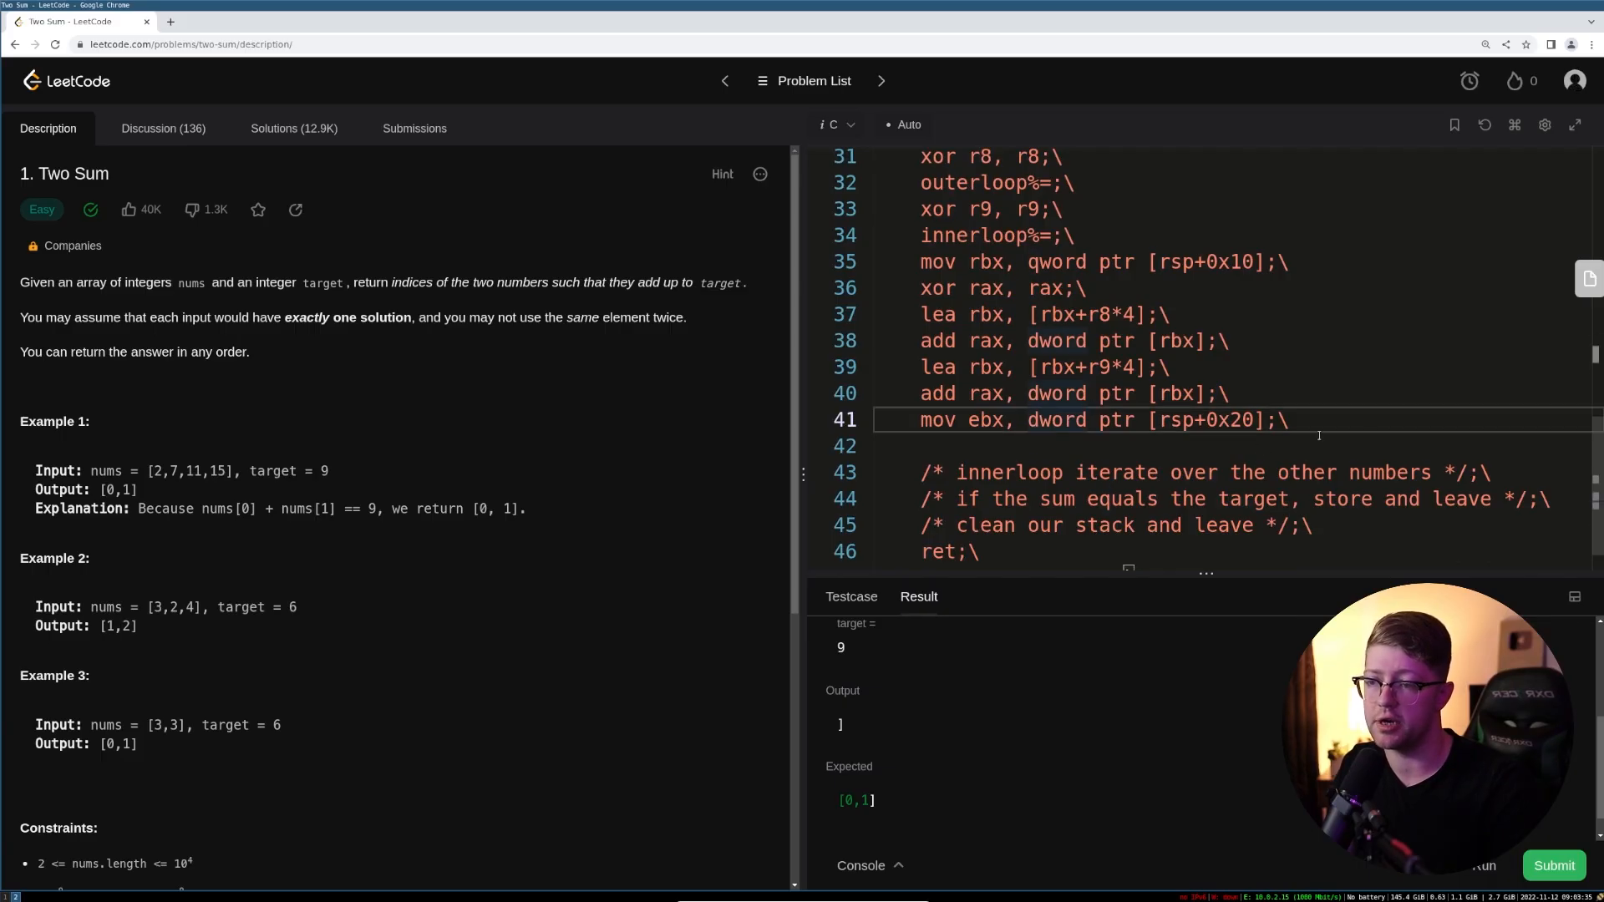
pyautogui.write('cmp')
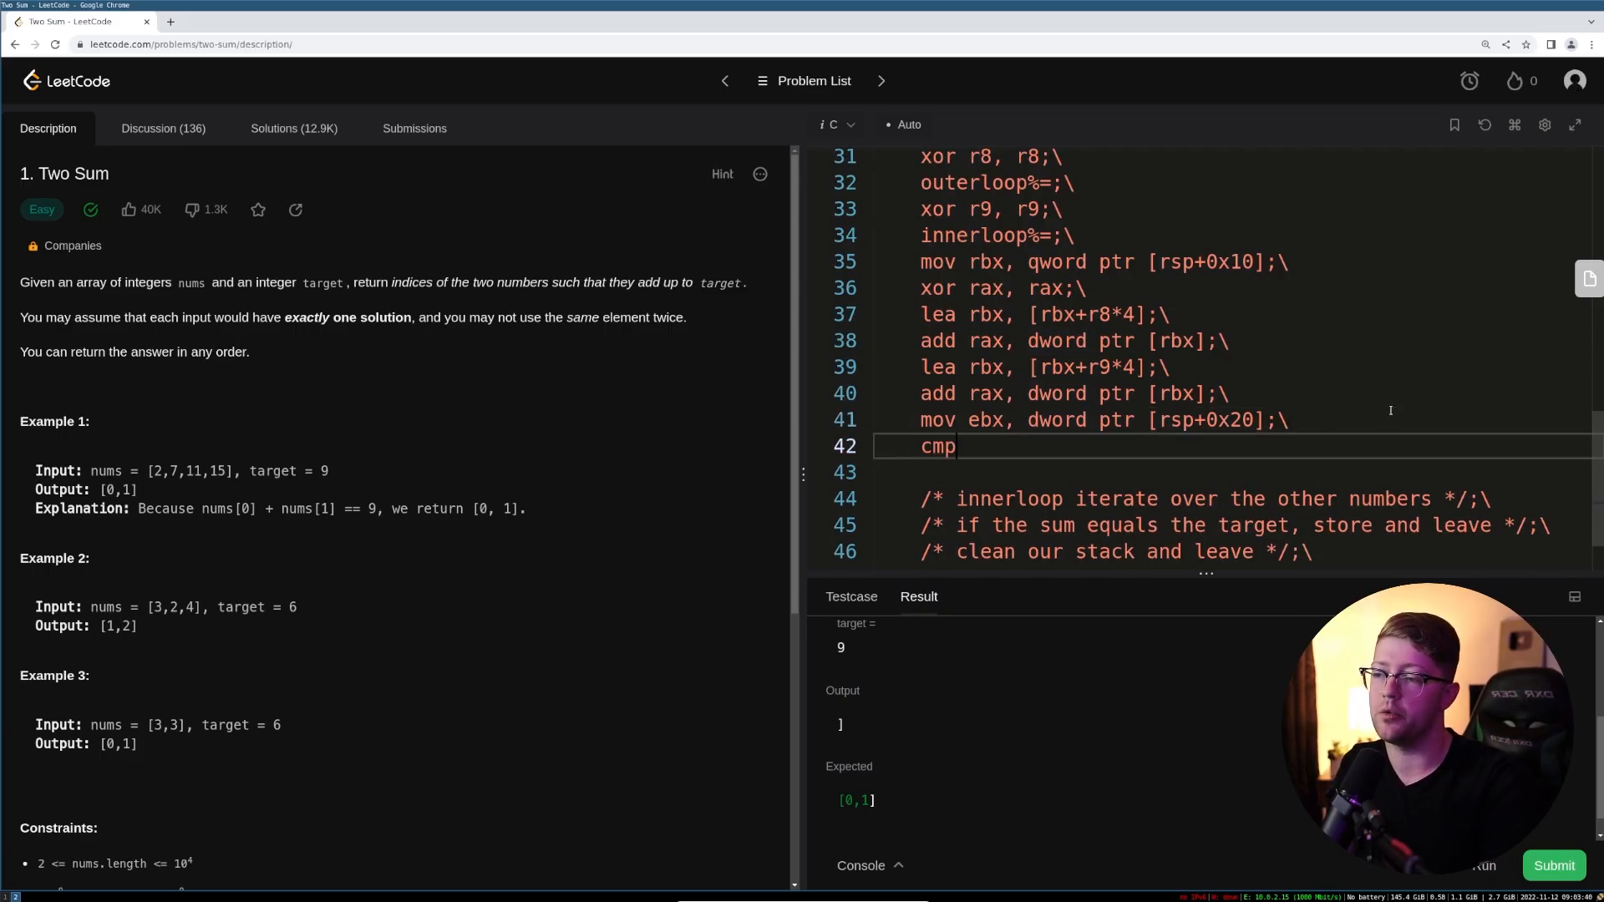
pyautogui.write('ebx, eax;\\')
pyautogui.click(1235, 471)
pyautogui.write('j')
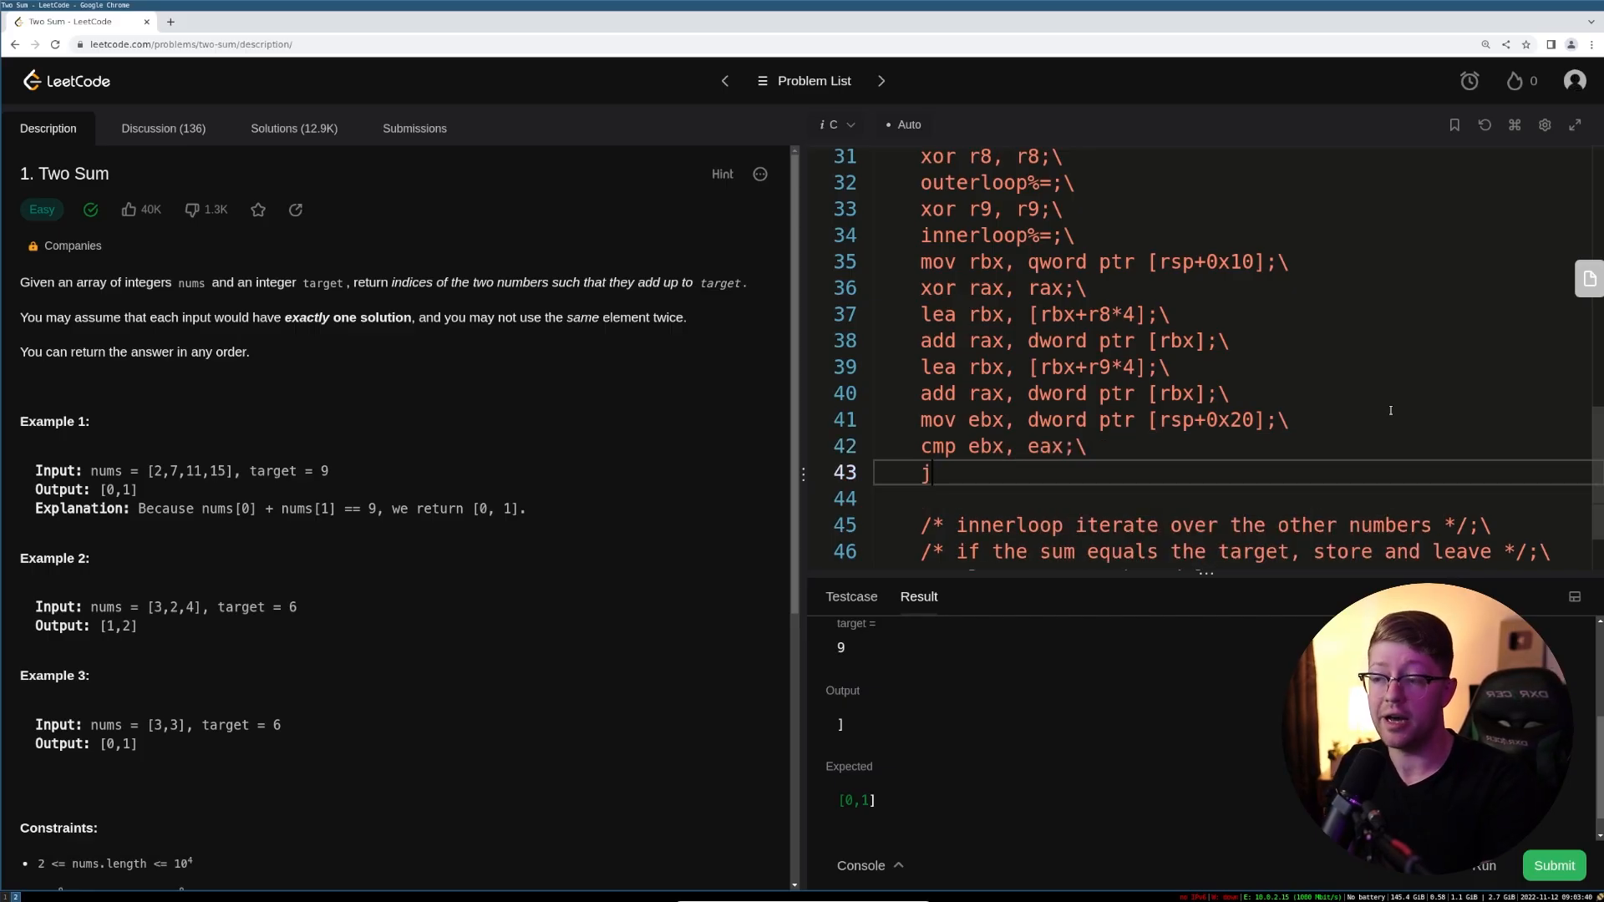
# - Add 'jne continue%=' and begin the continue%= label below
pyautogui.write('ne')
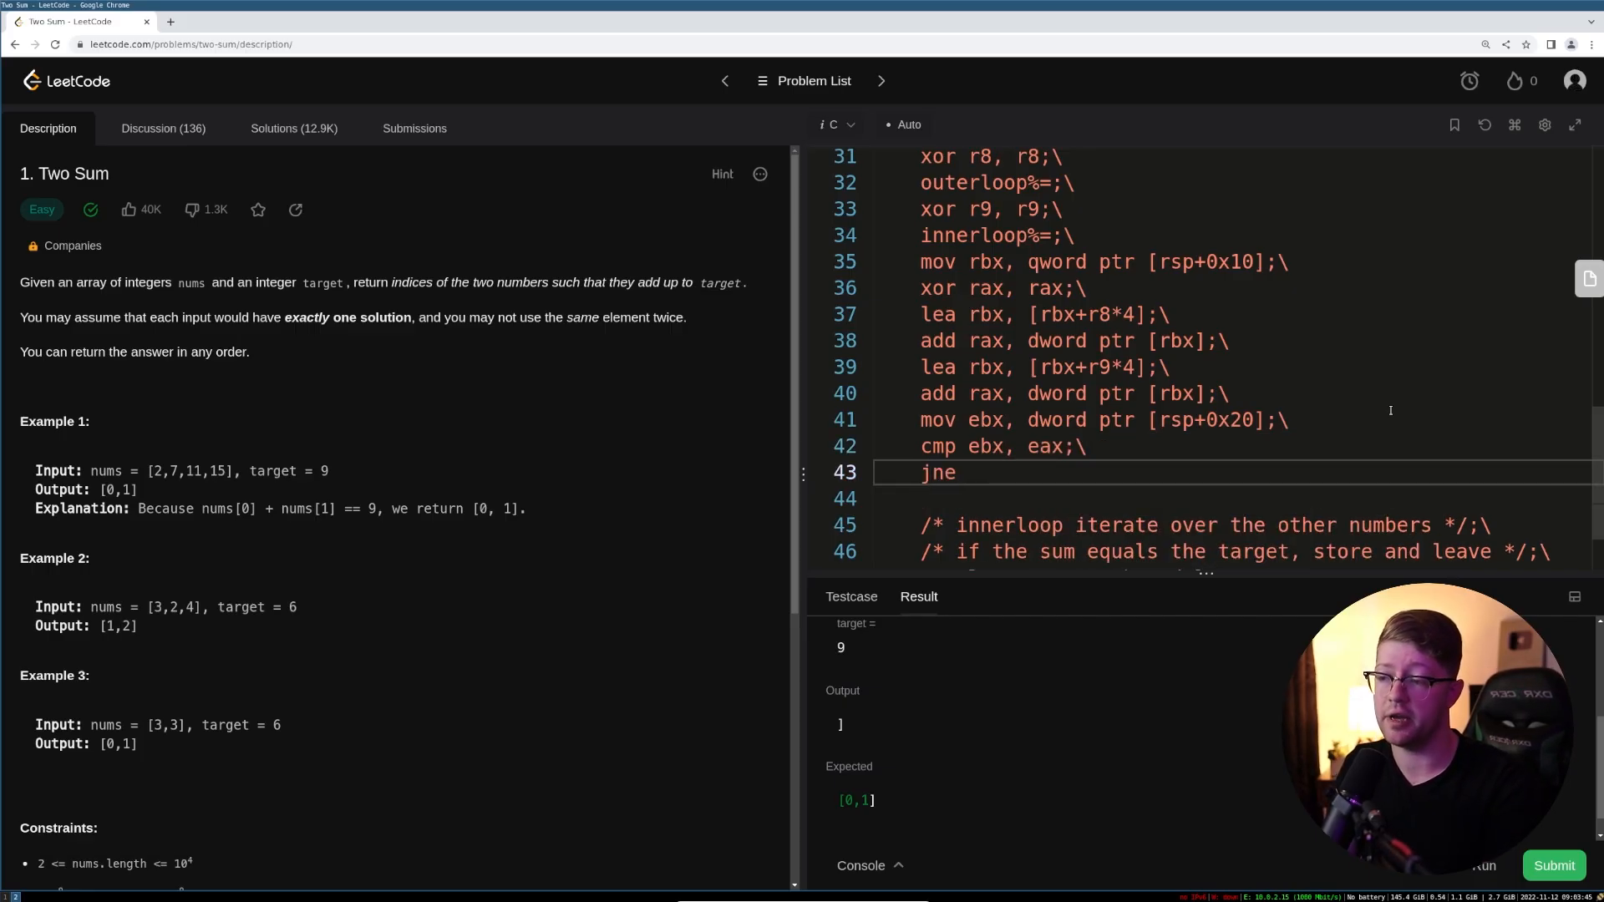
pyautogui.write('continu')
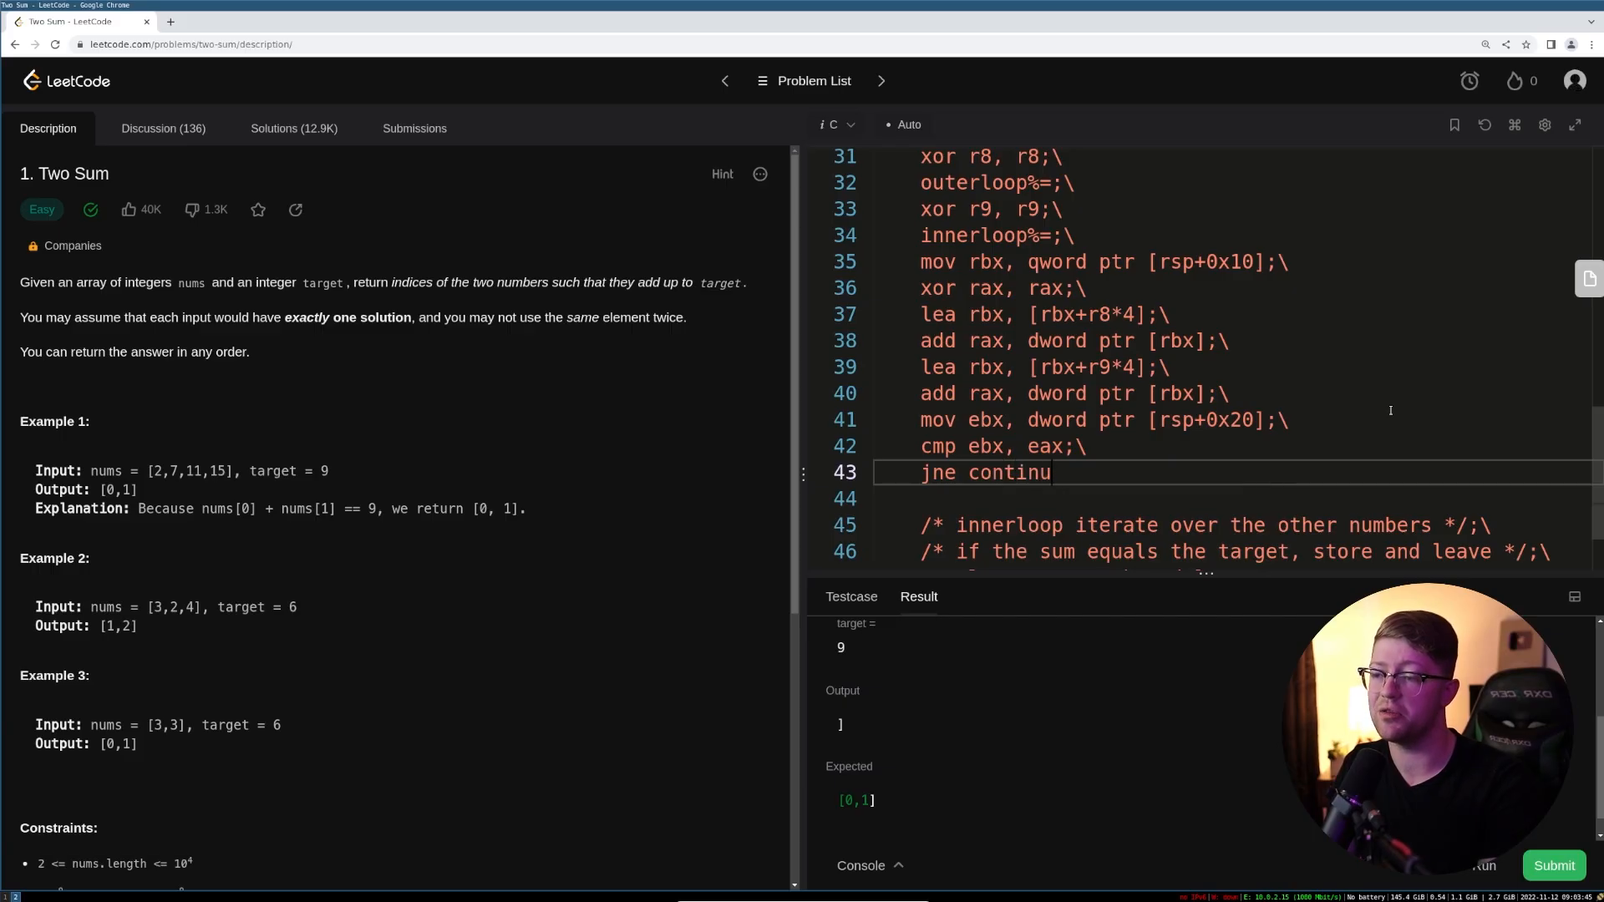
pyautogui.write('e')
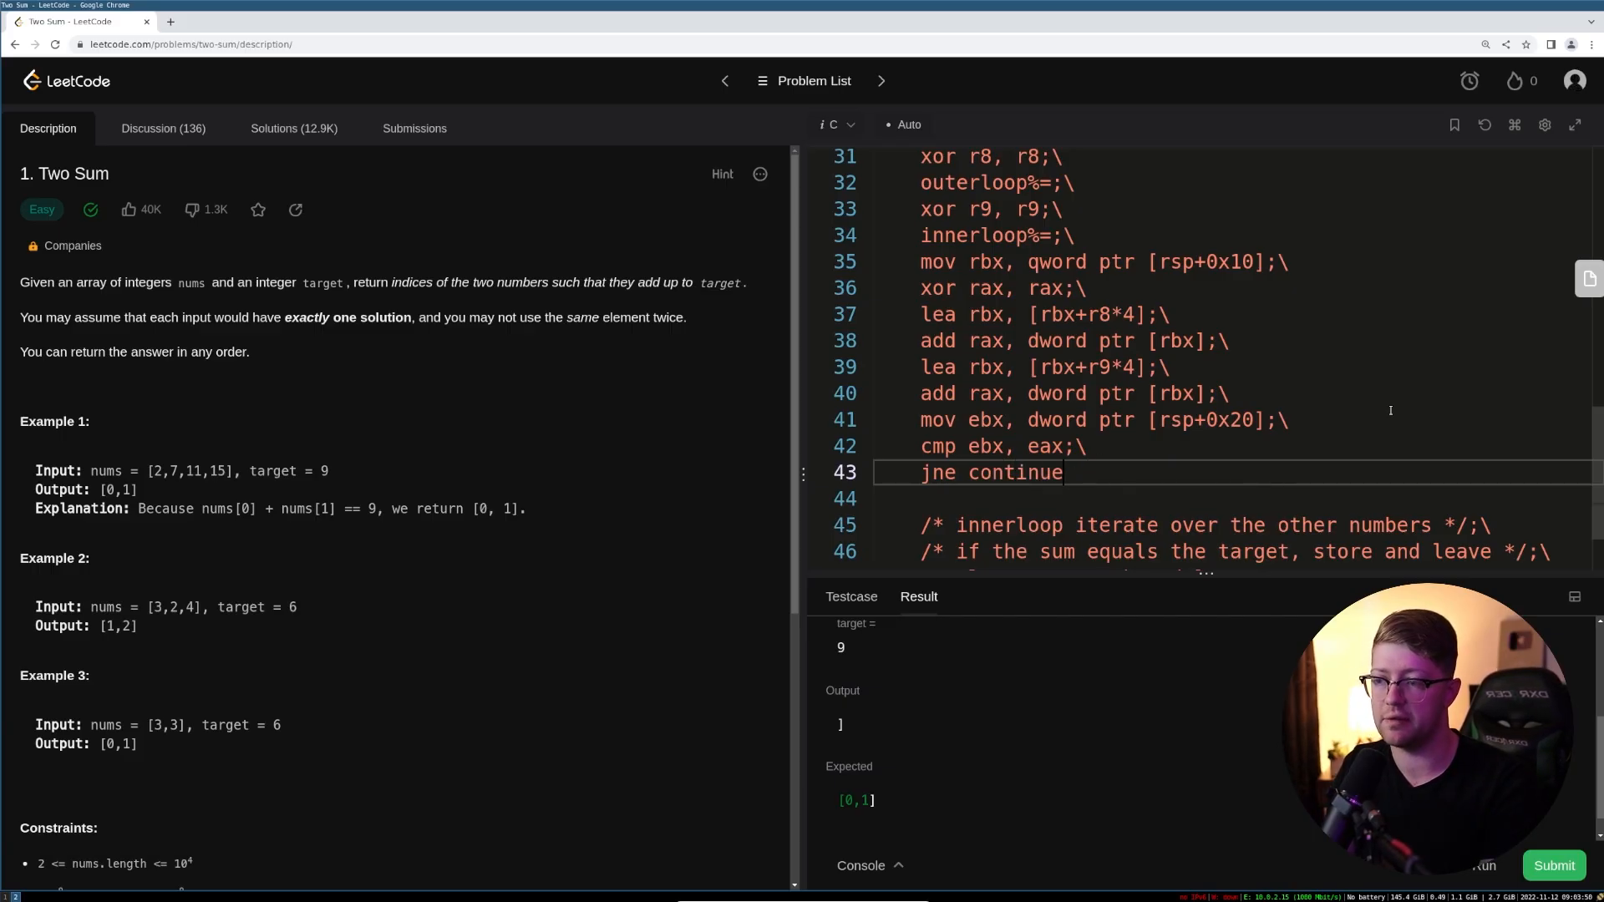
pyautogui.write('%=;\\')
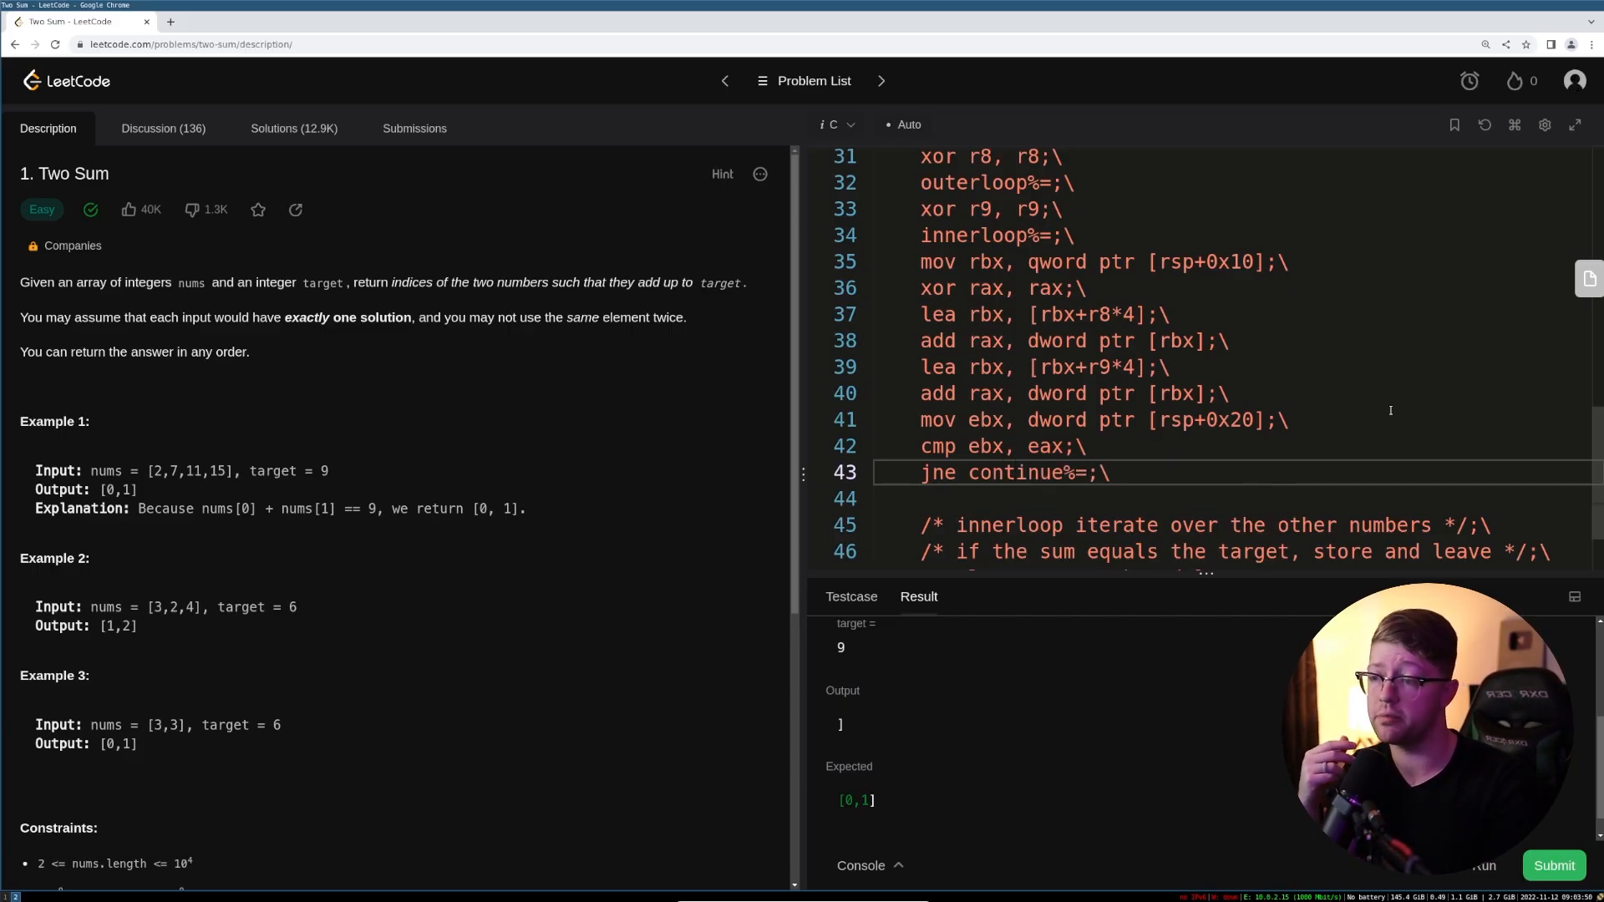
pyautogui.scroll(-3)
pyautogui.write('continue%=')
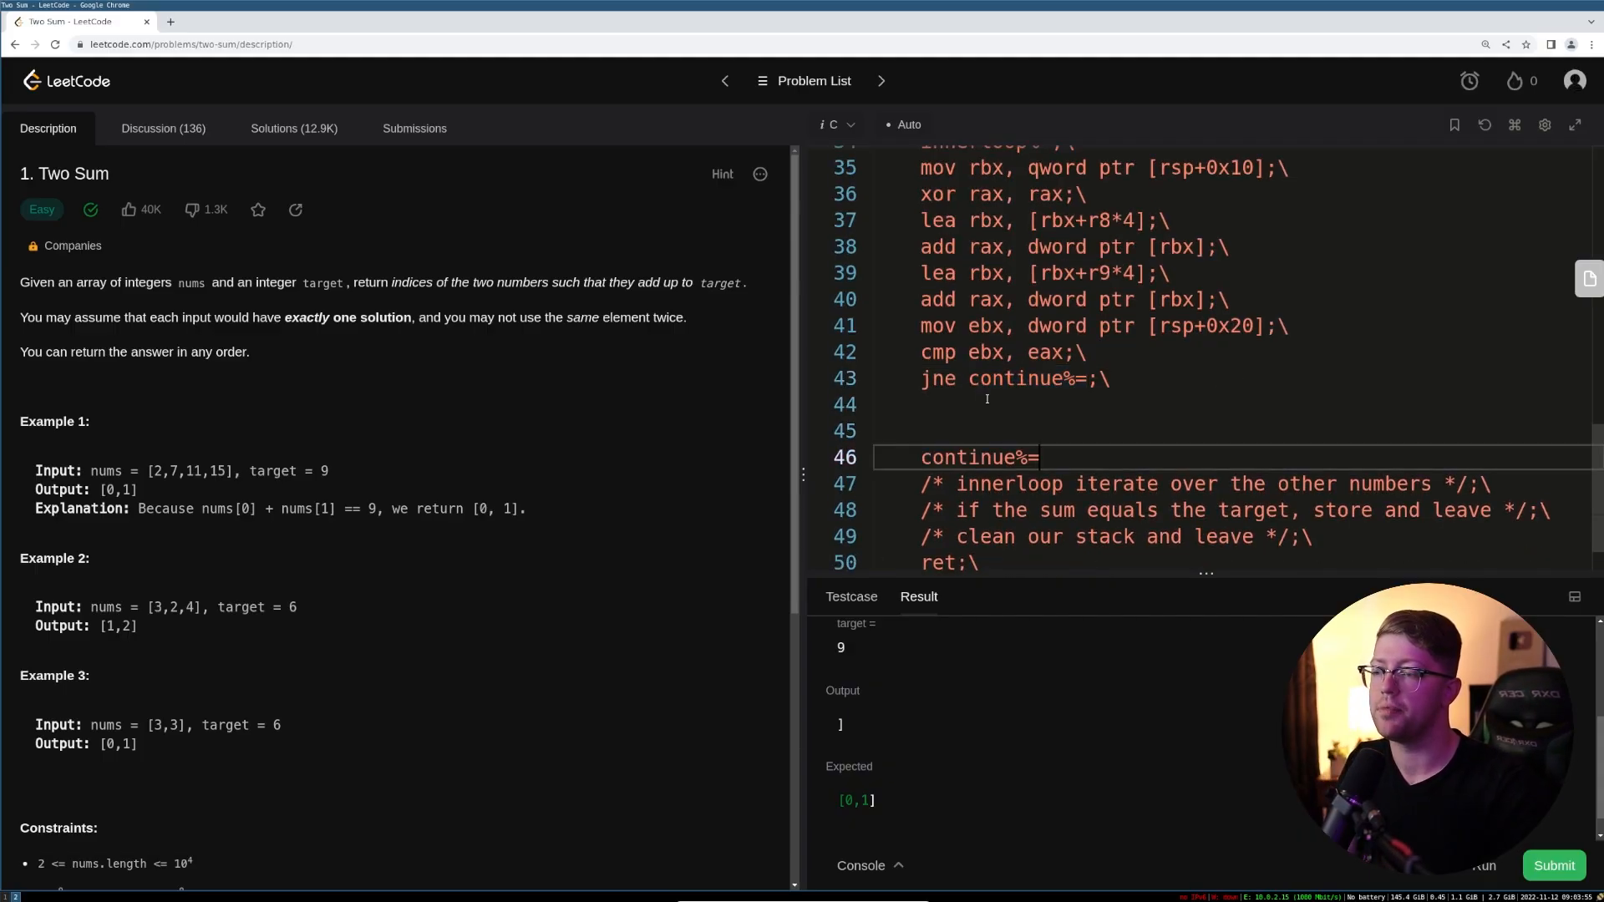
# - Finish the continue%= label, then add 'inc r9' and compare r9 with [rsp+0x18]
pyautogui.write(':')
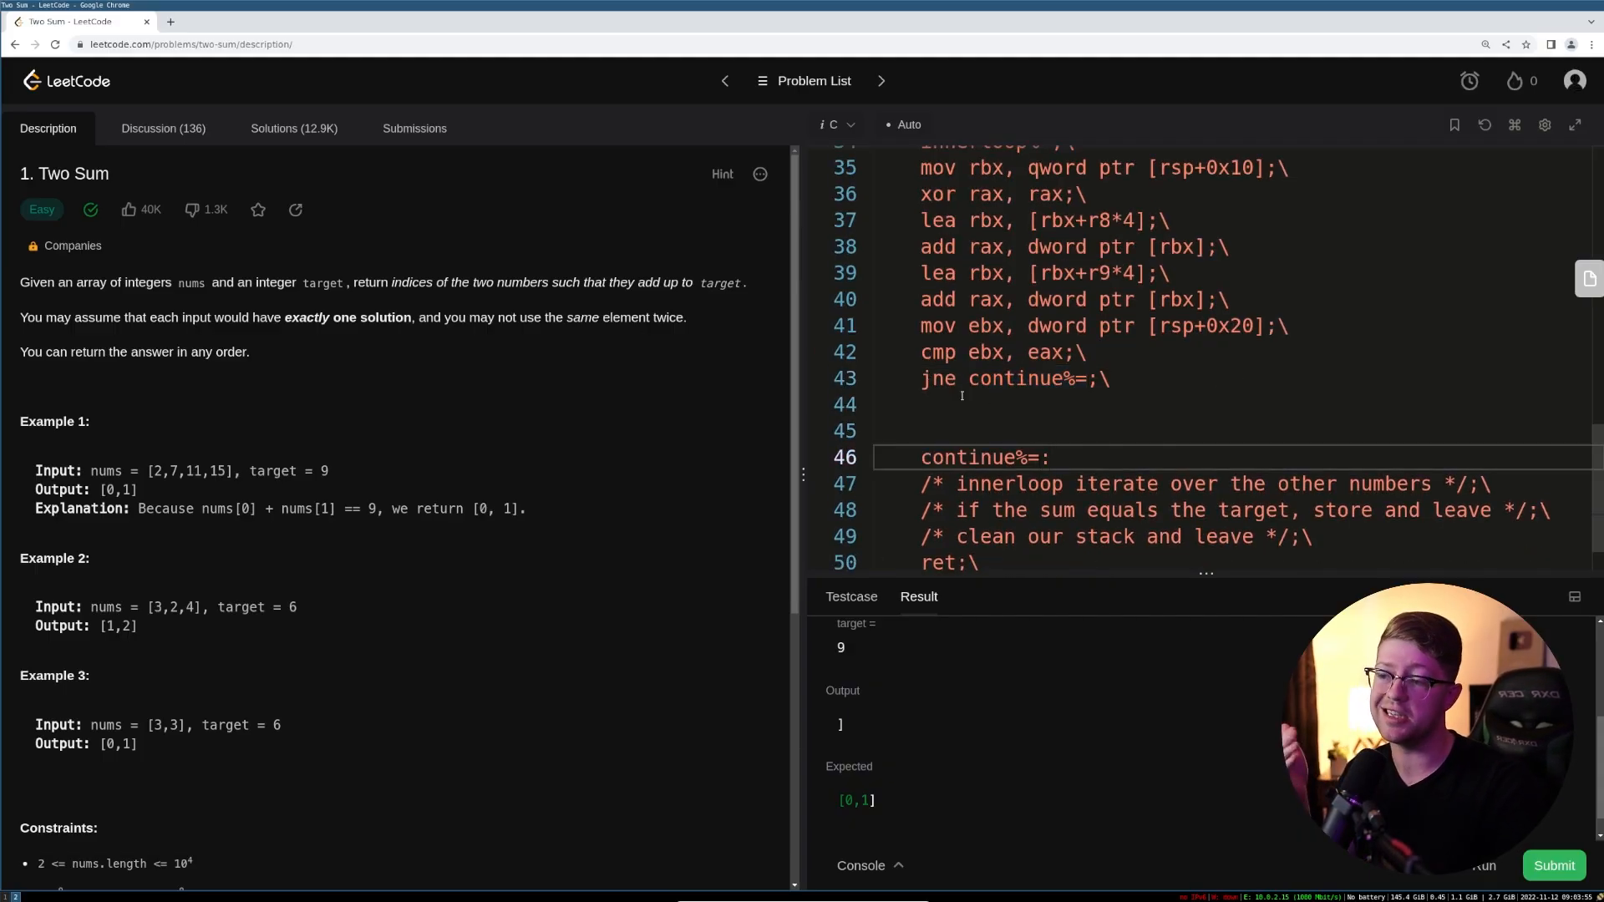
pyautogui.scroll(3)
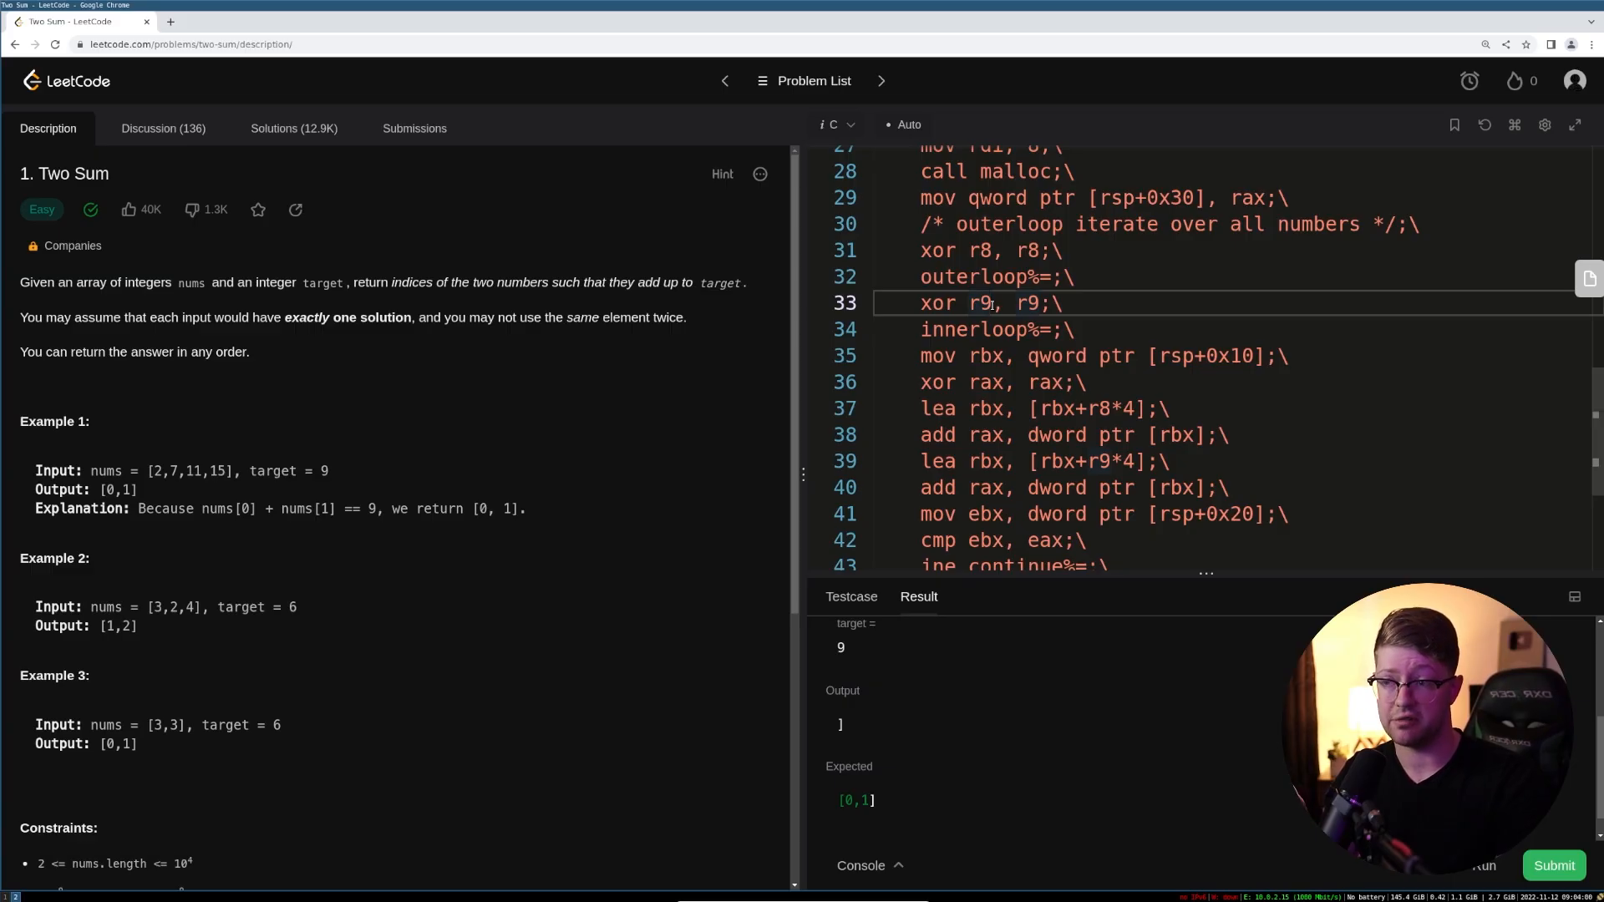
pyautogui.scroll(-3)
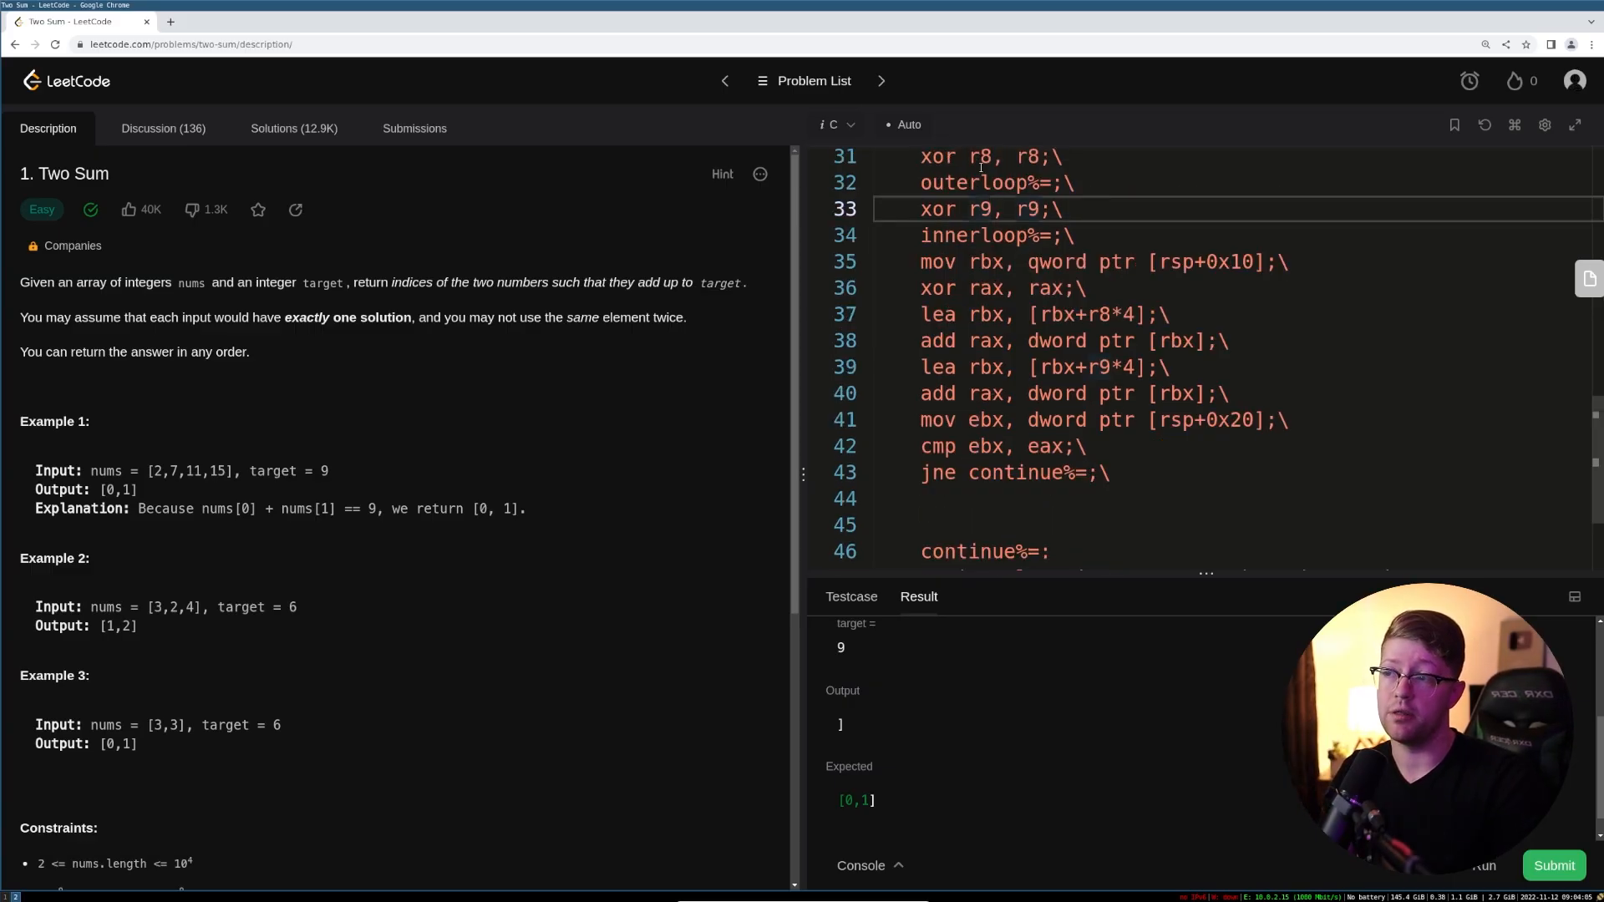
pyautogui.scroll(-3)
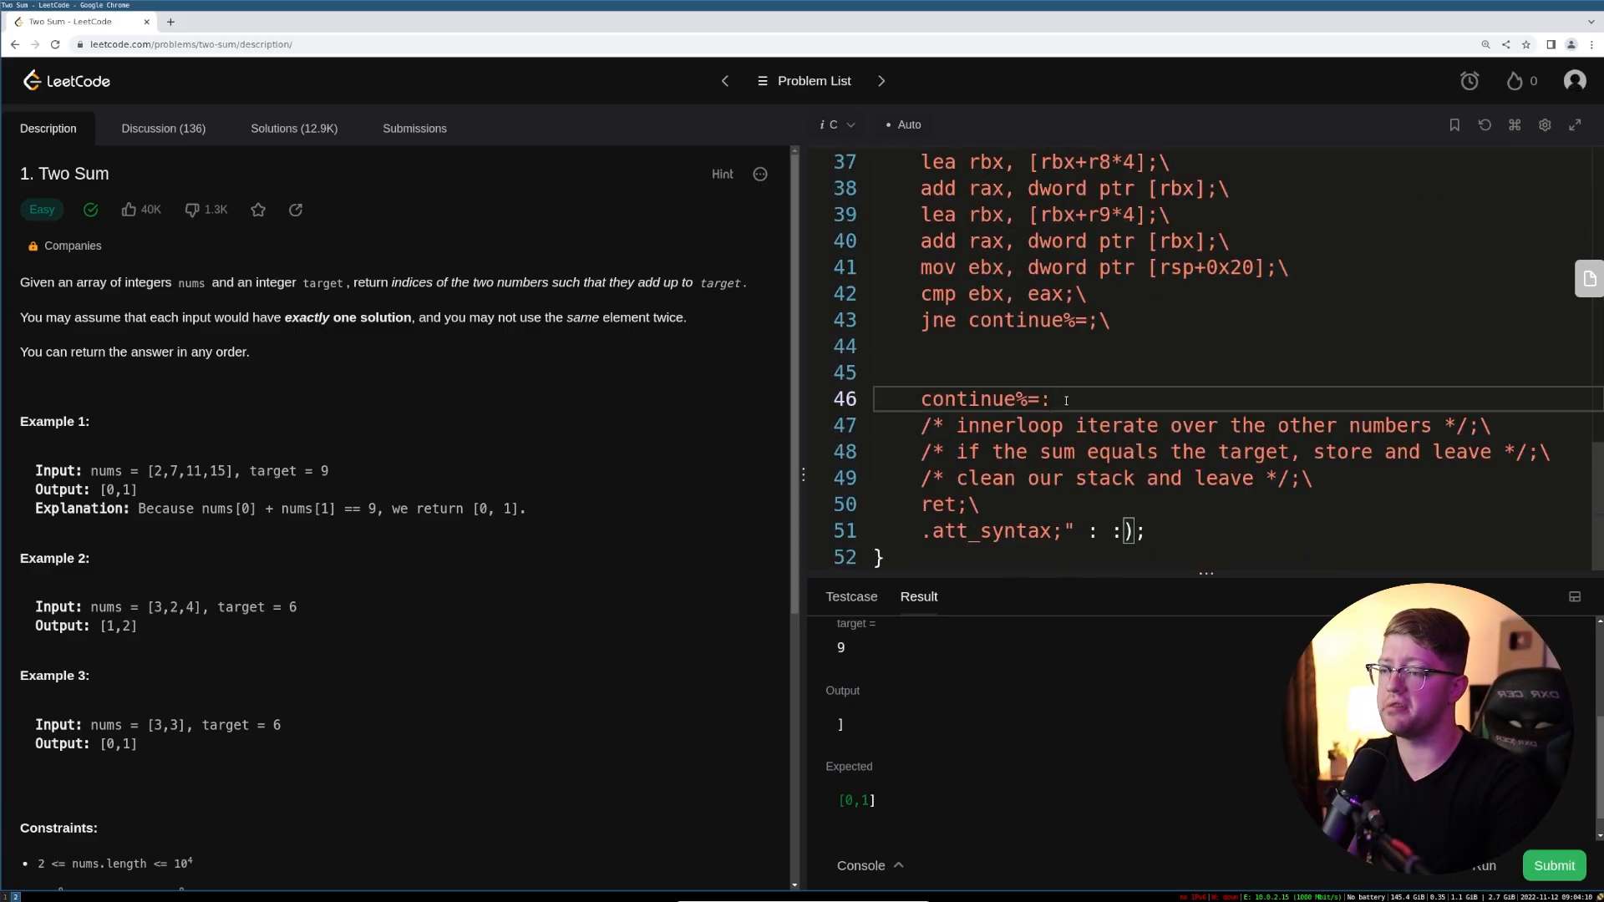
pyautogui.write('inc r9;\\')
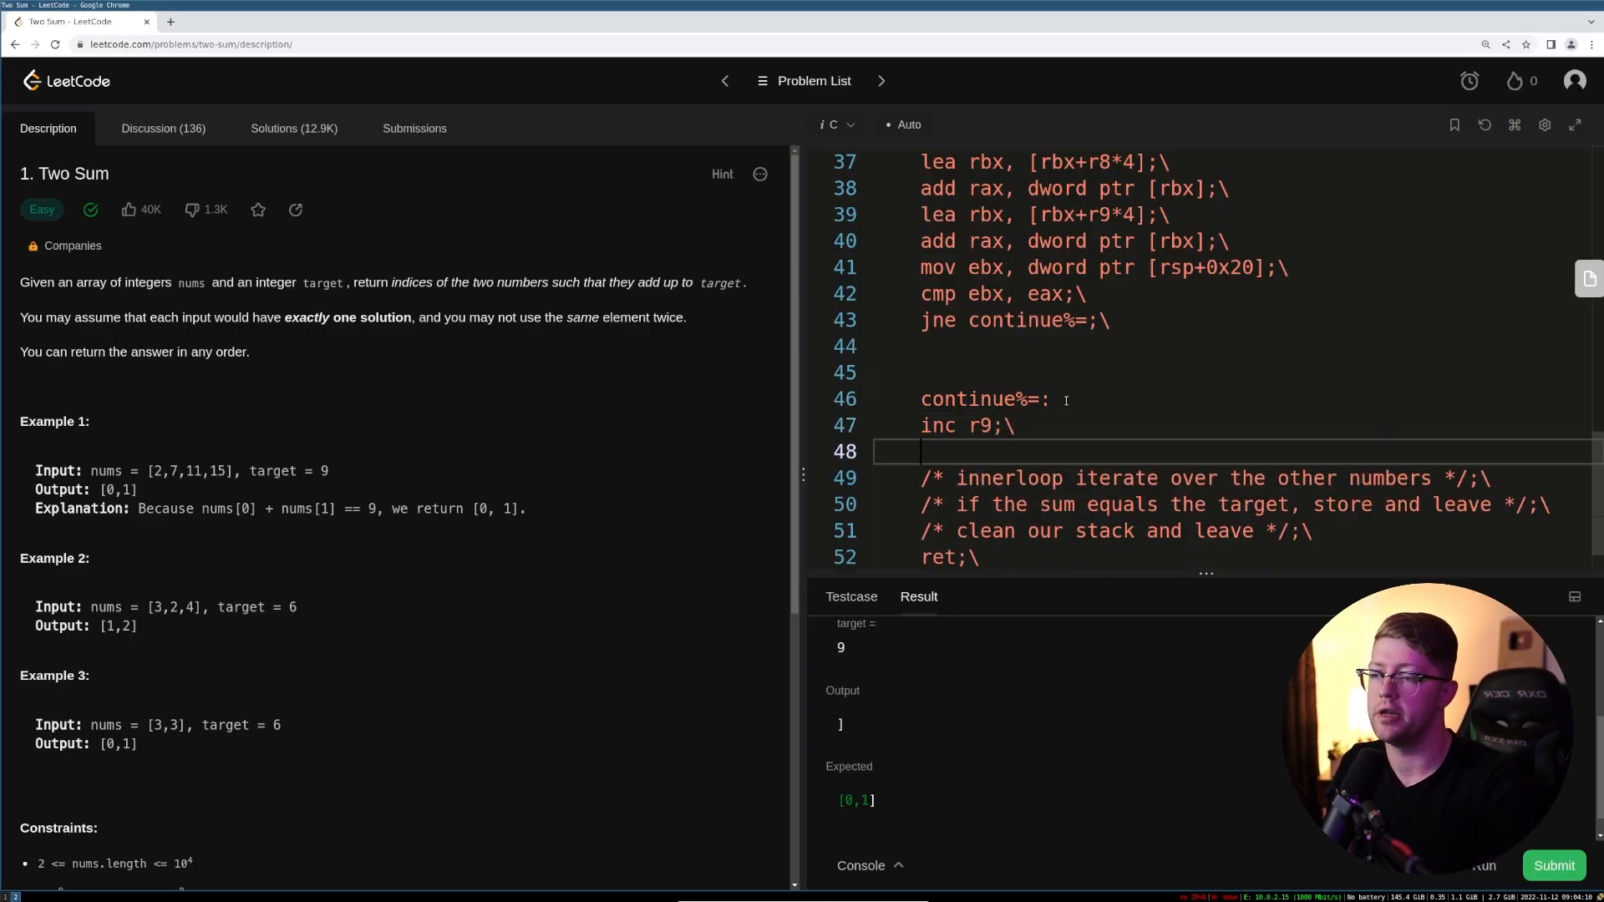
pyautogui.write('cmp r9')
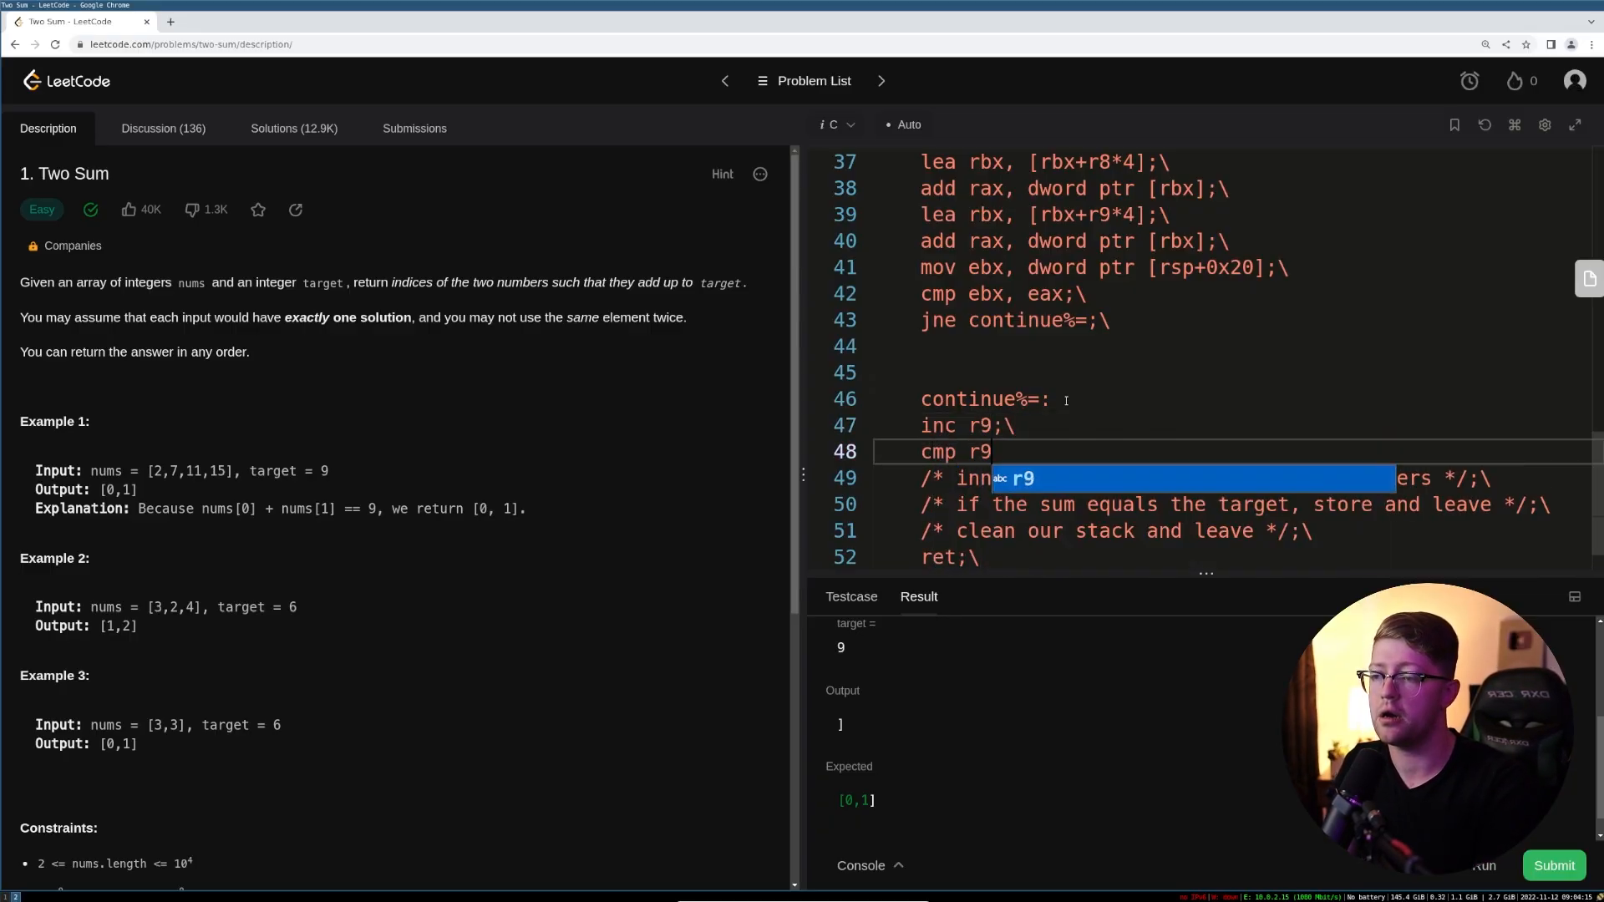
# - Add 'jl innerloop%=', then increment r8 and jump back to outerloop%=
pyautogui.scroll(3)
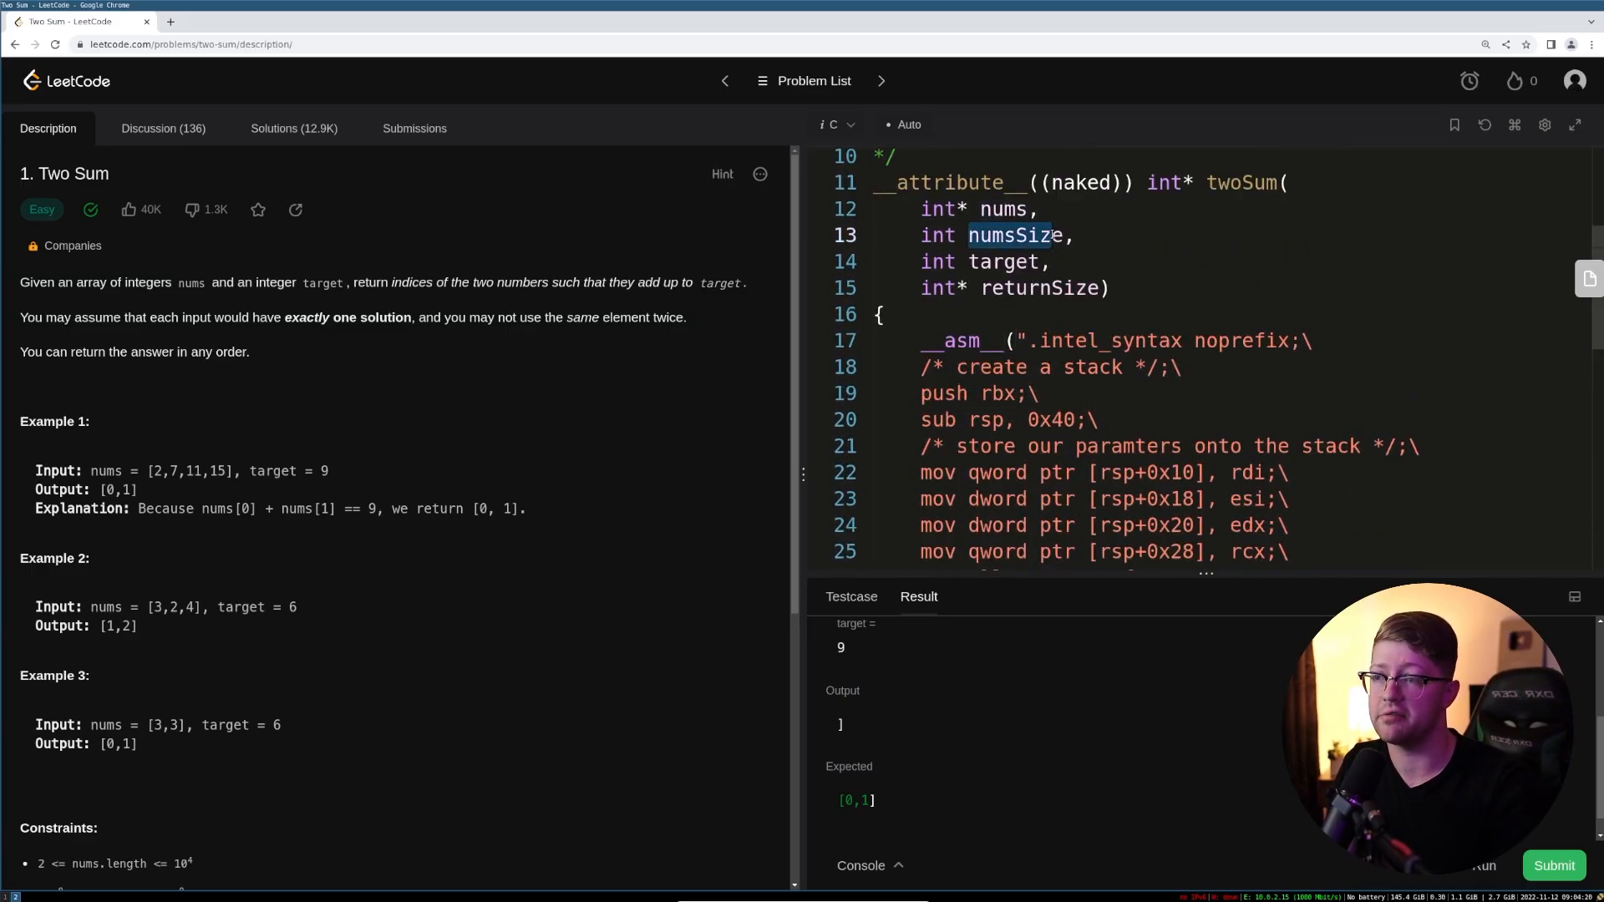
pyautogui.scroll(-3)
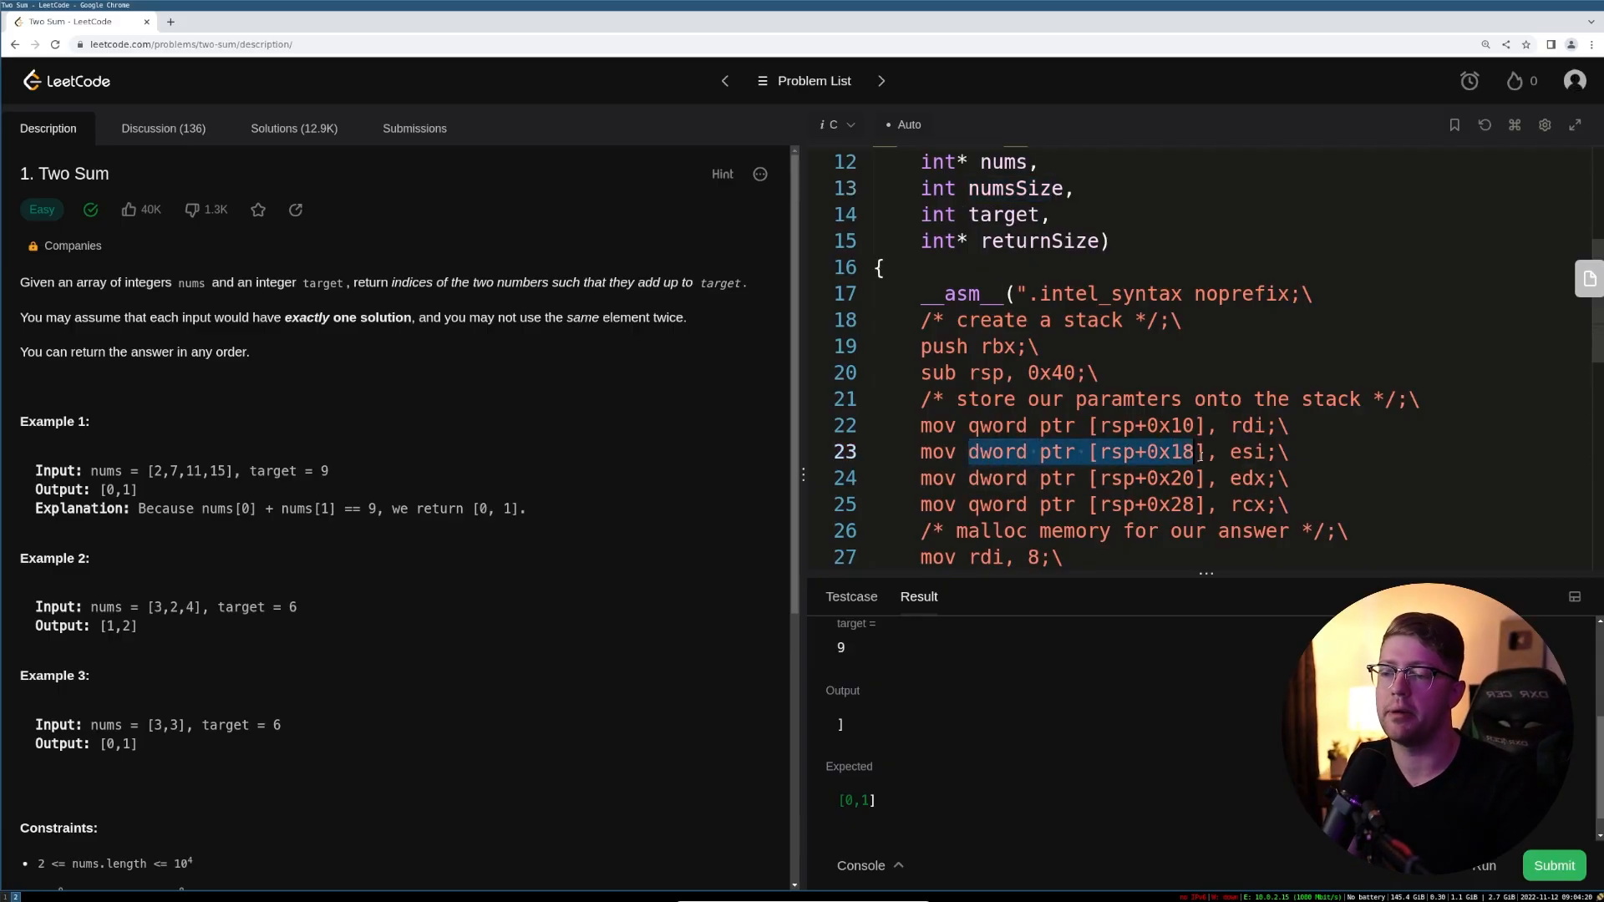
pyautogui.scroll(-3)
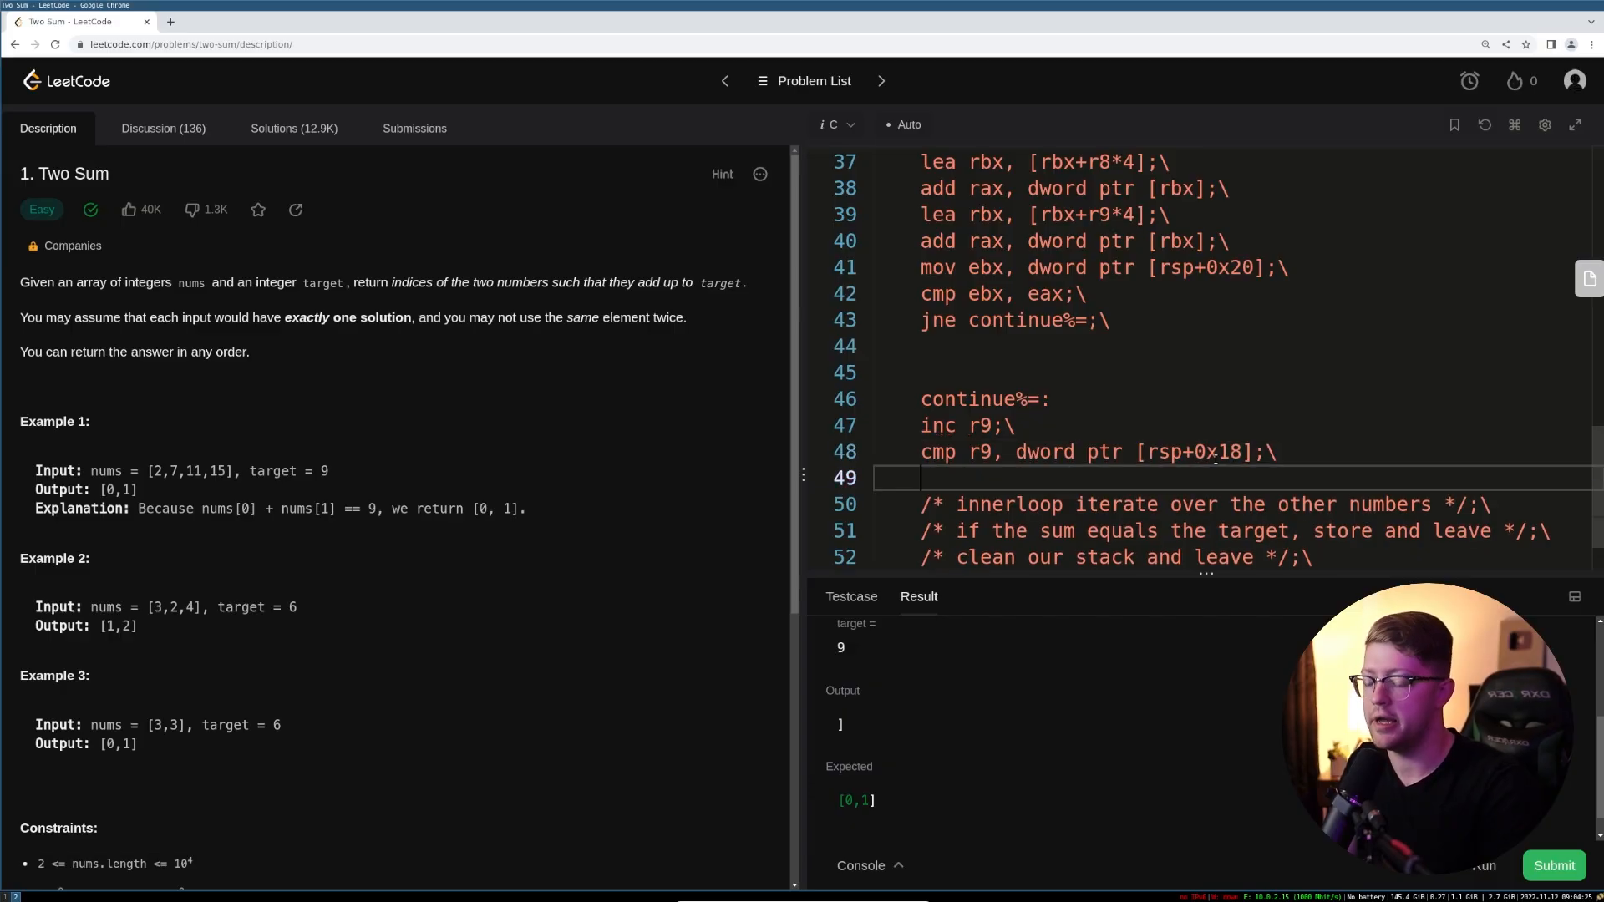
pyautogui.write('jl')
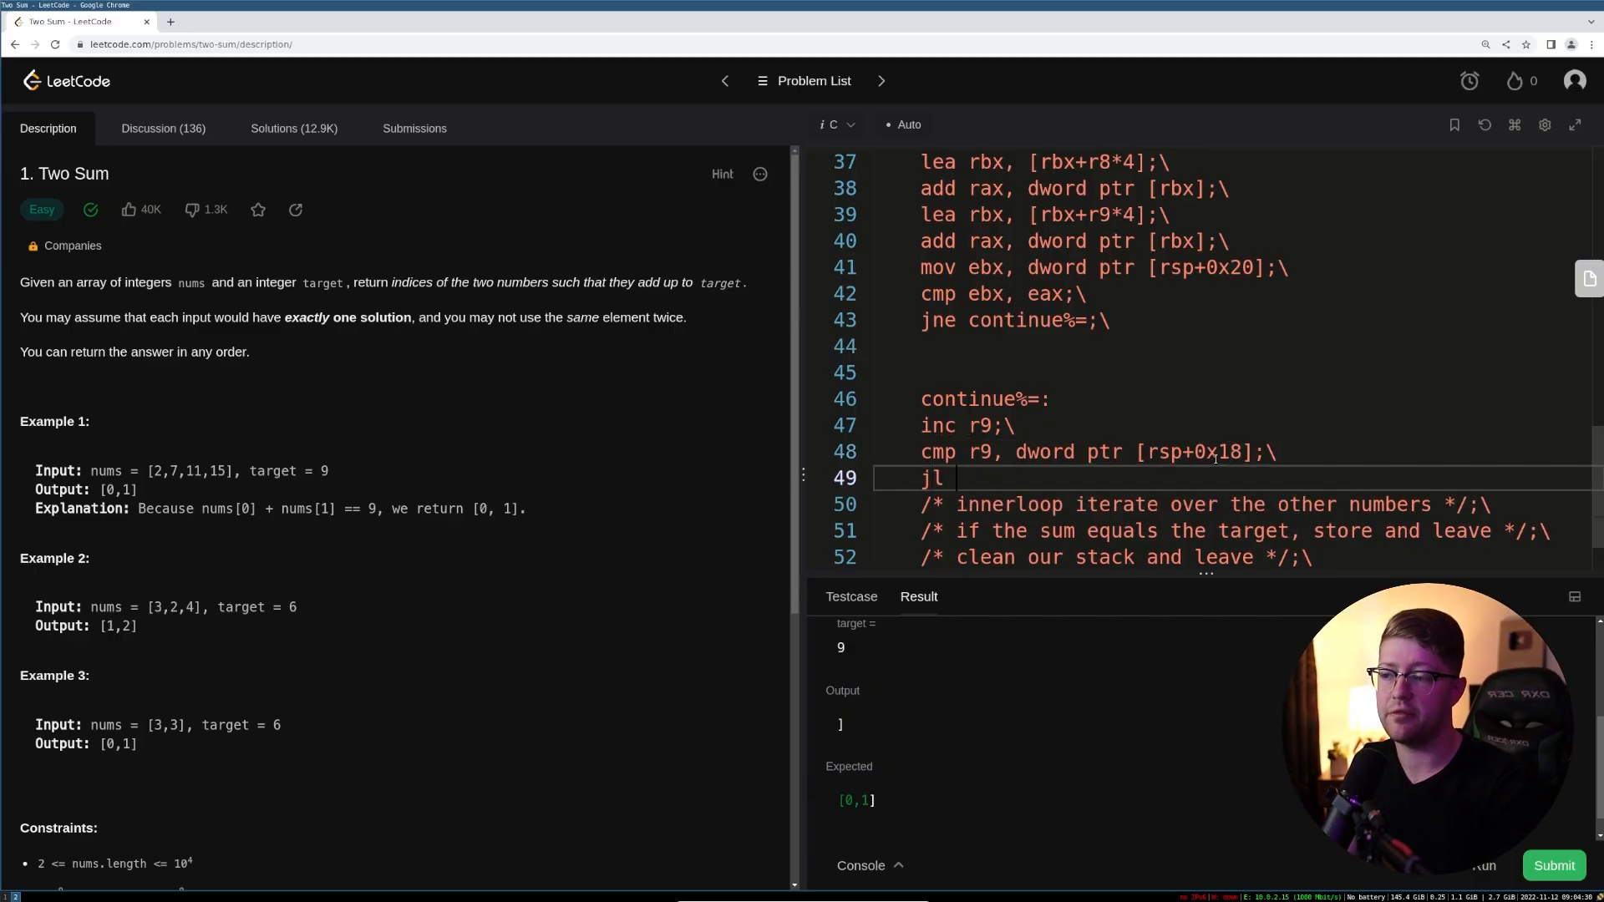
pyautogui.write('innerloop')
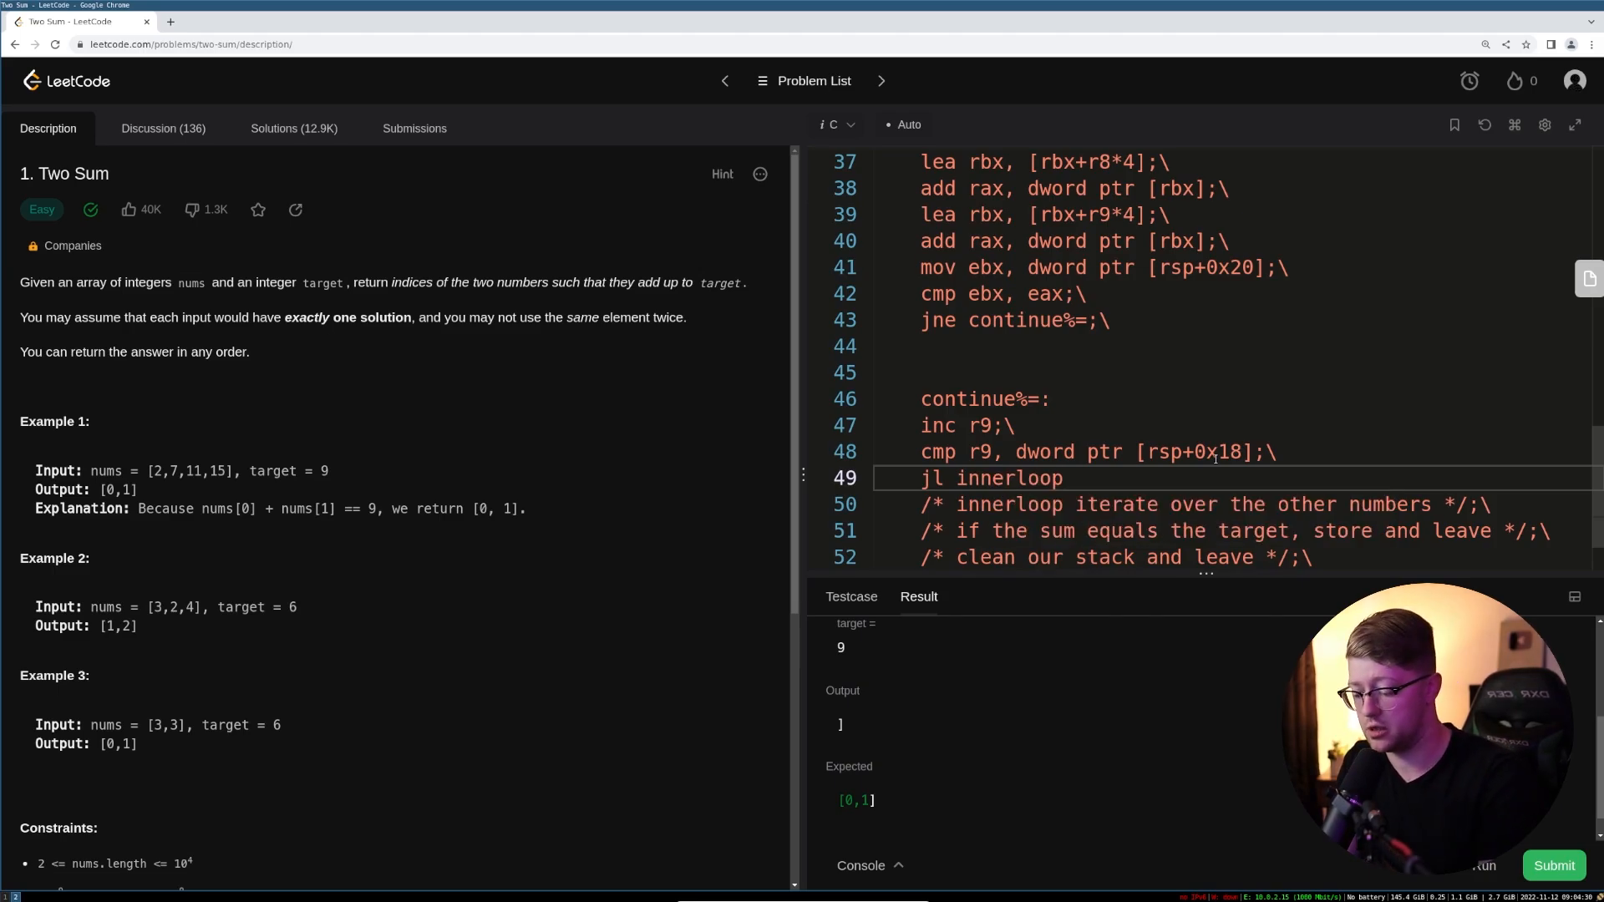
pyautogui.write('%=;\\')
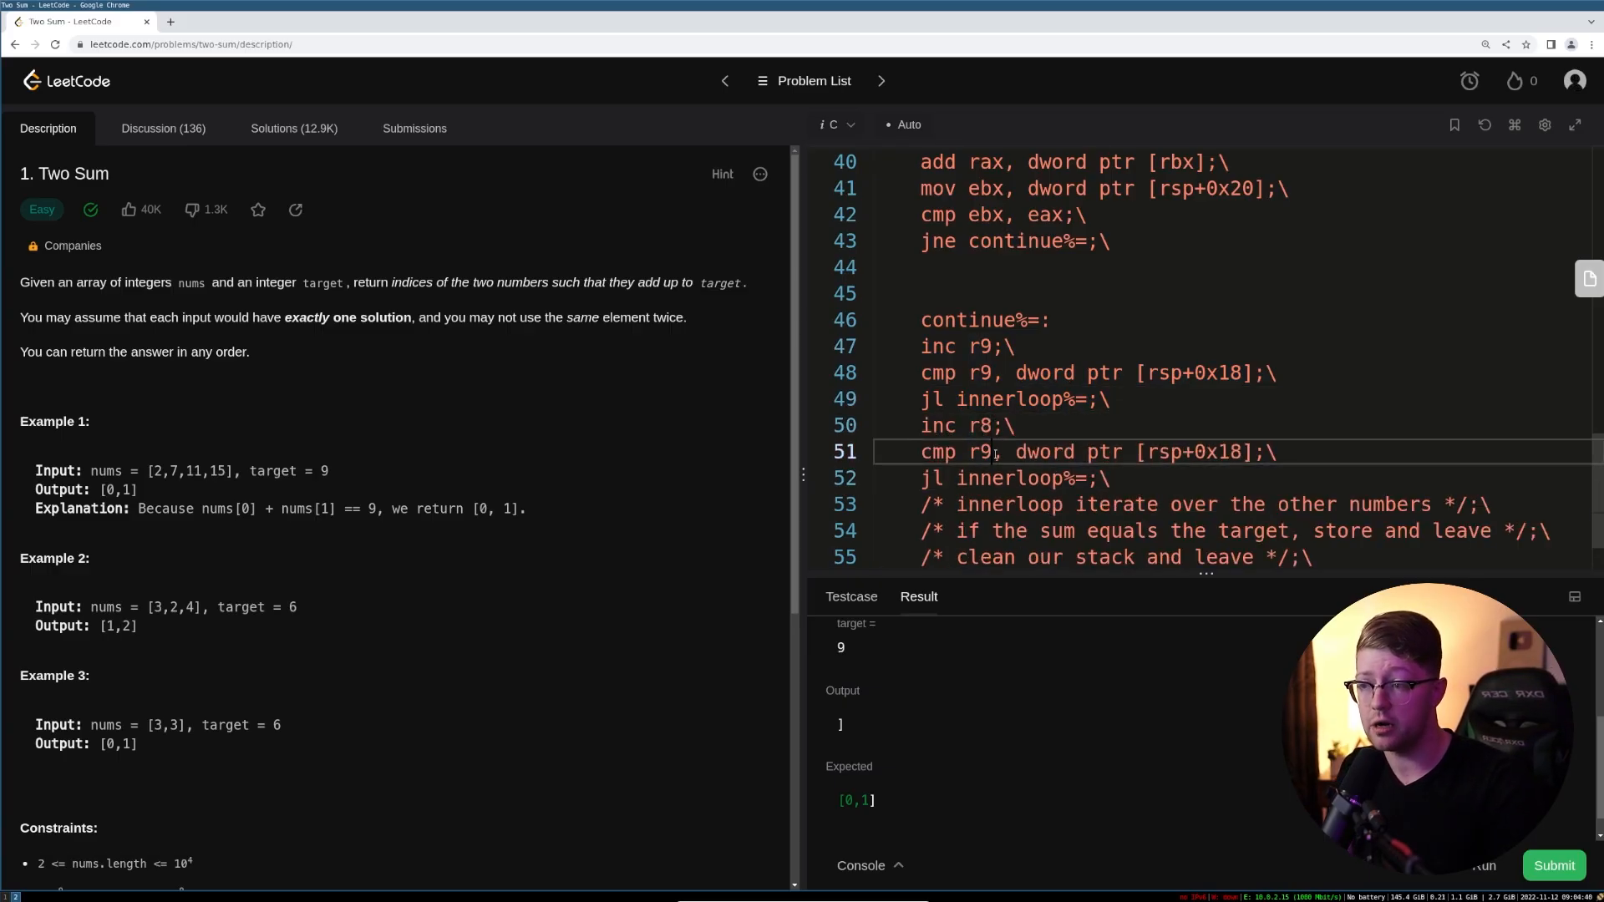
pyautogui.write('r8')
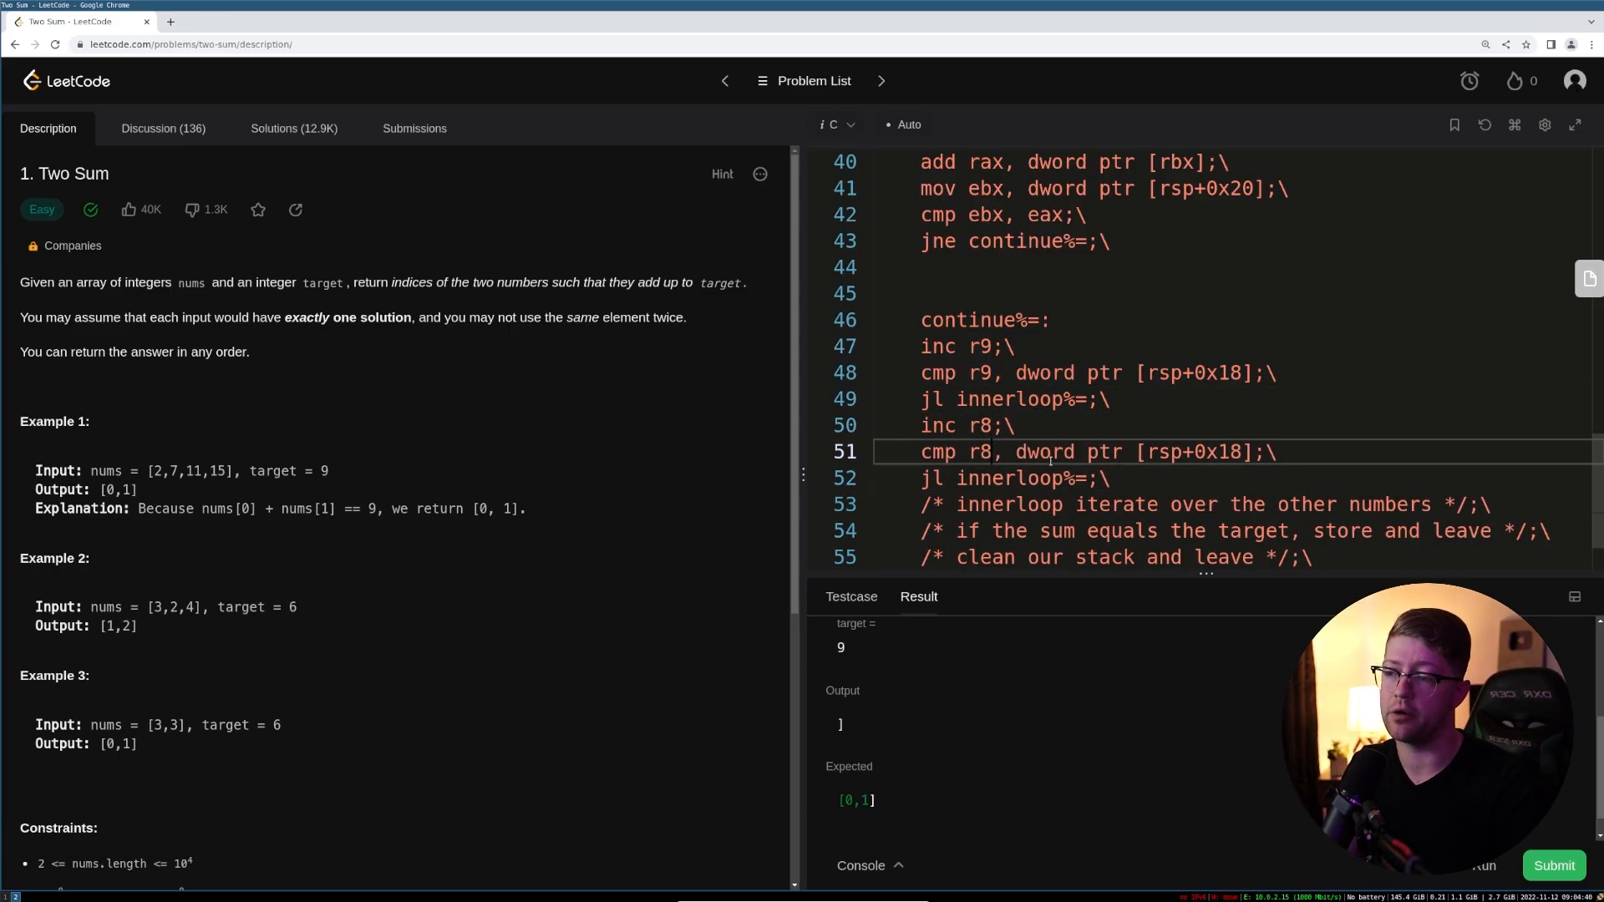
pyautogui.doubleClick(987, 478)
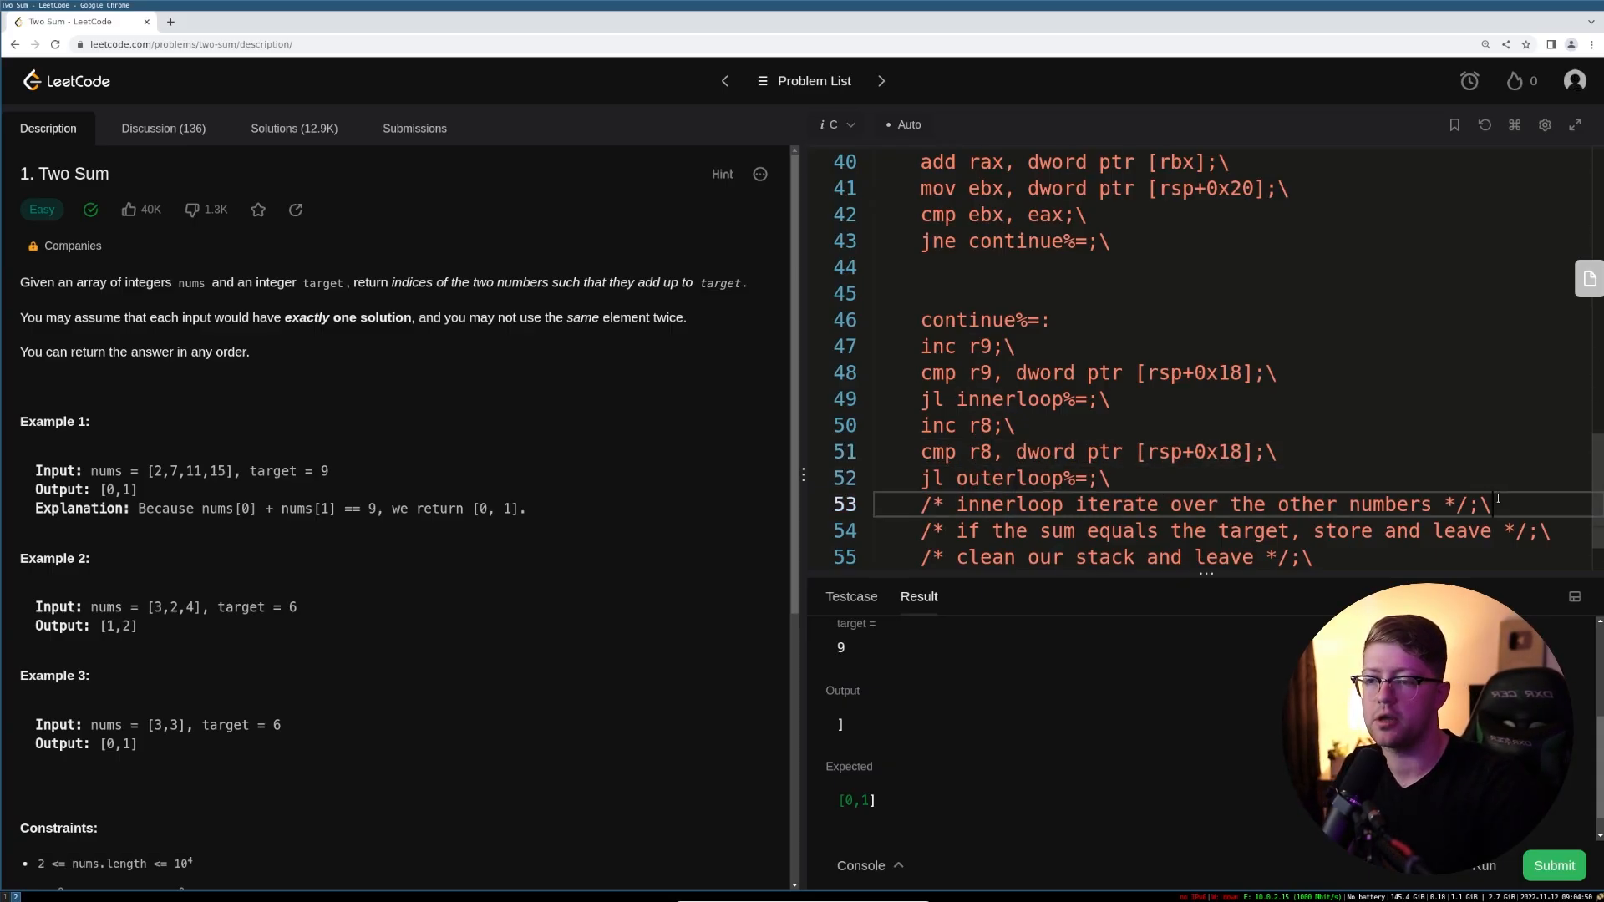
# - Move the outerloop, innerloop and store-and-leave comments above their matching assembly lines
pyautogui.scroll(3)
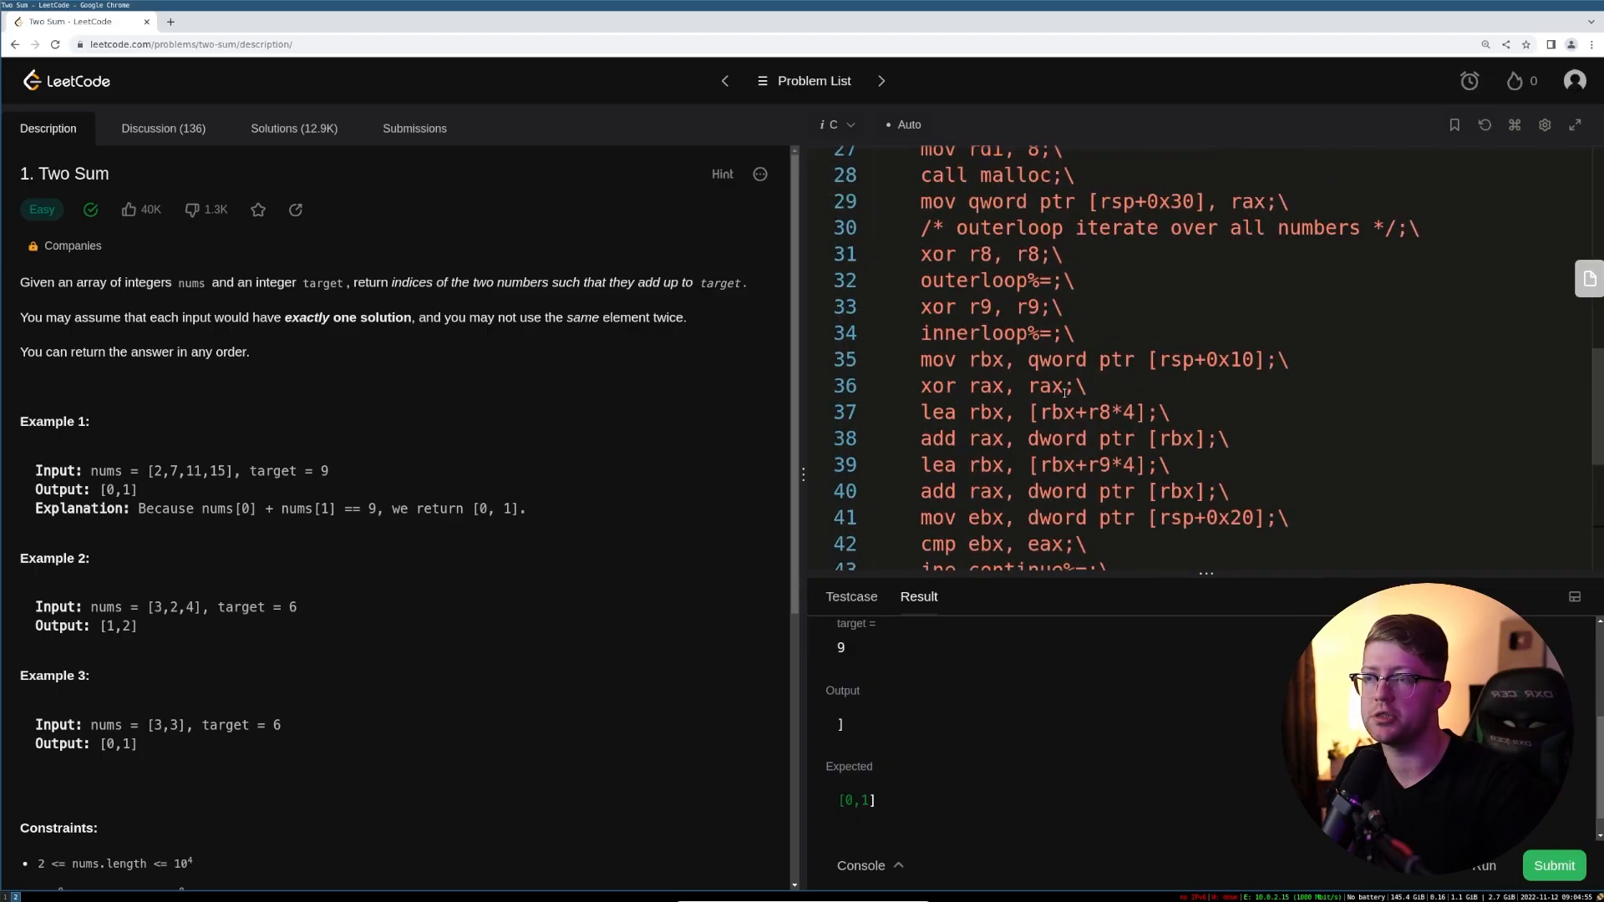
pyautogui.scroll(-3)
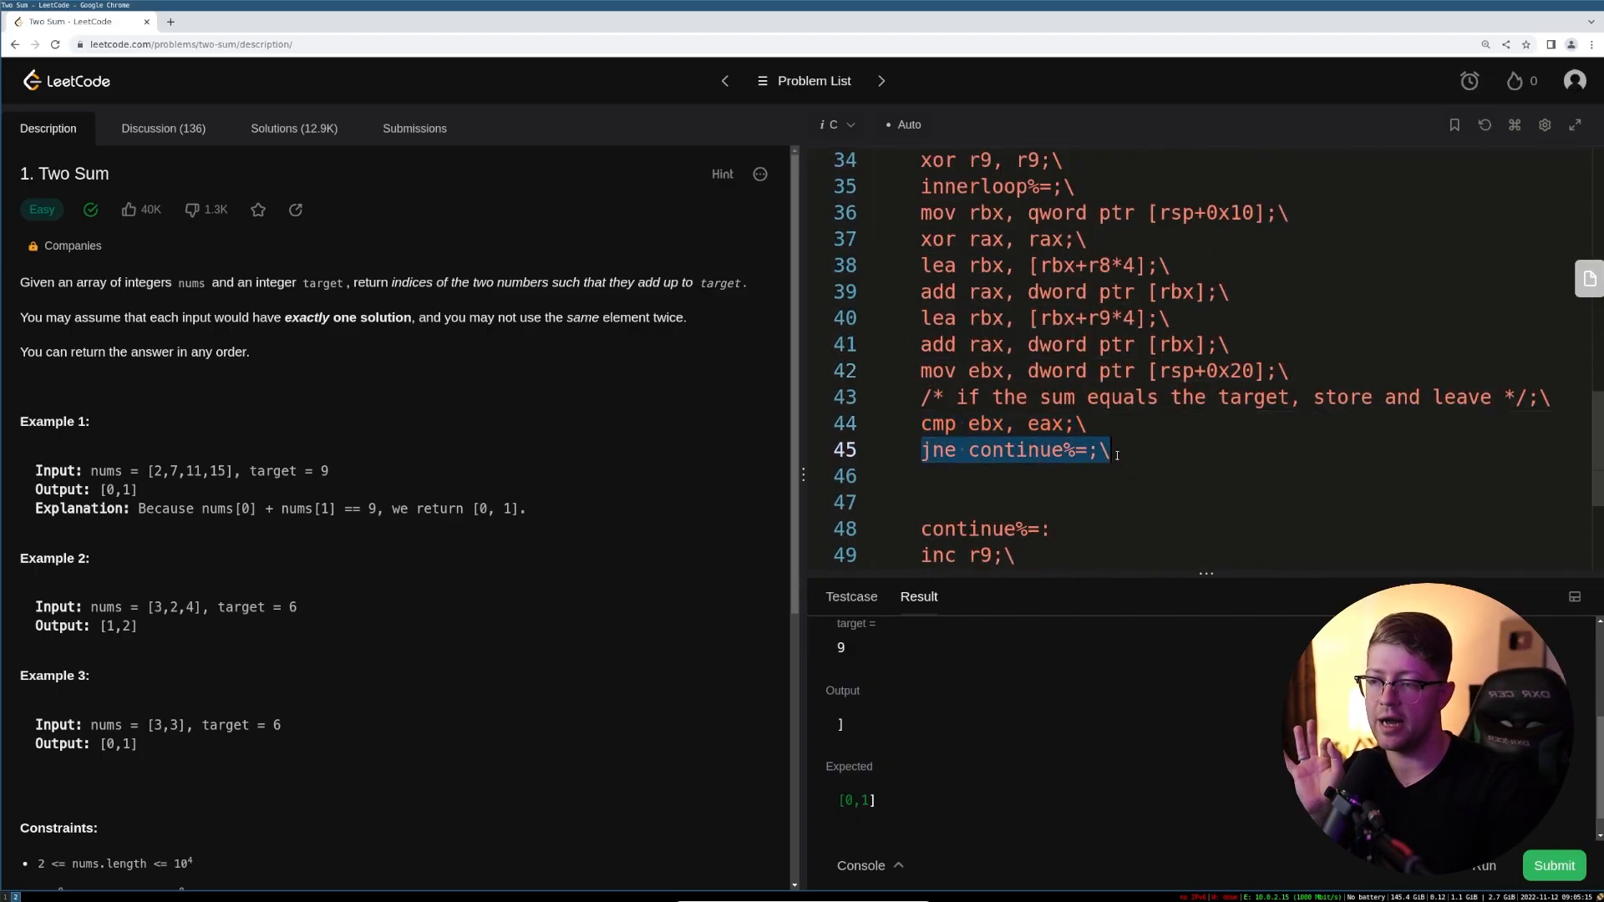
pyautogui.scroll(-3)
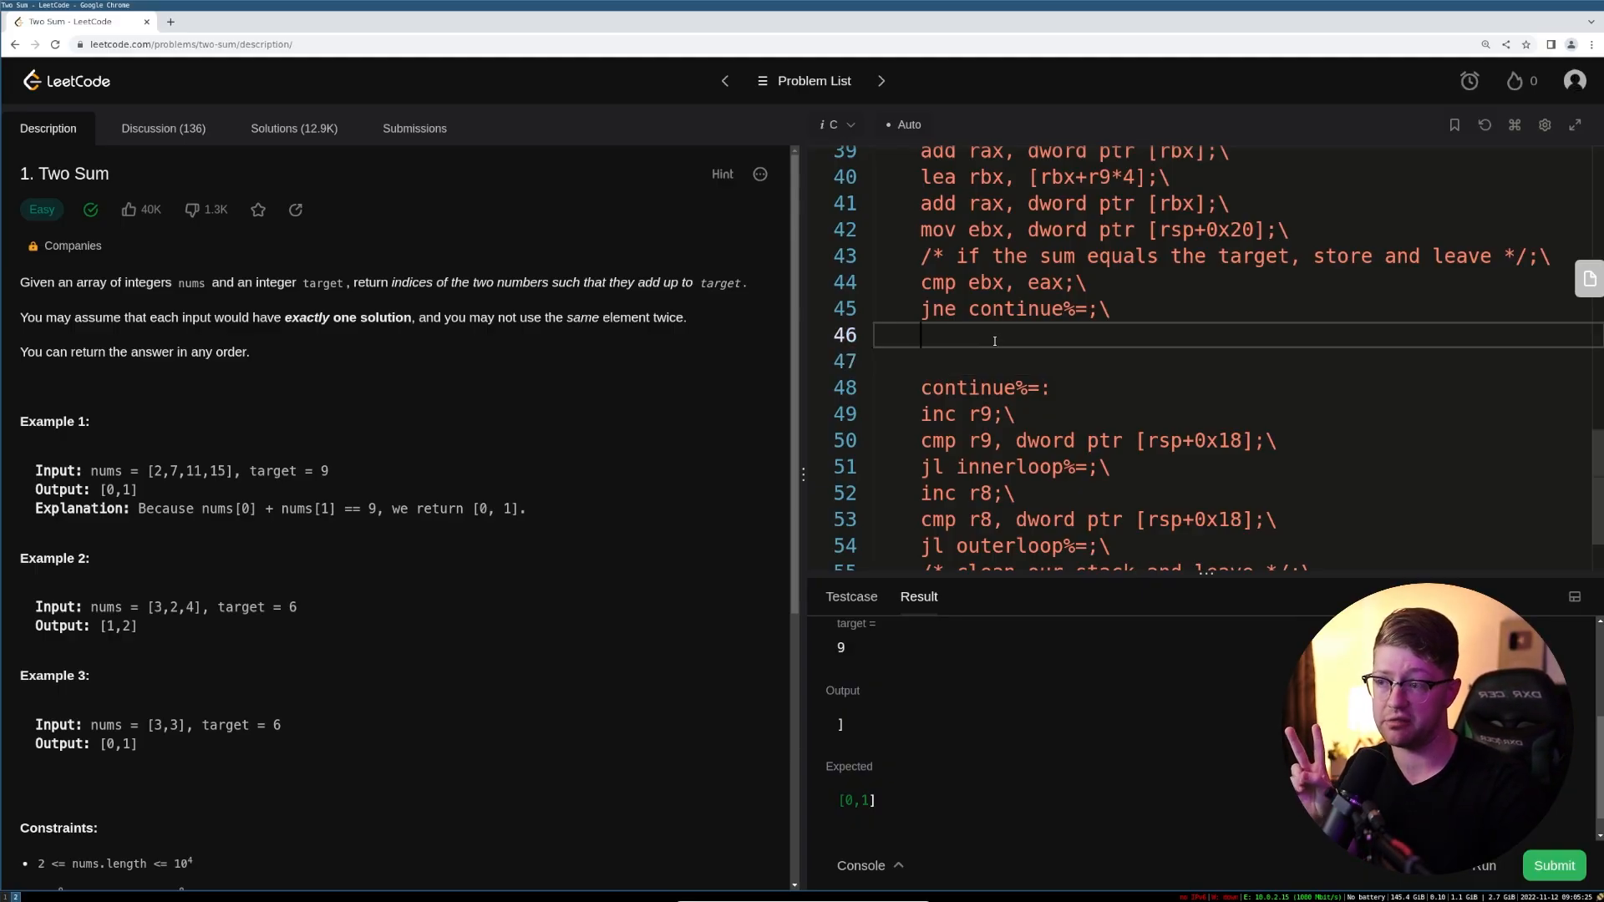
pyautogui.scroll(3)
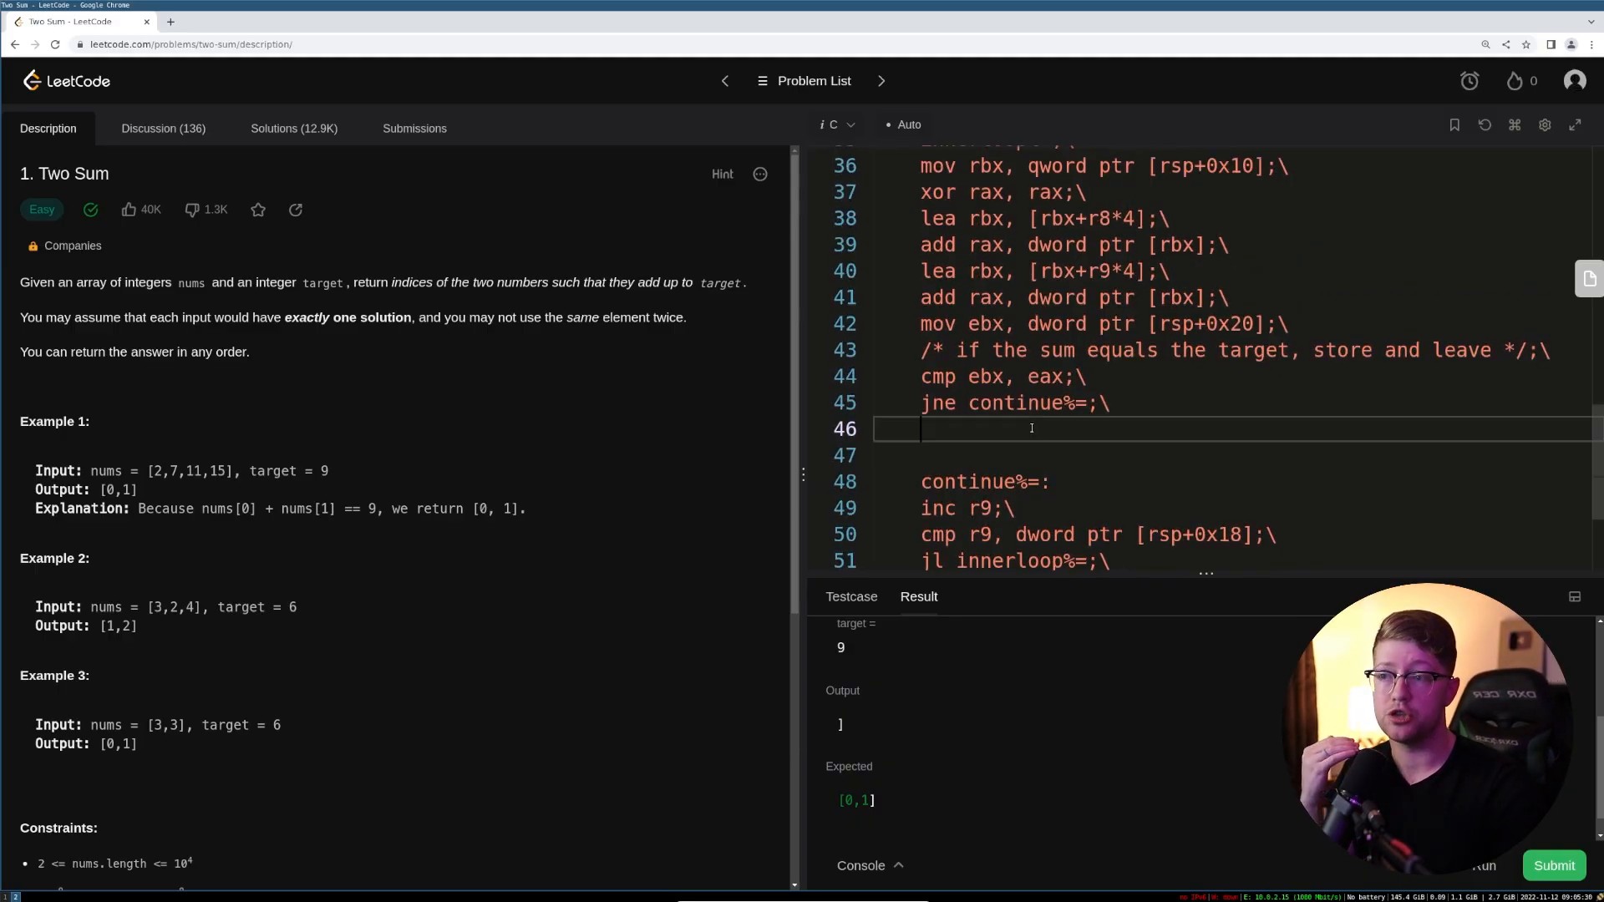
pyautogui.scroll(3)
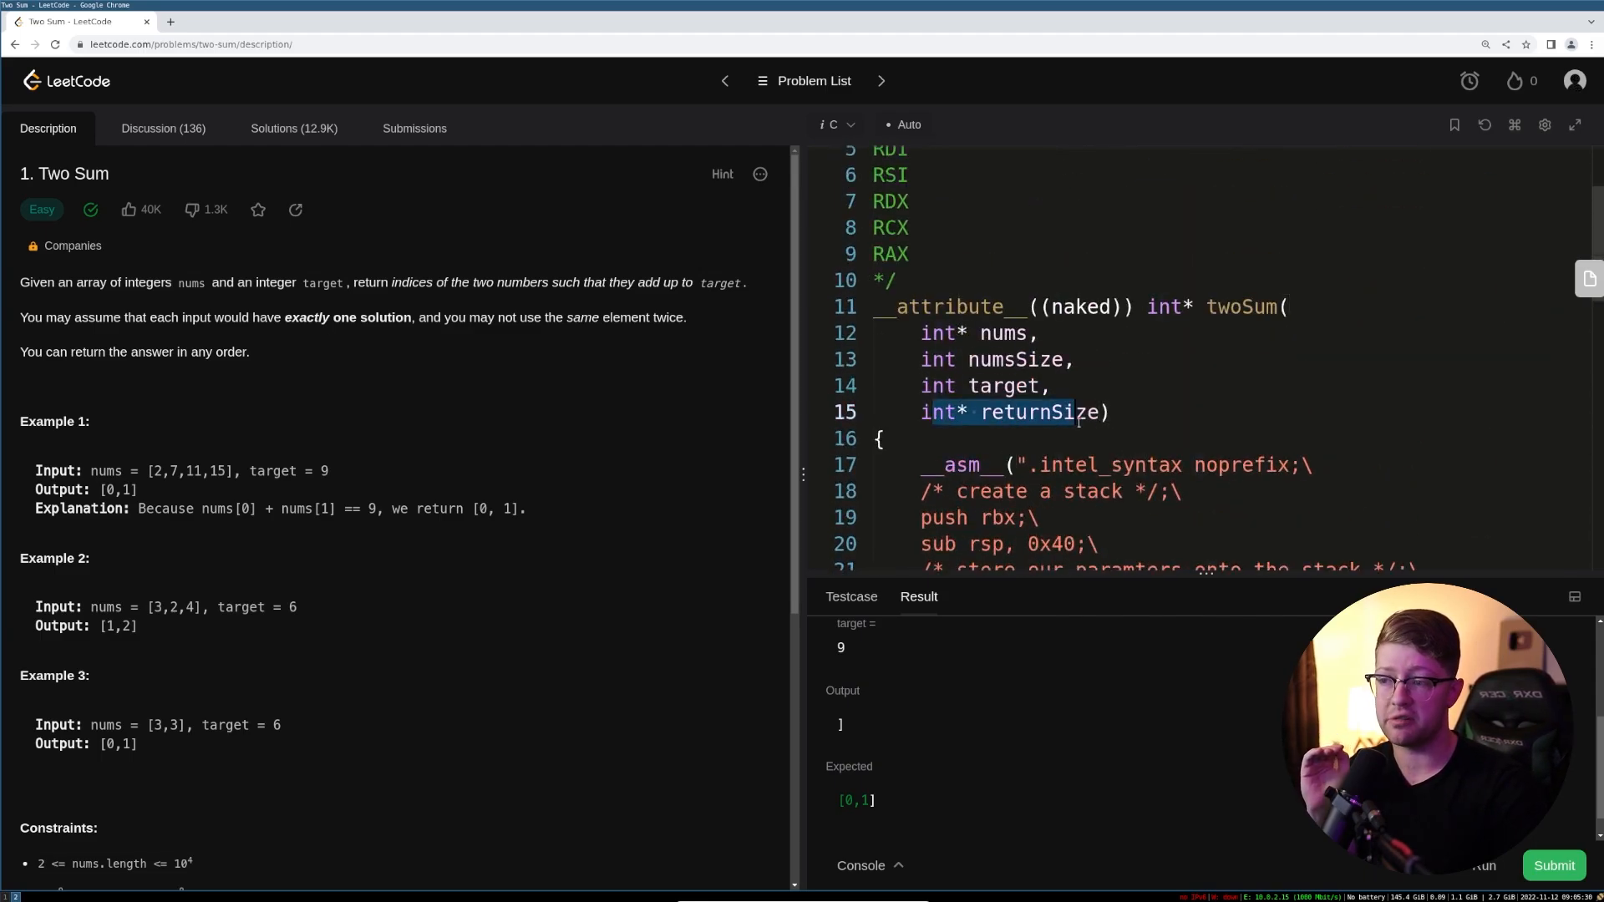
pyautogui.scroll(-3)
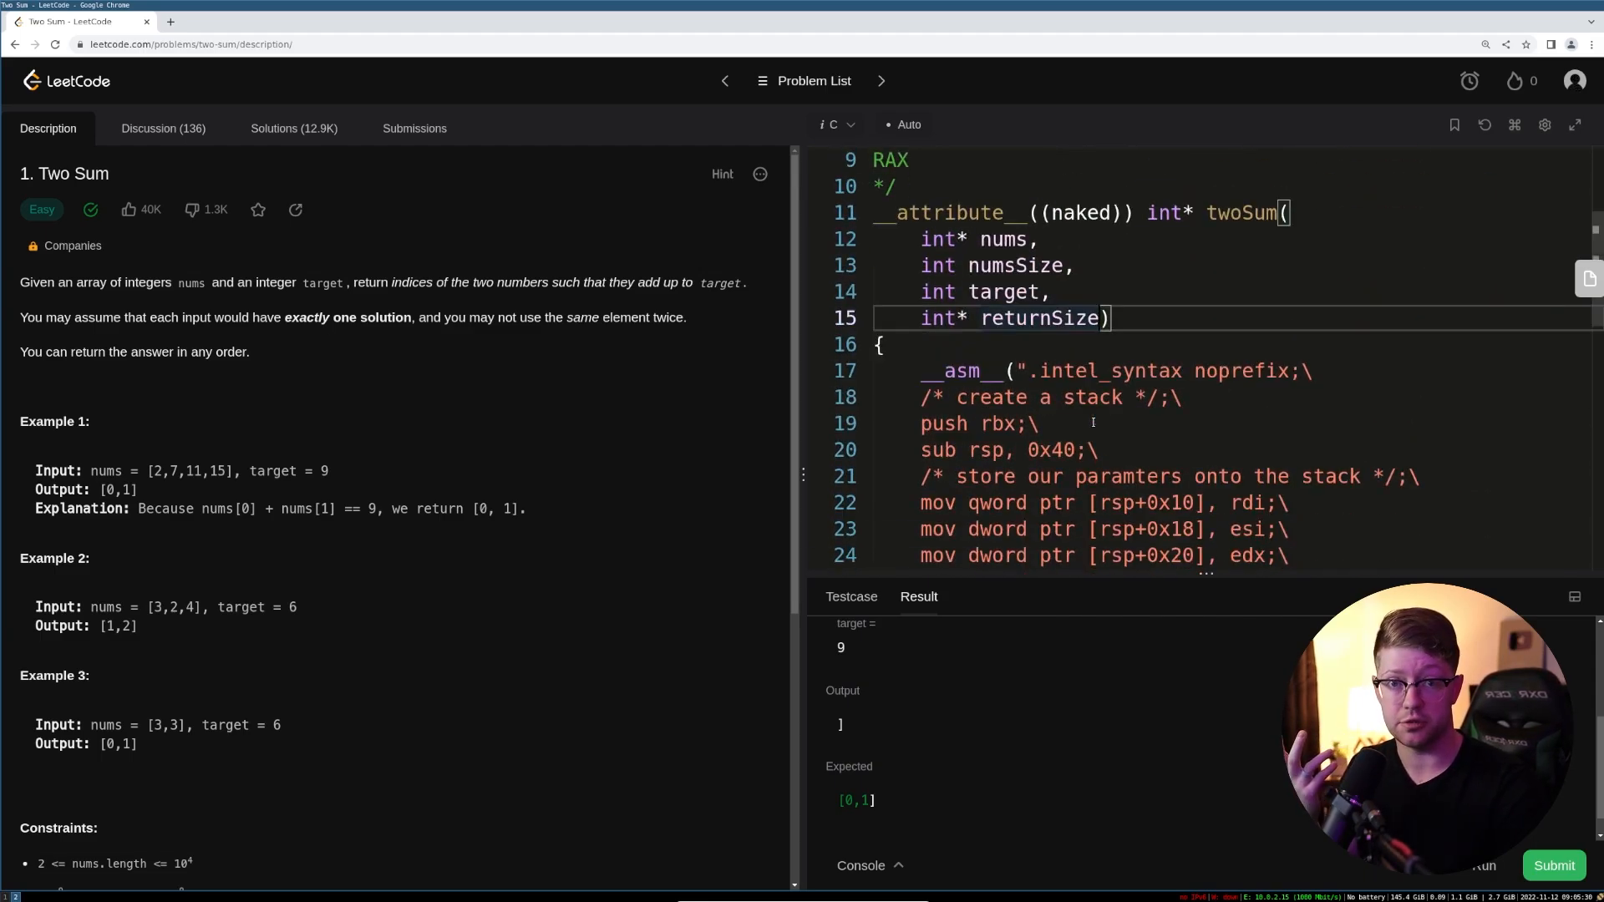
pyautogui.scroll(-3)
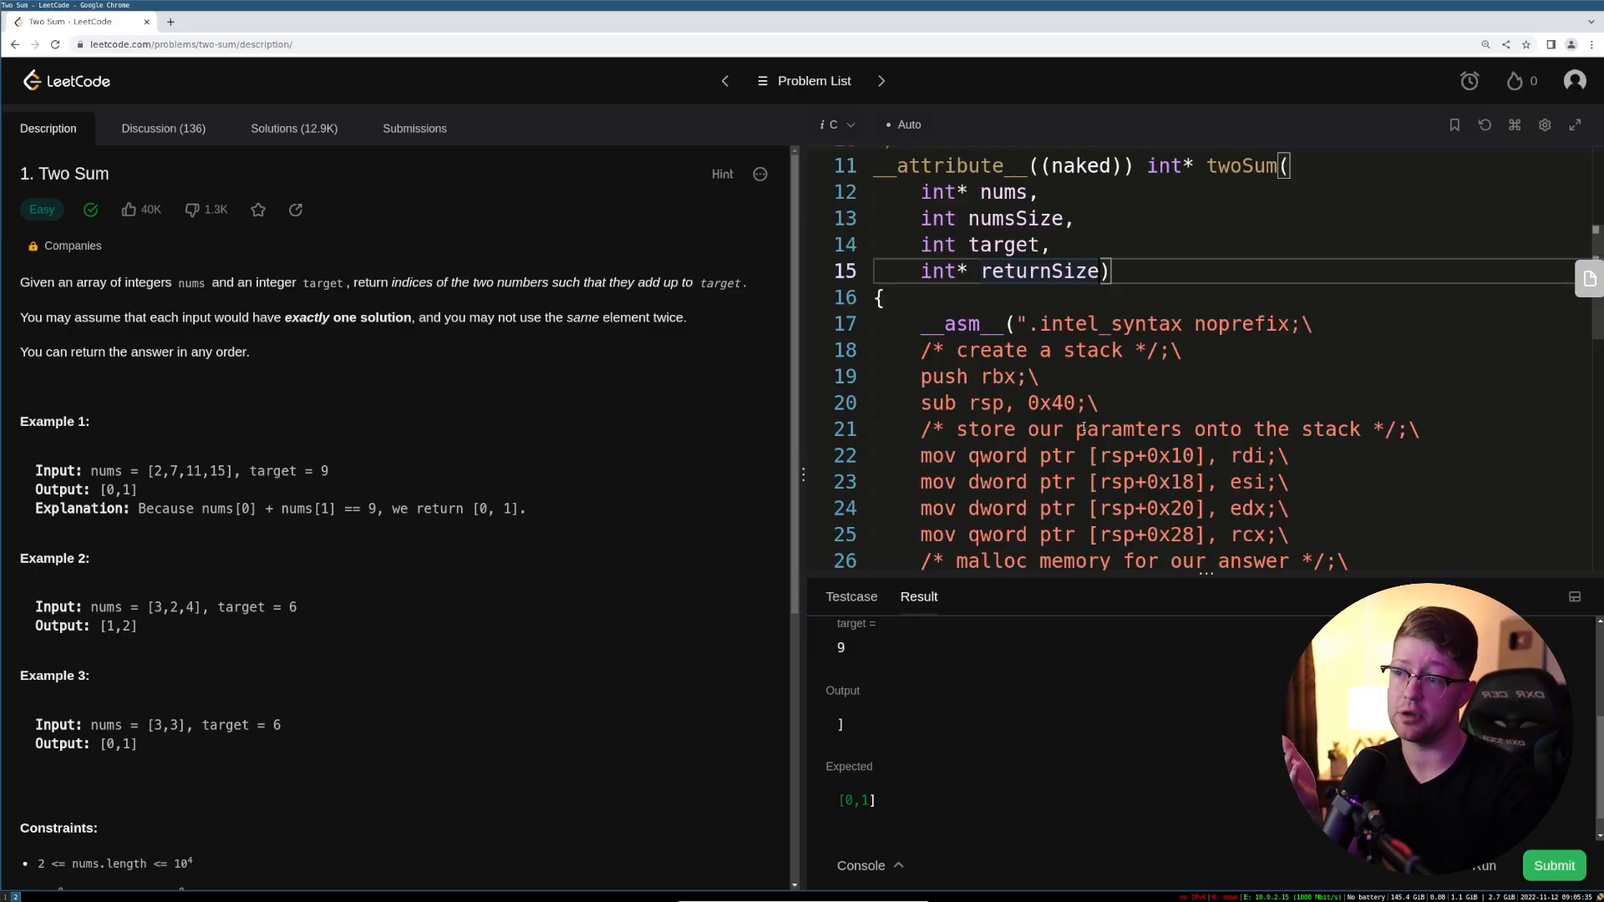
pyautogui.scroll(-3)
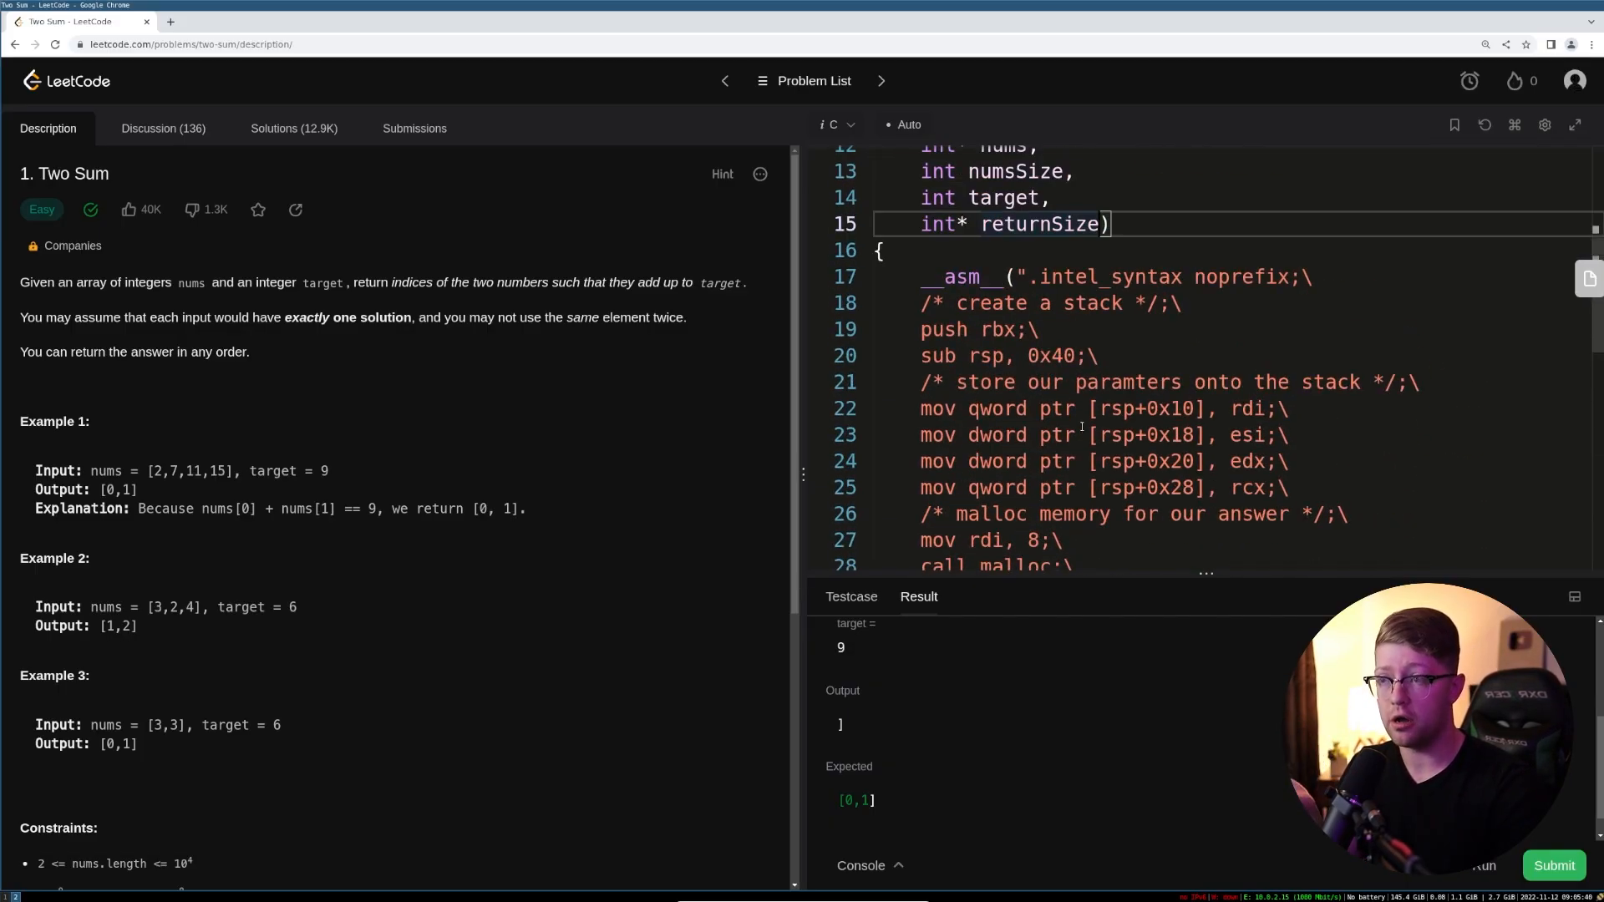
pyautogui.scroll(-3)
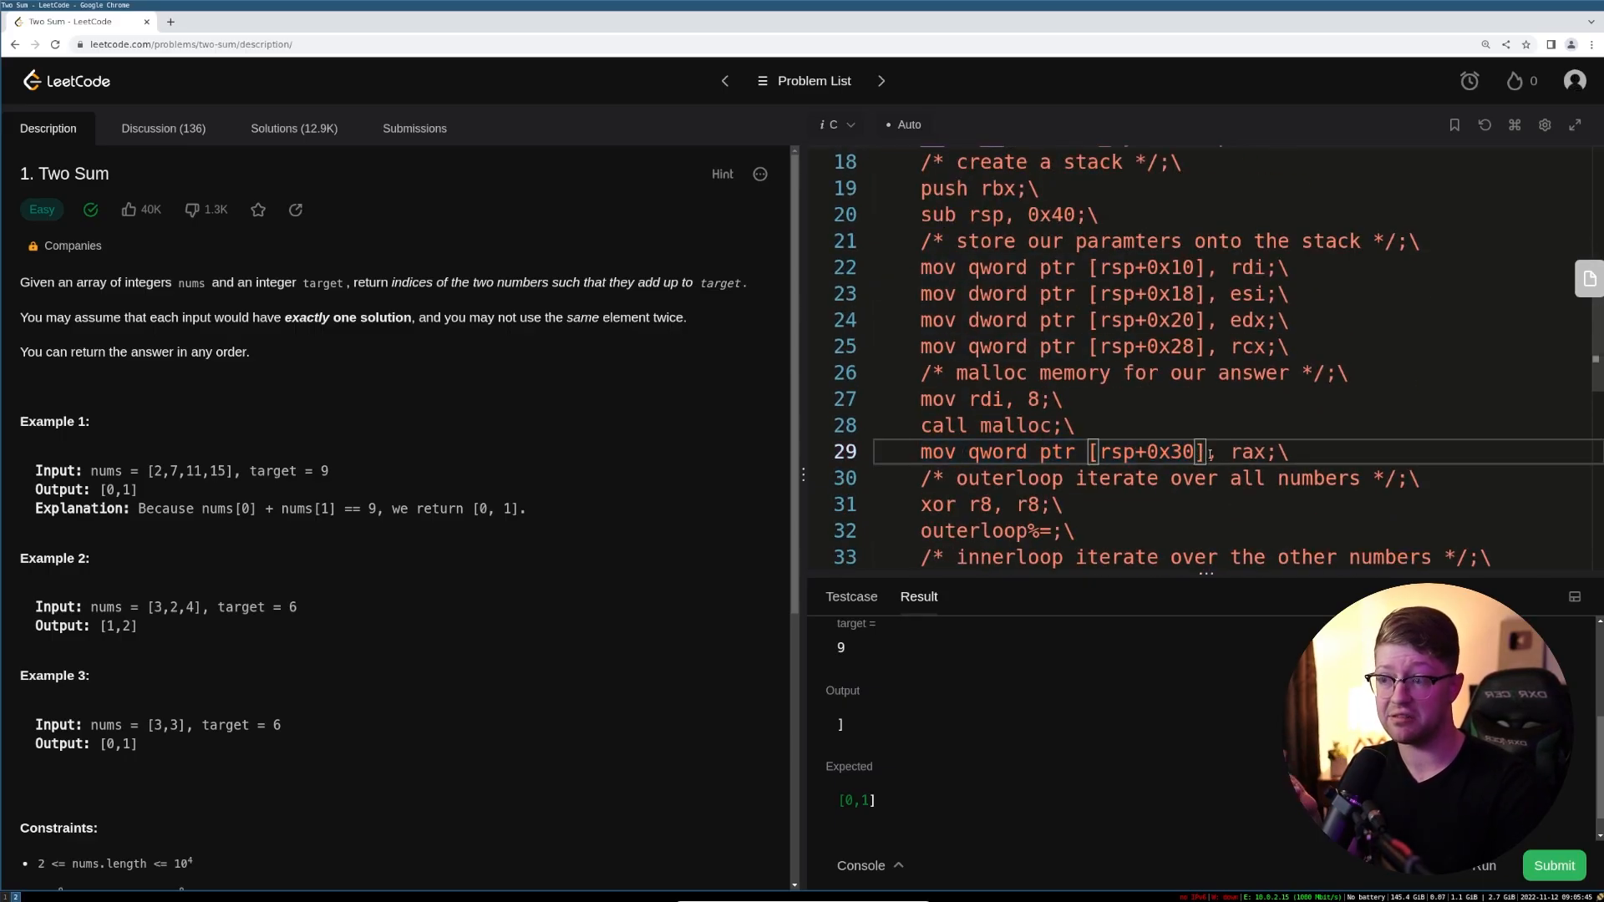
pyautogui.scroll(-3)
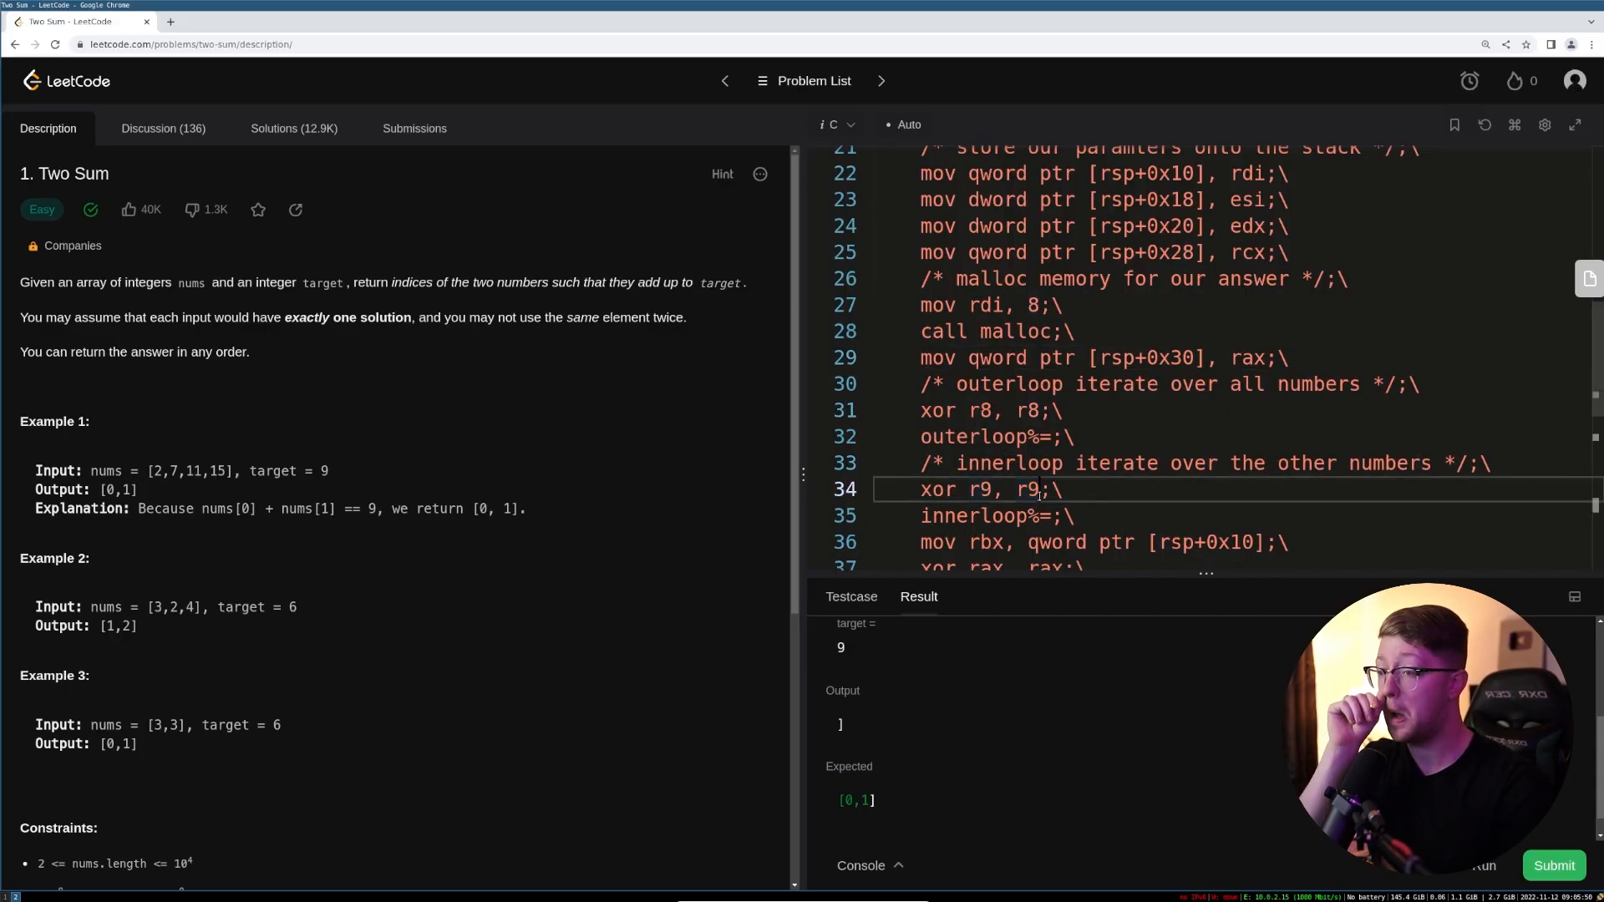
pyautogui.scroll(-3)
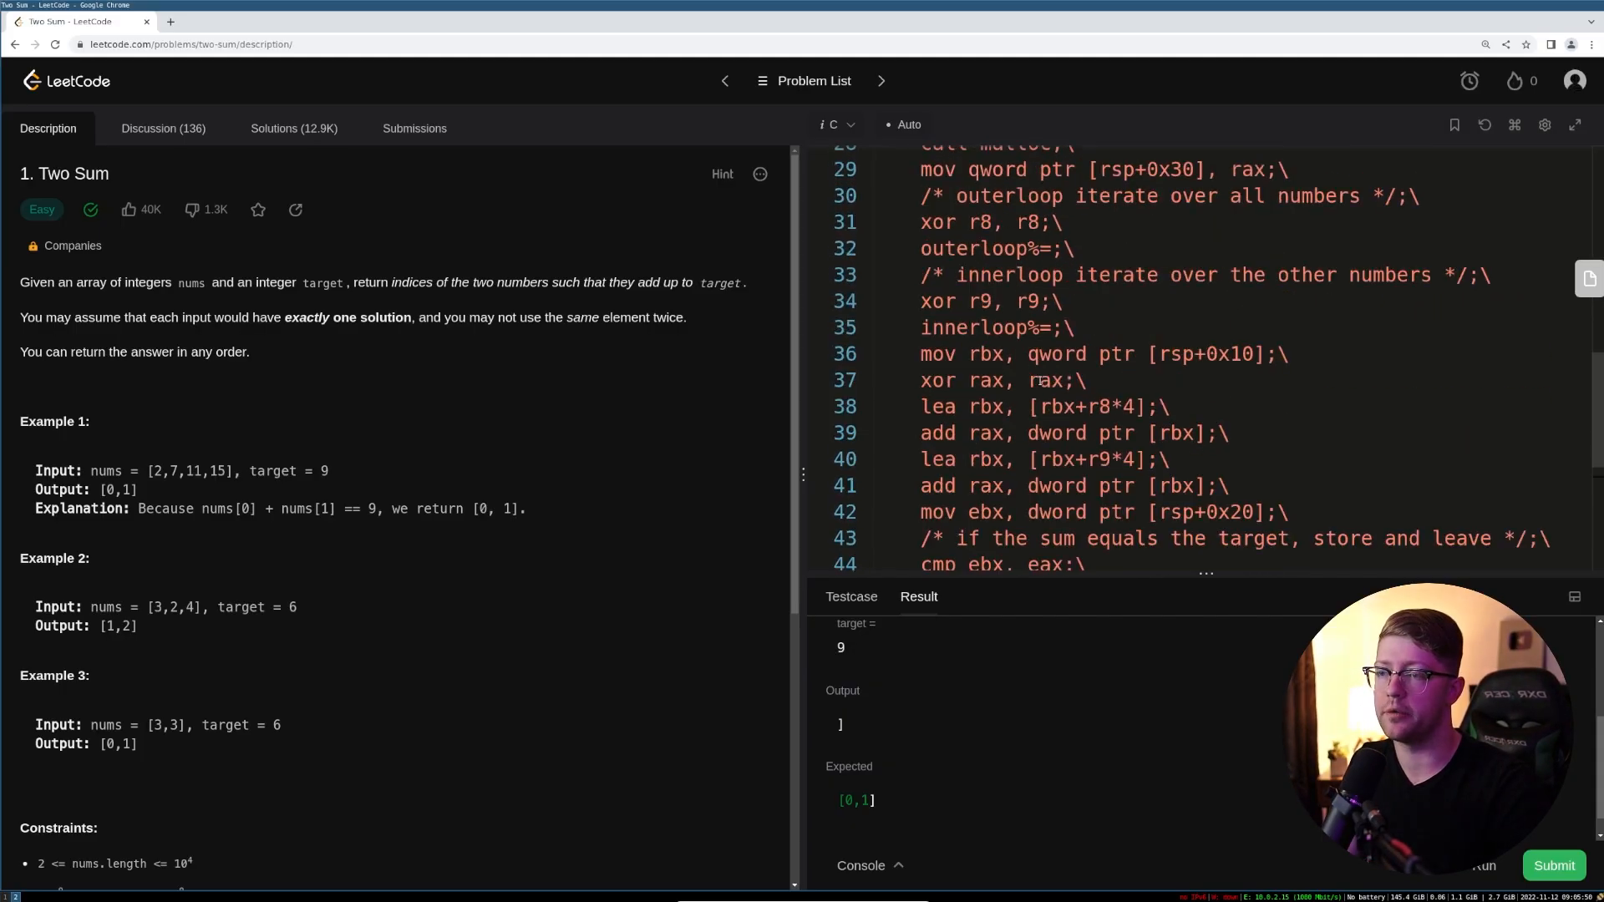
pyautogui.scroll(3)
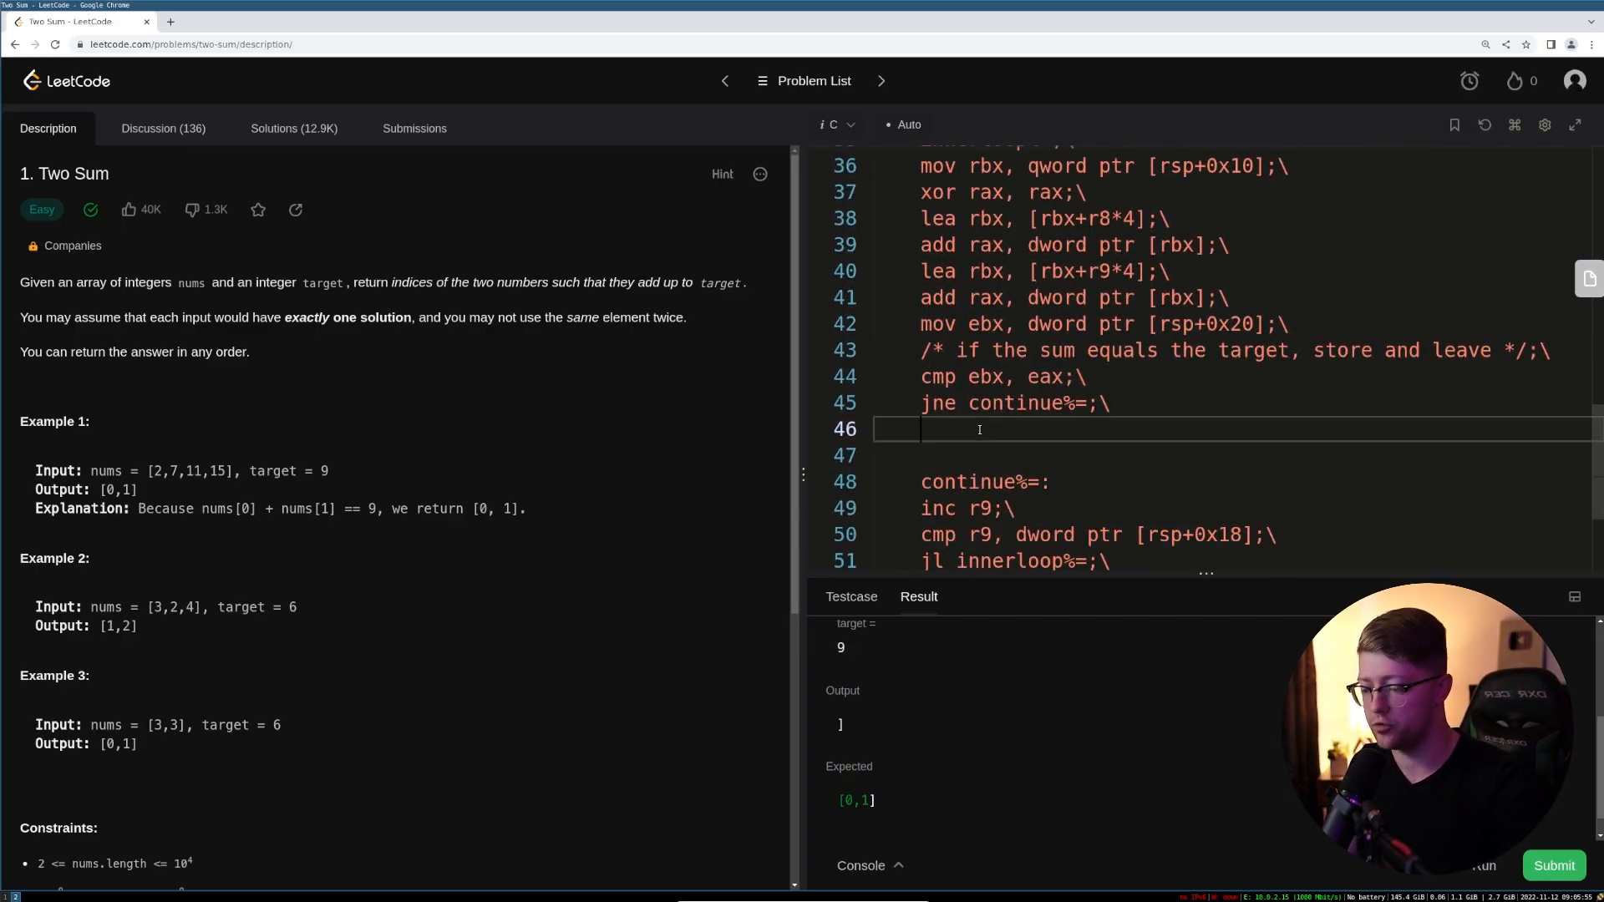
# - Load the malloc pointer from [rsp+0x30] and store r8d at [rax] and r9d at [rax+4]
pyautogui.write('mov rax, qword ptr [rsp+0x30];\\')
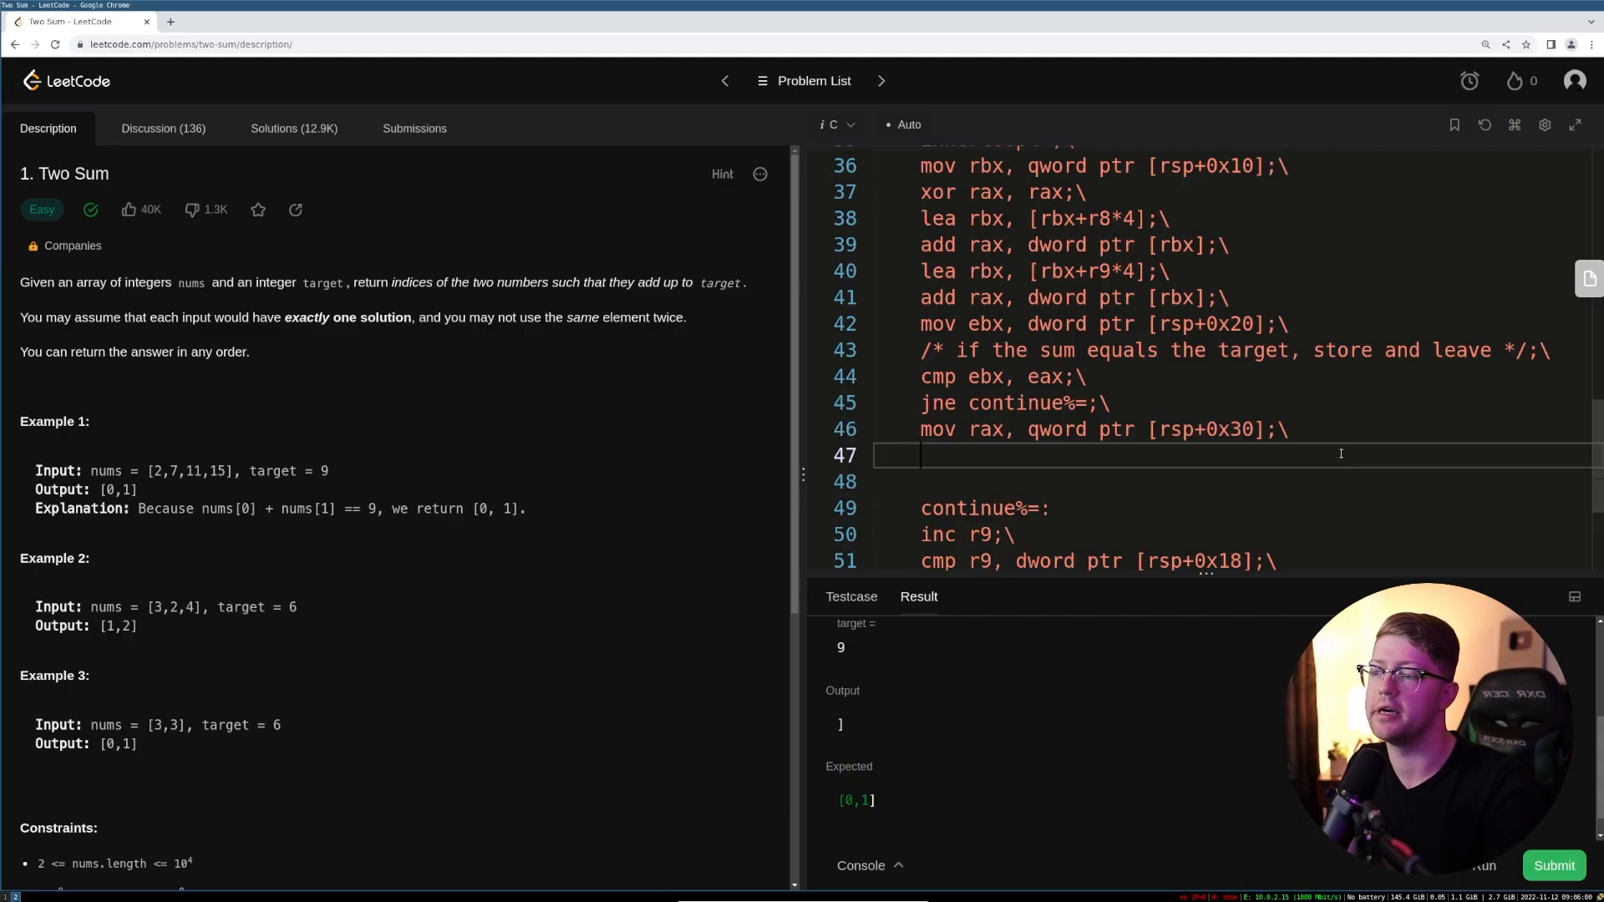
pyautogui.write('mov dword ptr [rax],')
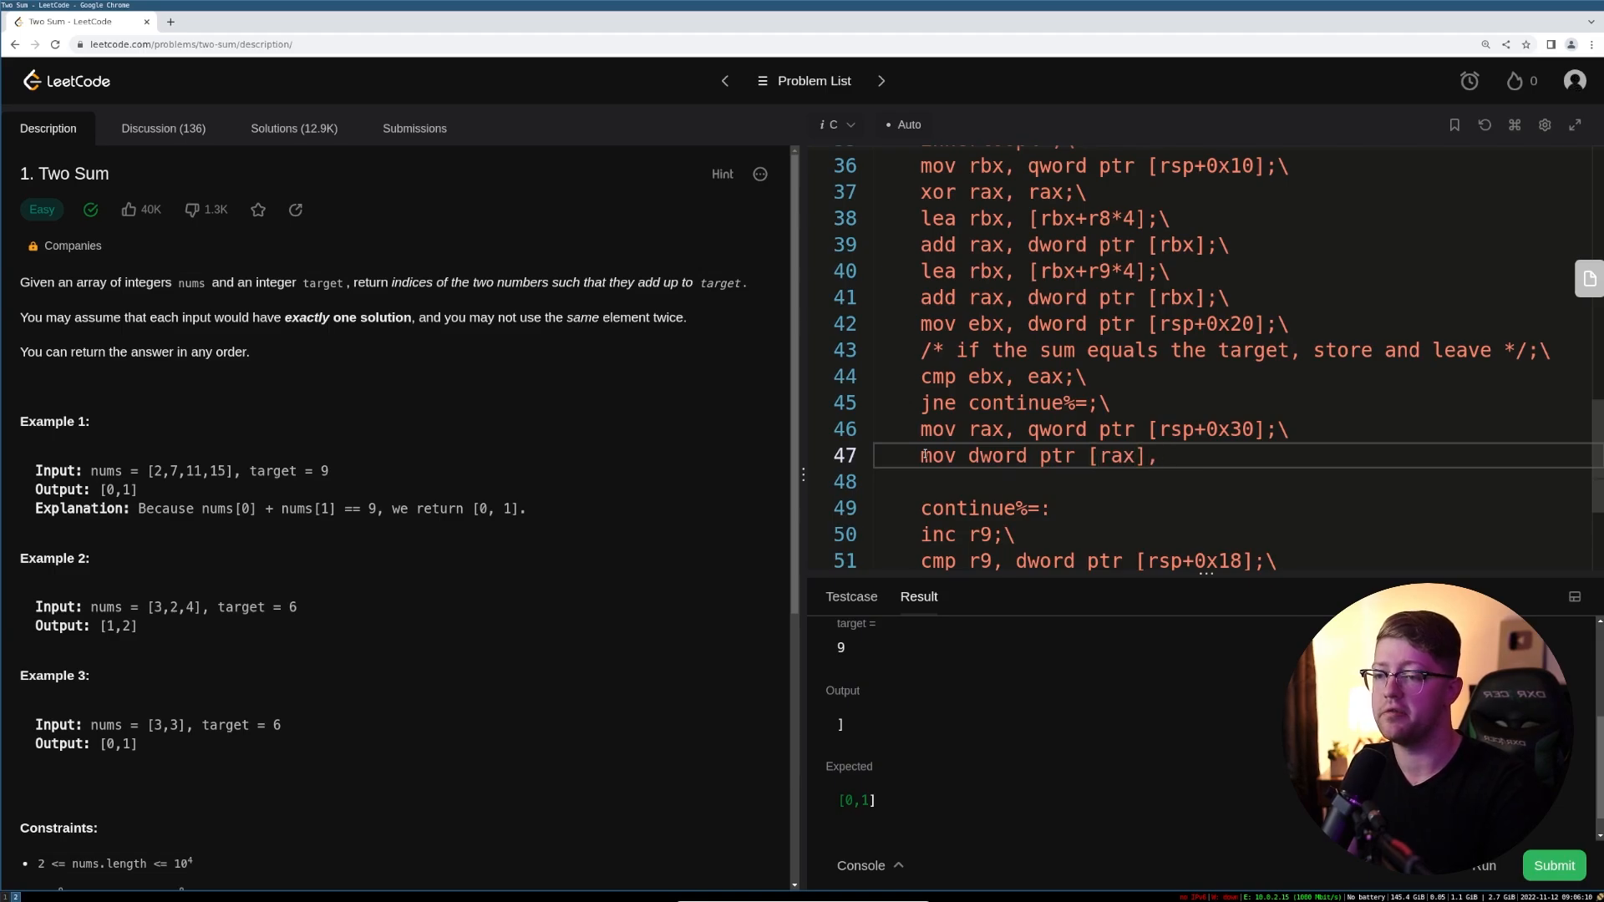
pyautogui.write('r8d;\\')
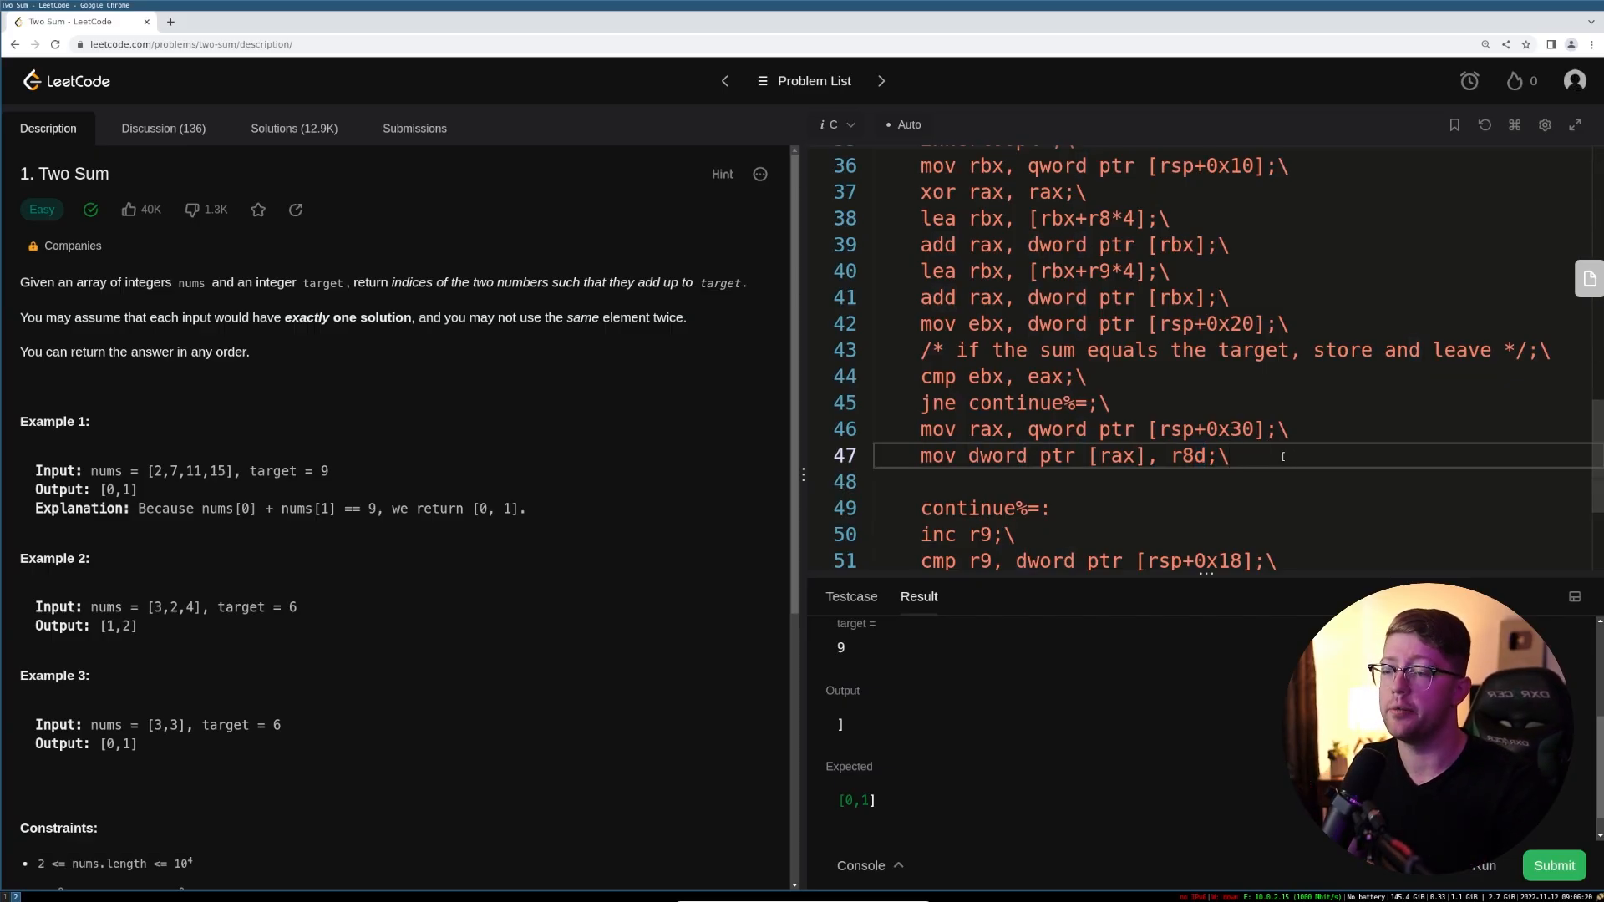
pyautogui.write('lea [r]')
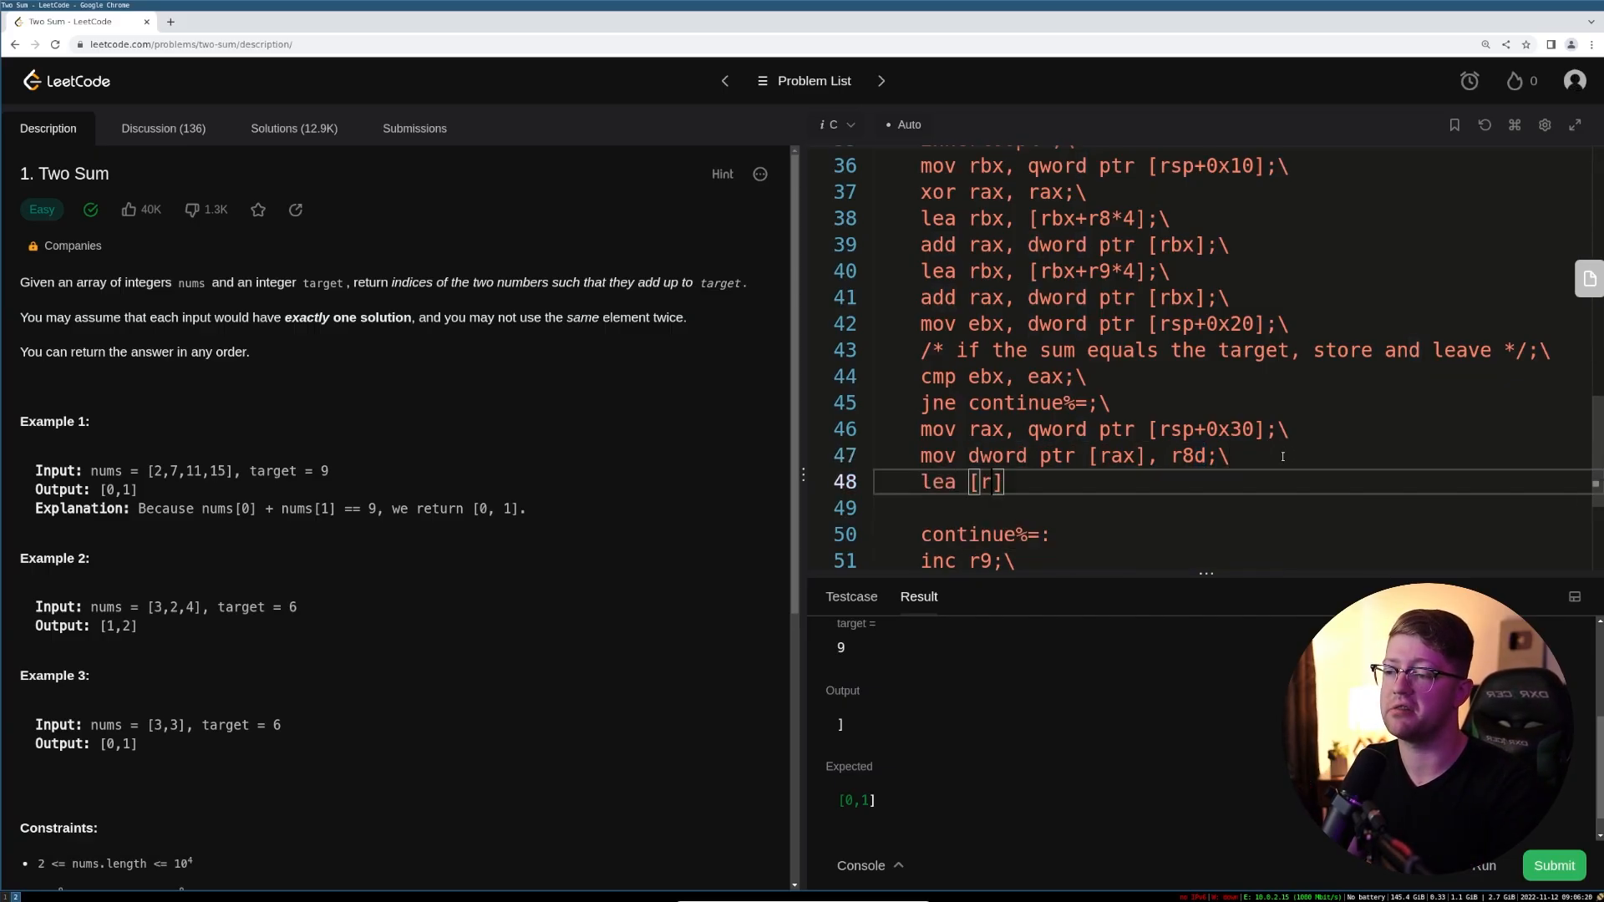
pyautogui.write('rax, [rax+4')
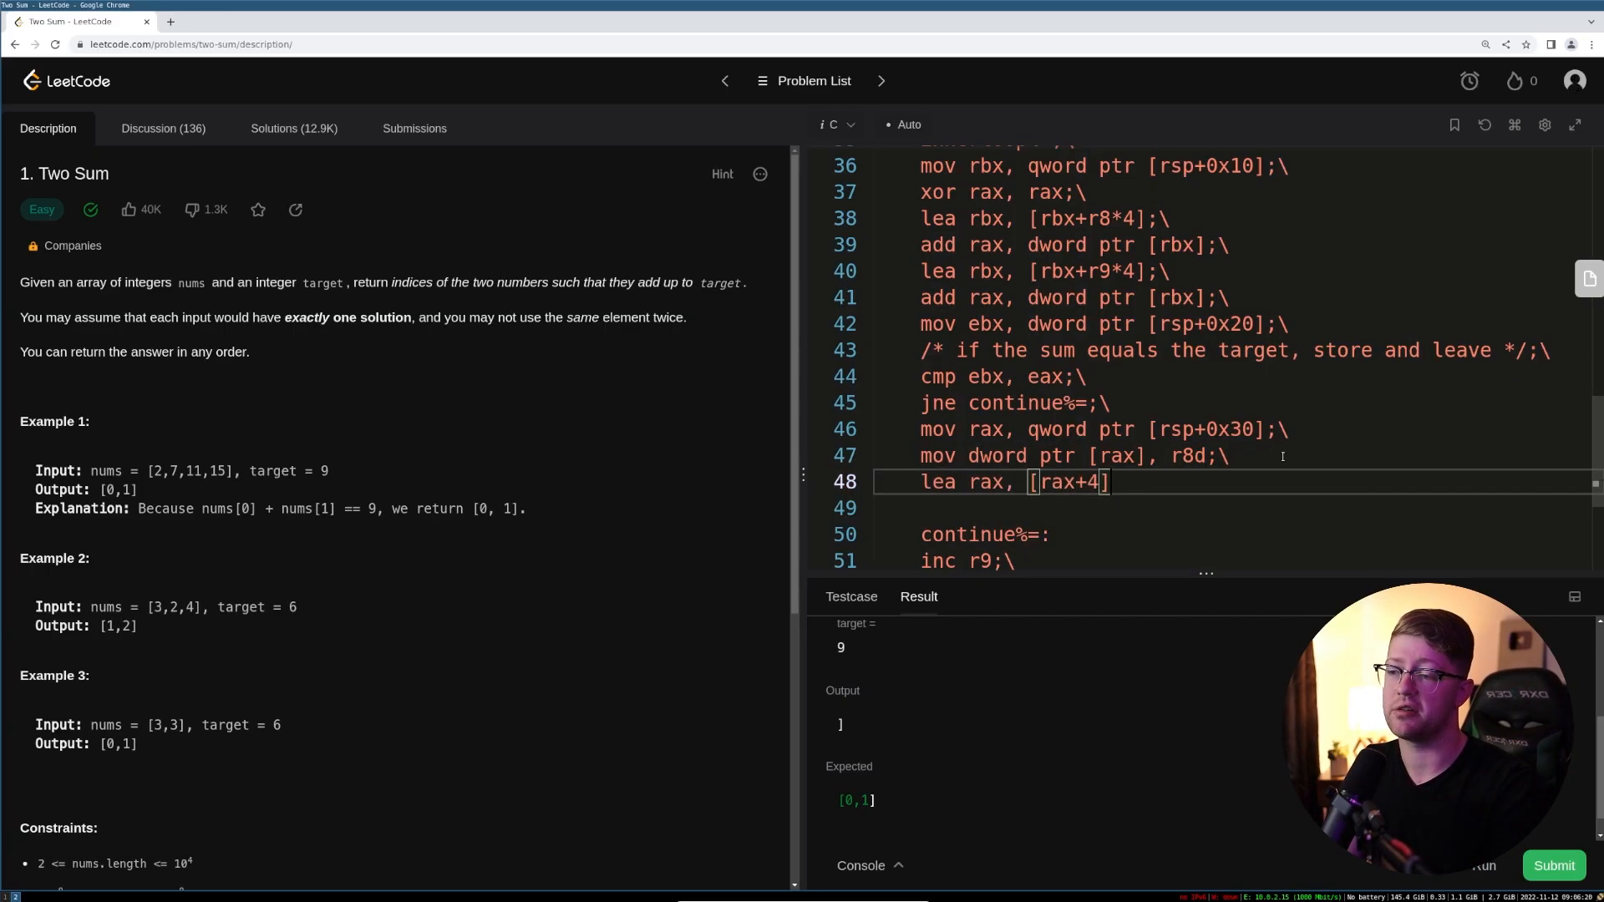
pyautogui.write(';\\')
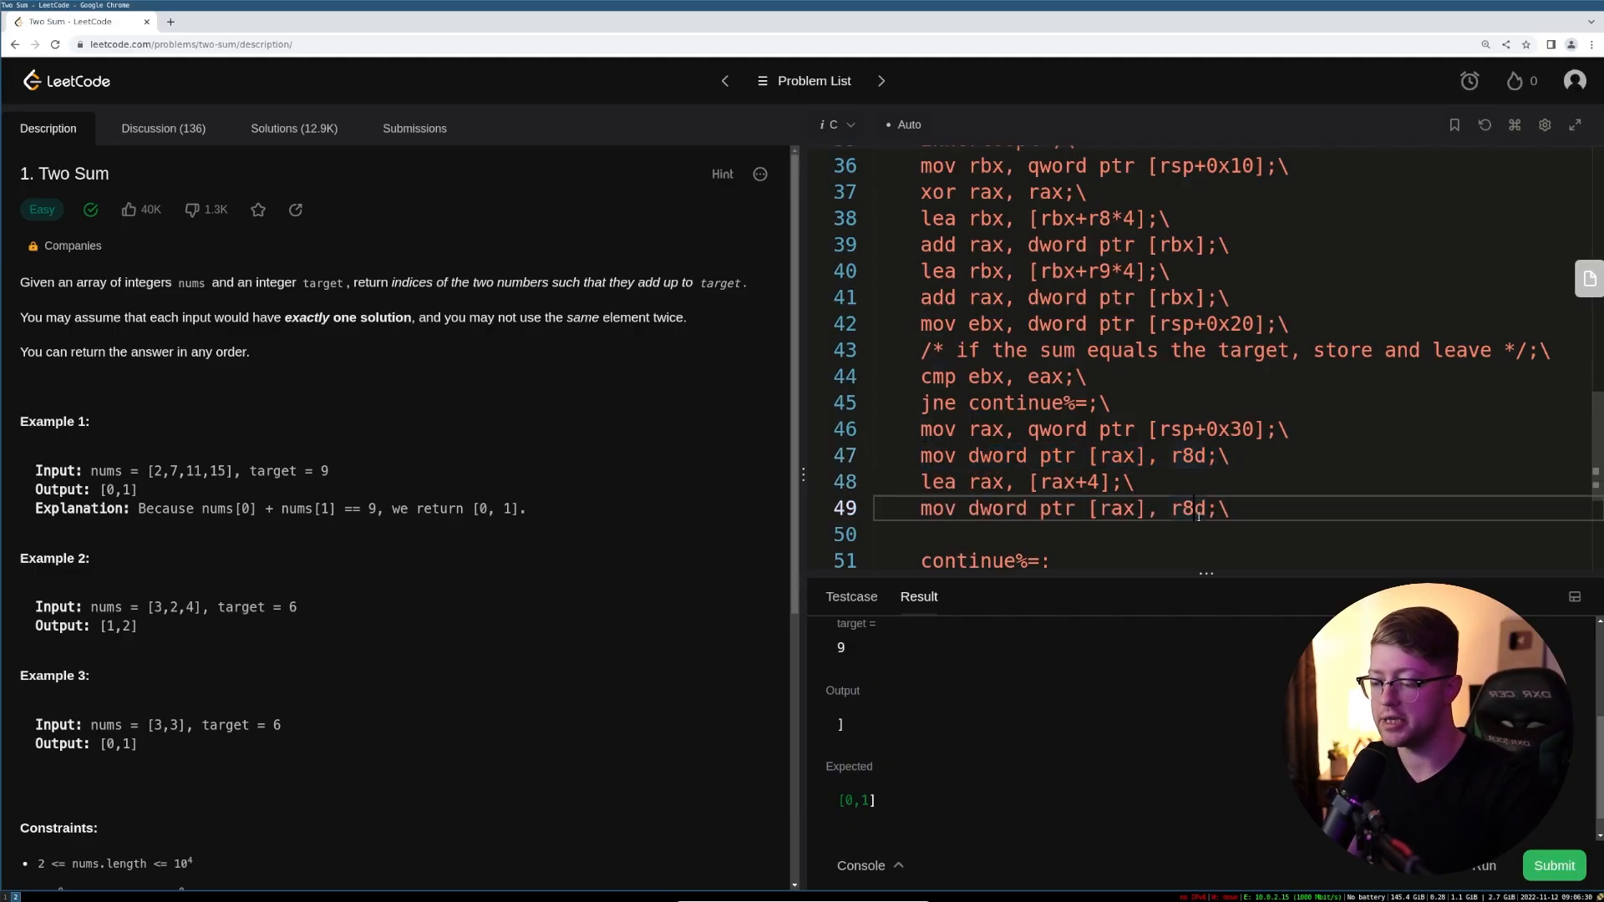
pyautogui.write('r9d')
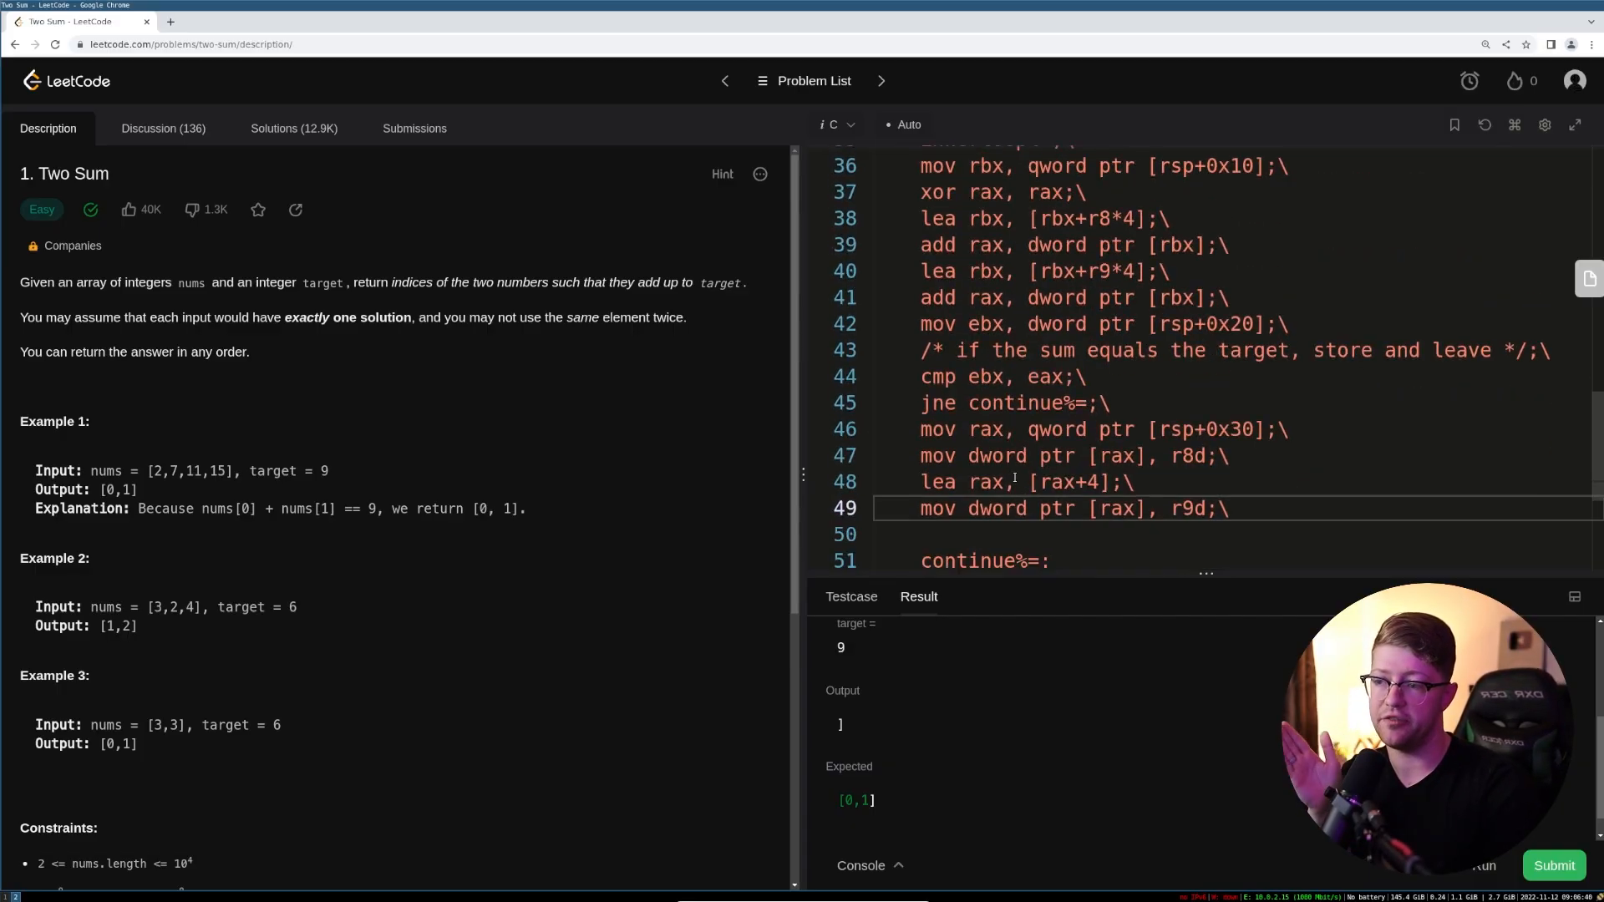
# - Load the returnSize pointer from [rsp+0x28] and write 0x2 into it
pyautogui.scroll(3)
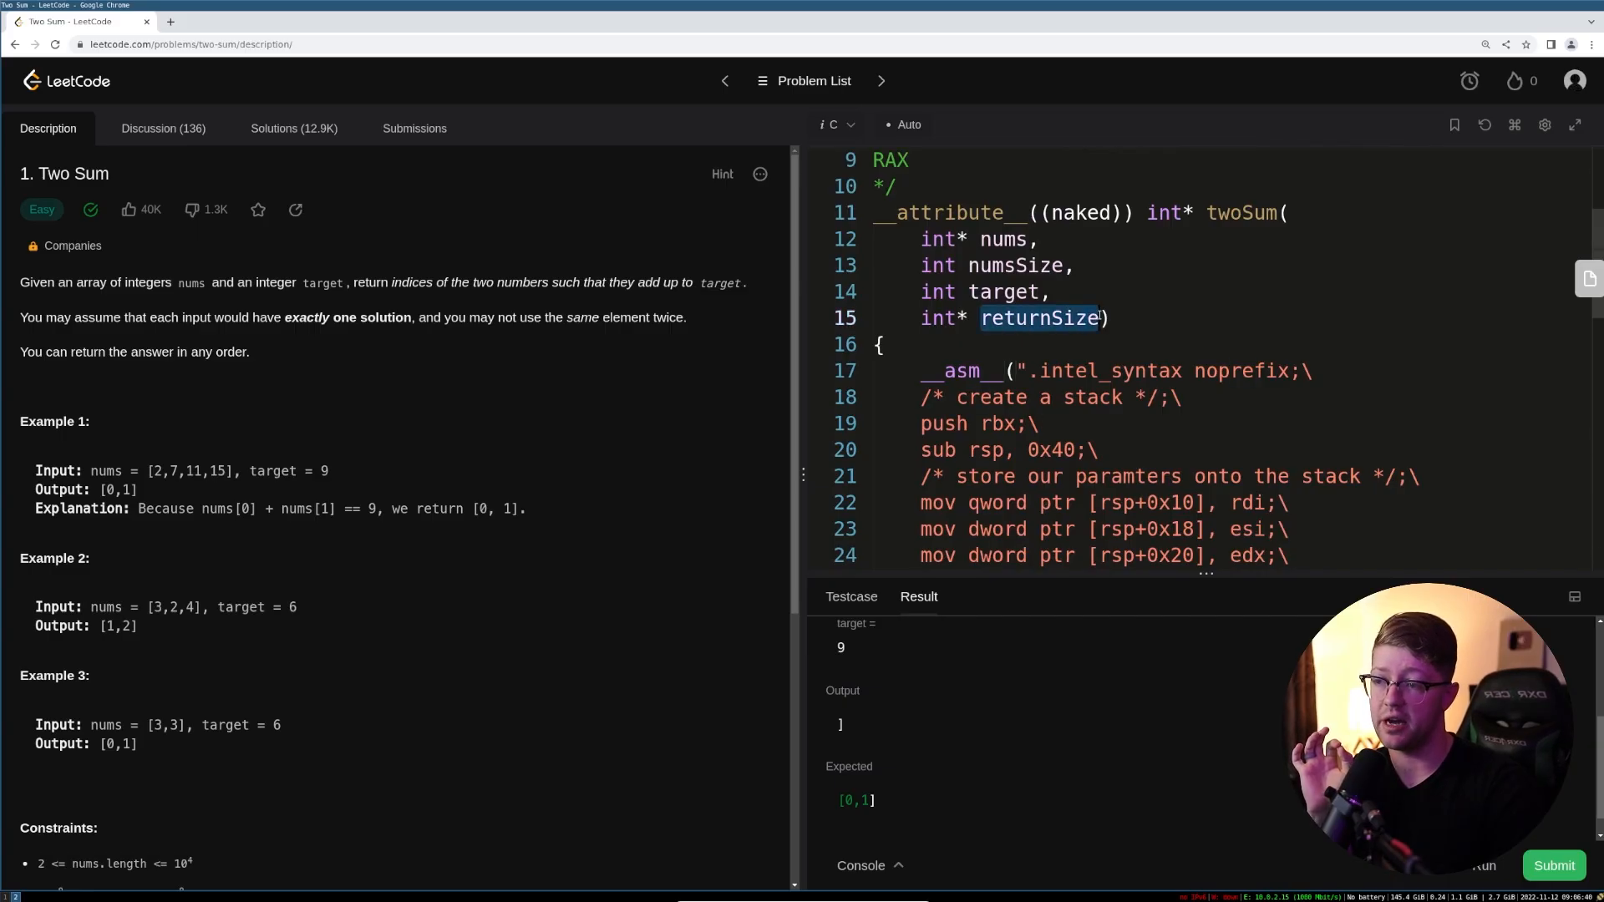
pyautogui.scroll(-3)
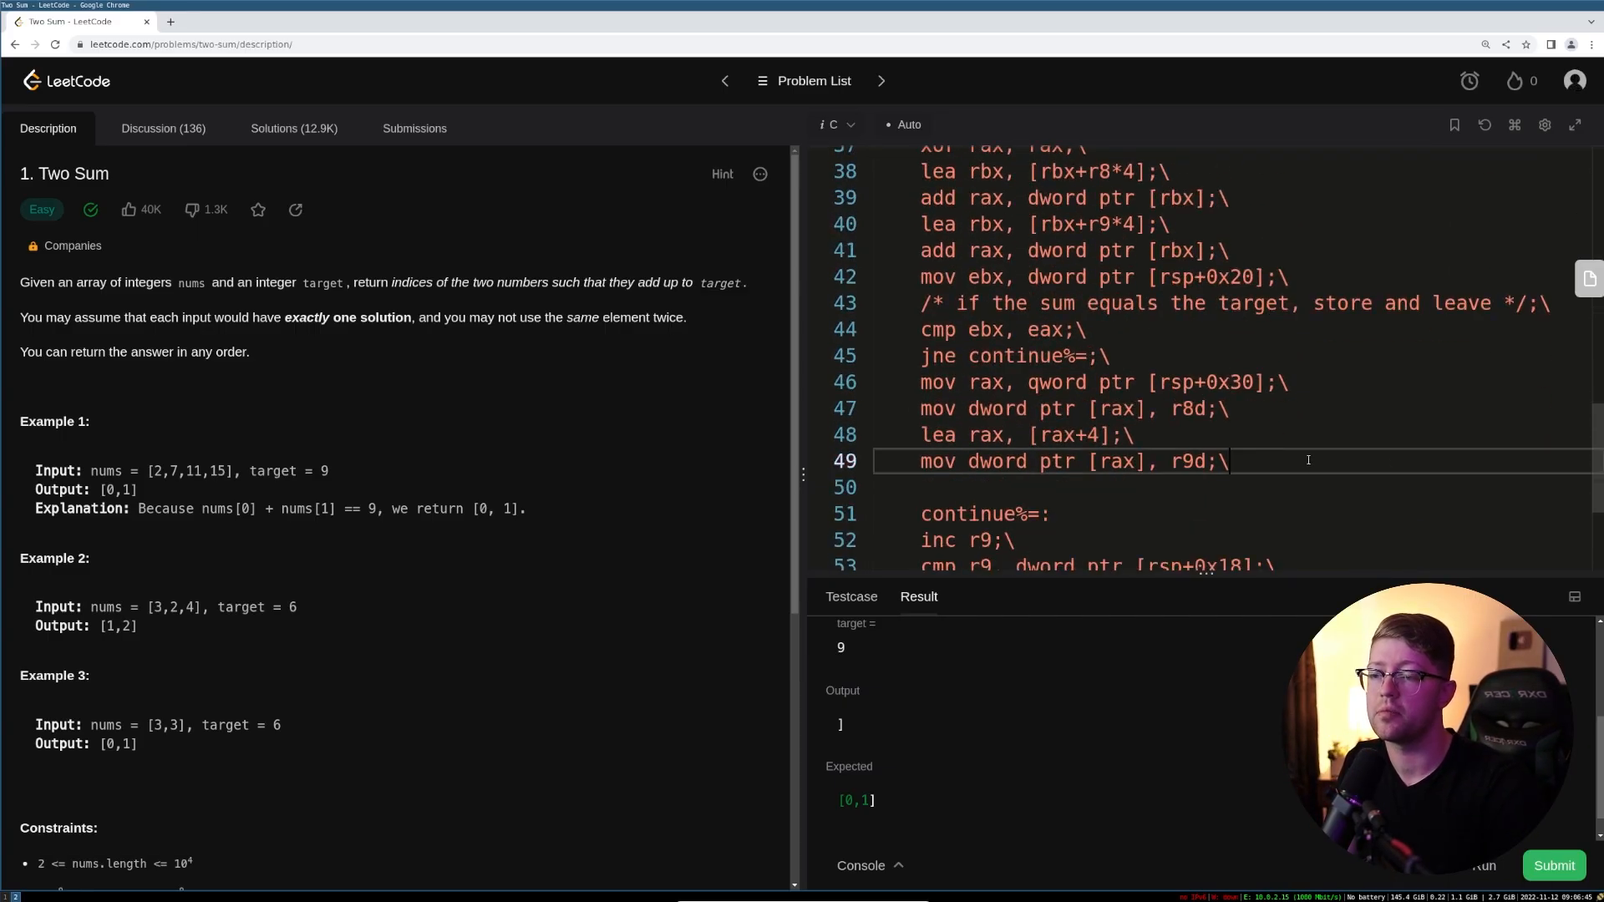
pyautogui.write('mov qword ptr [rsp+0x28]')
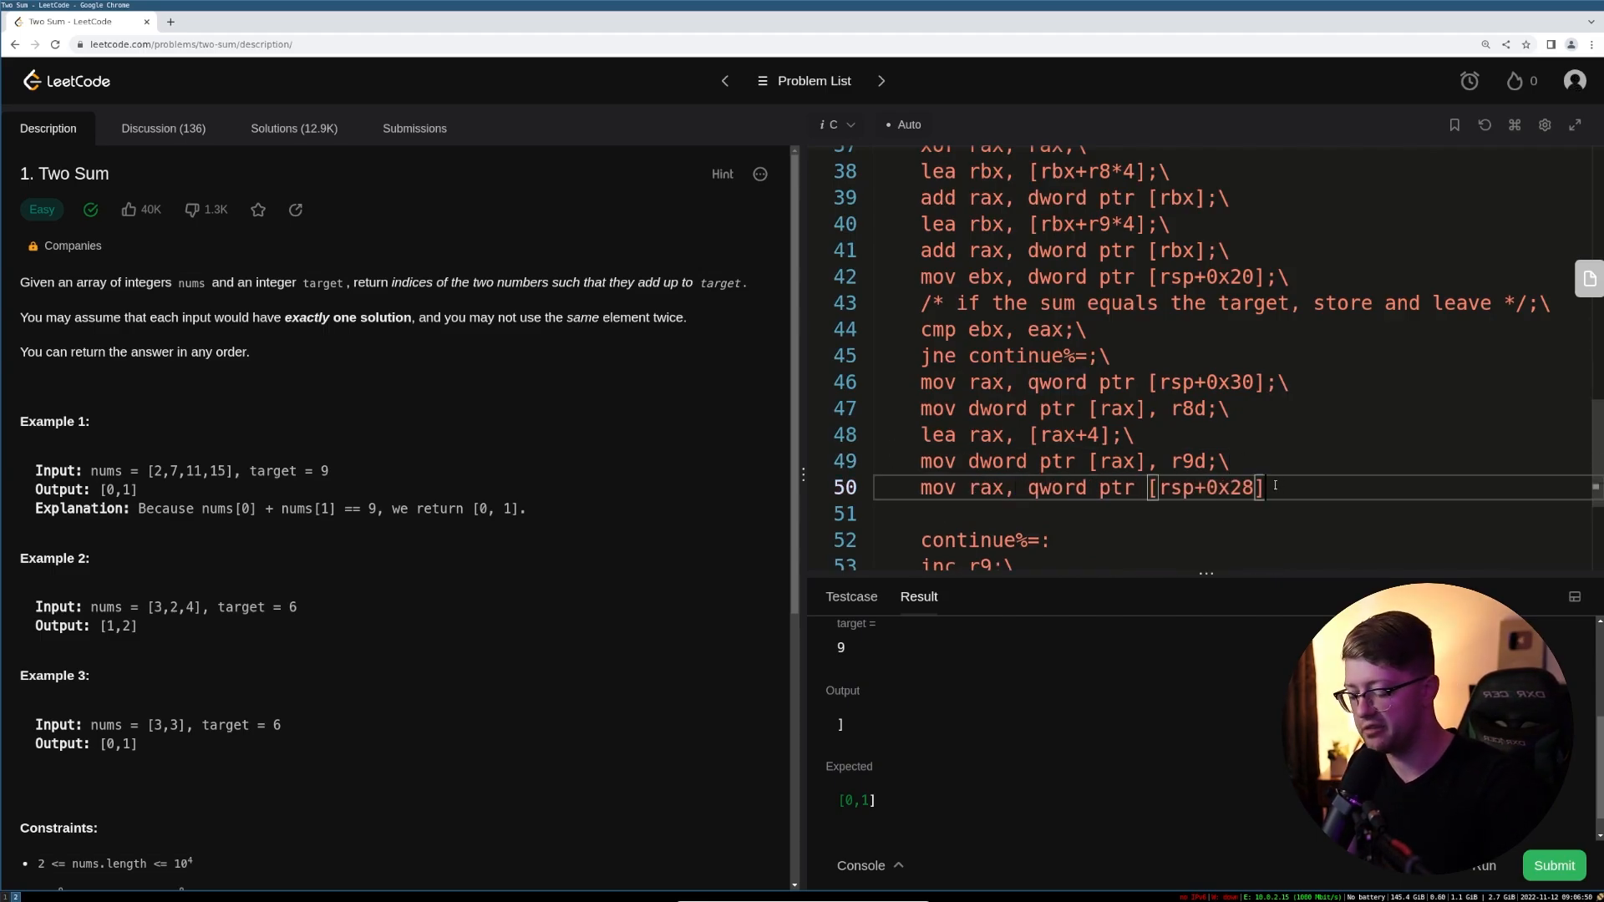
pyautogui.write('mov [rax]')
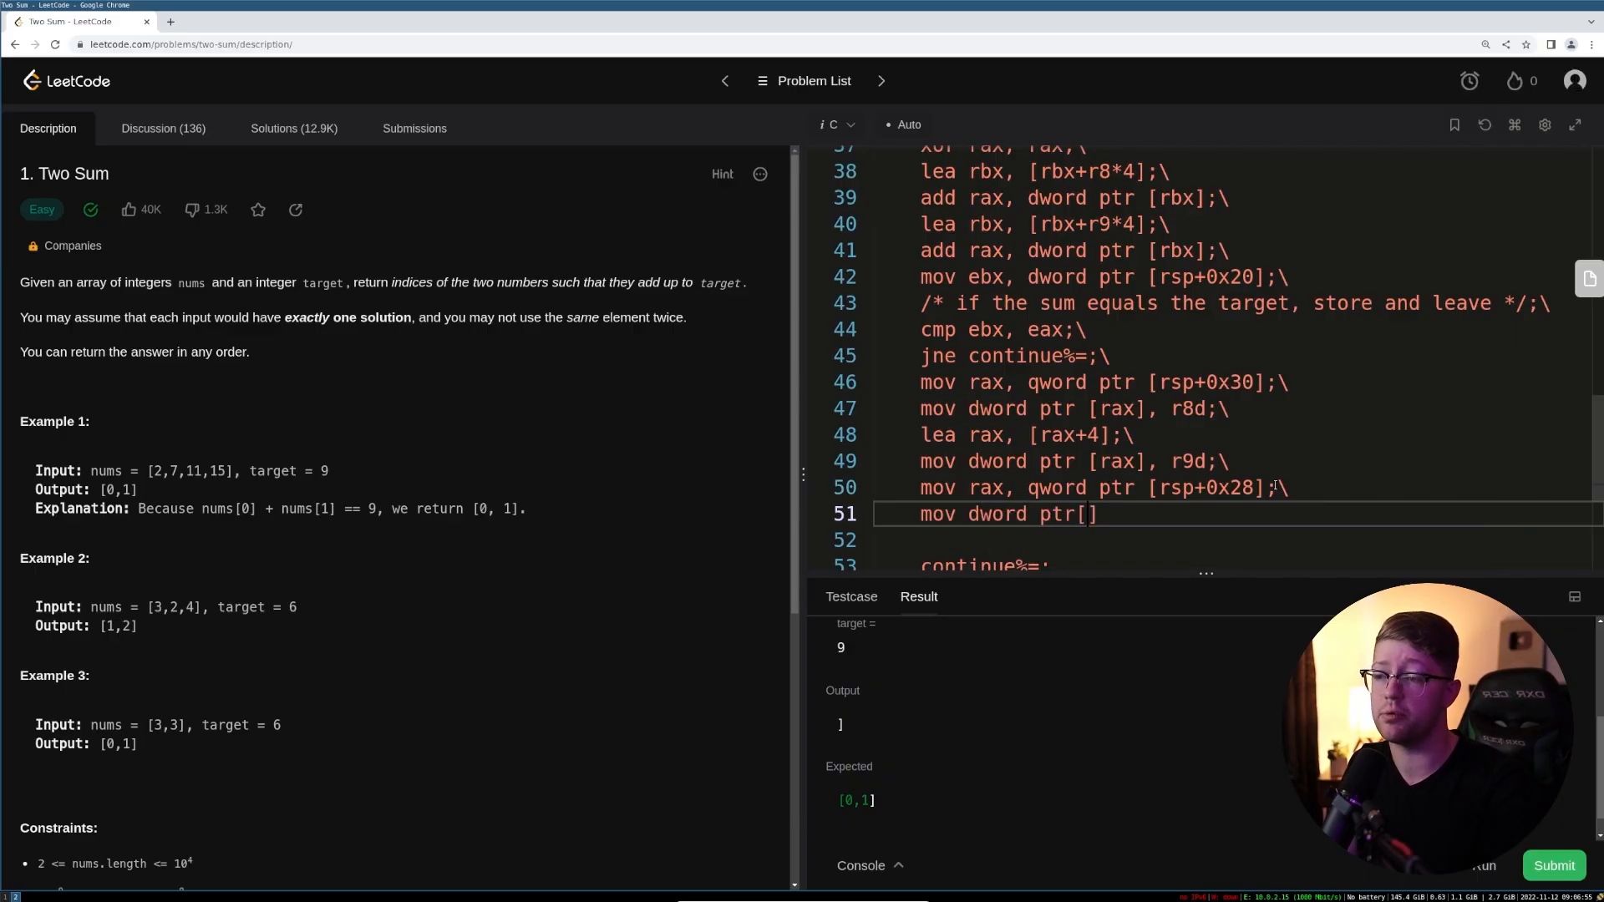
pyautogui.write('rax], 0x2;\\')
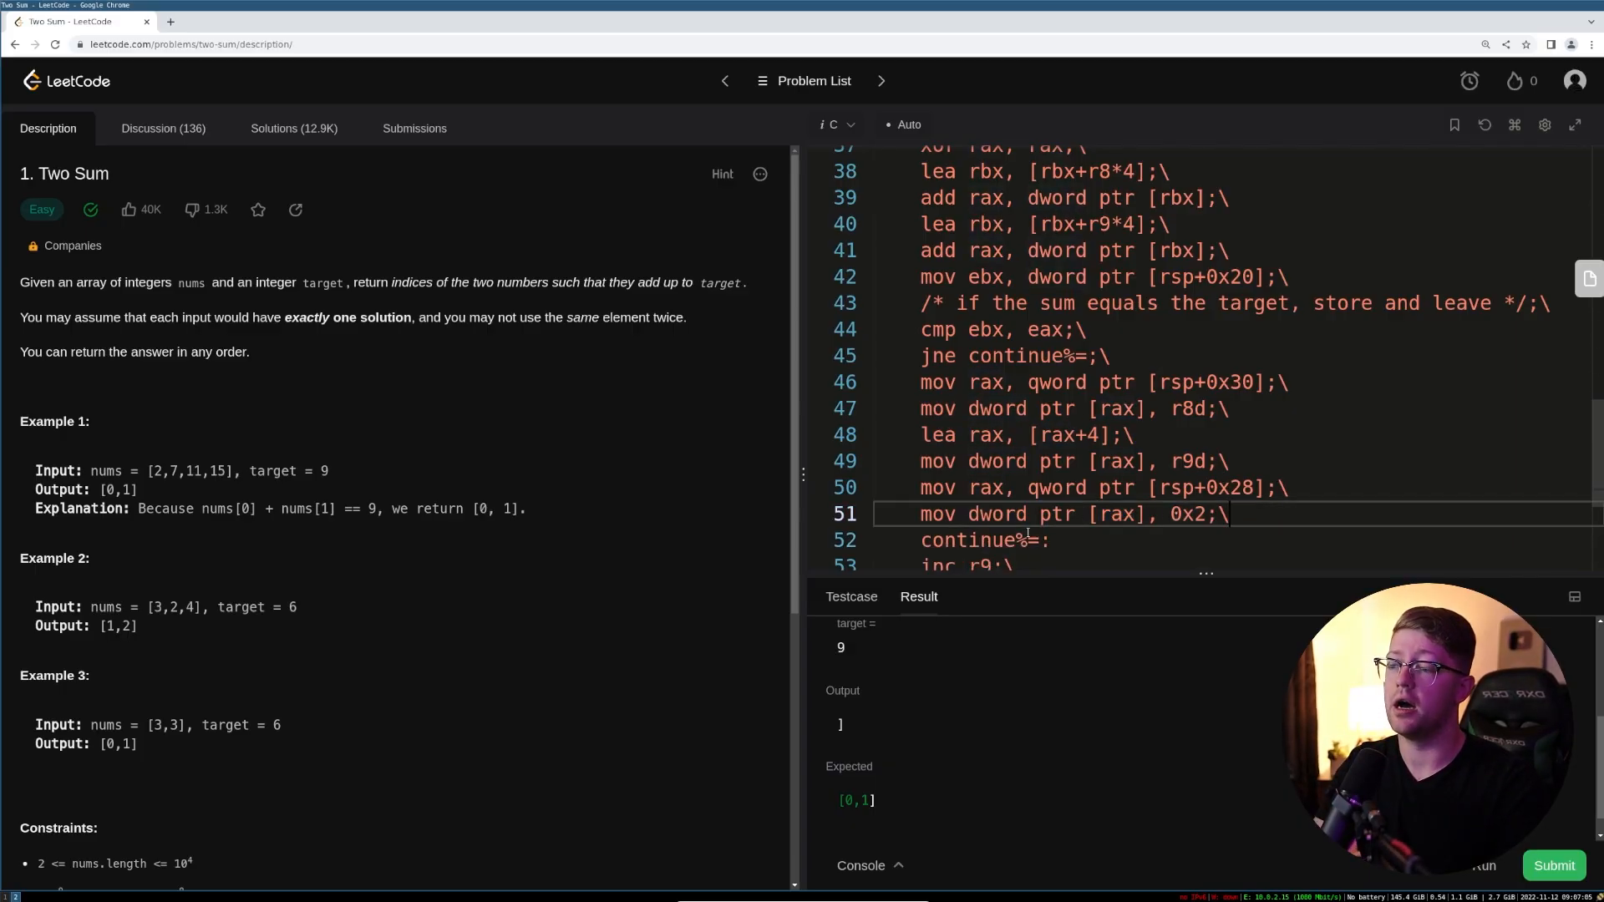
# - Add a 'jmp leave%=' line after the size assignment
pyautogui.scroll(-3)
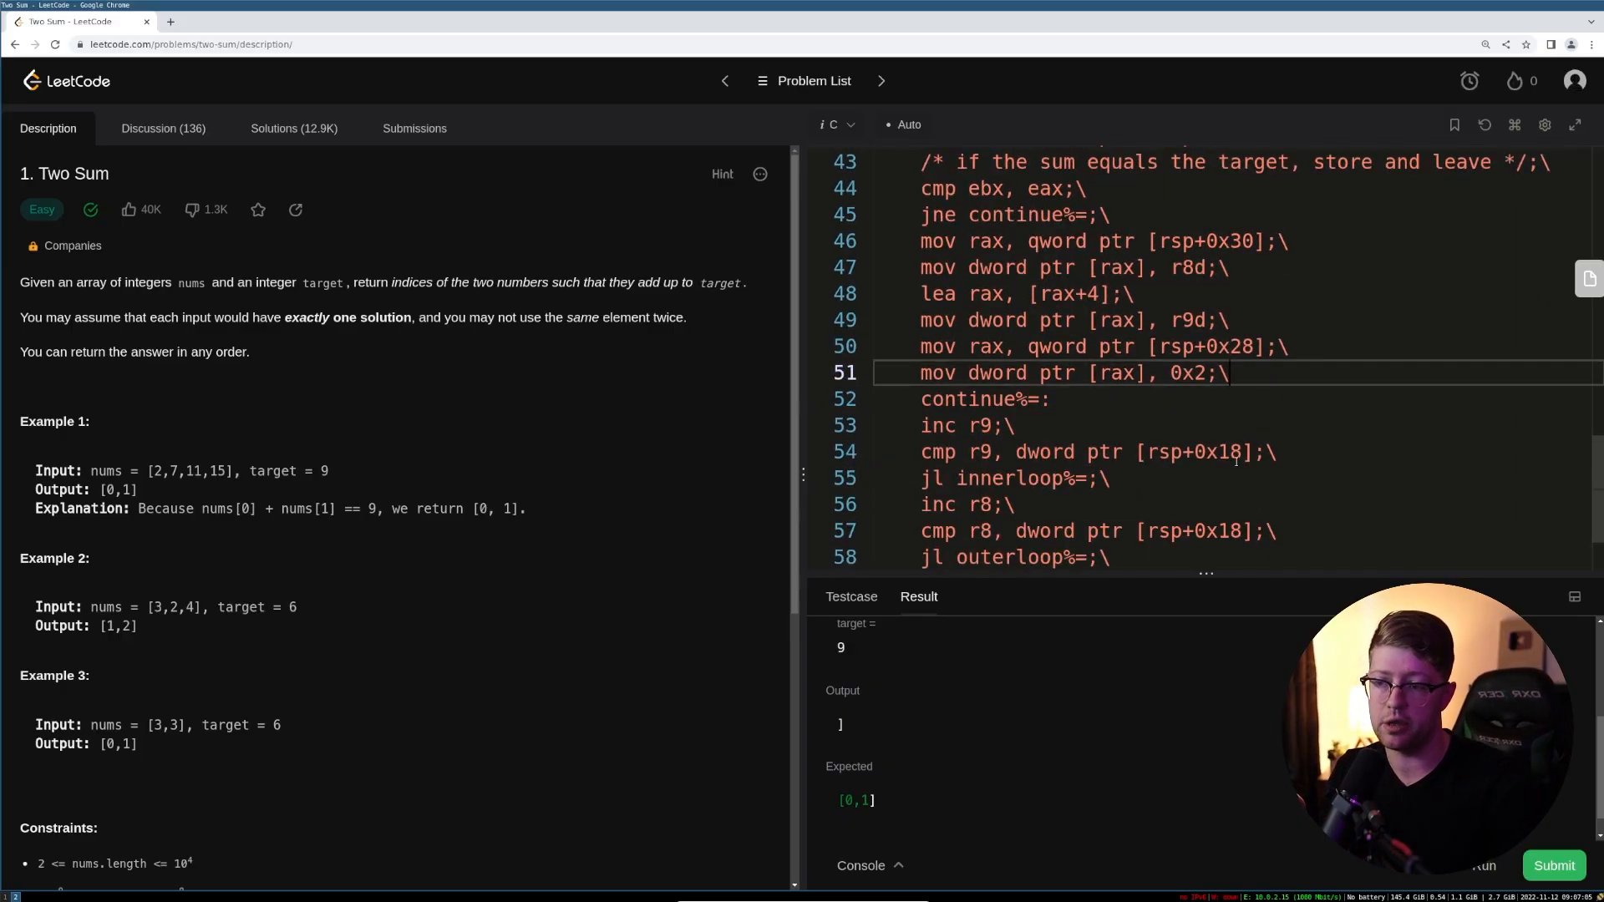
pyautogui.press('enter')
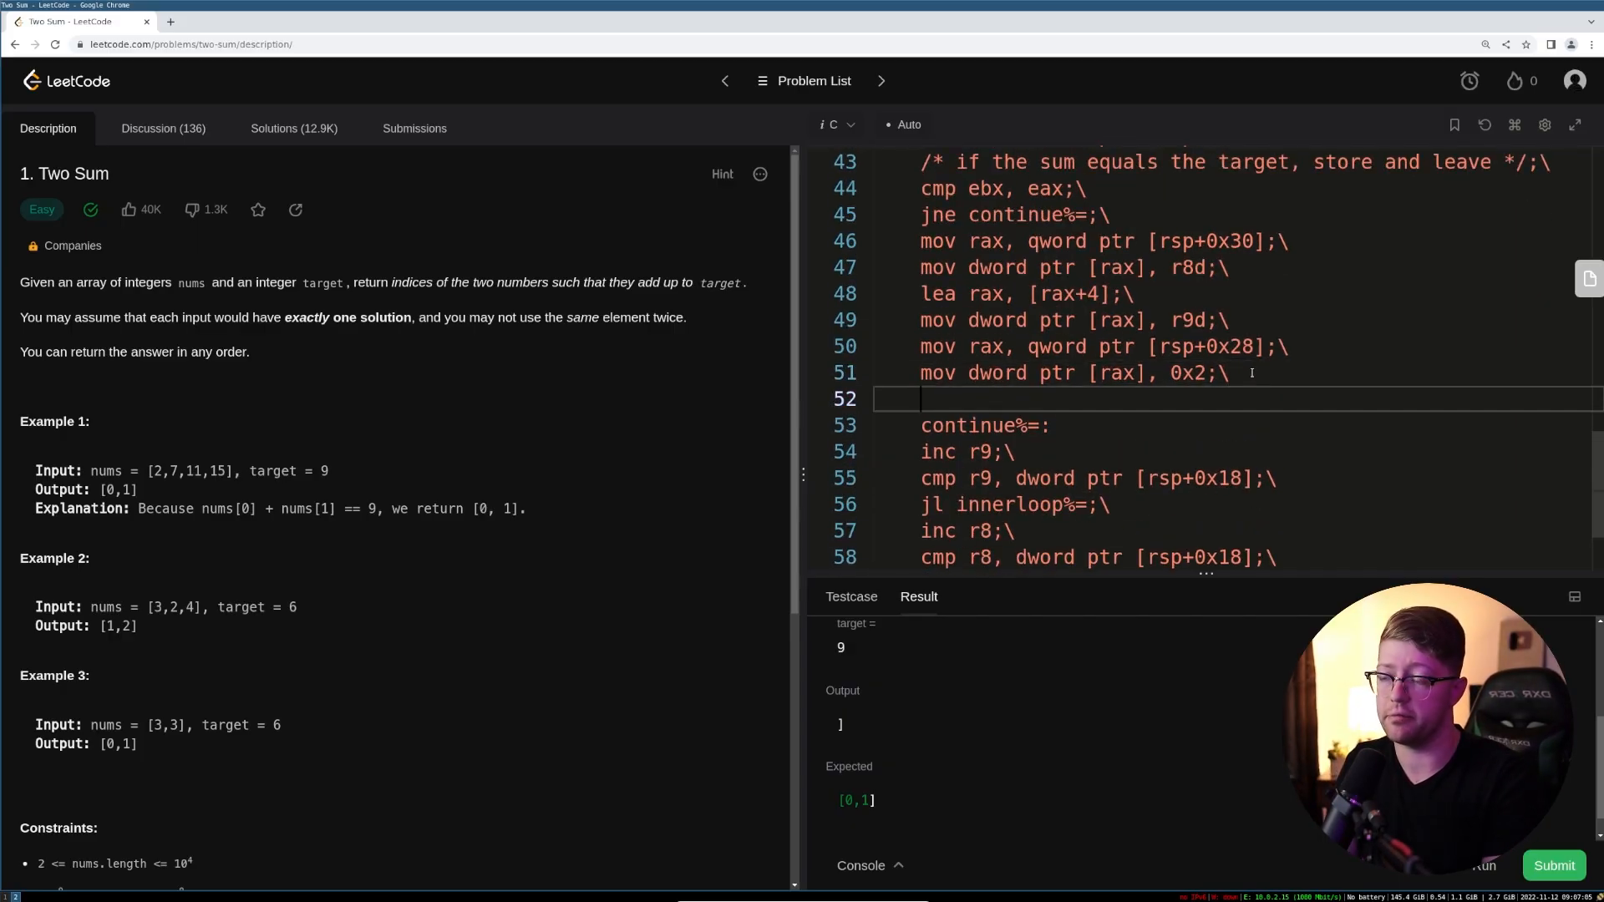
pyautogui.write('jmp')
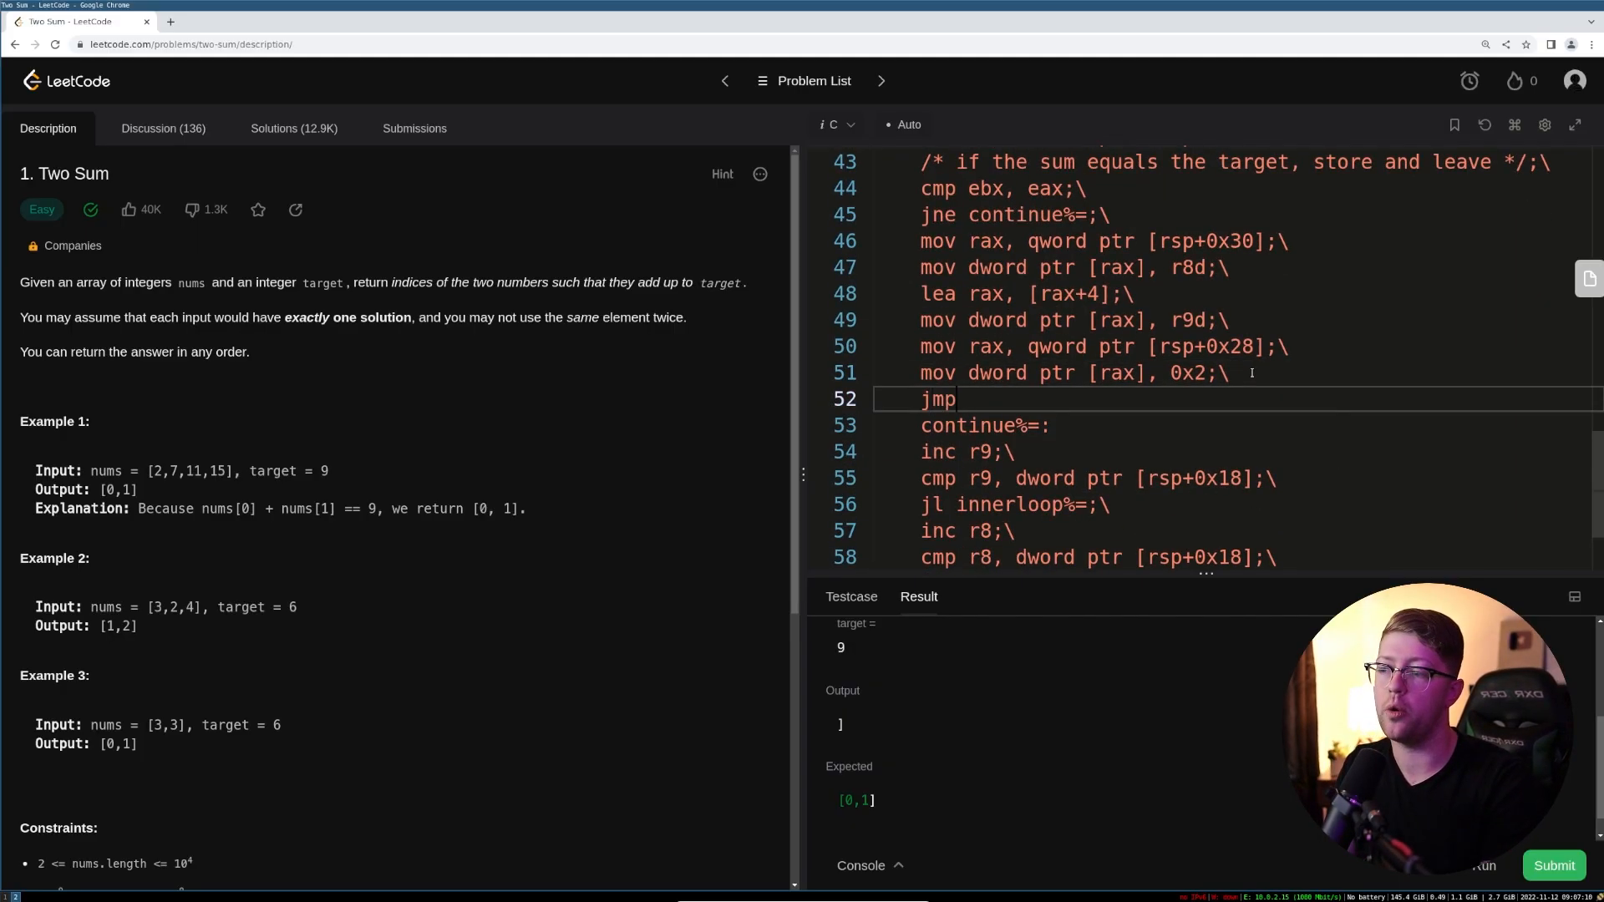
pyautogui.write('leave%=;\\')
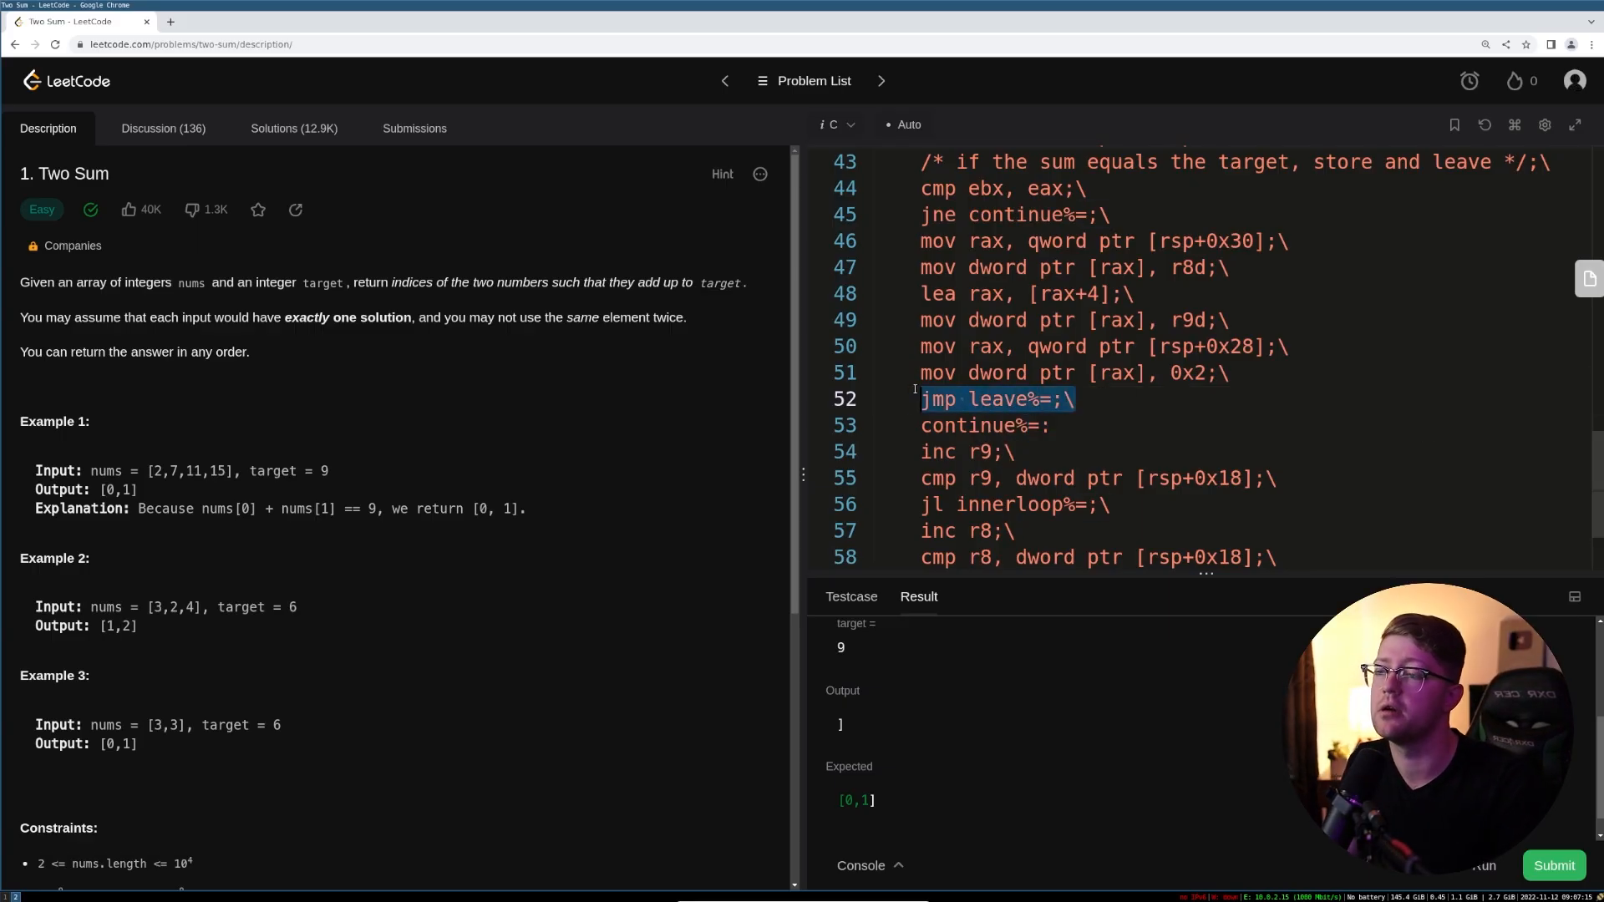
# - Under leave%=, load [rsp+0x30] into rax, add 0x40 to rsp, and pop rbx before ret
pyautogui.scroll(-3)
pyautogui.write('leave%=')
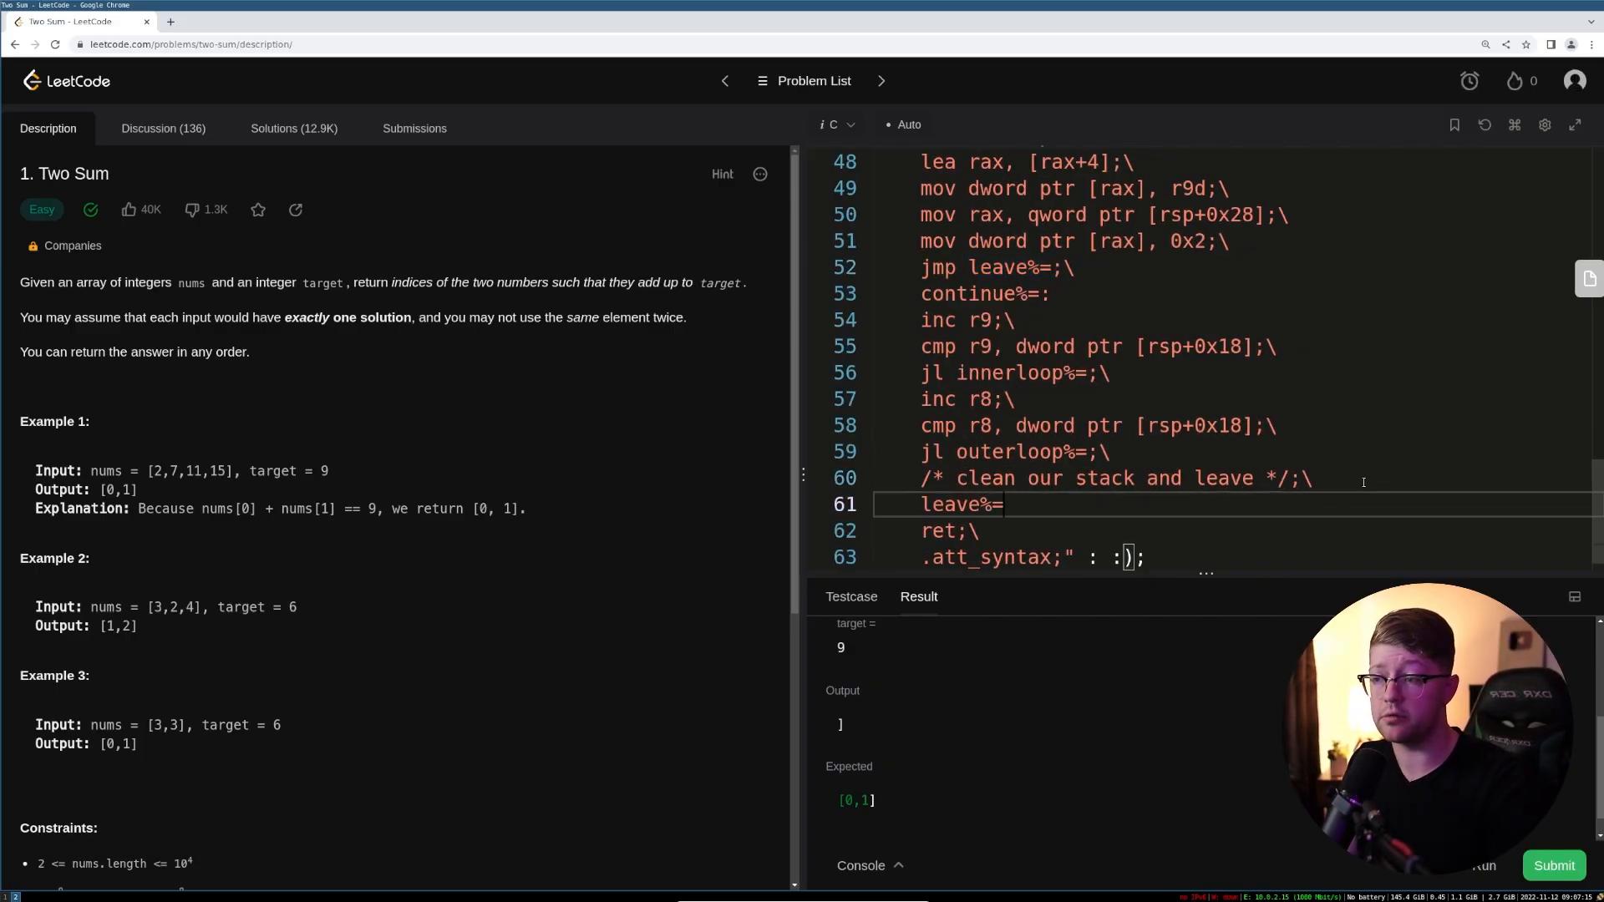
pyautogui.write(';')
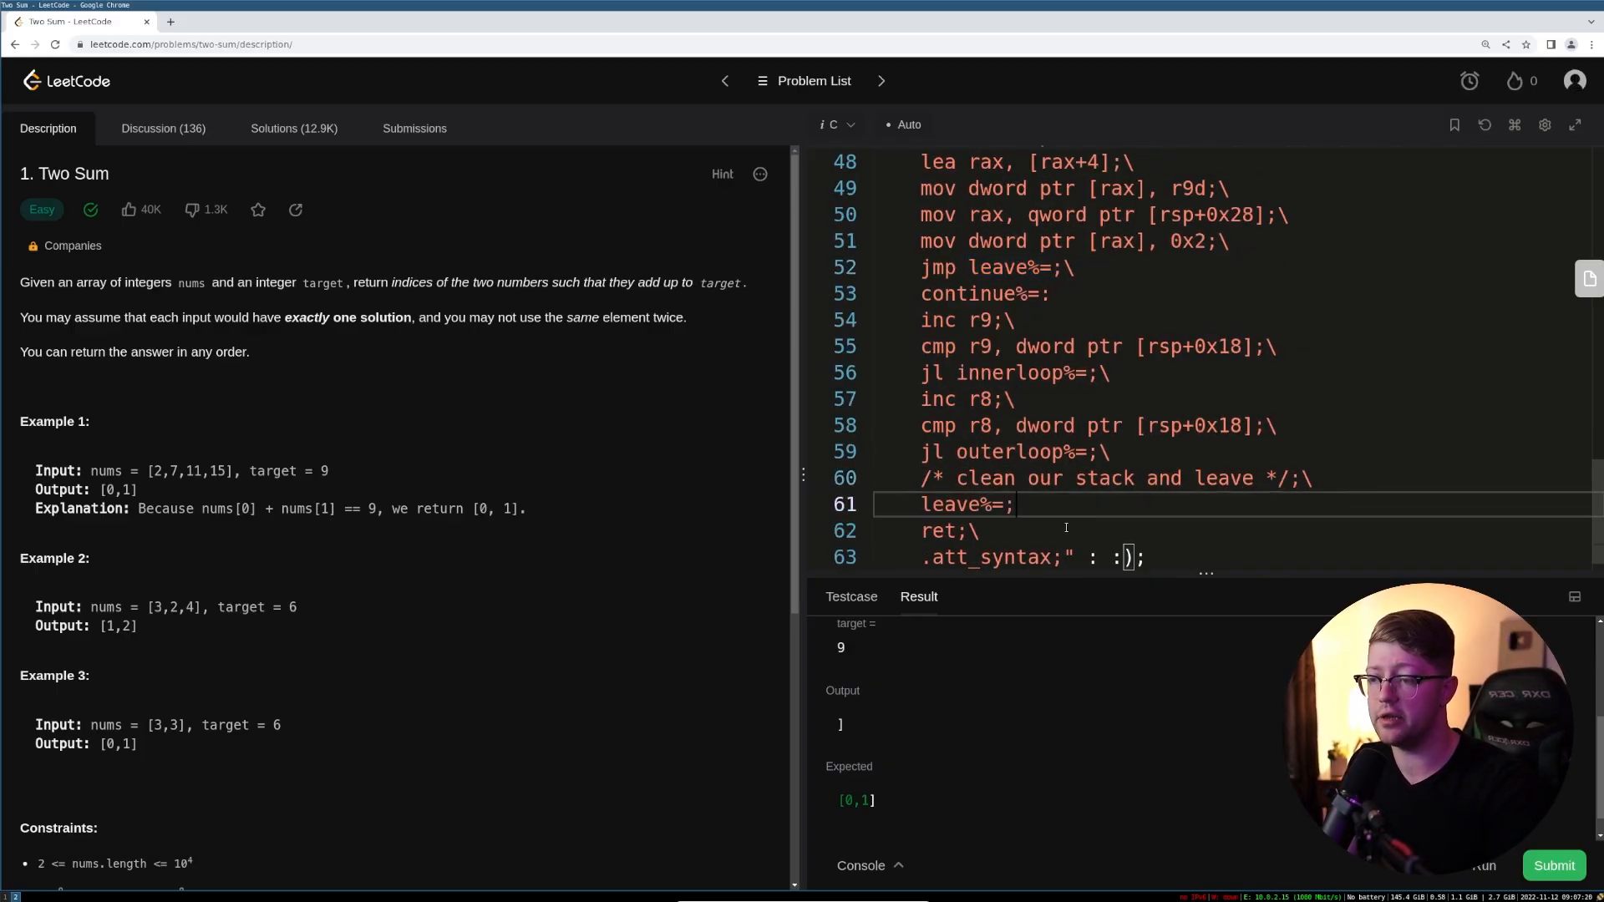
pyautogui.scroll(3)
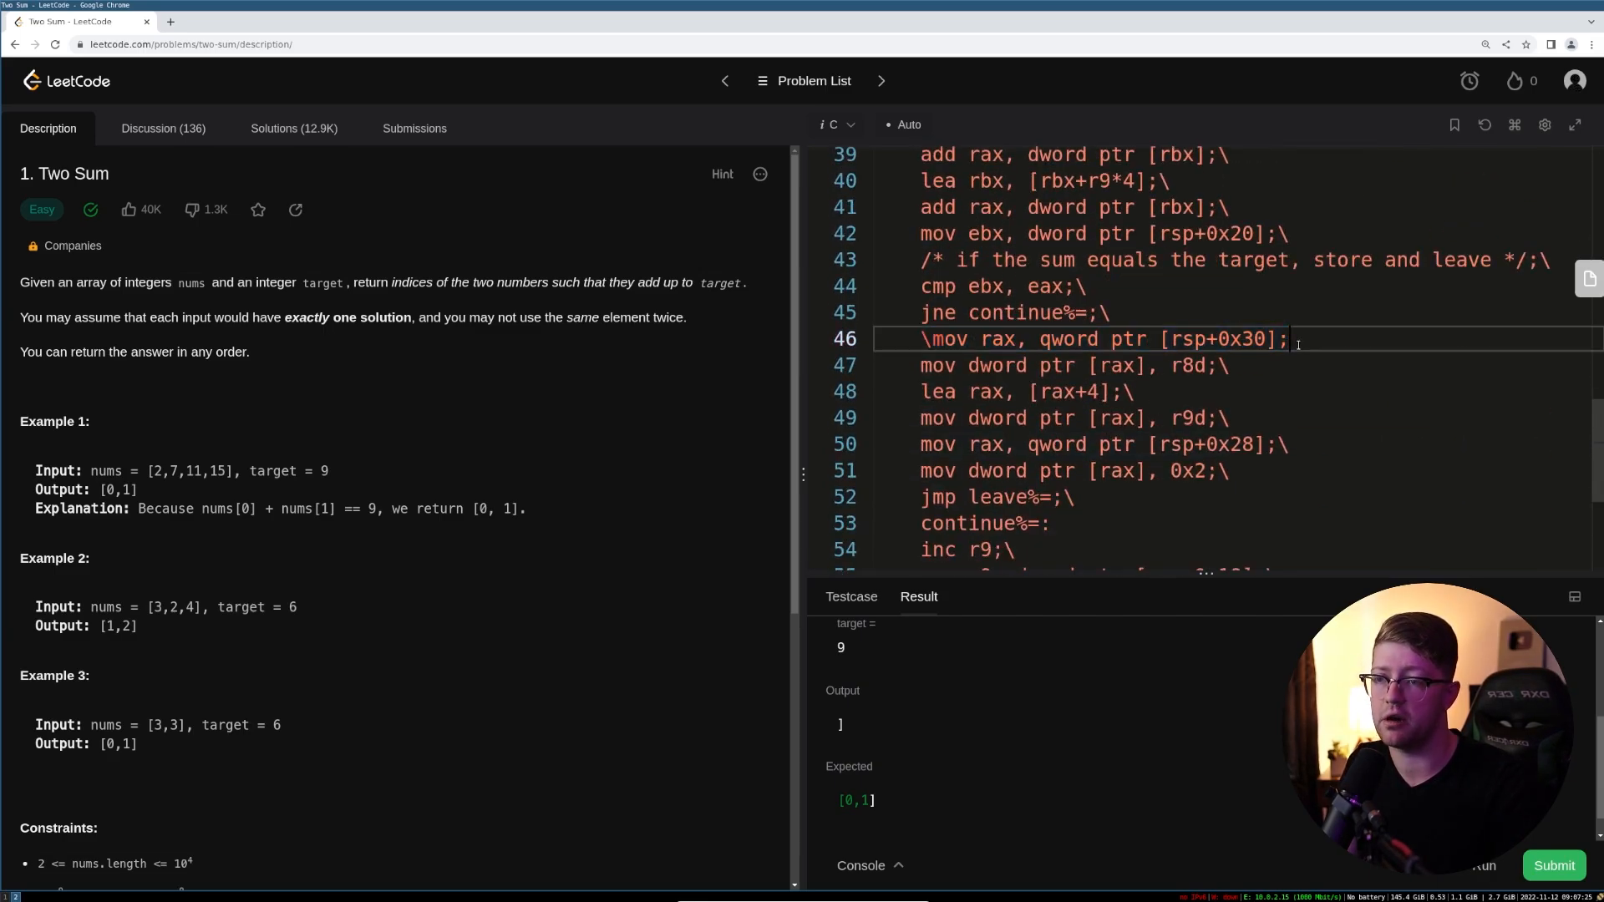
pyautogui.scroll(-3)
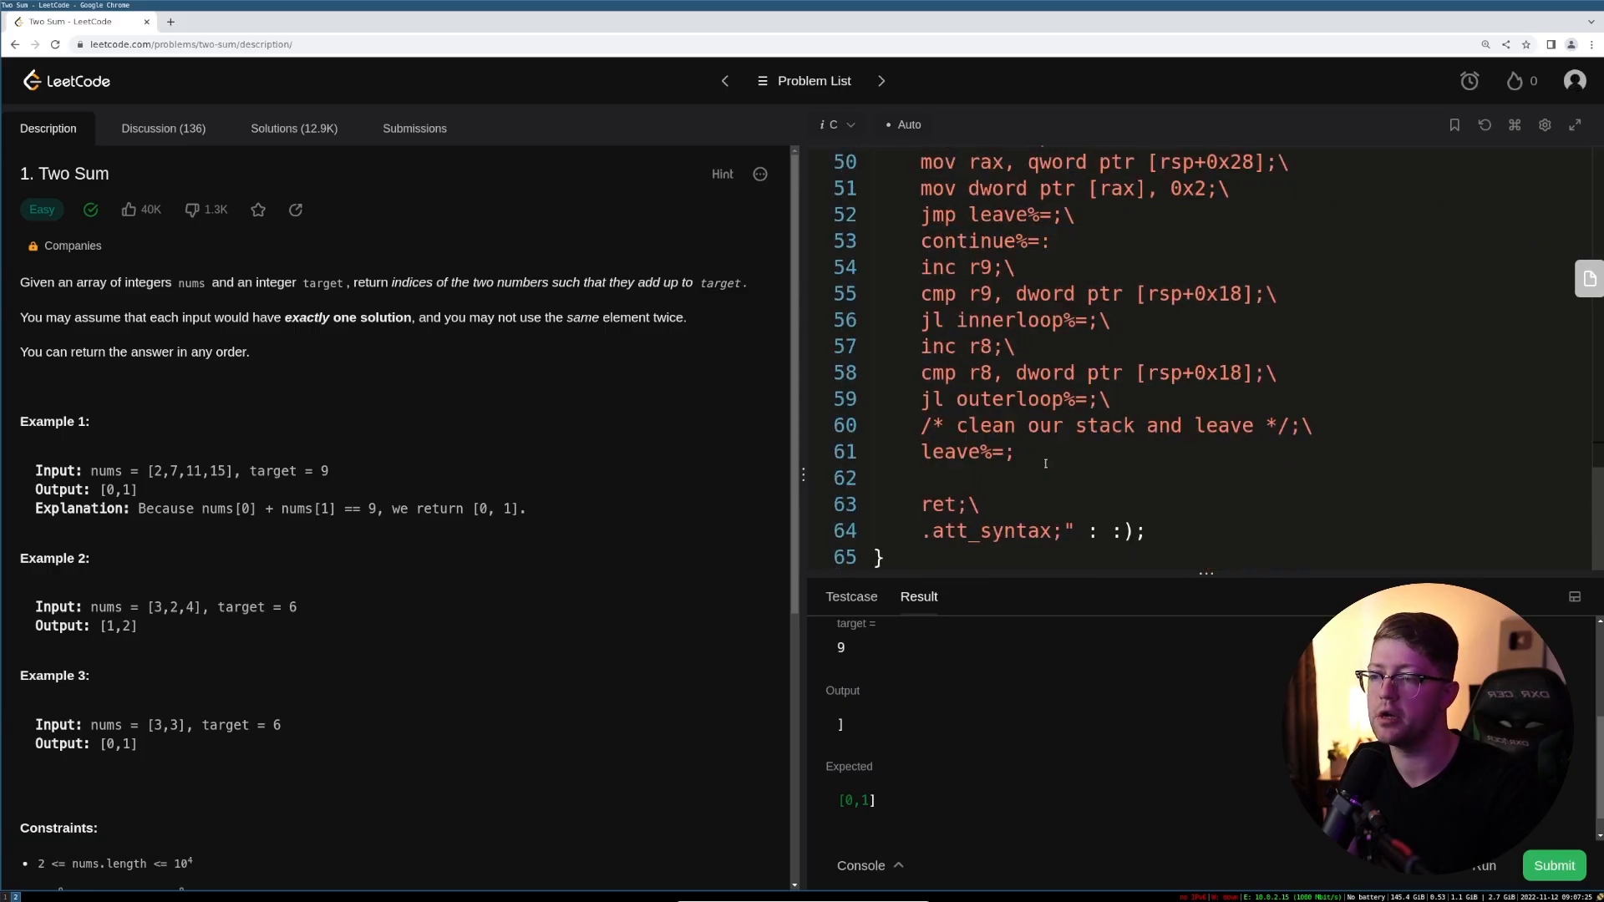
pyautogui.write('mov rax, qword ptr [rsp+0x30];\\')
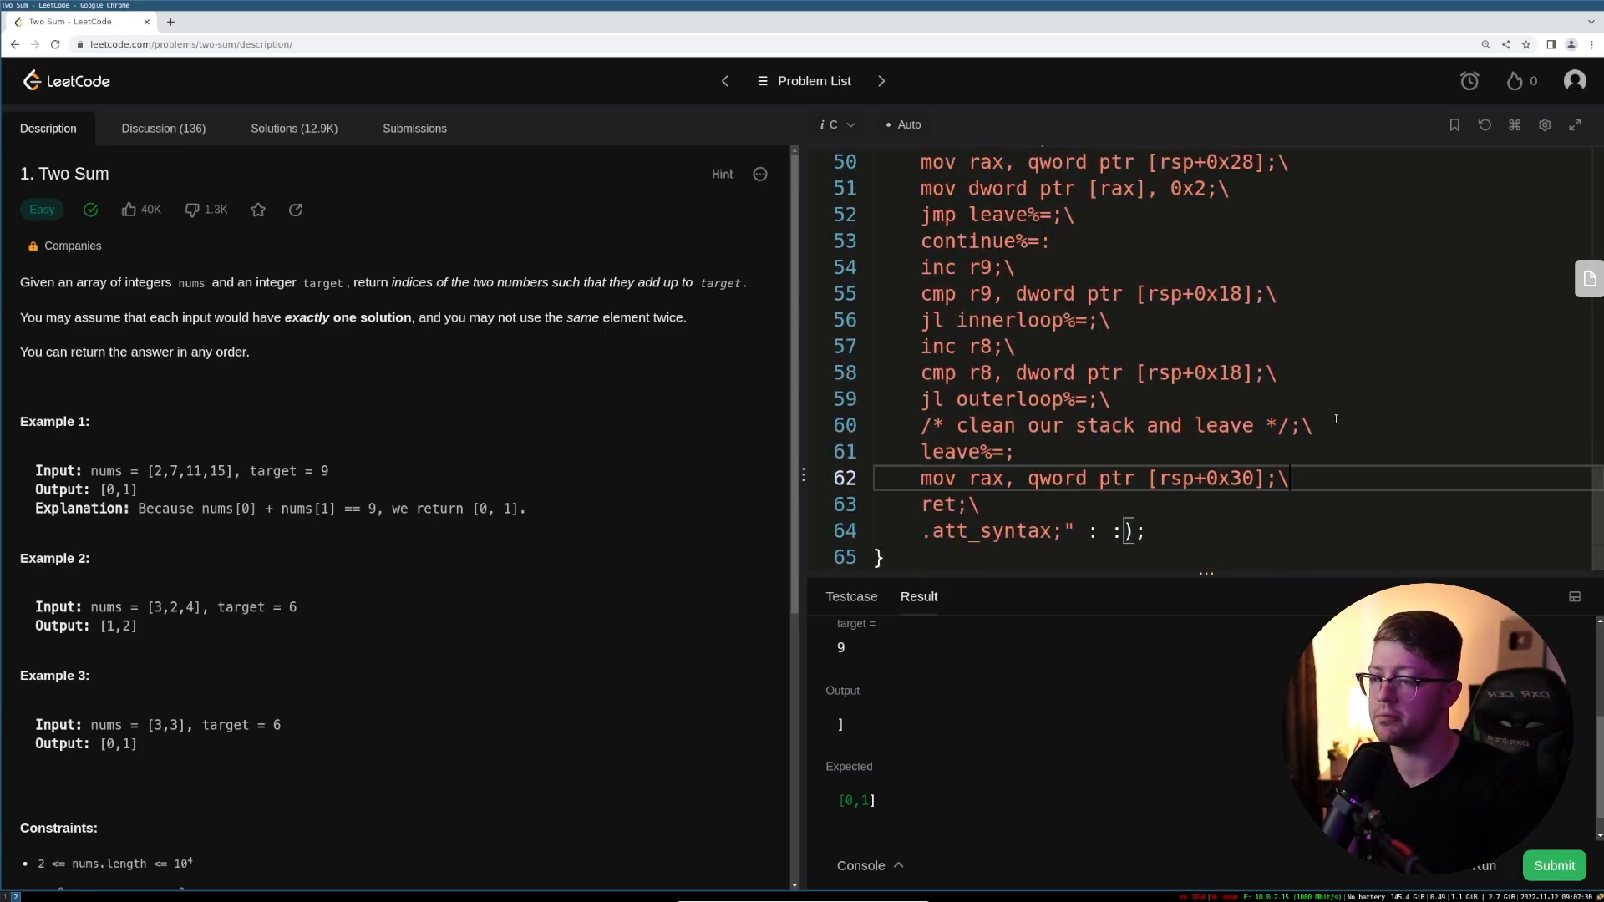
pyautogui.press('enter')
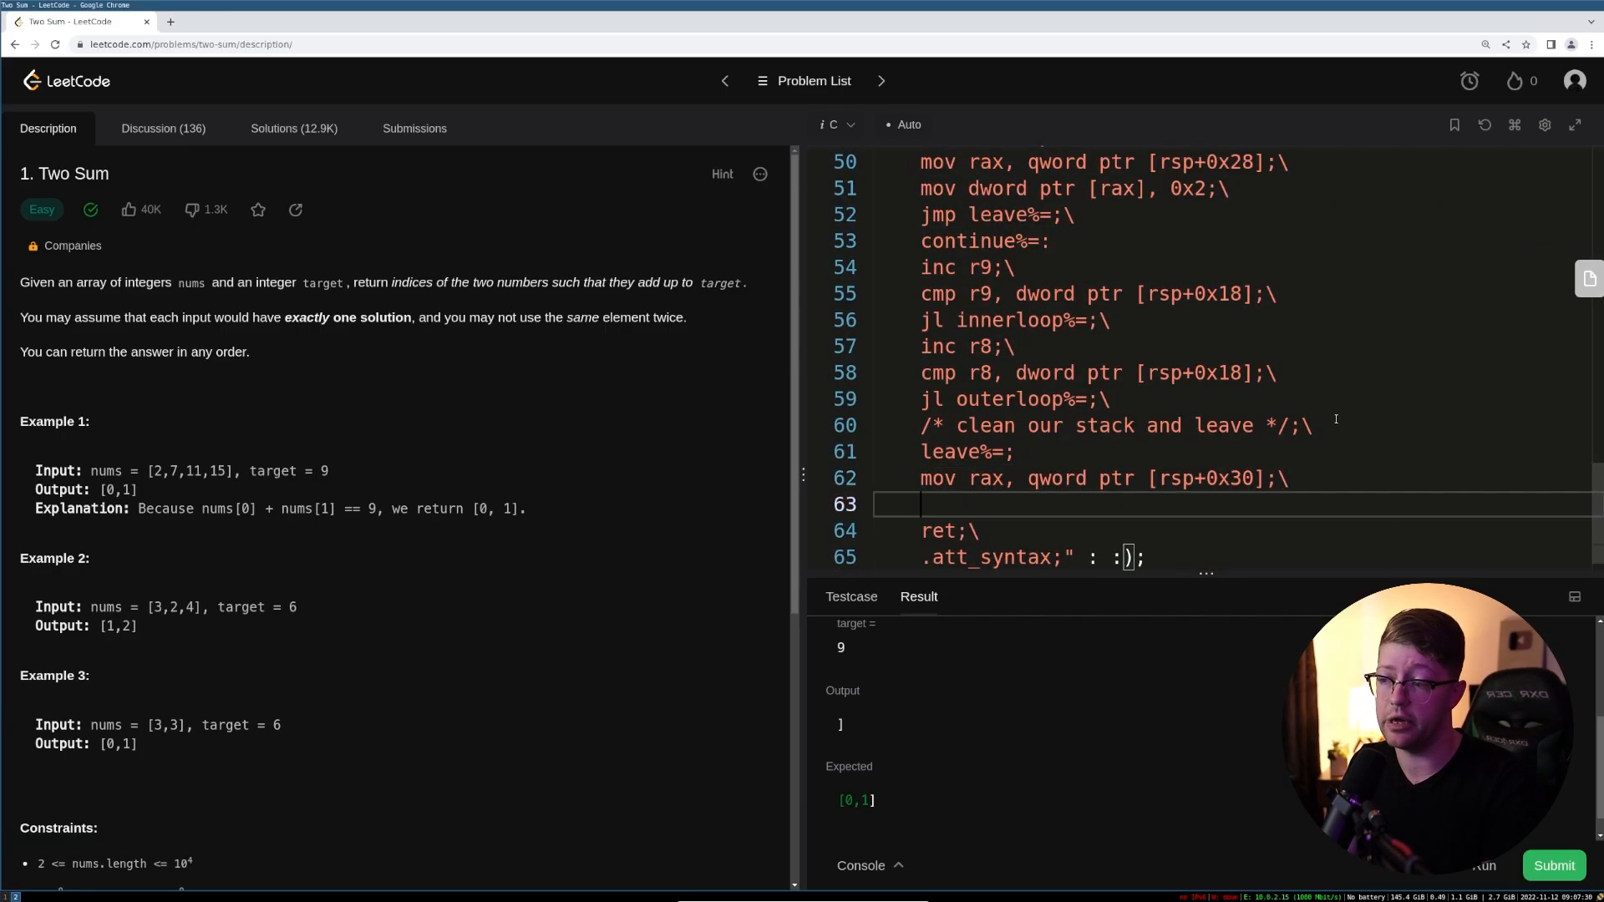
pyautogui.write('add rsp, 0x40;\\')
pyautogui.write('pop rbx')
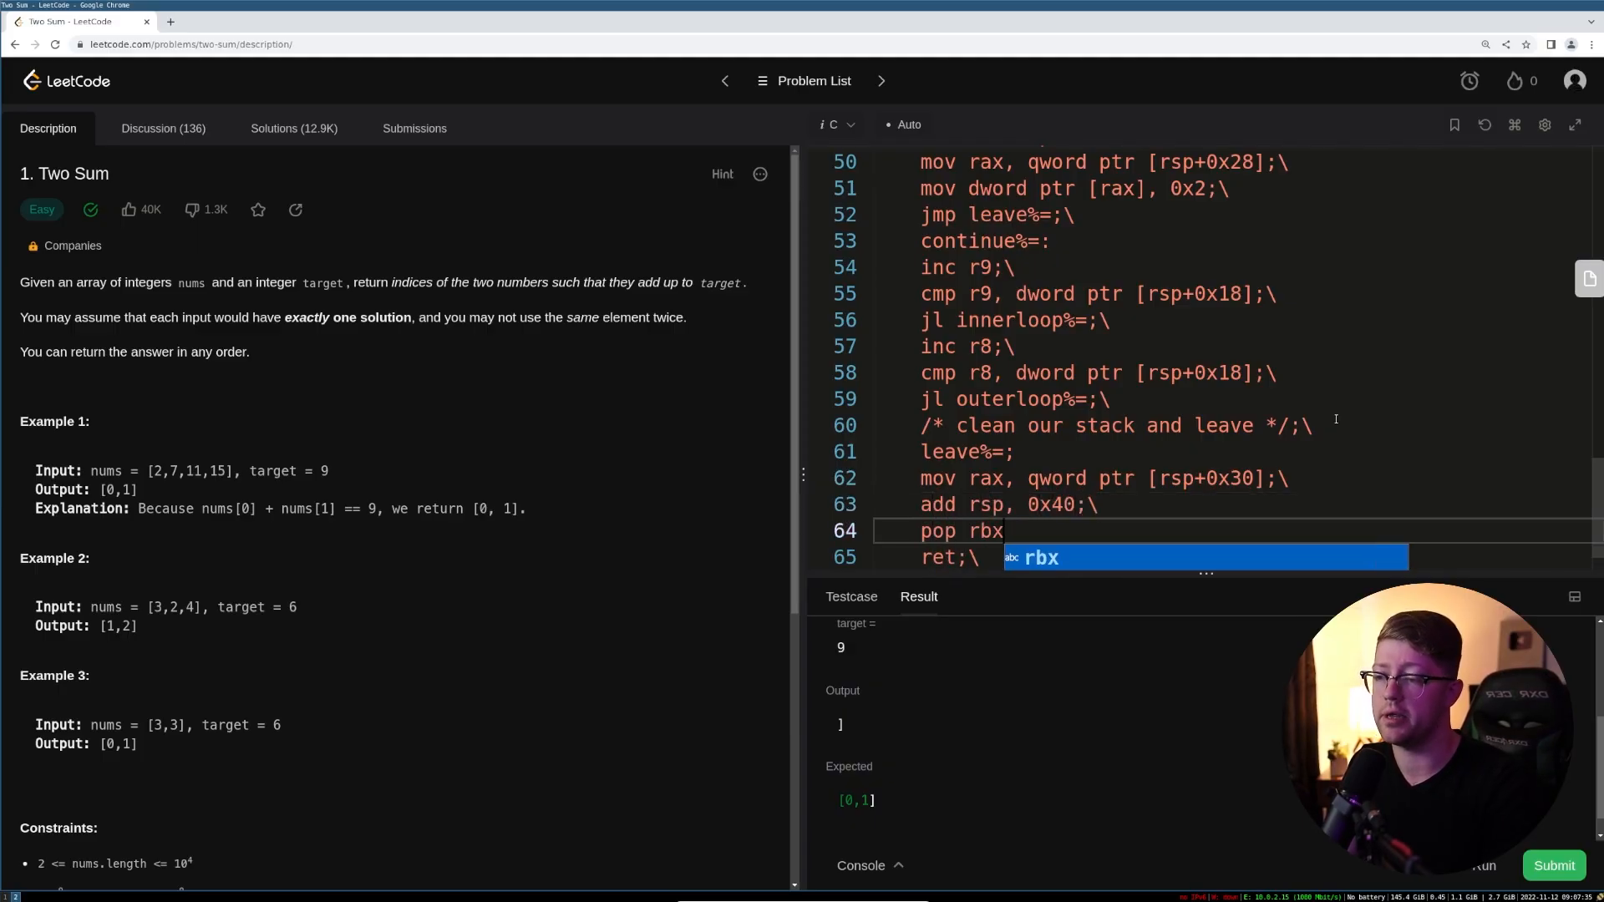
pyautogui.scroll(3)
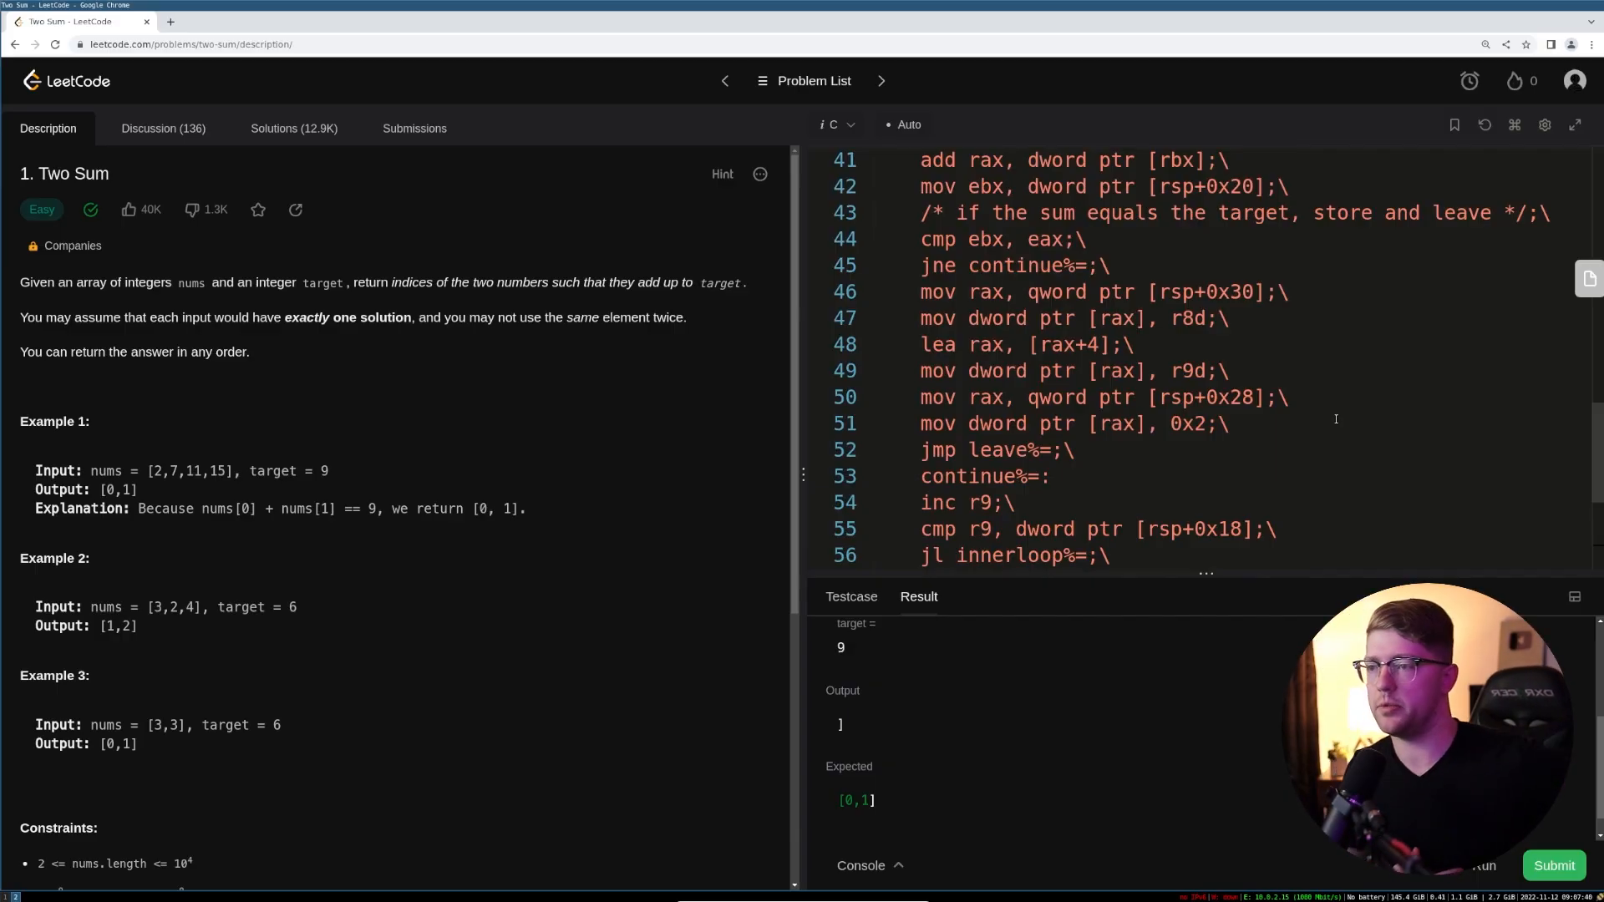
pyautogui.scroll(3)
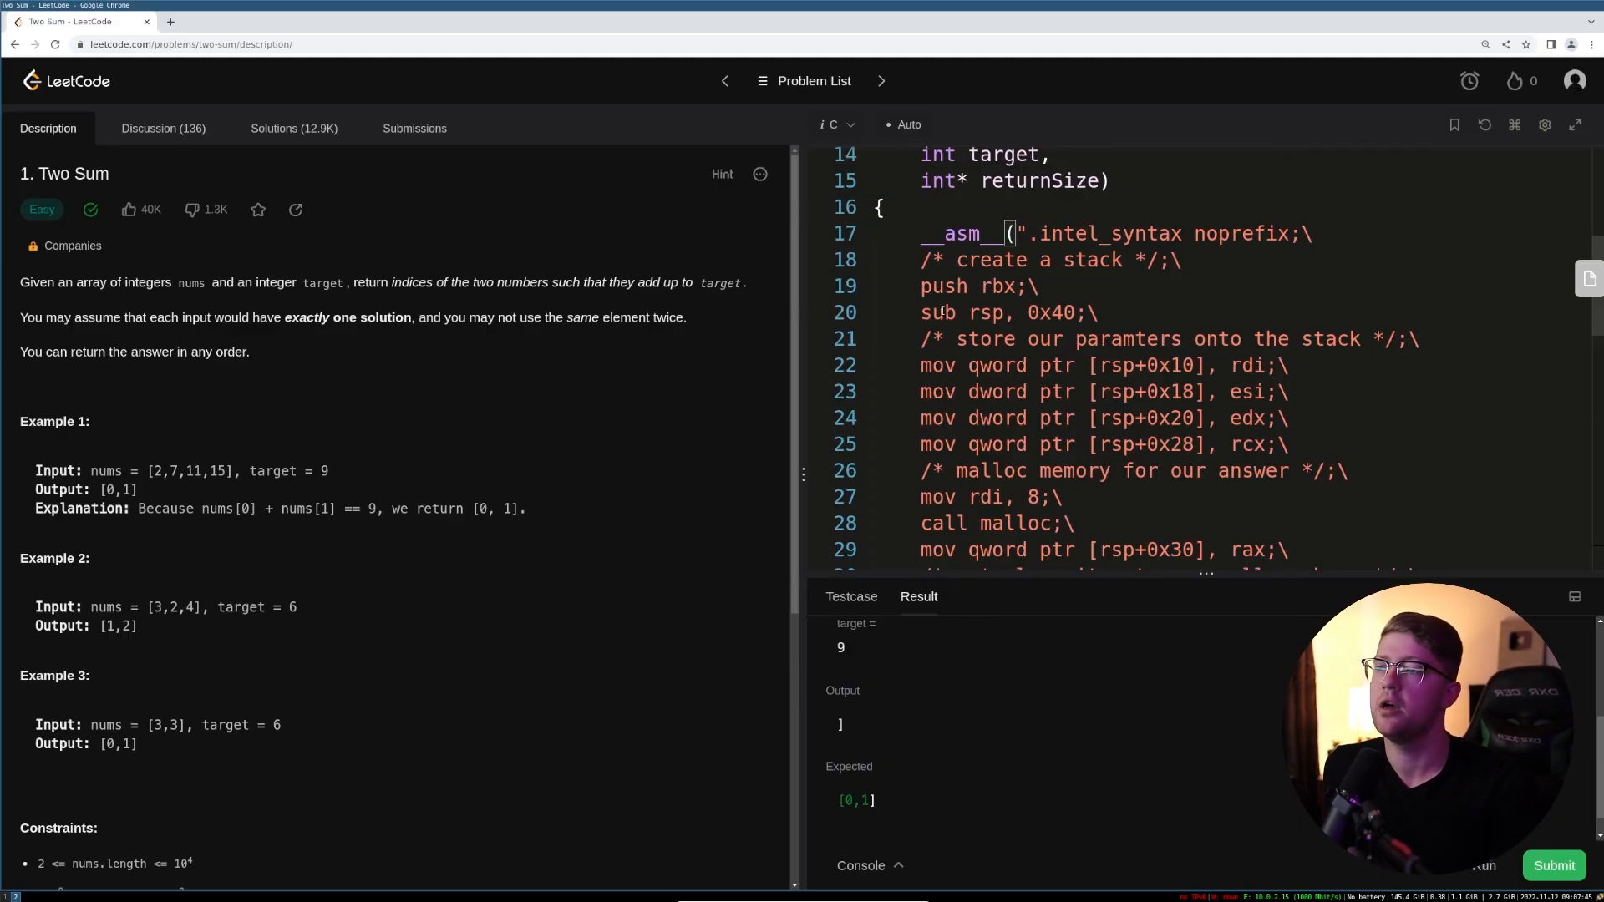
pyautogui.click(993, 312)
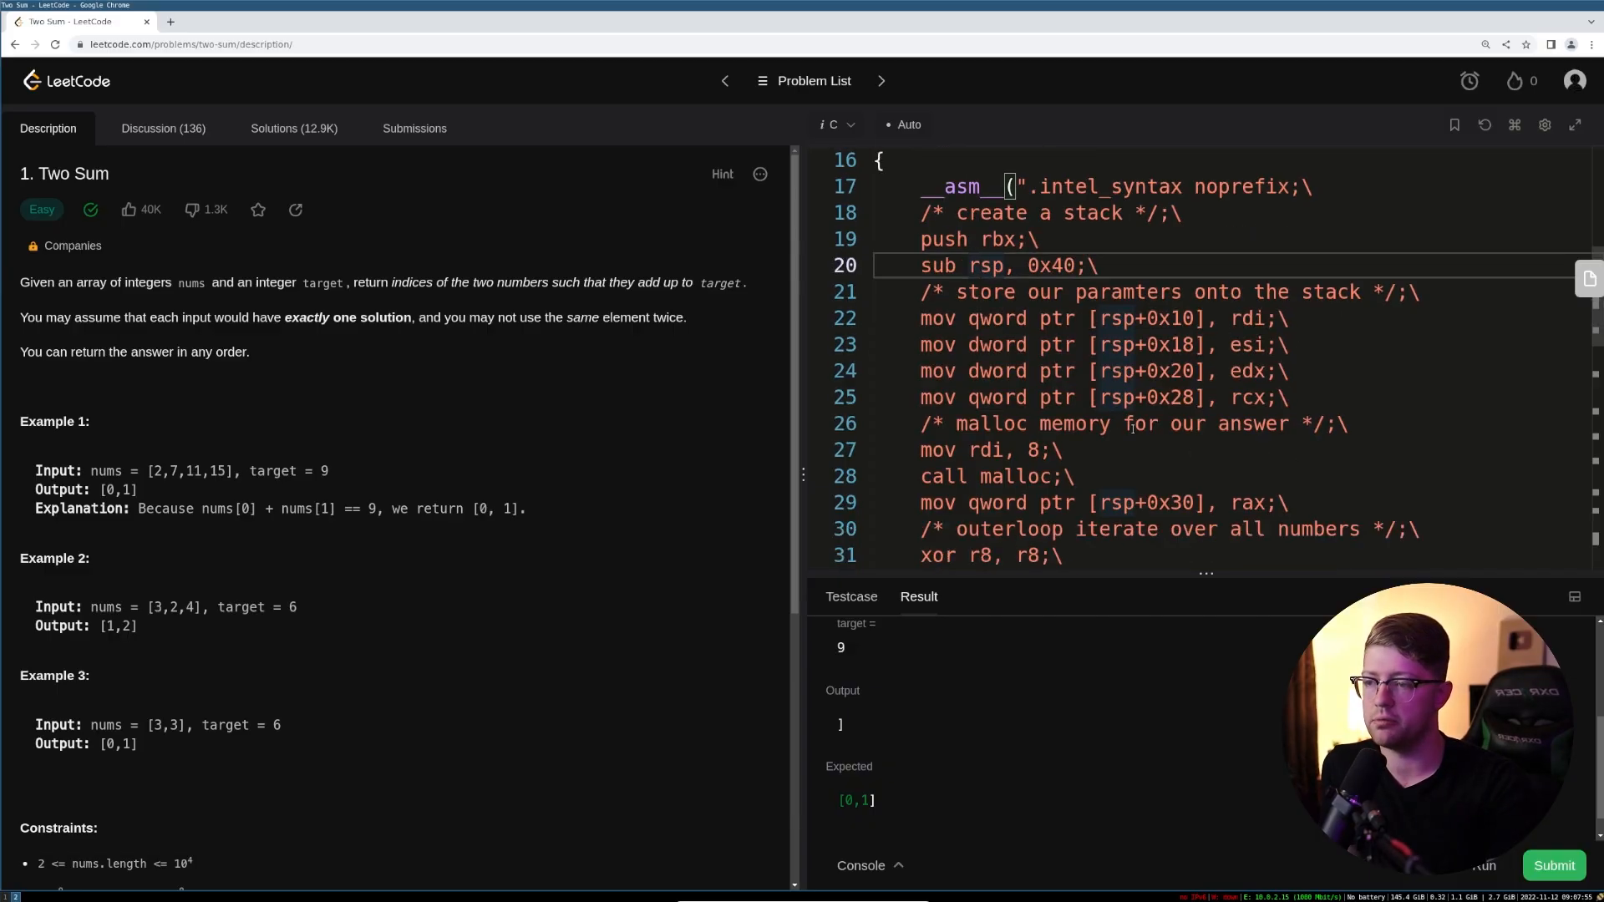
pyautogui.scroll(-3)
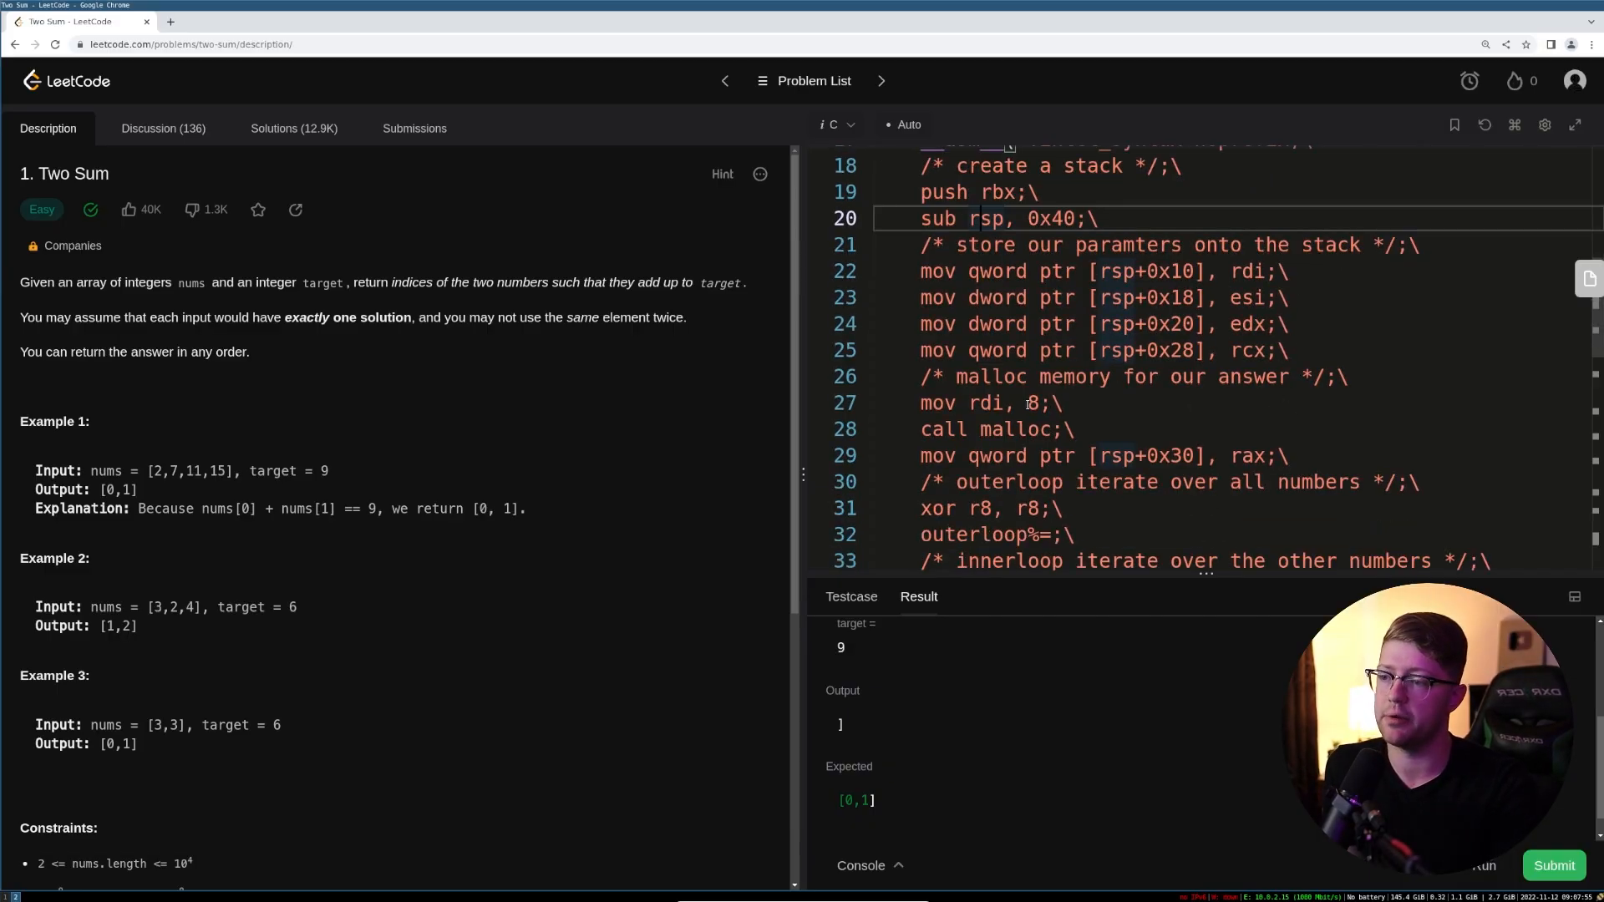
pyautogui.click(1131, 456)
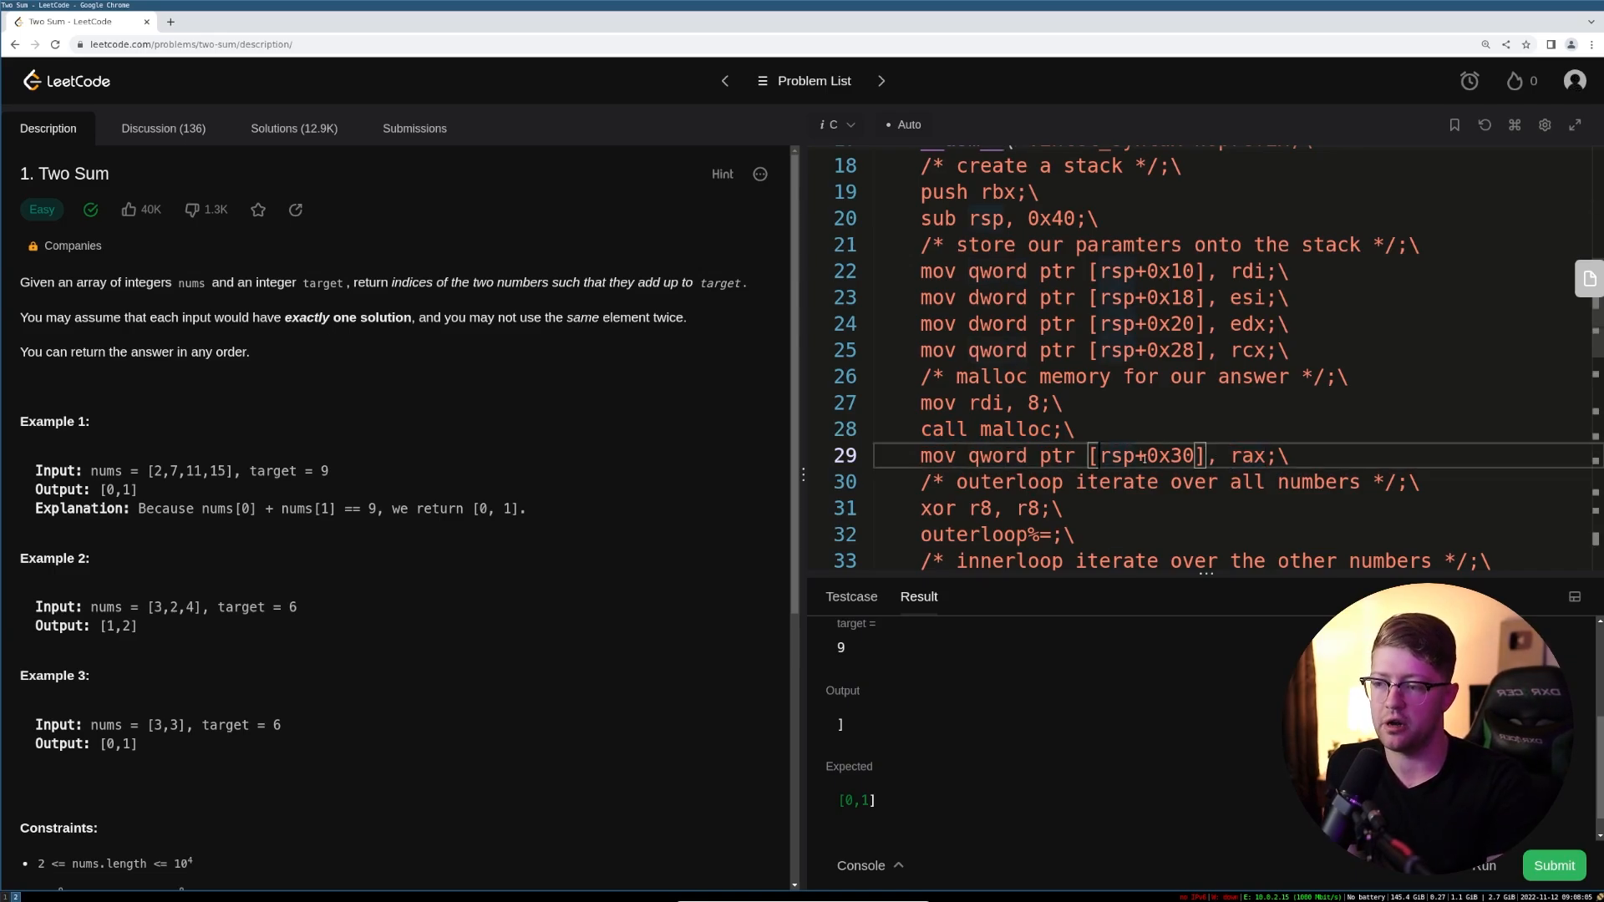
pyautogui.scroll(-3)
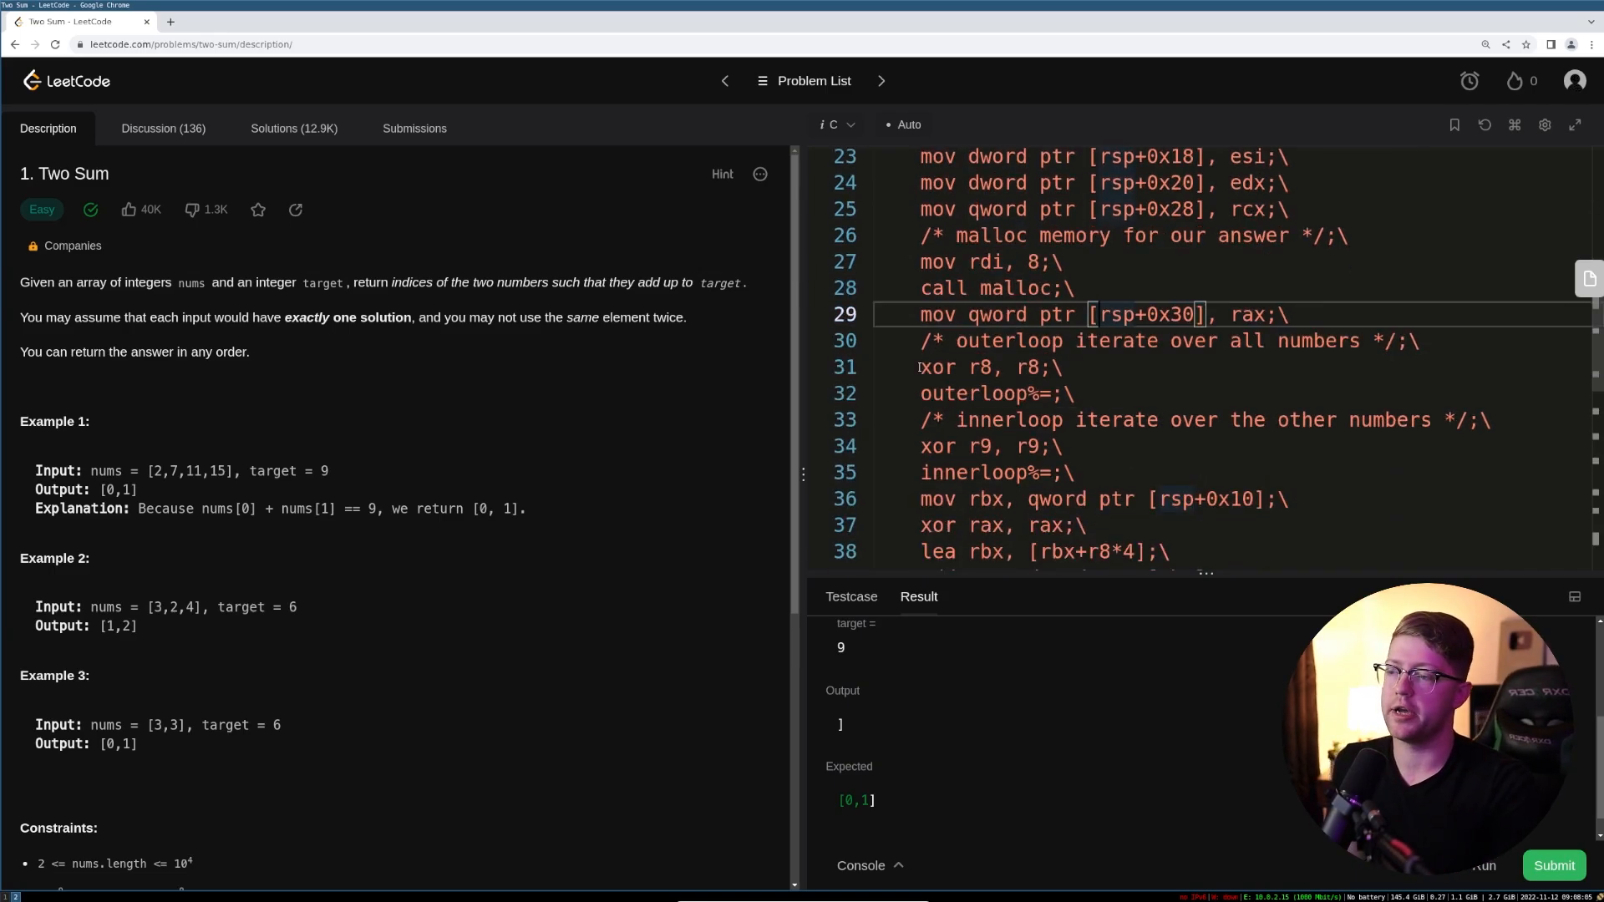
pyautogui.doubleClick(980, 366)
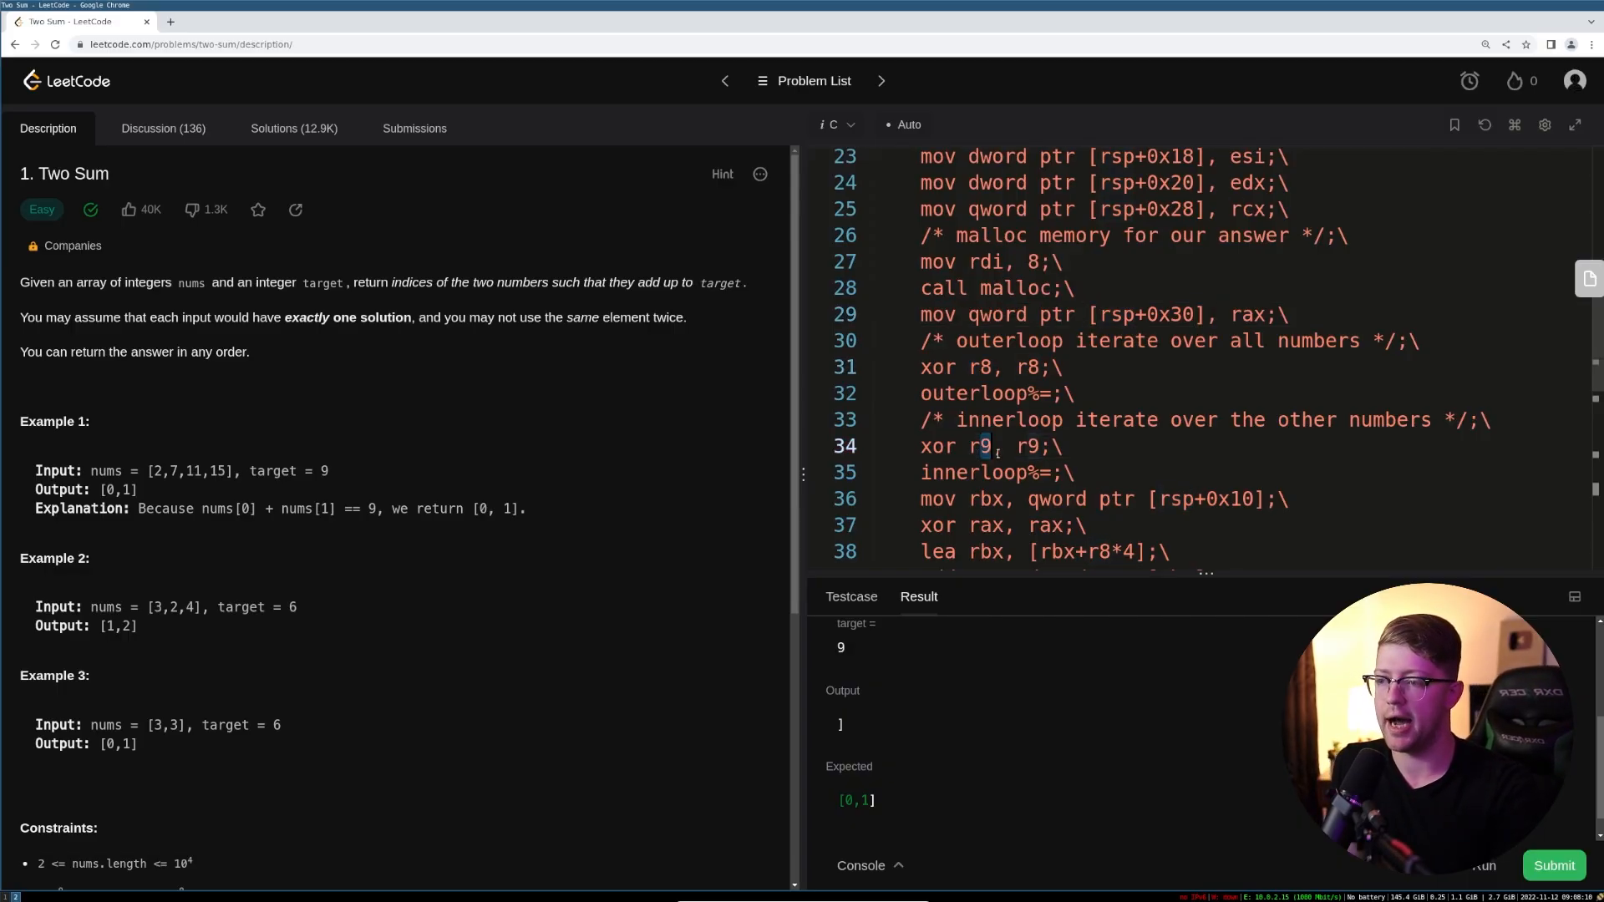
pyautogui.scroll(-3)
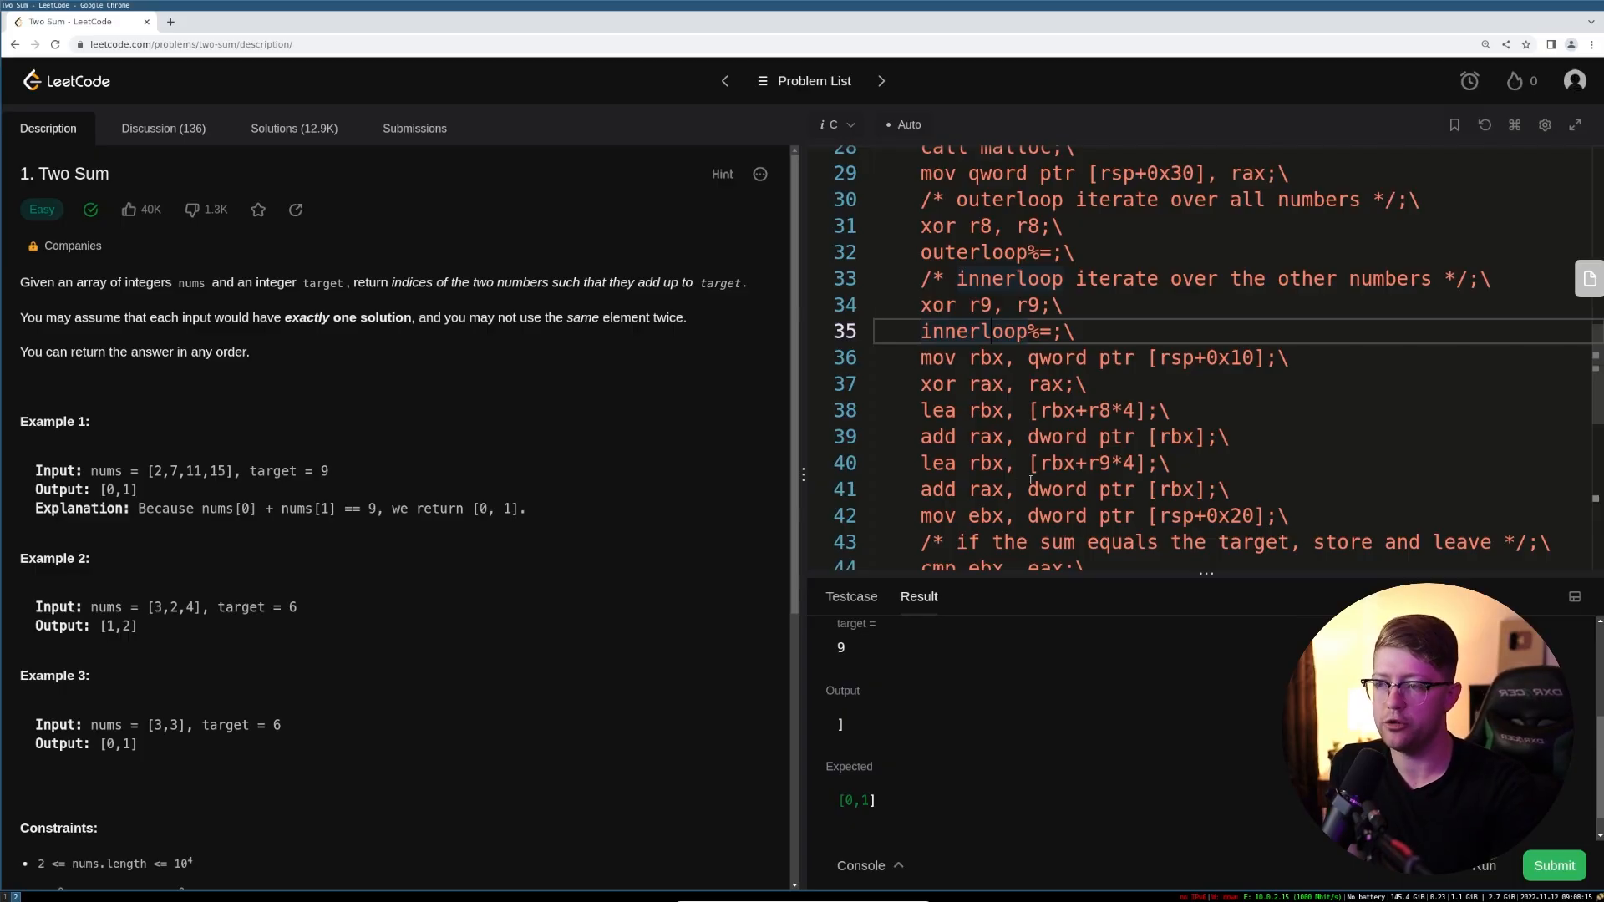
pyautogui.click(1031, 359)
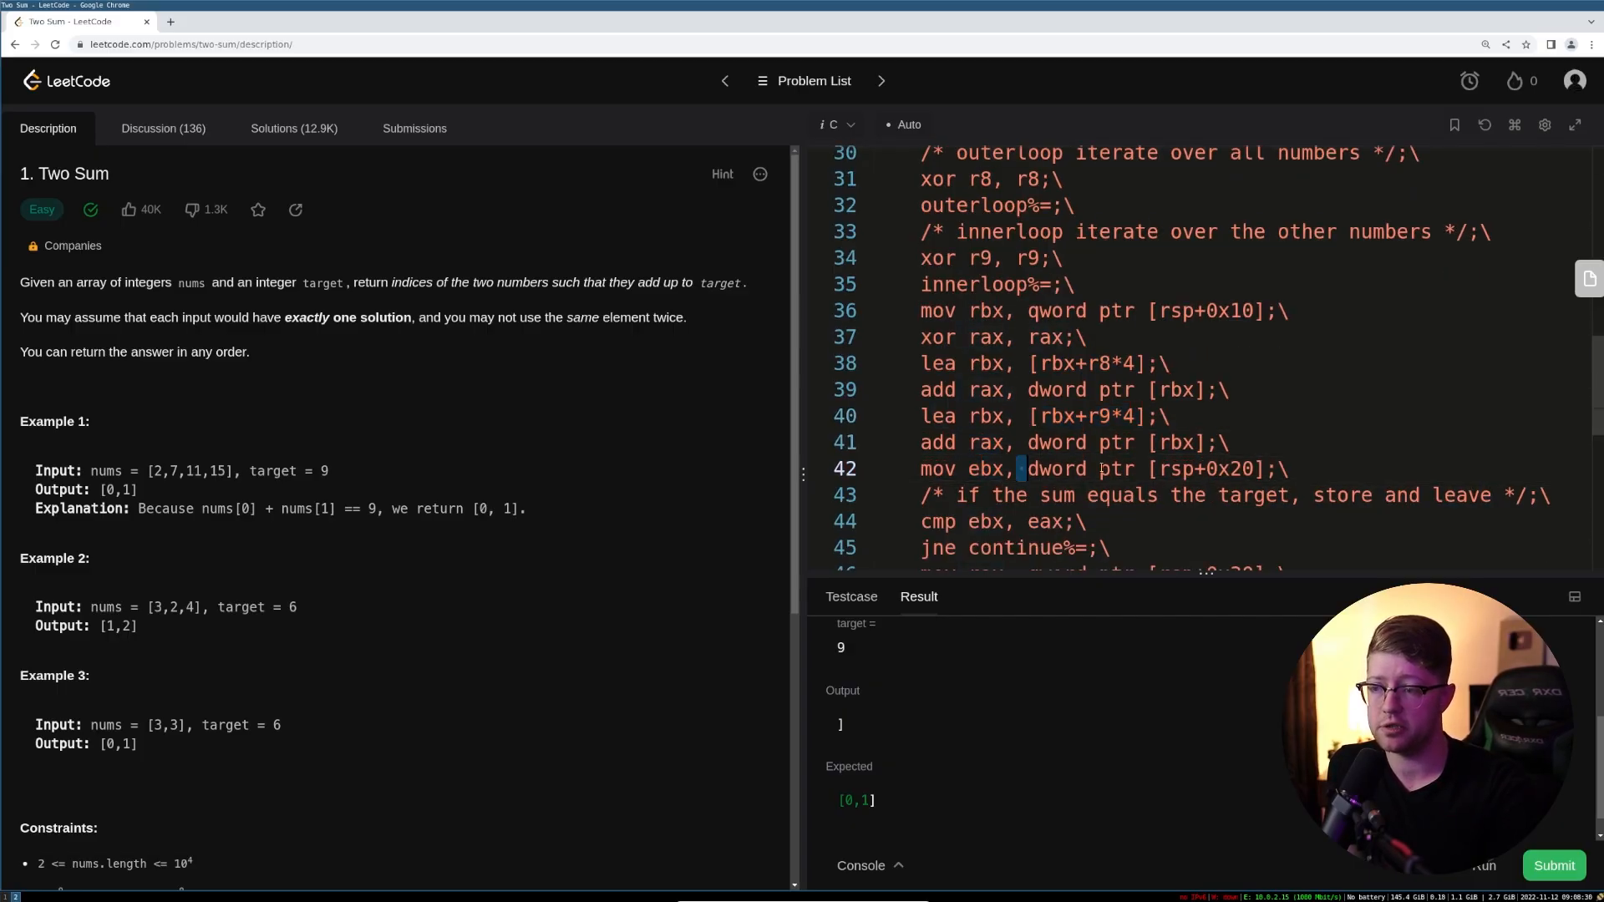
pyautogui.scroll(-3)
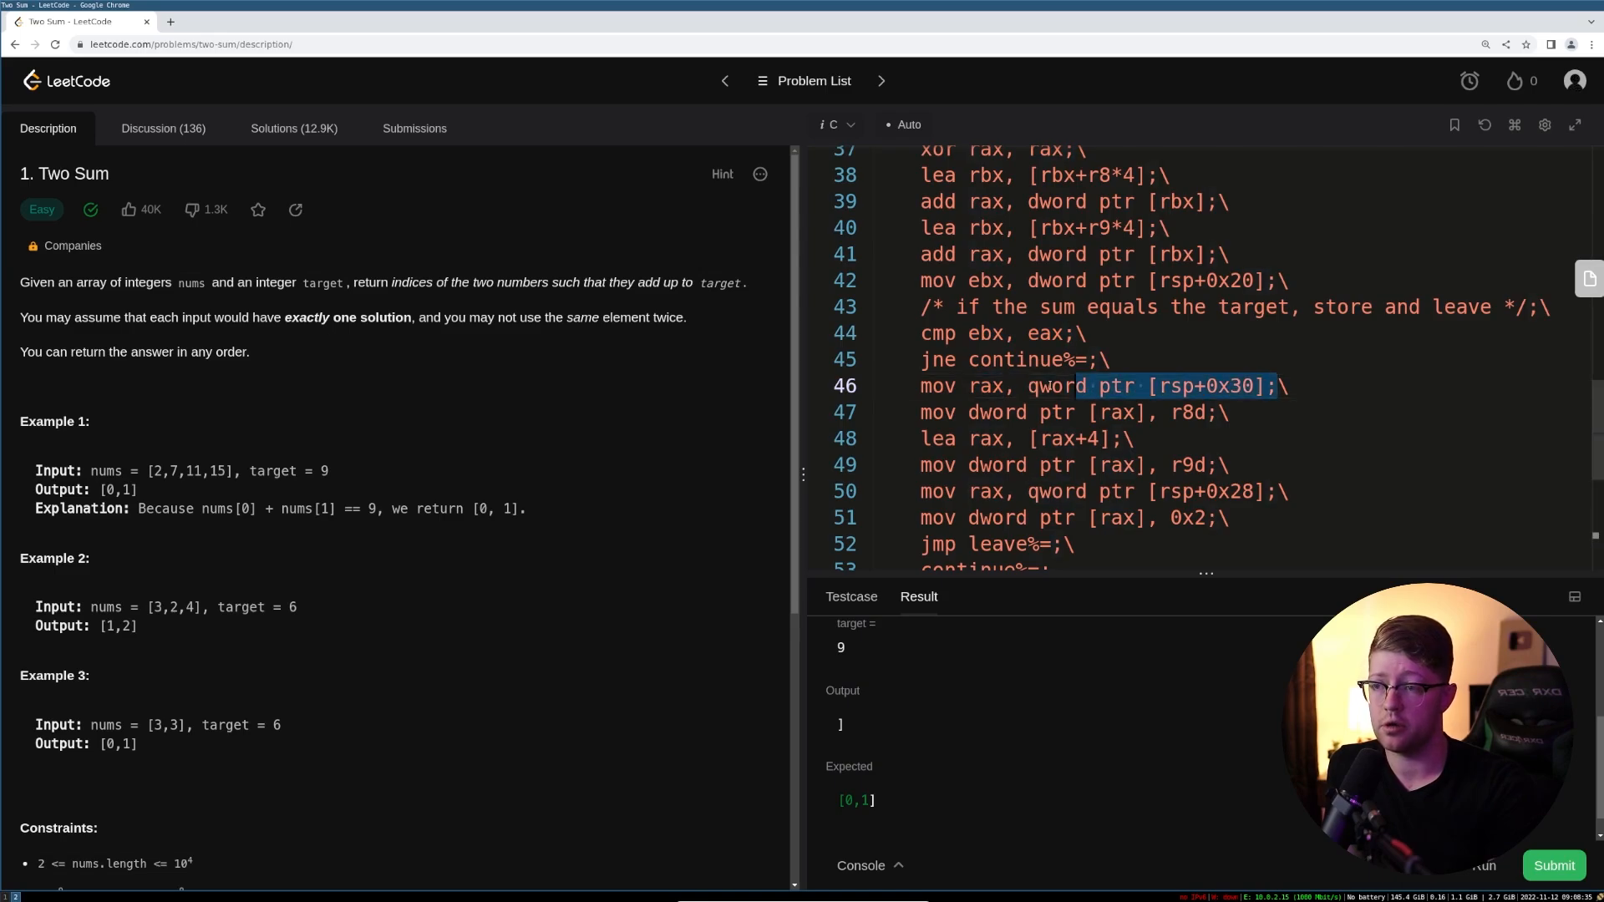
pyautogui.doubleClick(1188, 412)
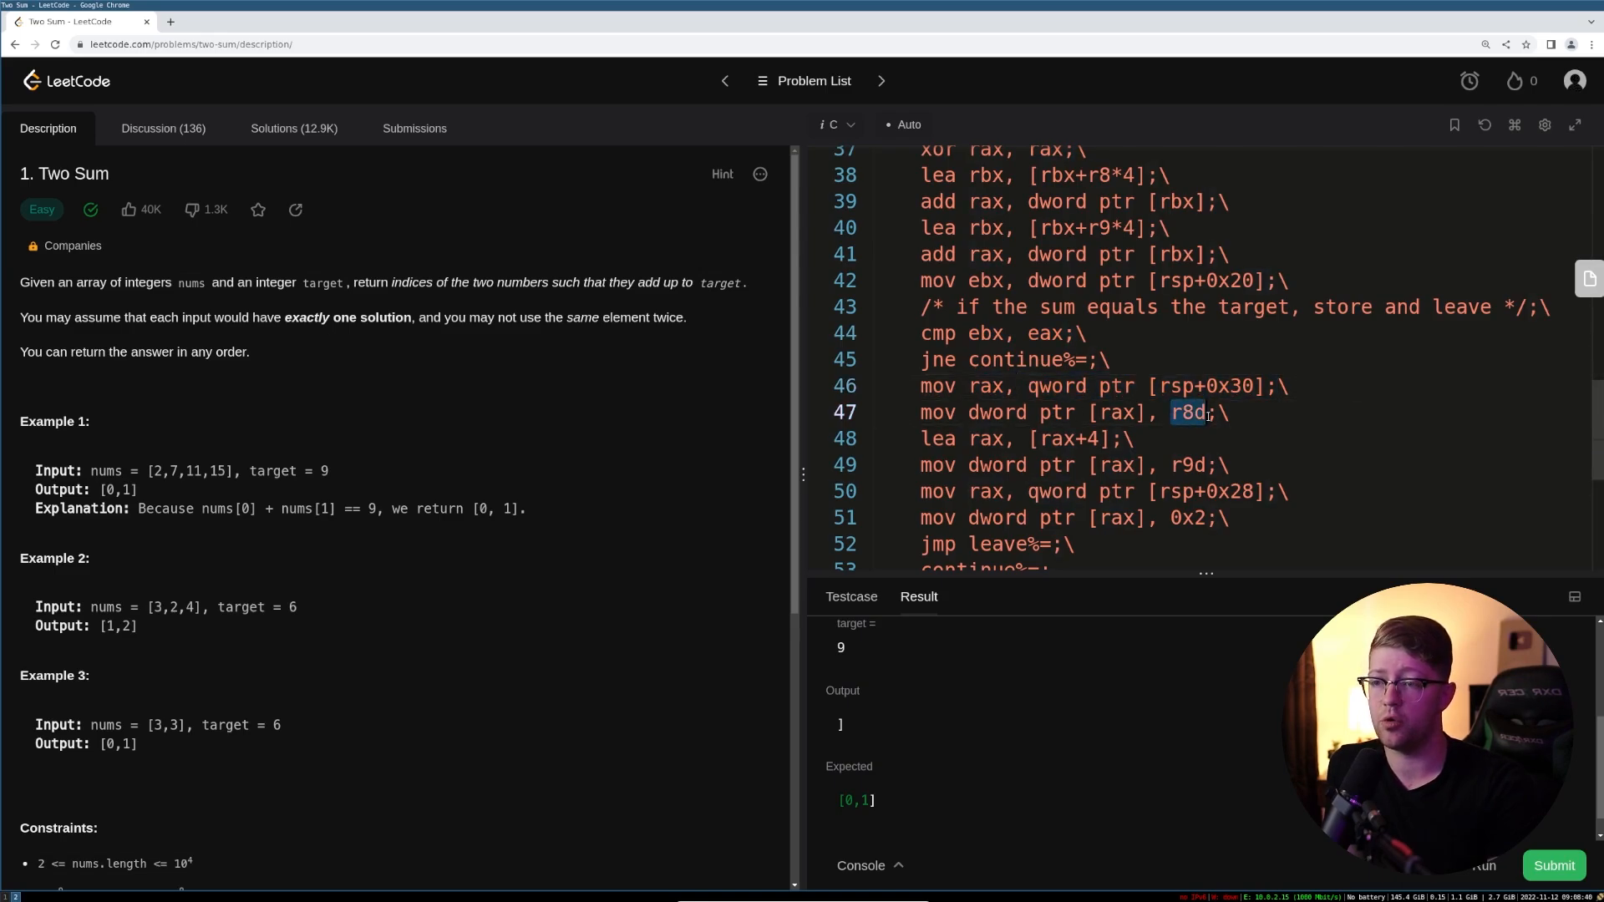
pyautogui.click(1125, 412)
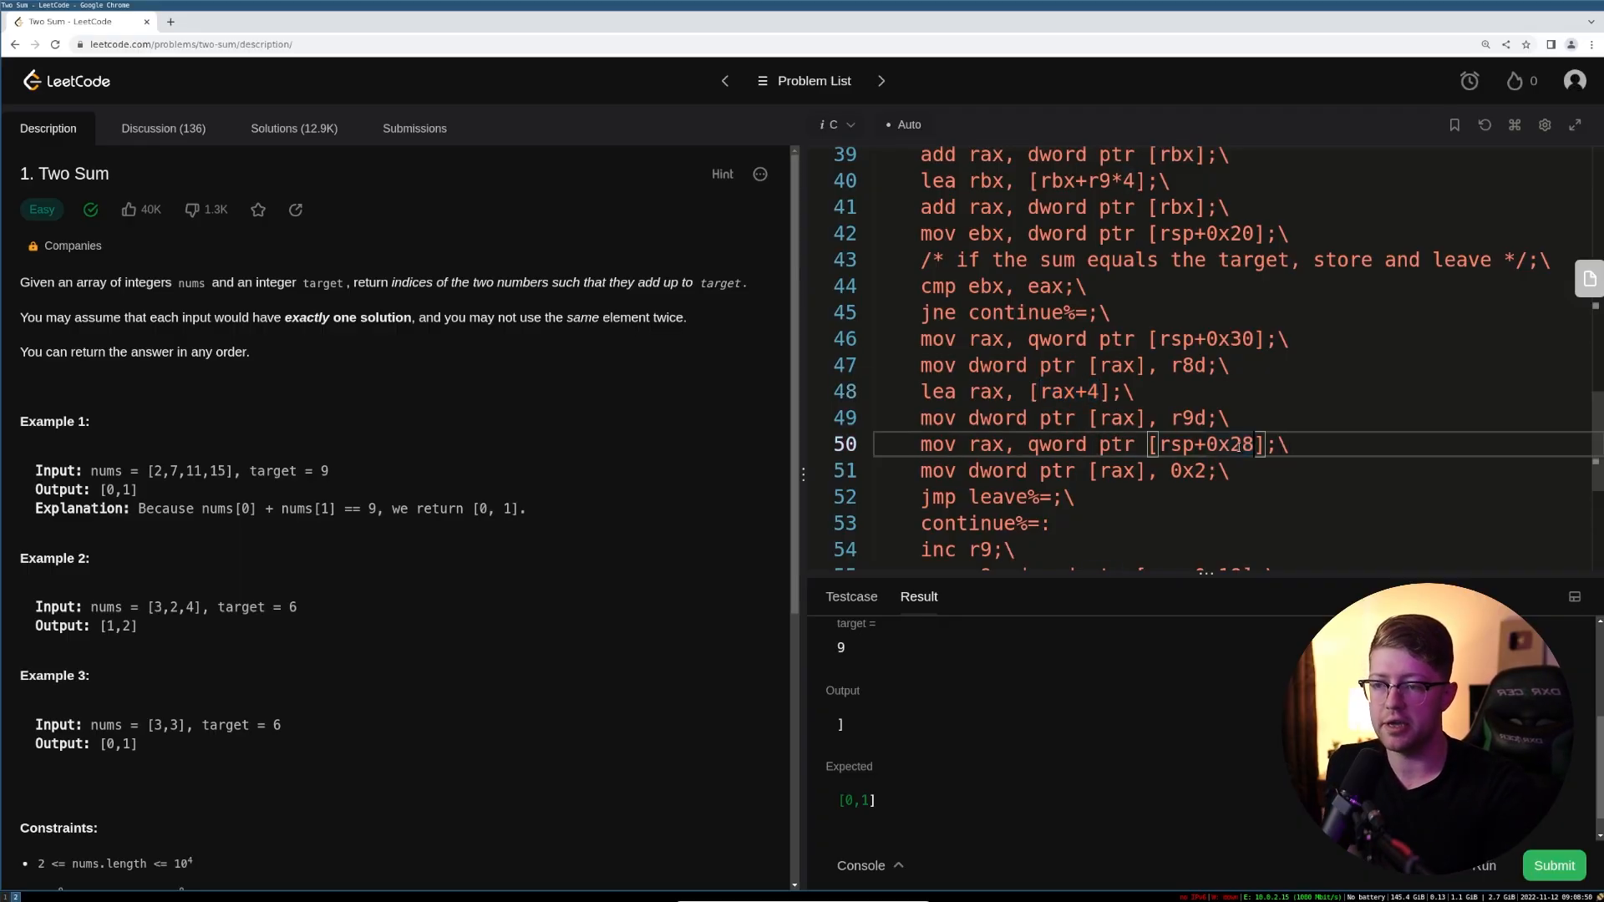
pyautogui.scroll(-3)
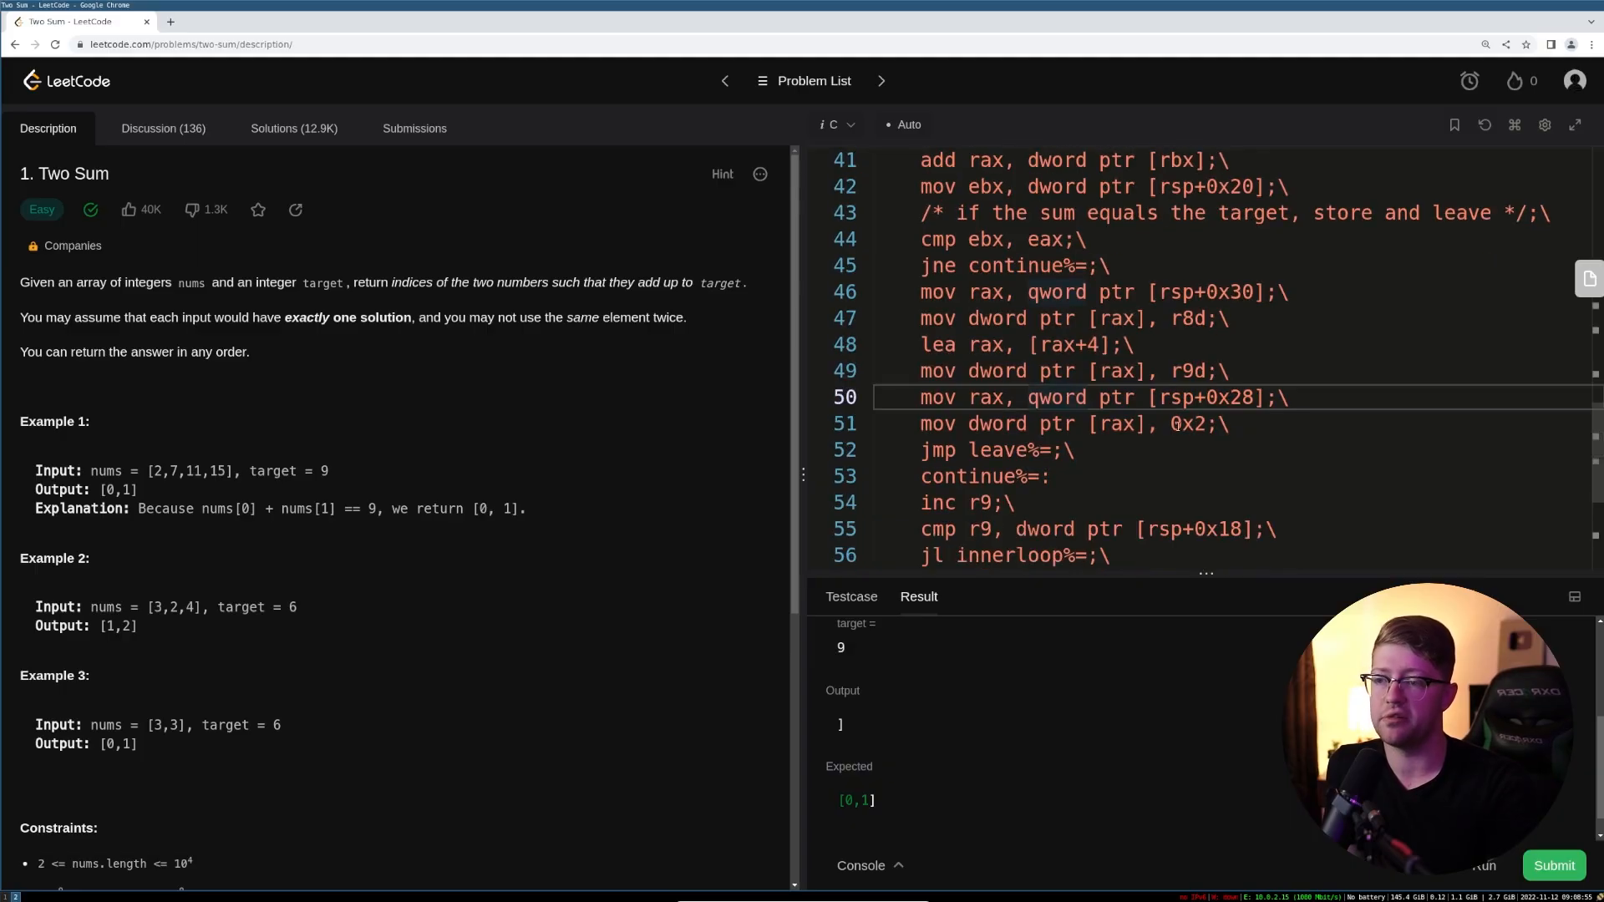
pyautogui.scroll(-3)
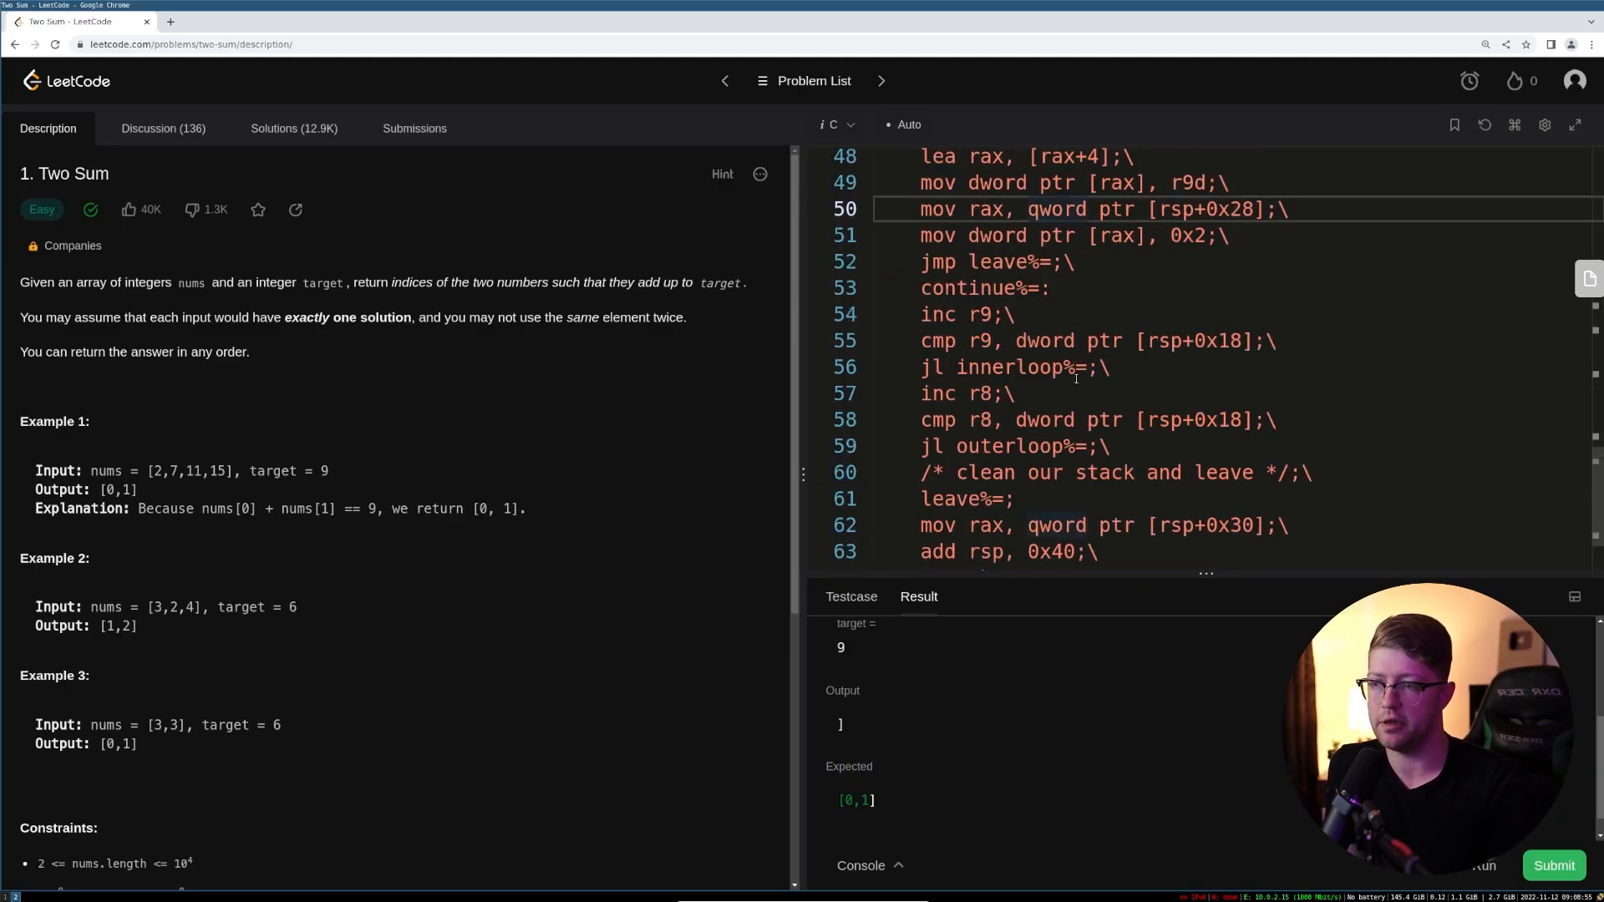
pyautogui.scroll(-3)
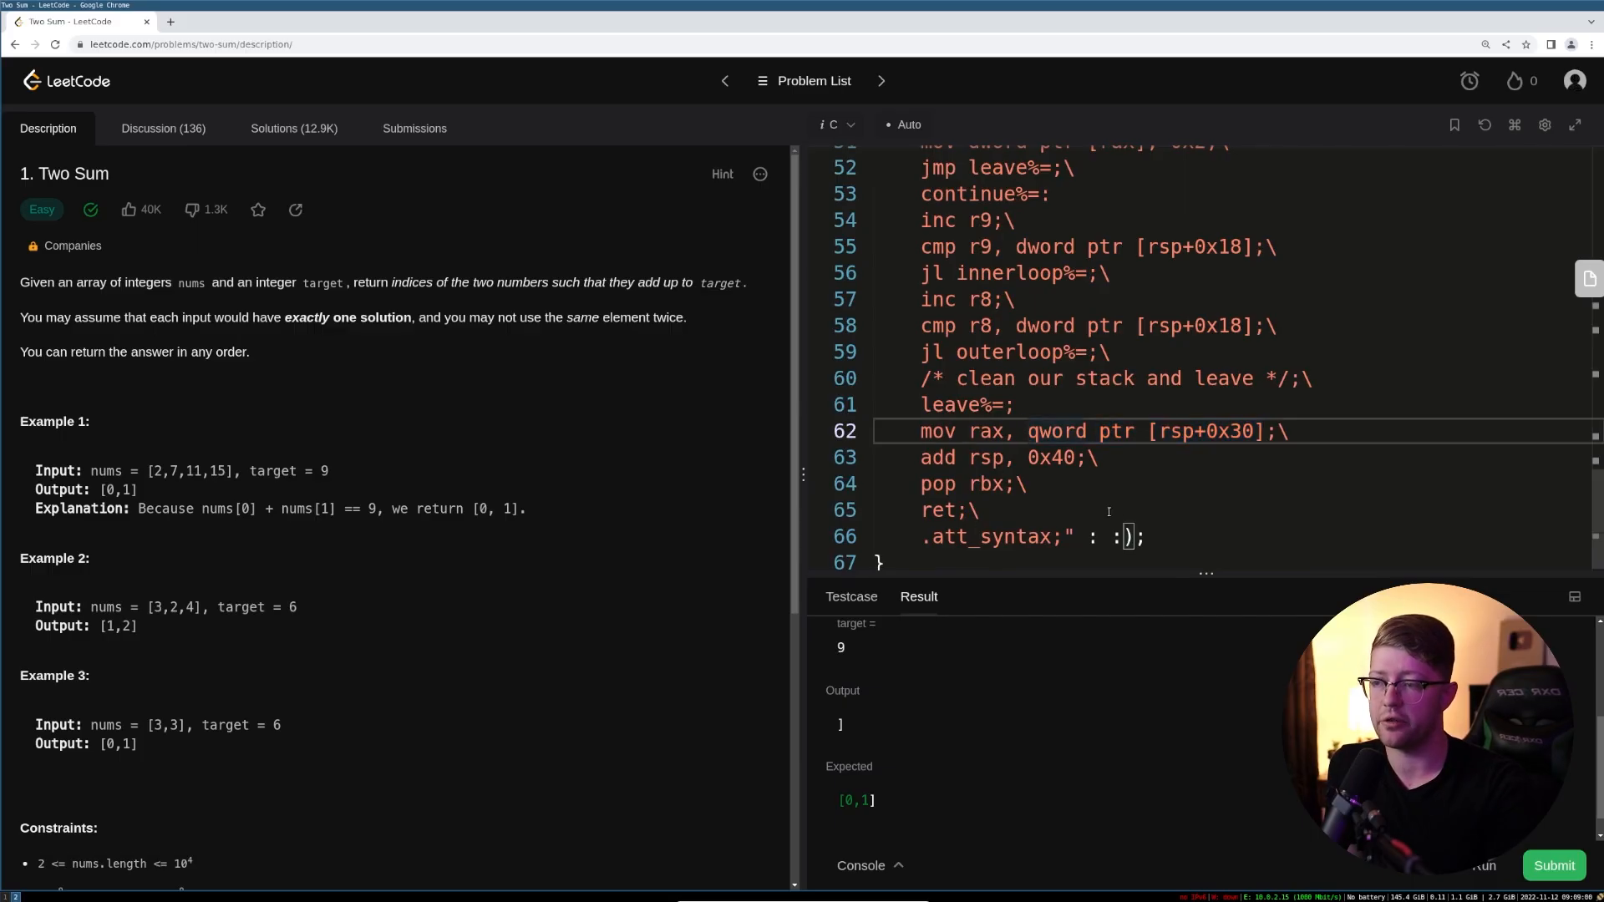
pyautogui.scroll(3)
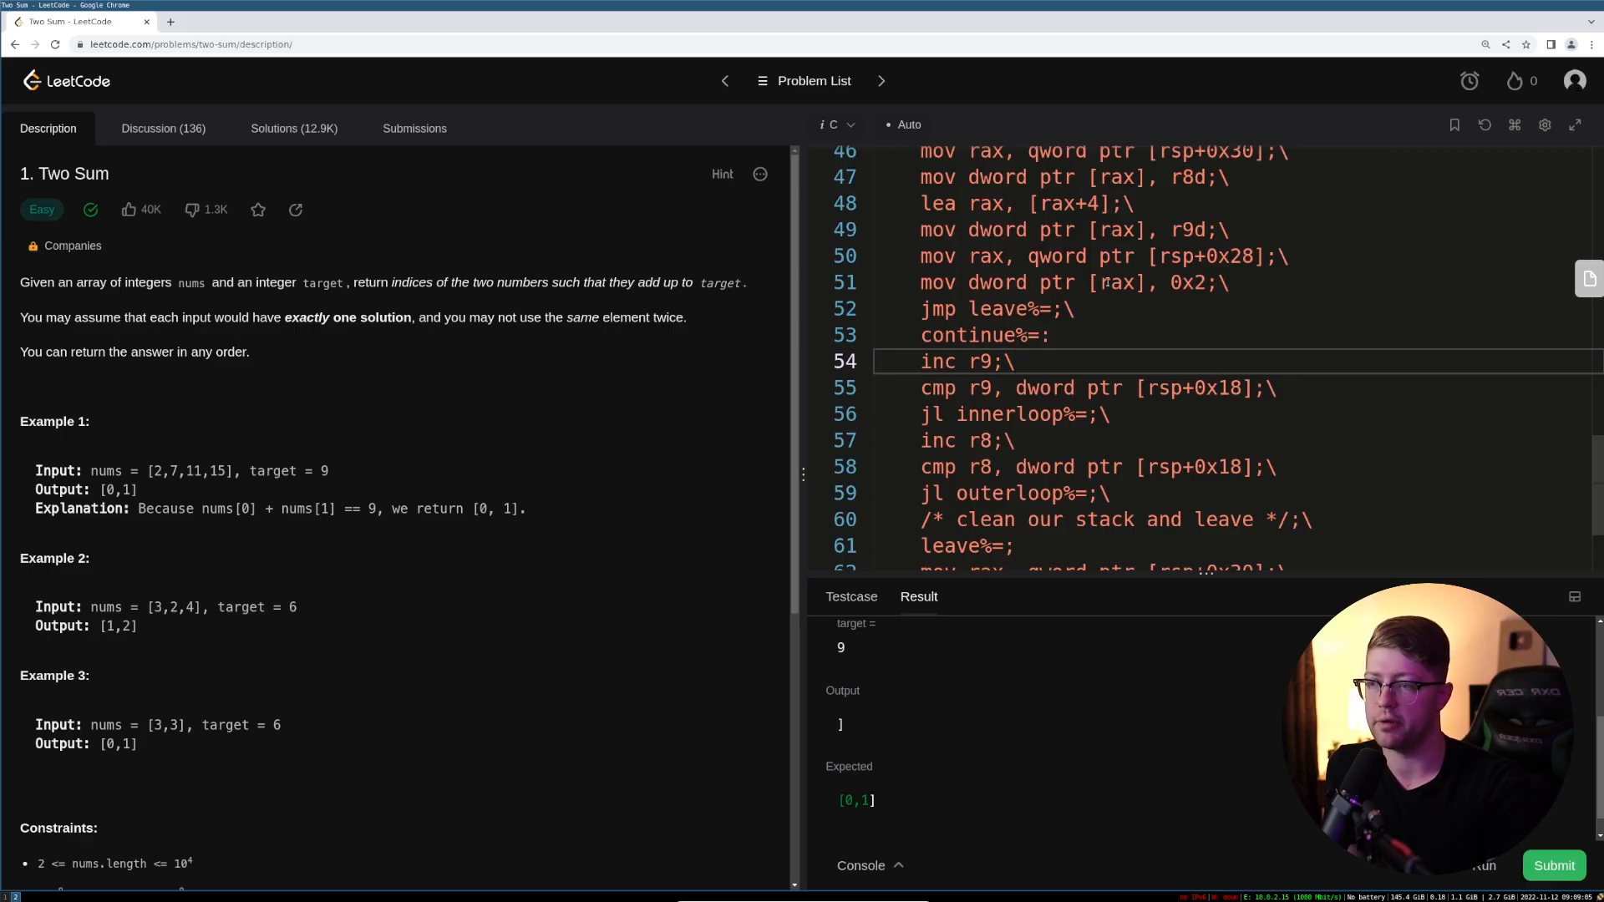
pyautogui.scroll(3)
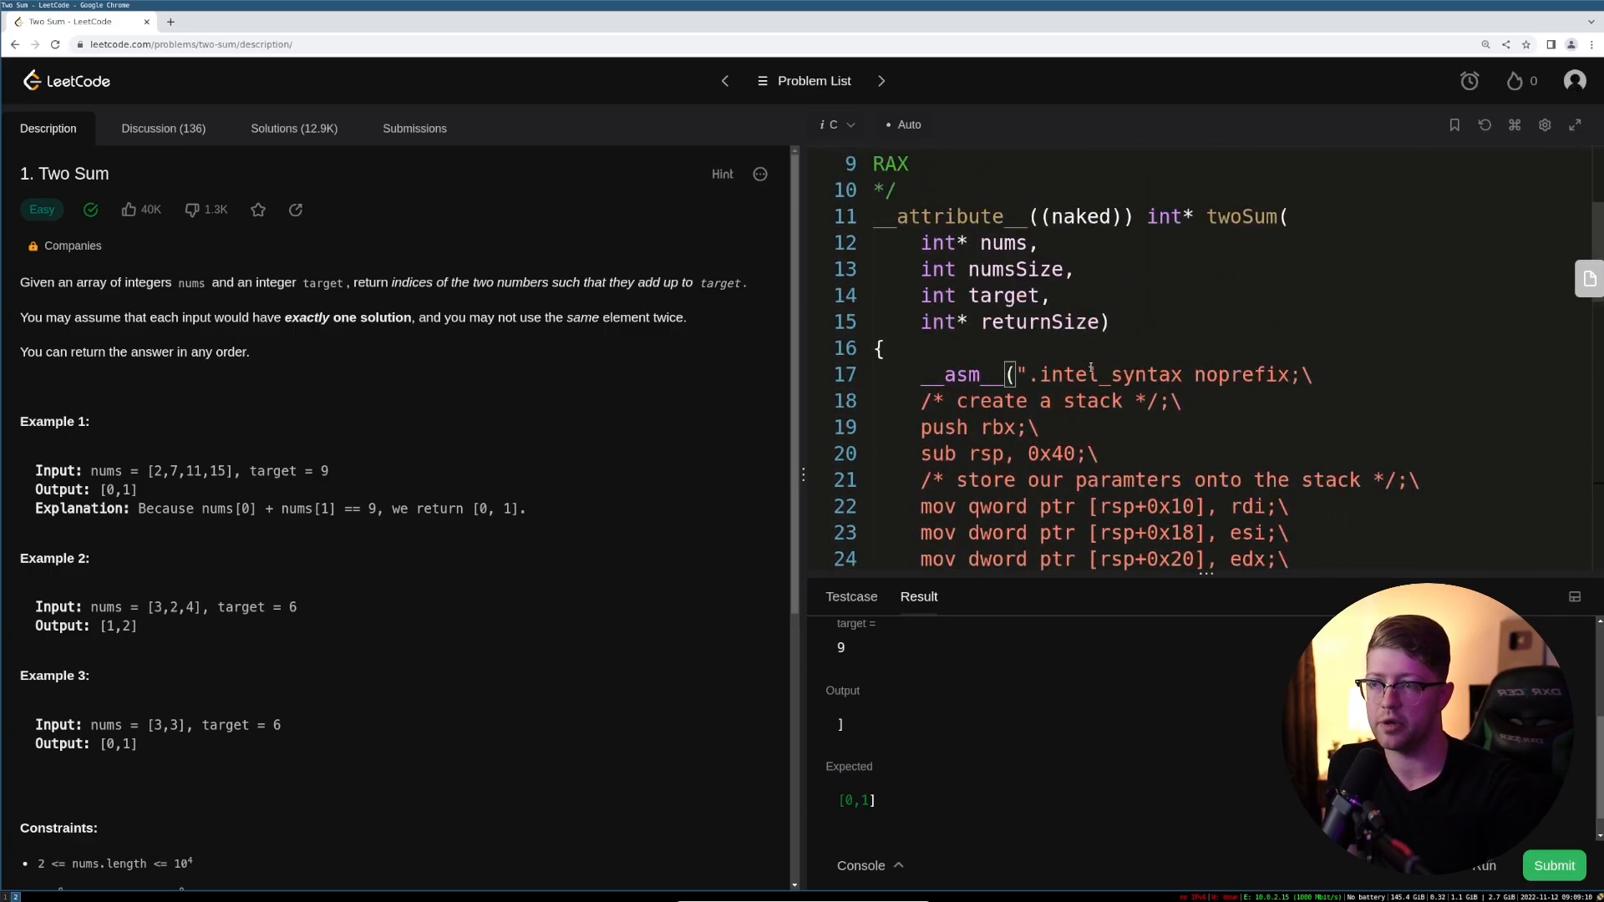
# - Run the sample tests and review the missing terminating quote error output
pyautogui.click(1484, 865)
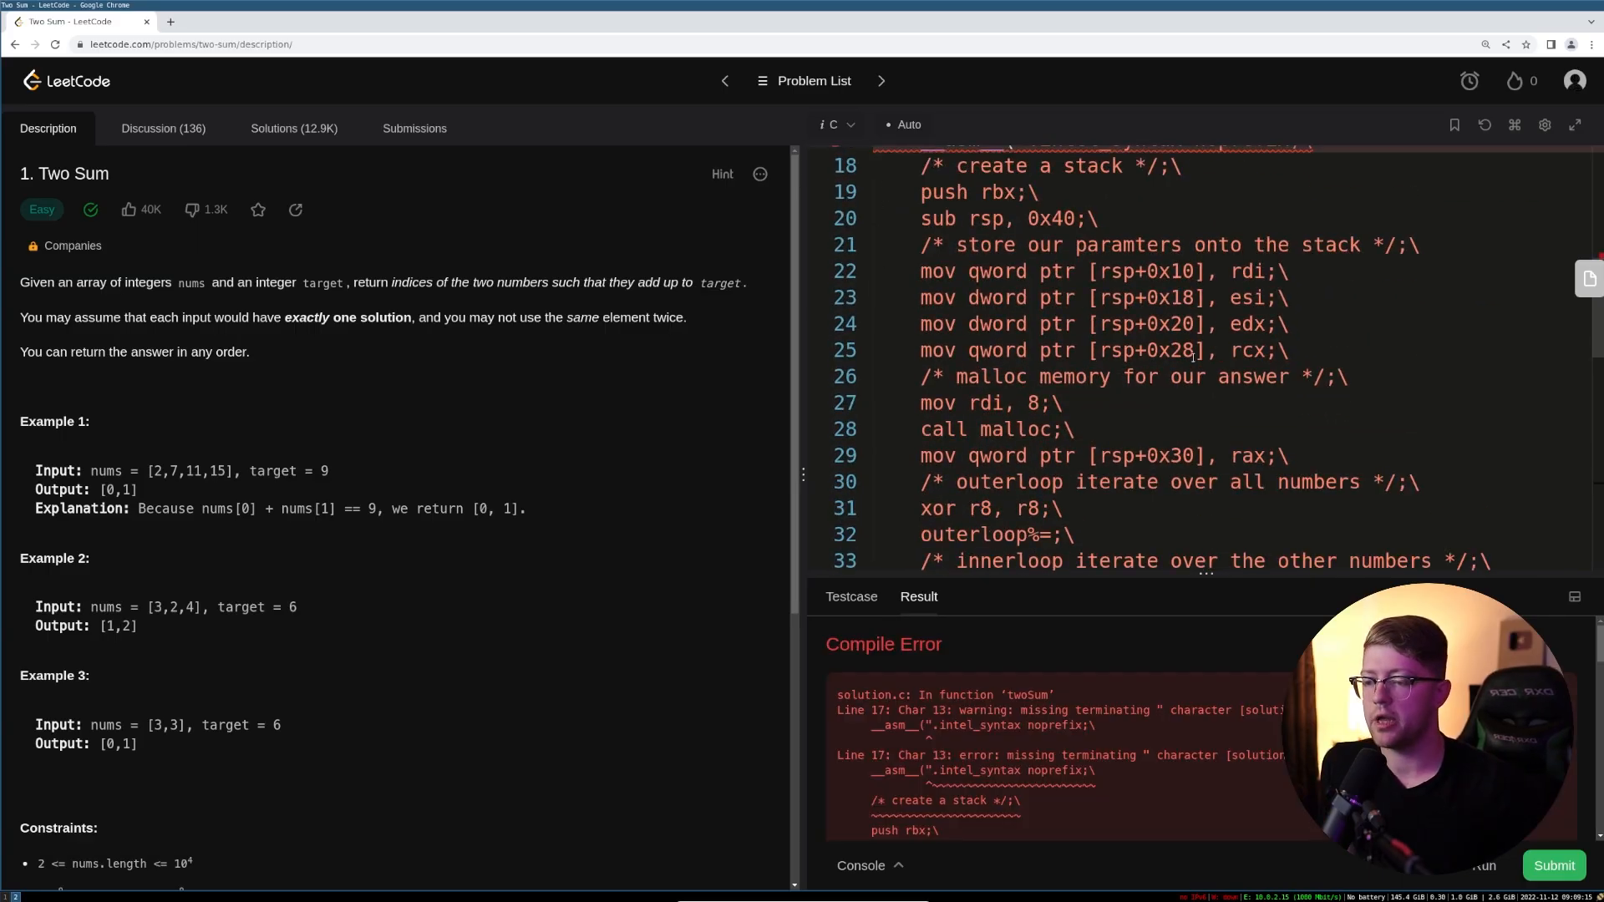
pyautogui.scroll(-3)
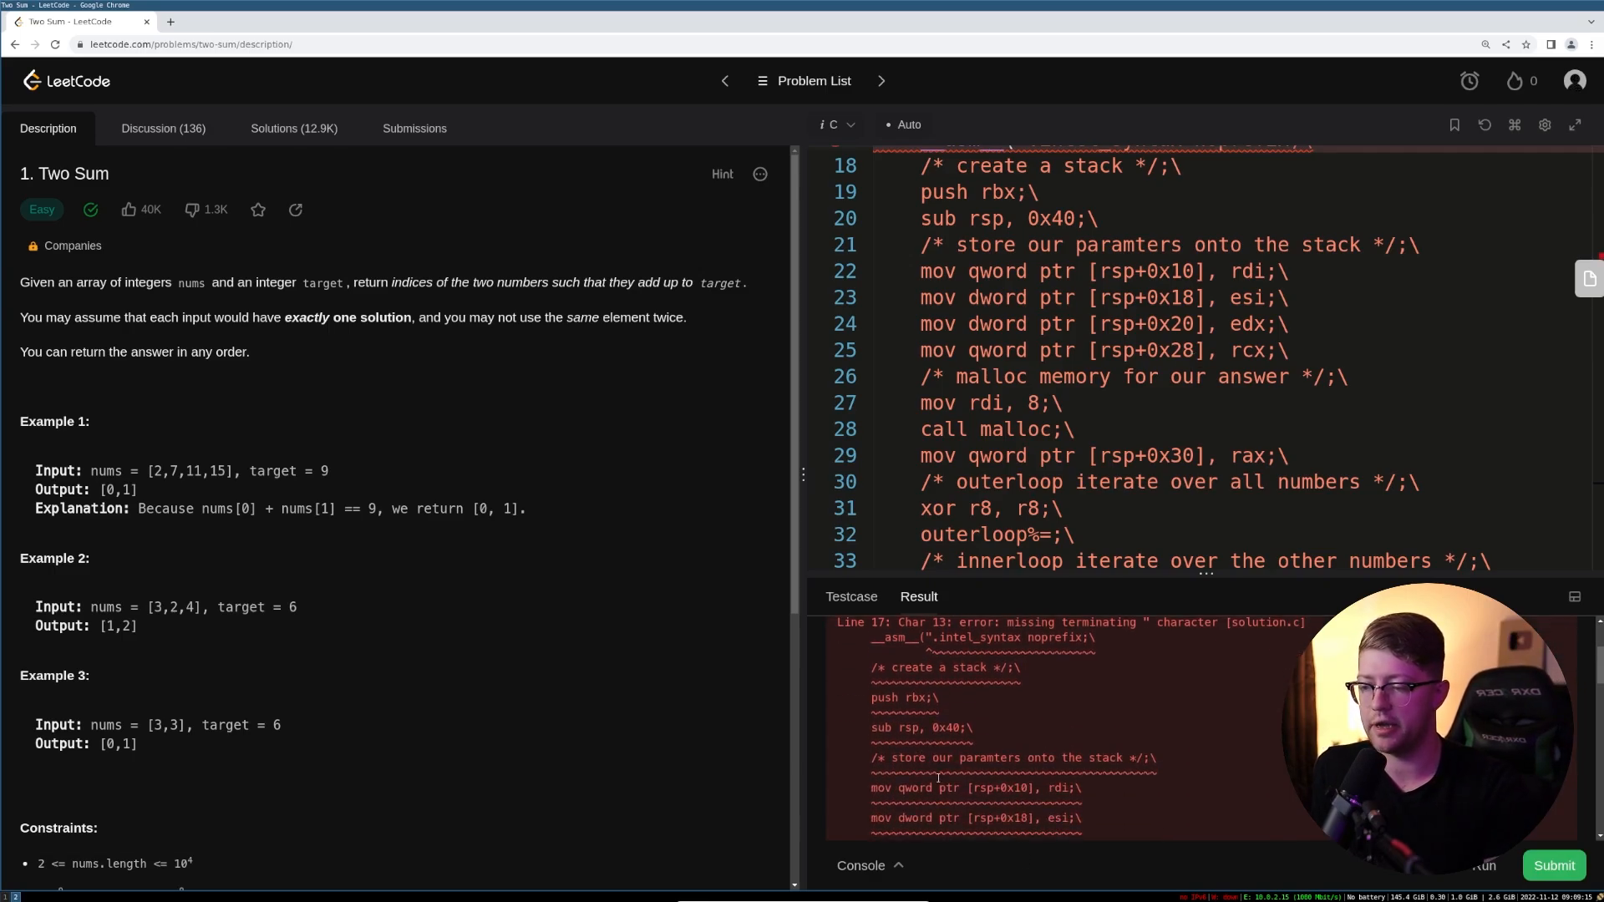
pyautogui.scroll(3)
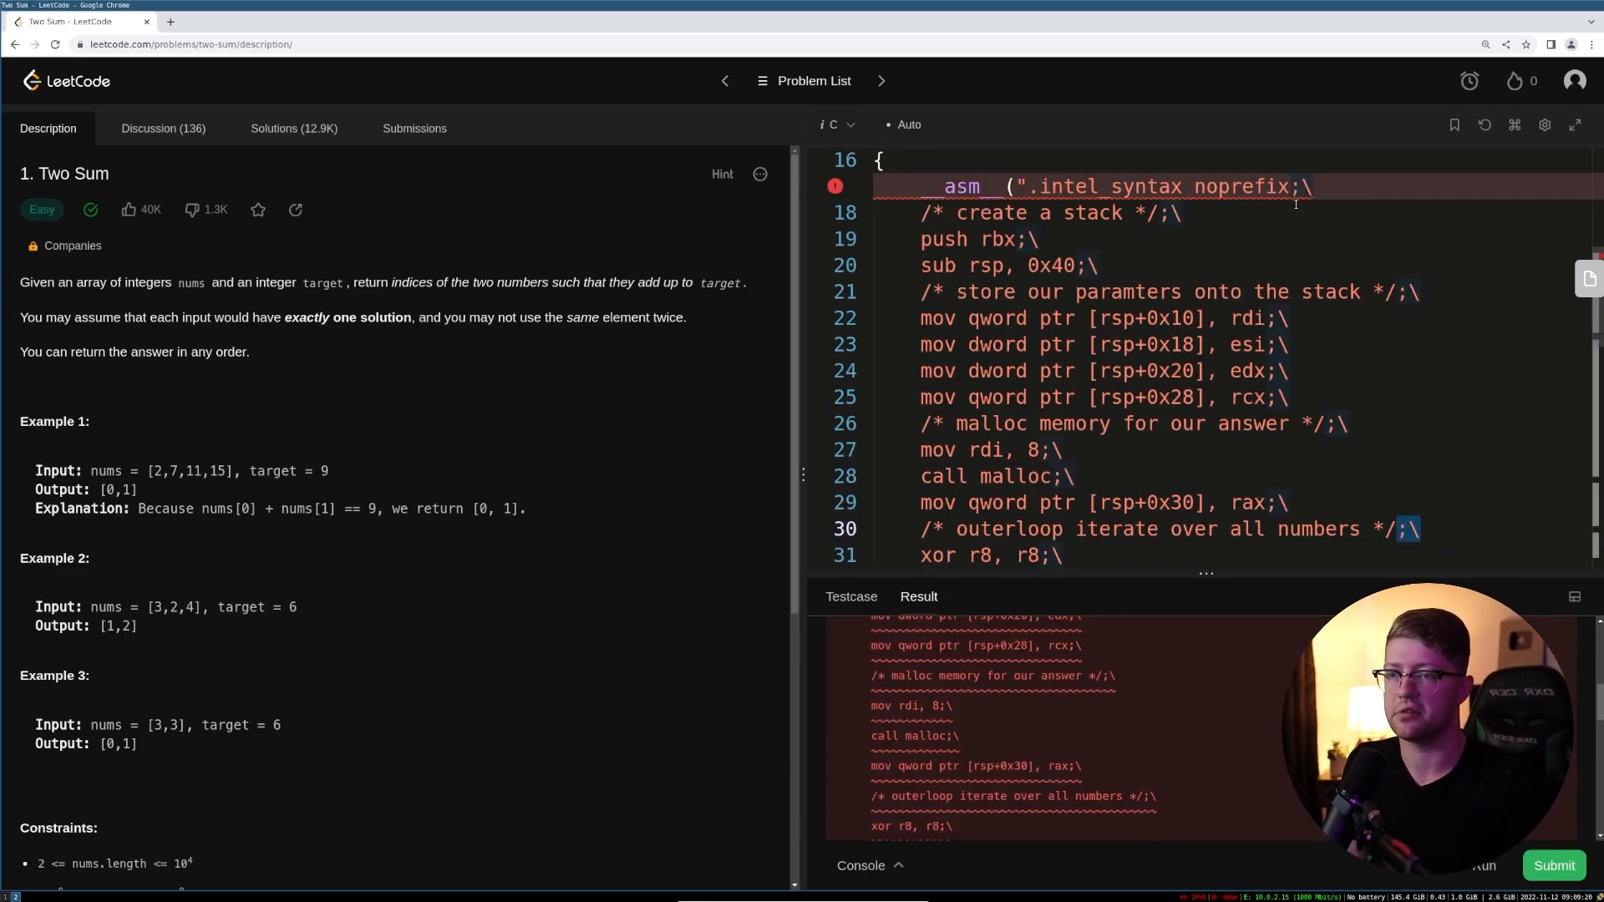
pyautogui.scroll(-3)
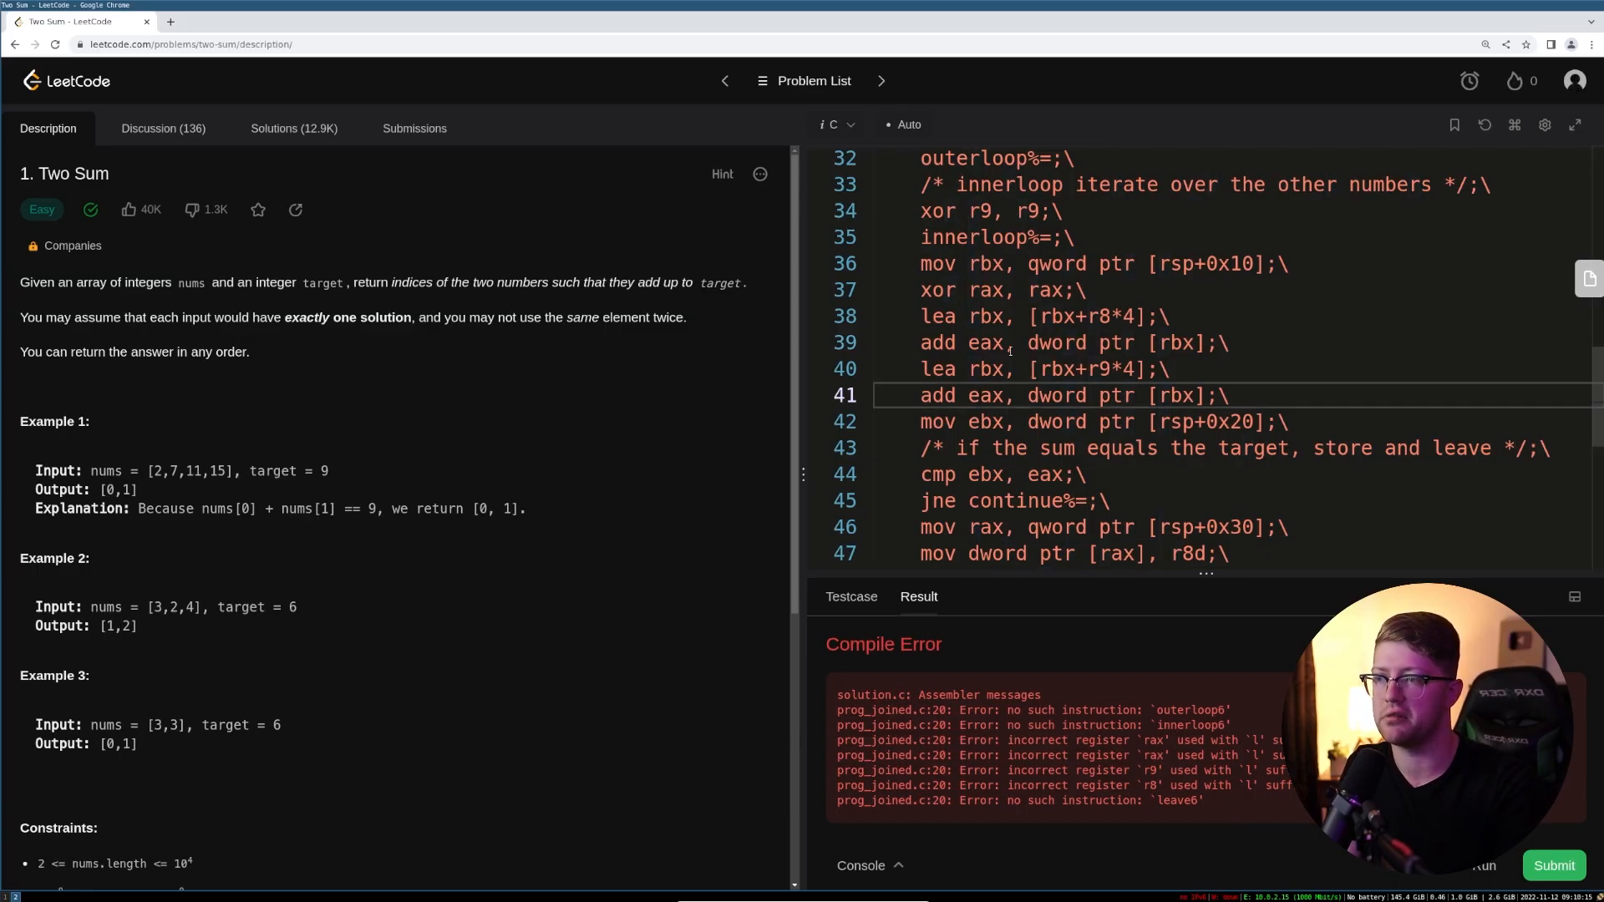
# - End the outerloop label with ':\' so the assembly compiles
pyautogui.scroll(-3)
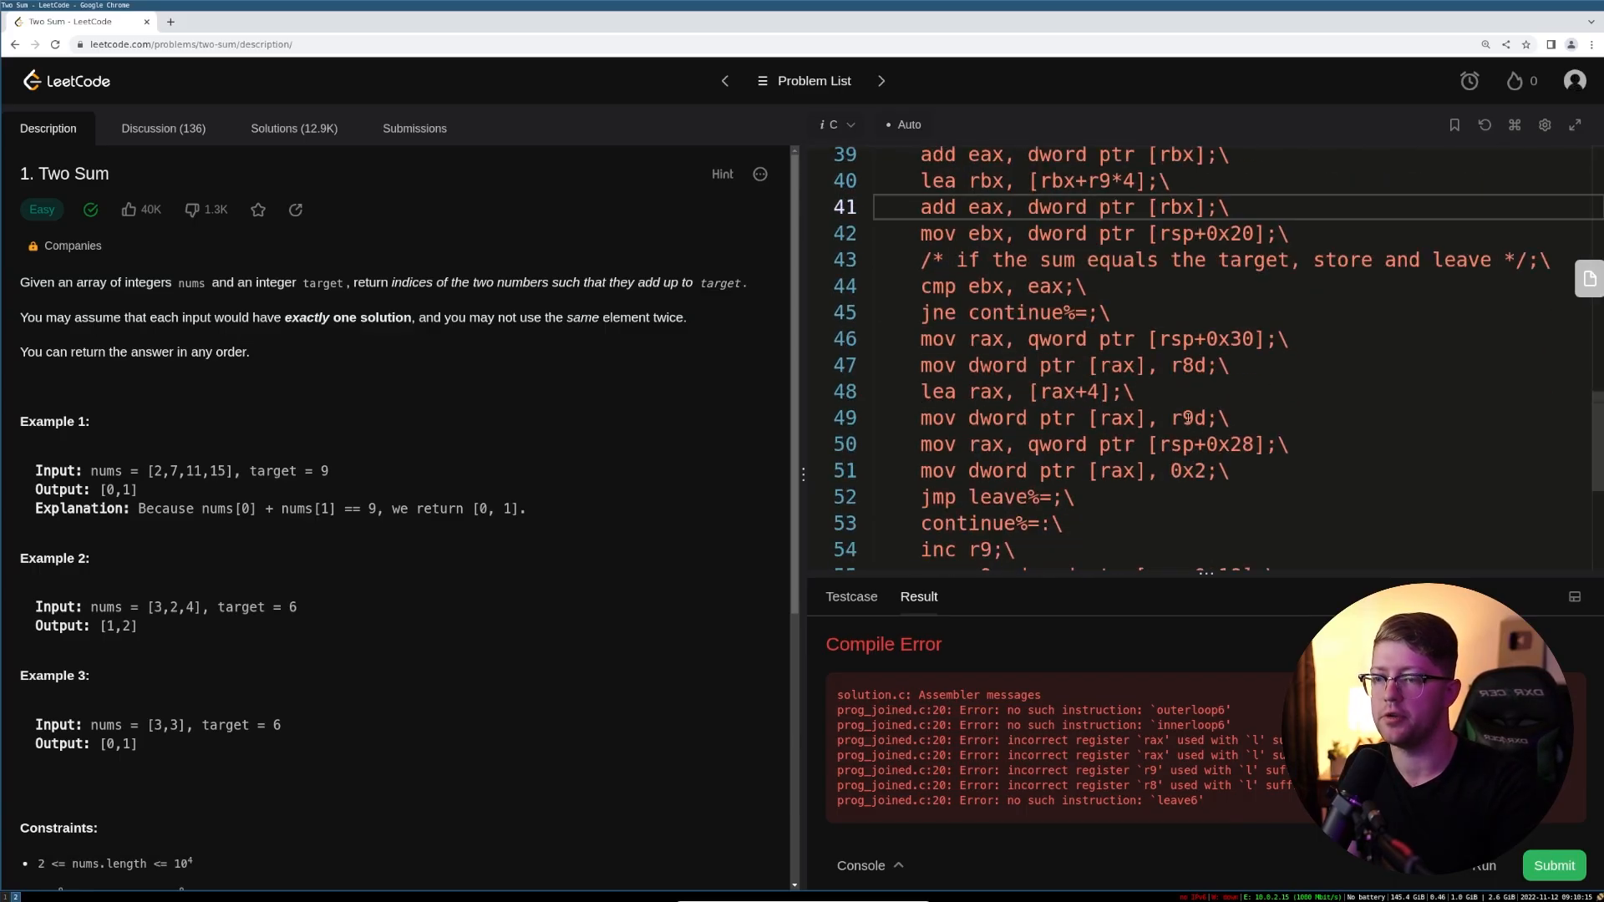
pyautogui.scroll(-3)
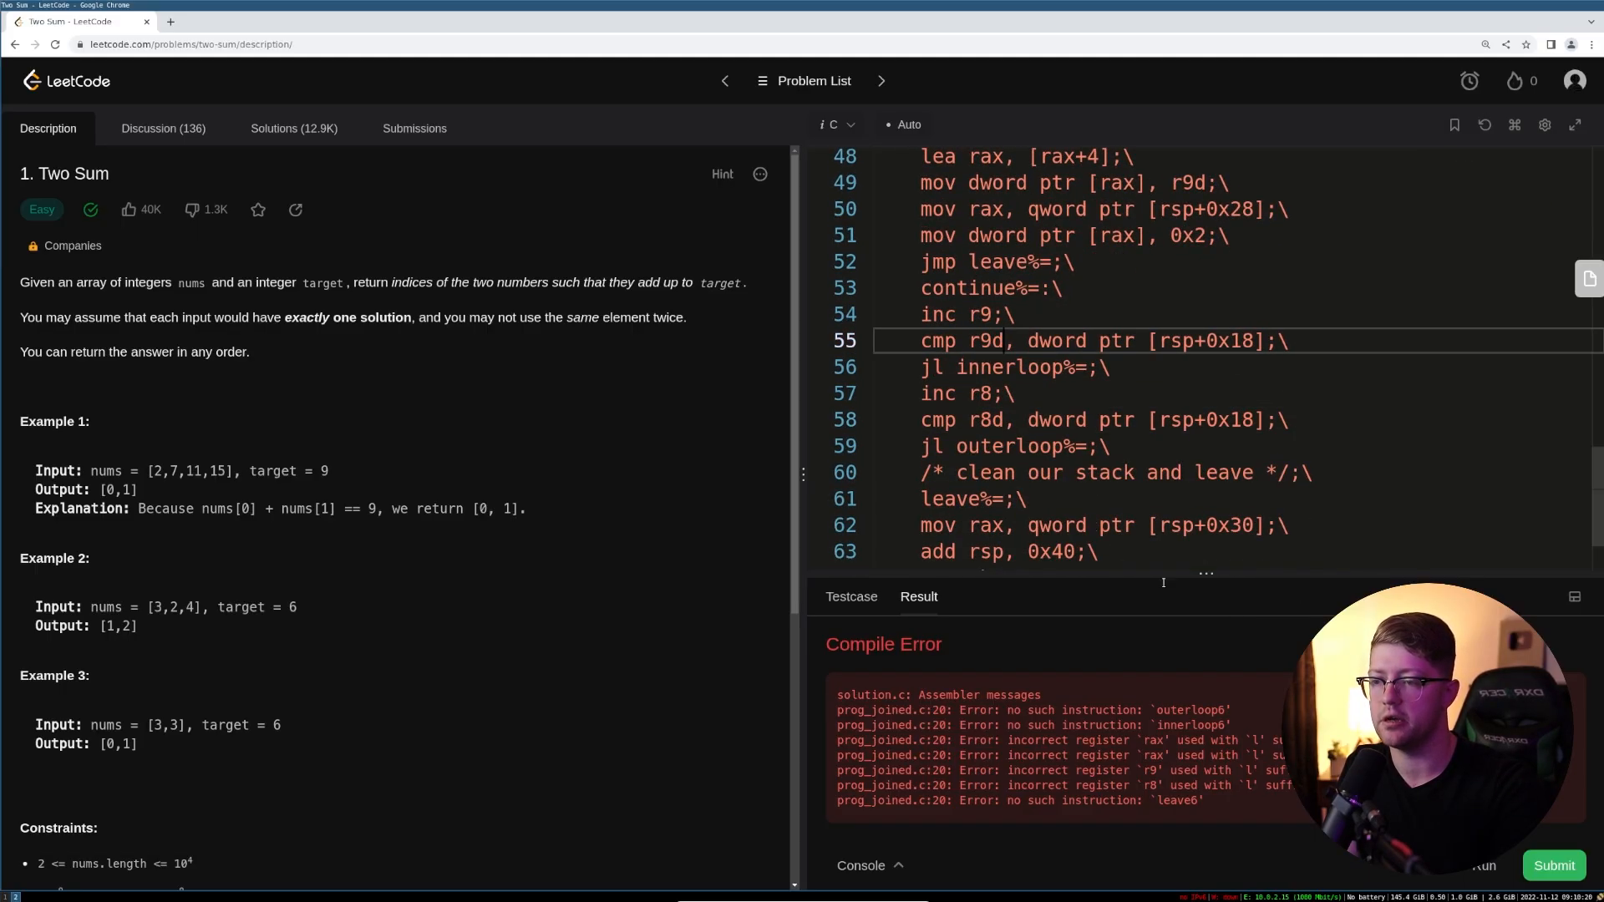
pyautogui.scroll(-3)
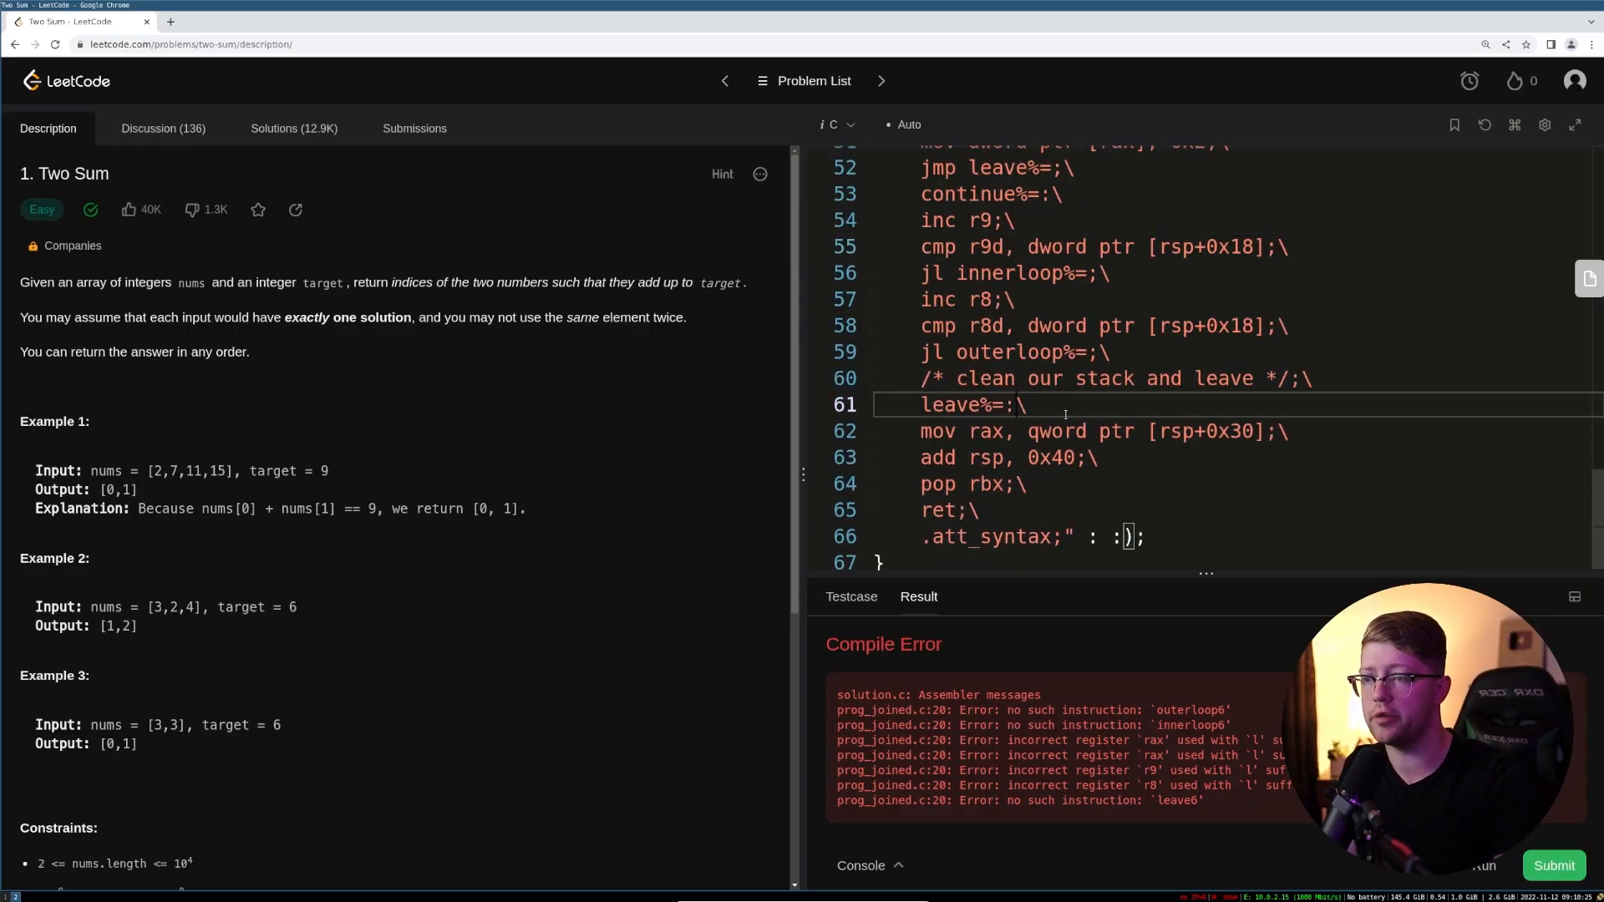
pyautogui.scroll(3)
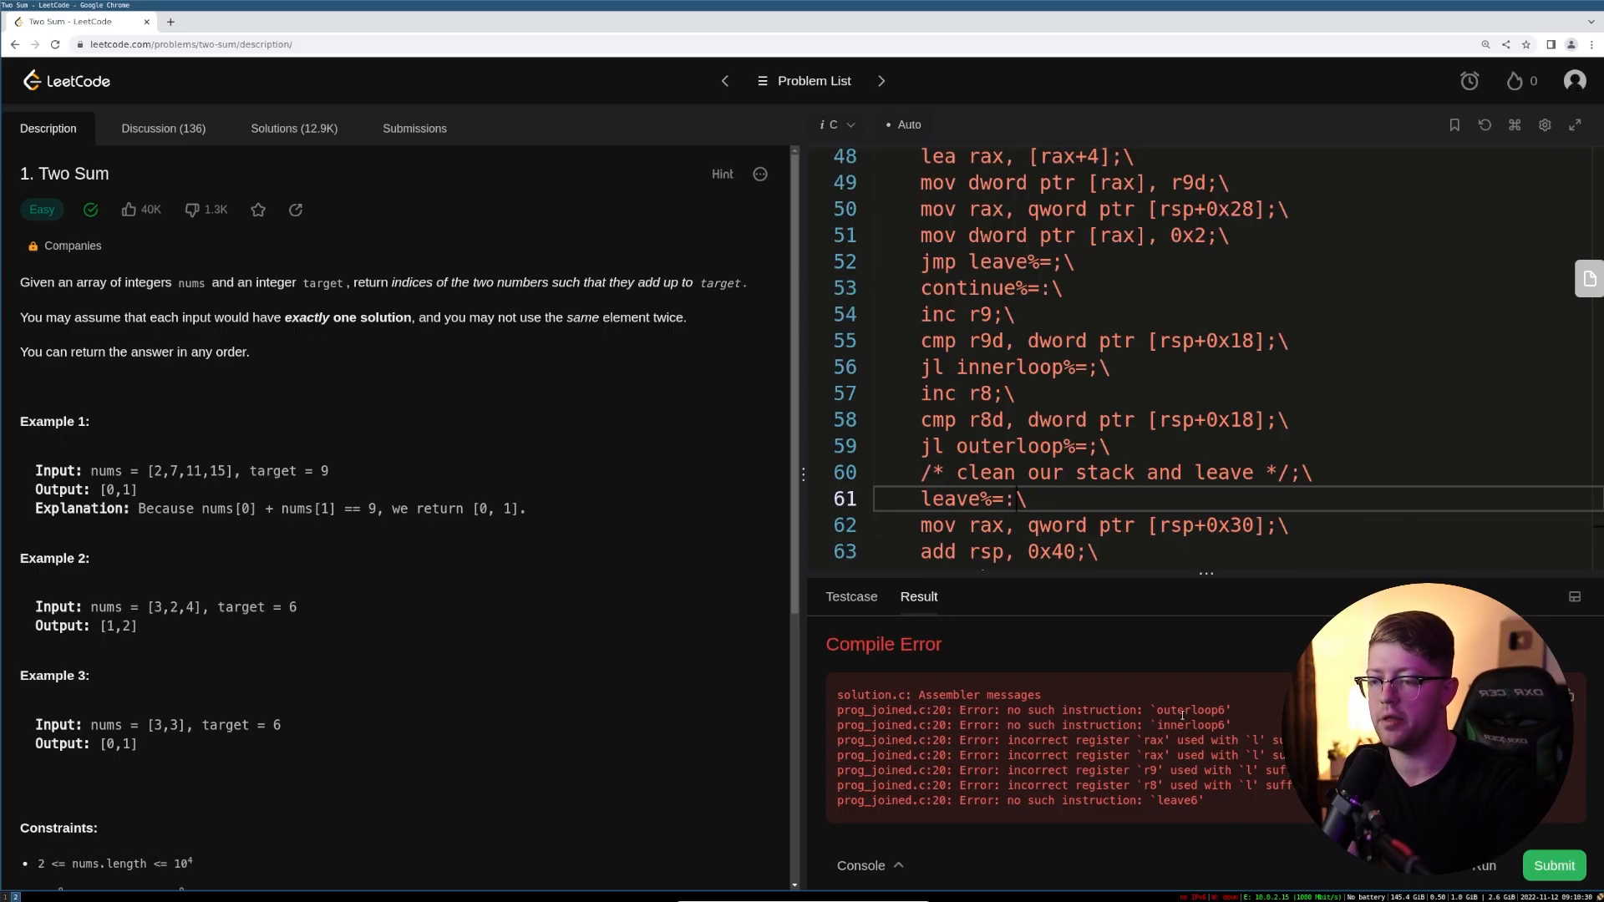
pyautogui.scroll(3)
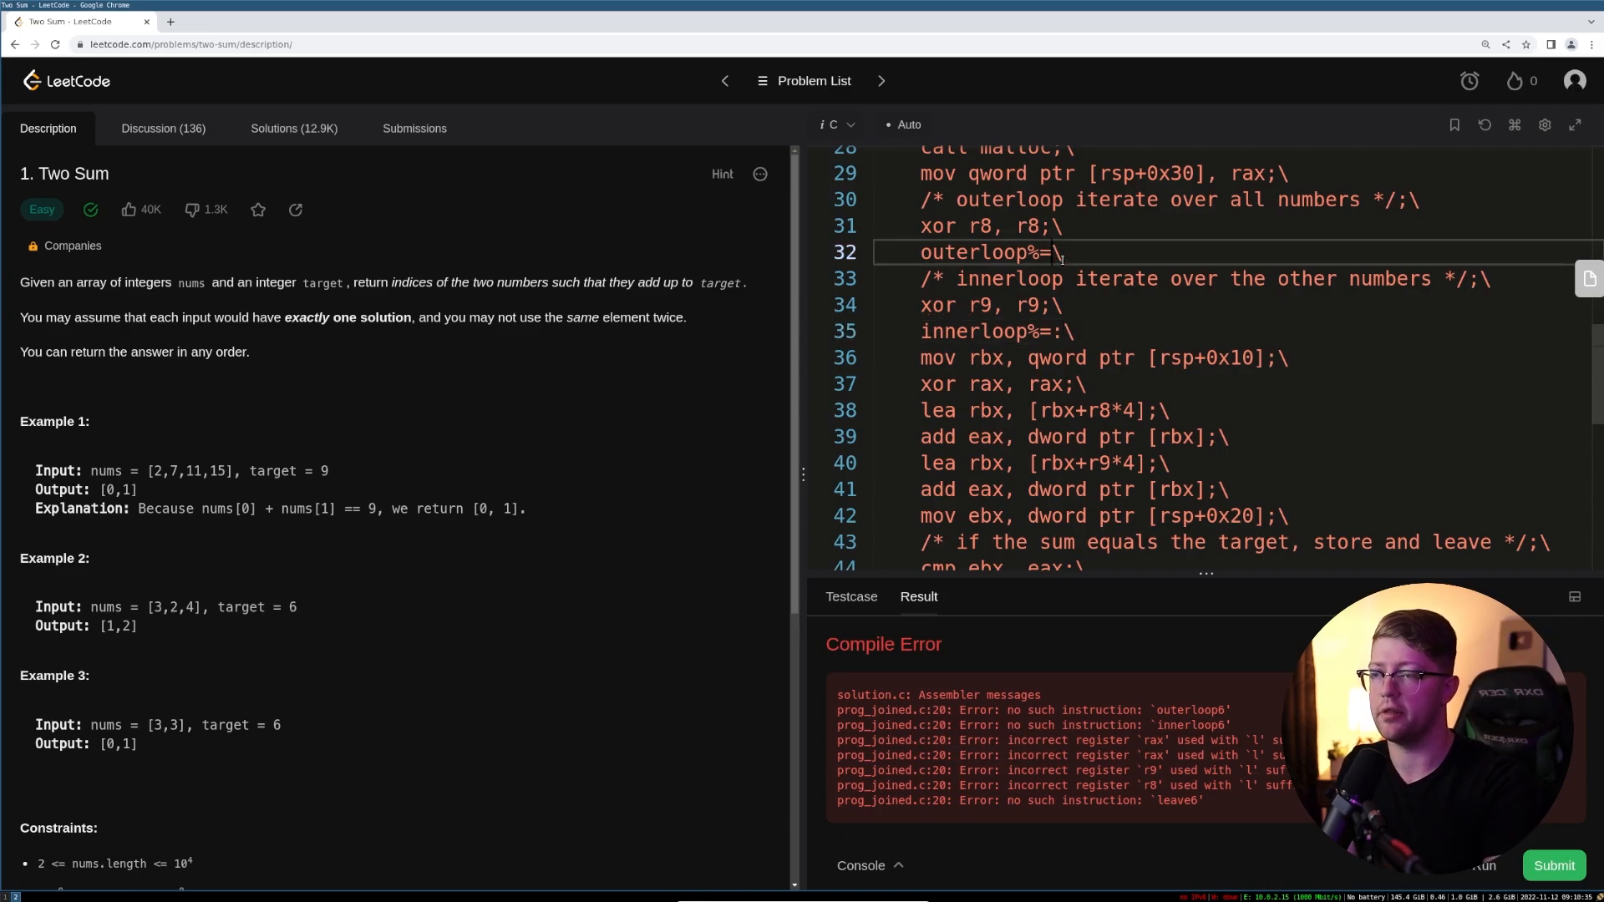
pyautogui.write(':\\')
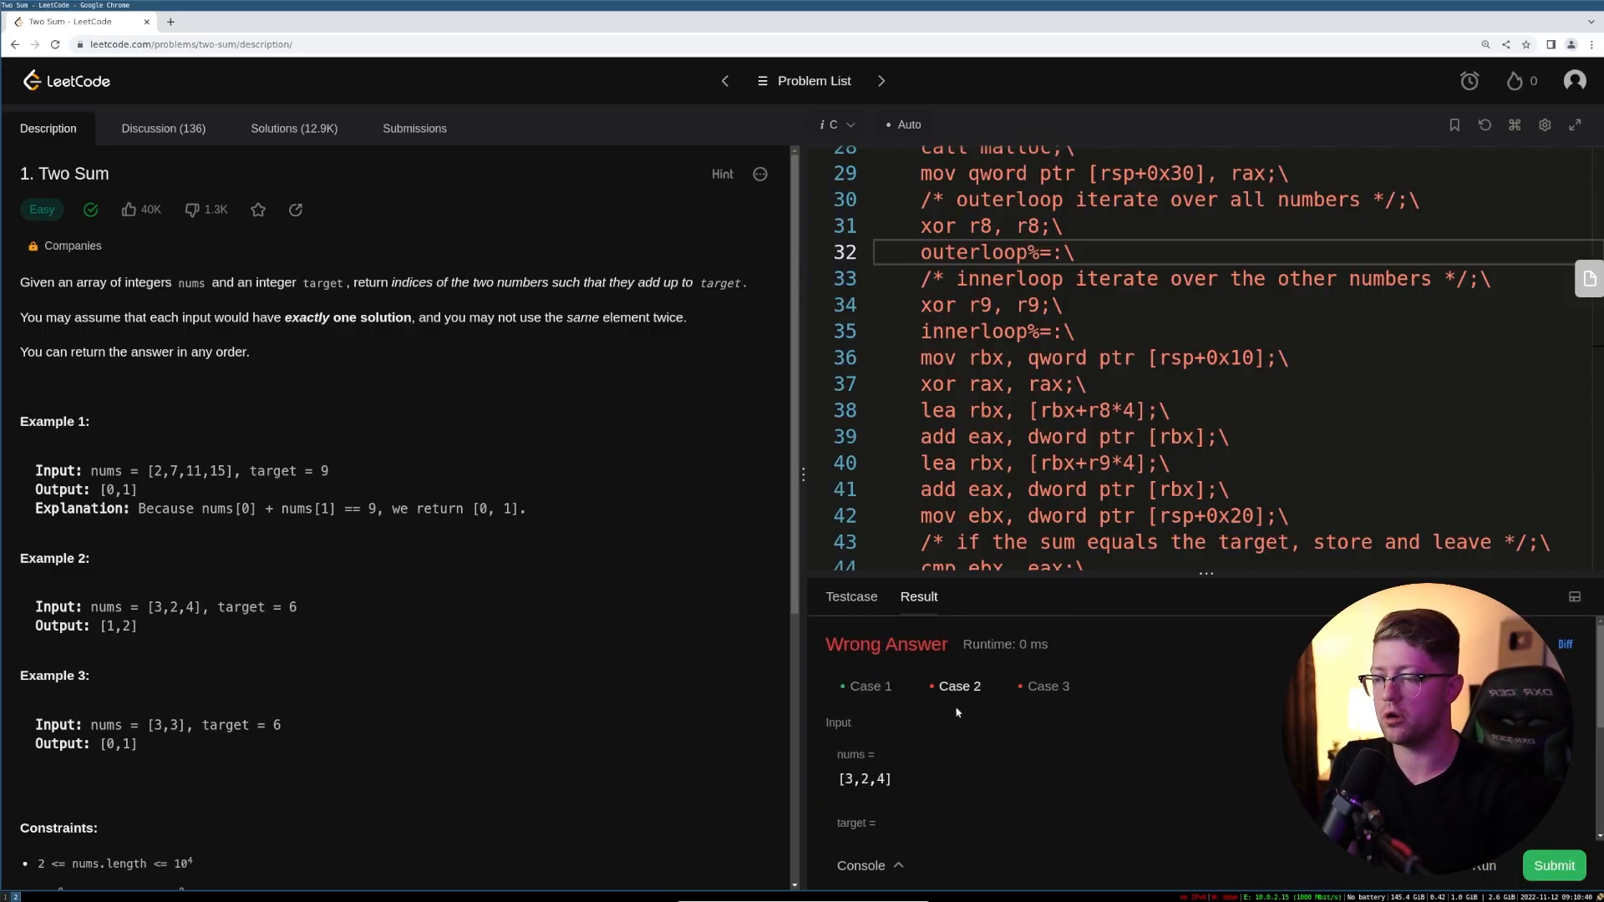
# - Replace 'xor r9, r9' with 'mov r9, r8' and add 'add r9, 1' before innerloop
pyautogui.scroll(-3)
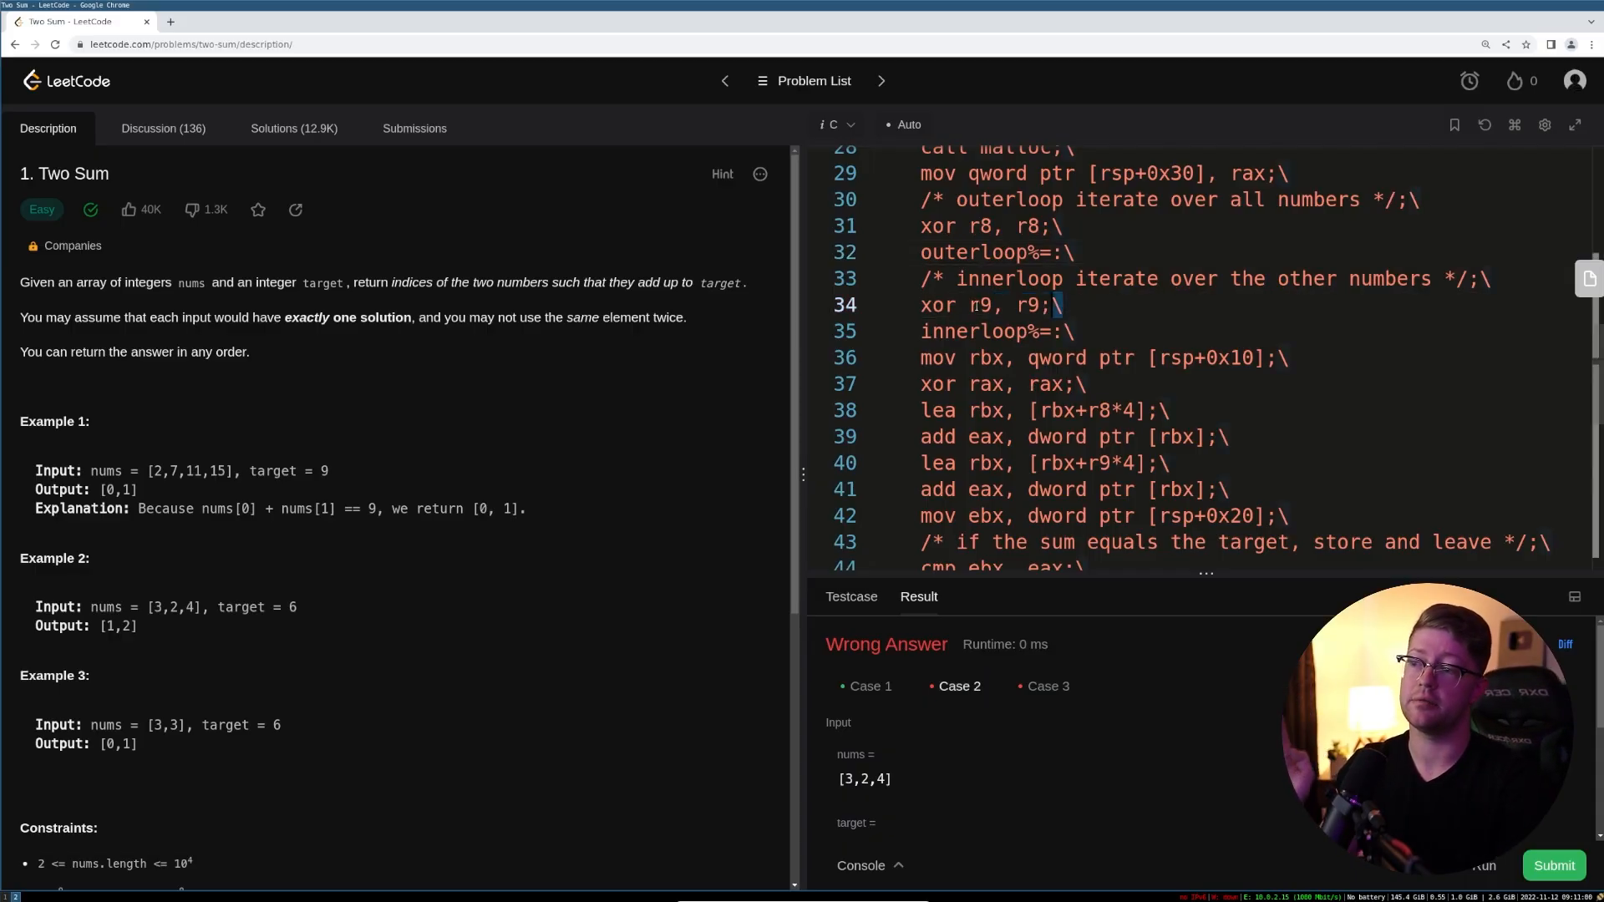
pyautogui.click(983, 305)
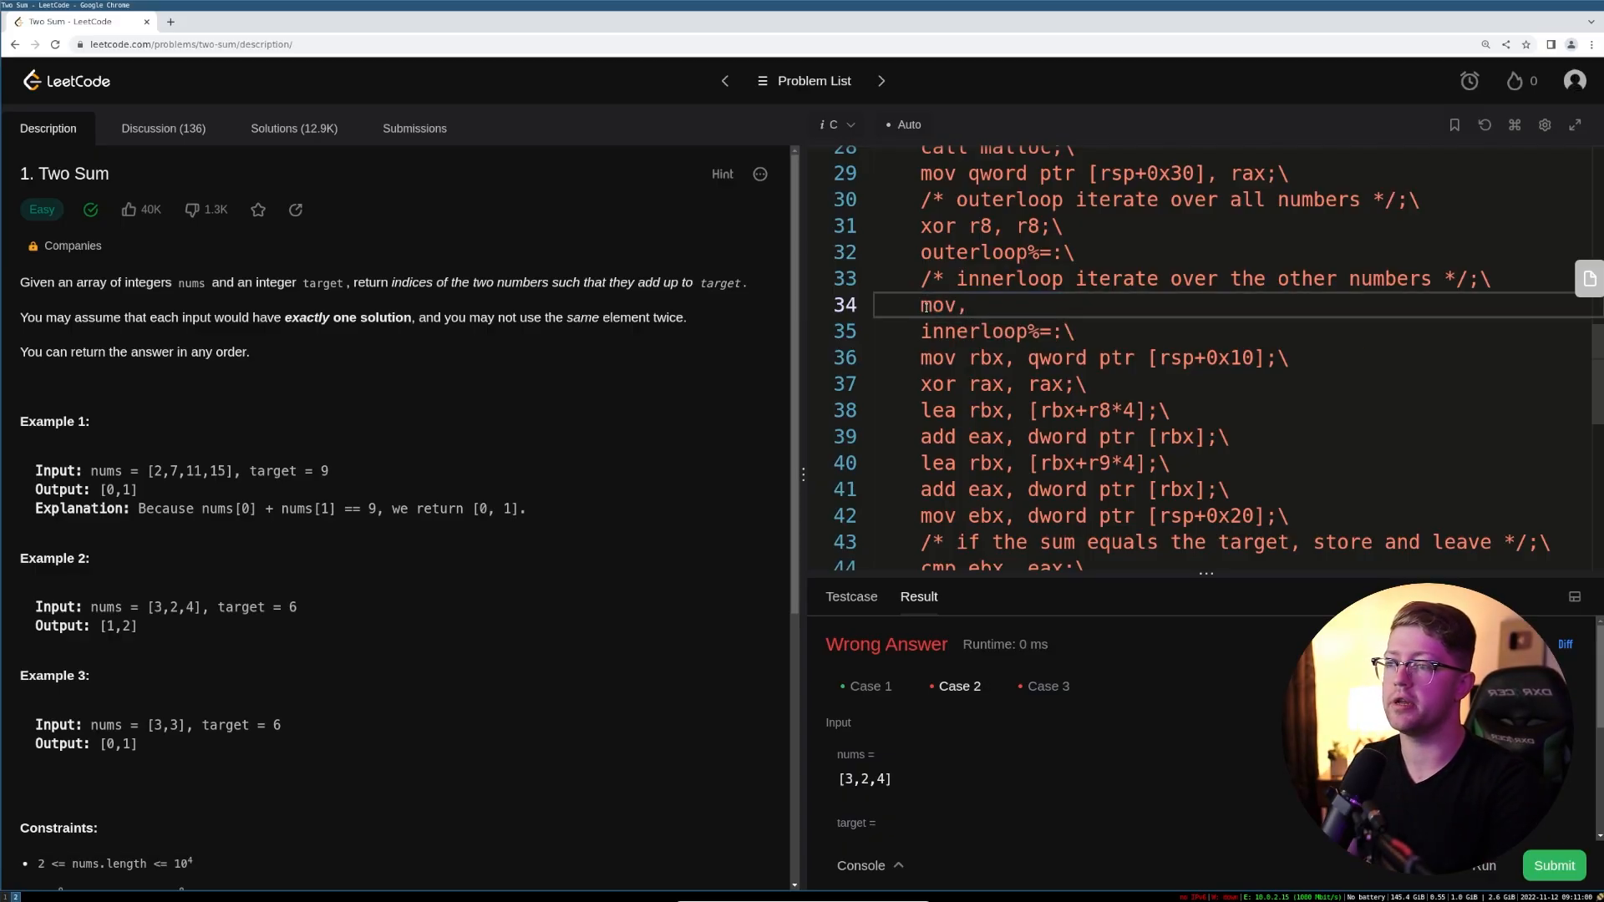
pyautogui.write('r9, r8;\\')
pyautogui.write('add')
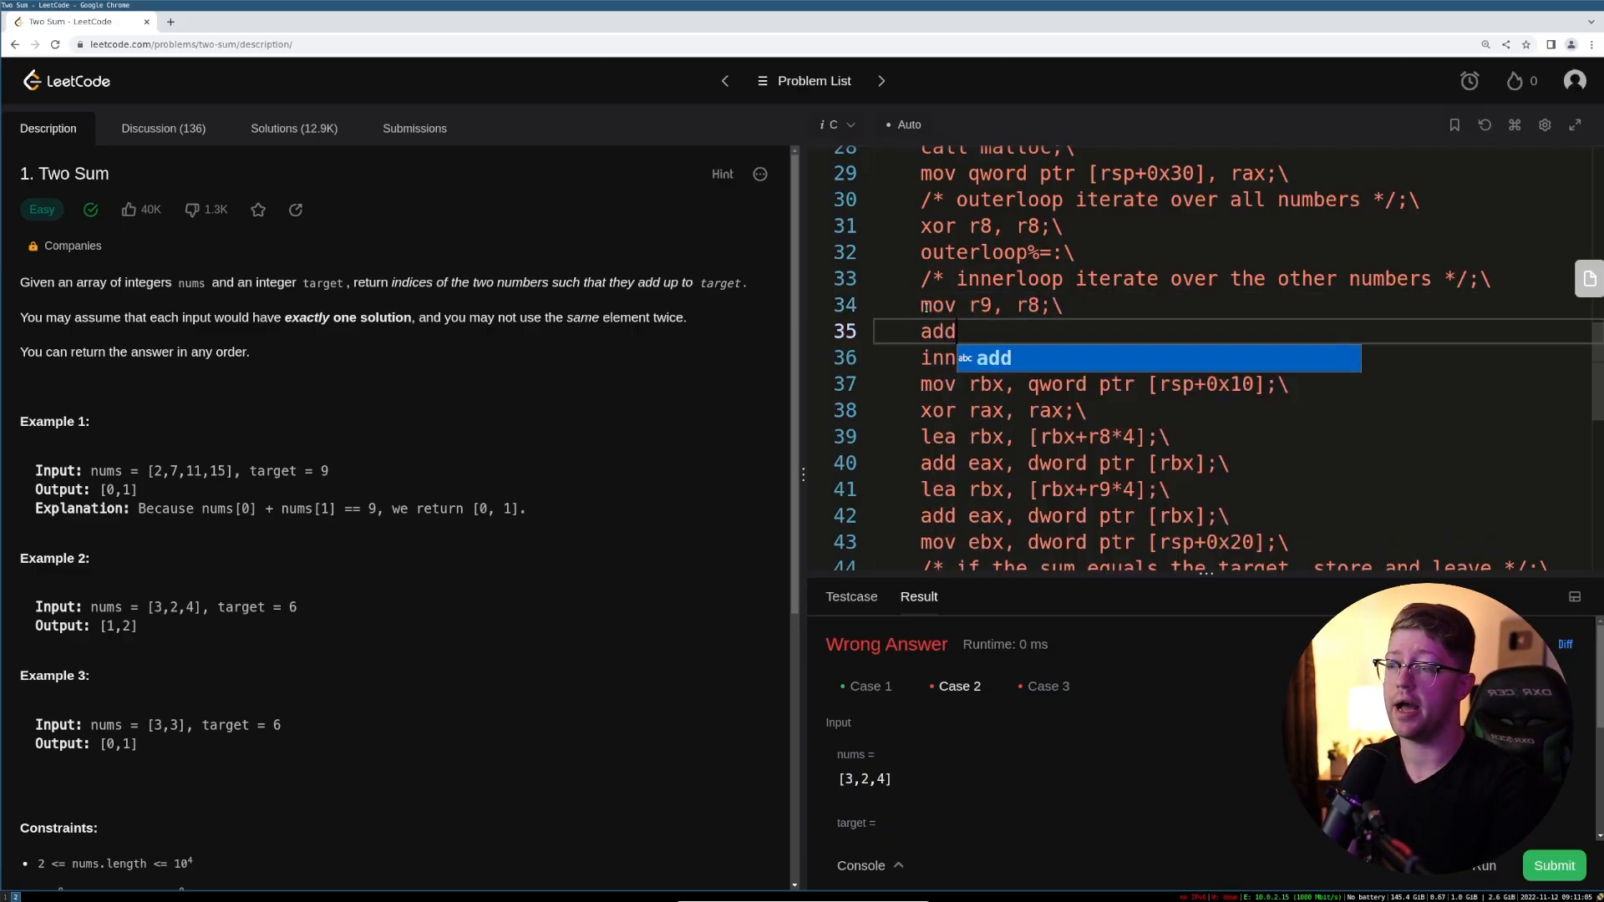
pyautogui.write('r9, 1;\\')
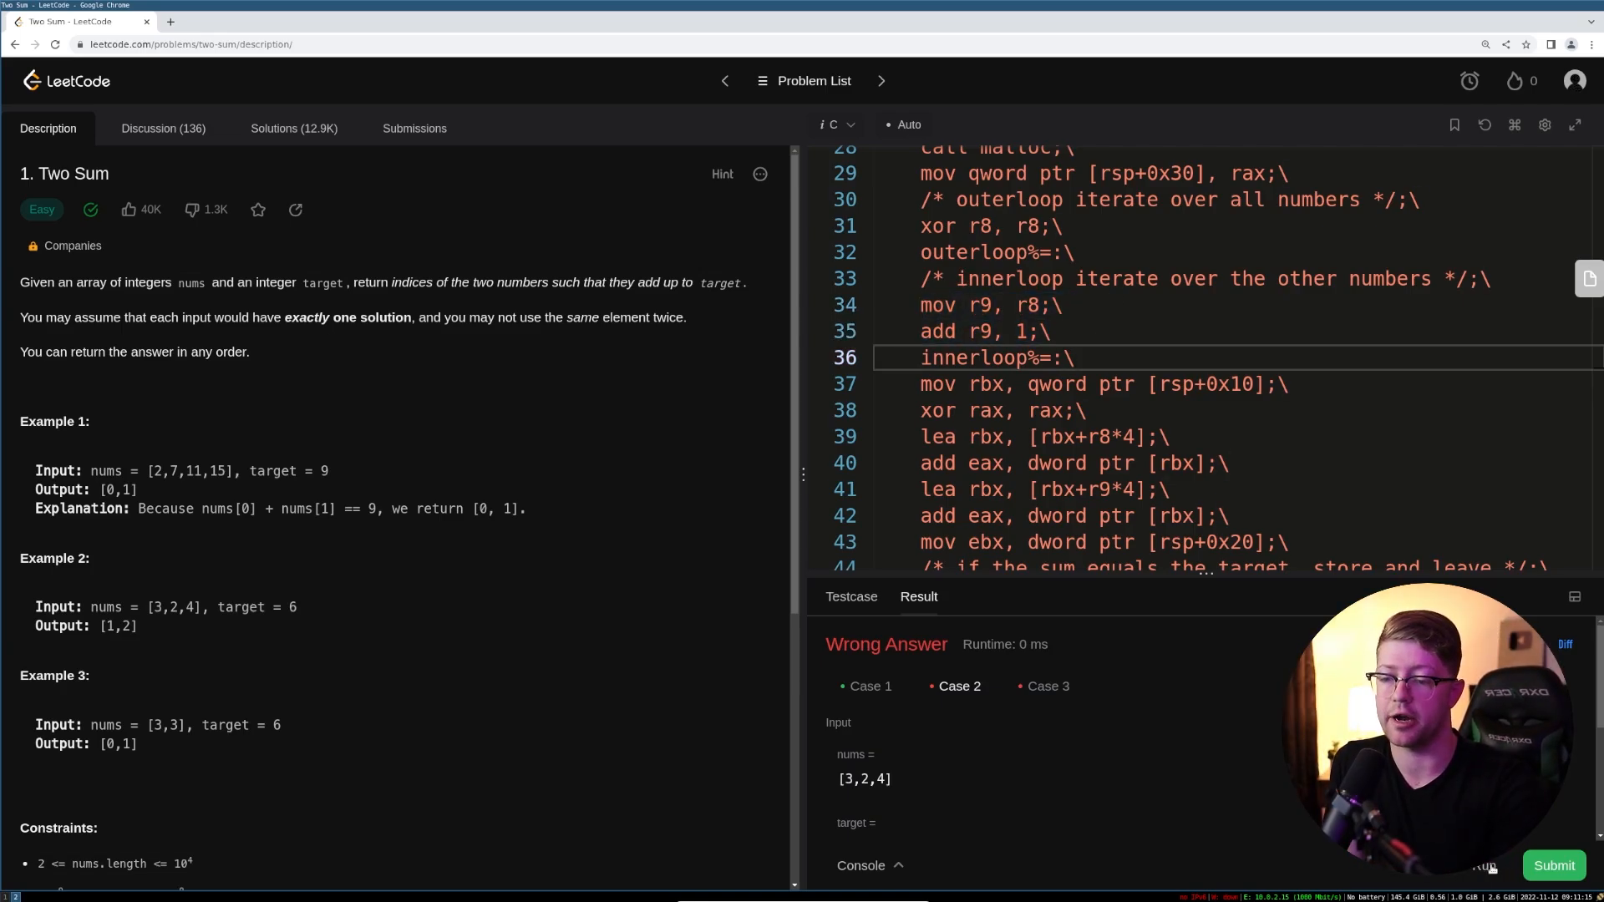
pyautogui.scroll(-3)
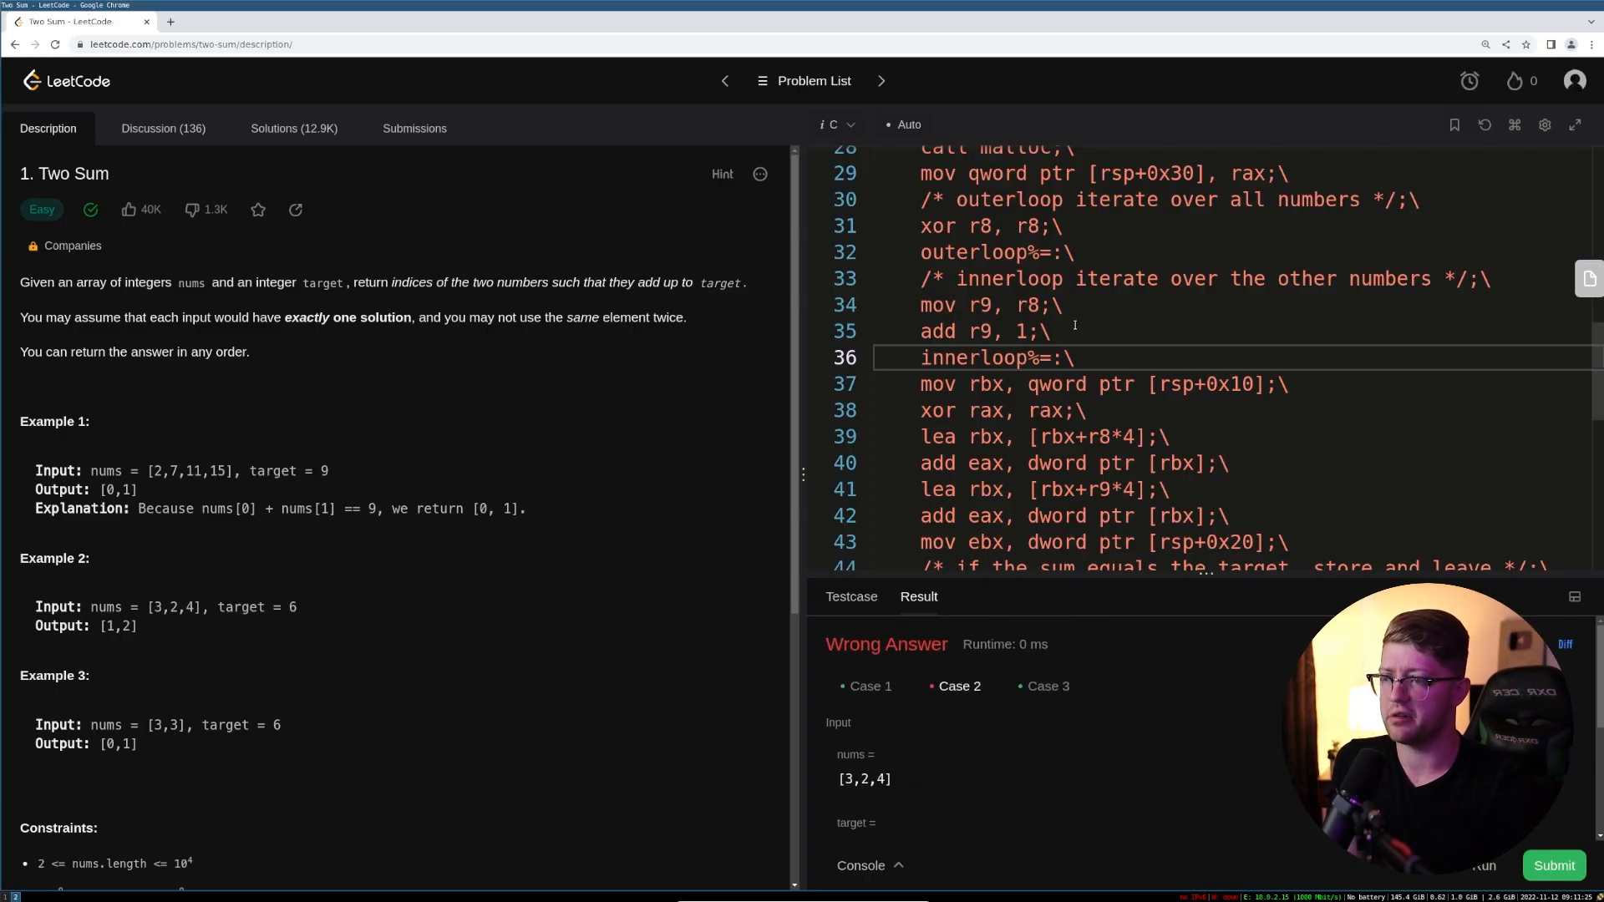
# - Inspect the Case 2 input [3,2,4] in the failing test output
pyautogui.scroll(-3)
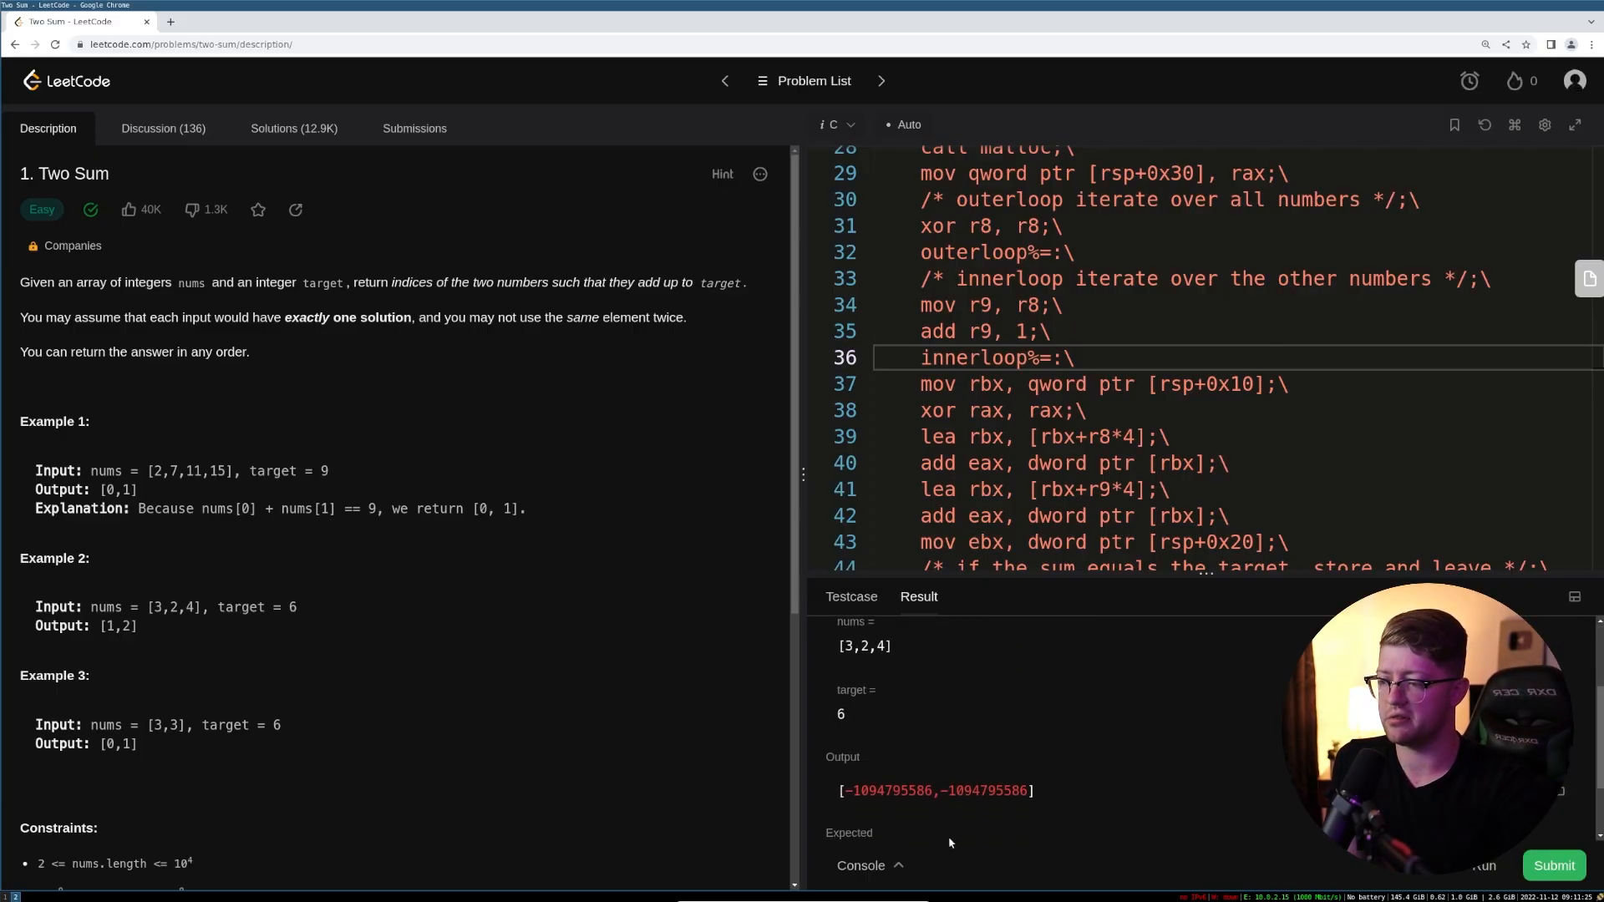
pyautogui.scroll(-3)
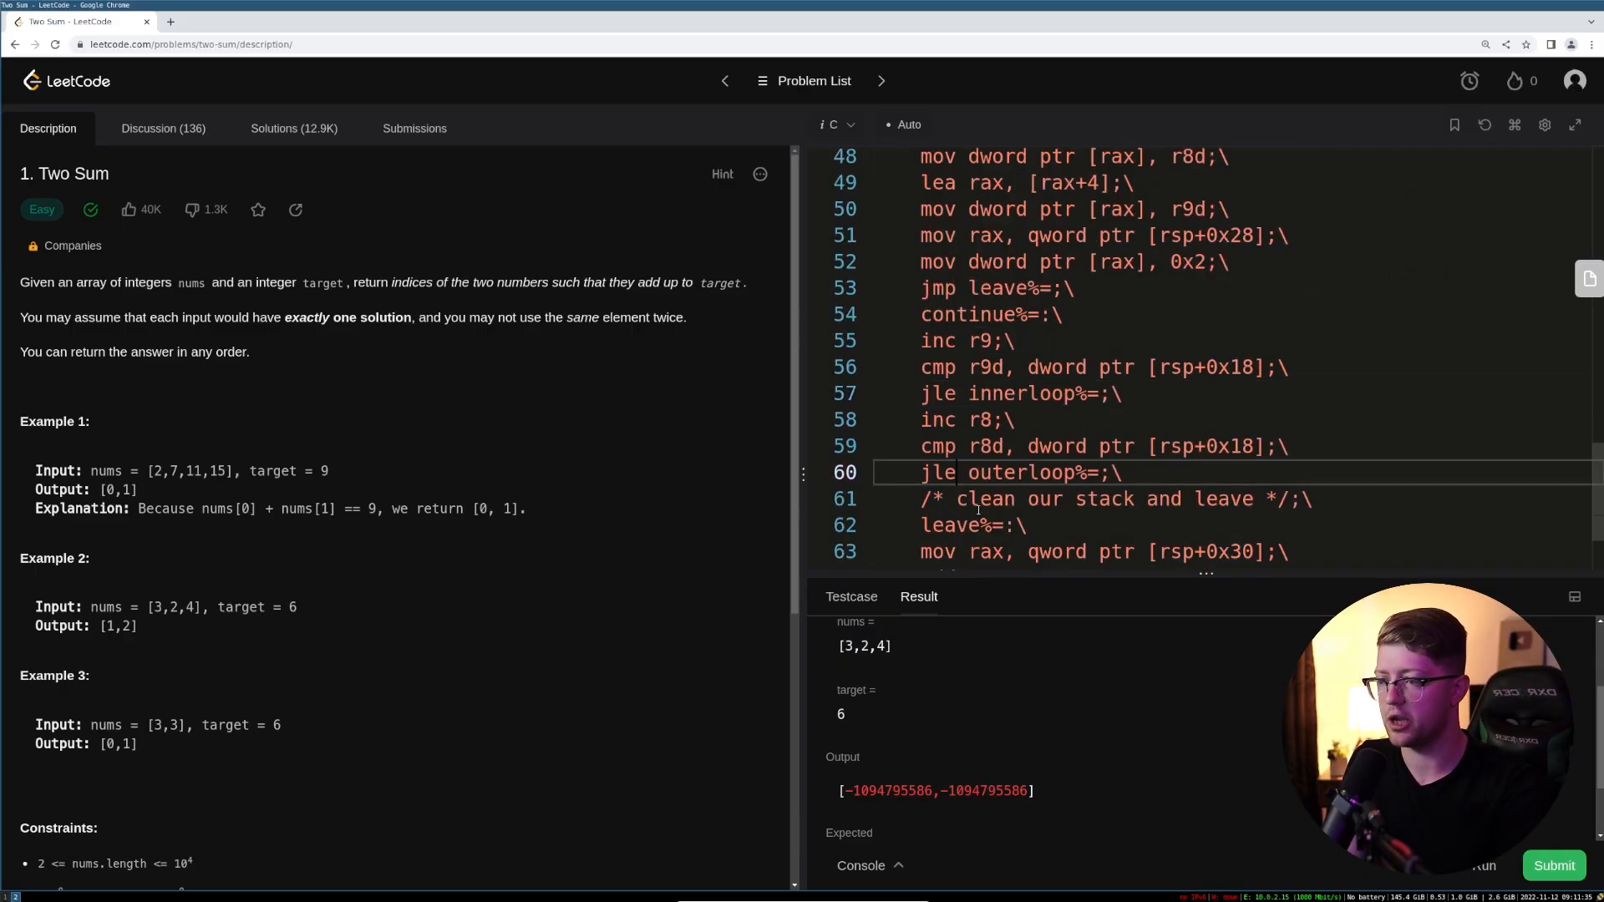
pyautogui.doubleClick(878, 646)
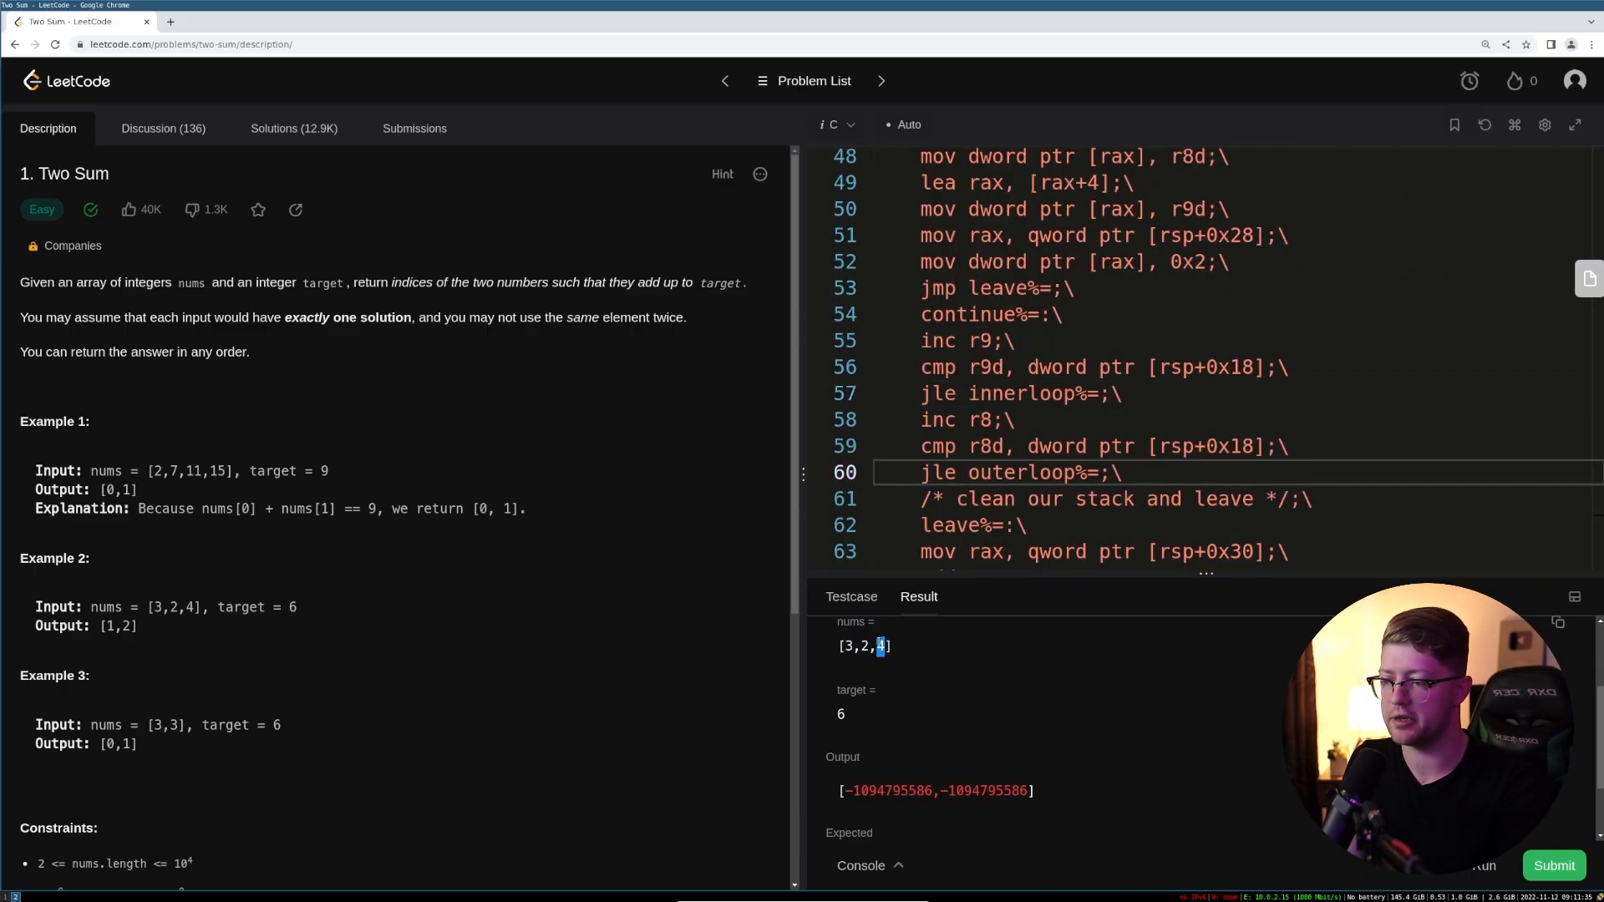
pyautogui.scroll(-3)
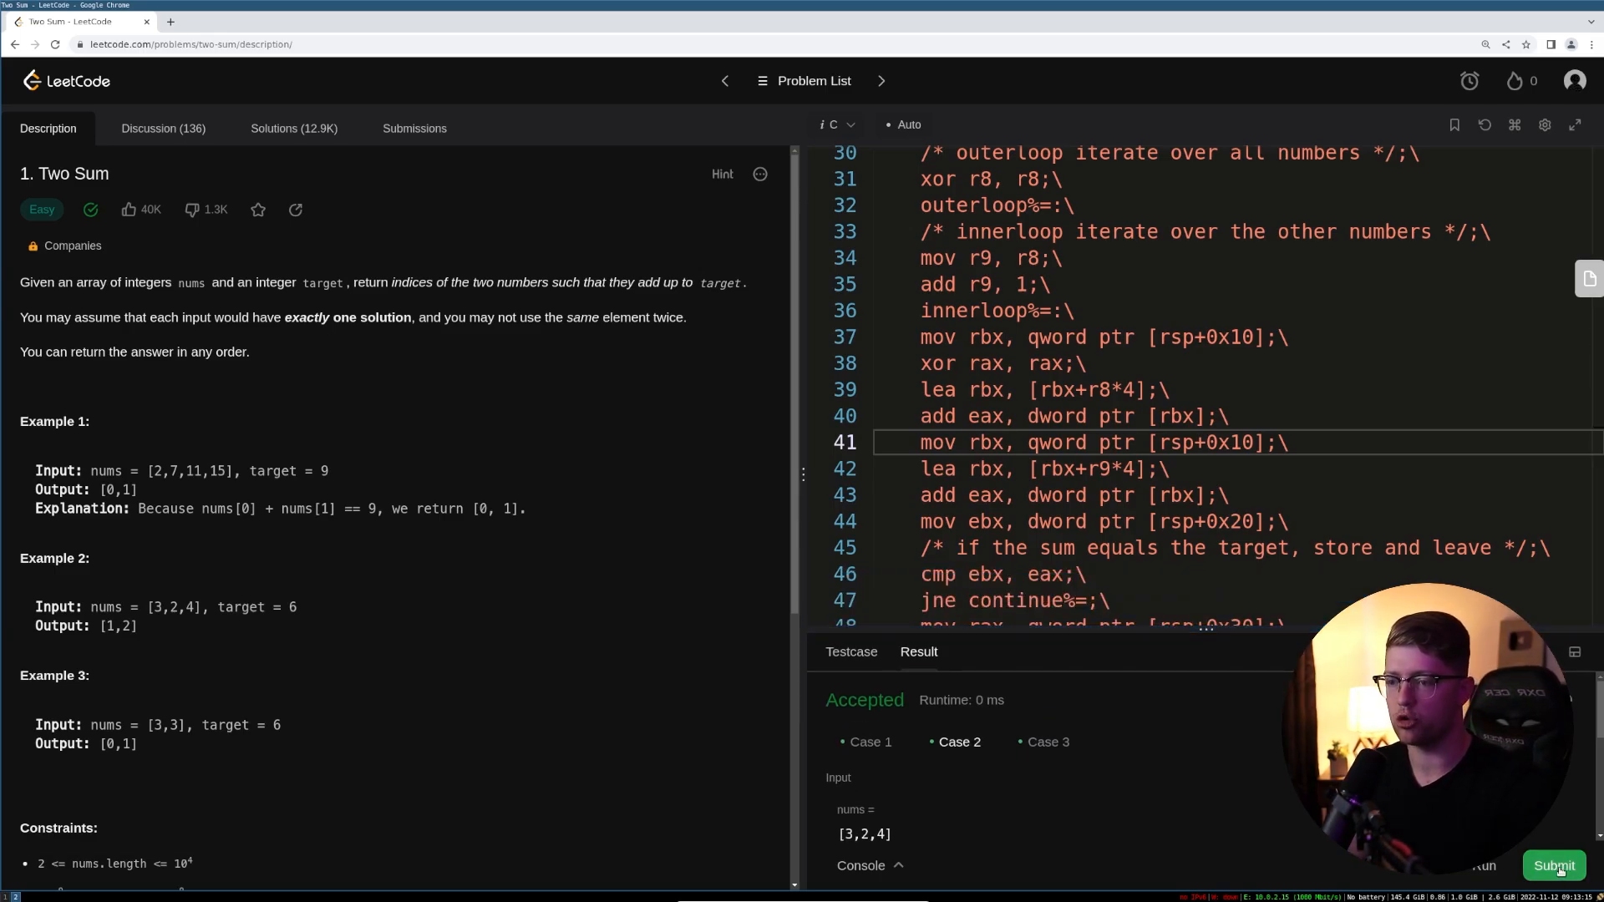
# - Submit the assembly Two Sum solution for full judging
pyautogui.click(1553, 865)
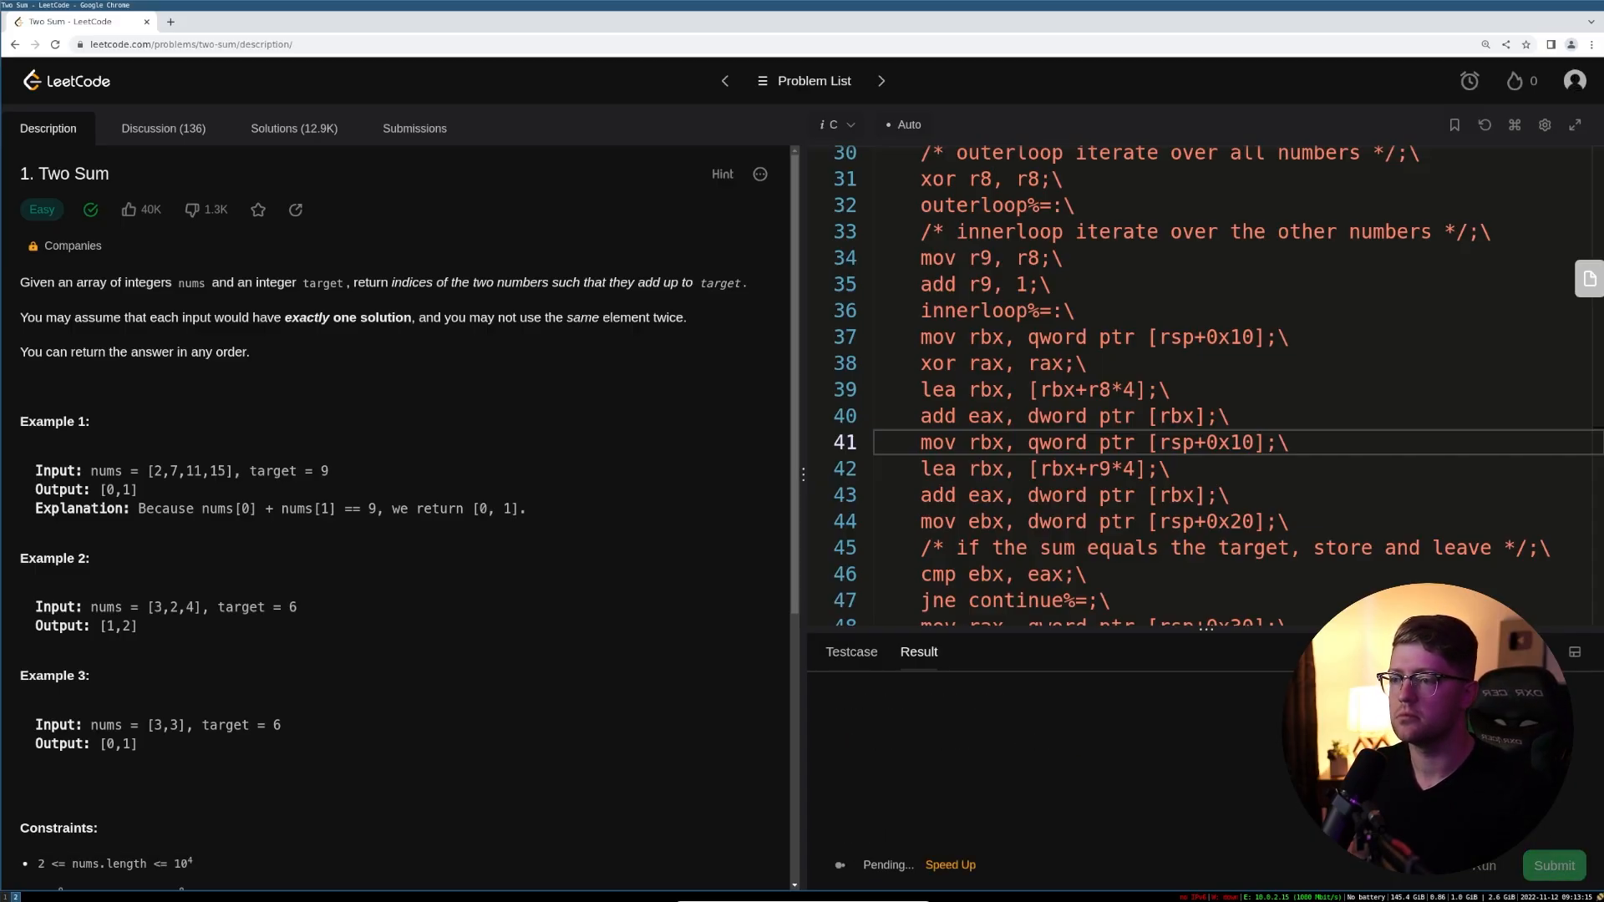
pyautogui.click(1553, 865)
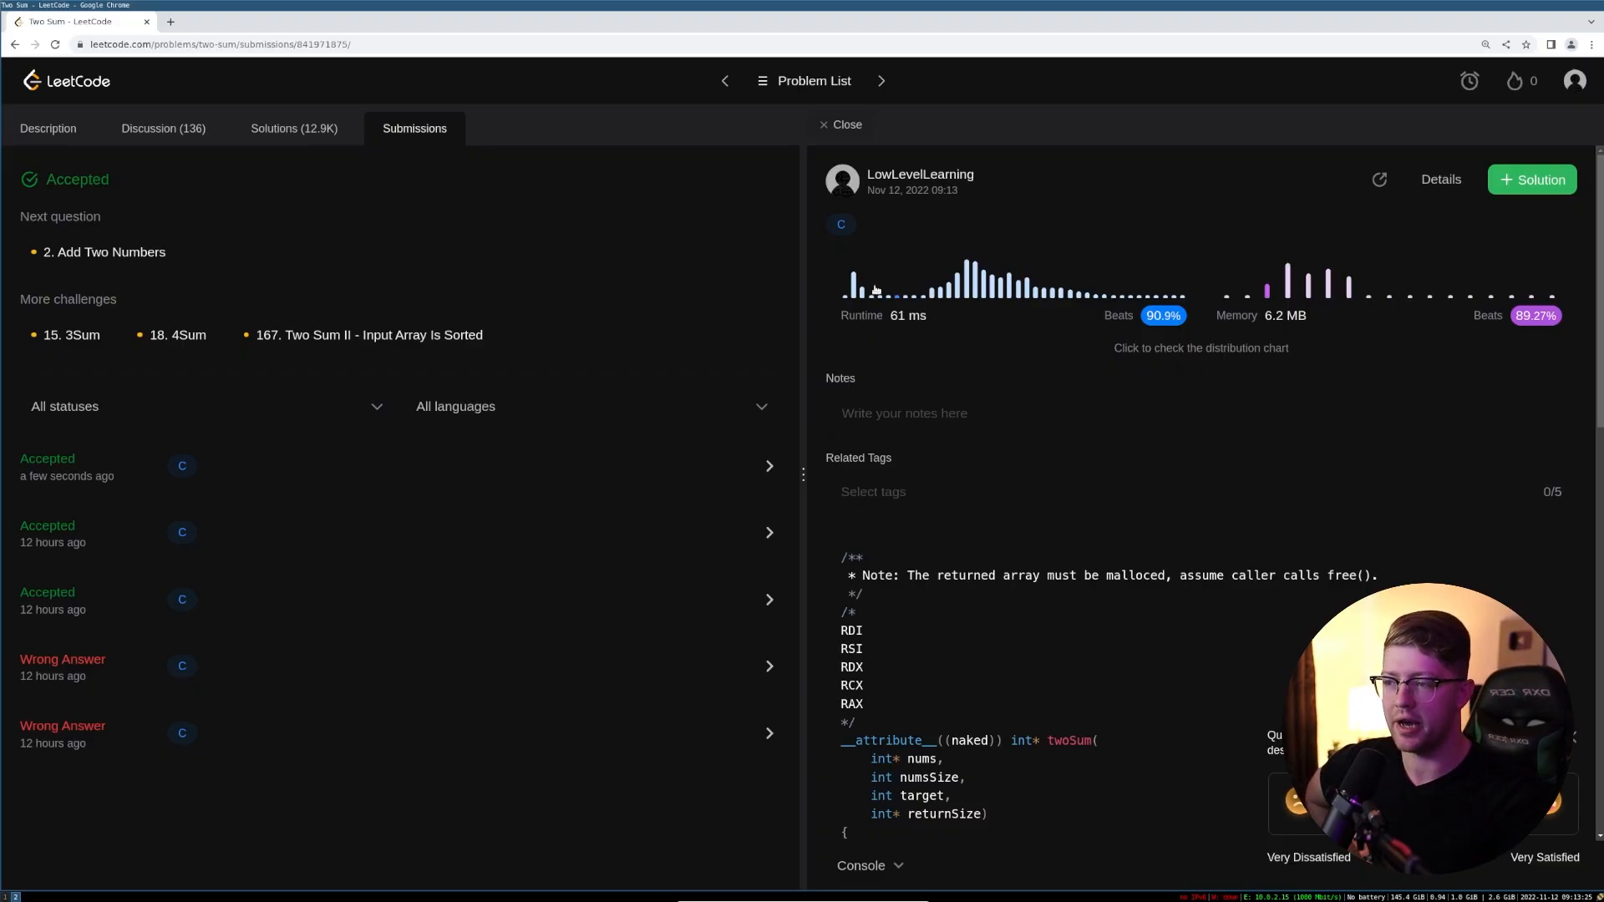
pyautogui.moveTo(888, 305)
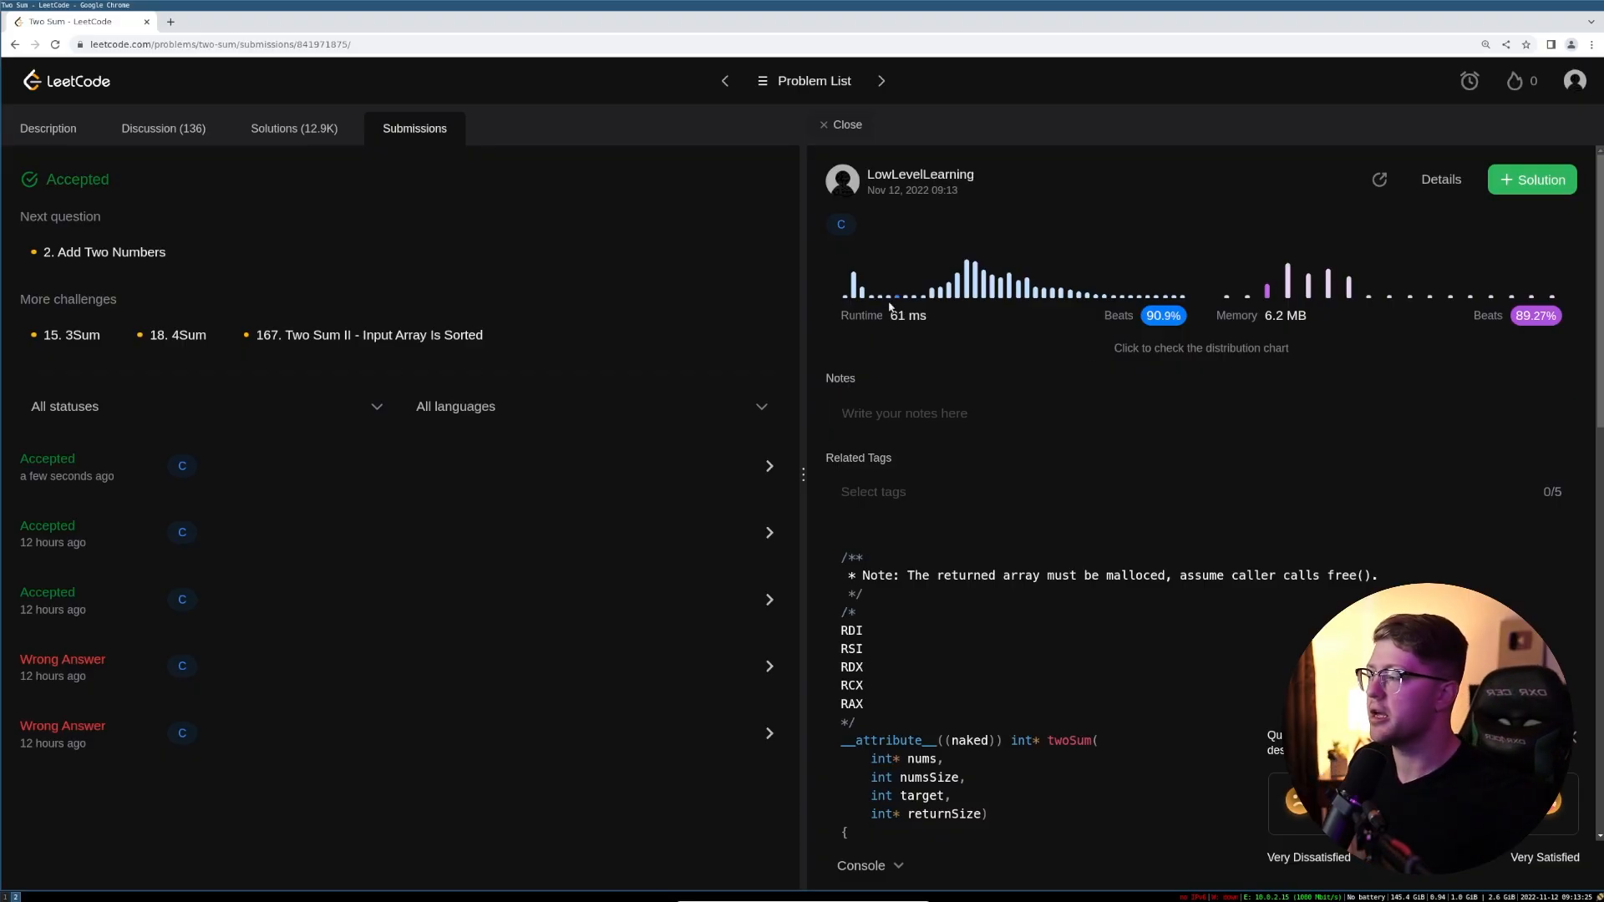